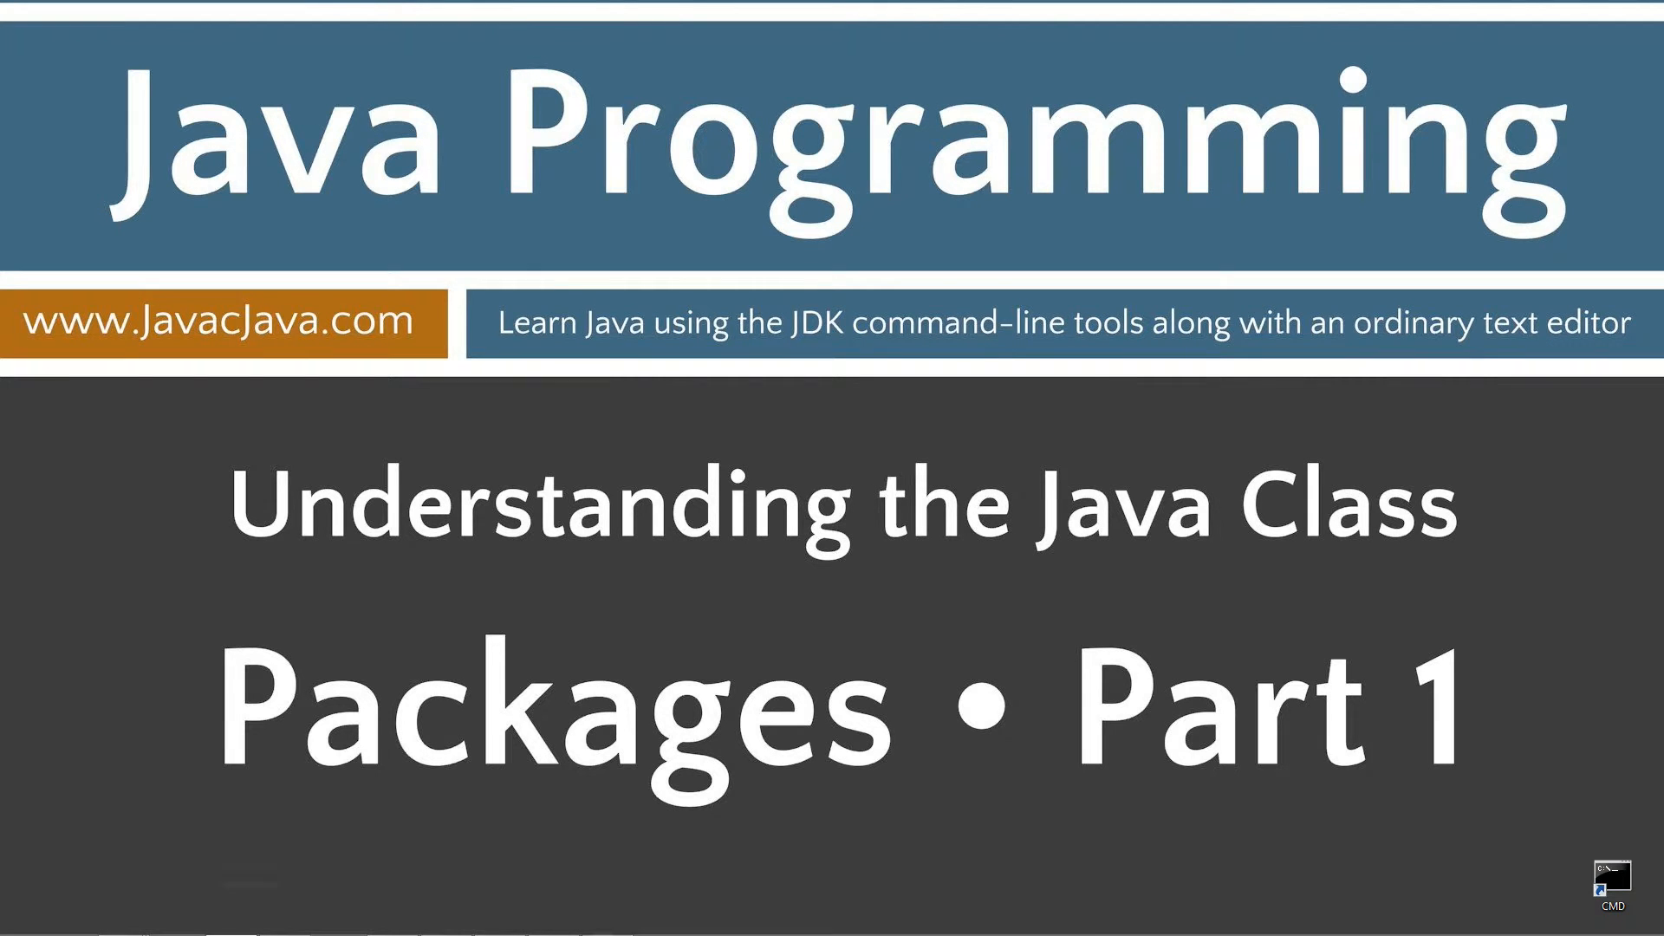
In Firefox, open the javacjava.com OOP tutorials page and scroll to the Packages Part 1 entry.
left_click(1597, 870)
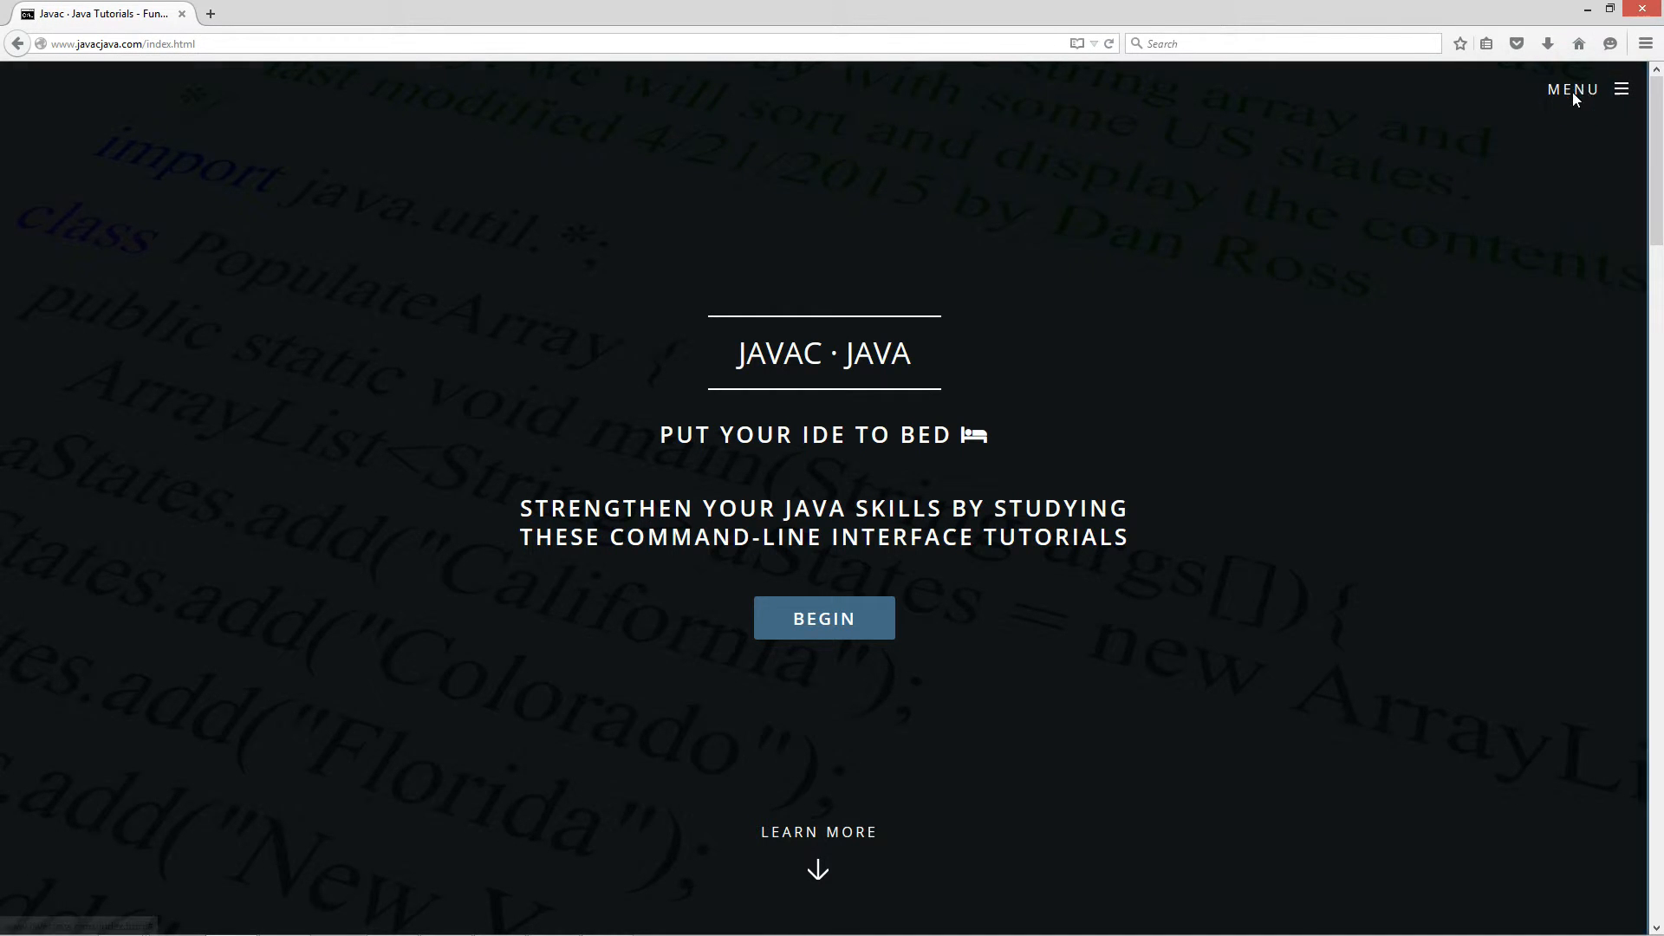
left_click(824, 618)
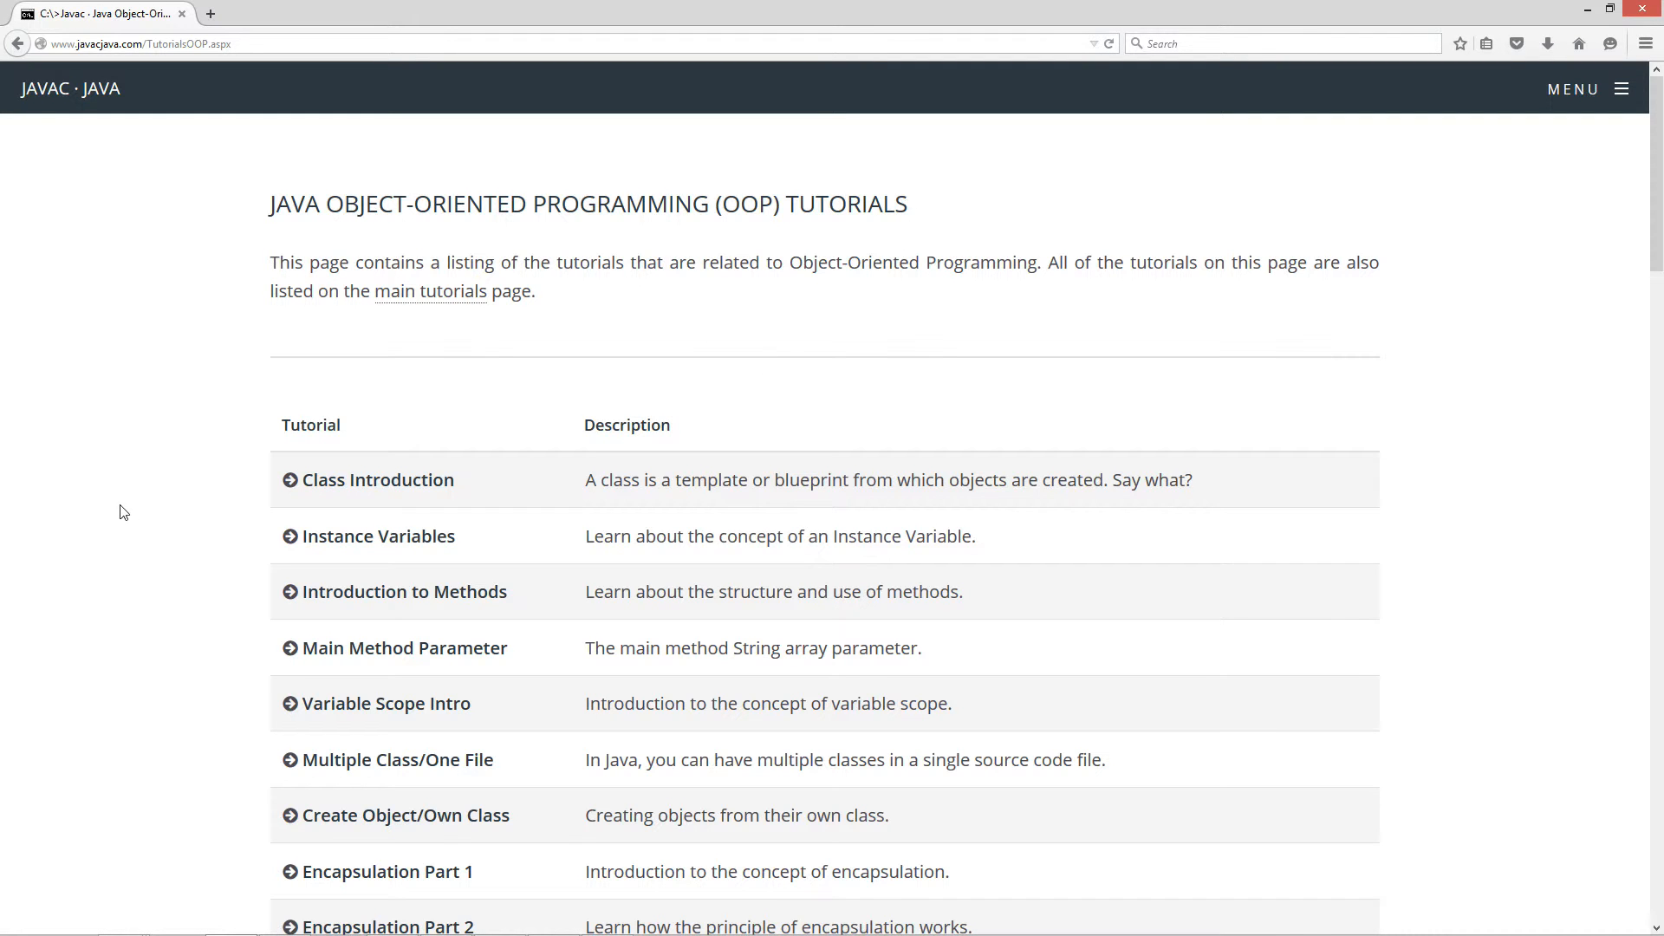
scroll("down", 3)
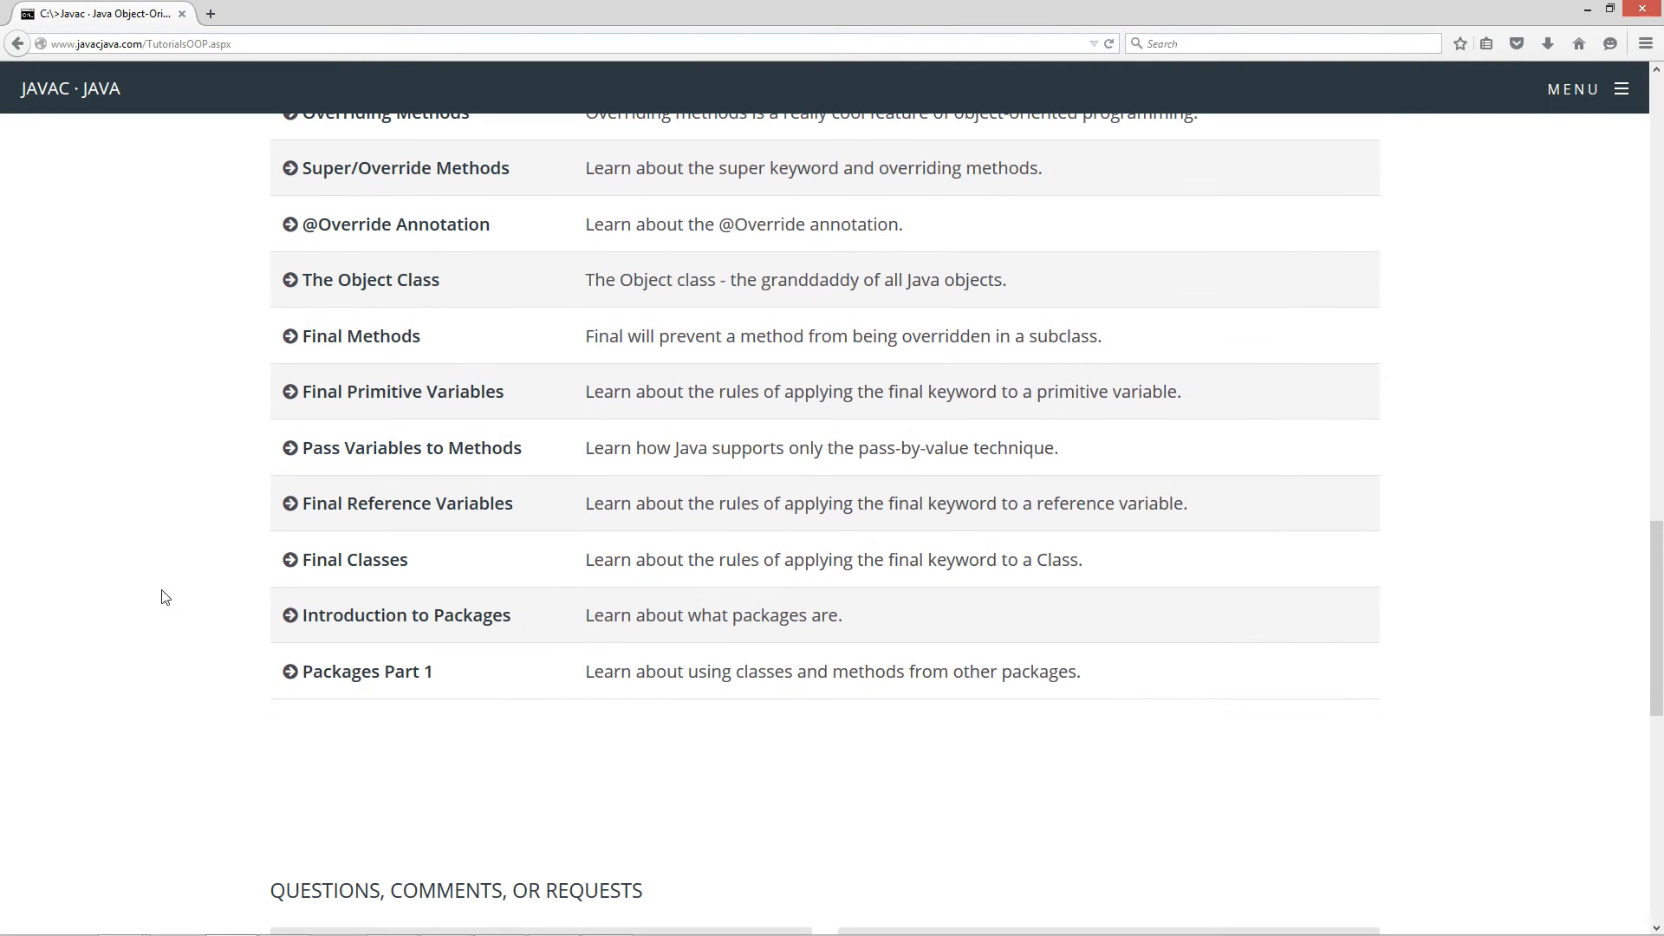
Open the Packages Part 1 tutorial and read its introduction on access modifiers.
left_click(366, 671)
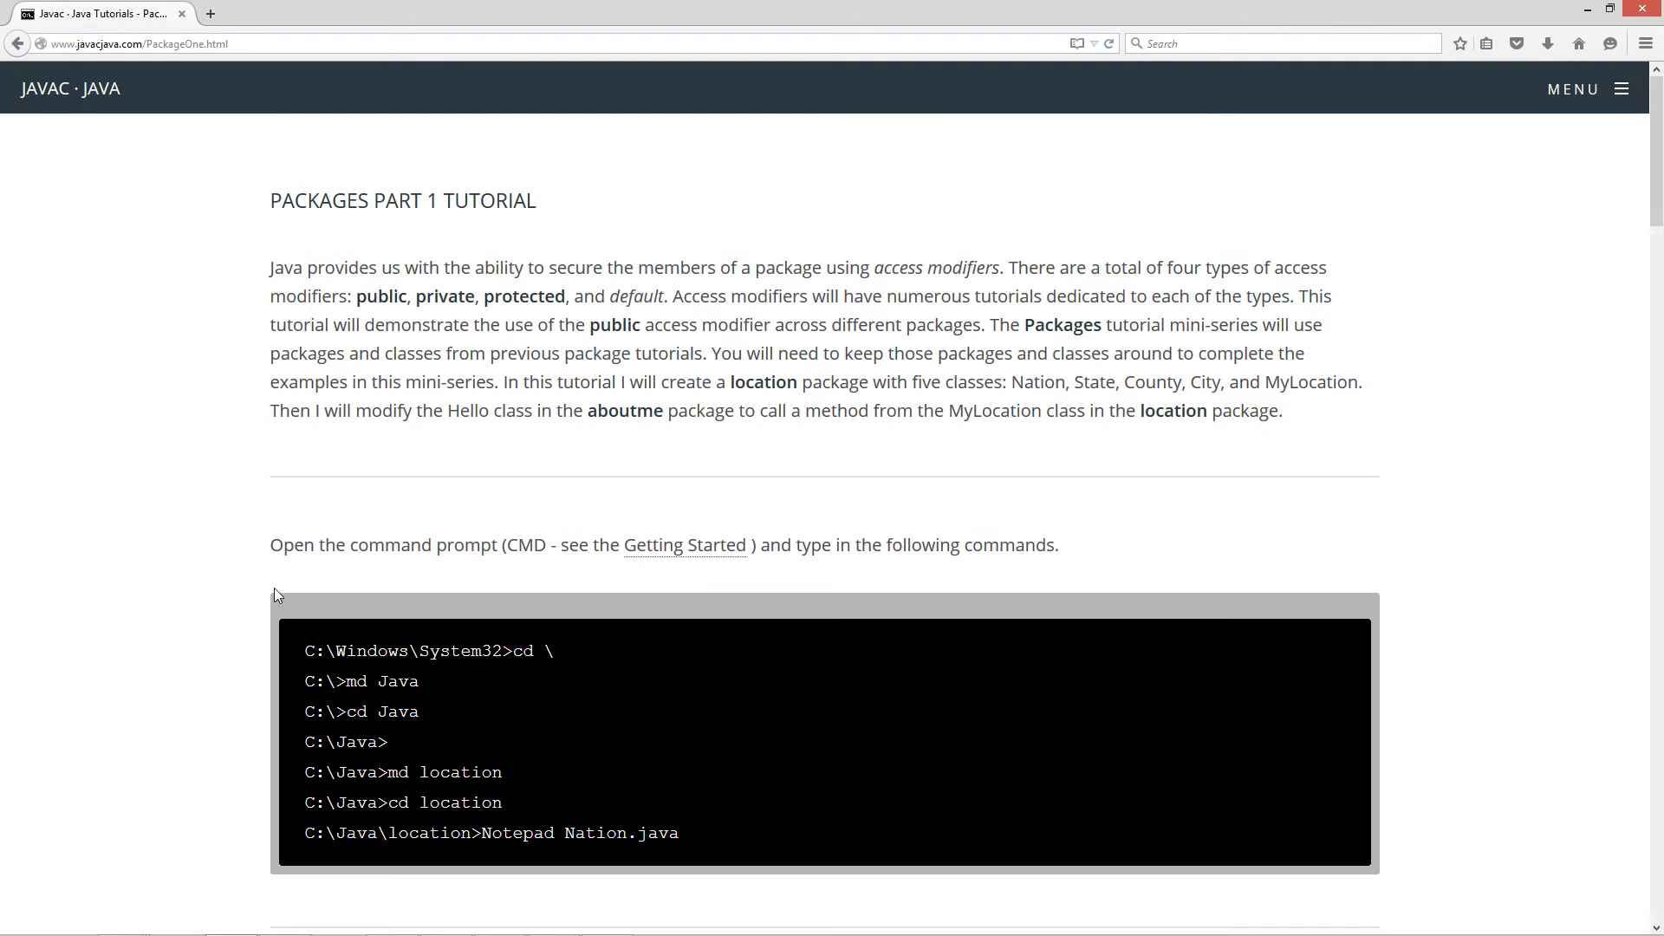
mouse_move(411, 287)
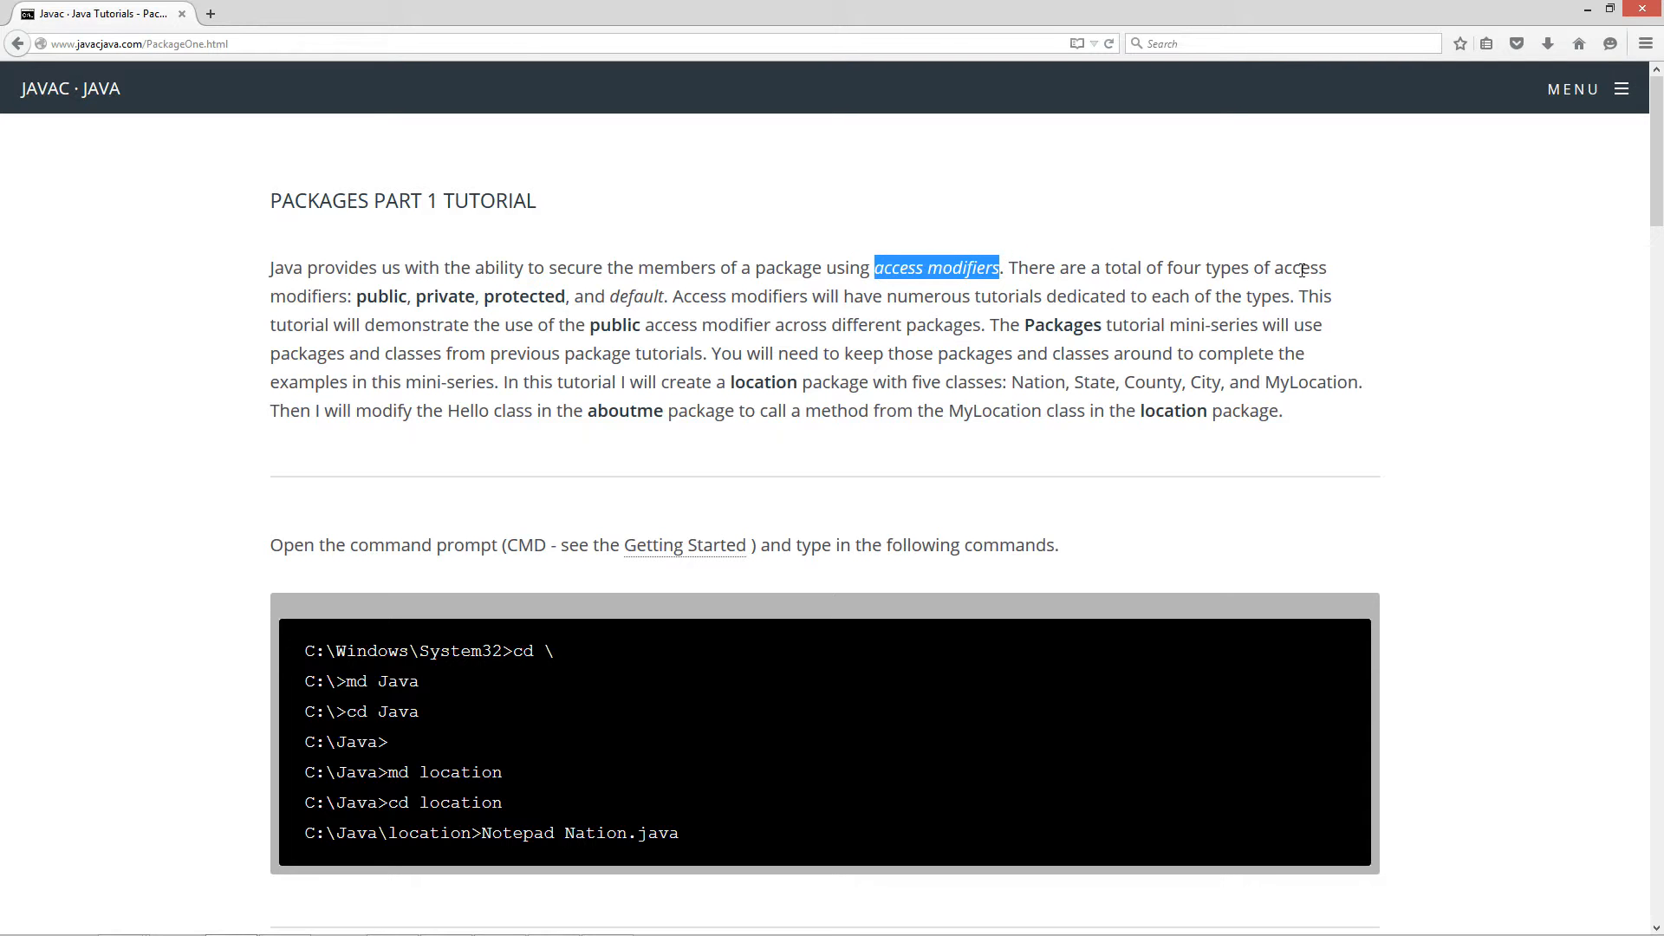
mouse_move(363, 297)
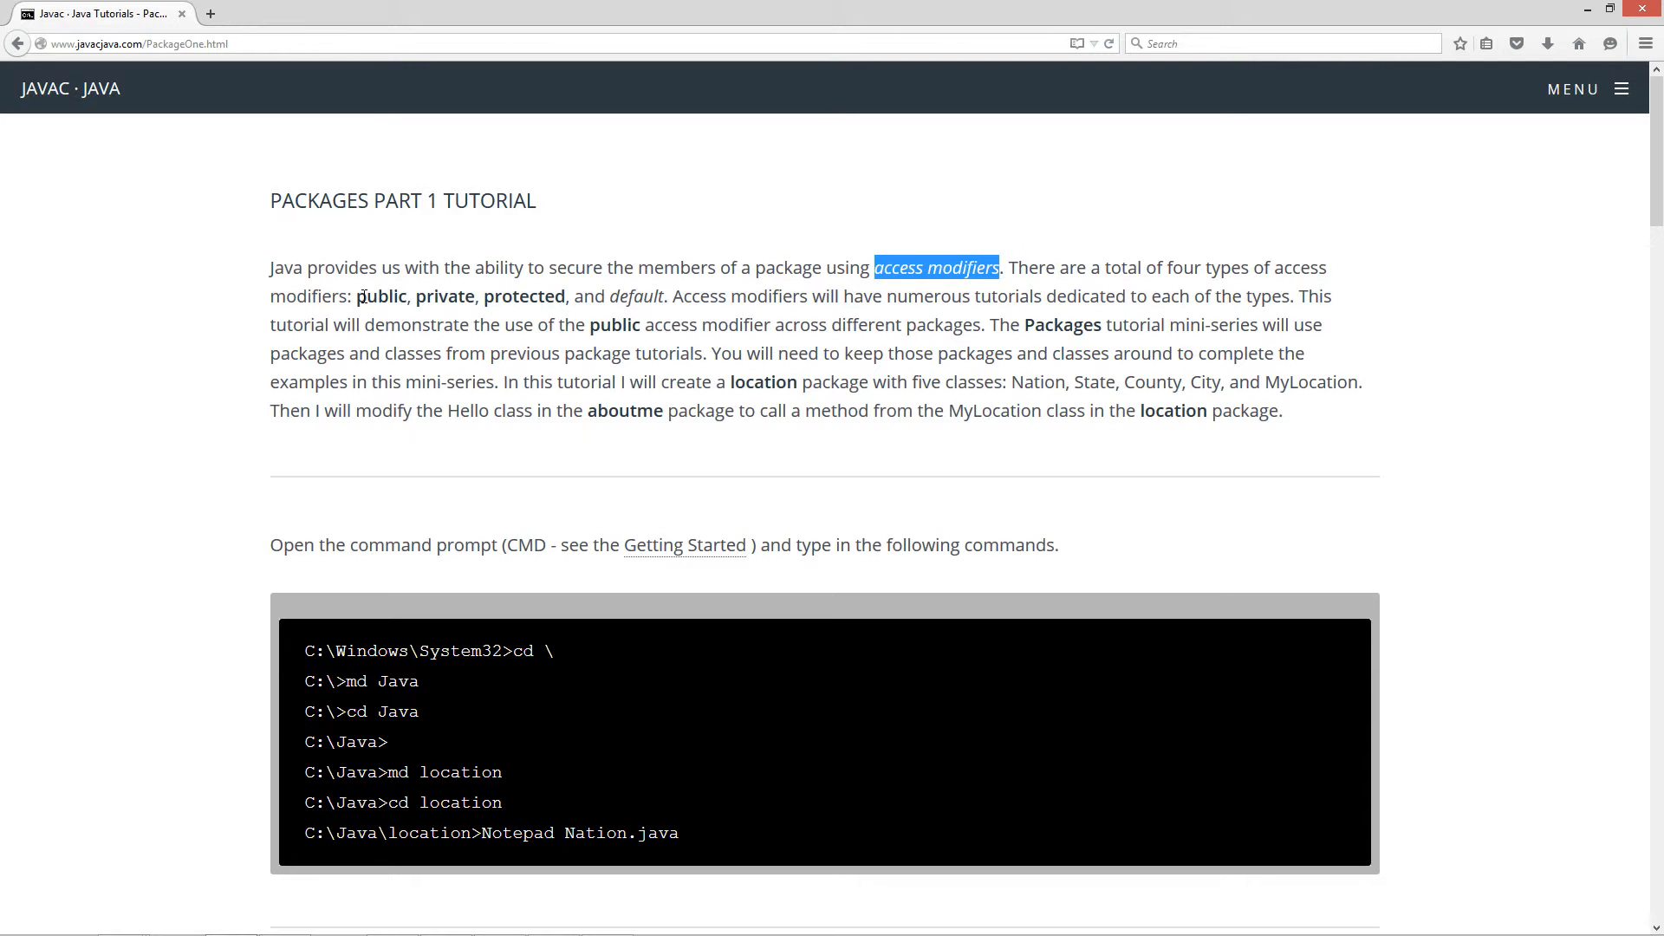
double_click(638, 297)
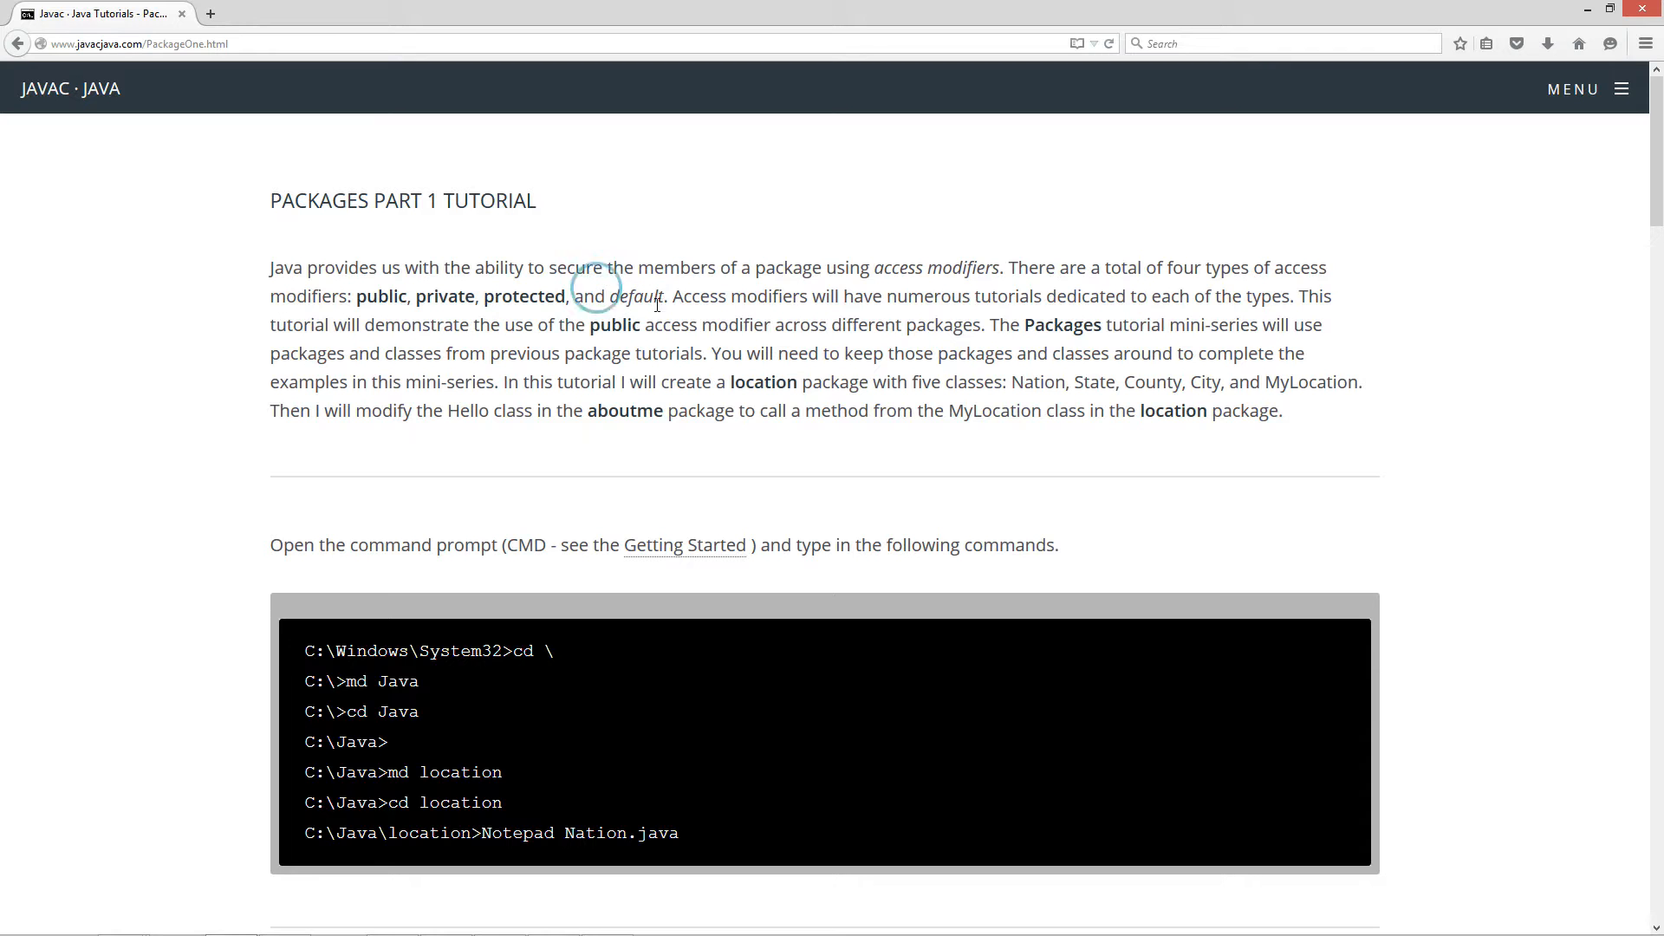
mouse_move(875, 303)
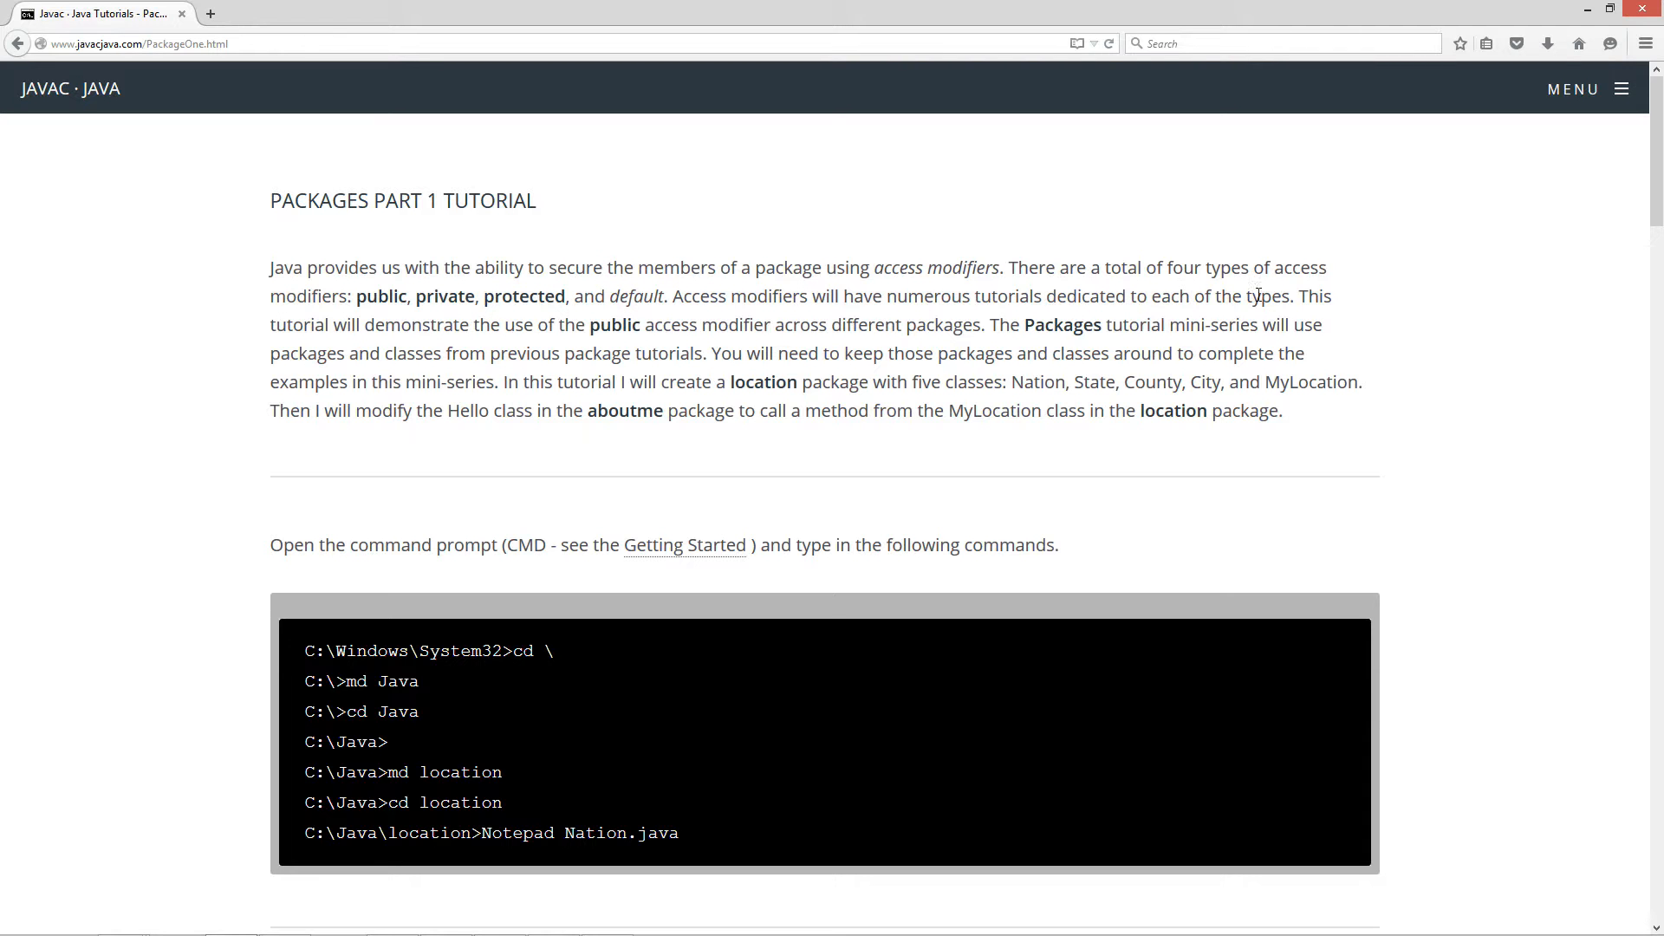
mouse_move(406, 340)
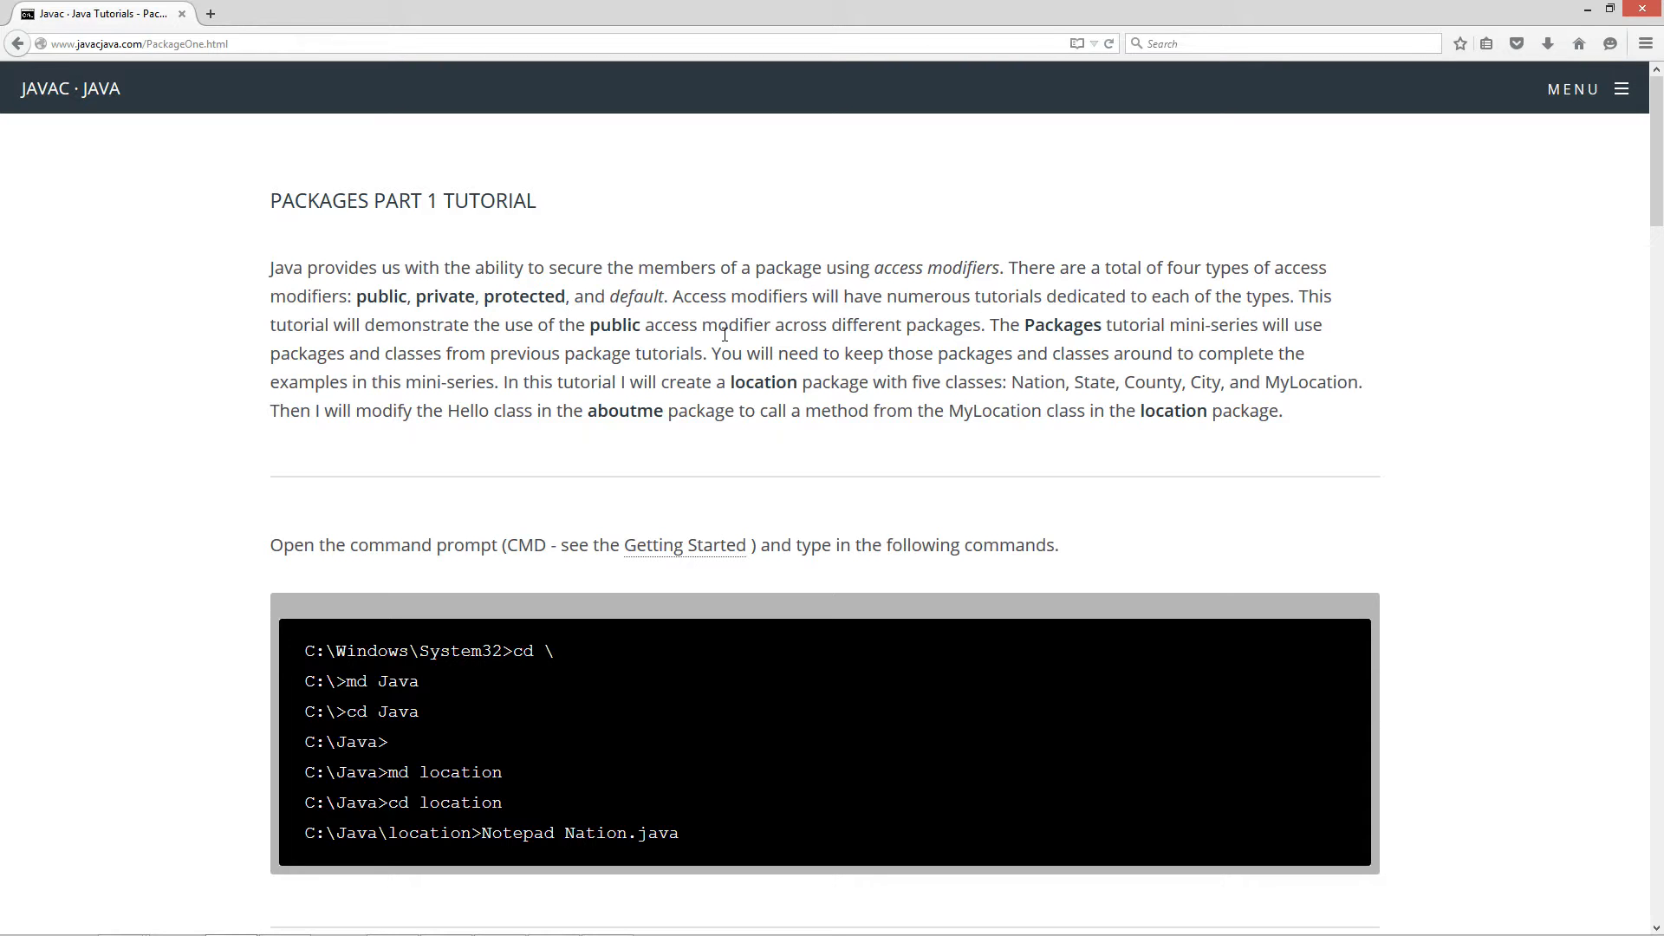
mouse_move(1009, 350)
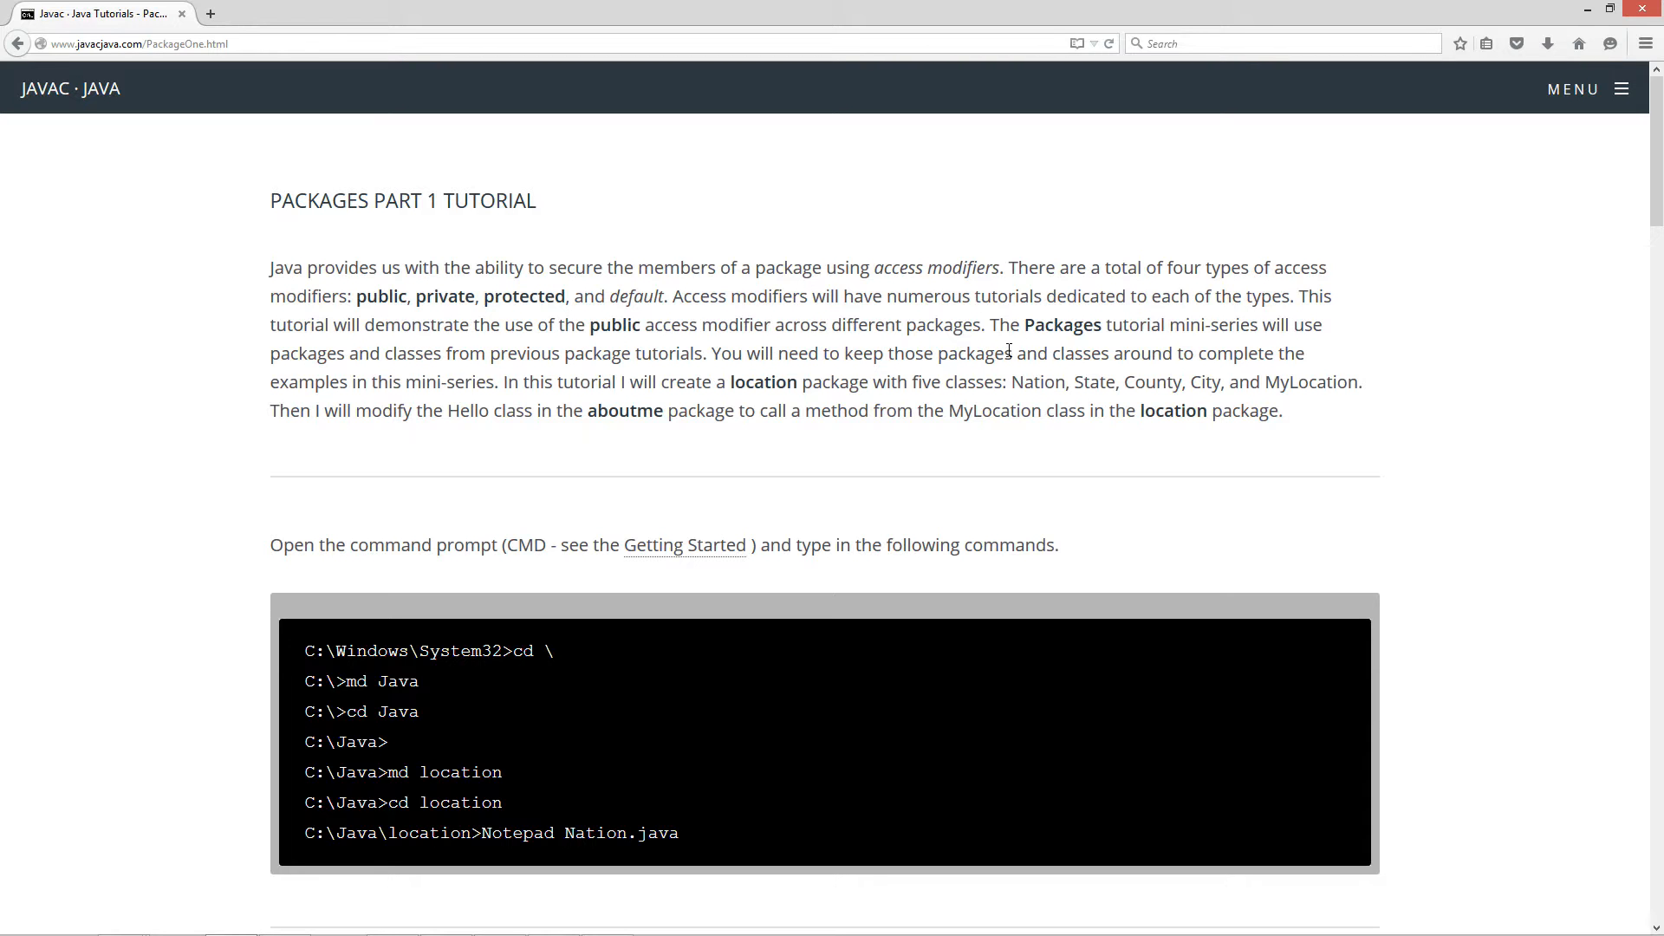
mouse_move(1328, 340)
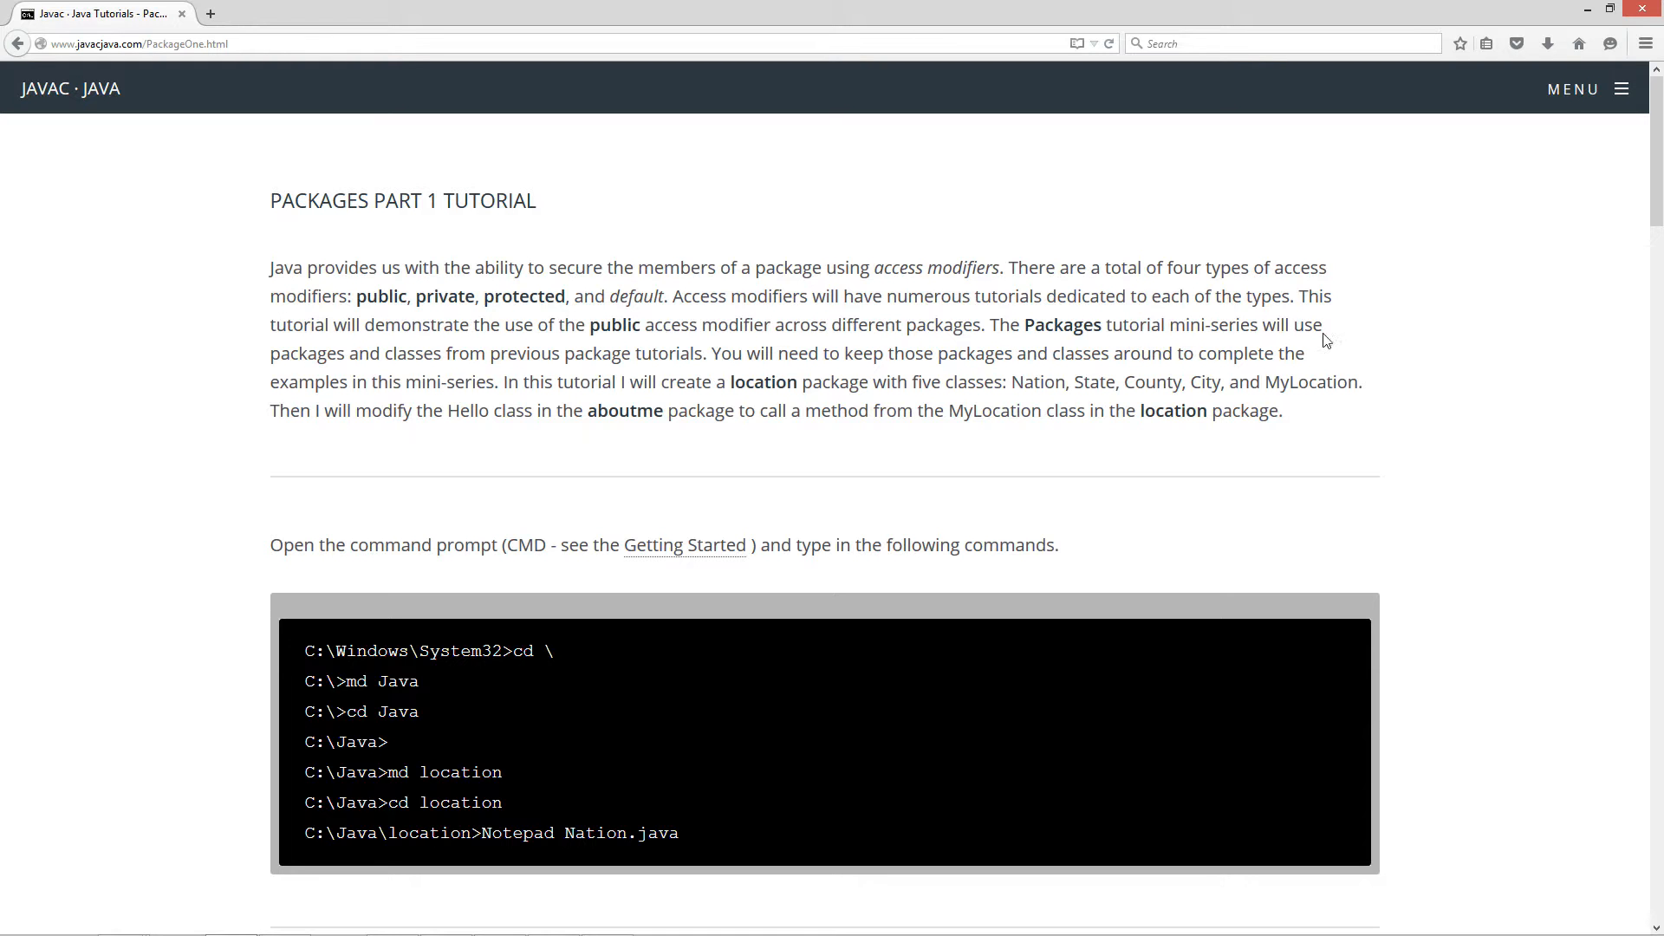
mouse_move(395, 373)
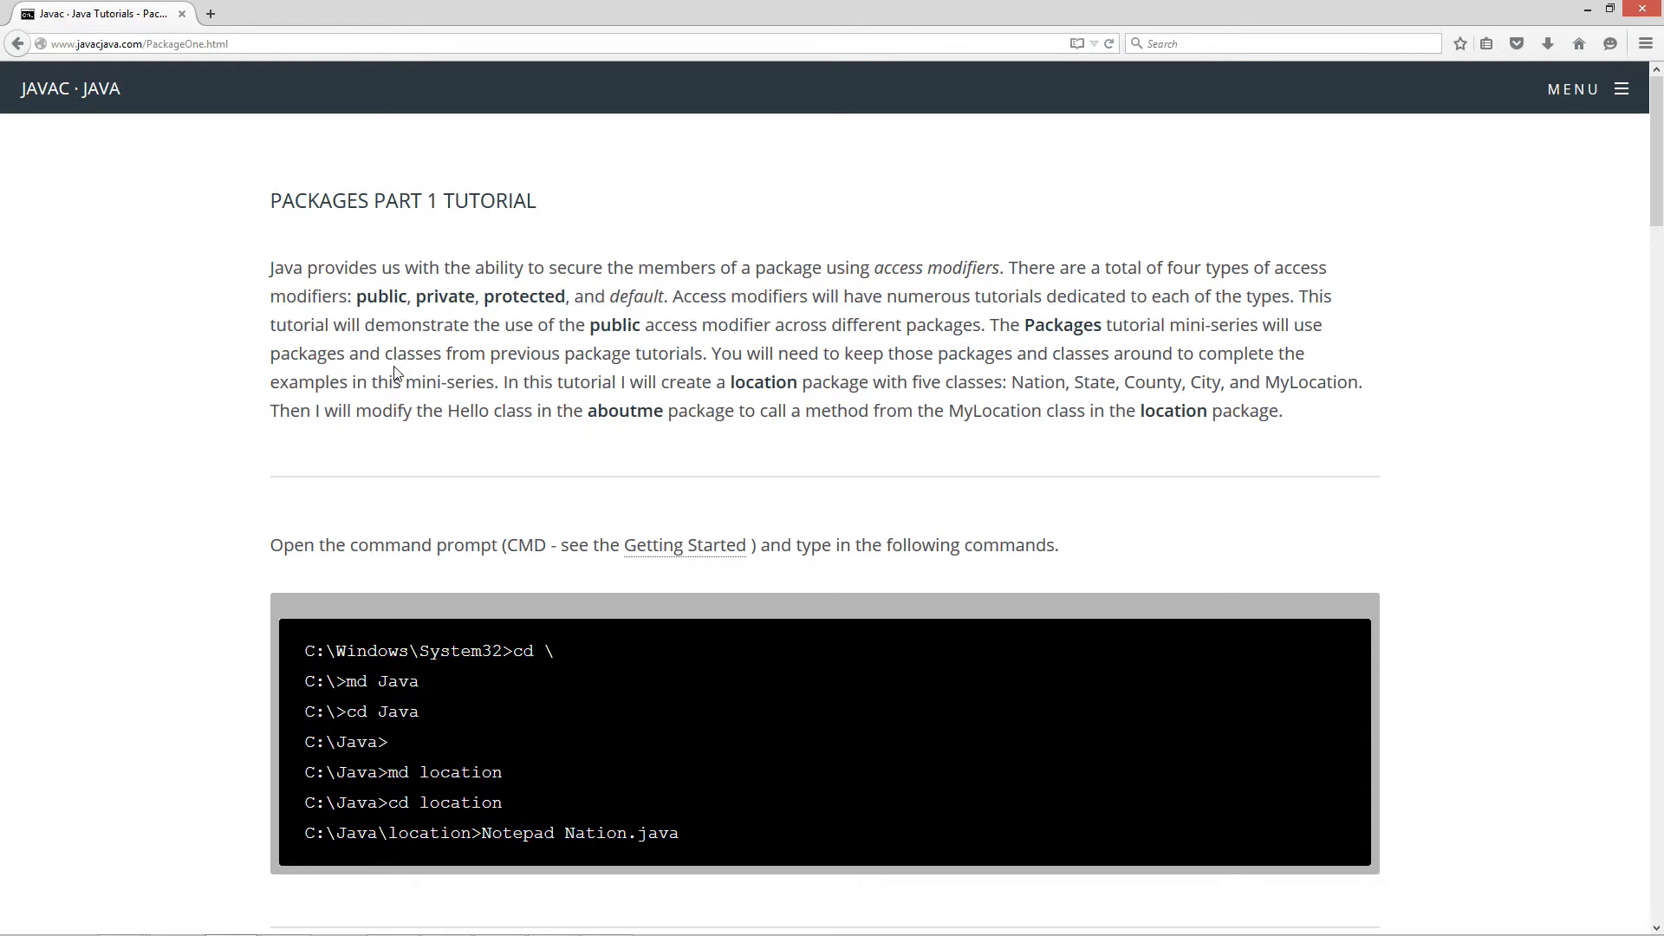
mouse_move(661, 361)
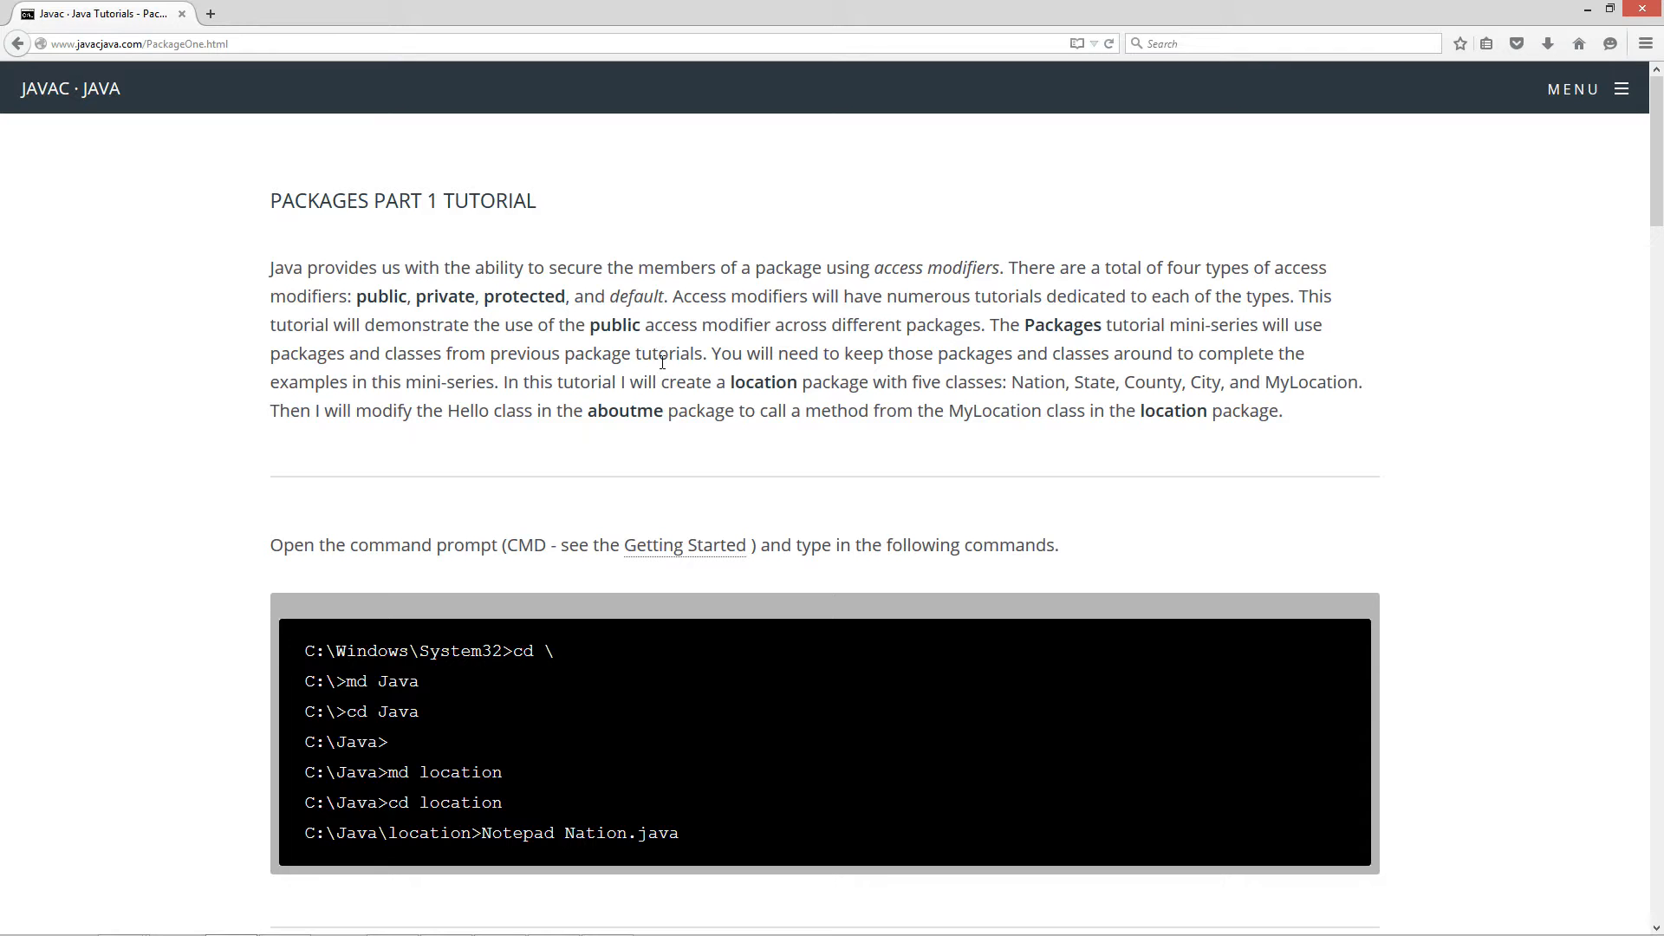
mouse_move(1137, 373)
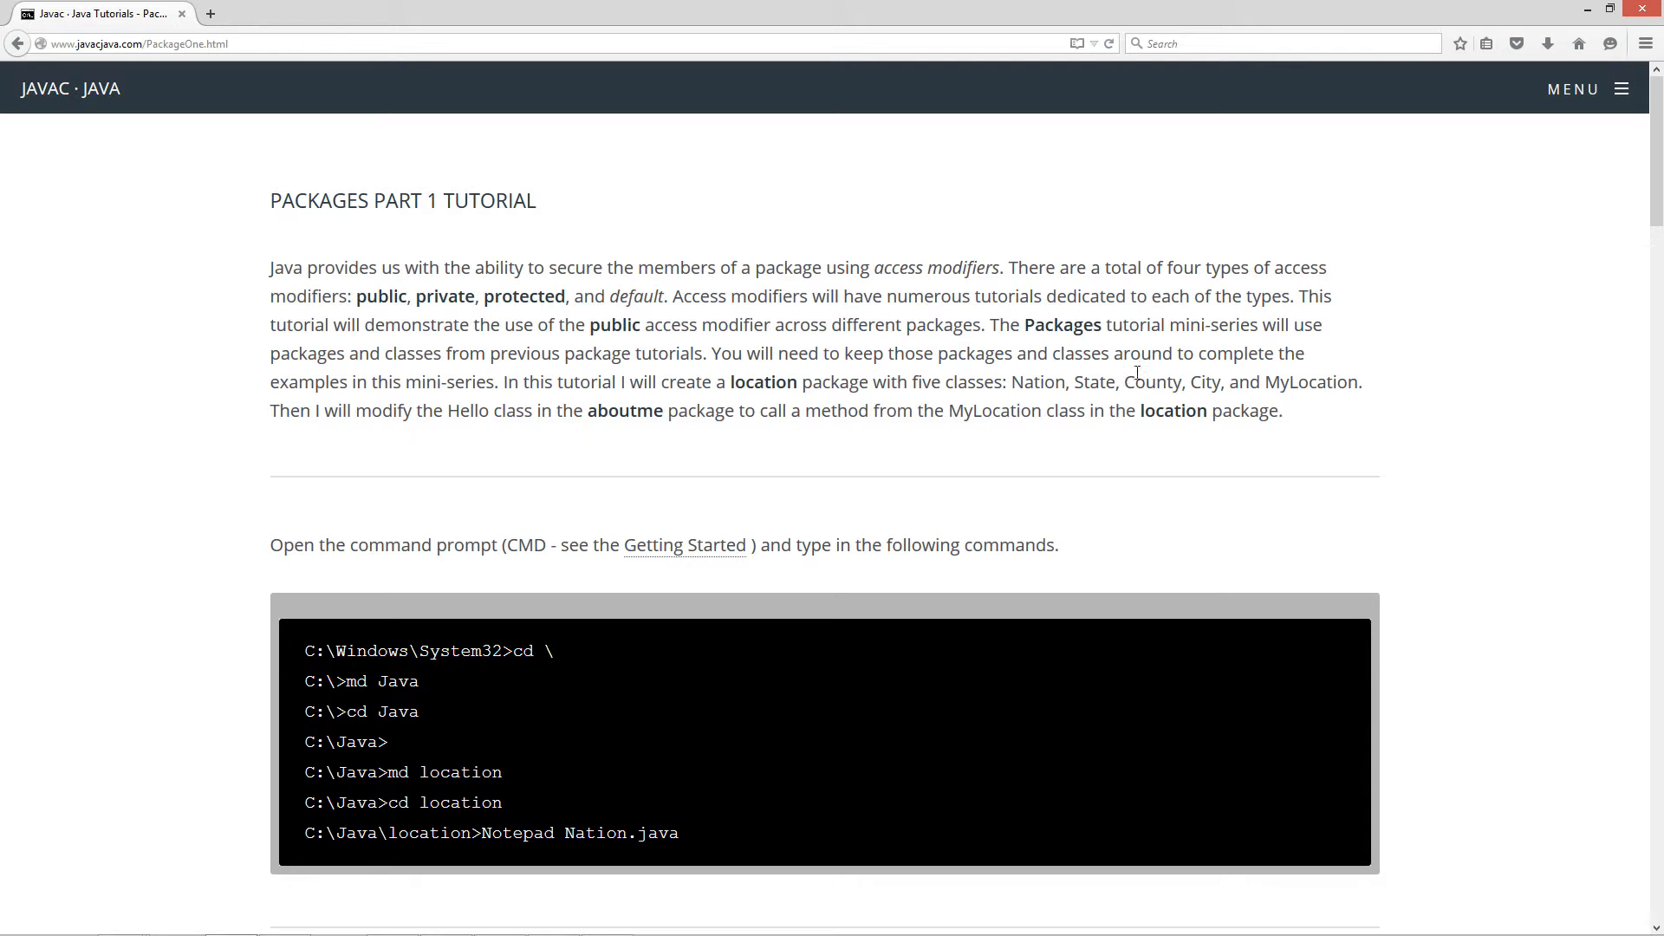
mouse_move(455, 445)
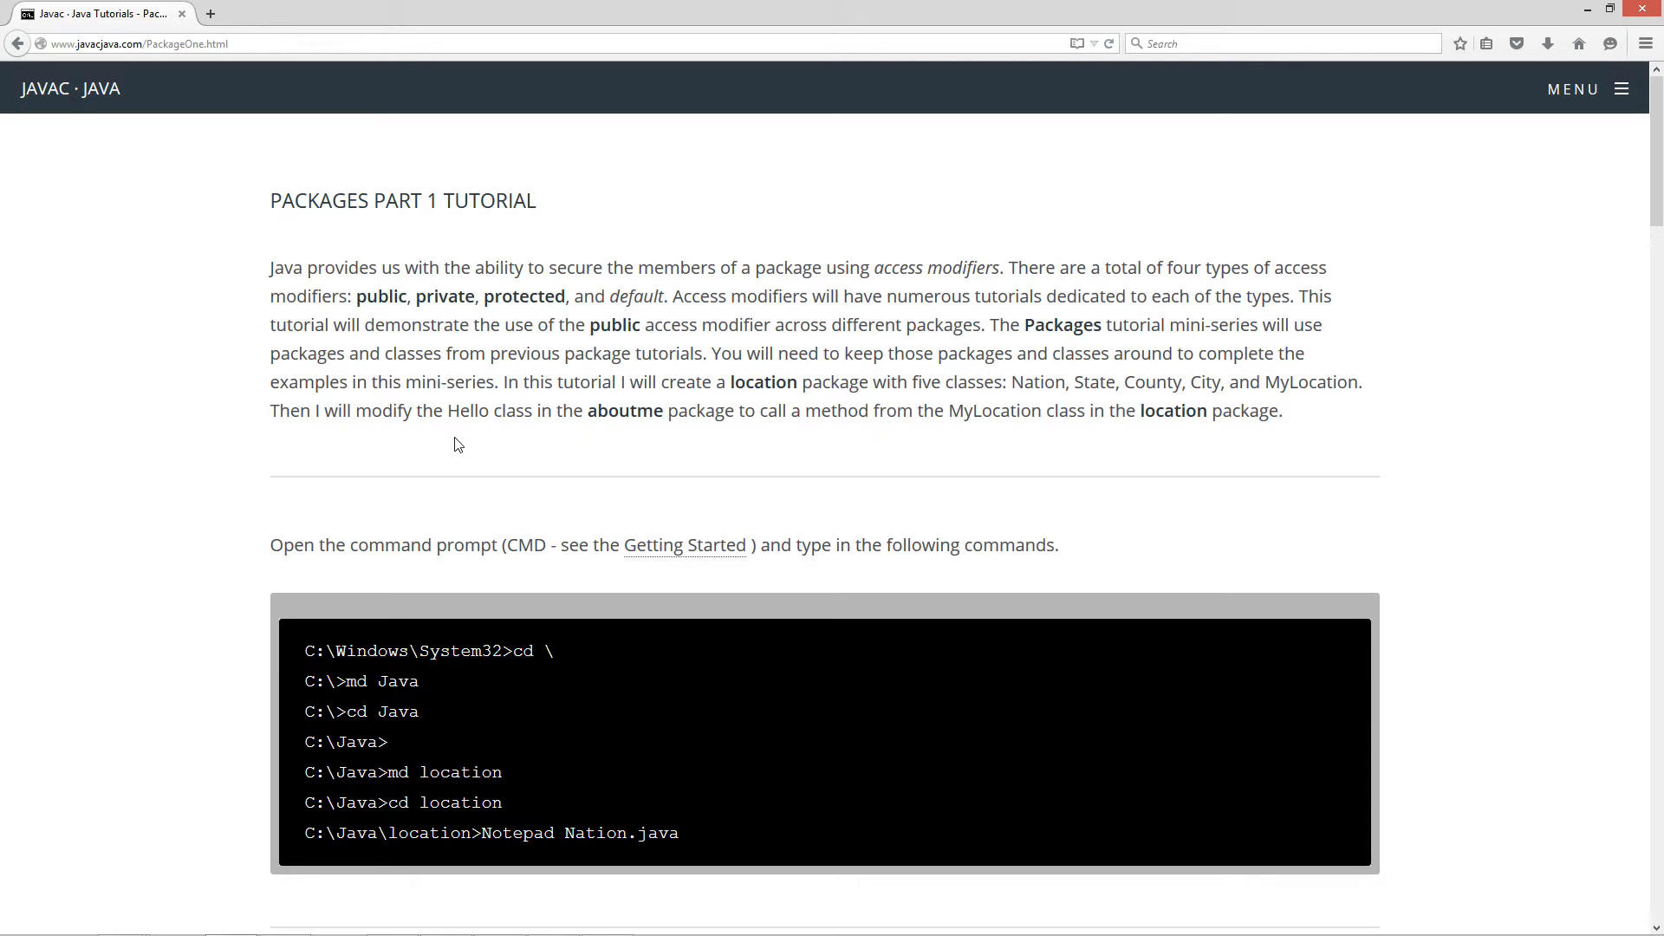
mouse_move(539, 429)
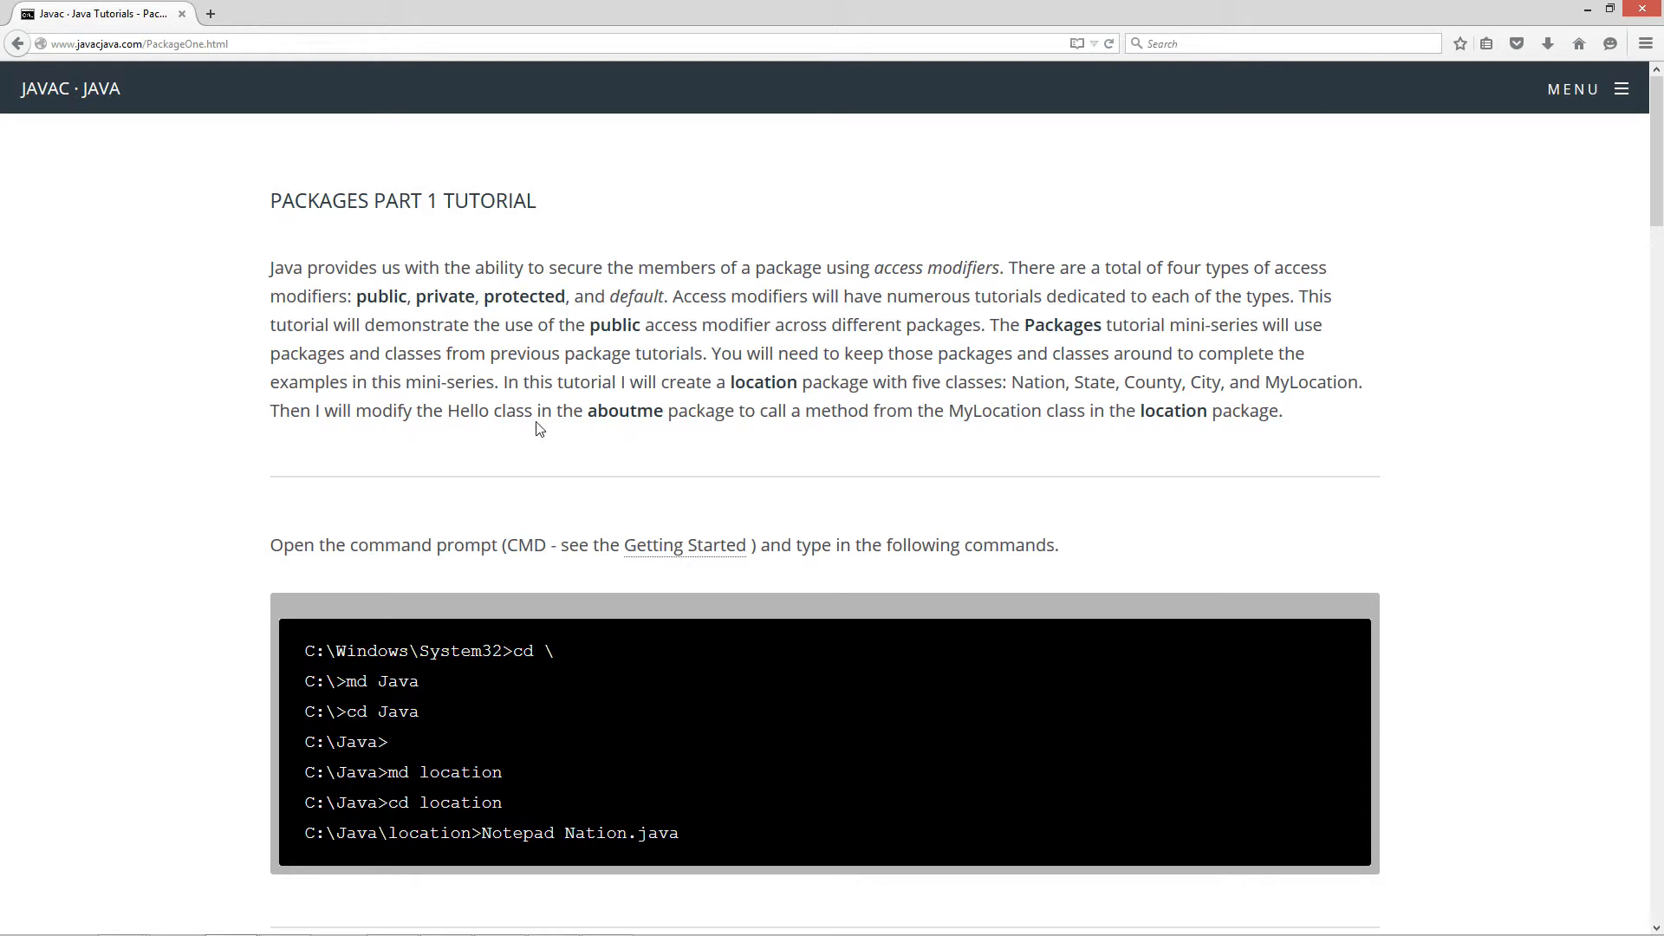
mouse_move(786, 408)
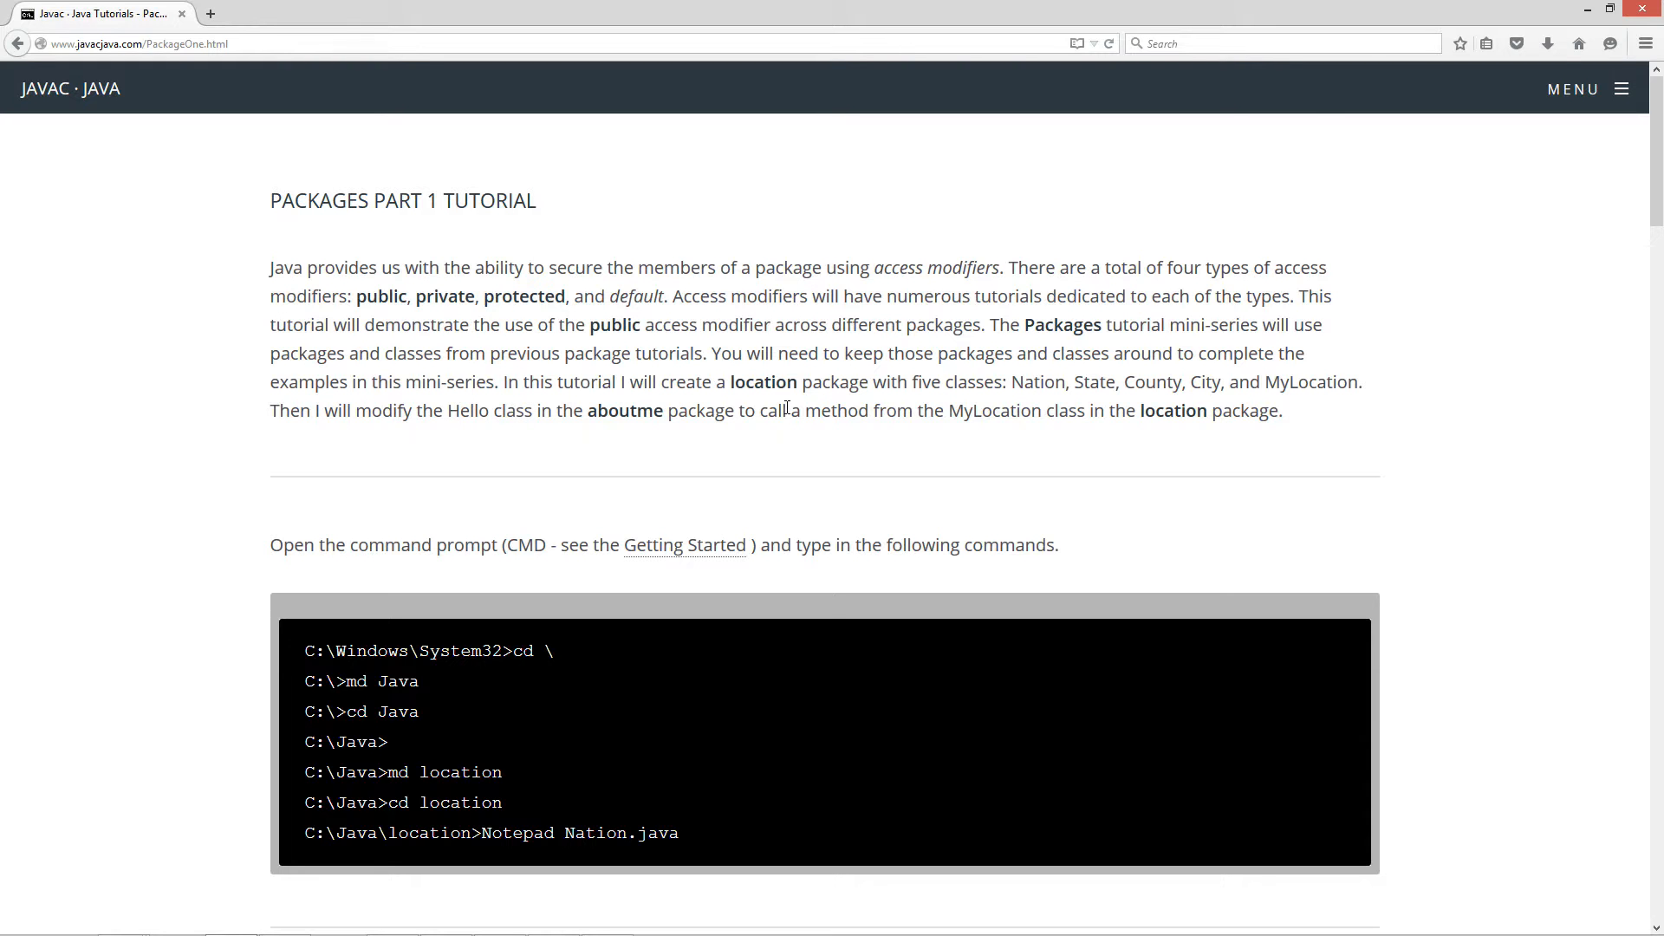
mouse_move(898, 385)
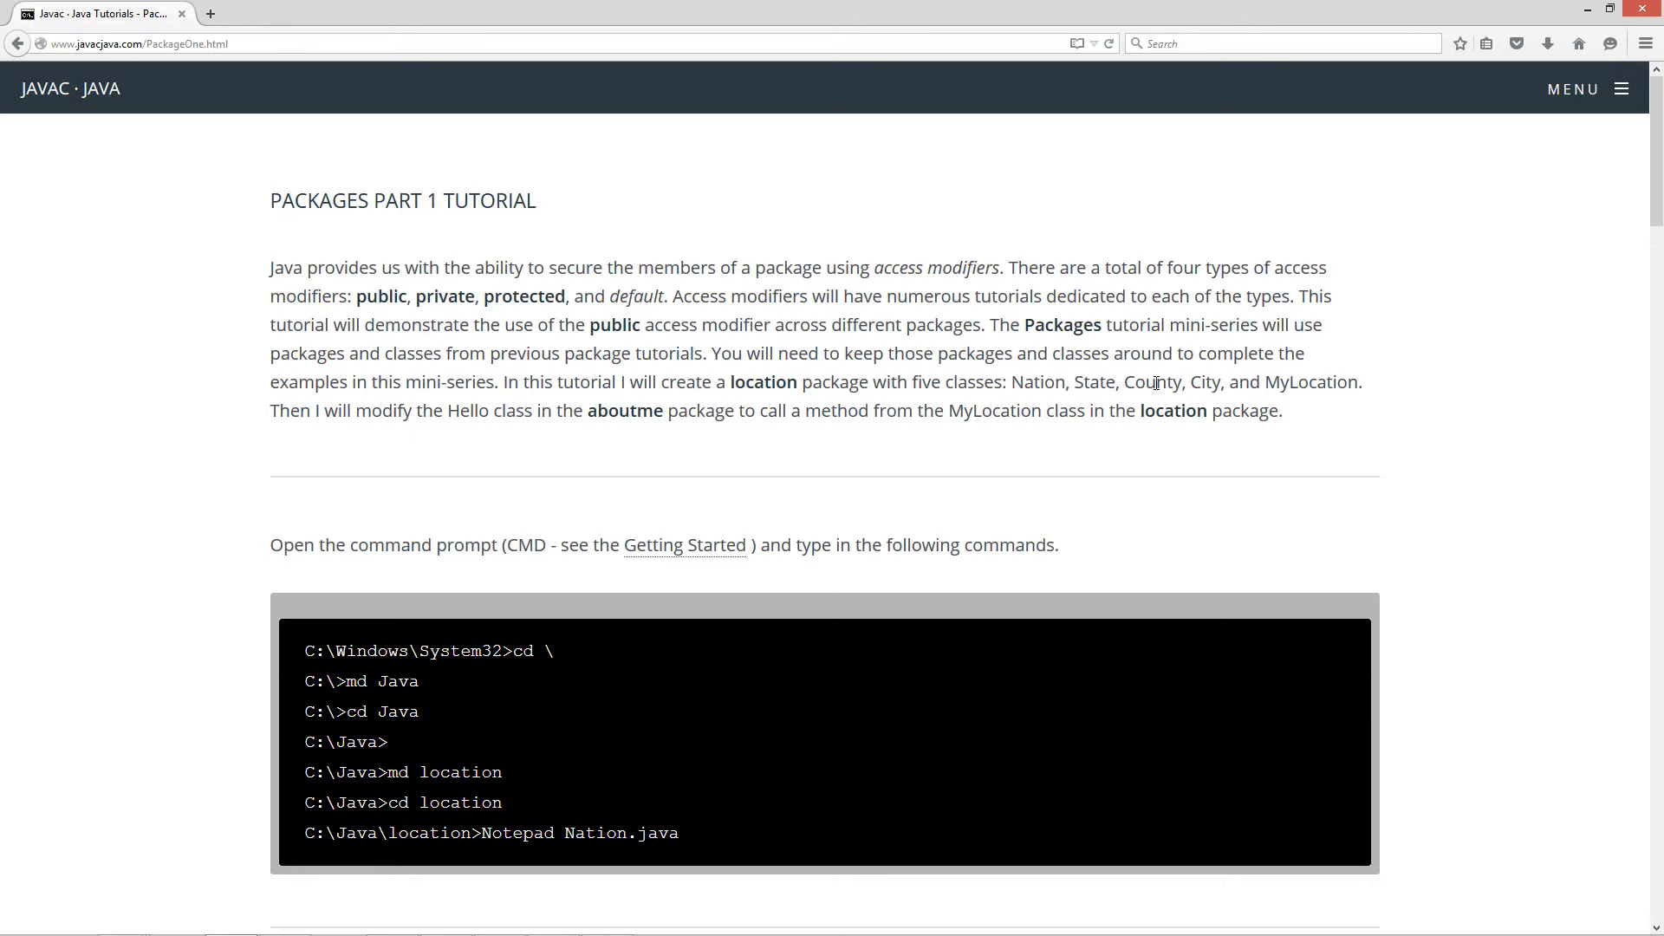
mouse_move(401, 455)
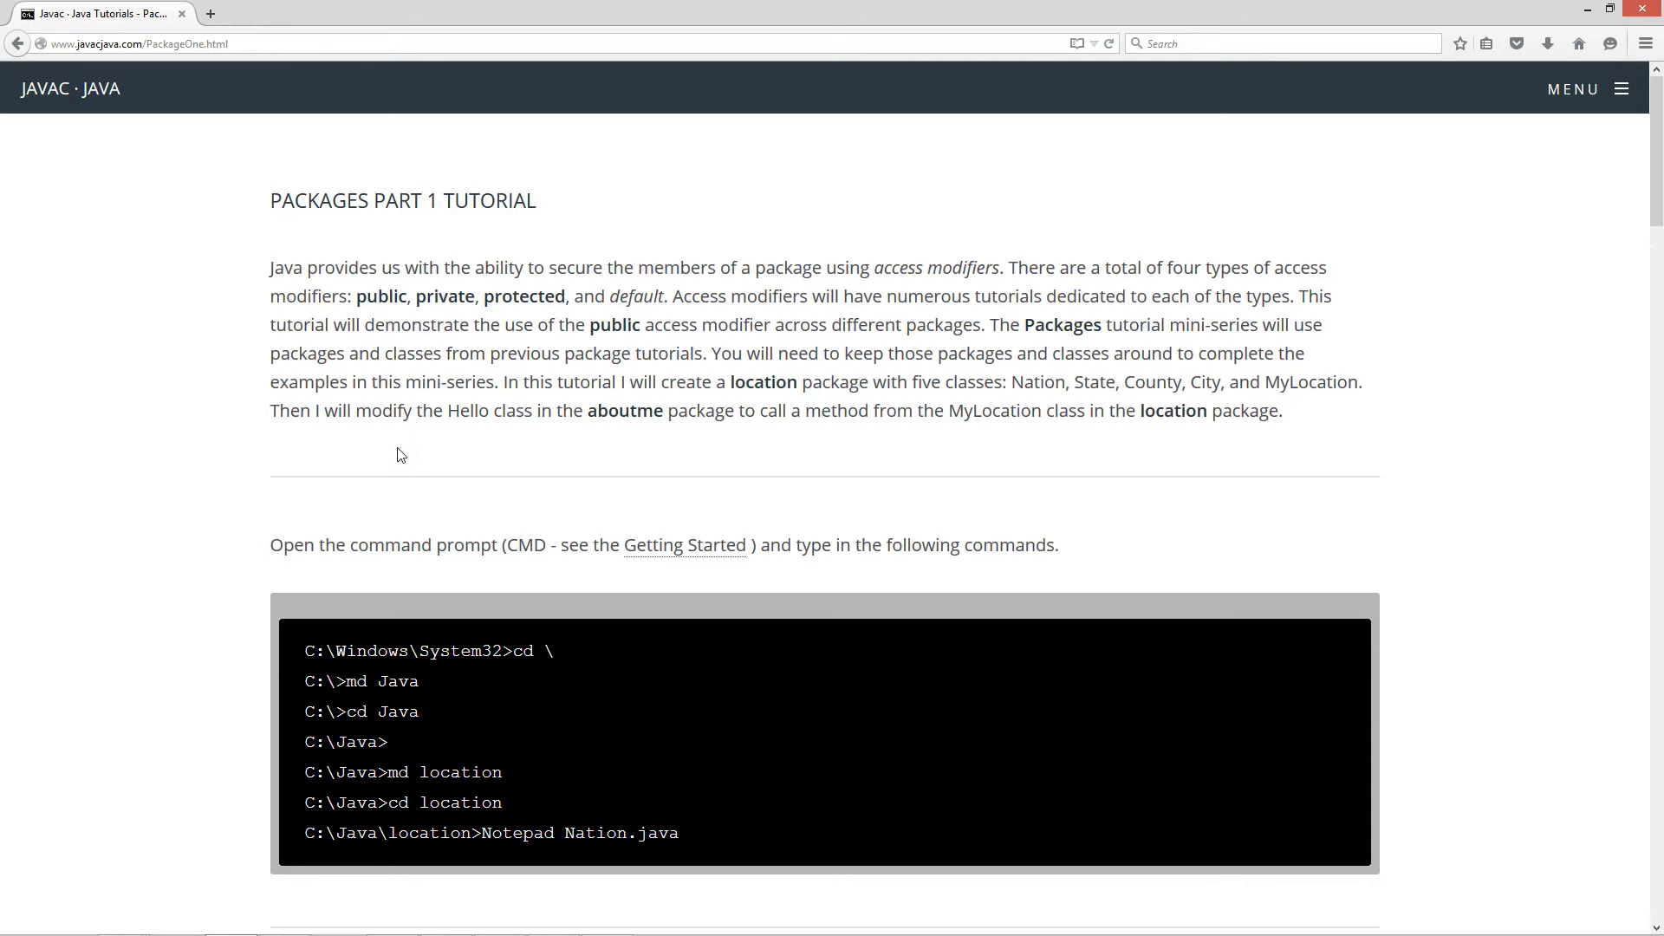
mouse_move(473, 430)
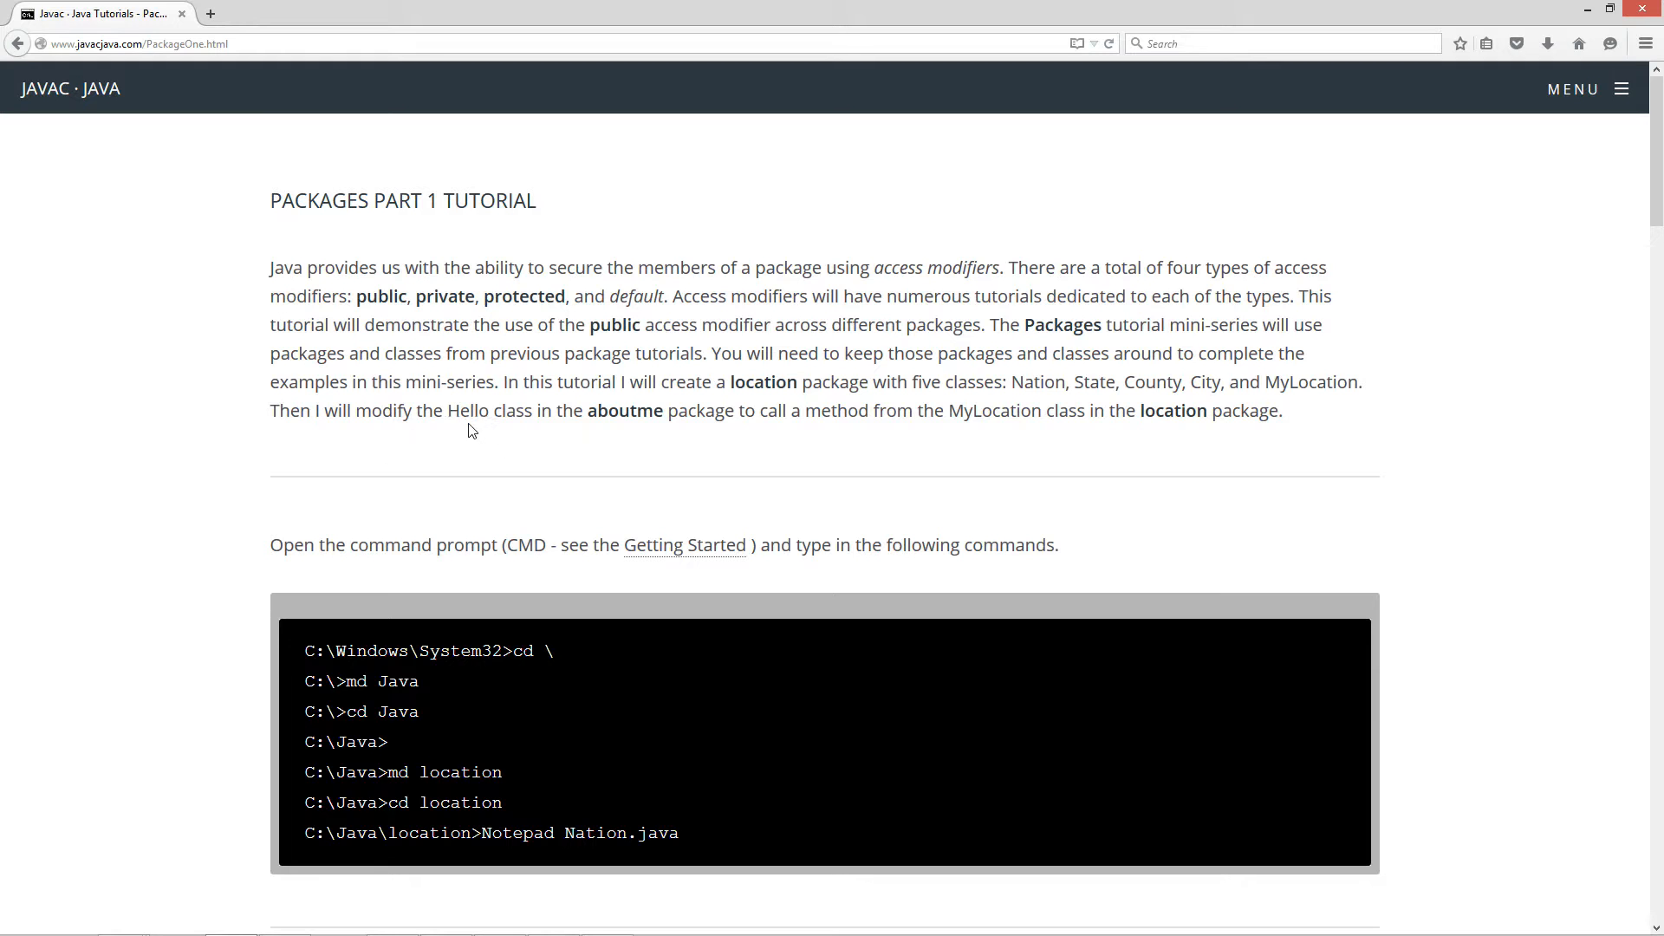
mouse_move(831, 439)
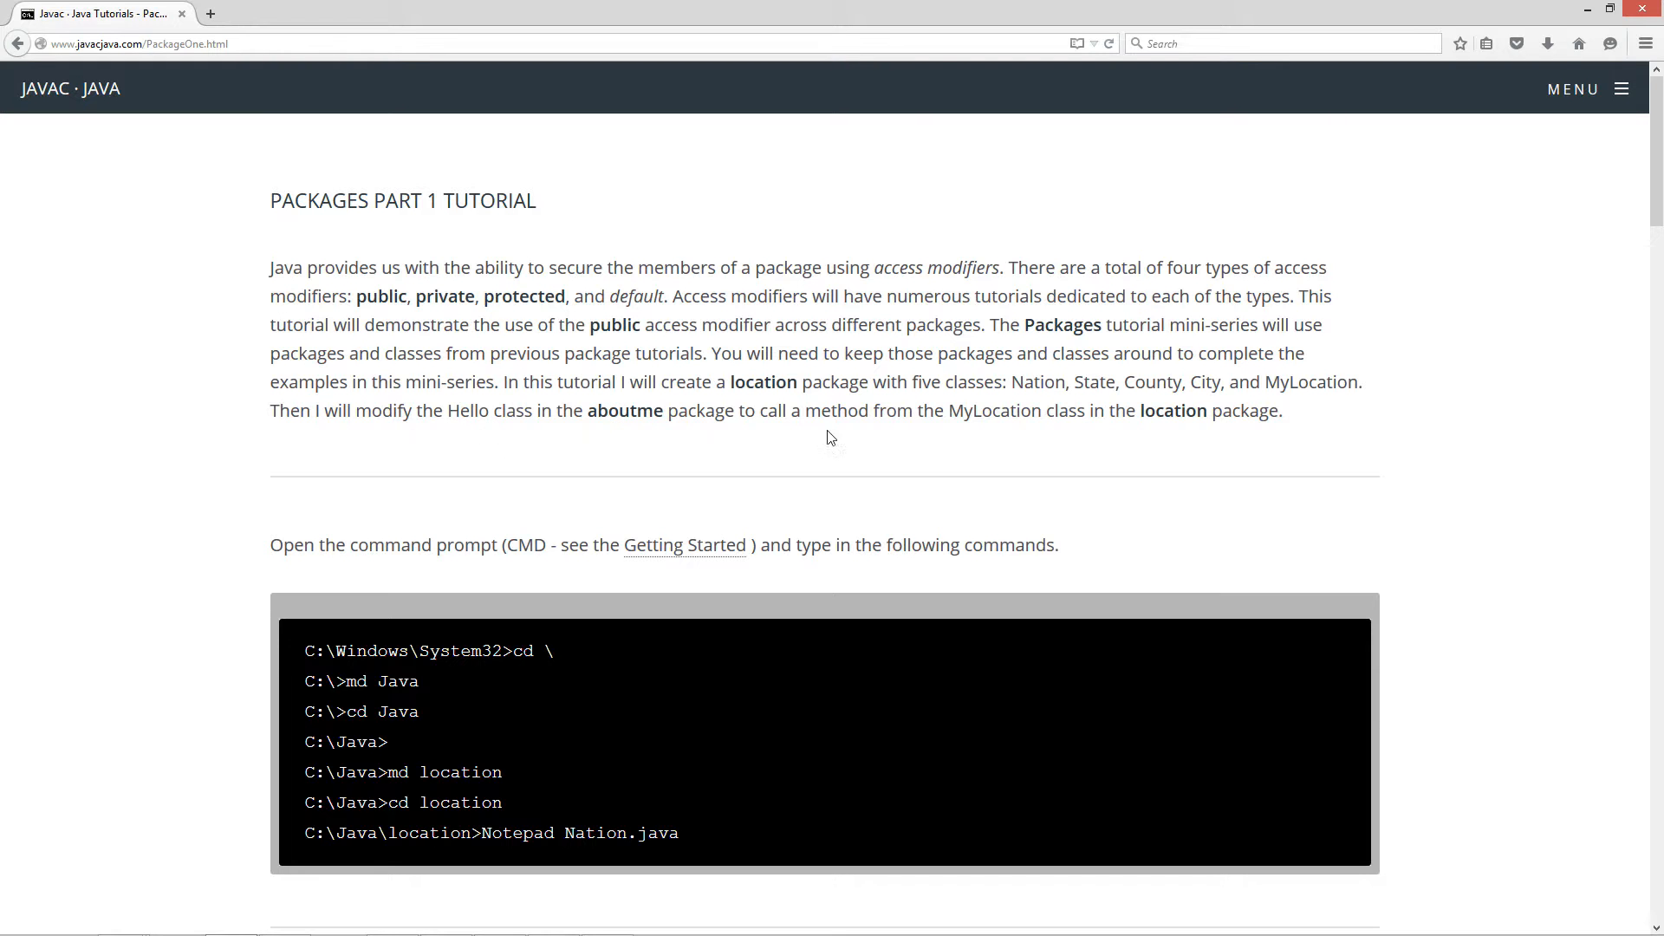
mouse_move(1088, 437)
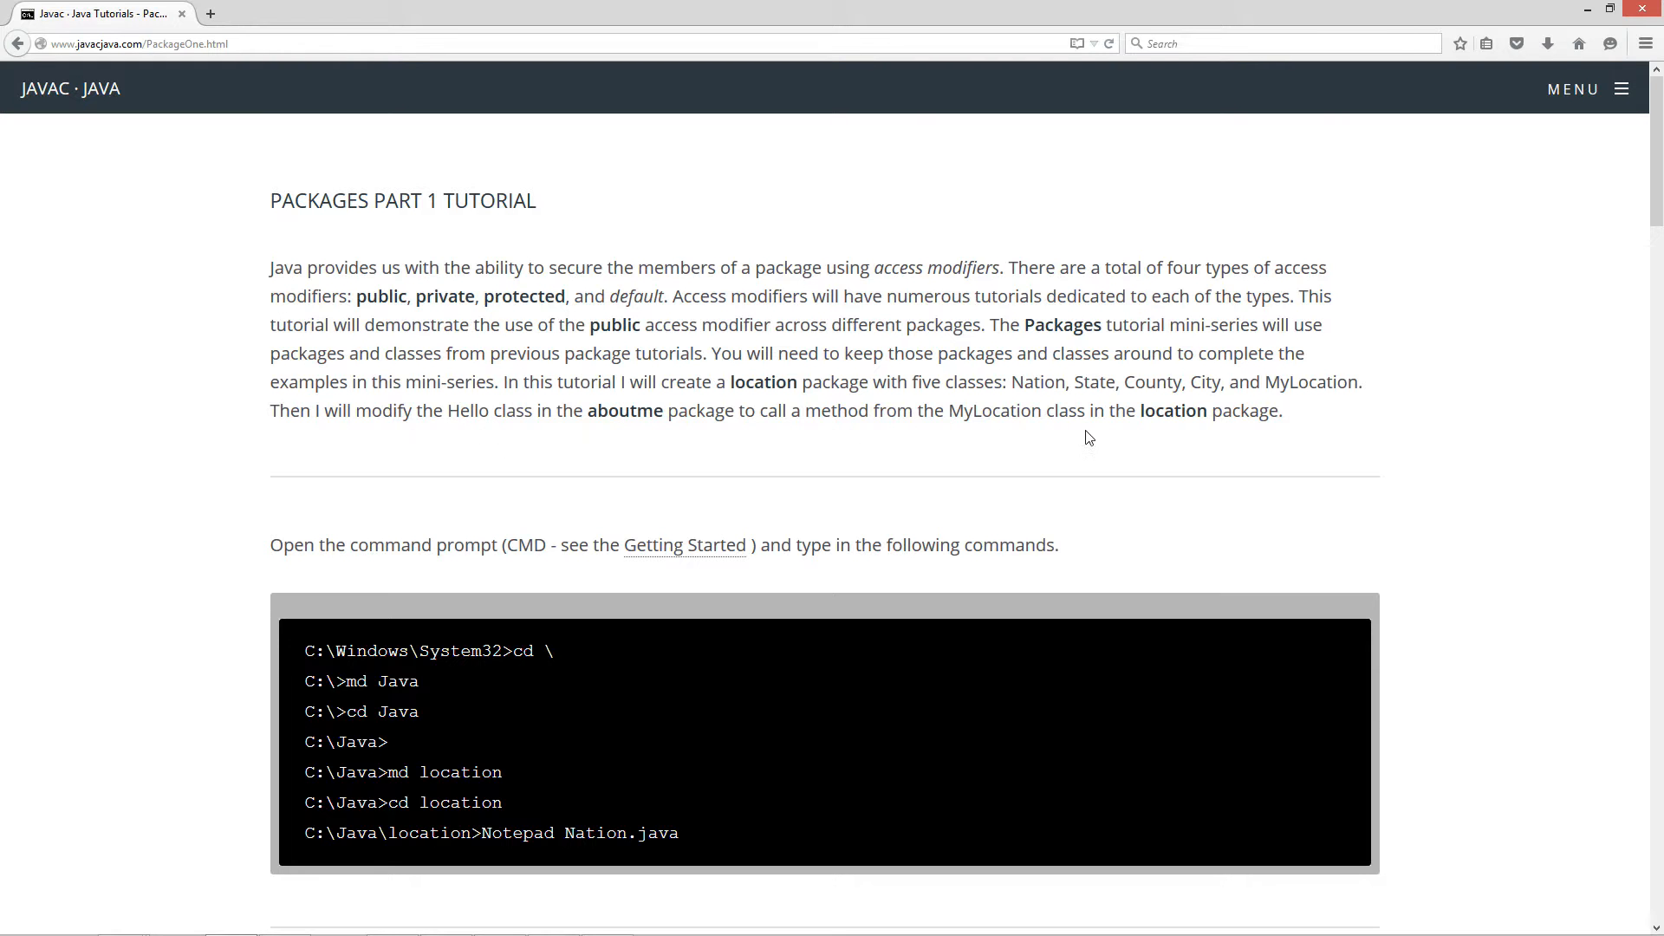
mouse_move(204, 449)
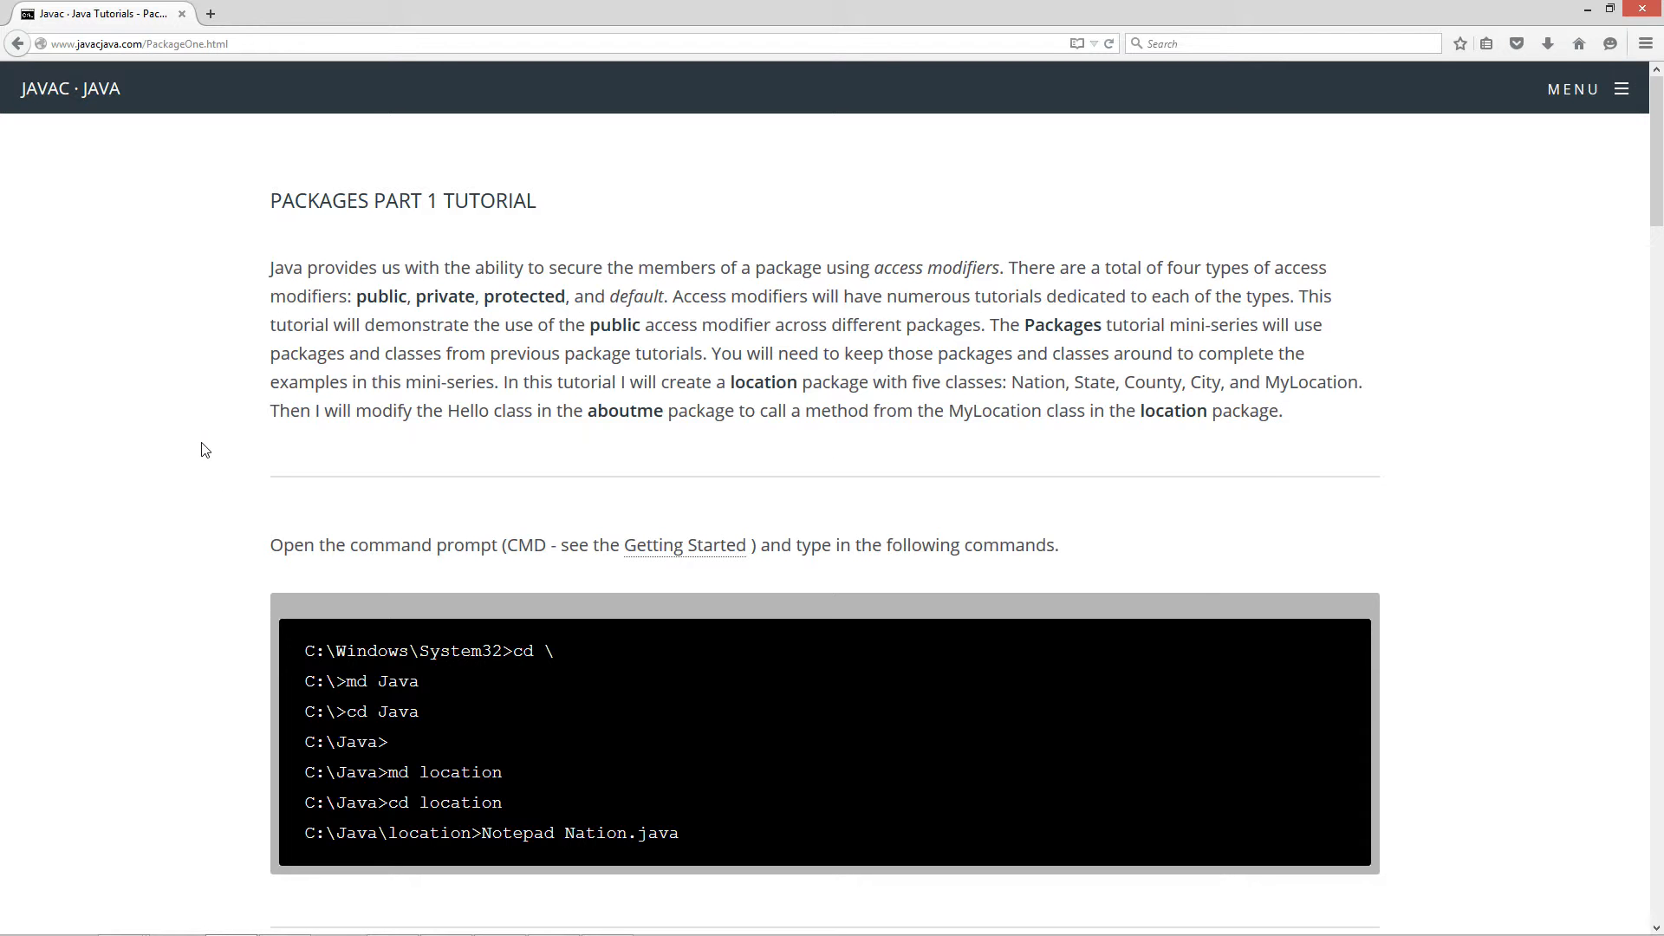
Create a CMD command-prompt shortcut on the Windows desktop.
scroll("down", 3)
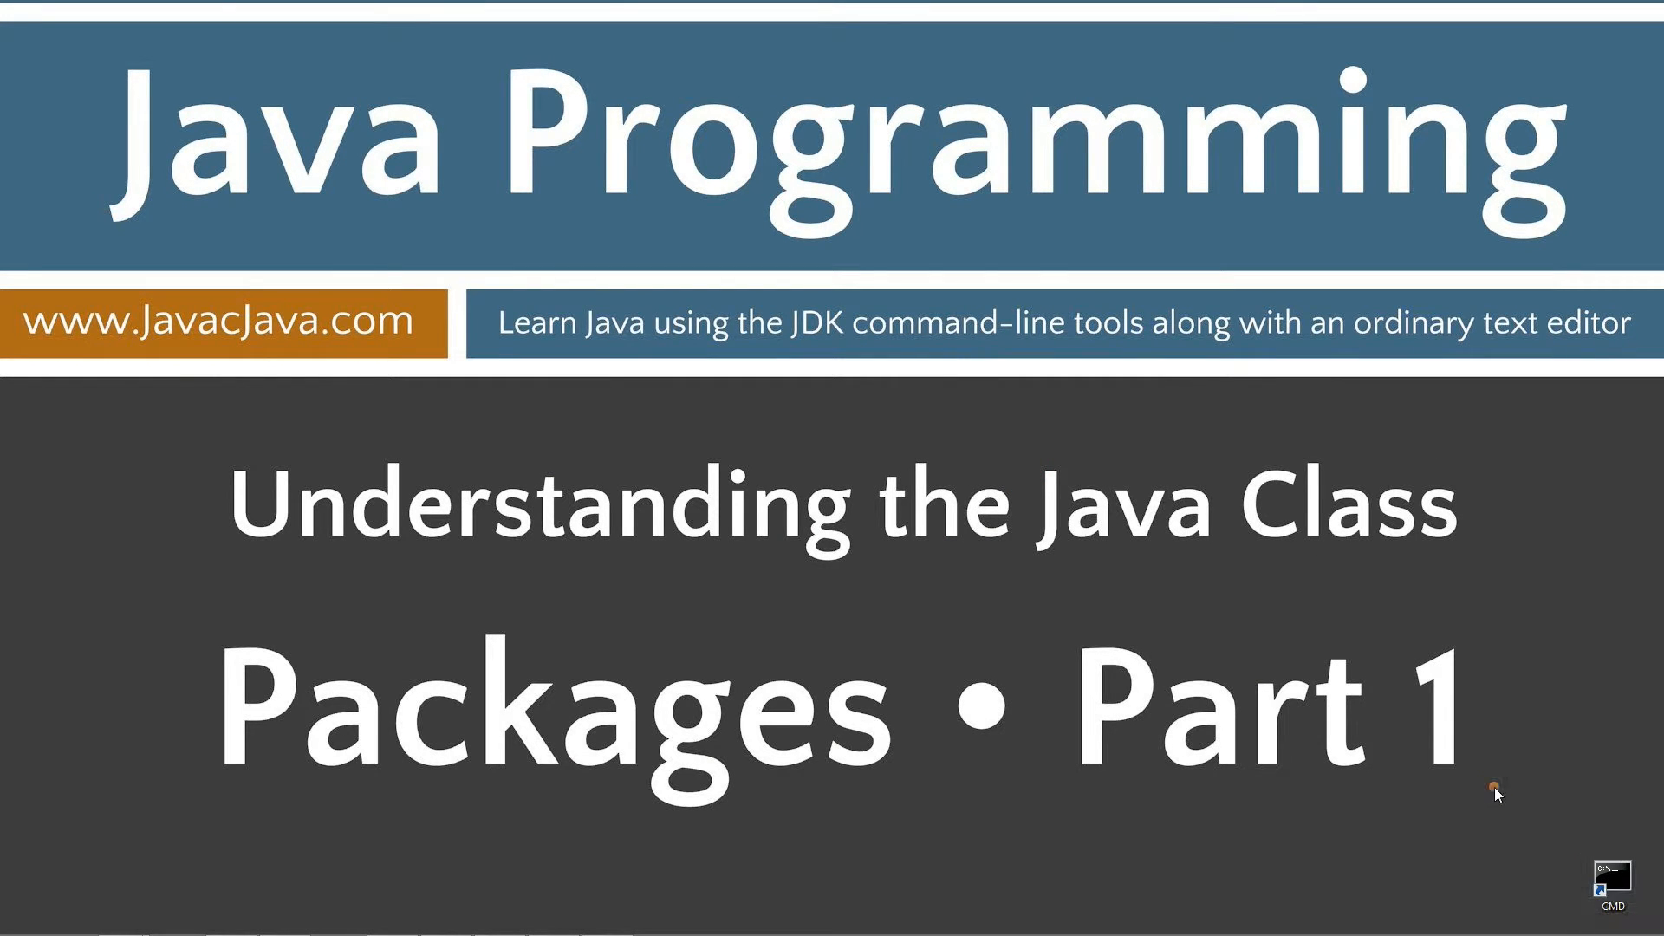
right_click(1491, 794)
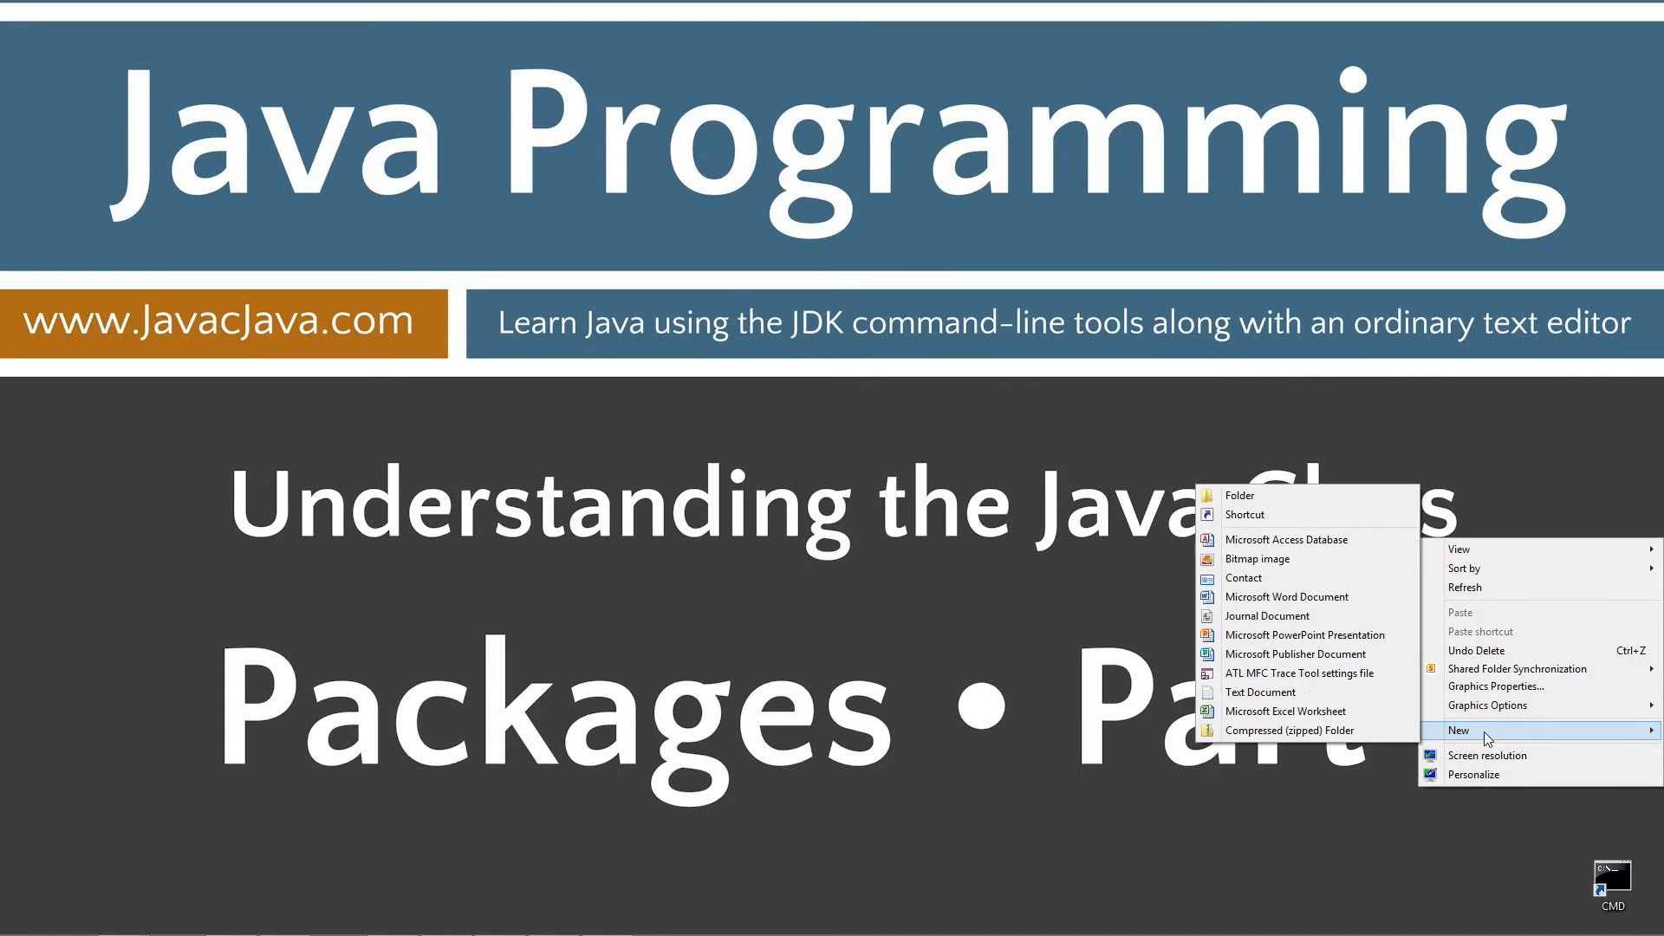
left_click(1244, 515)
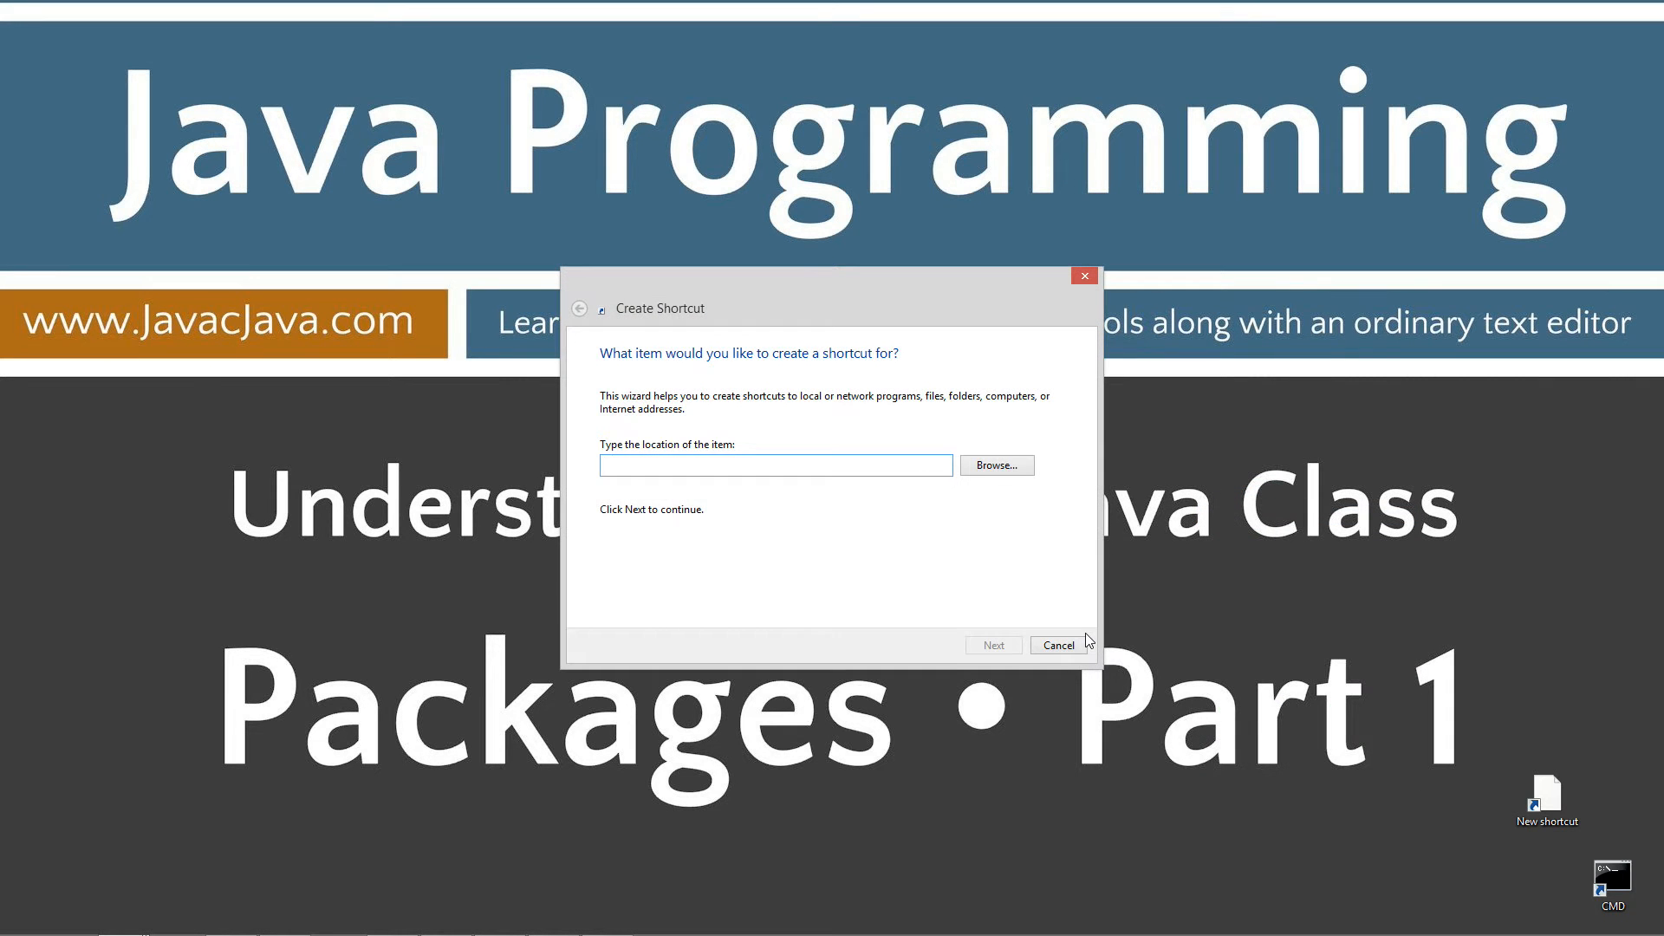
left_click(991, 645)
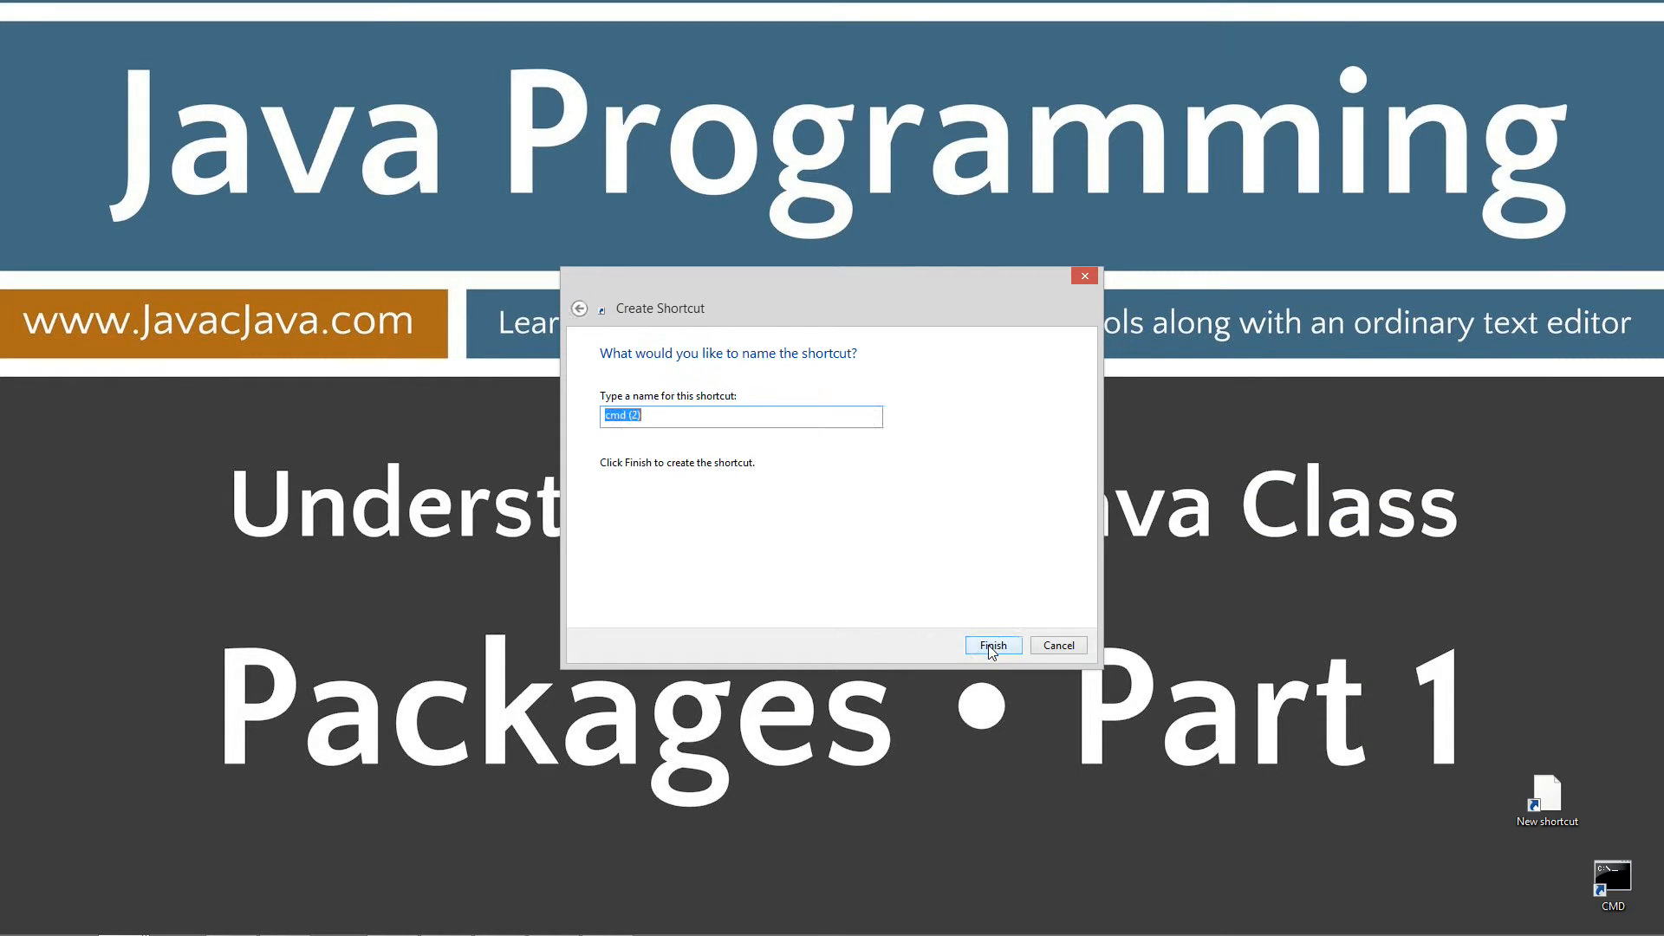
left_click(992, 645)
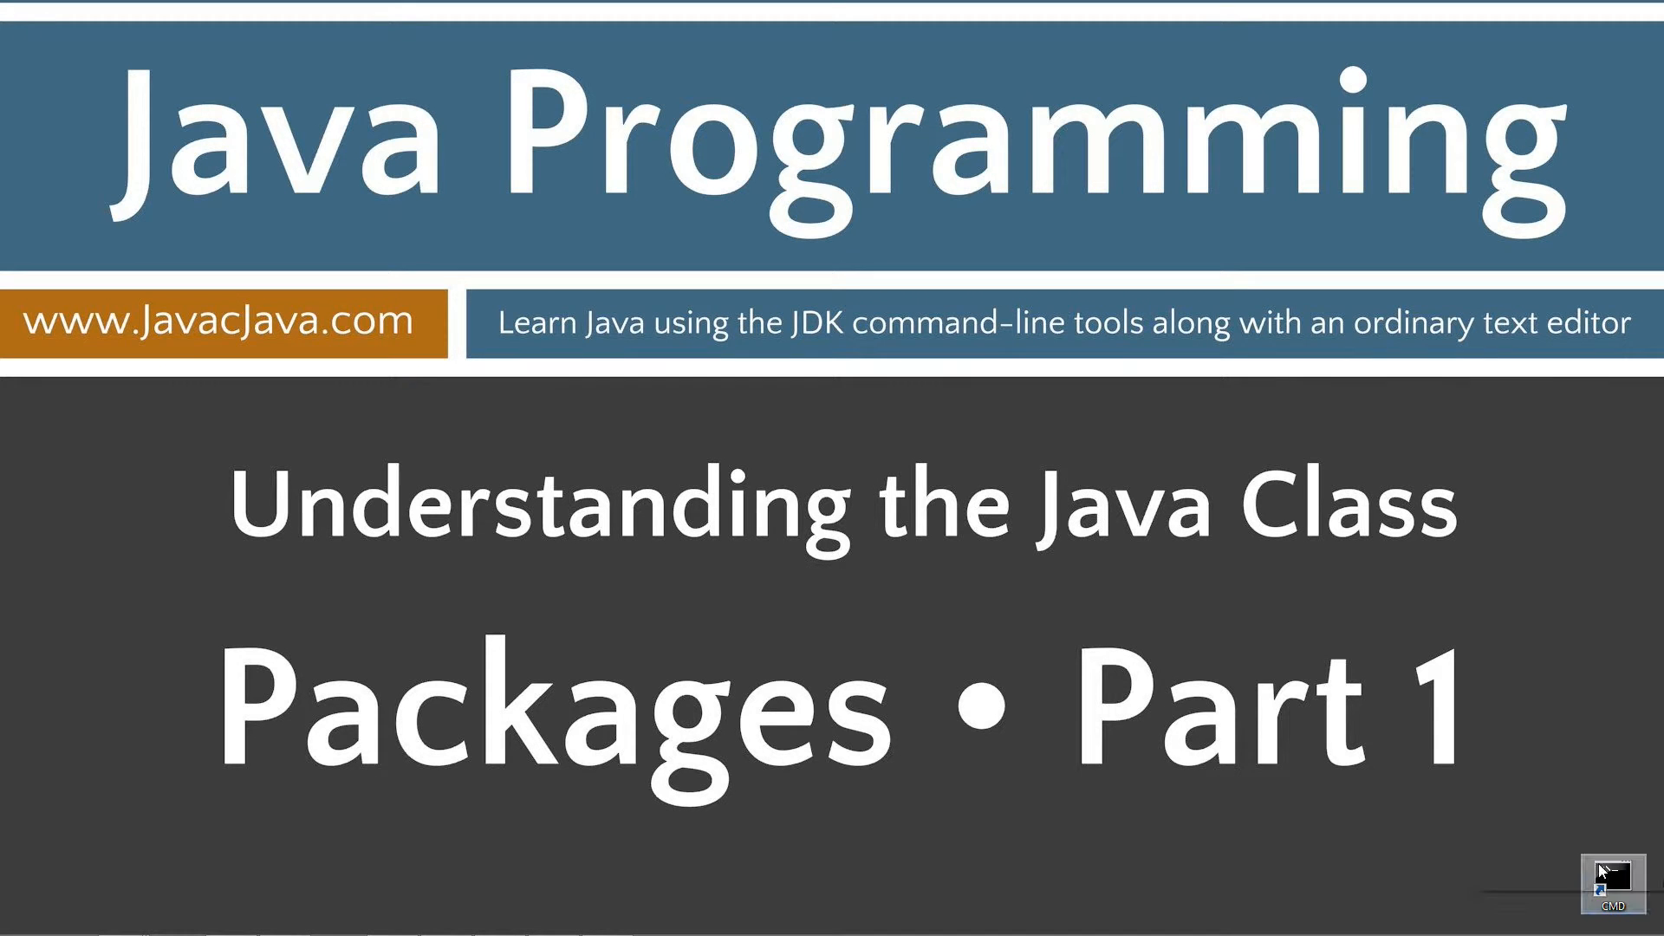
Open the command prompt, run javac to confirm the compiler works, then clear the screen.
left_click(1609, 882)
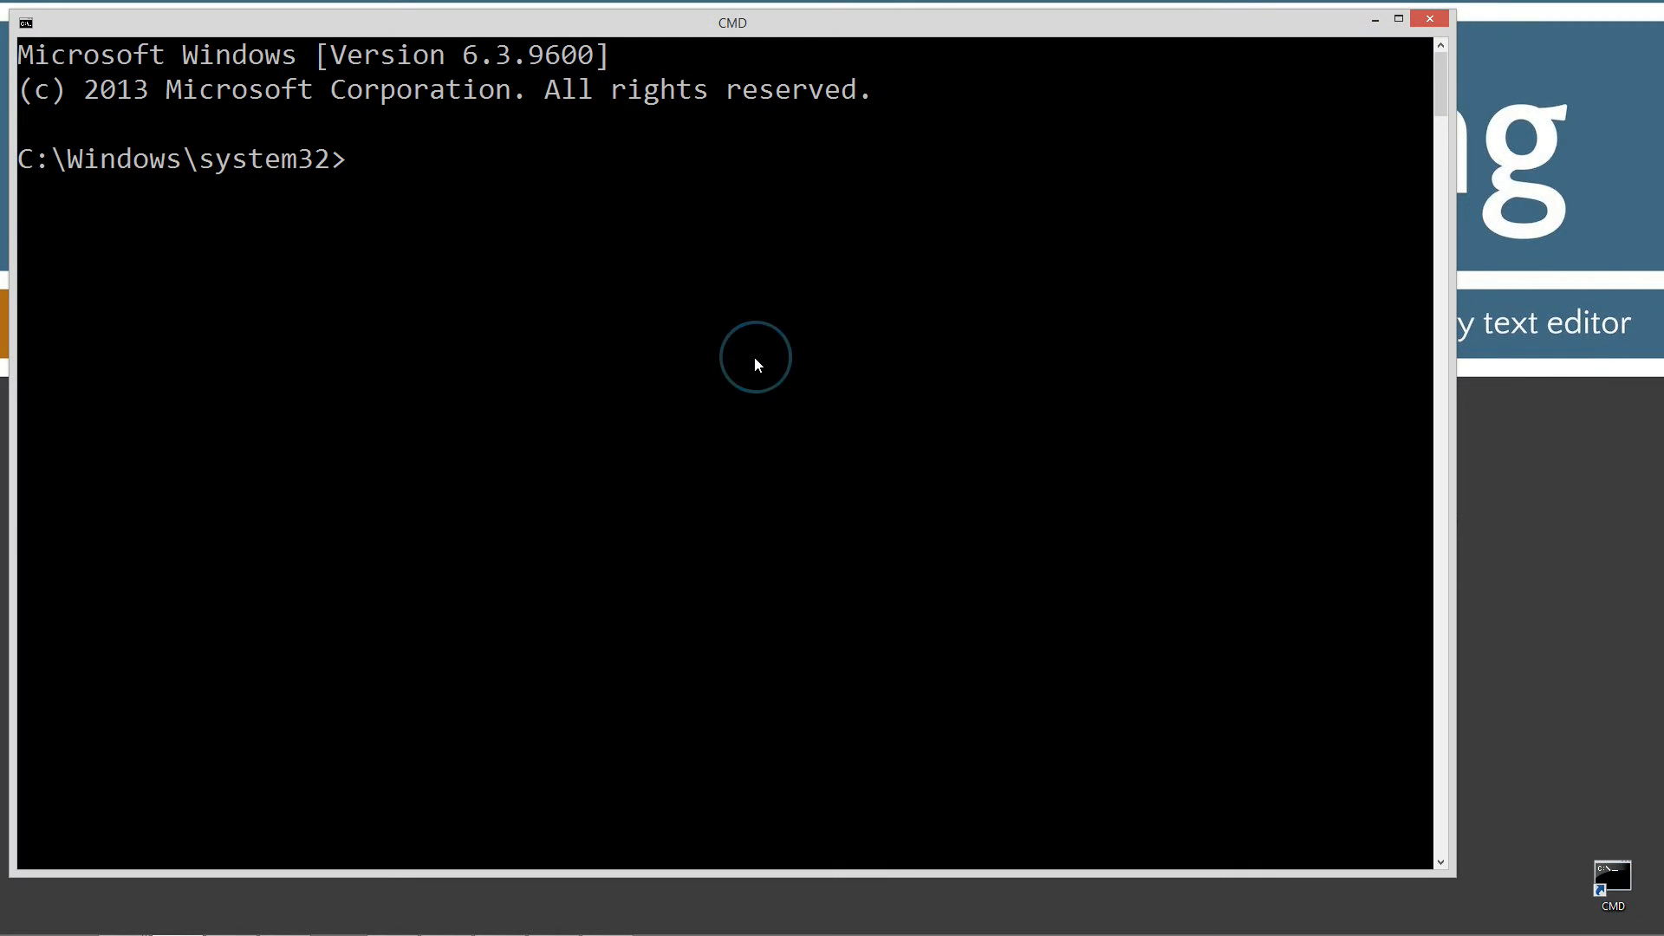
type("javac")
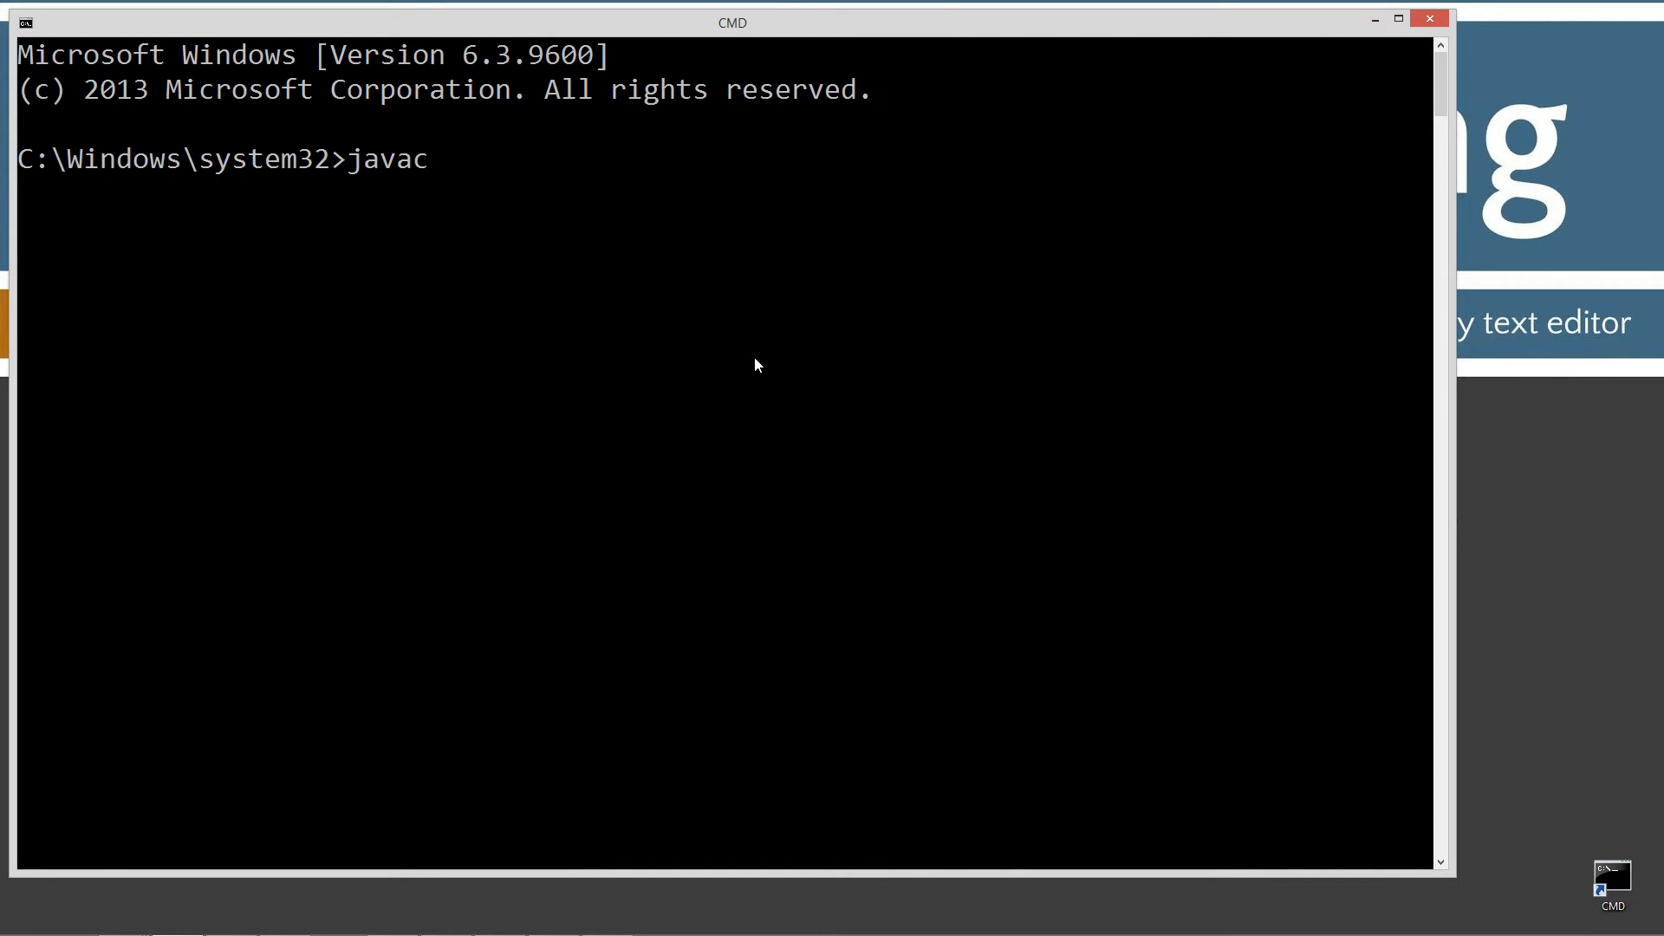
key("Return")
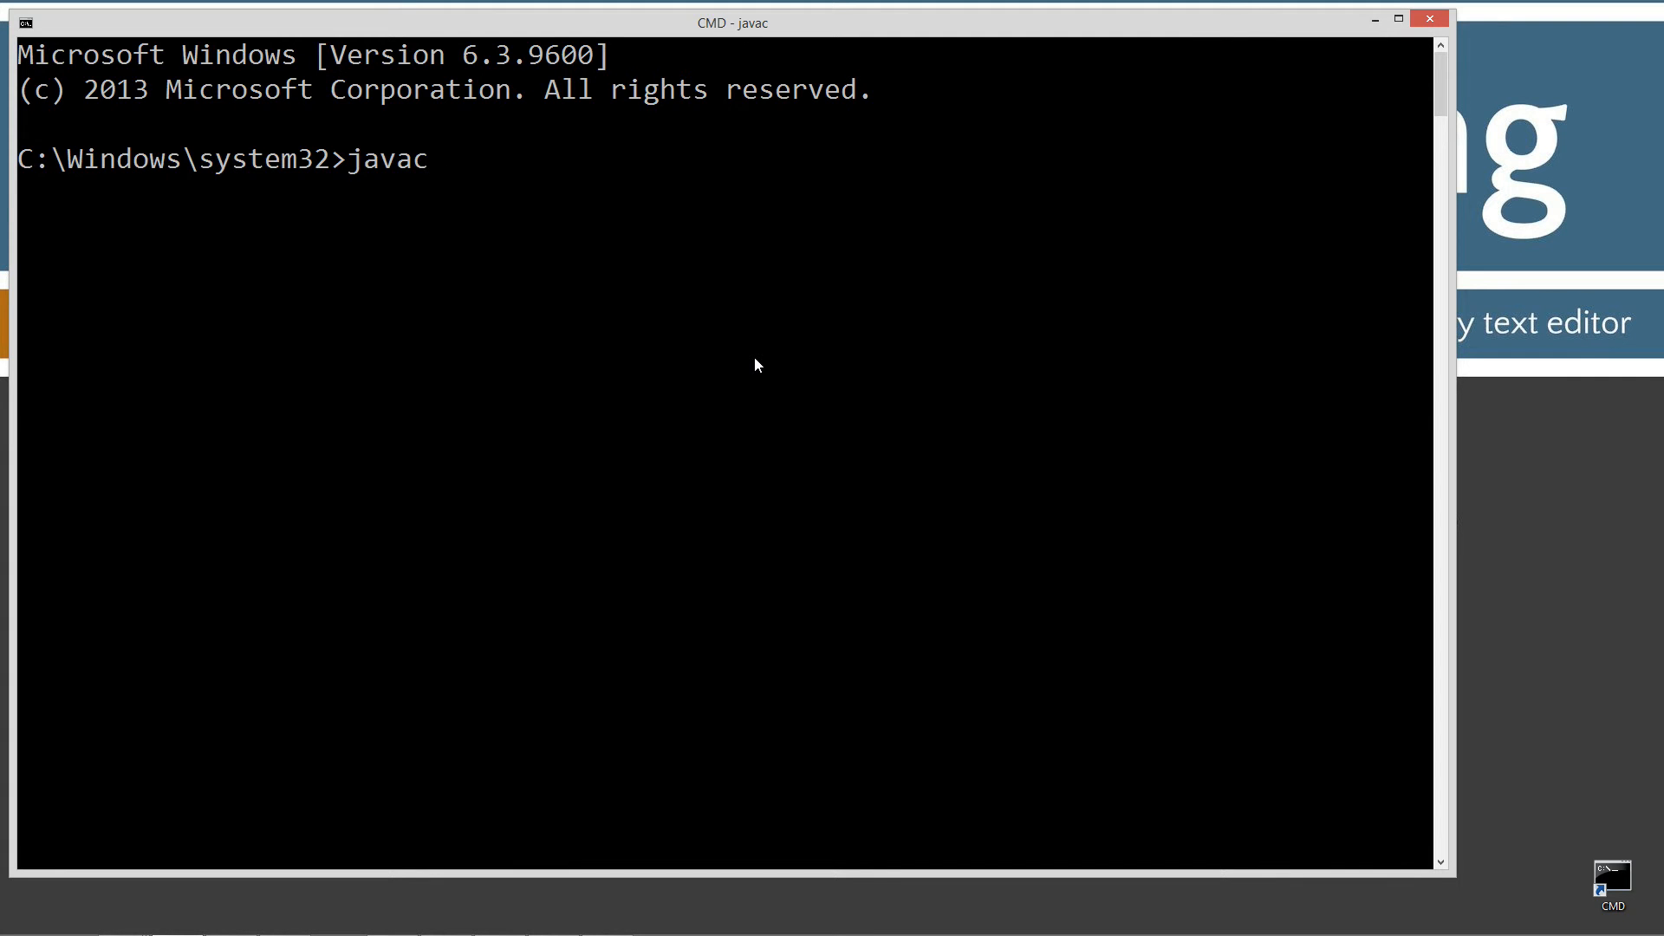
key("Return")
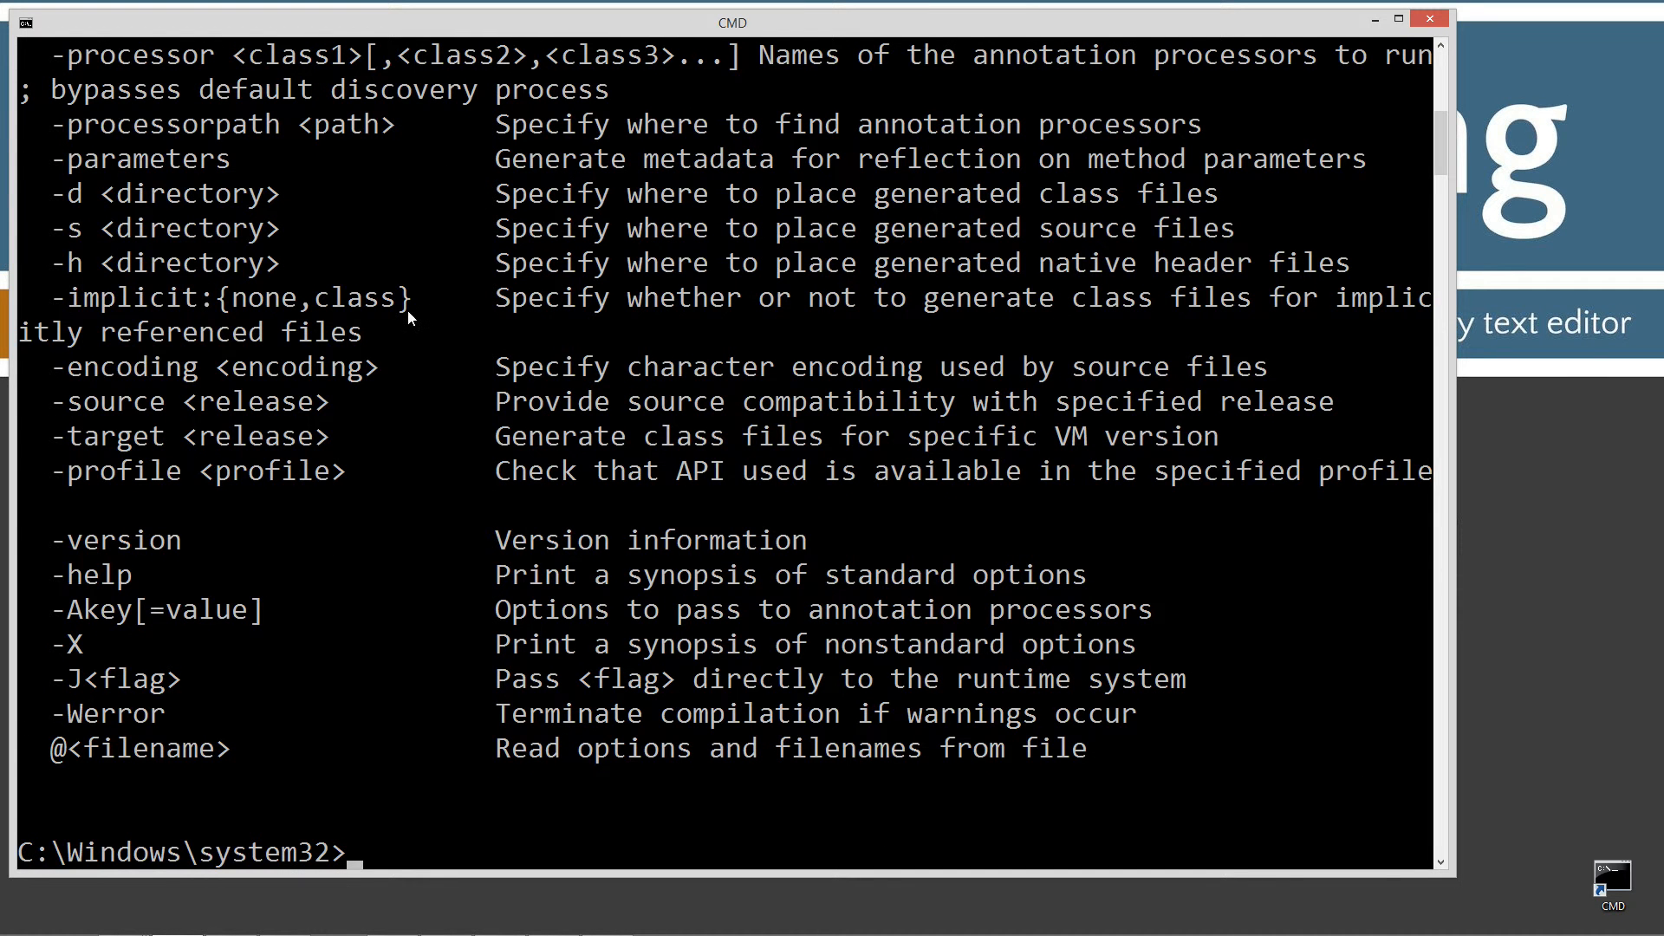
mouse_move(509, 563)
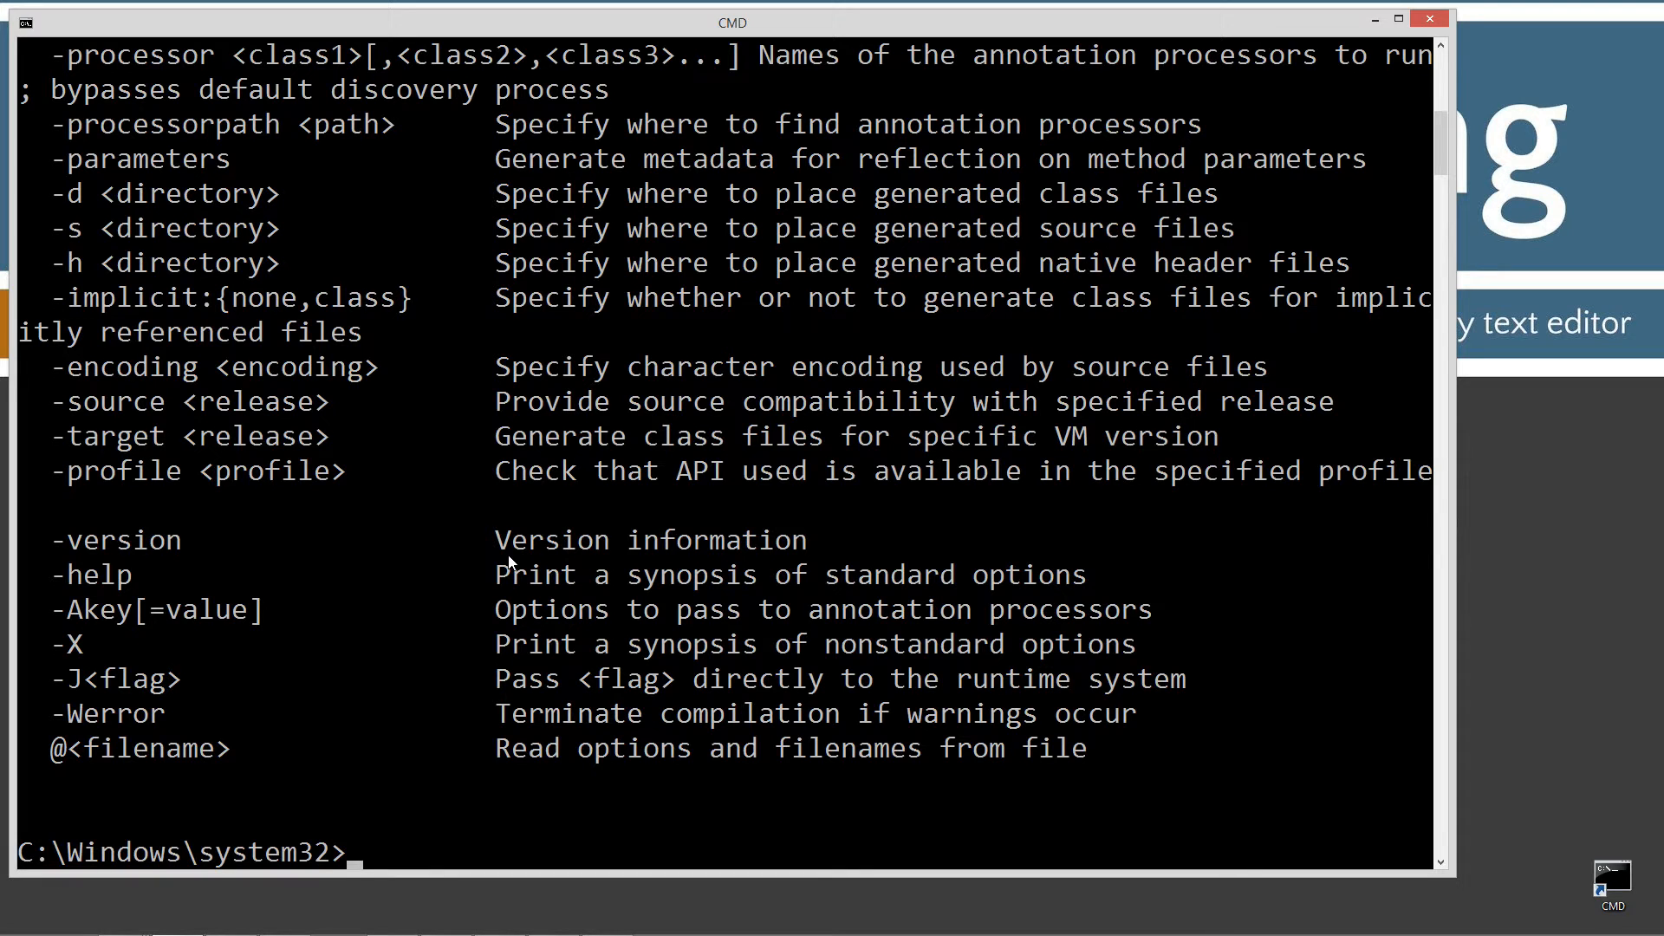
type("cld")
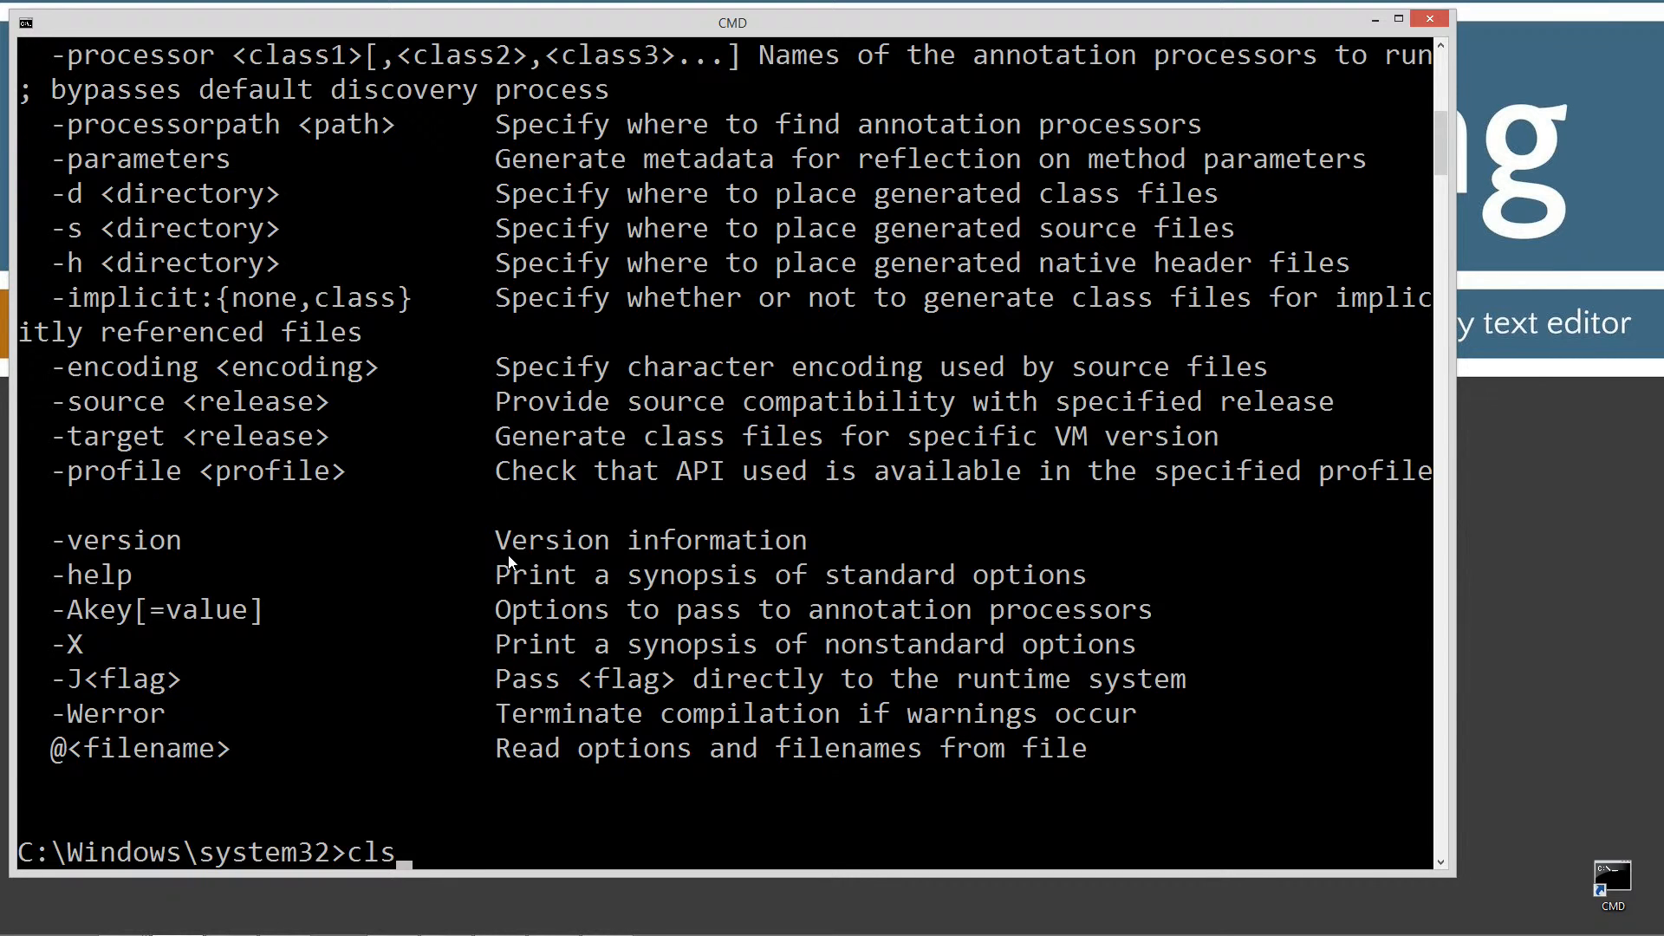
key("Return")
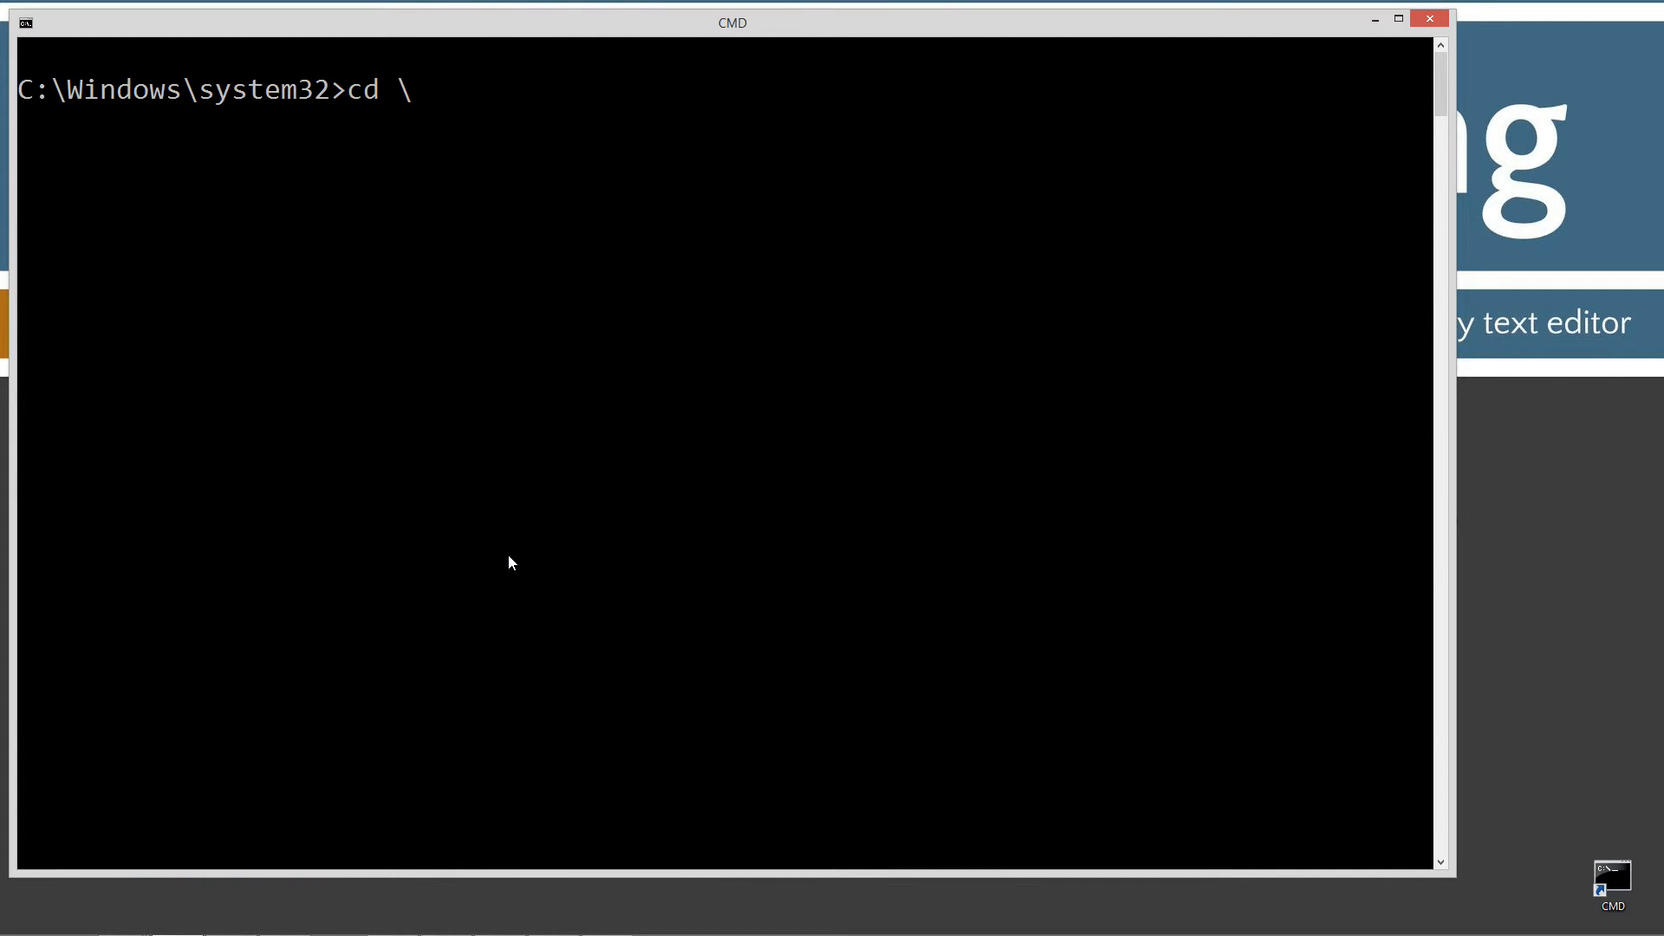
Go to C:\Java and list all files with dir /s, showing aboutme's Hello.java and Hello.class.
key("Return")
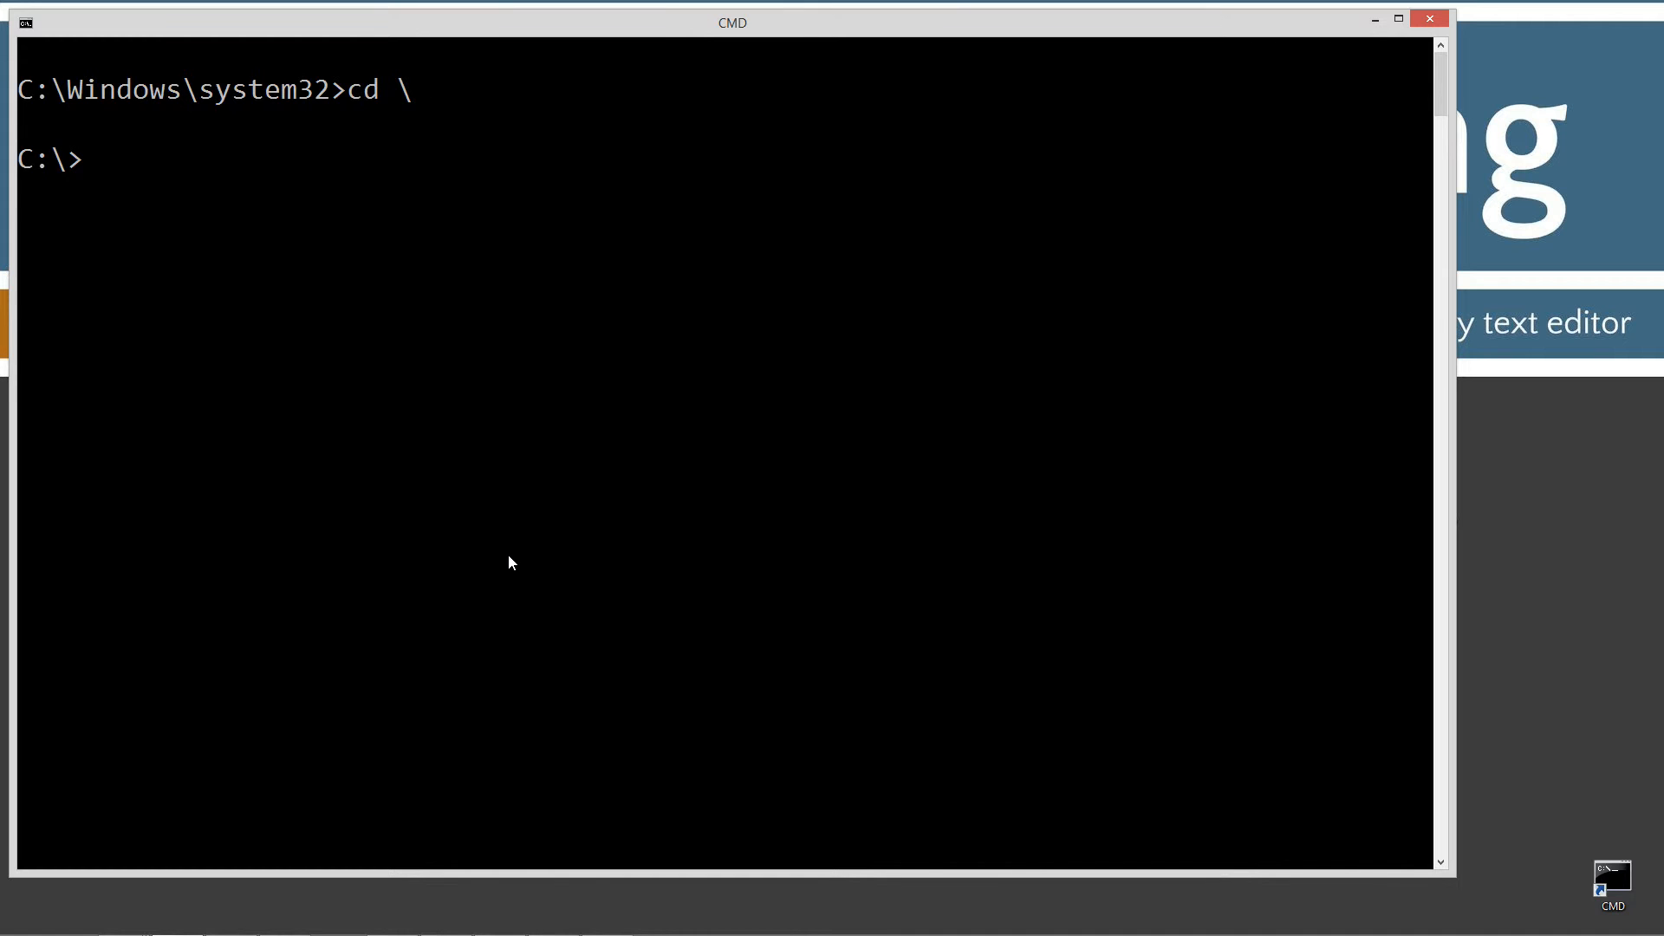
type("md Jav")
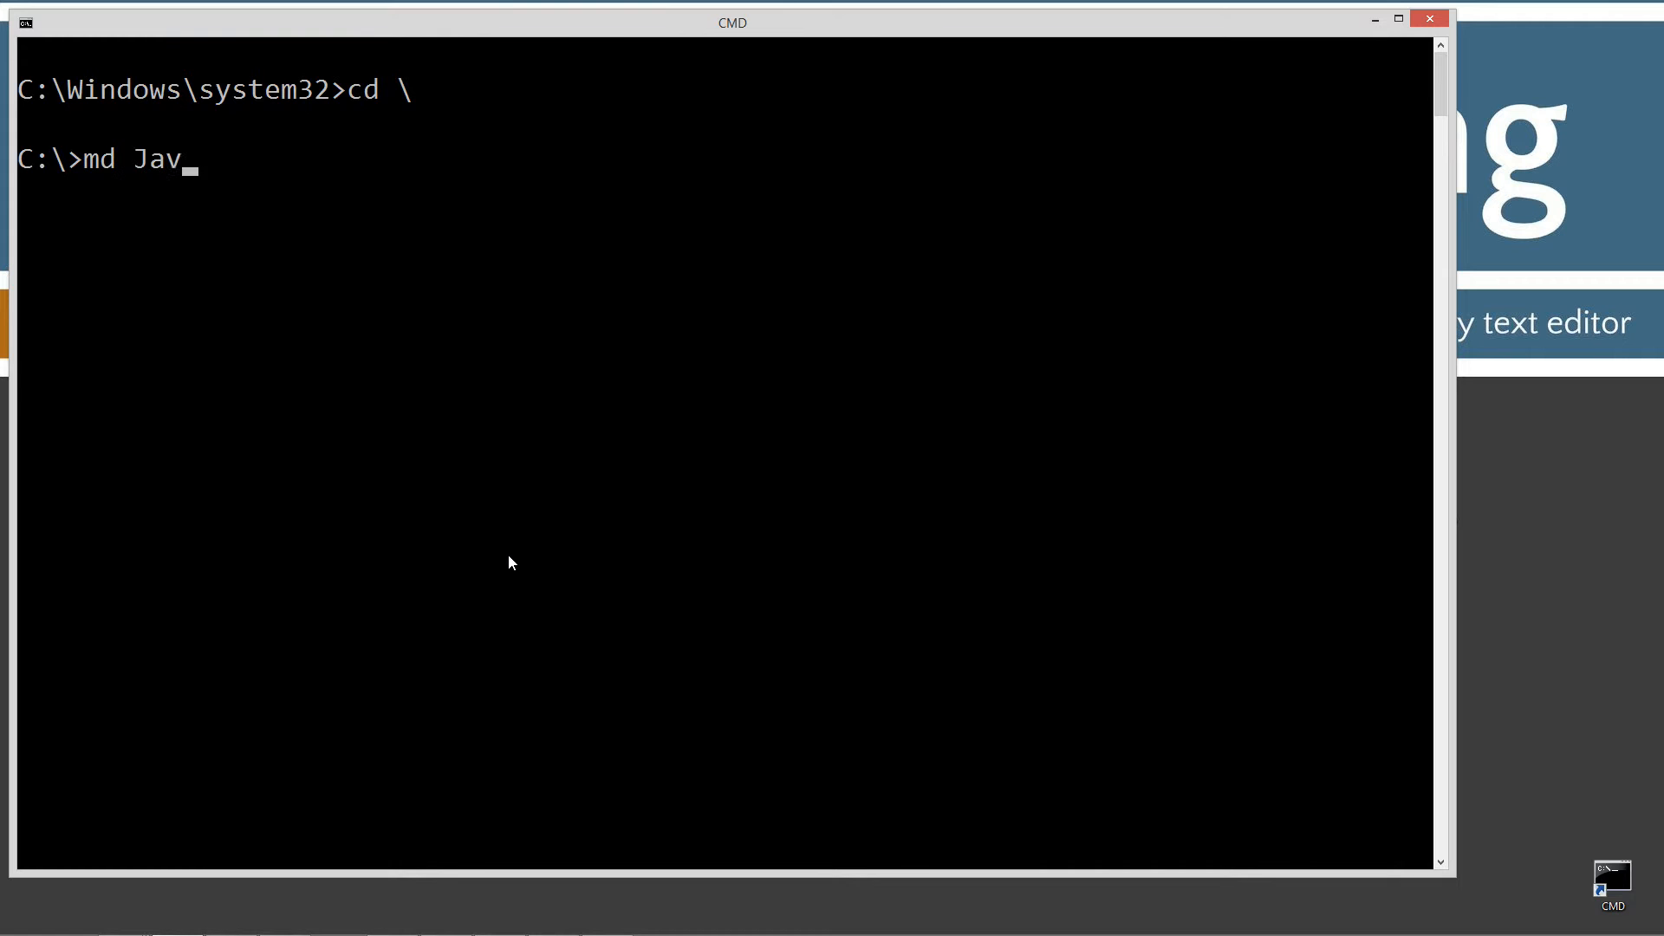
key("Return")
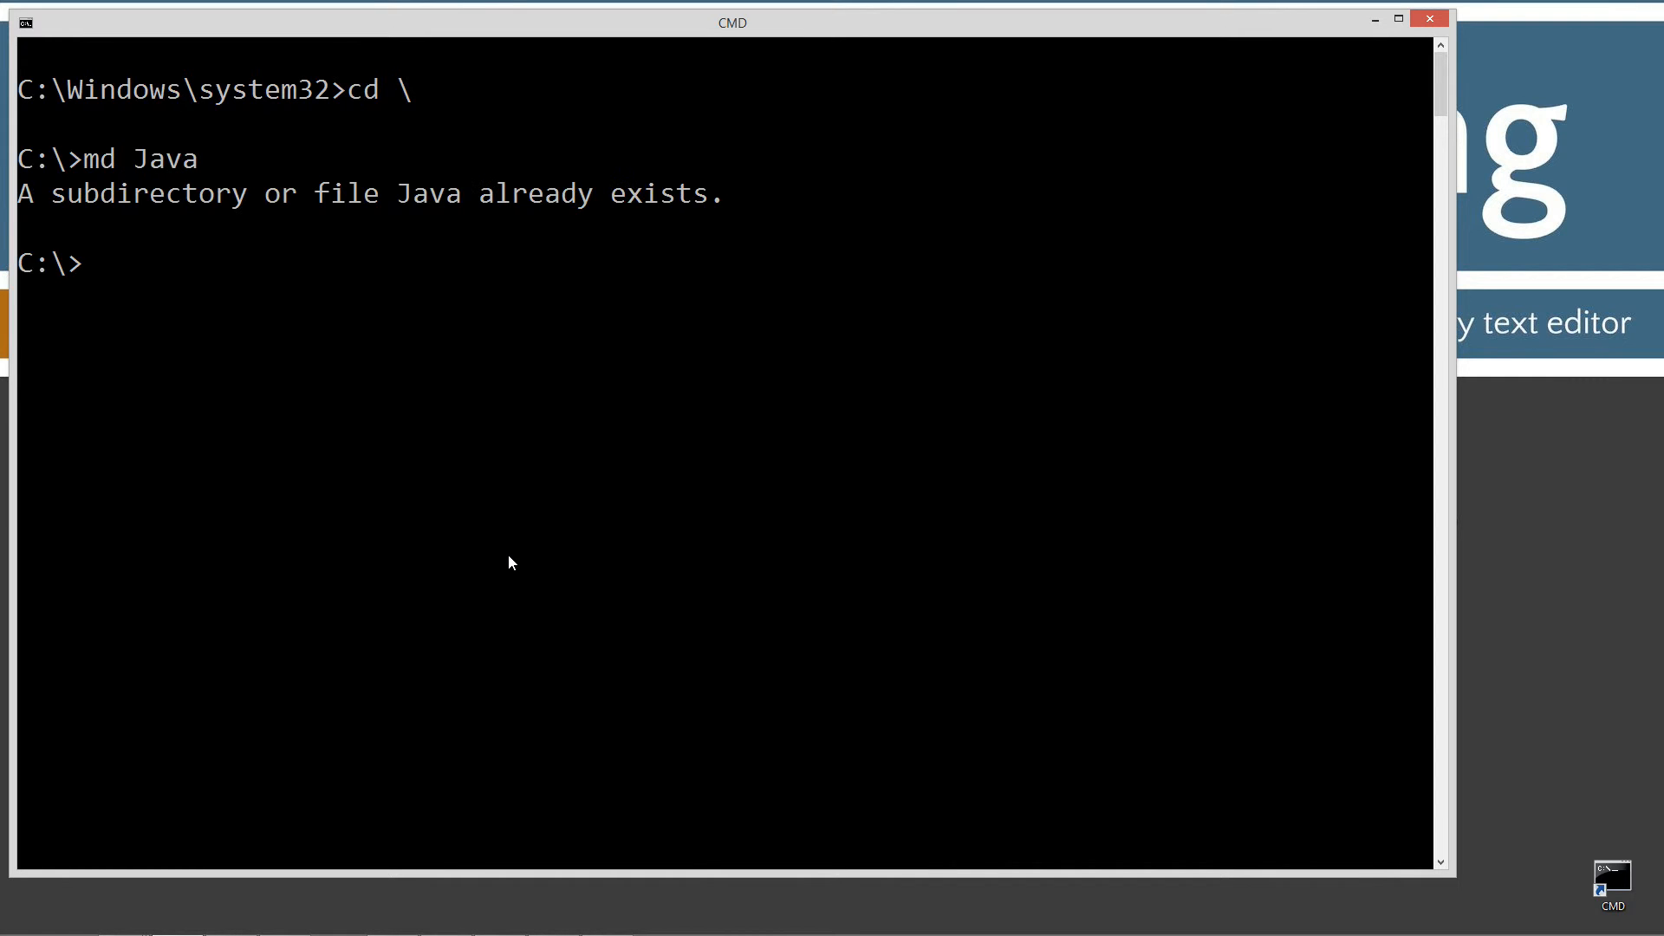
type("cd Java")
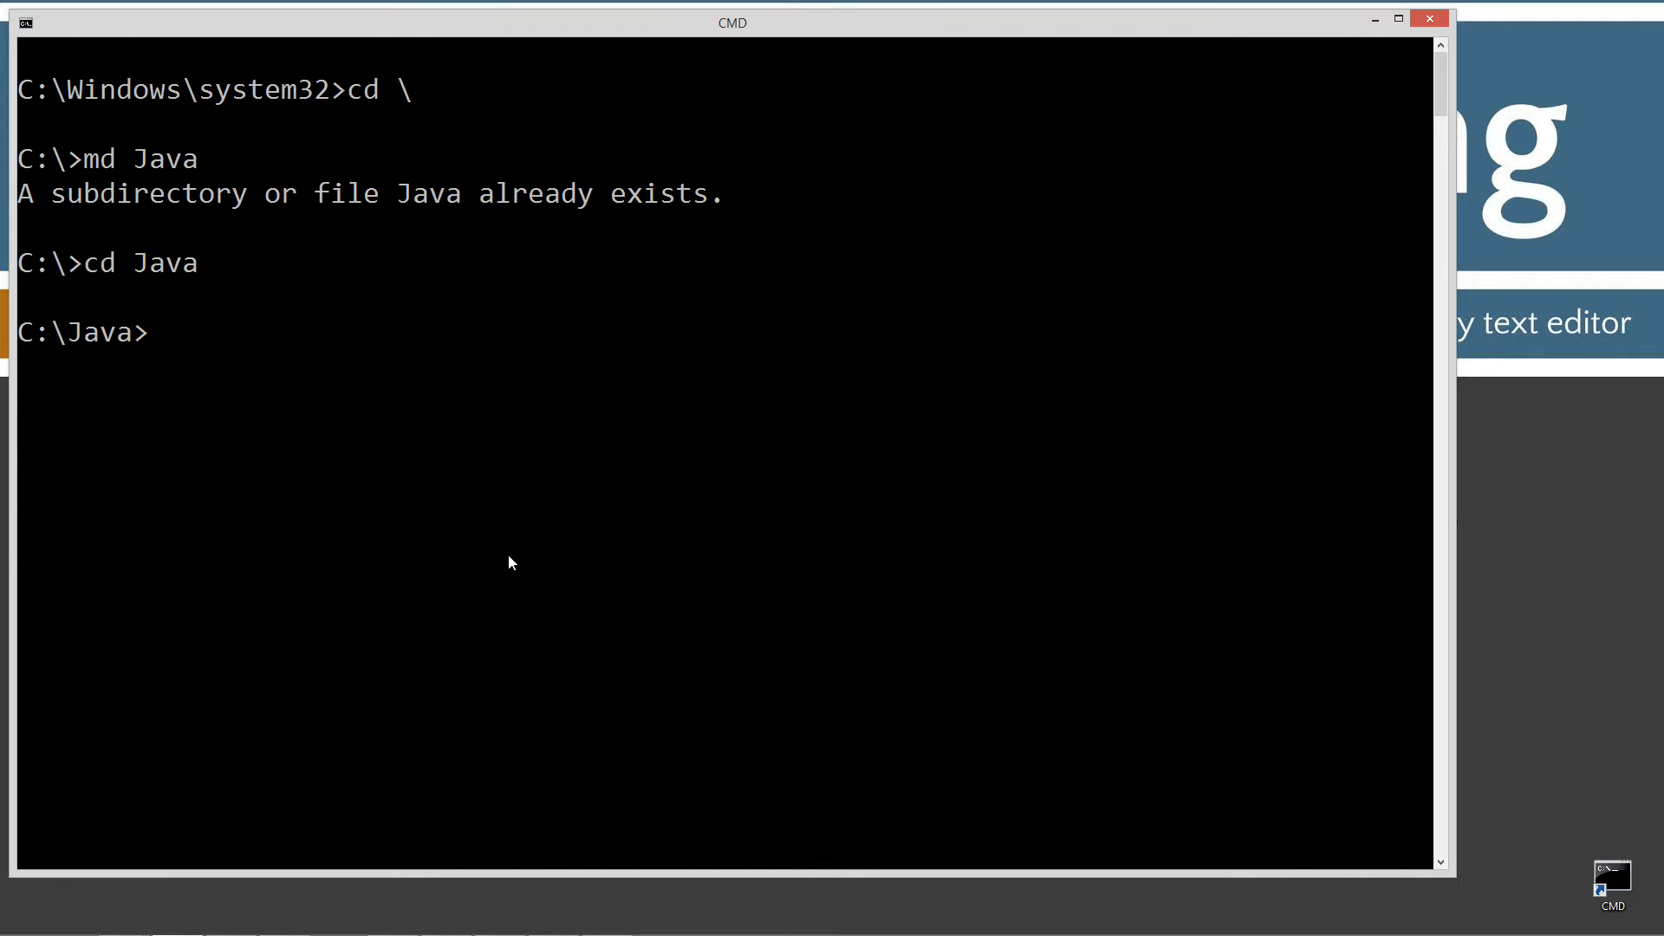
mouse_move(343, 350)
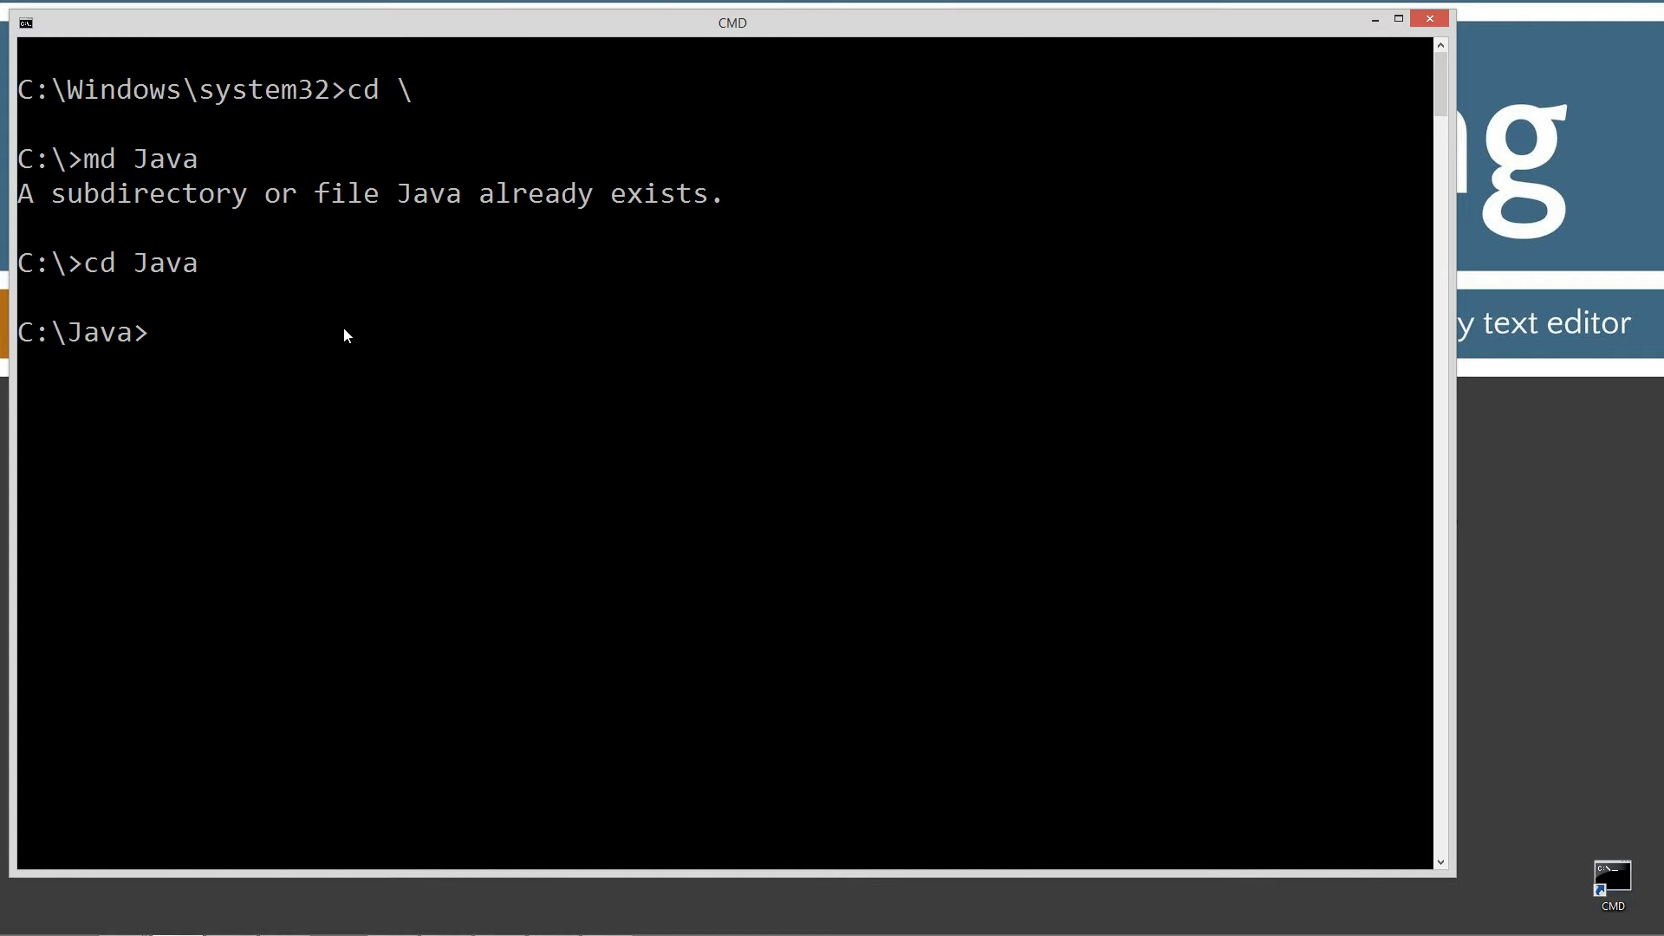
type("dir")
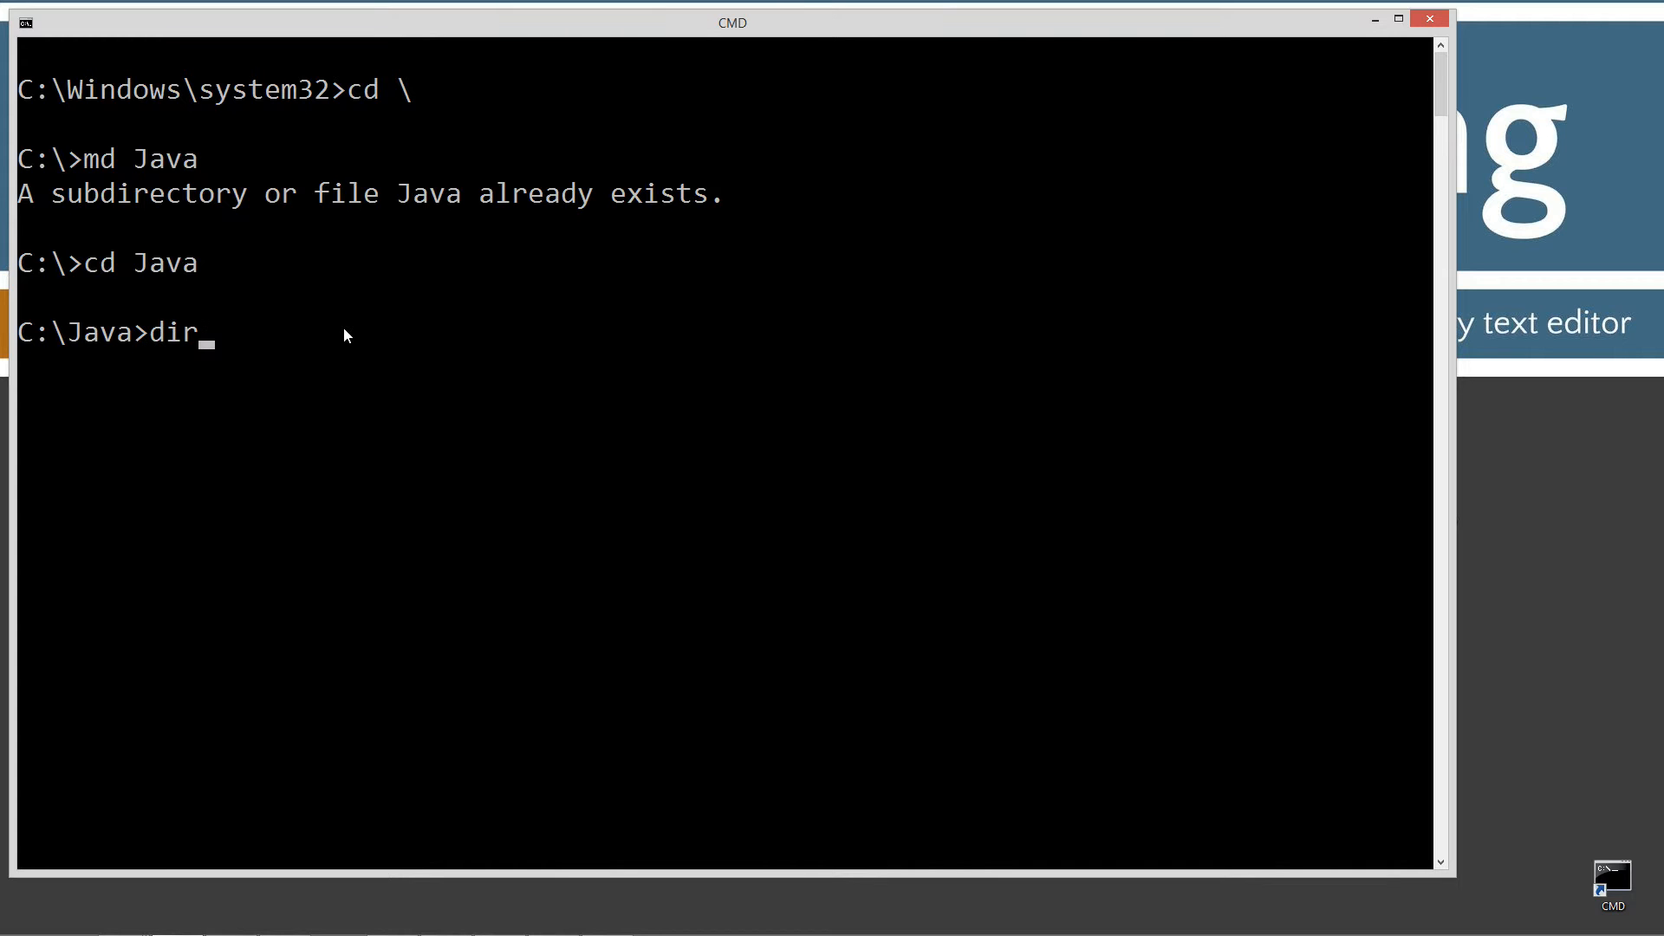
type("/s")
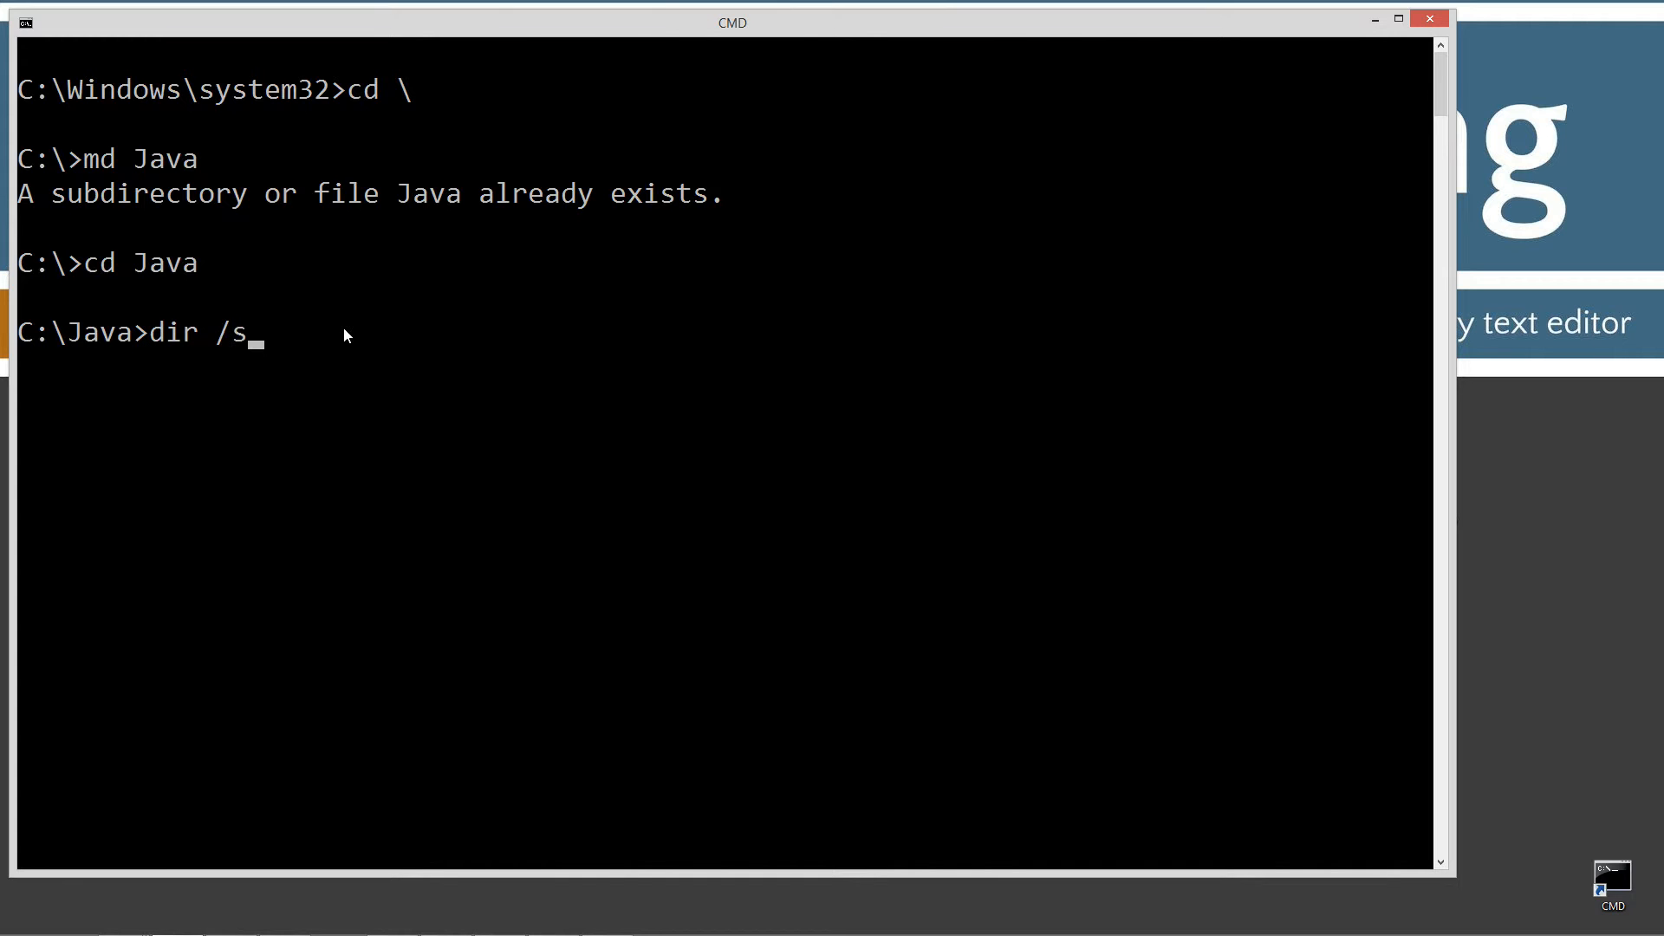
key("Return")
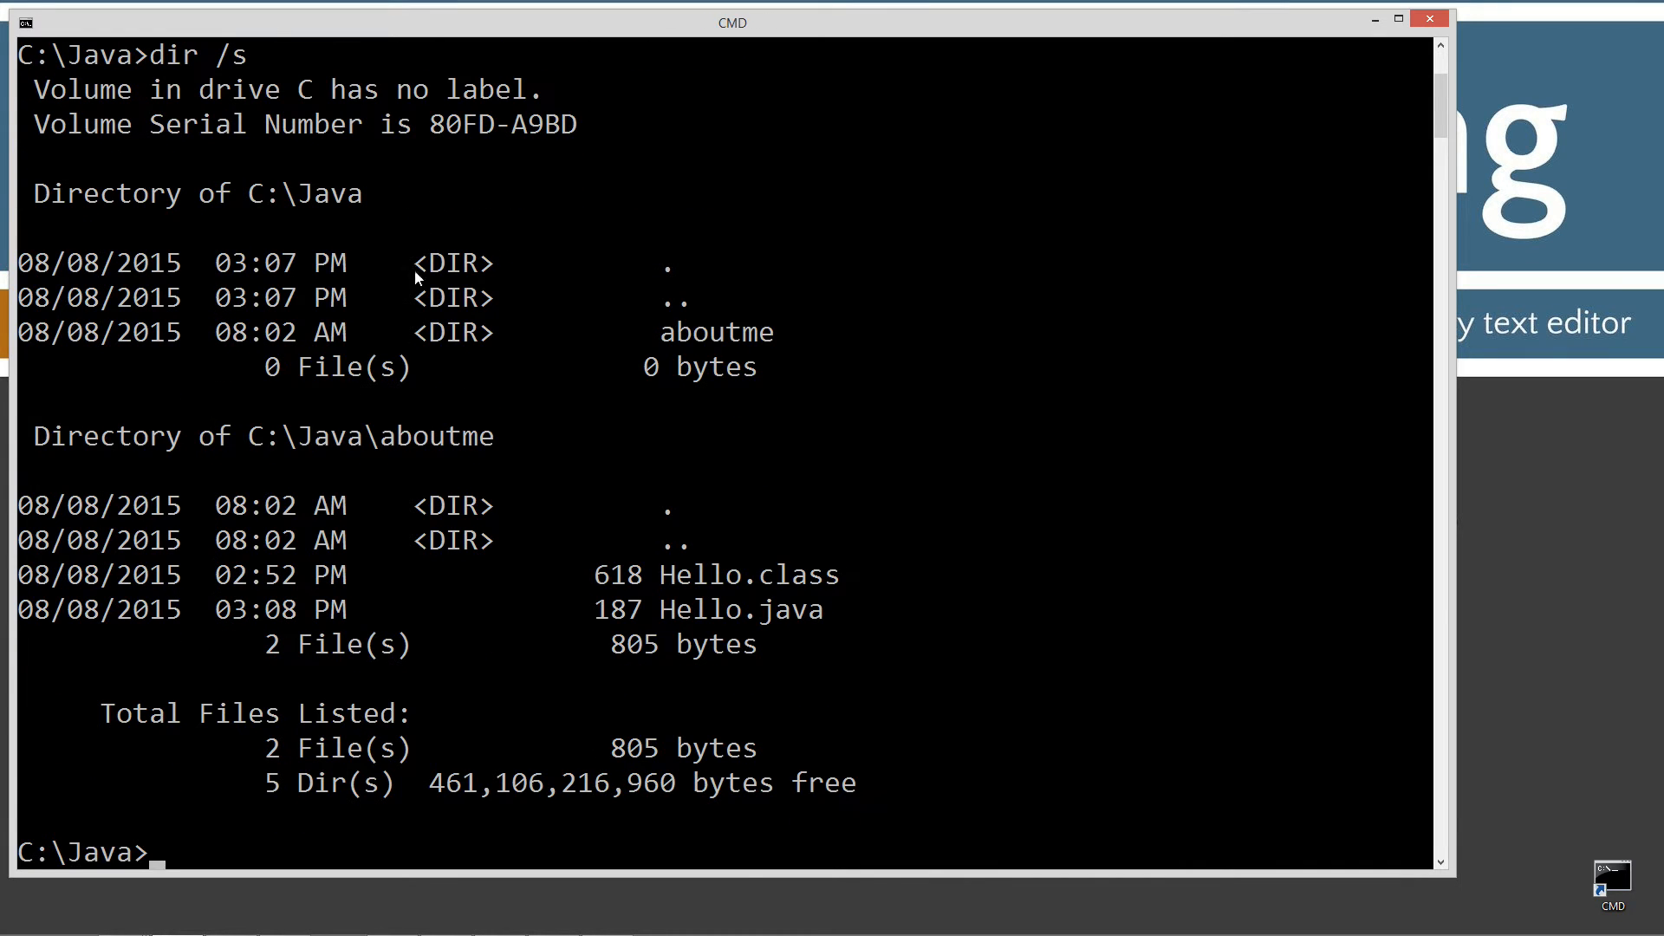
mouse_move(780, 337)
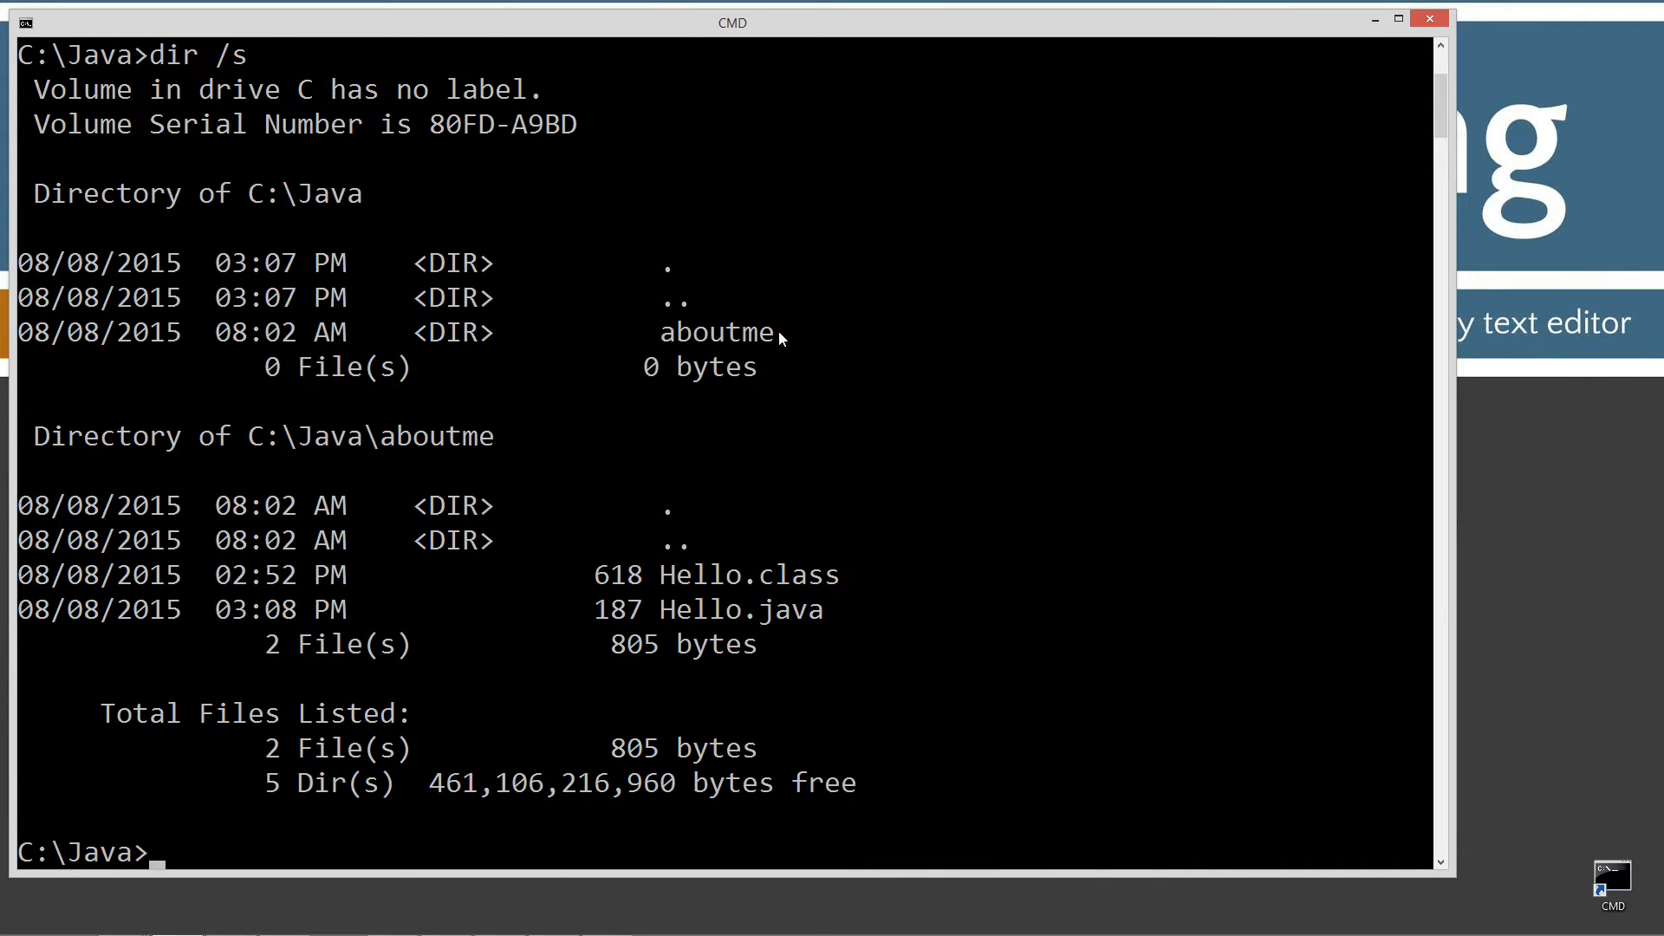
mouse_move(736, 615)
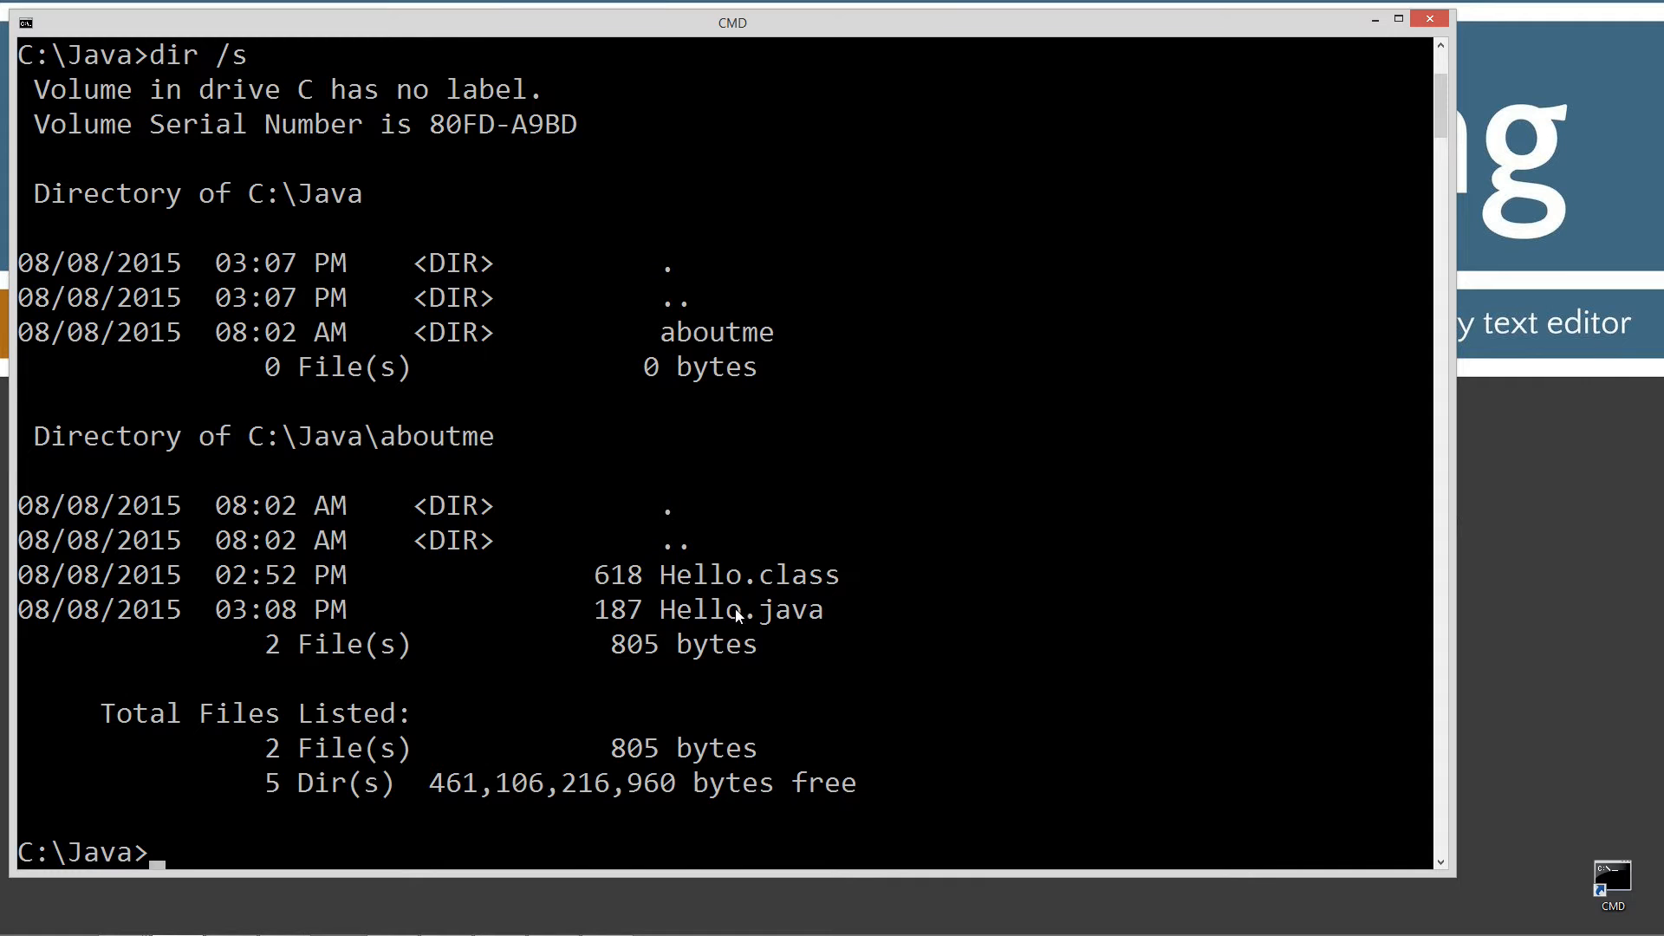
mouse_move(804, 583)
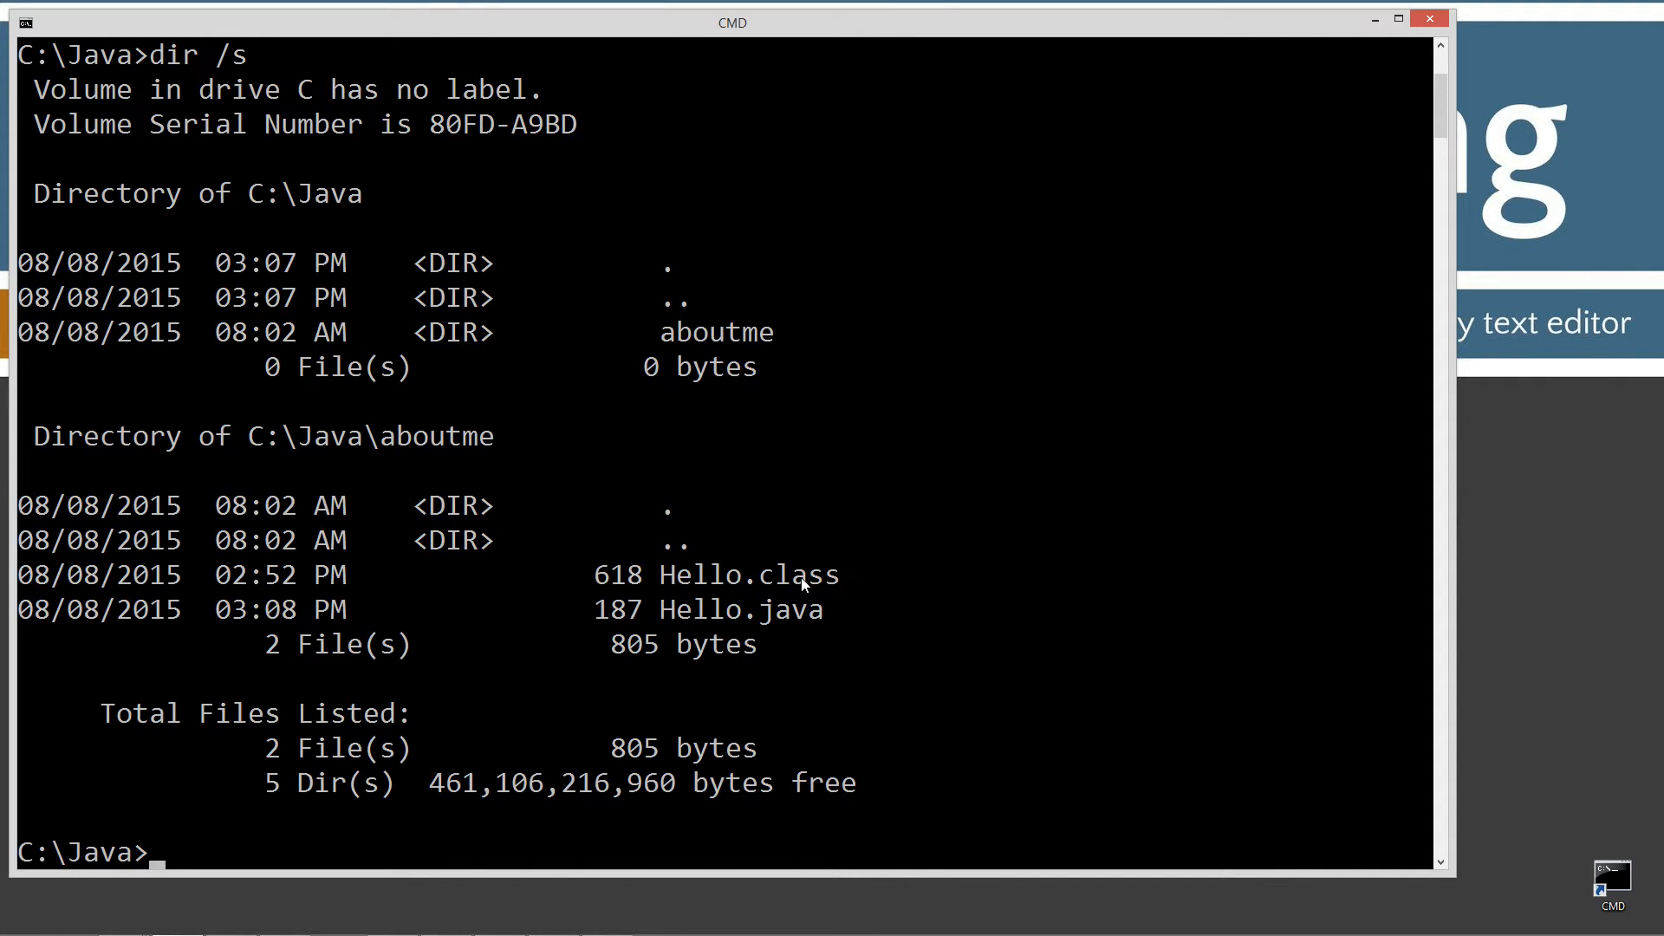
scroll("down", 3)
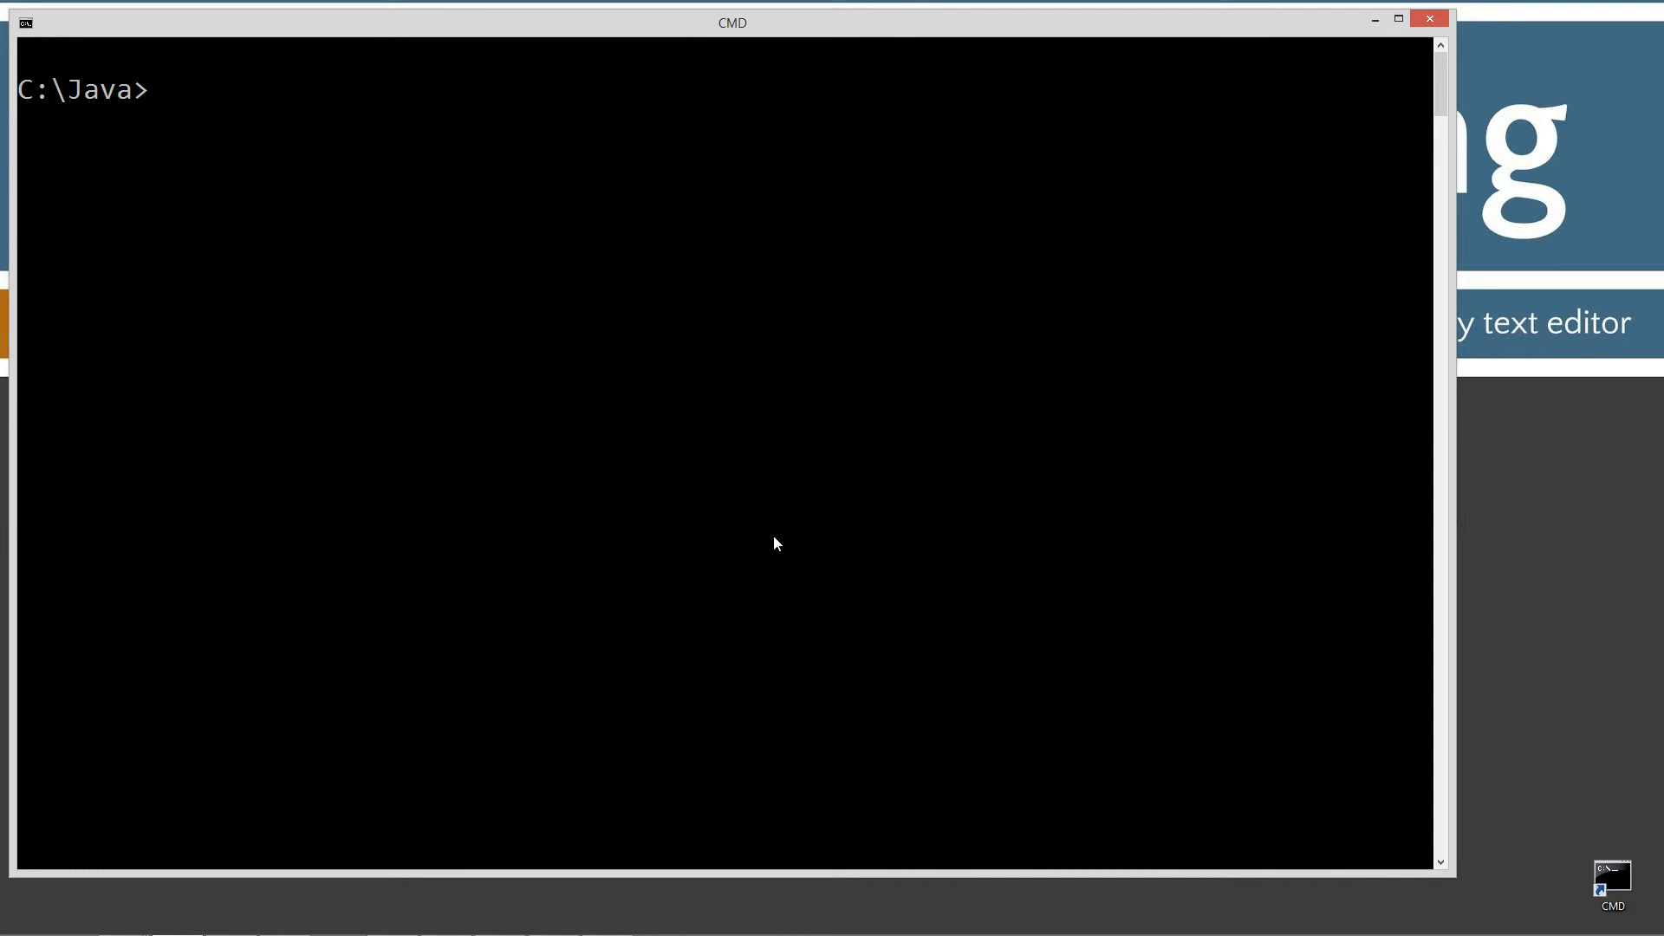
Create the location folder inside C:\Java and make it the current directory.
type("md")
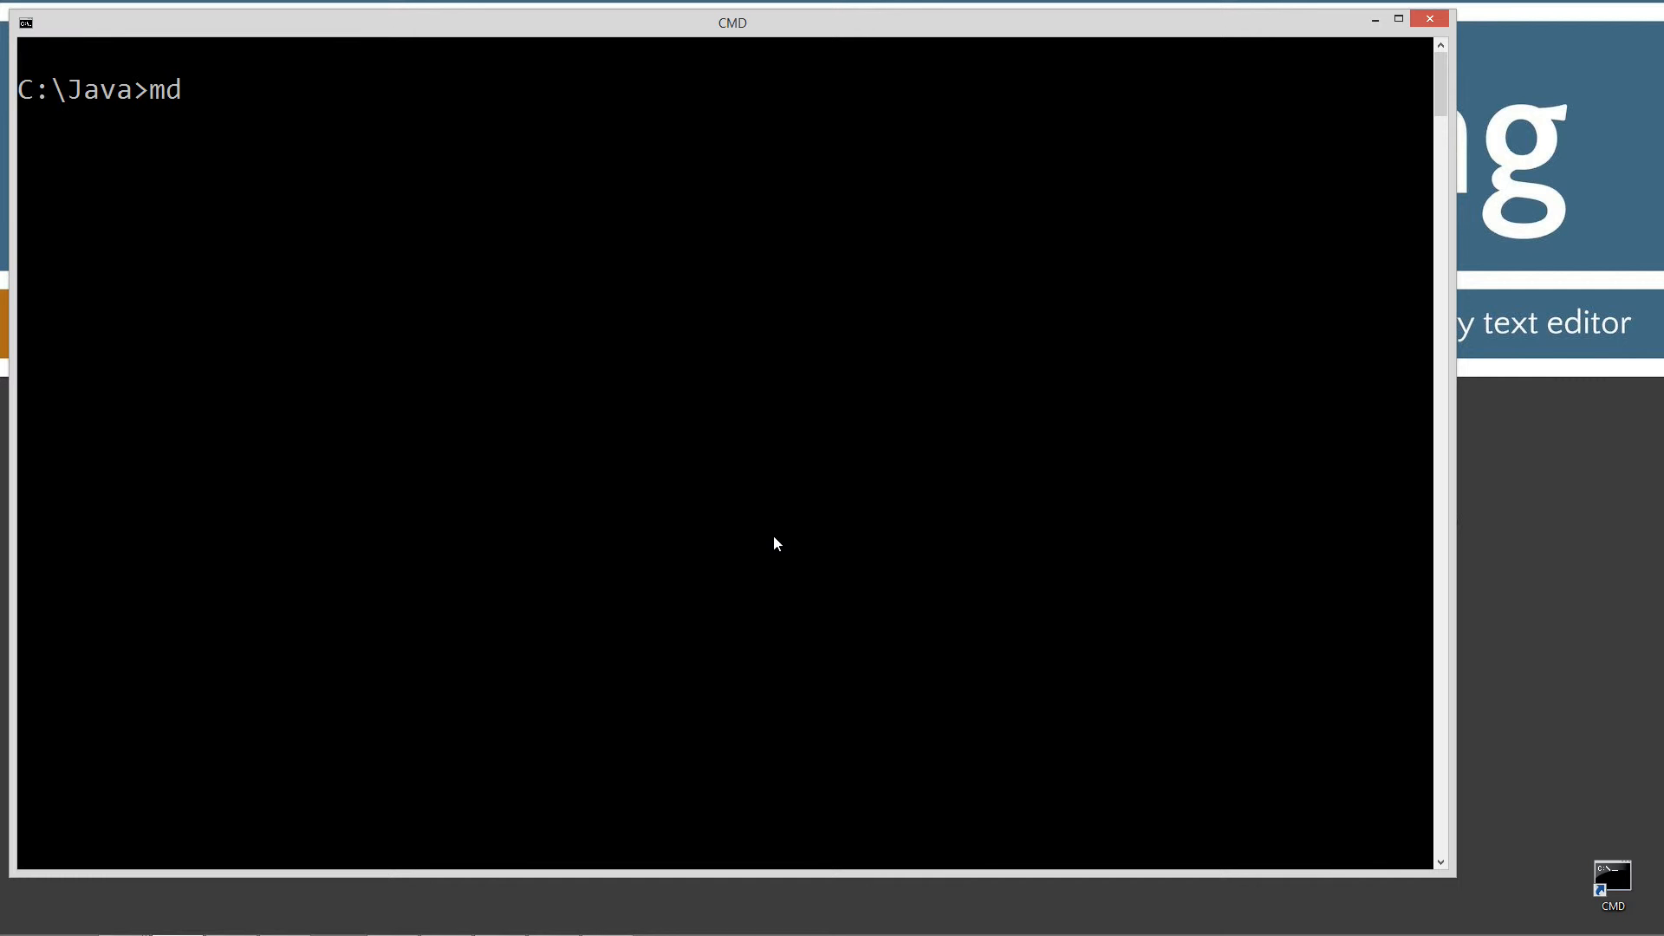
type("location")
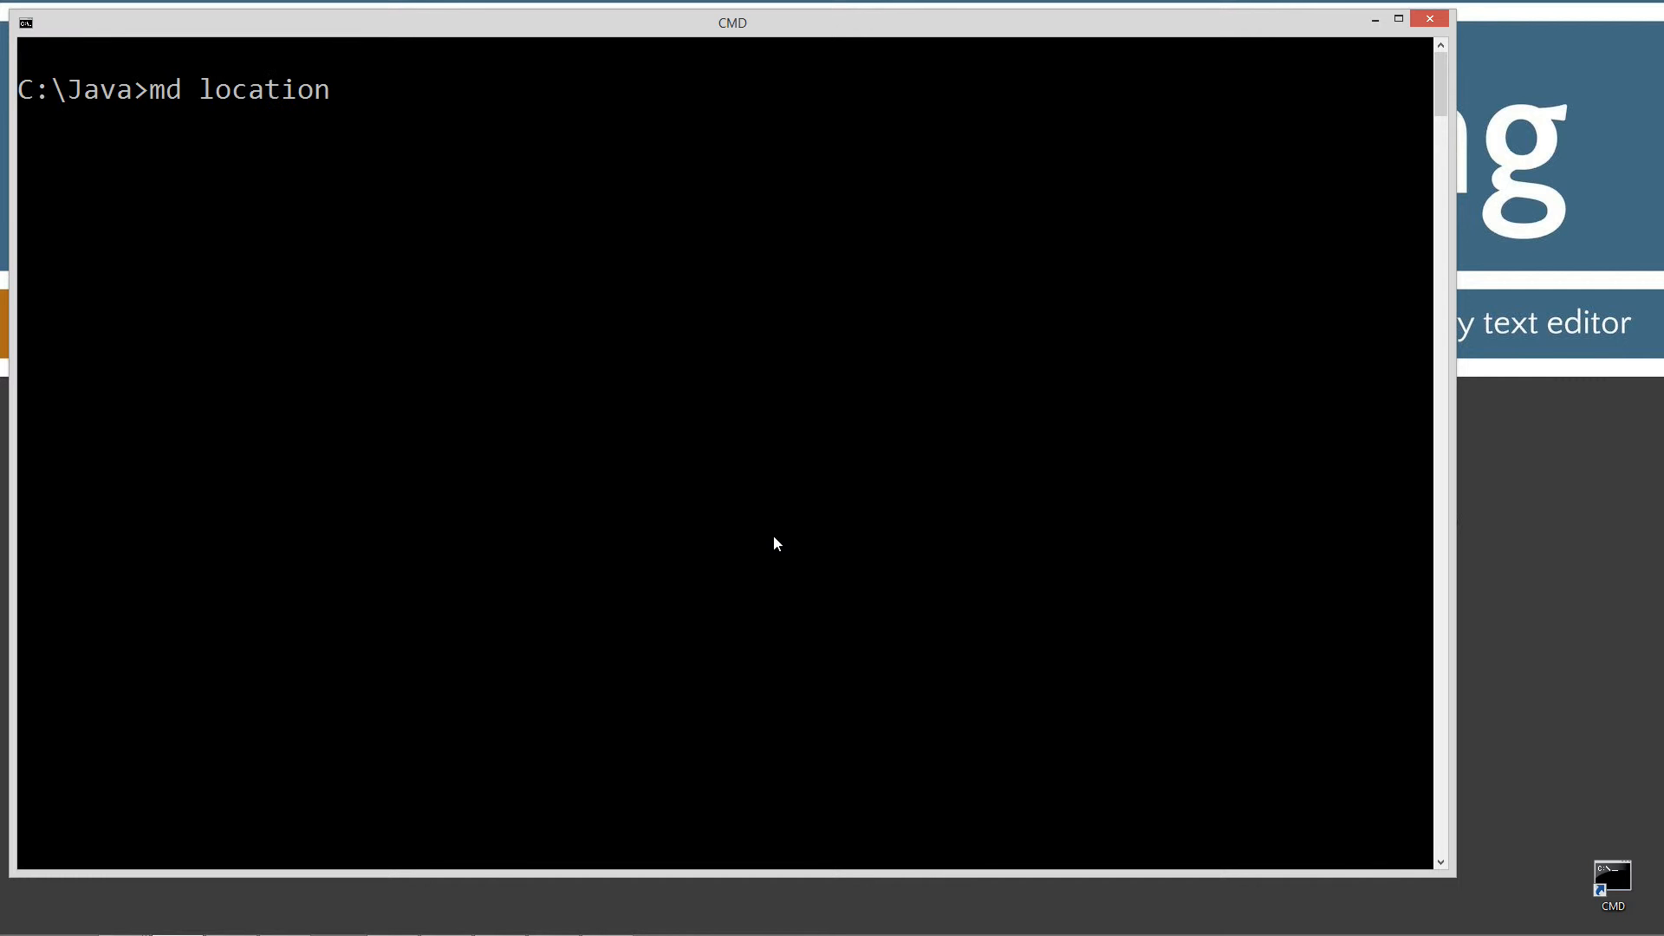
type("cd l")
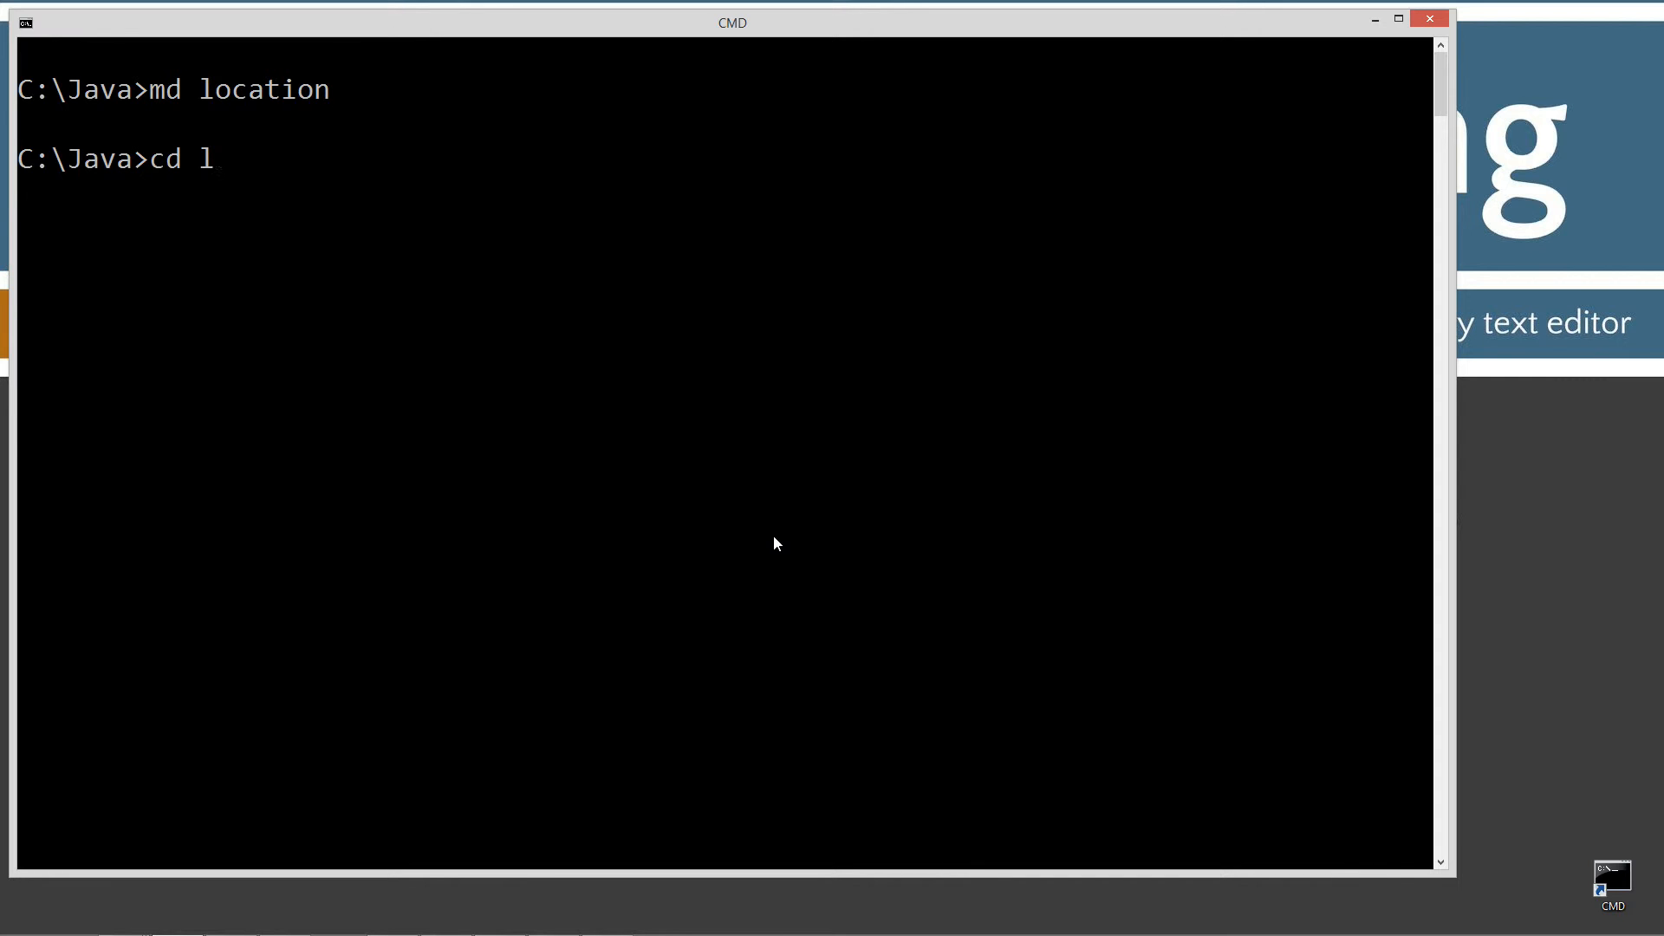
type("ocation")
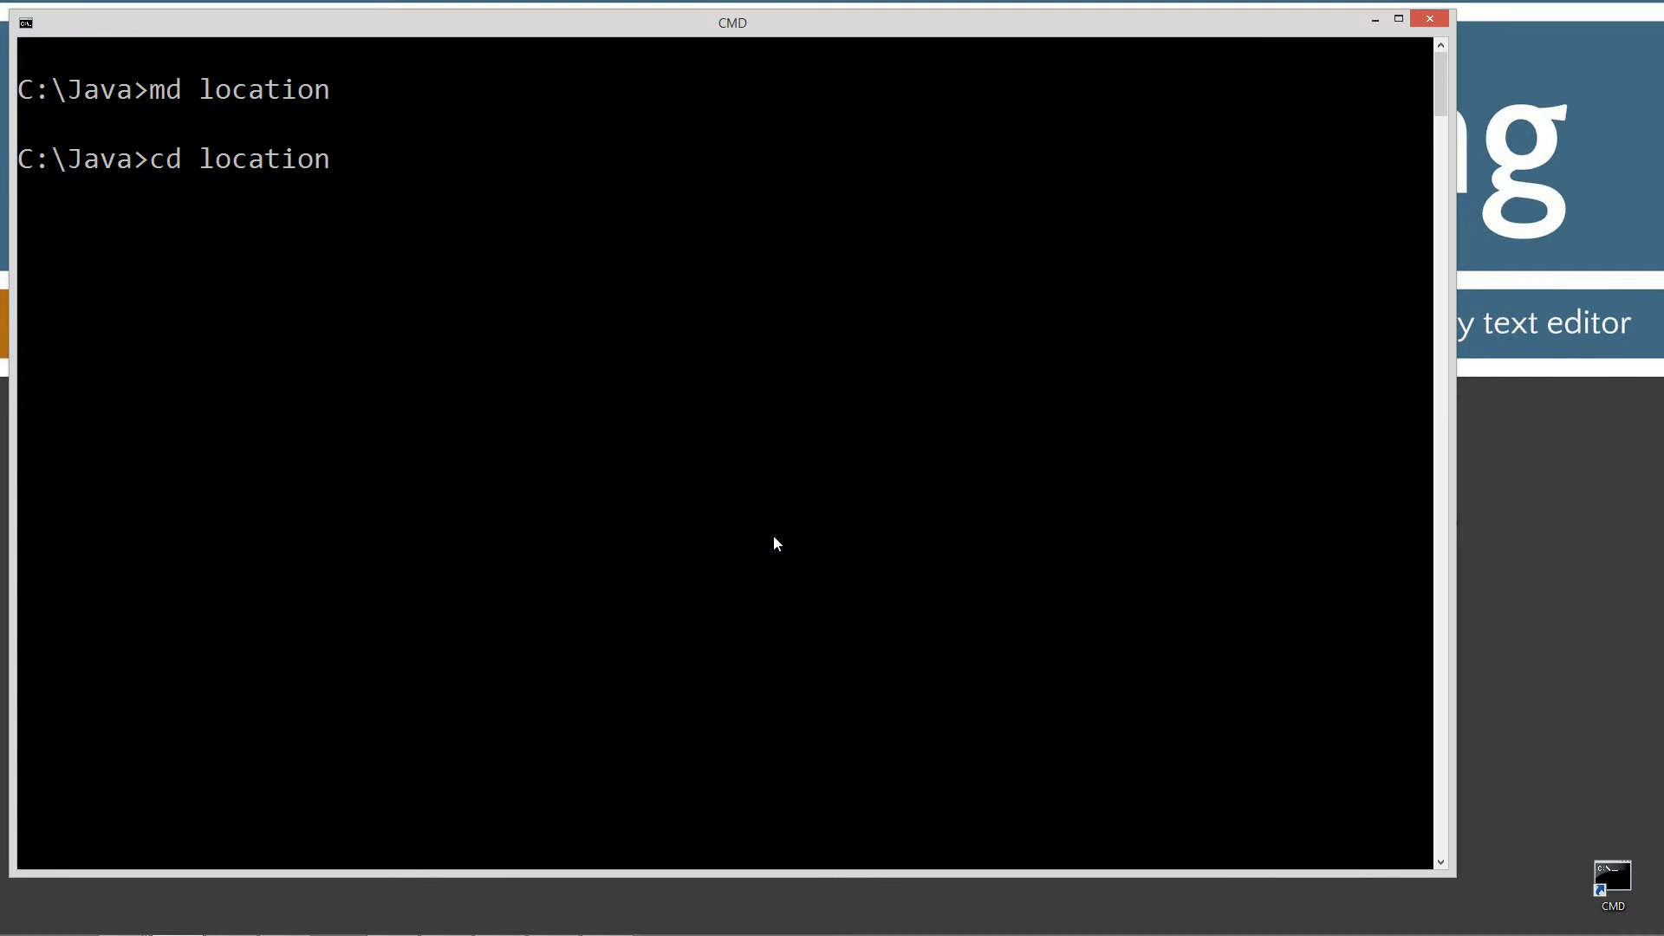
Enter the command notepad Nation.java at the location prompt.
type("notepa")
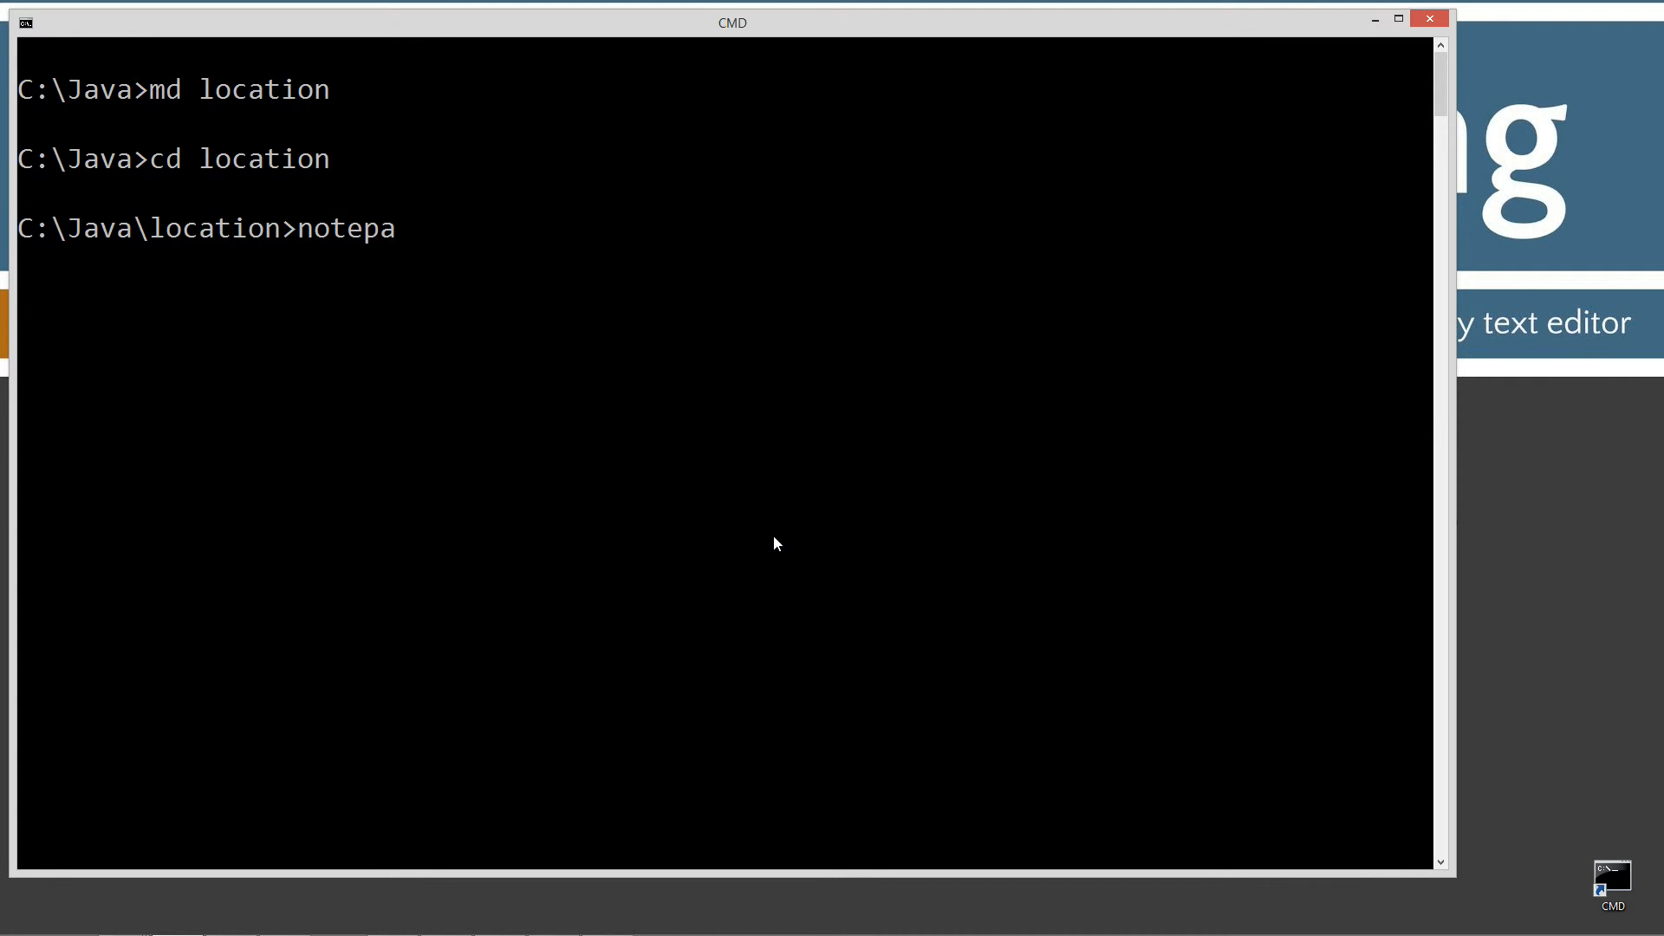
type("d")
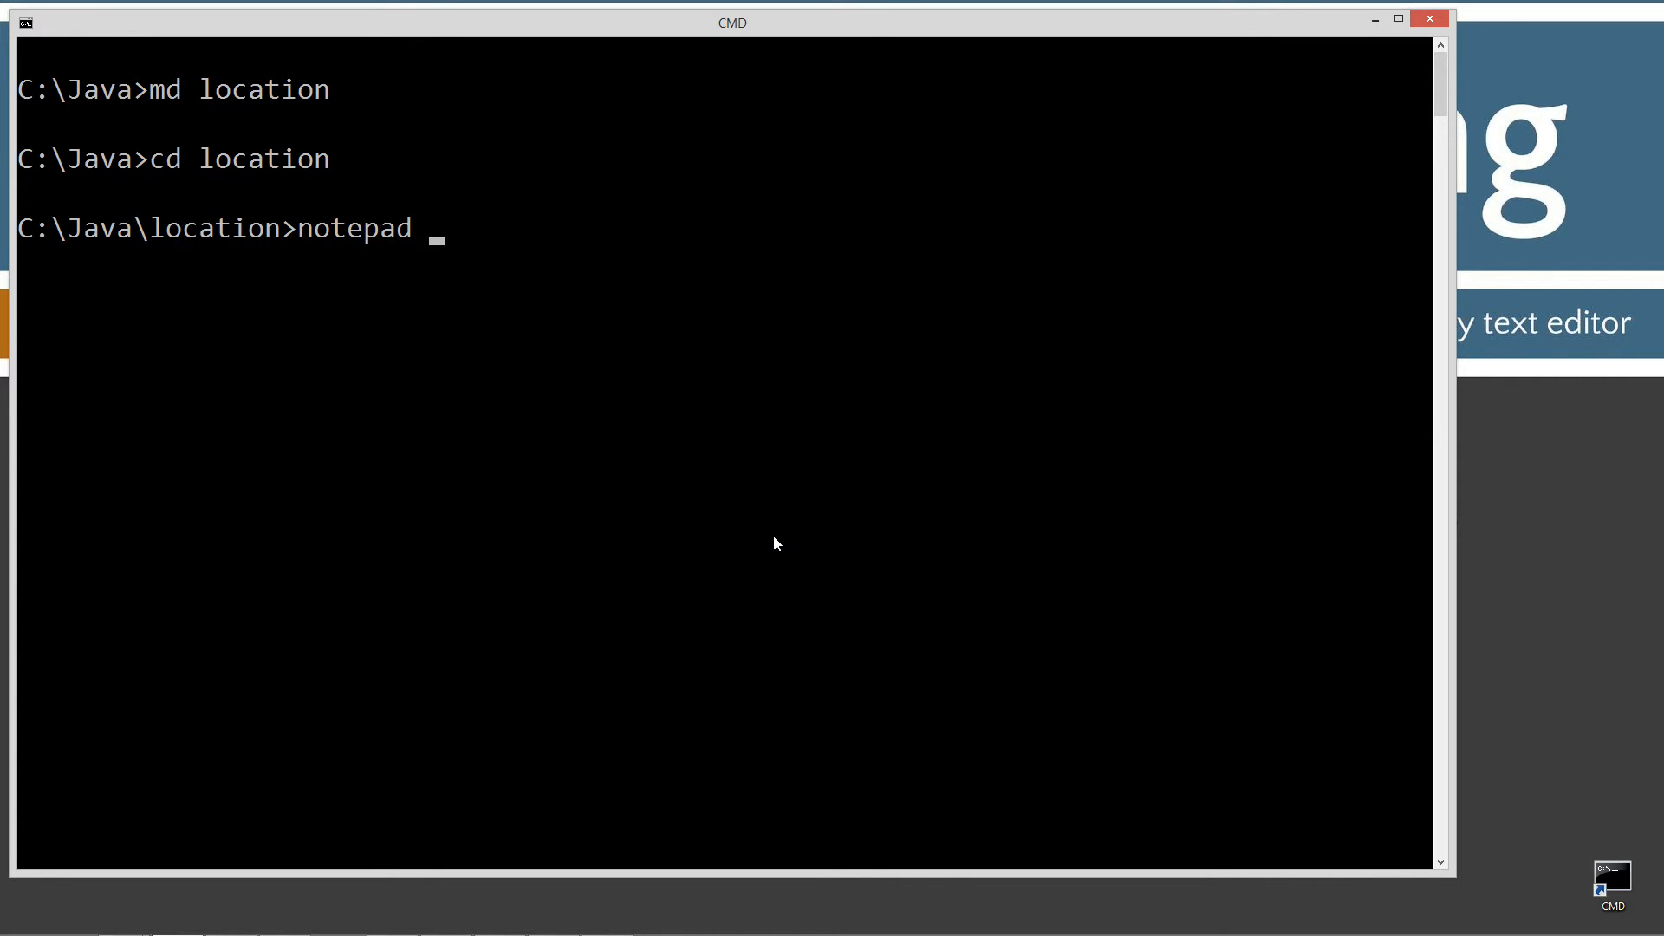
type("N")
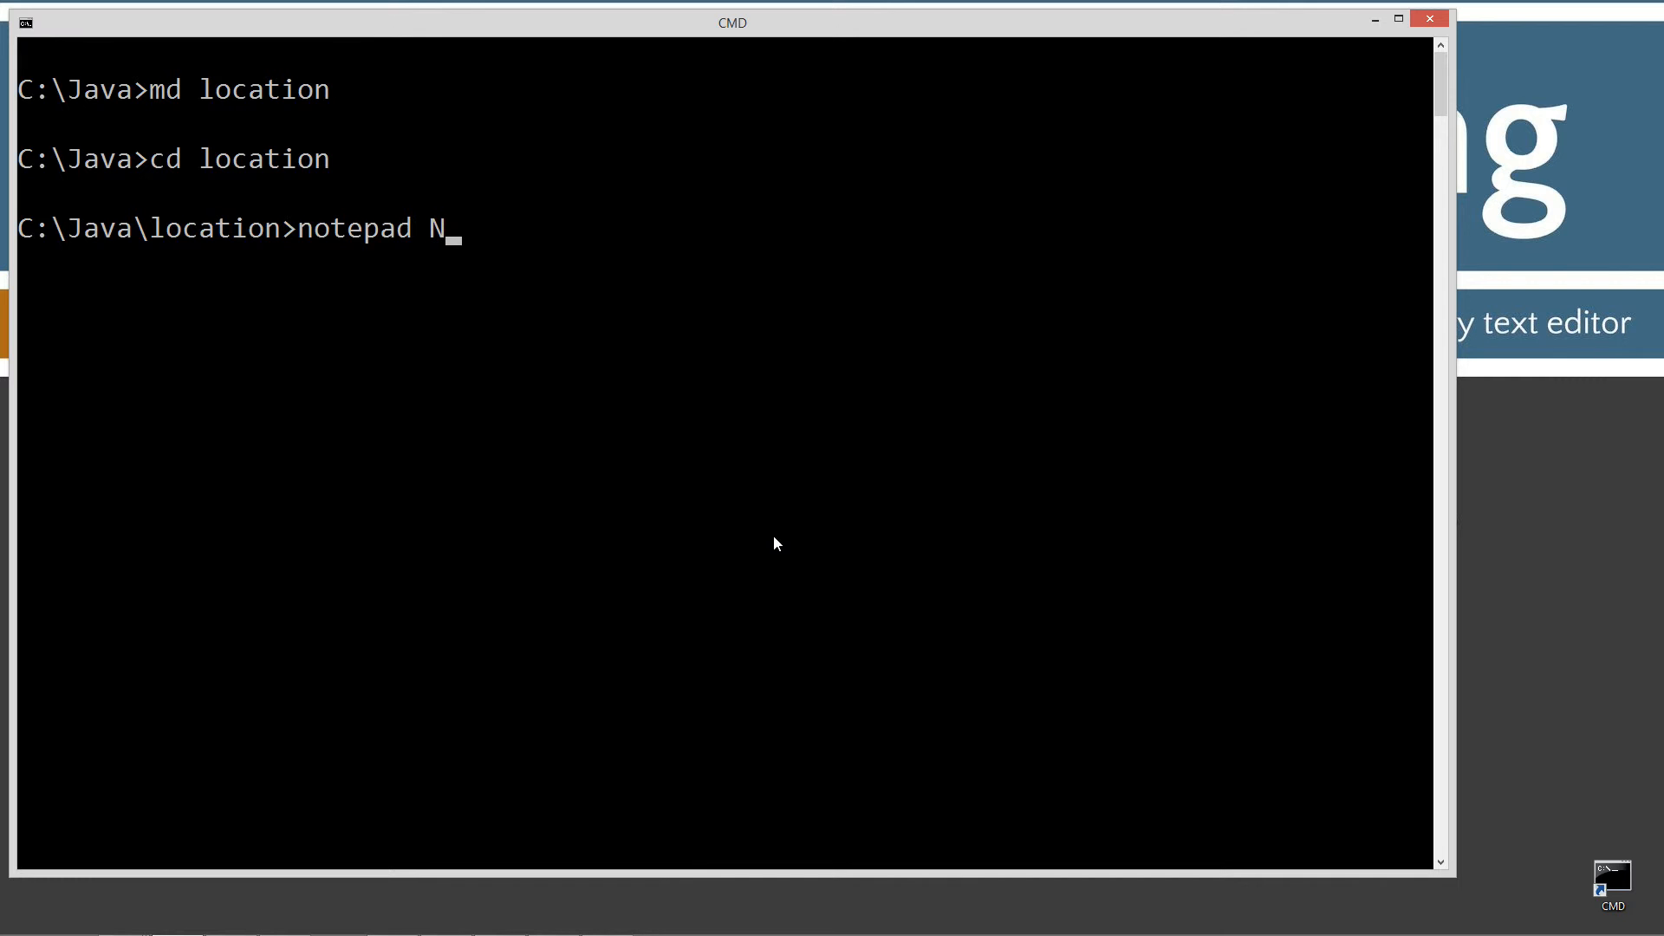
type("ation.java")
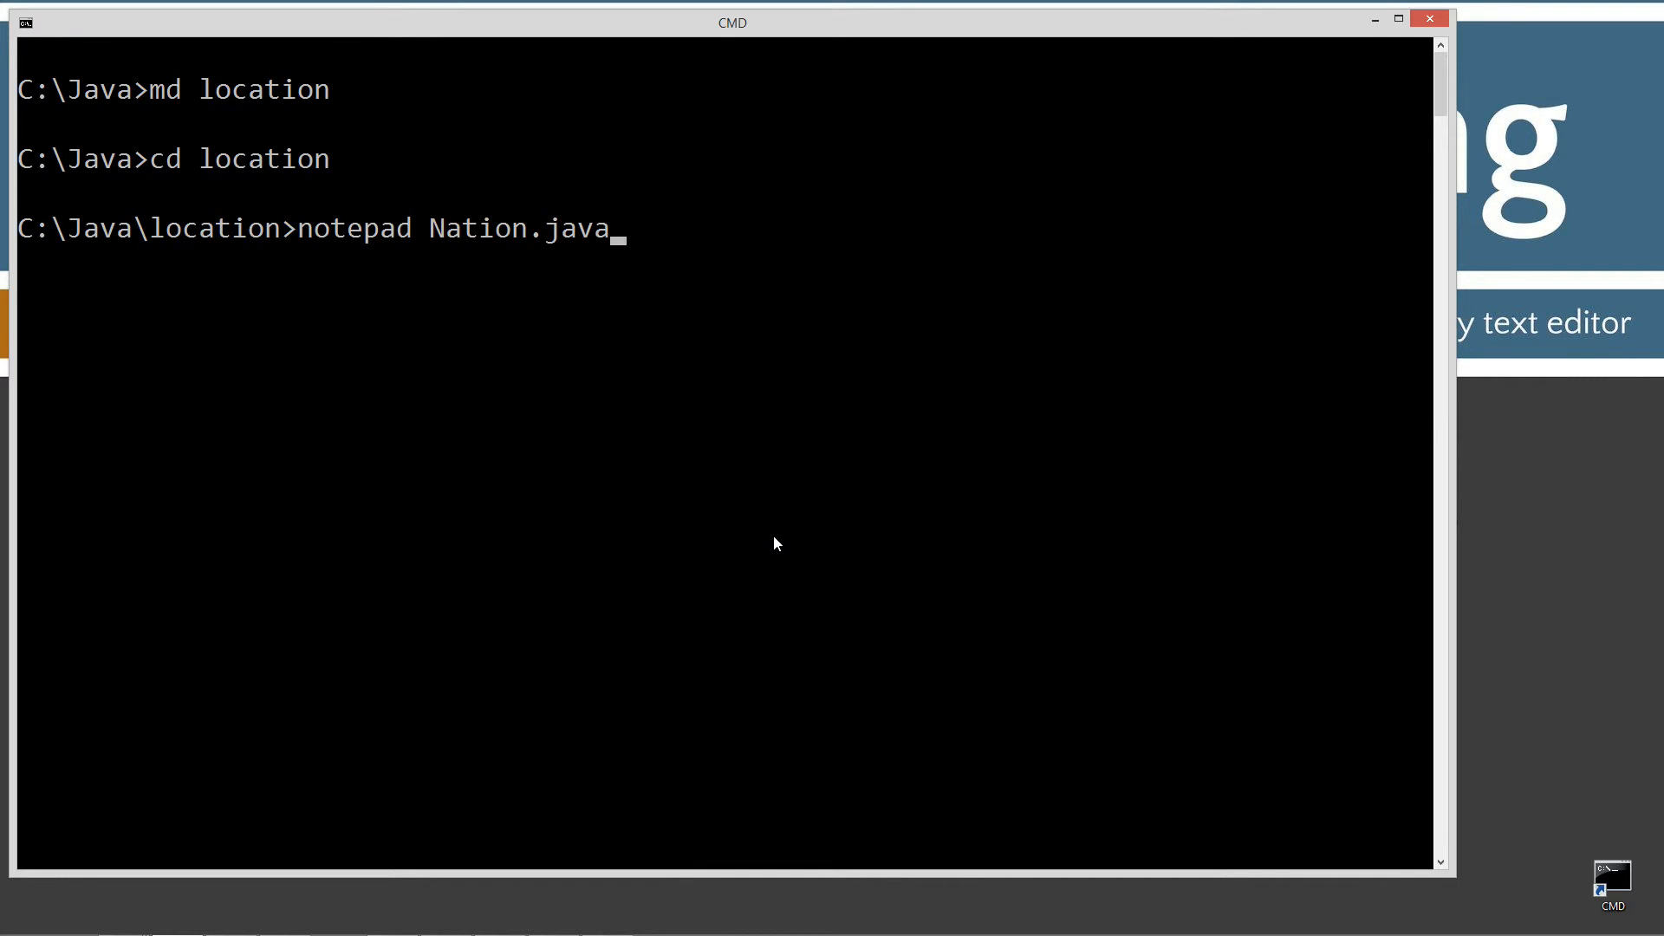
mouse_move(551, 278)
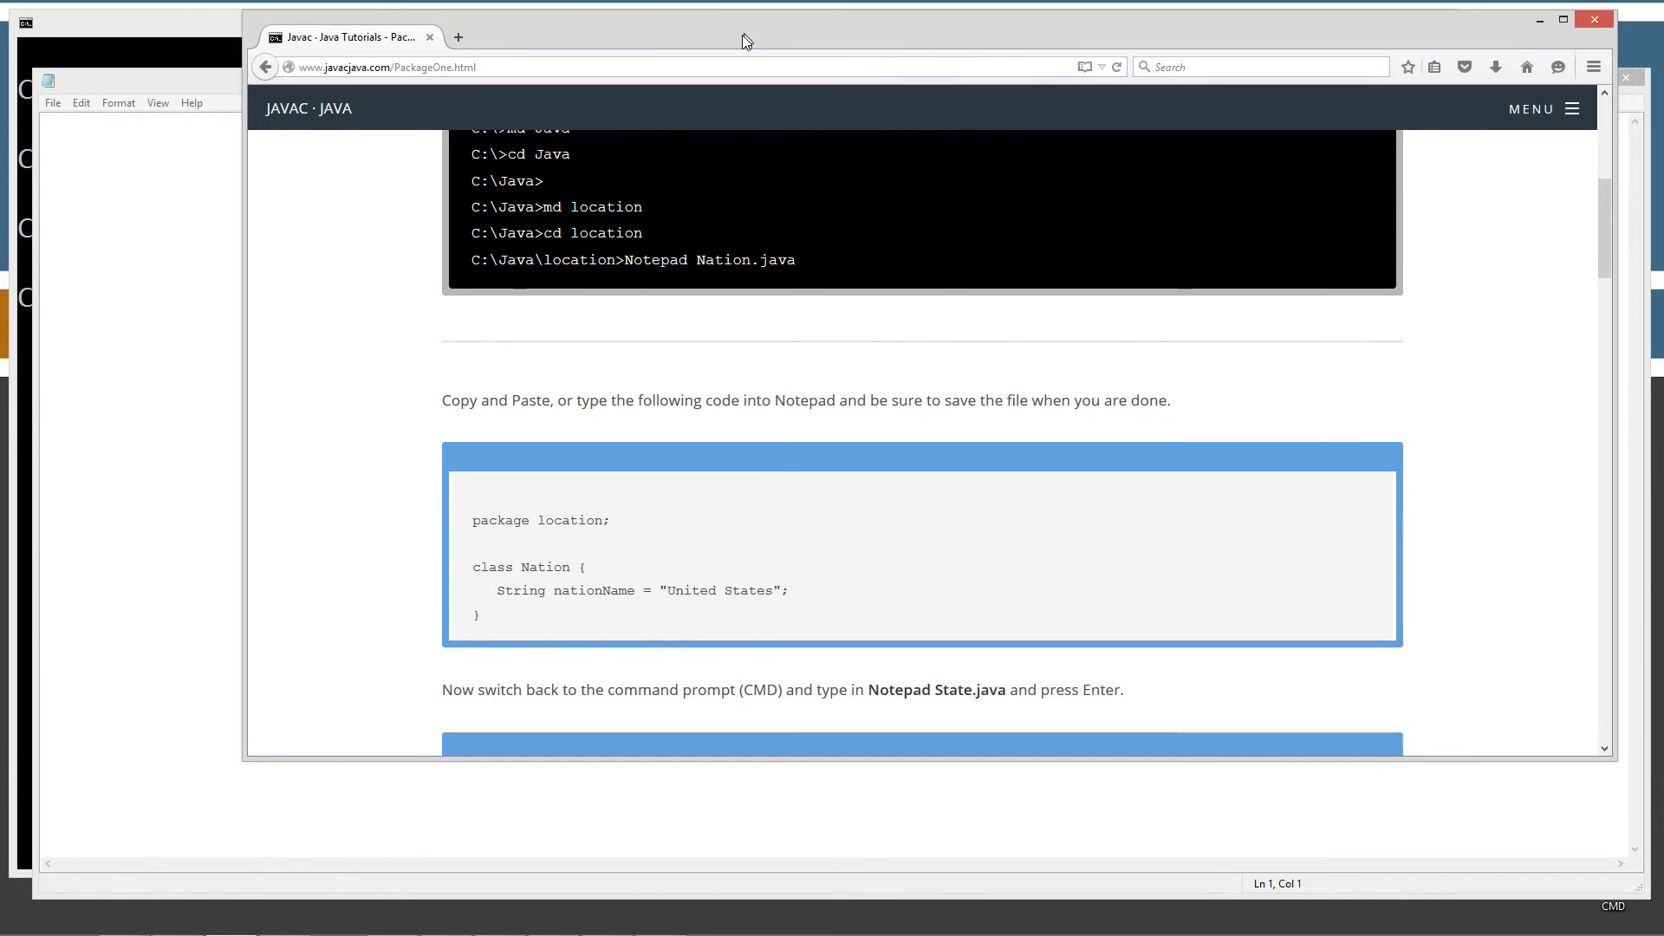
Add the Nation class with nationName "United States" and save Nation.java.
scroll("down", 3)
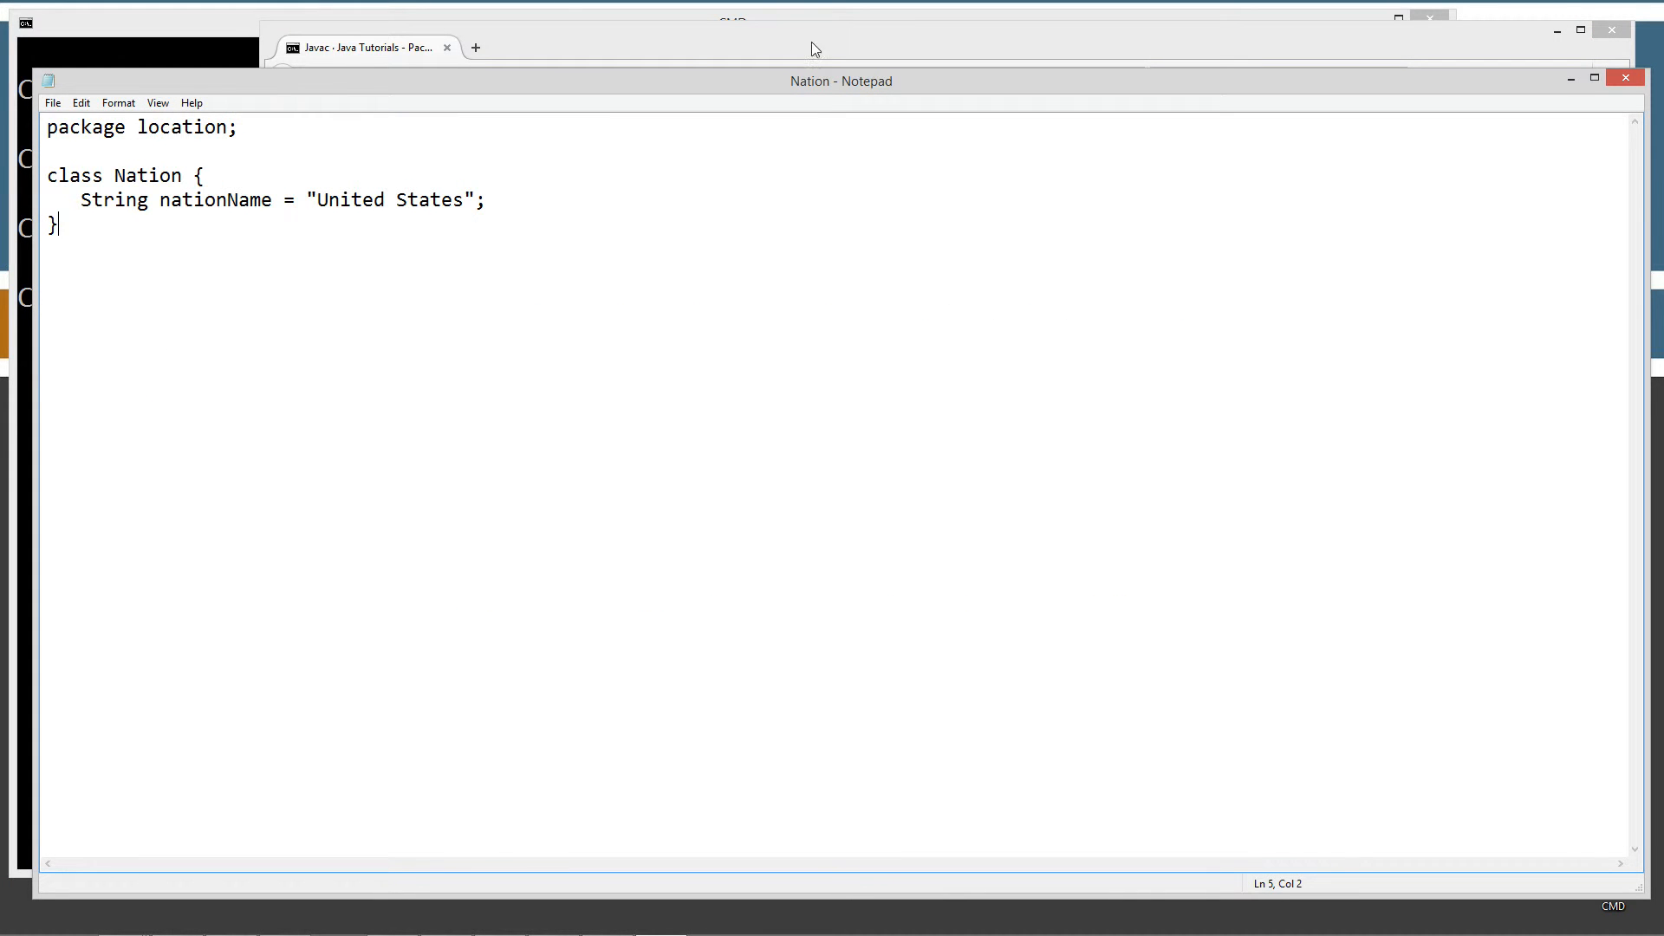
mouse_move(544, 38)
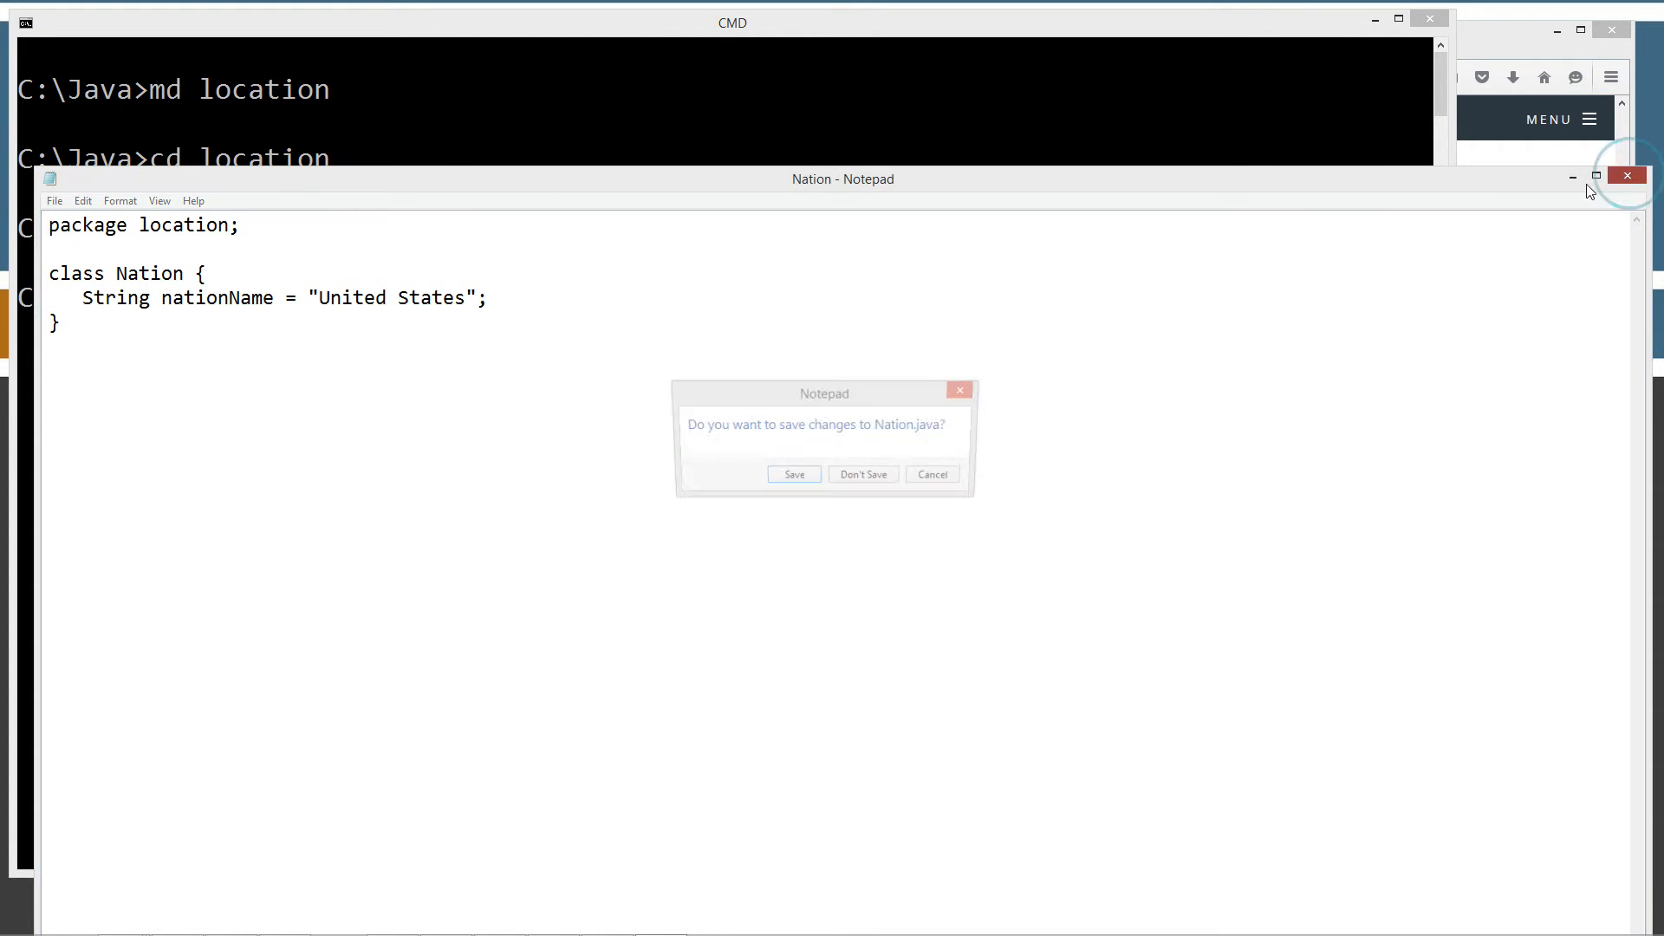
left_click(862, 474)
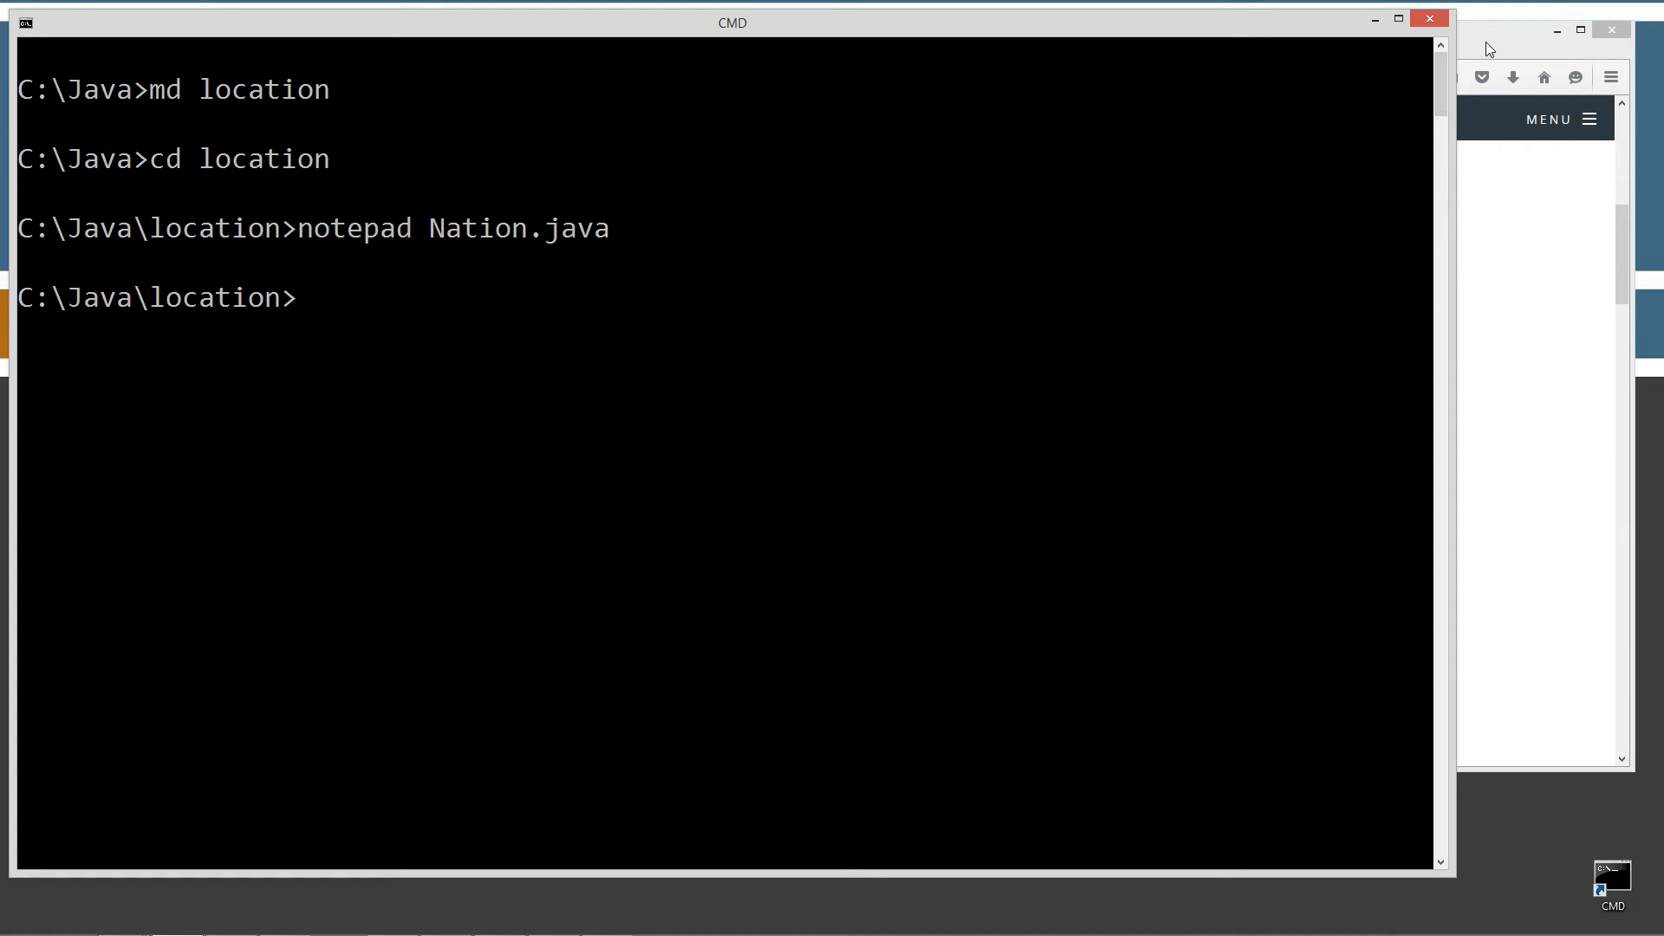
Write State.java with a State class extending Nation, stateName "Florida", and close it.
type("no")
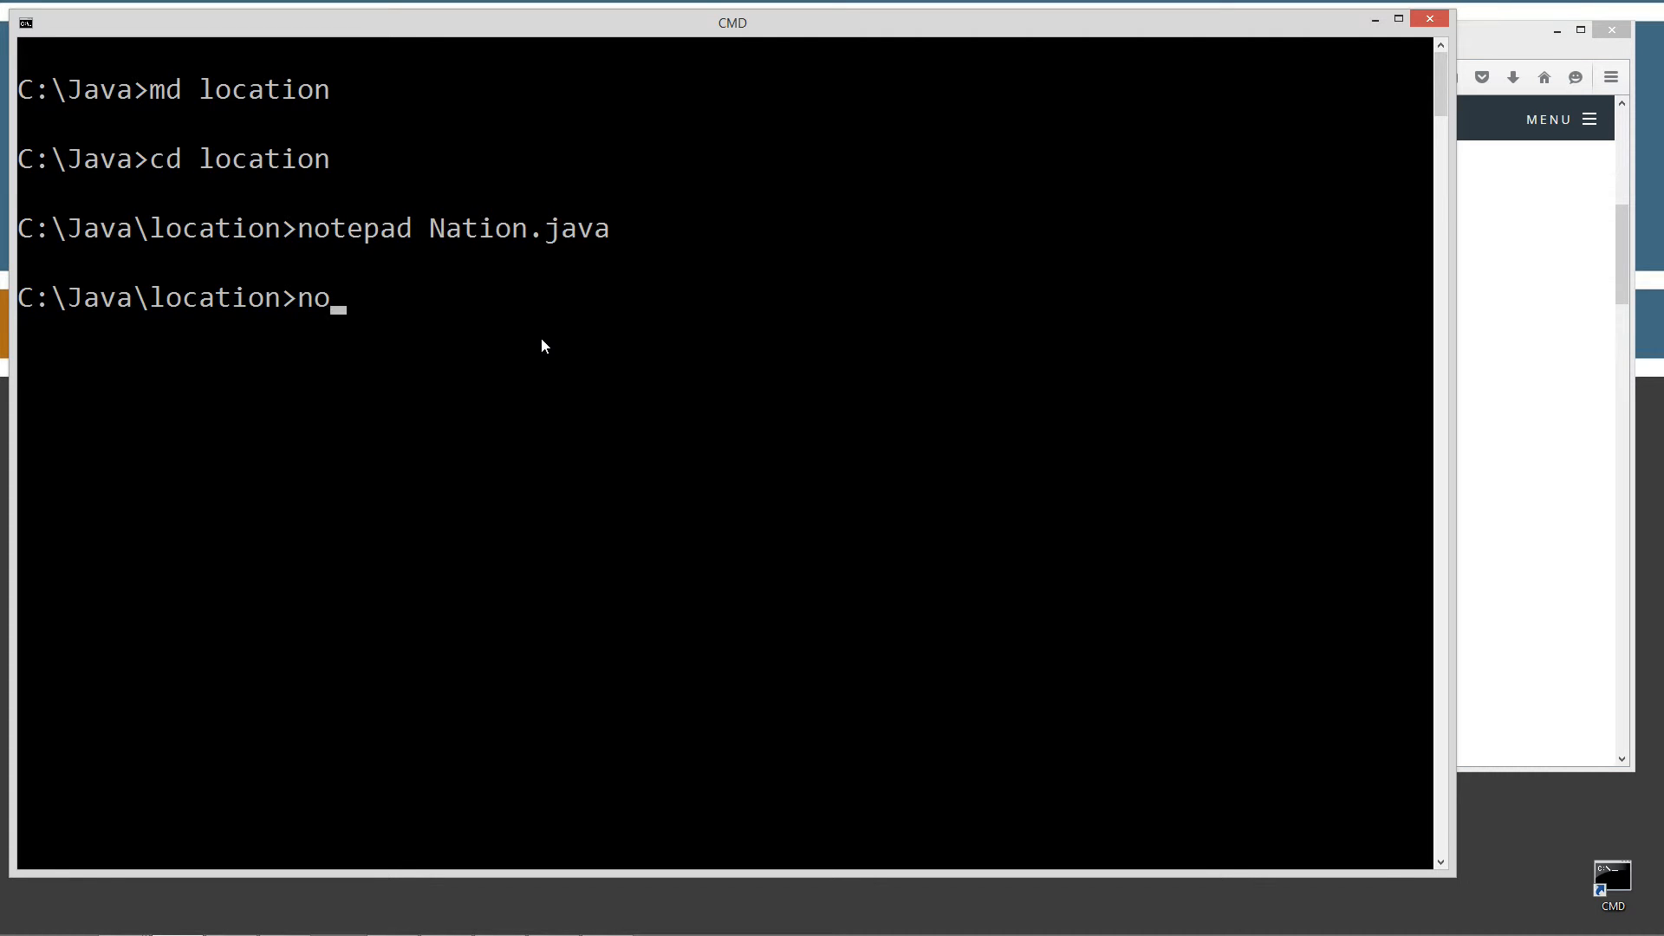
type("tepad State")
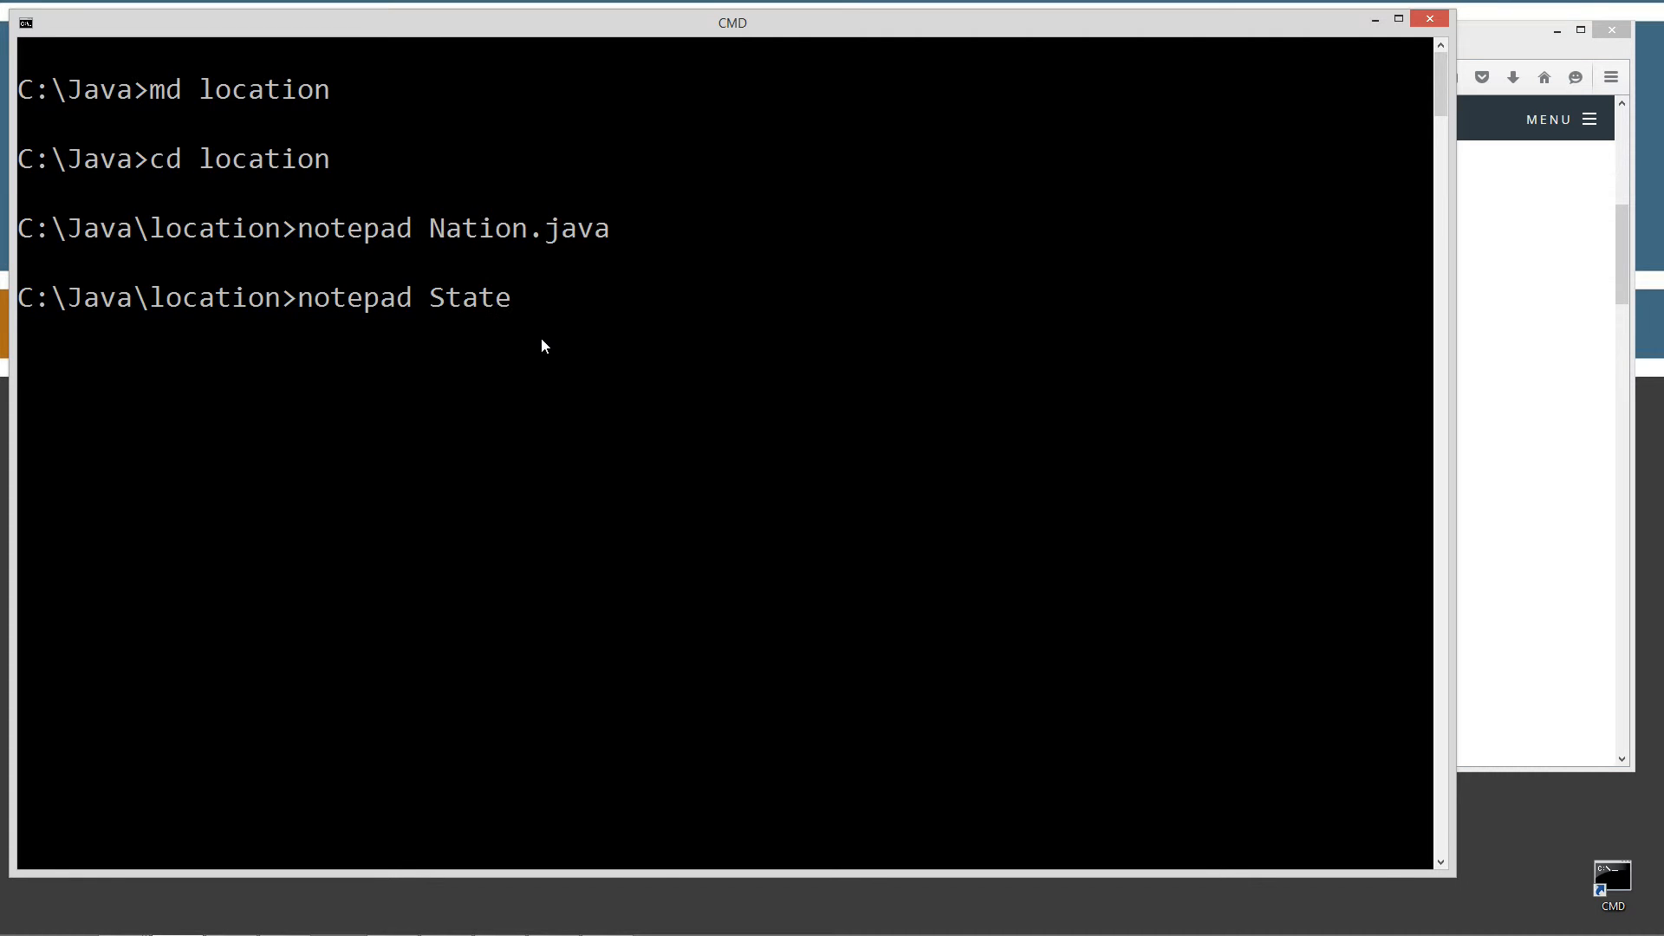
type(".java")
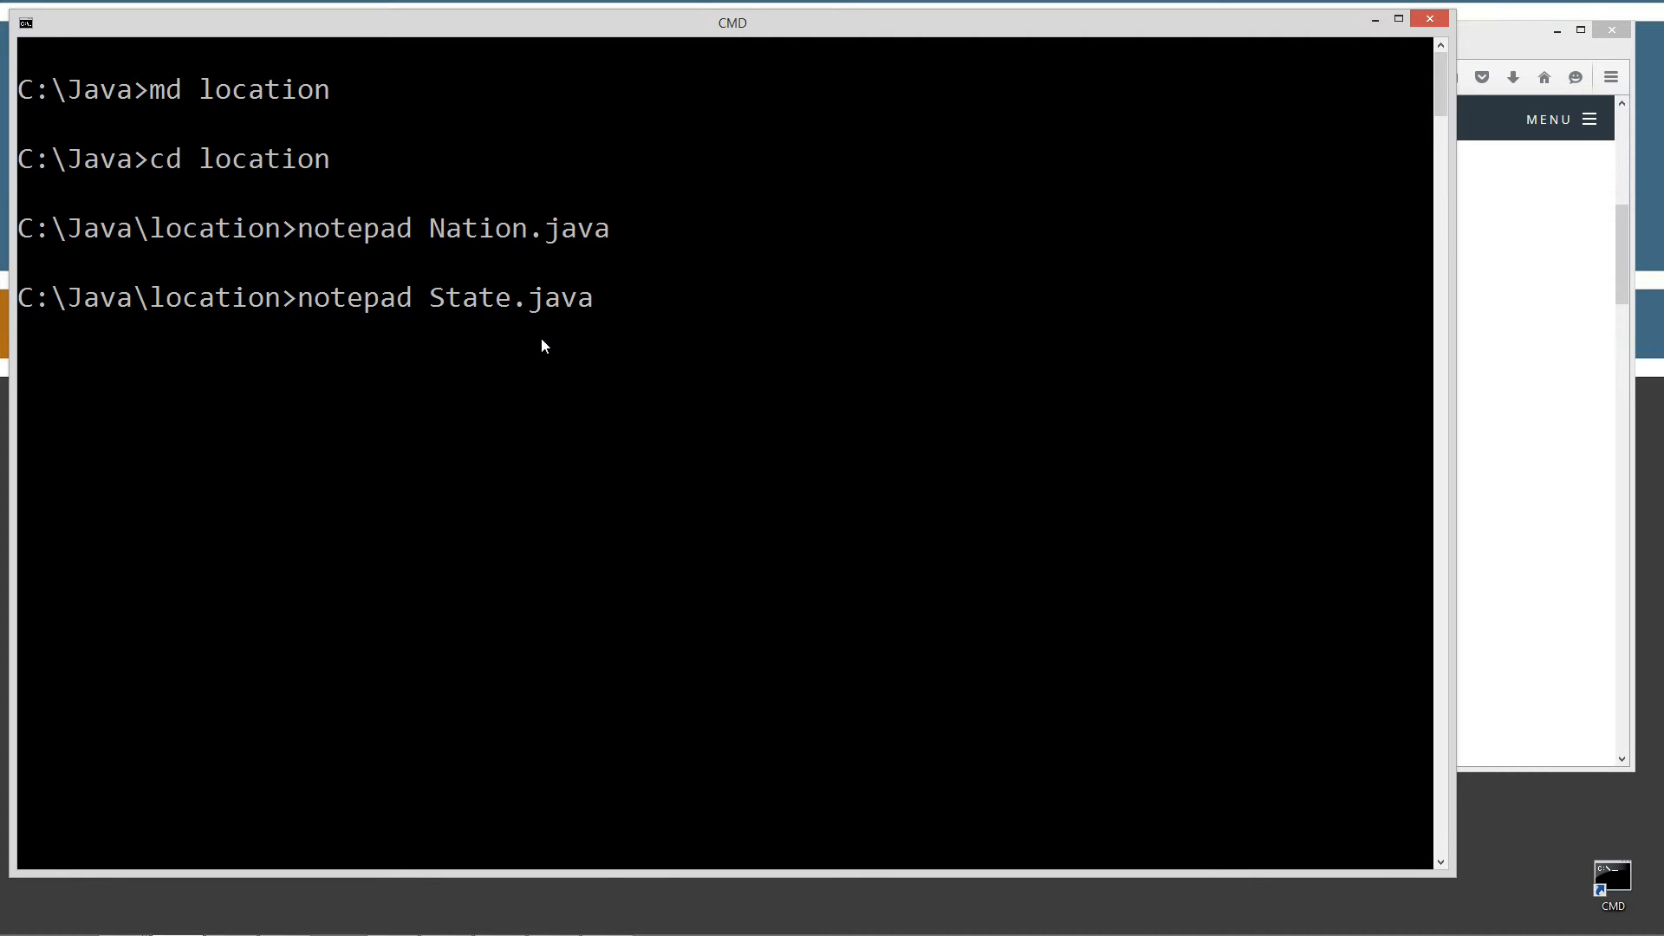
key("Return")
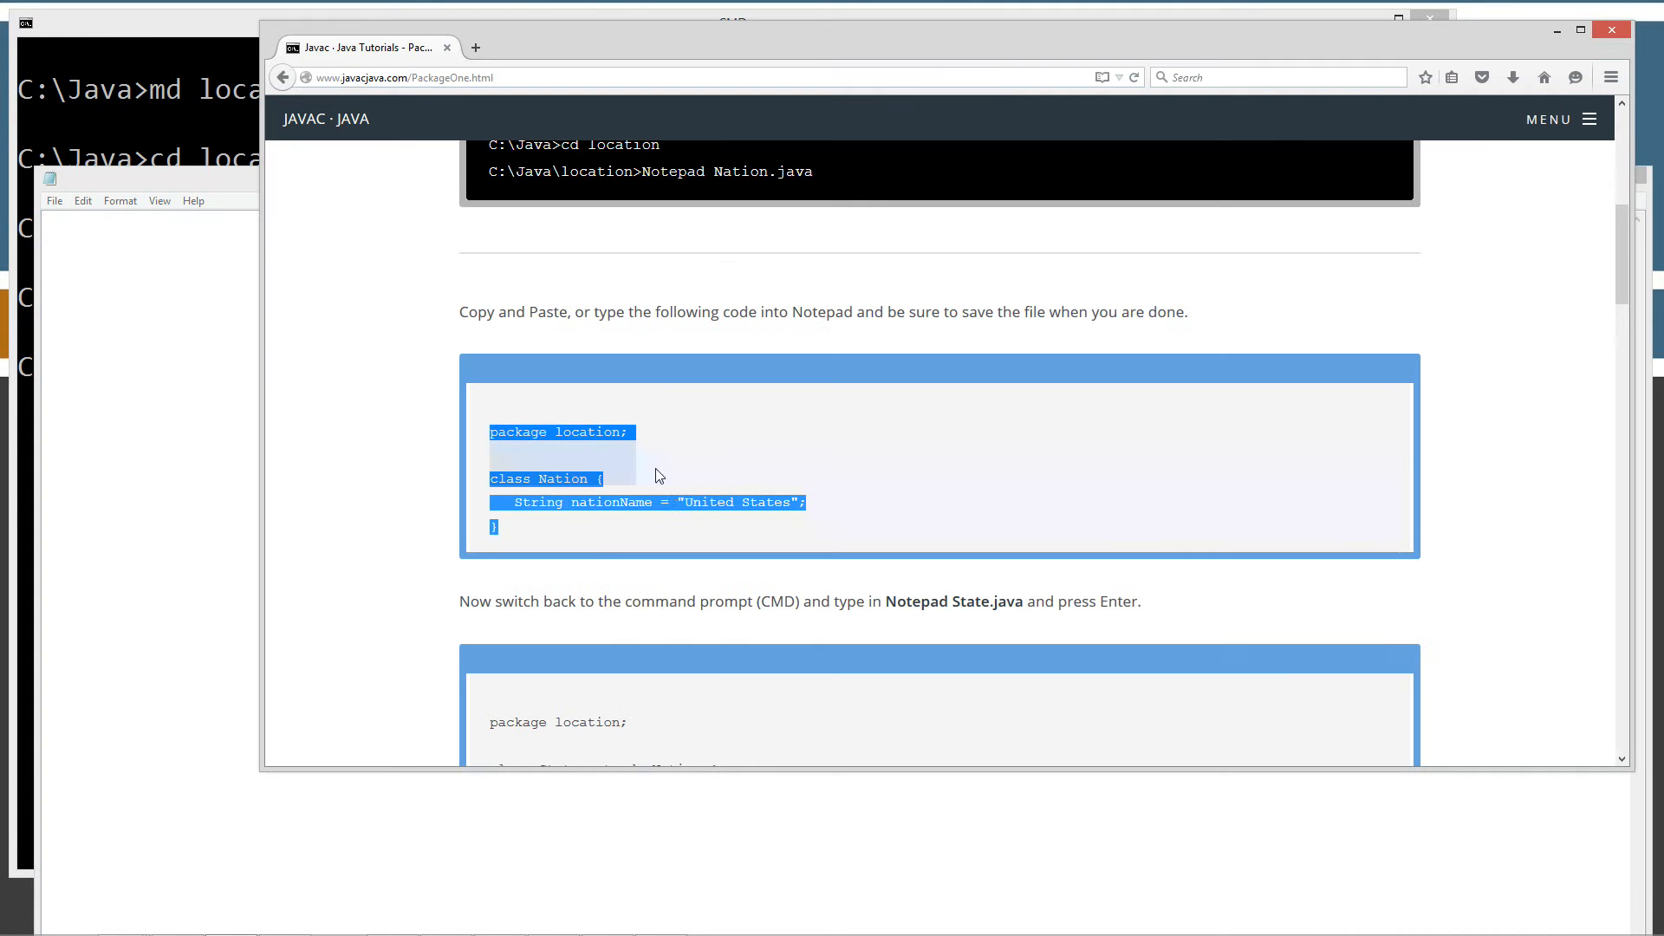
scroll("down", 3)
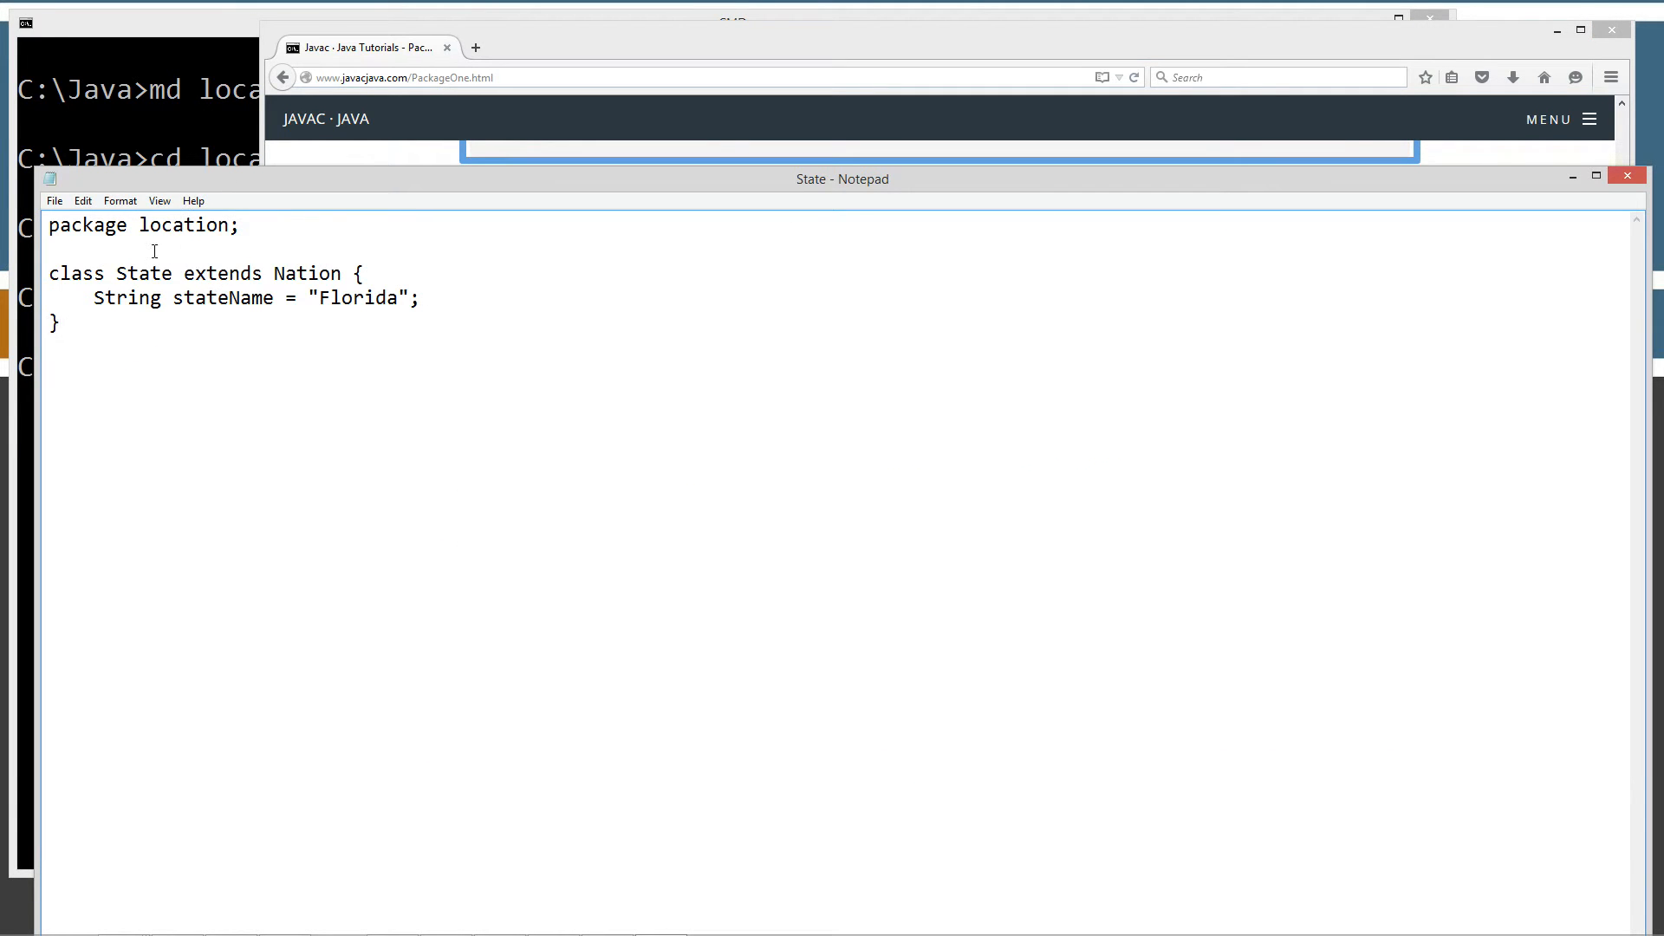
mouse_move(216, 289)
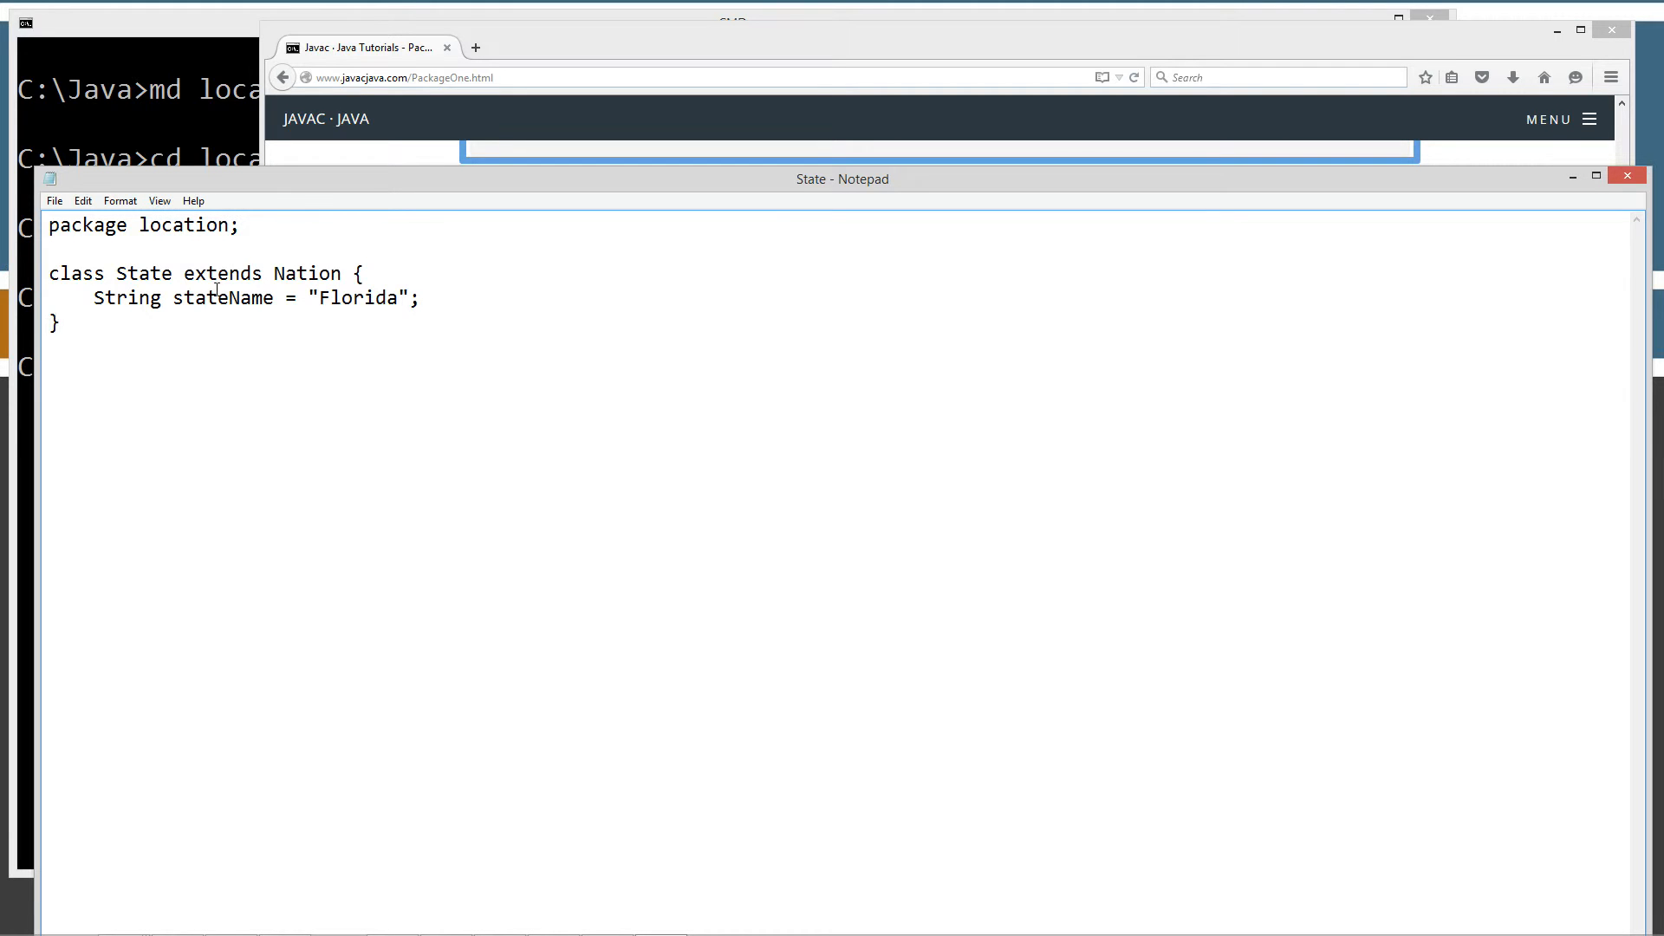
left_click_drag(183, 273, 343, 273)
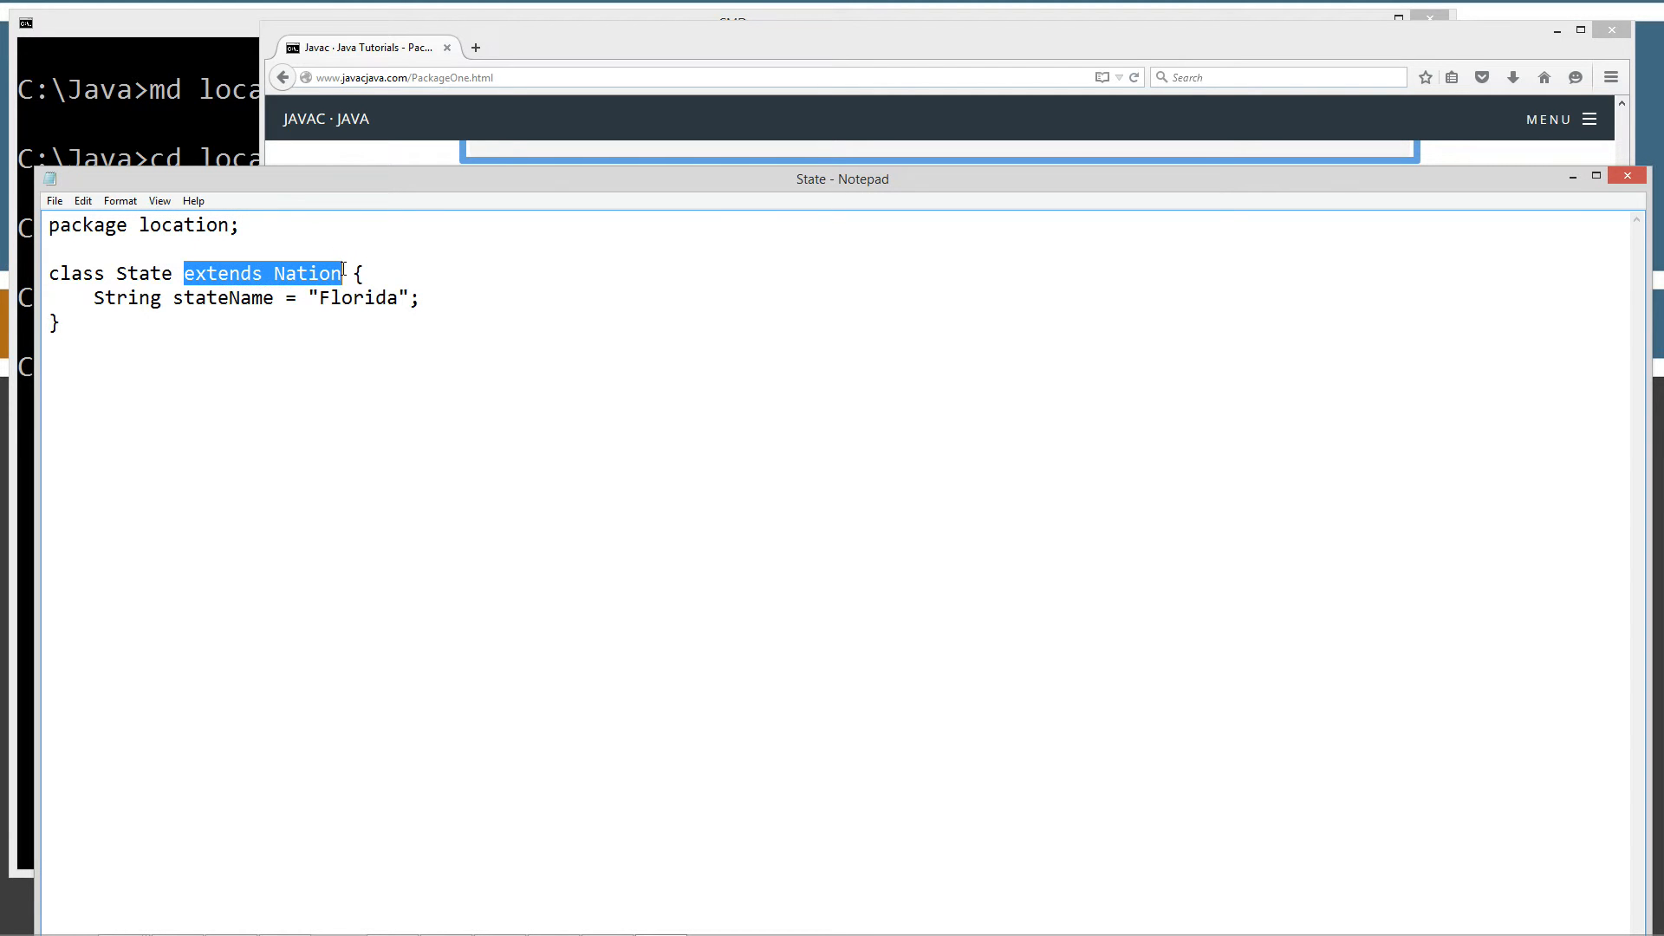
mouse_move(339, 349)
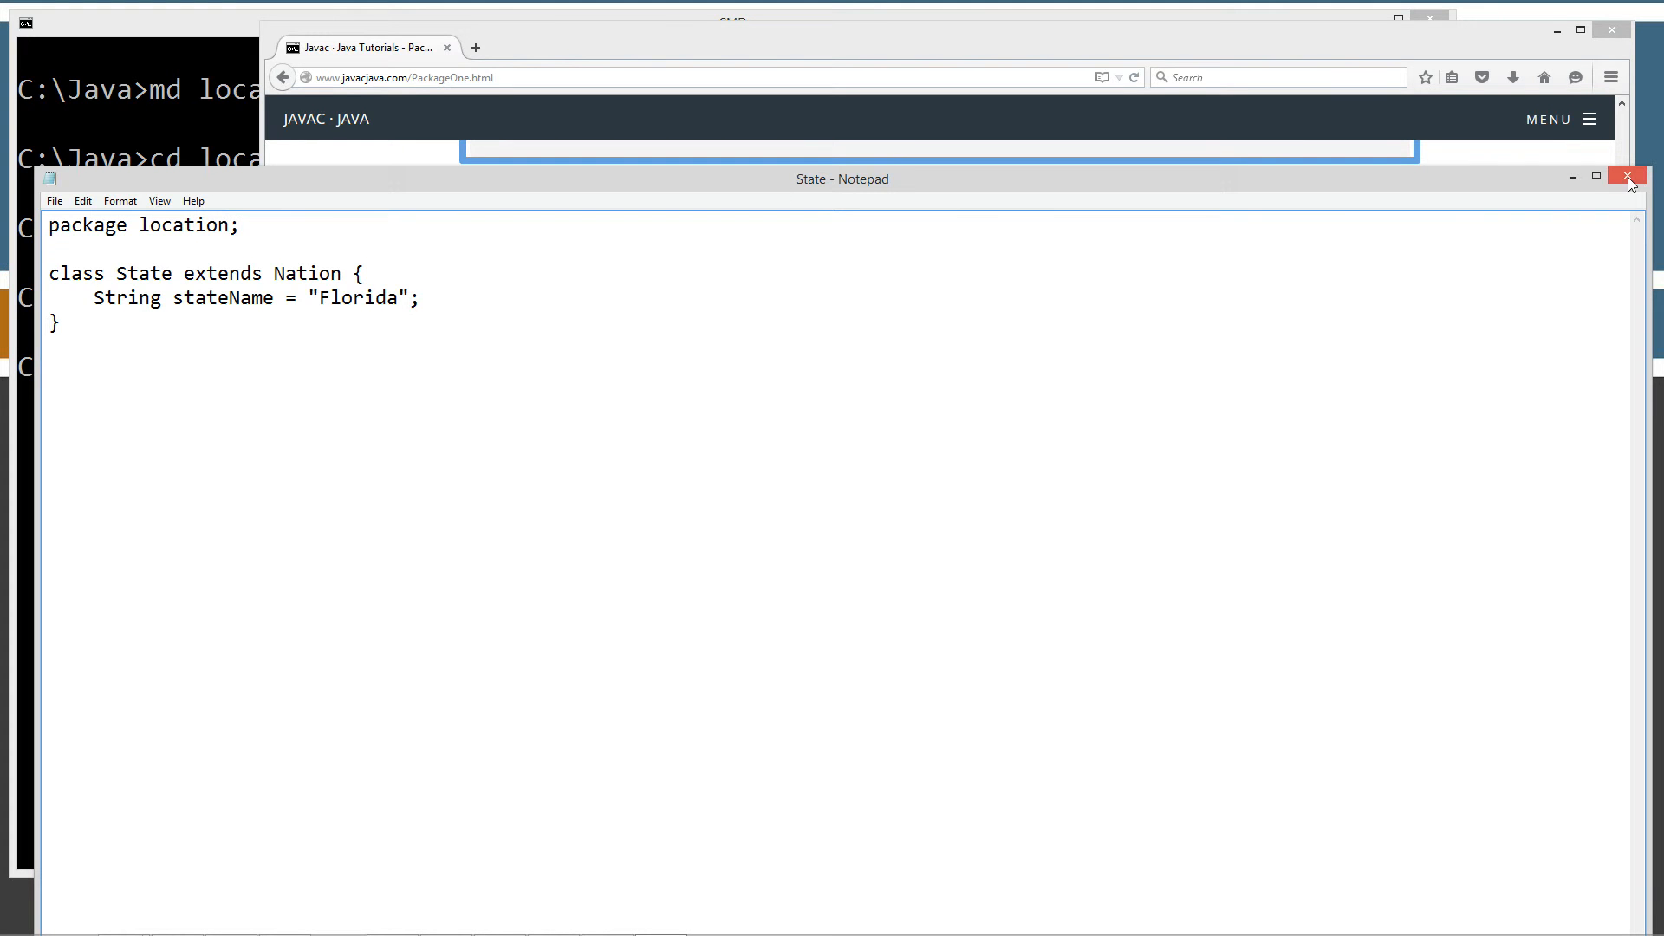
left_click(1625, 176)
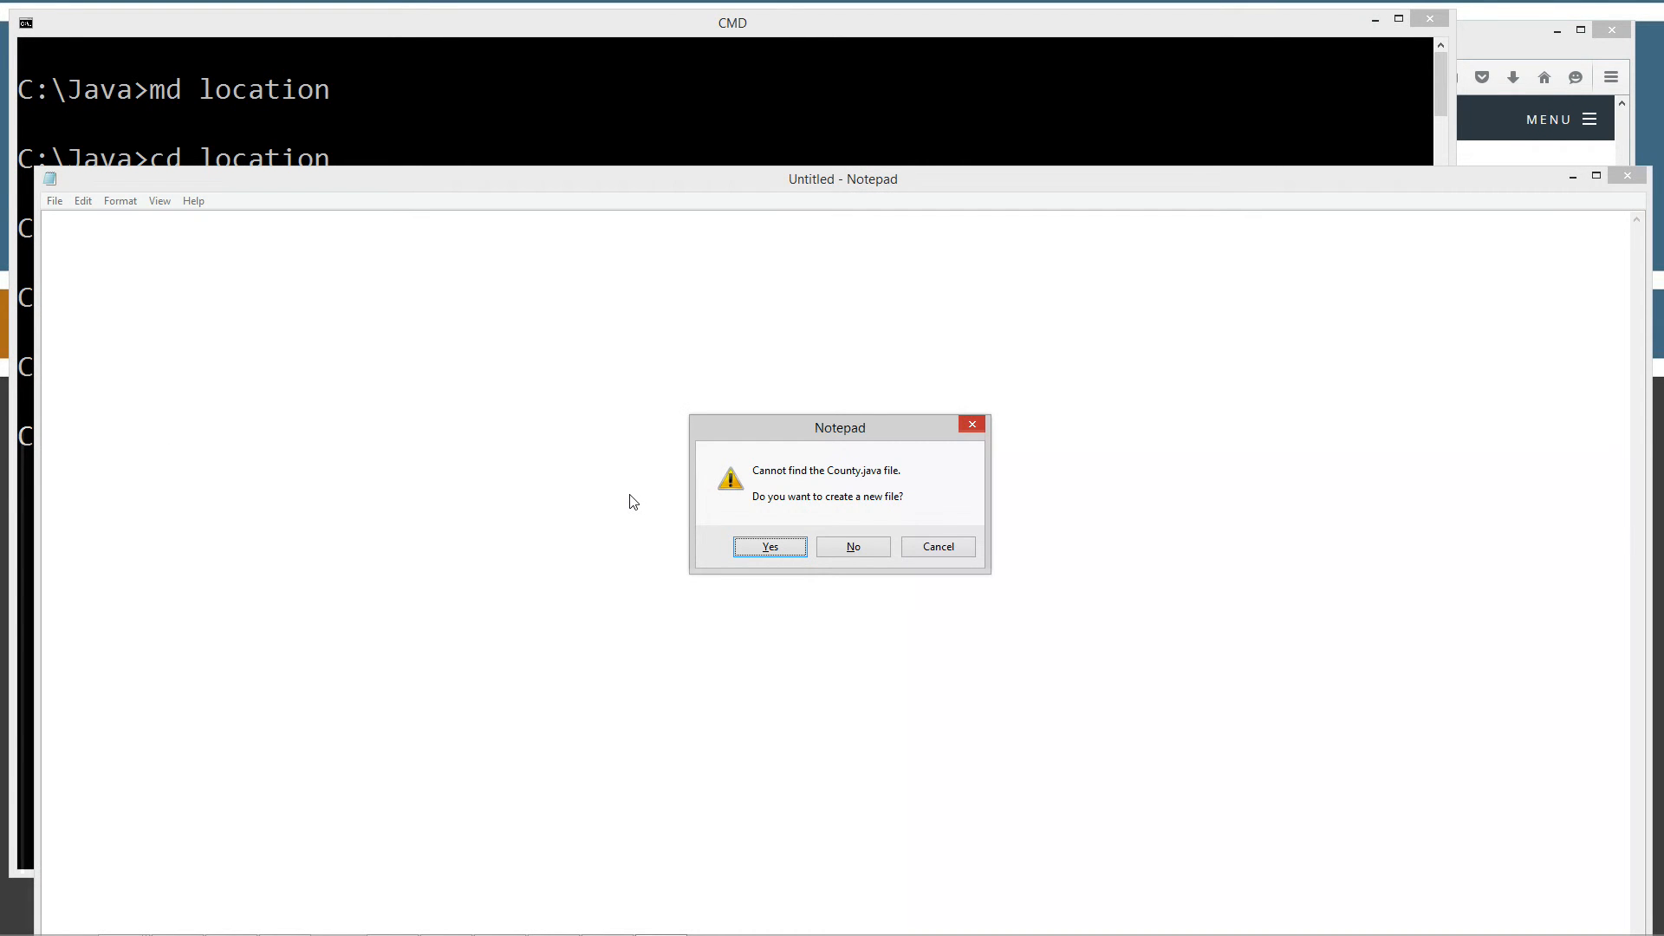
Create County.java with a County class extending State, countyName "Orange County", and save it.
left_click(769, 547)
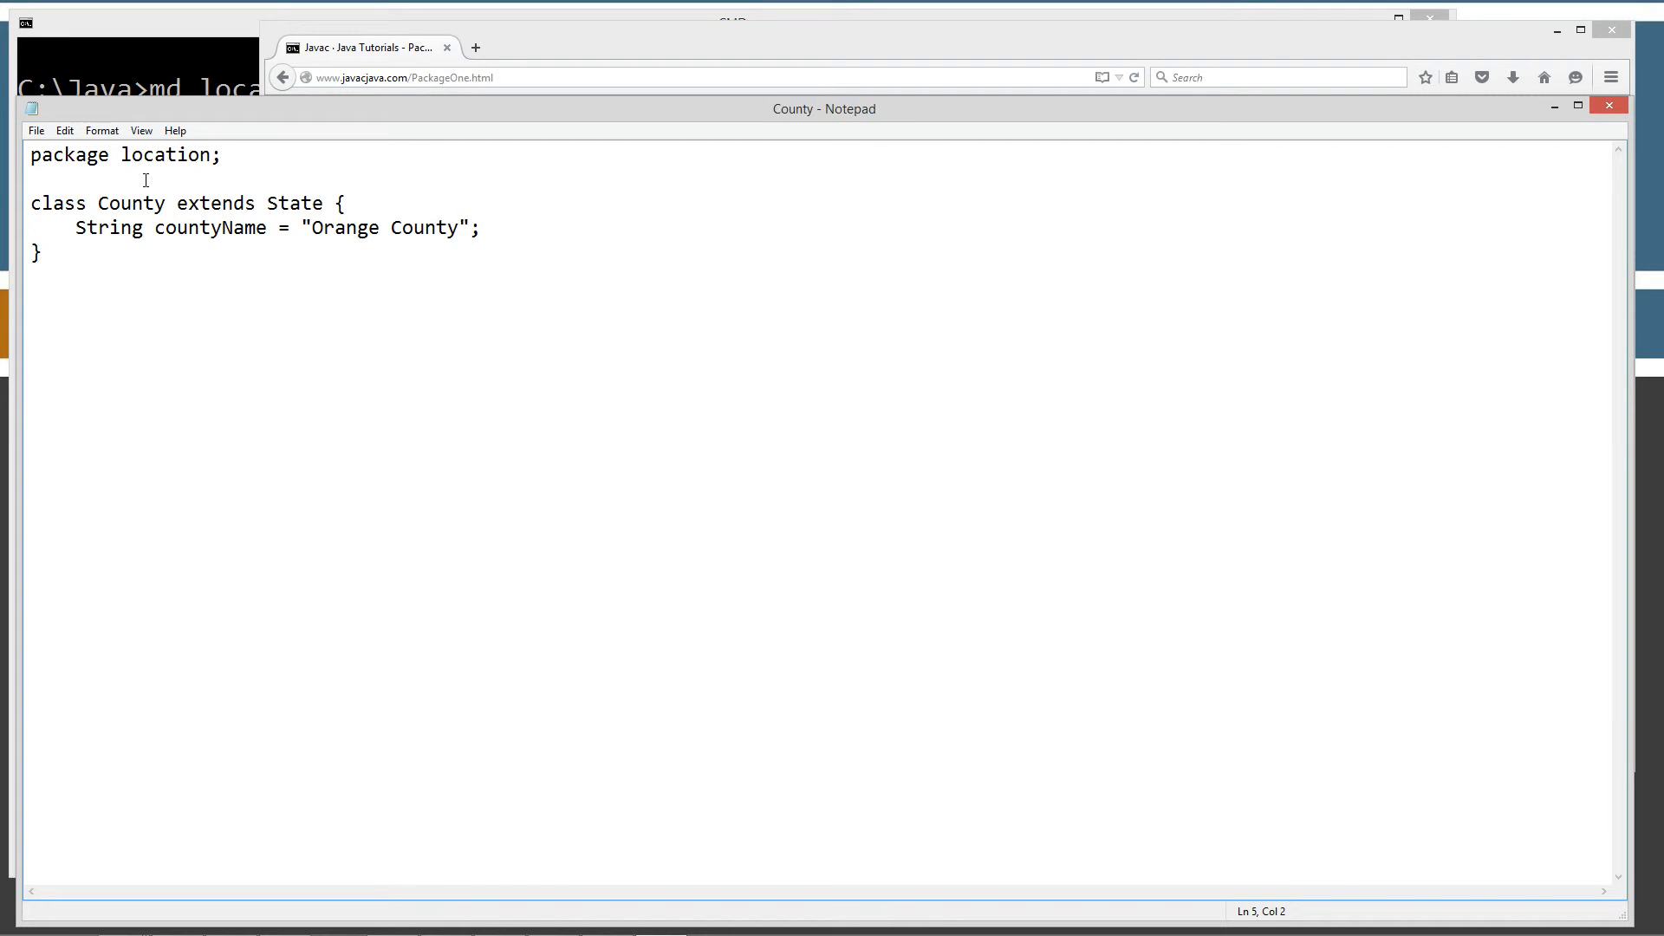
mouse_move(190, 244)
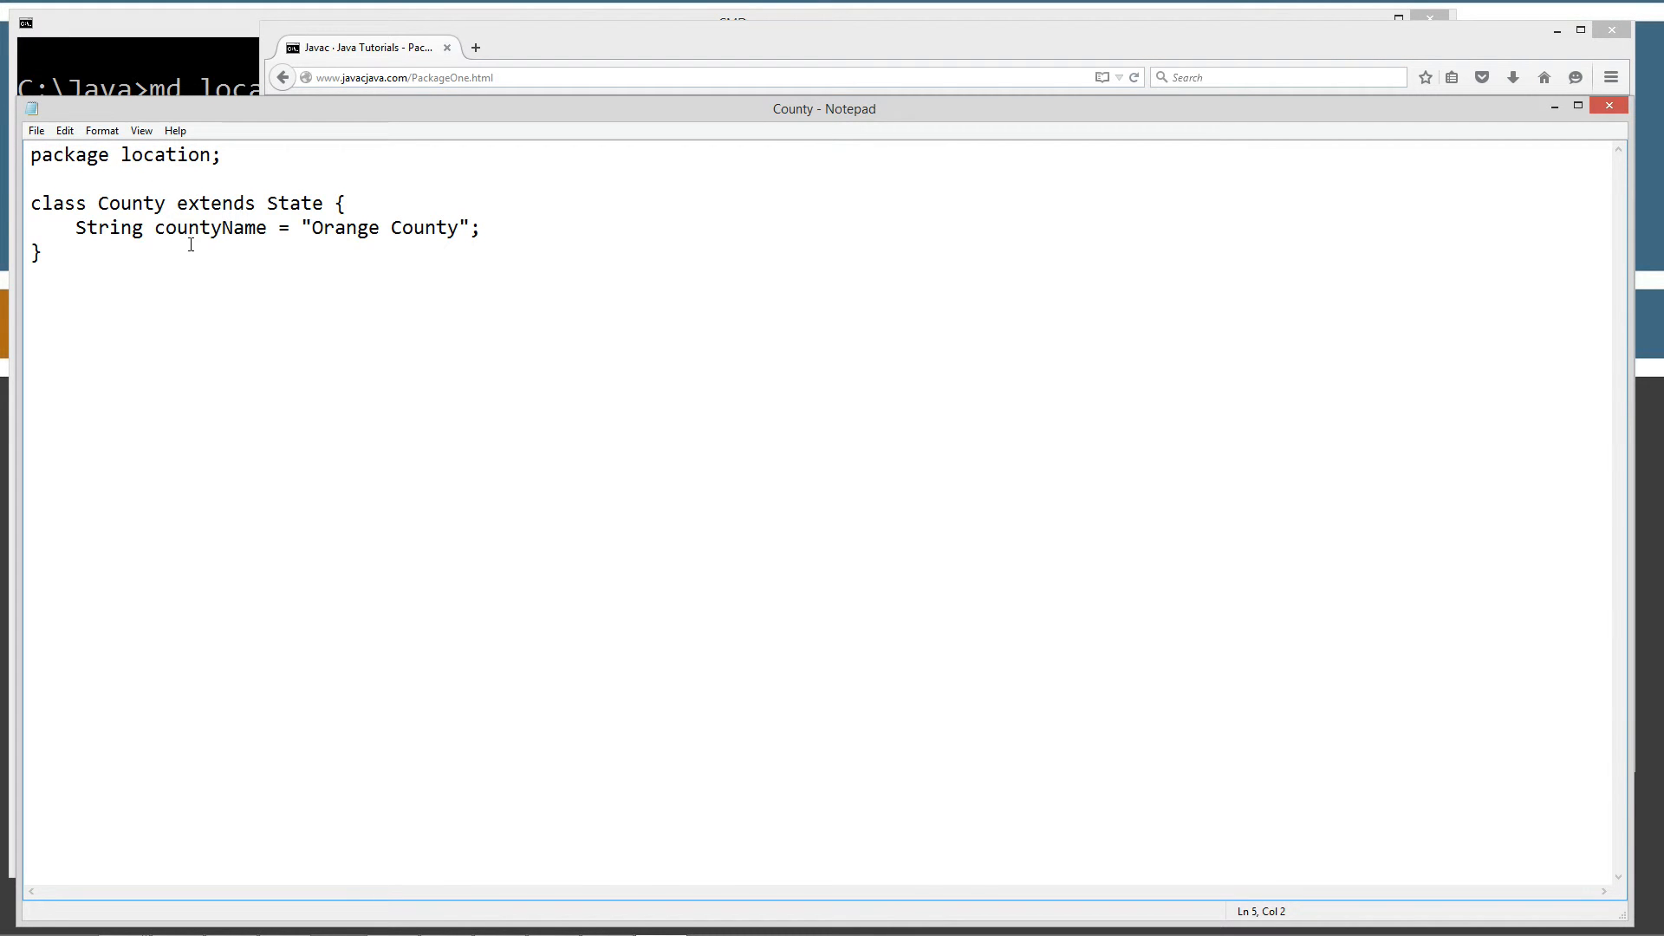
mouse_move(179, 199)
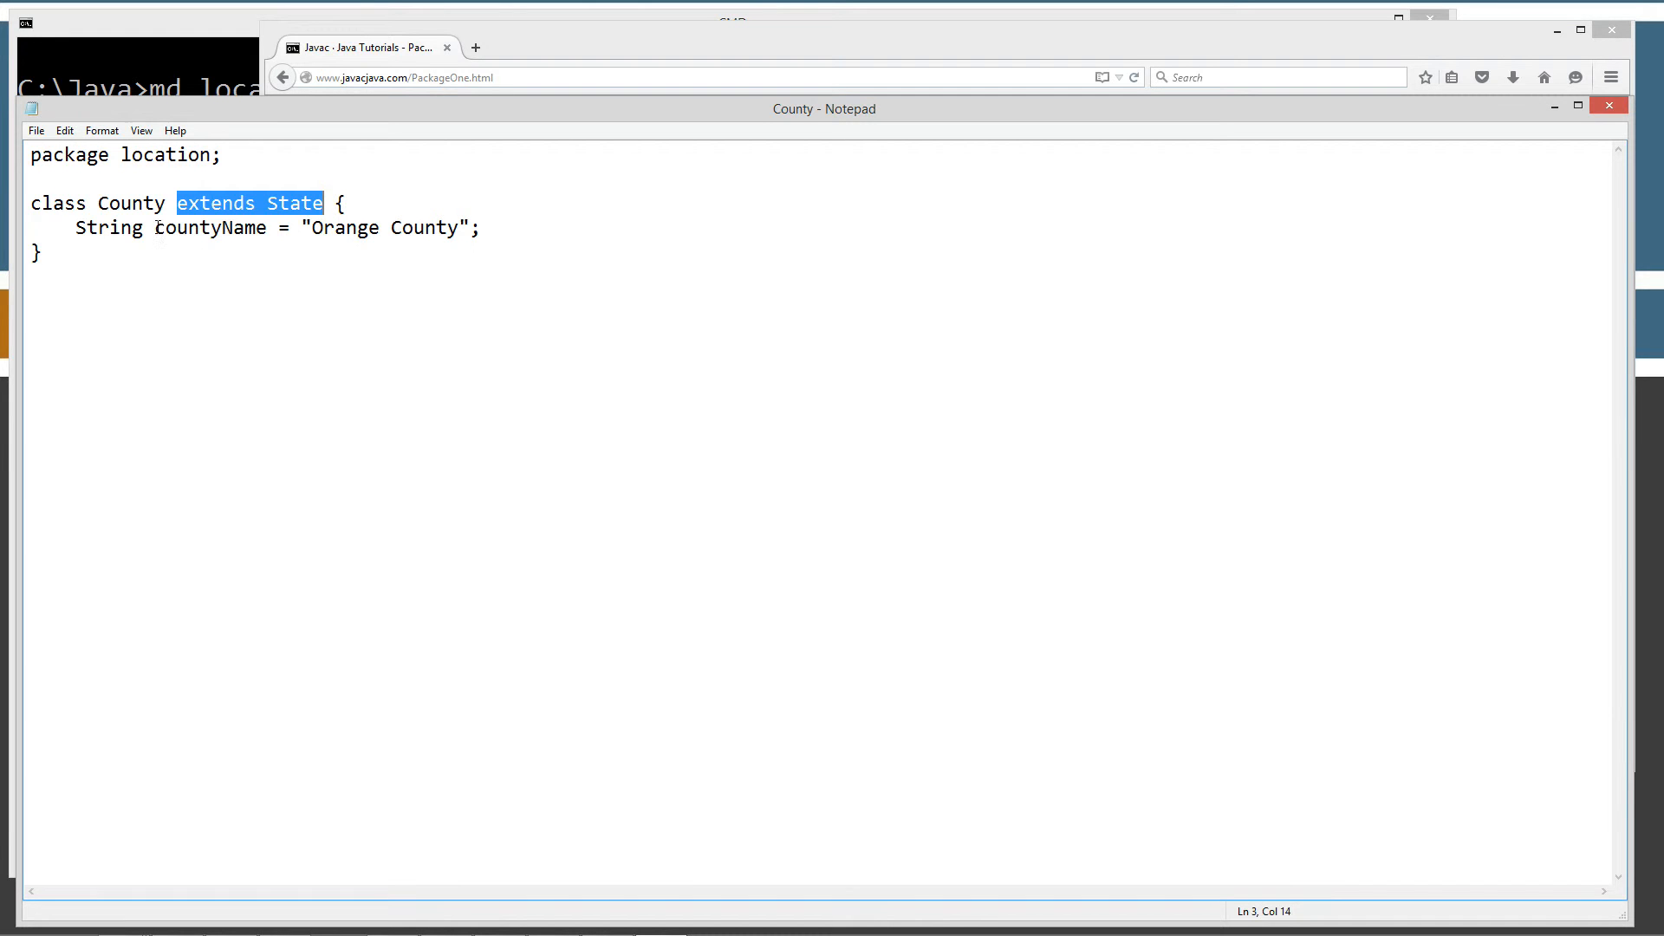
double_click(209, 227)
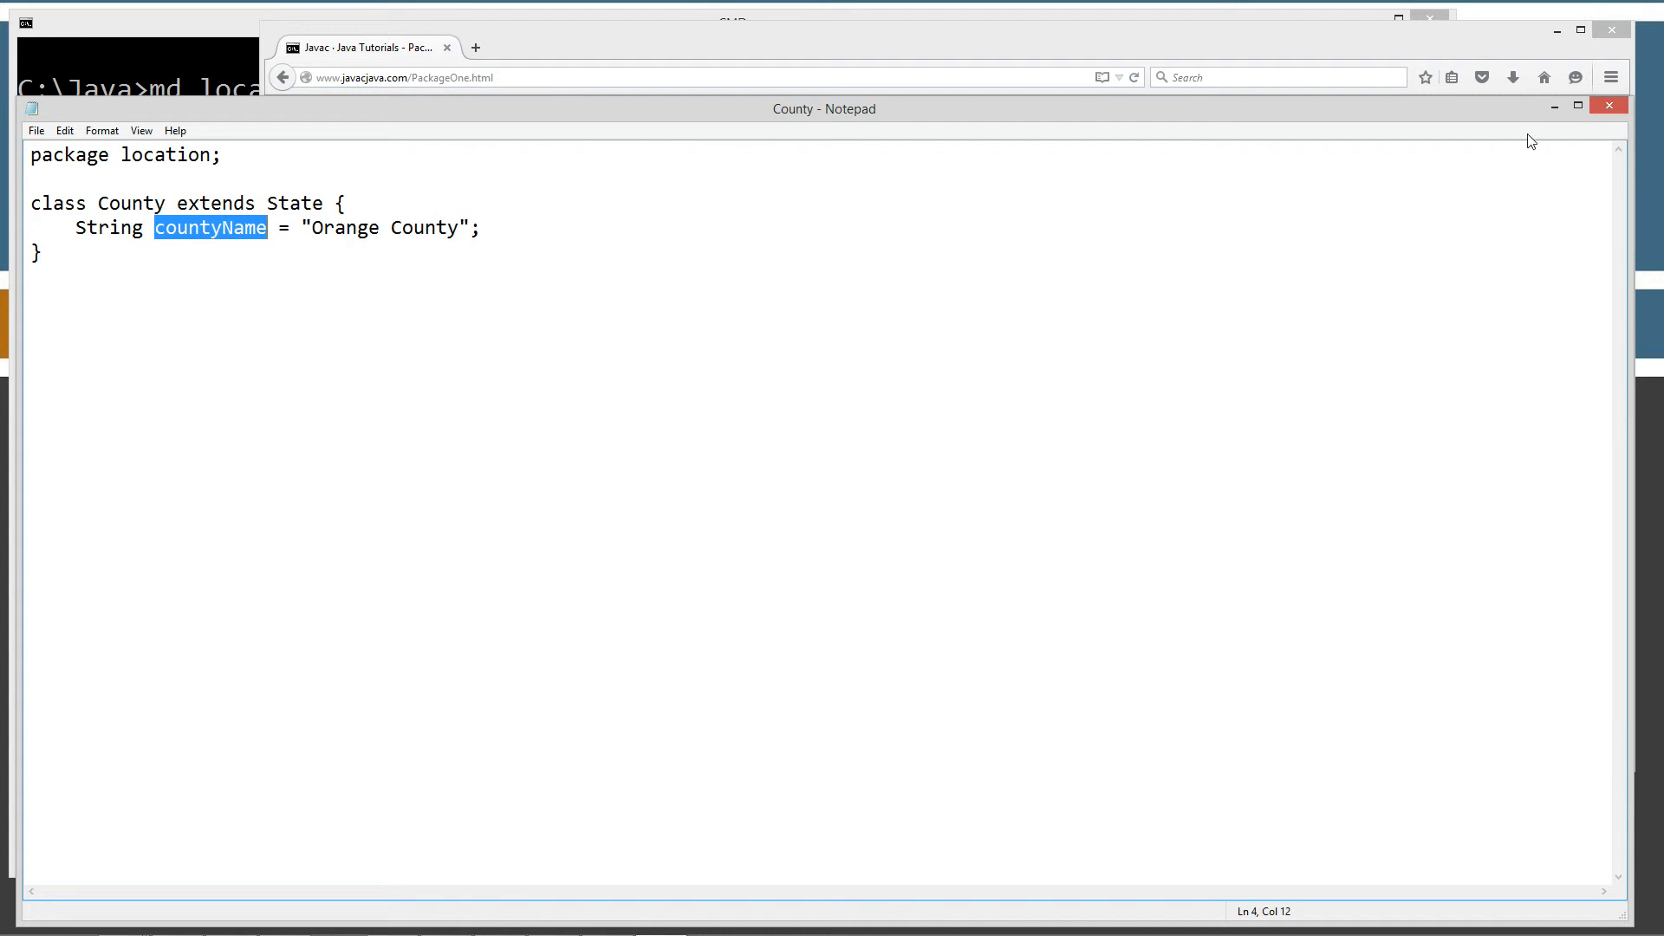
left_click(1606, 105)
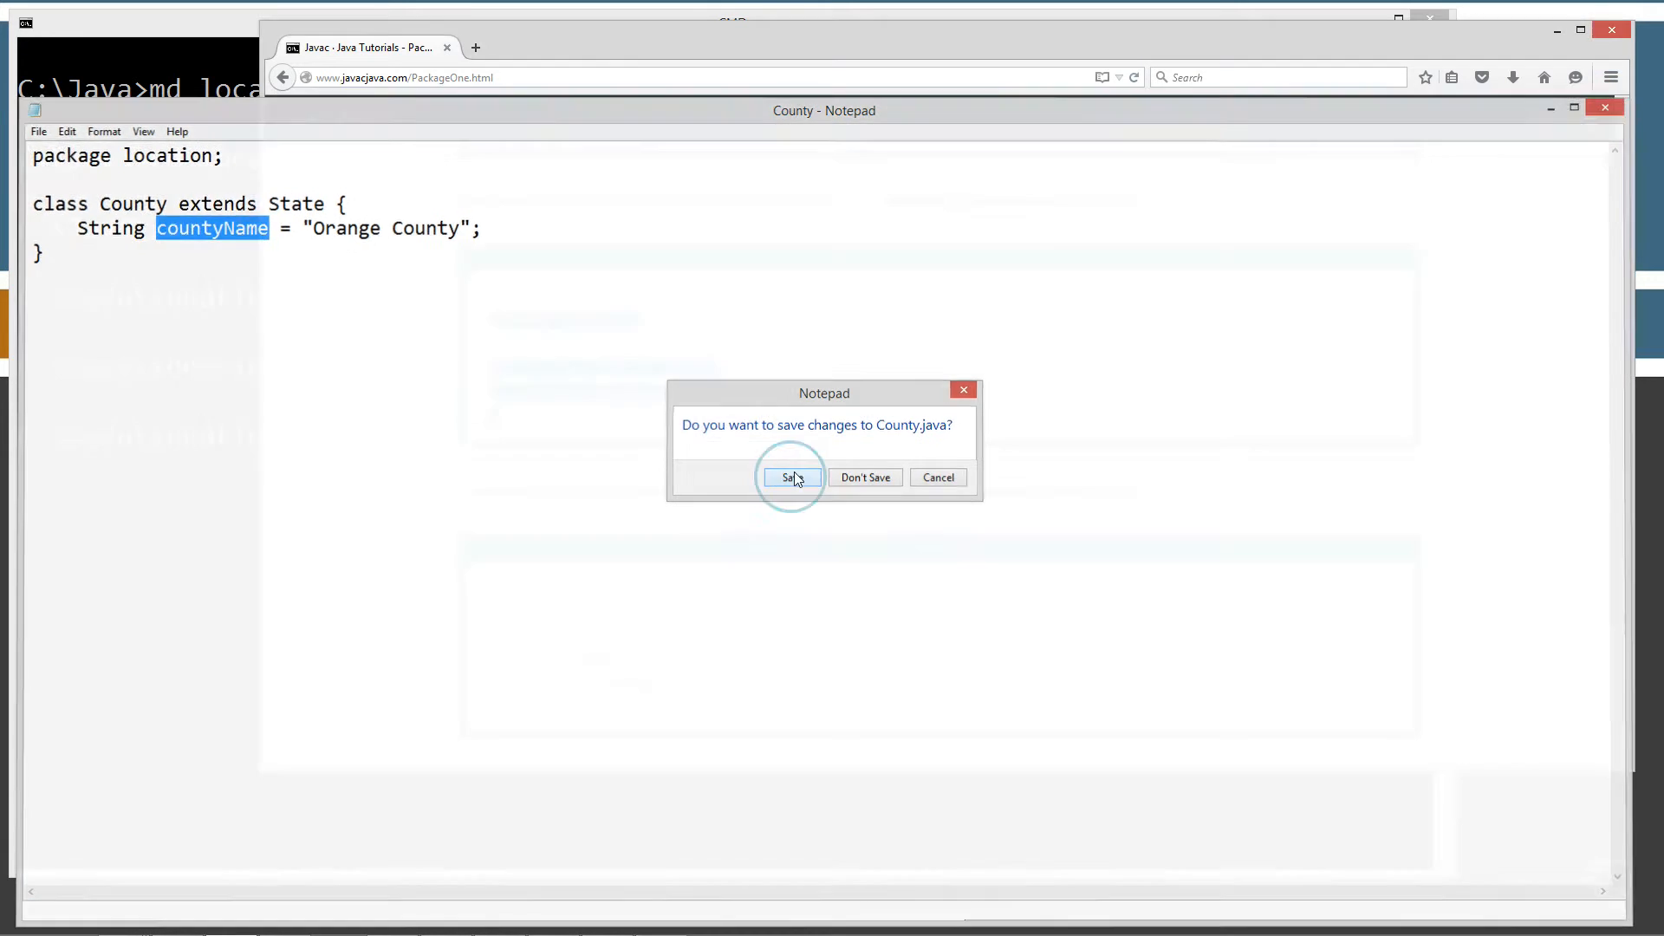
left_click(790, 477)
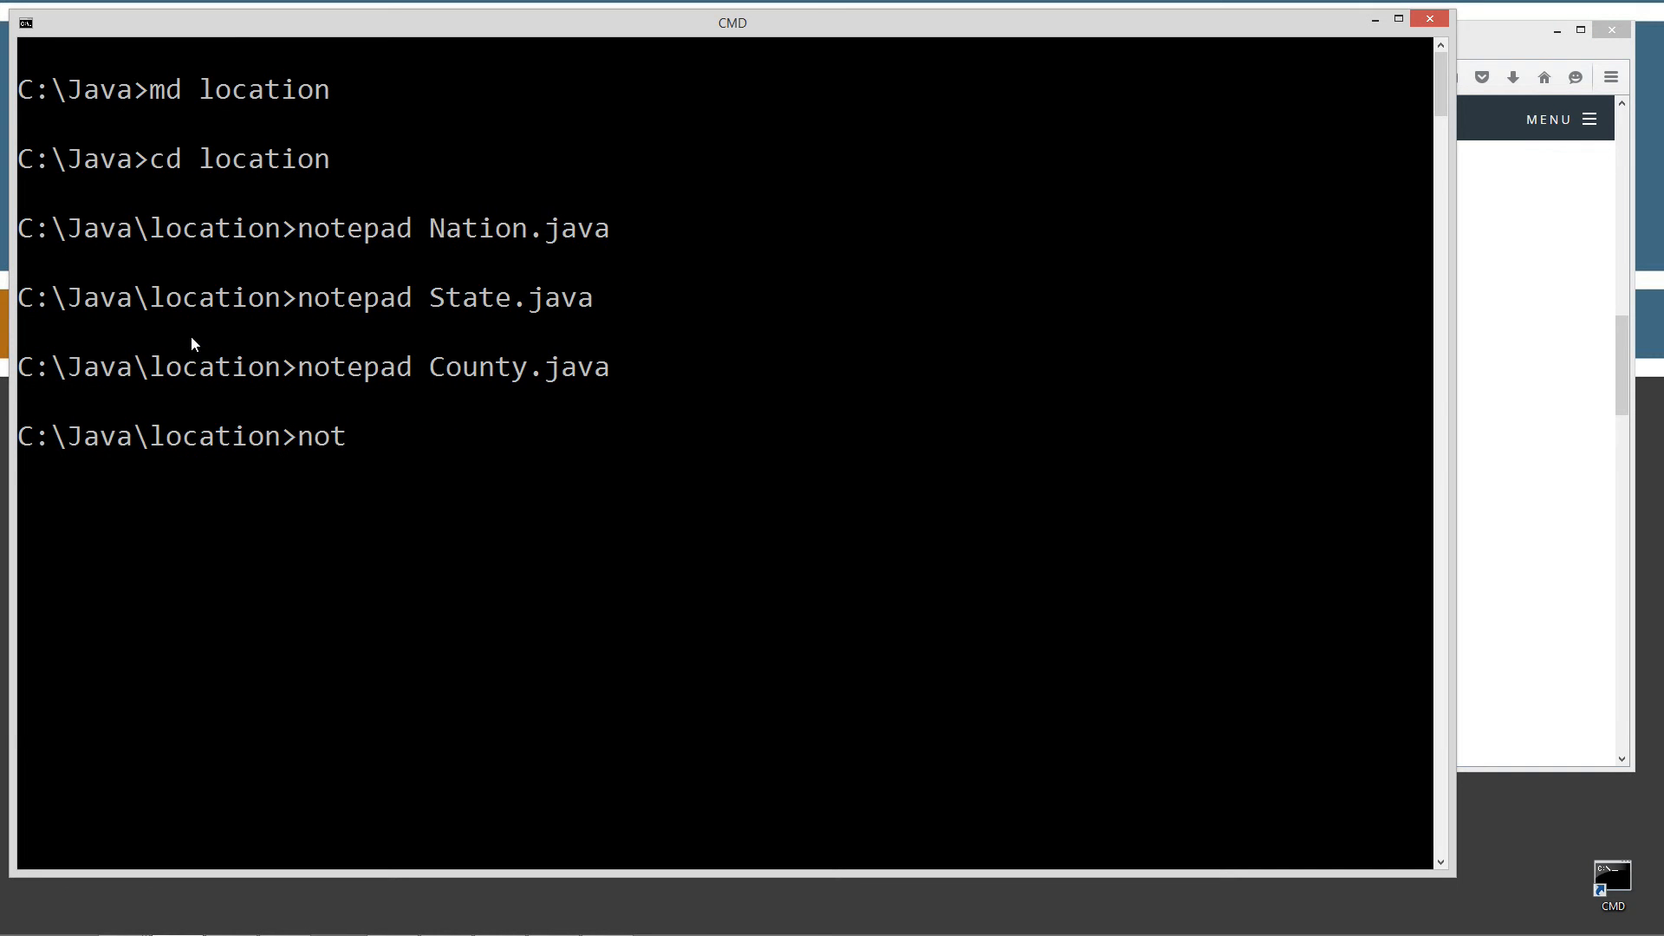
Write City.java with a City class extending County, cityName "Orlando", and close Notepad.
type("epad City.jav")
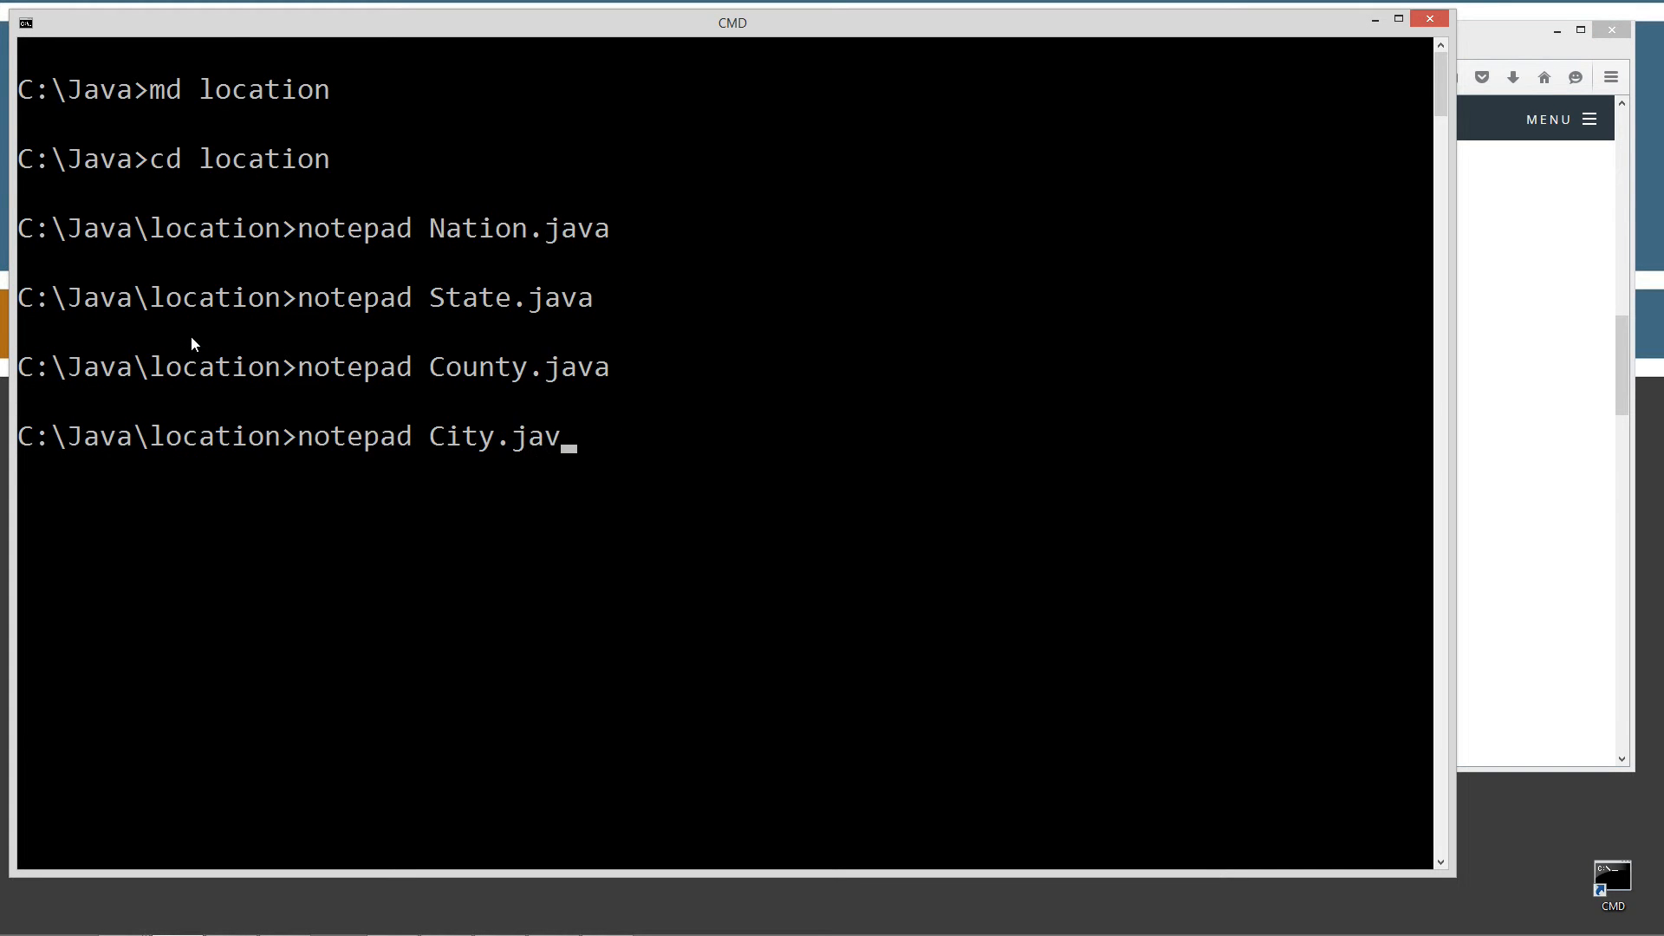
key("Return")
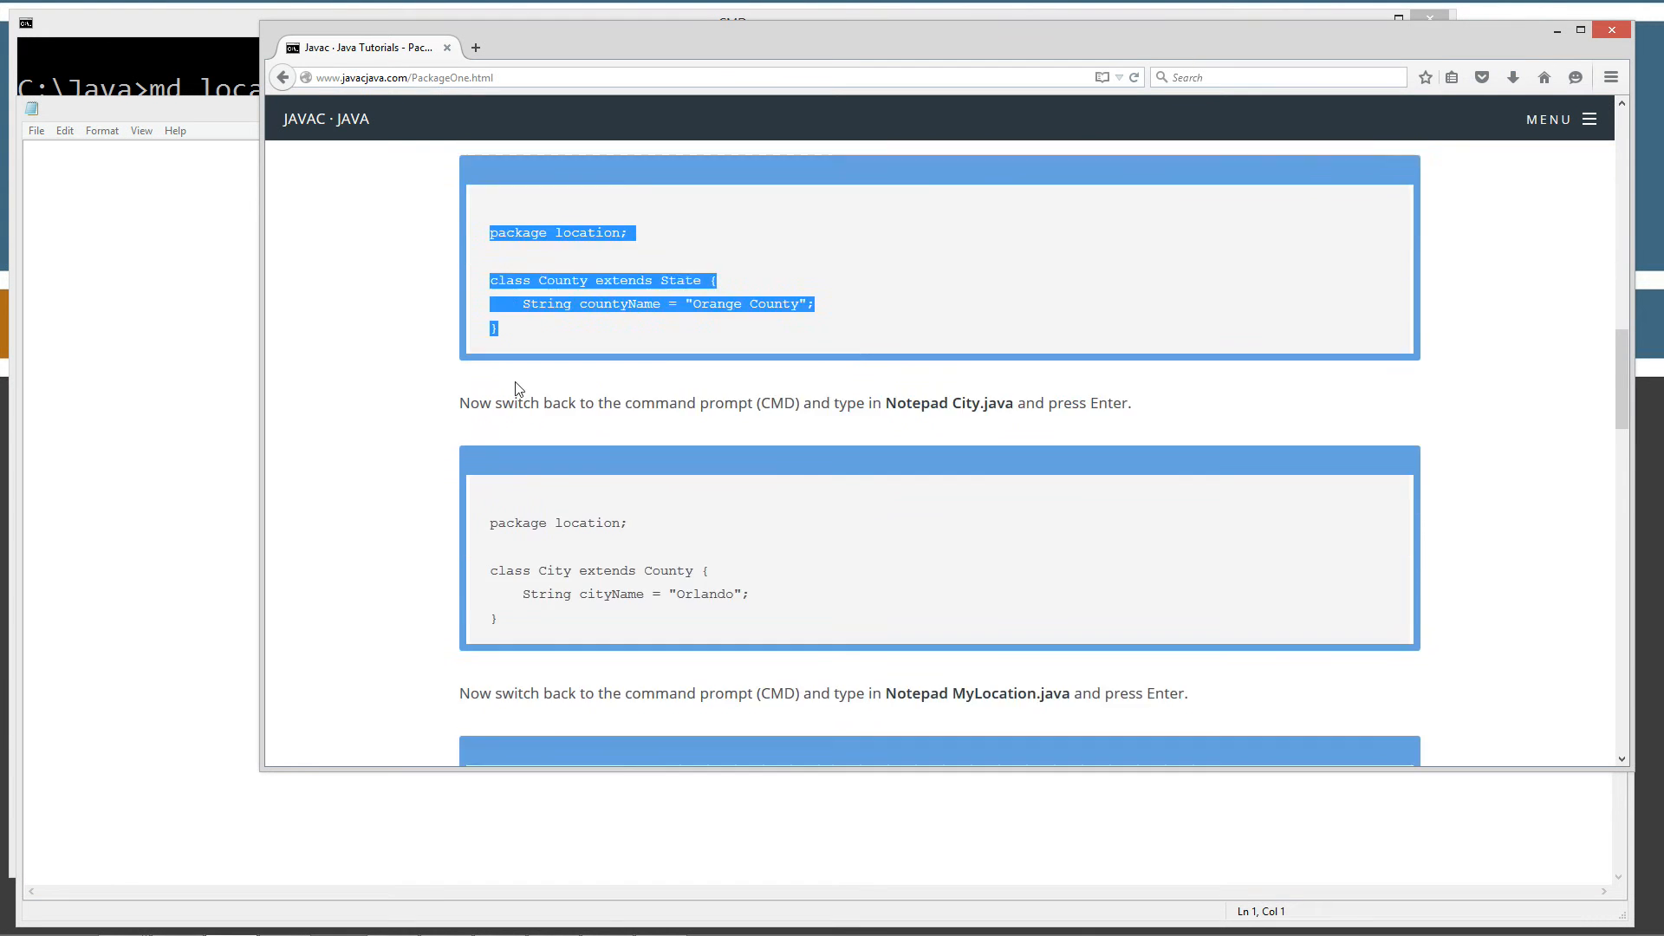
scroll("down", 3)
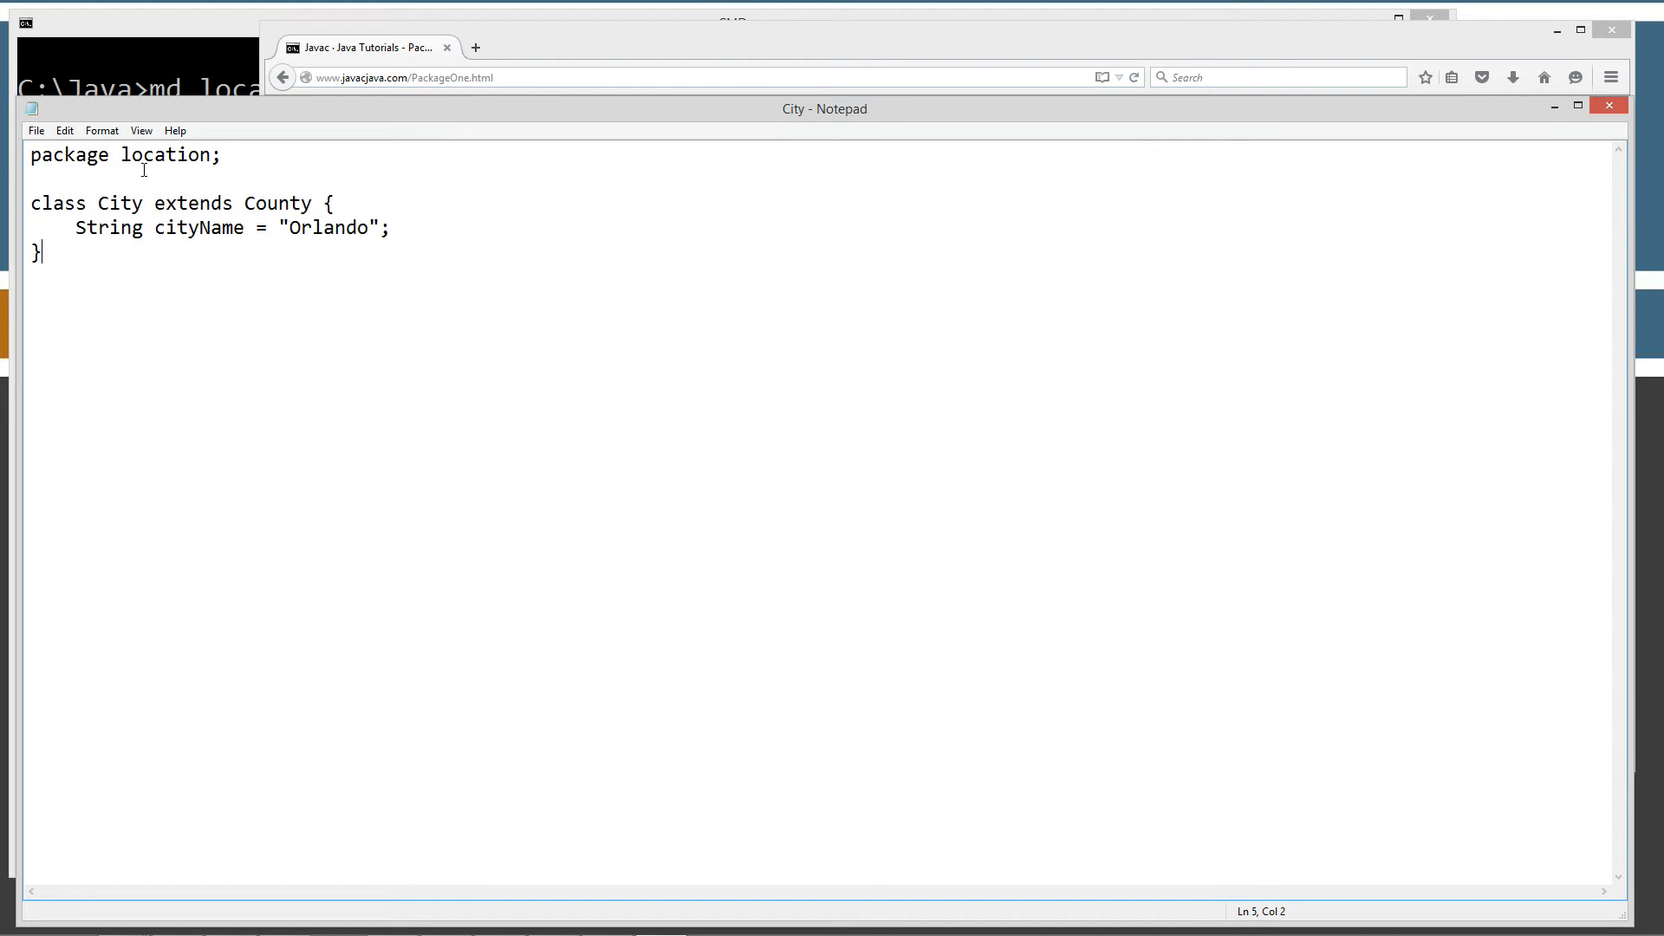
mouse_move(171, 214)
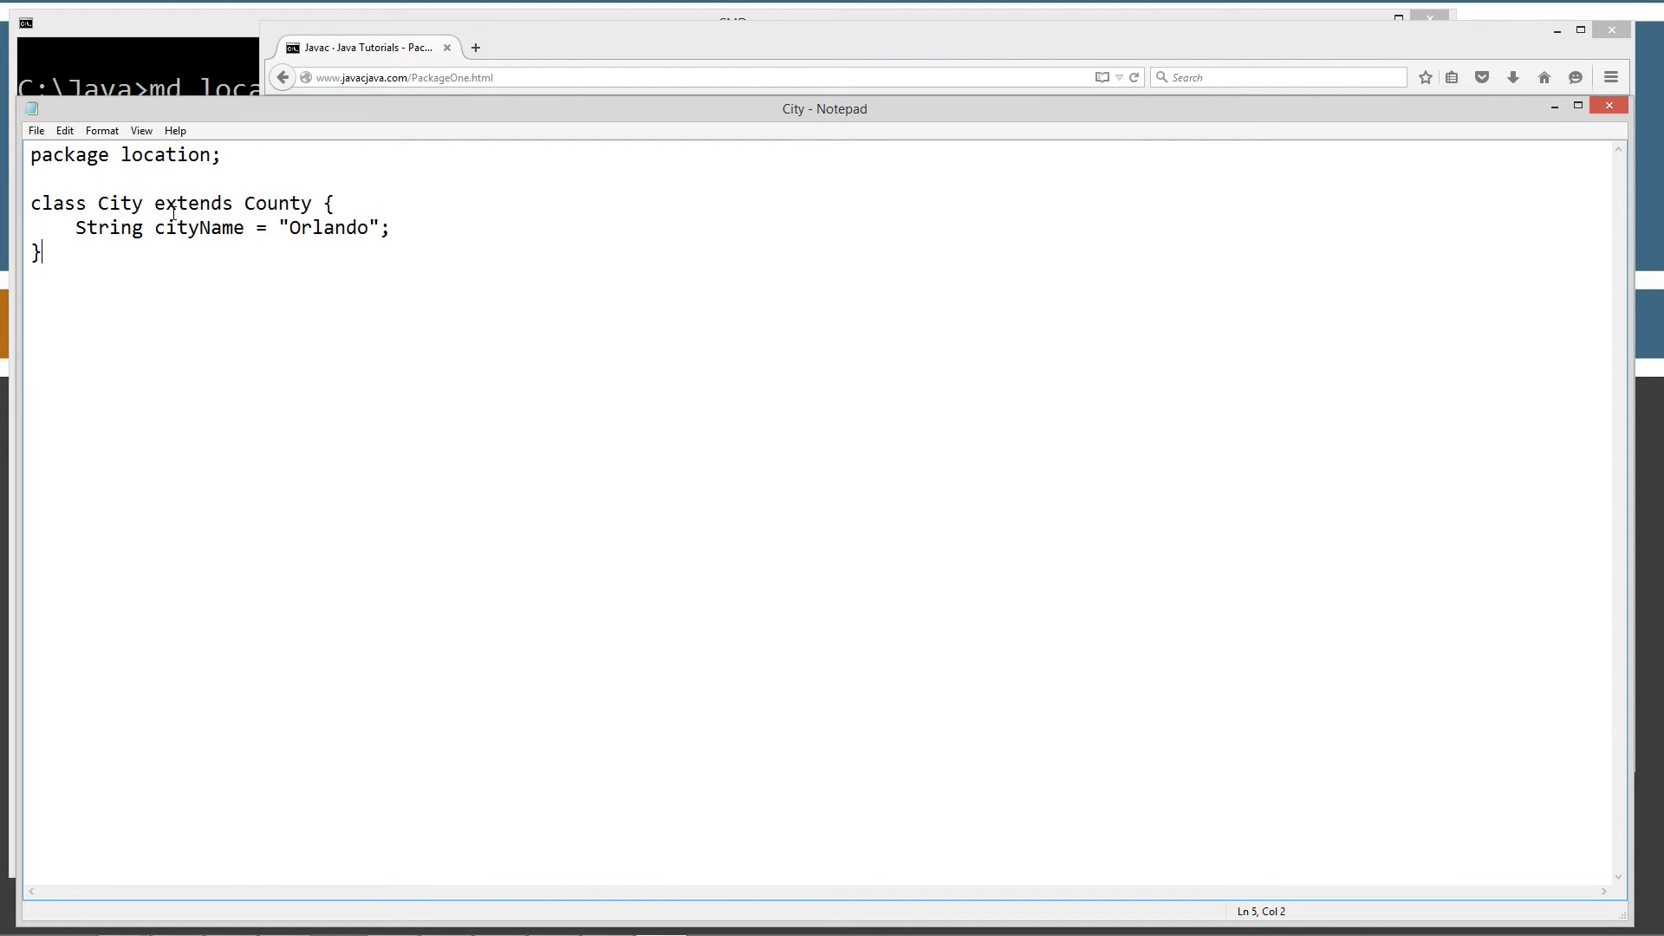
left_click_drag(151, 203, 312, 203)
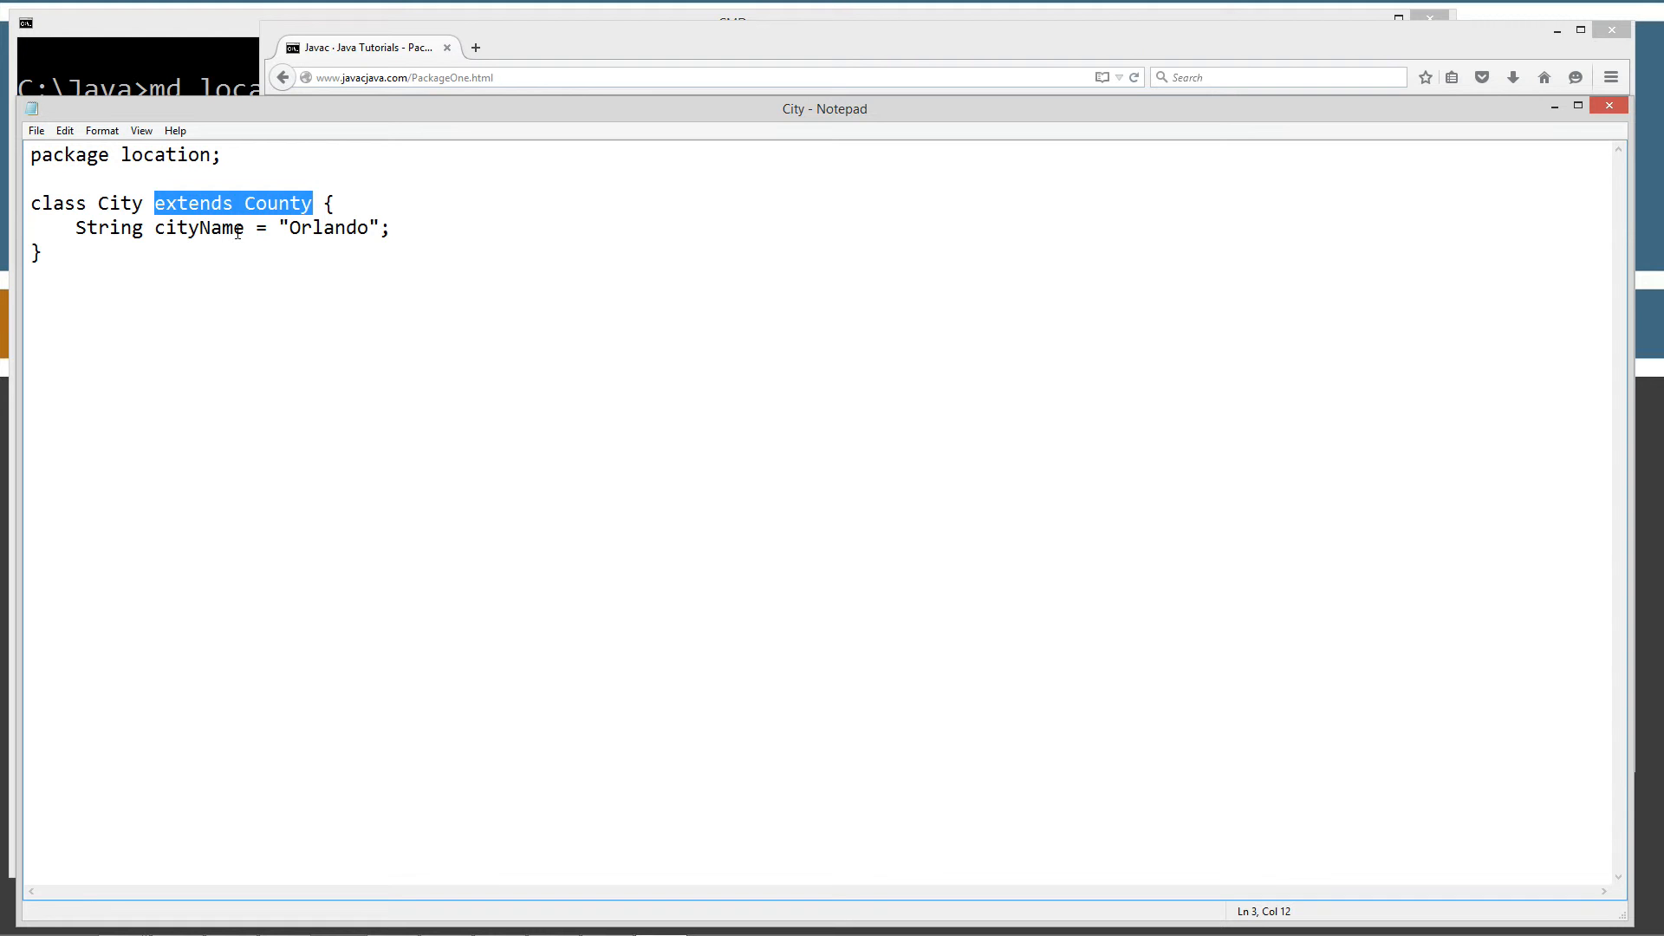
mouse_move(313, 226)
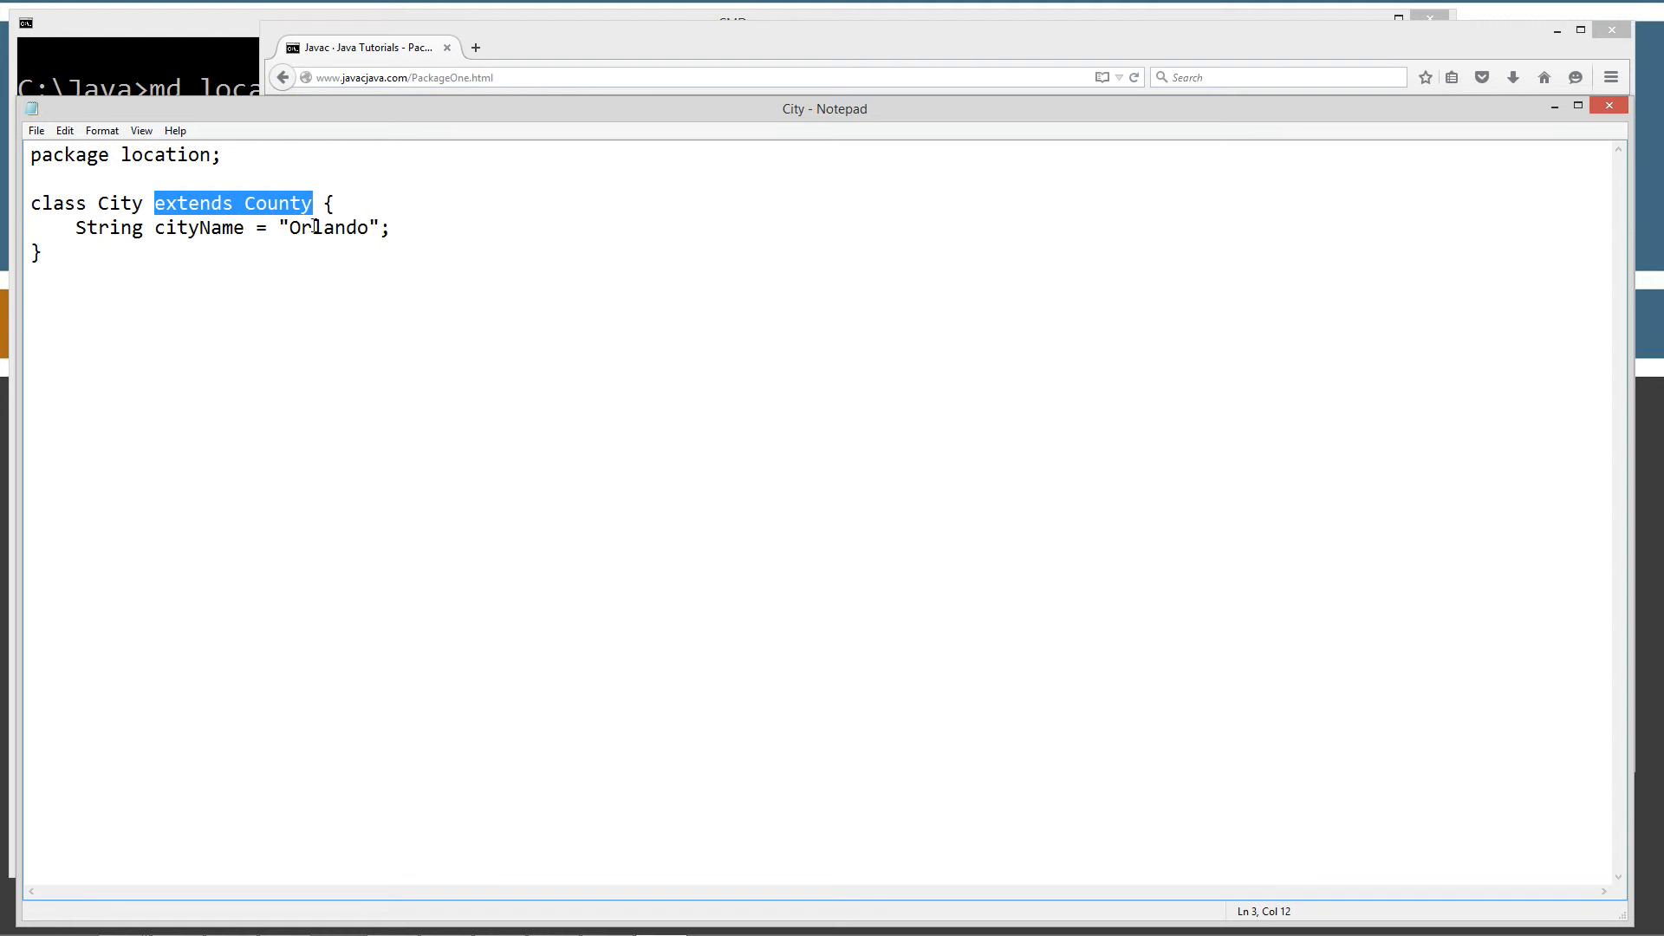
mouse_move(366, 227)
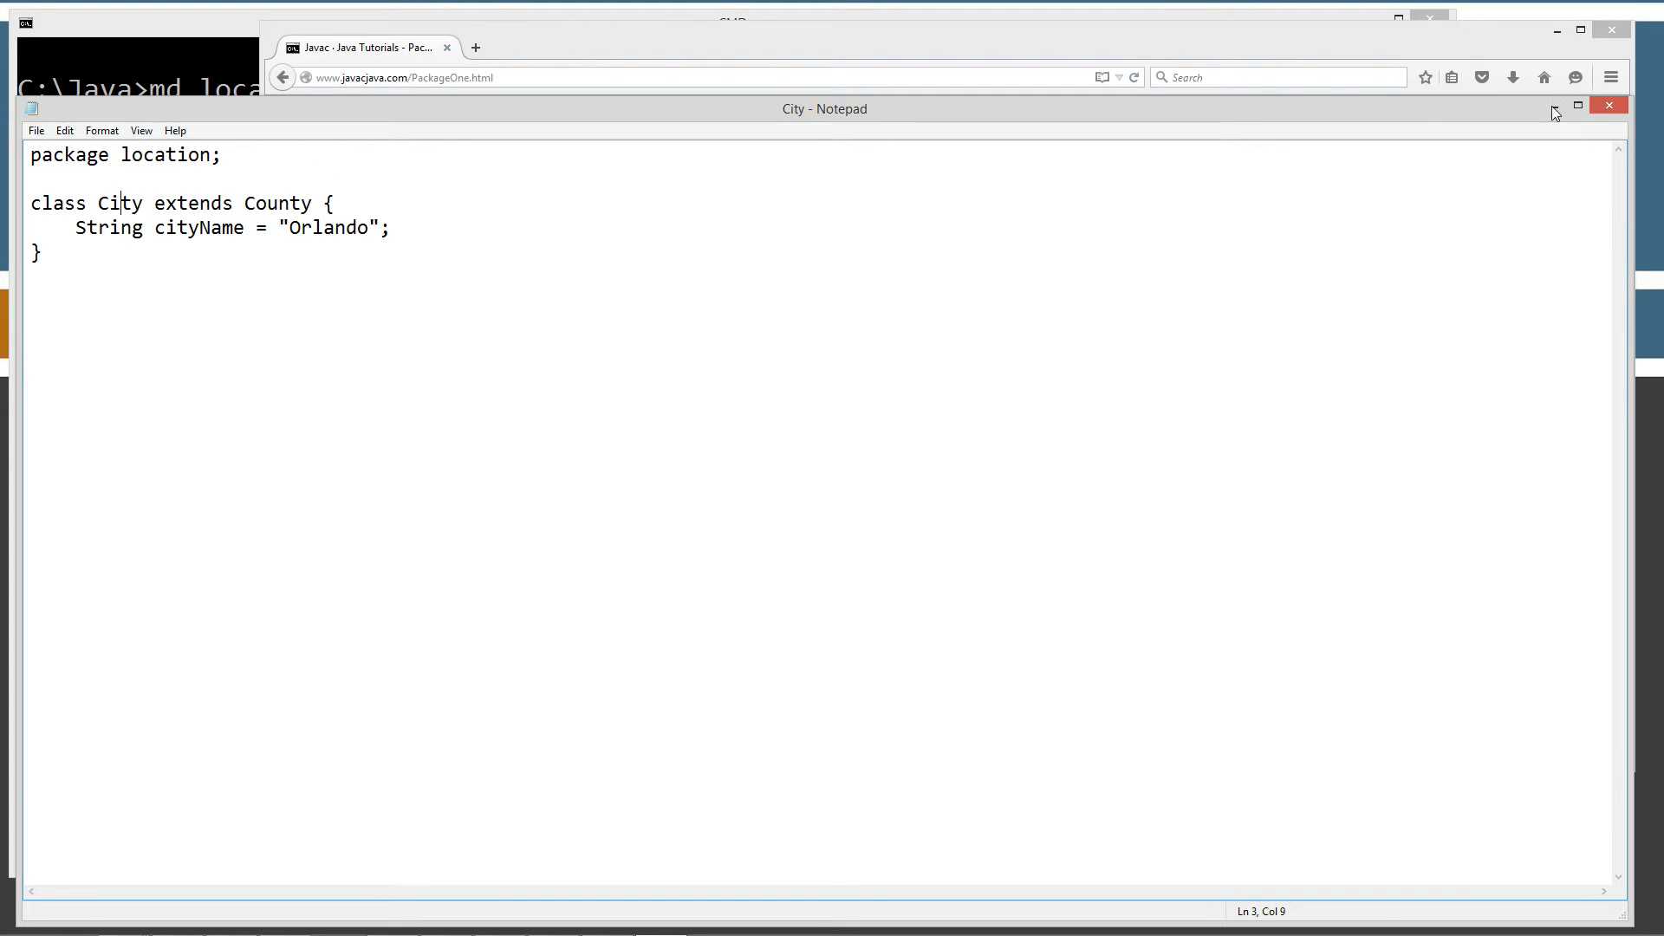
left_click(1609, 104)
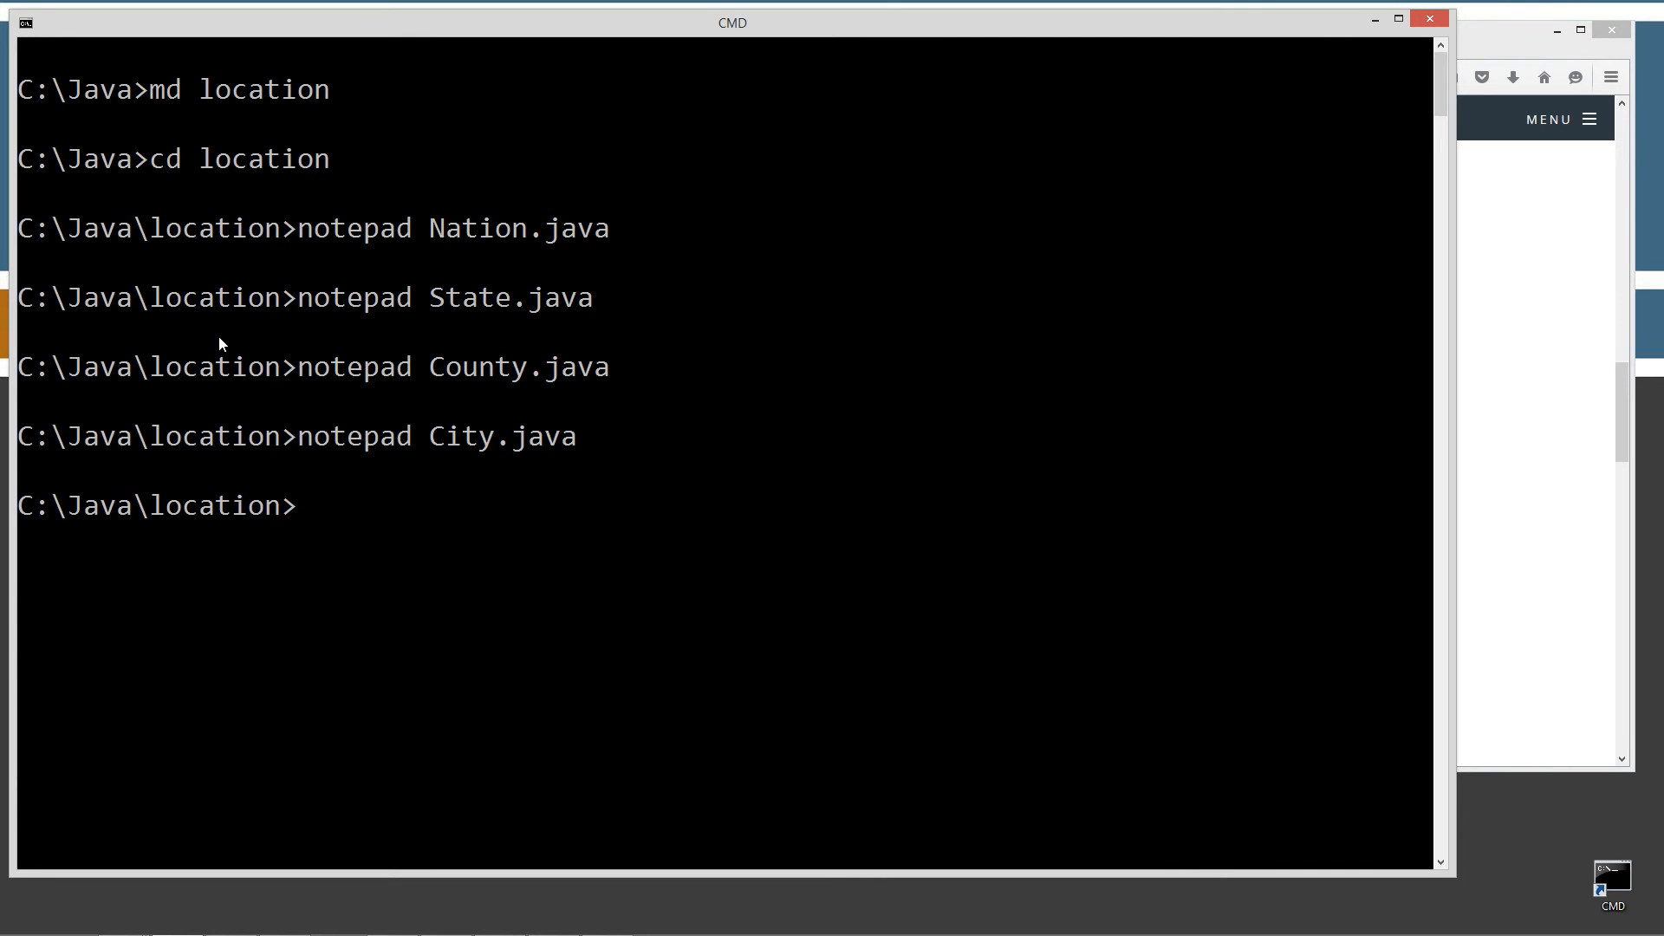
Run notepad MyLocation.java from C:\Java\location to open an empty file.
type("notepad My")
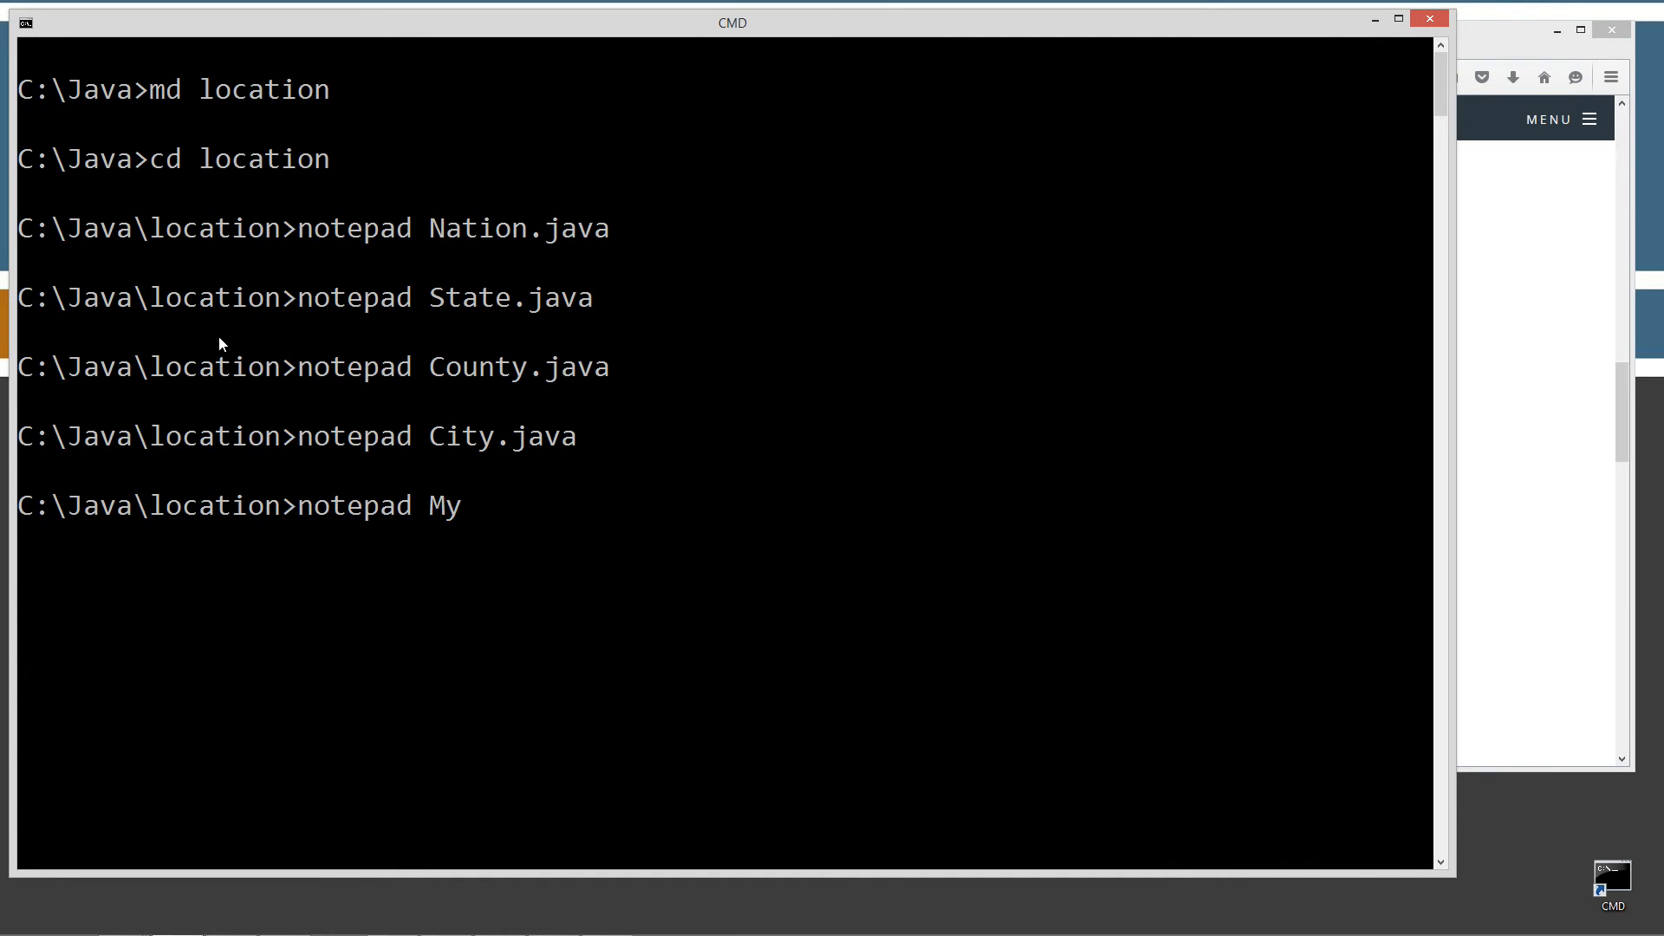
type("Location.java")
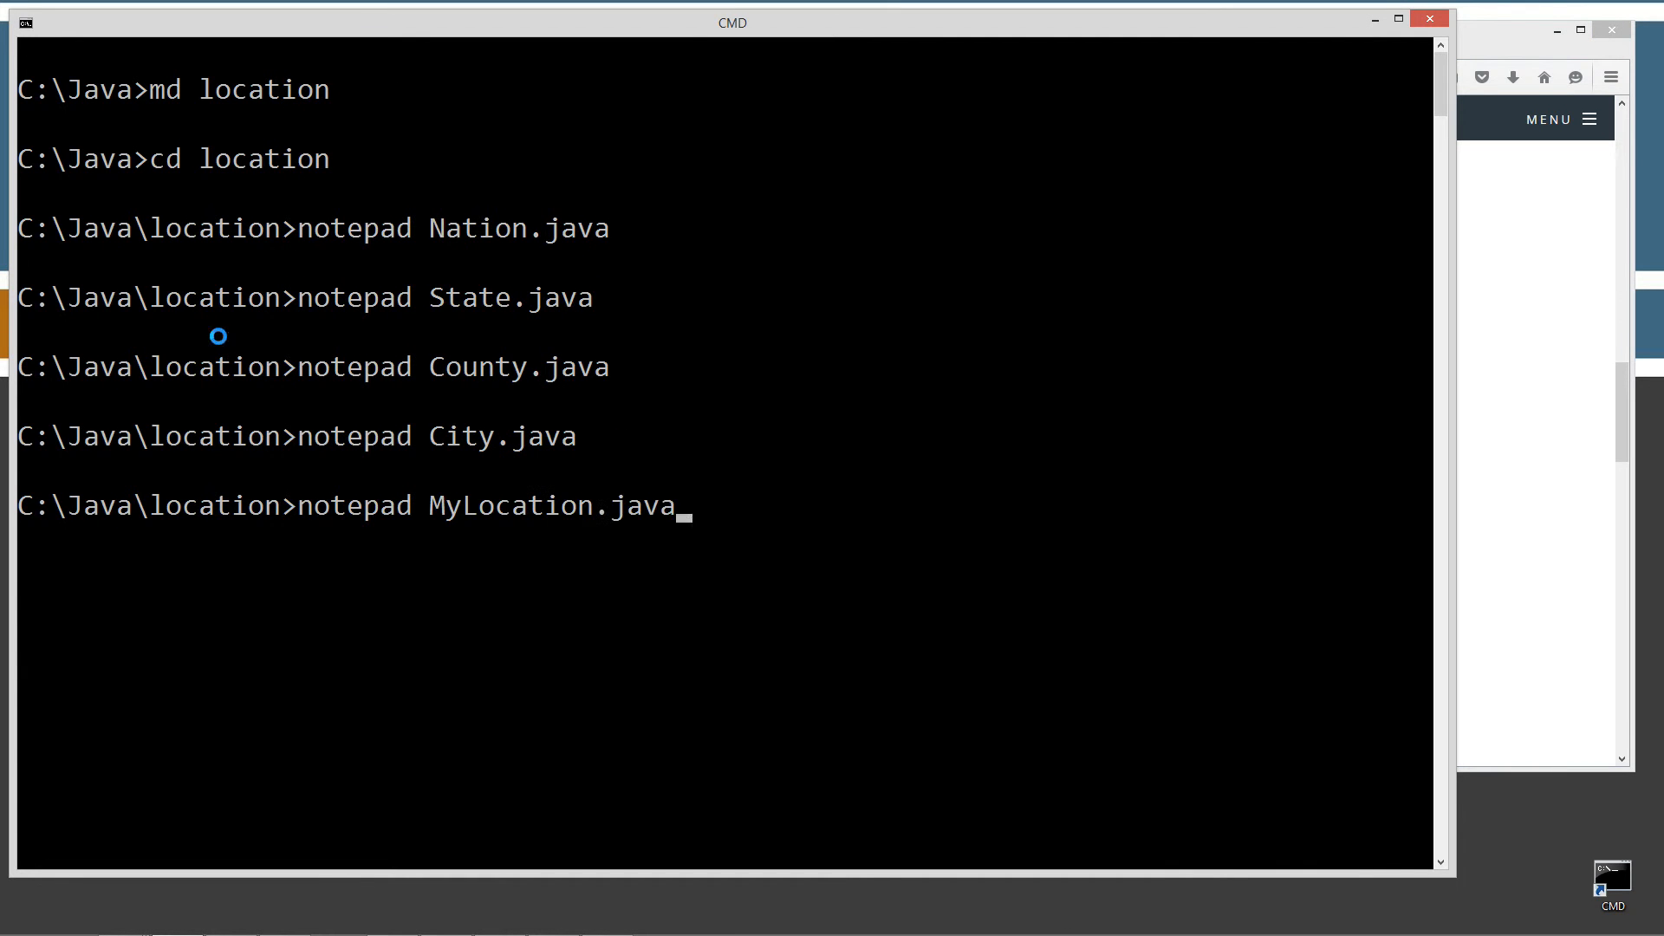
key("Return")
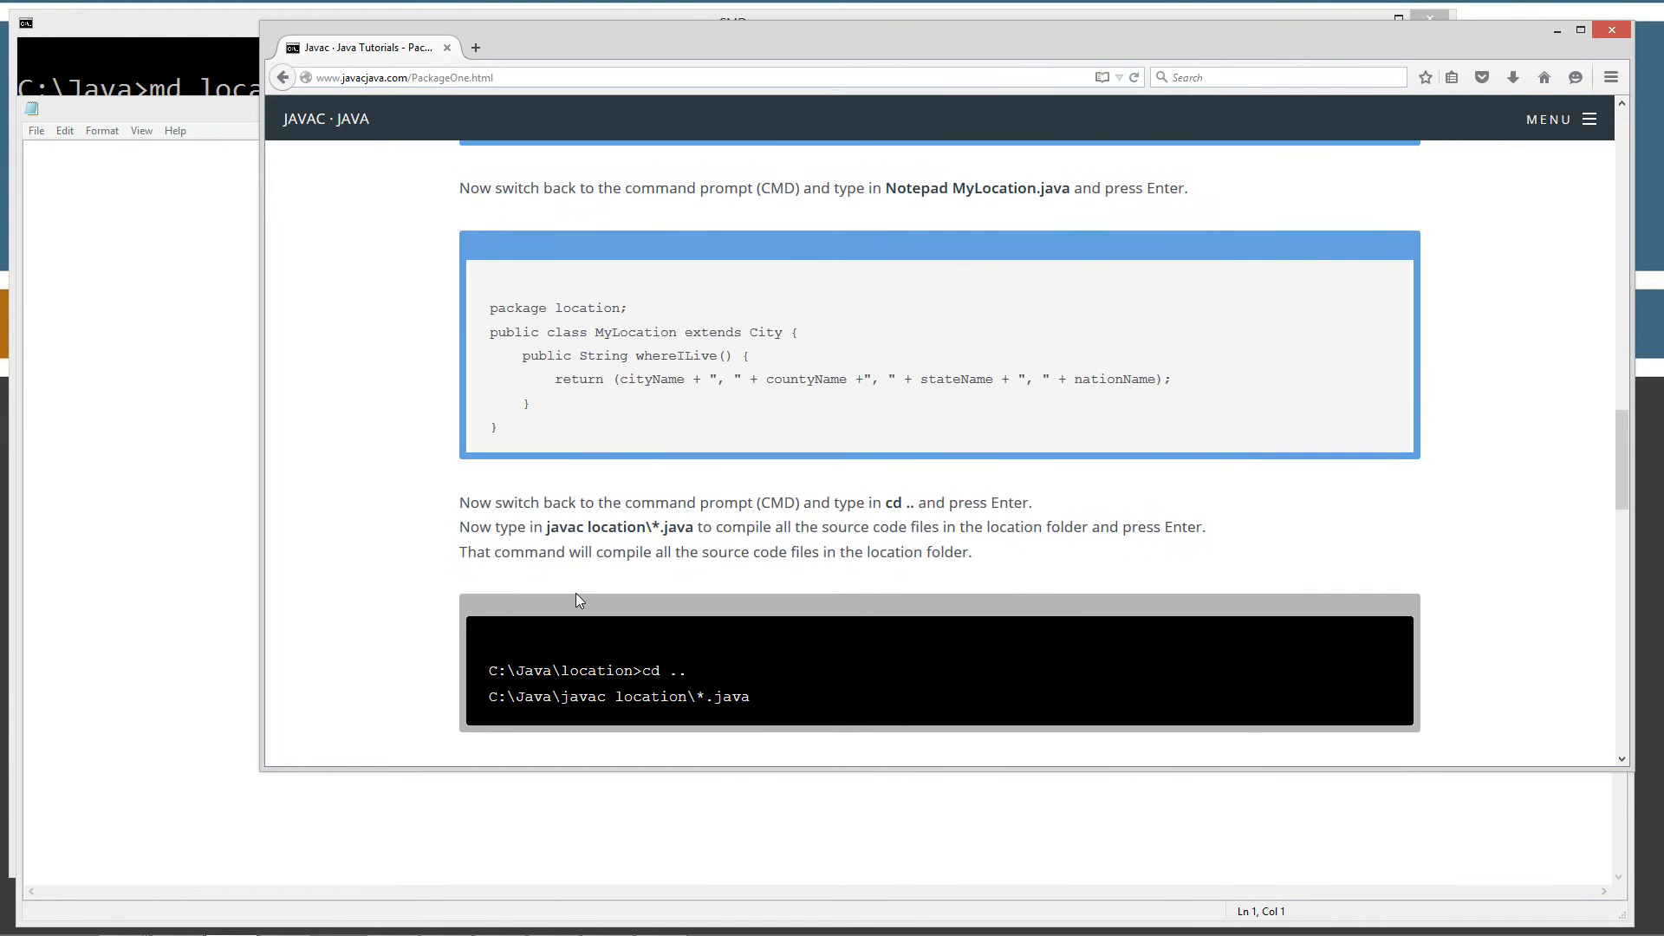
Scroll the javacjava.com tutorial down to the MyLocation class code block.
scroll("down", 3)
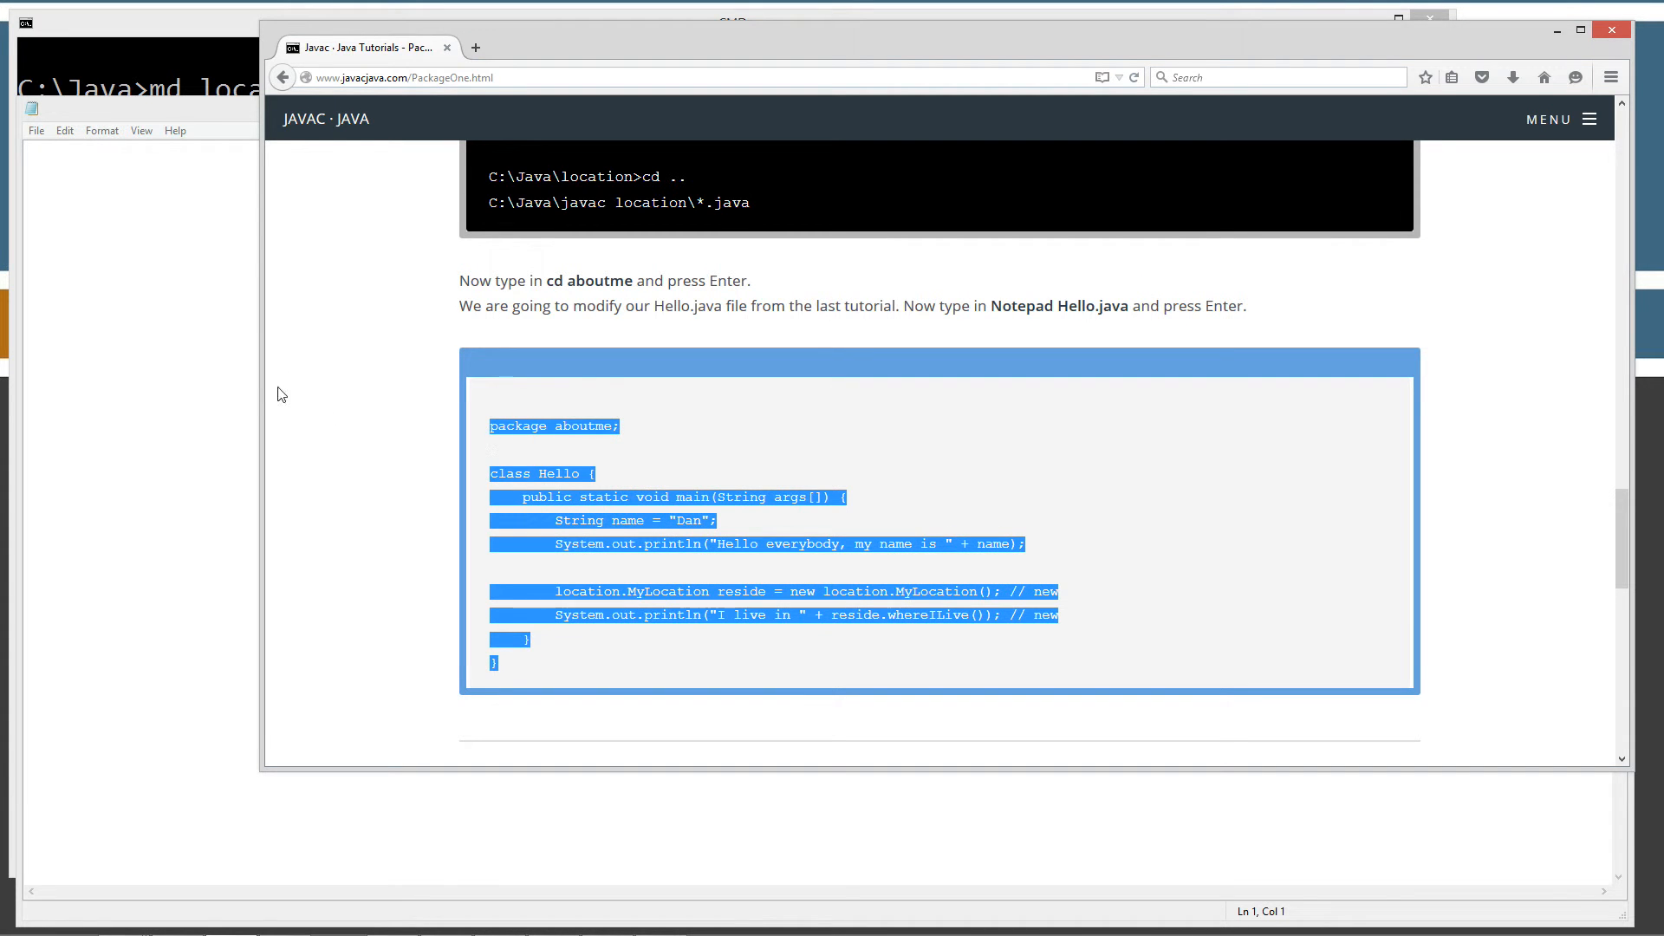
mouse_move(795, 506)
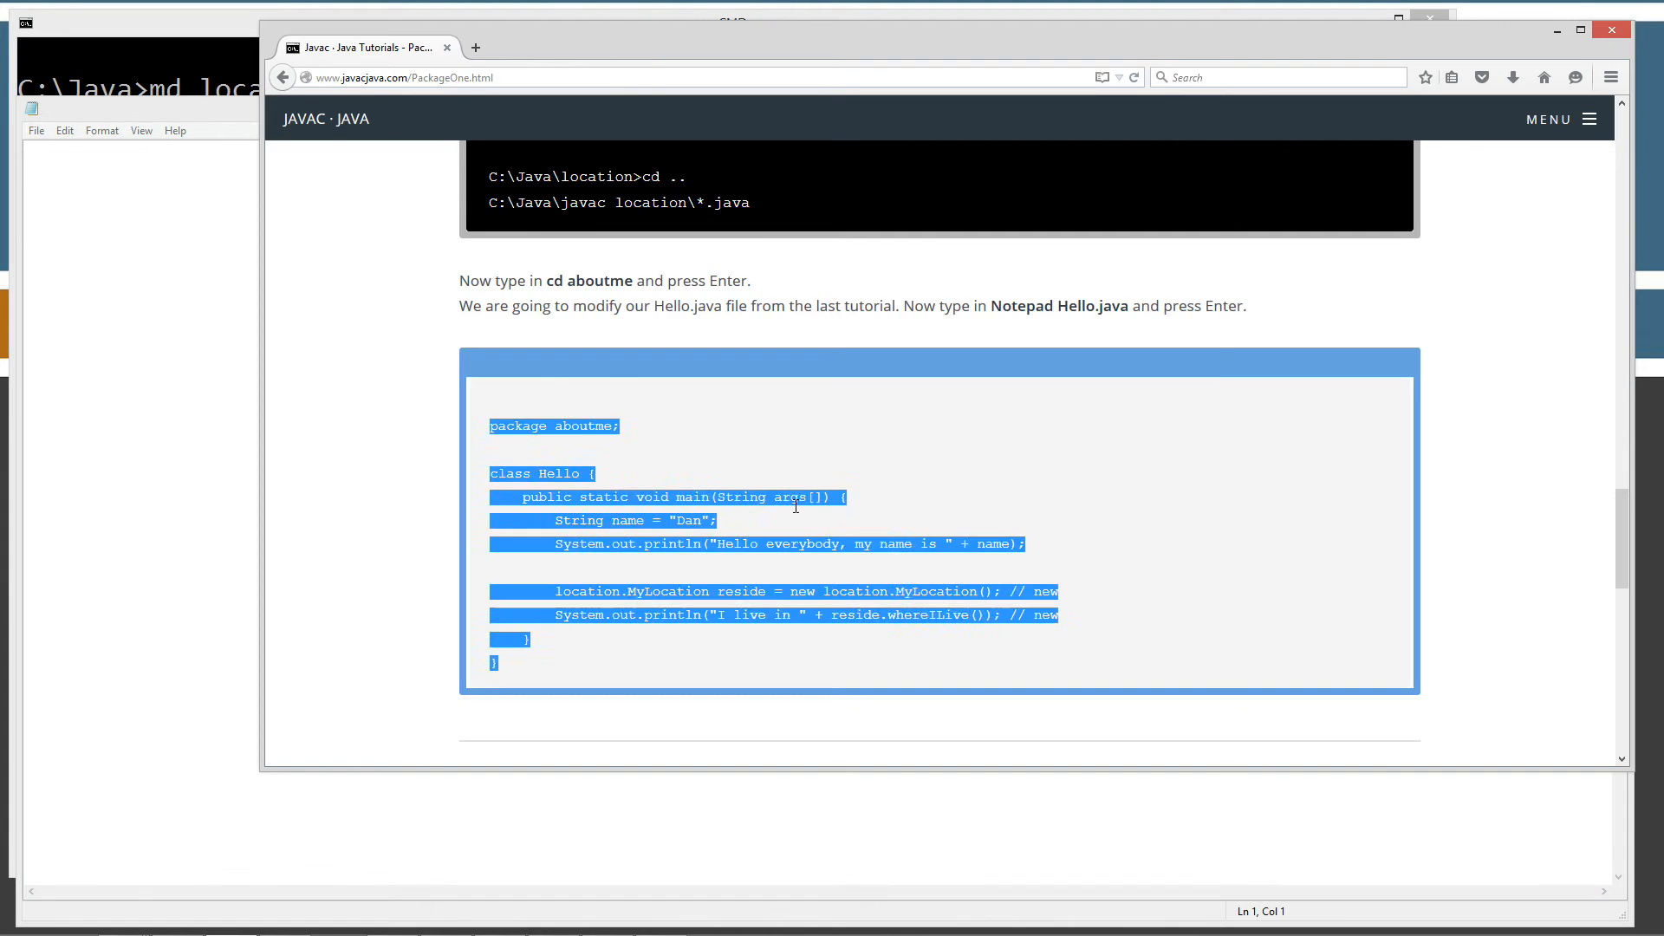
scroll("down", 3)
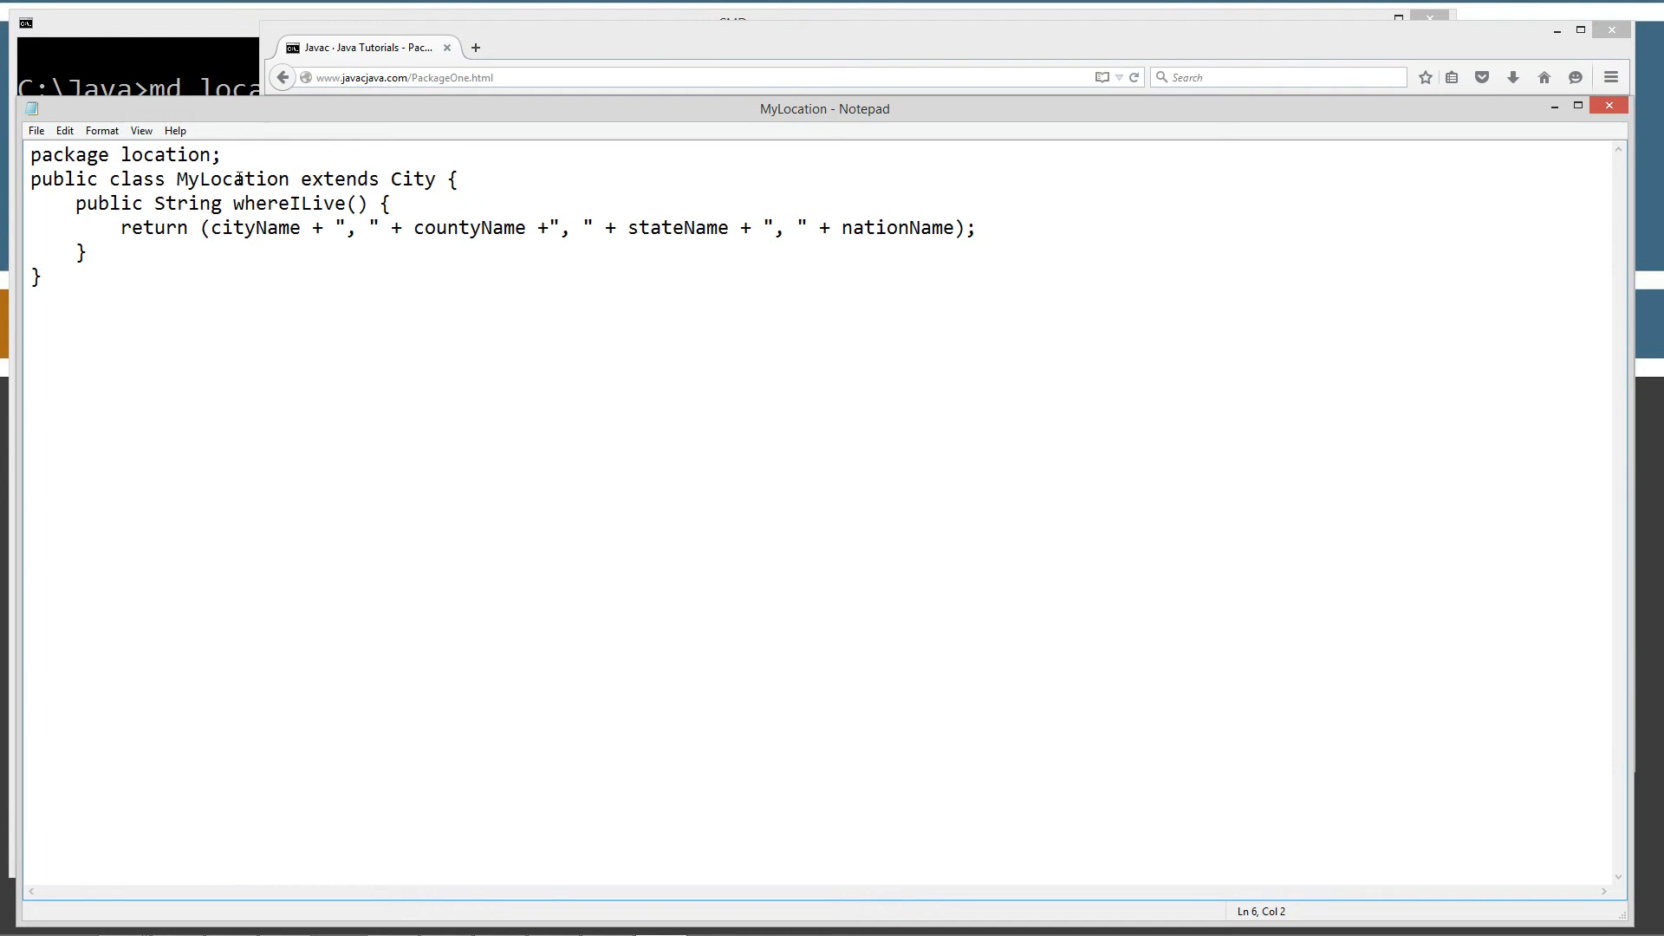
Insert a blank line after 'package location;' and review the whereILive return statement.
key("Enter")
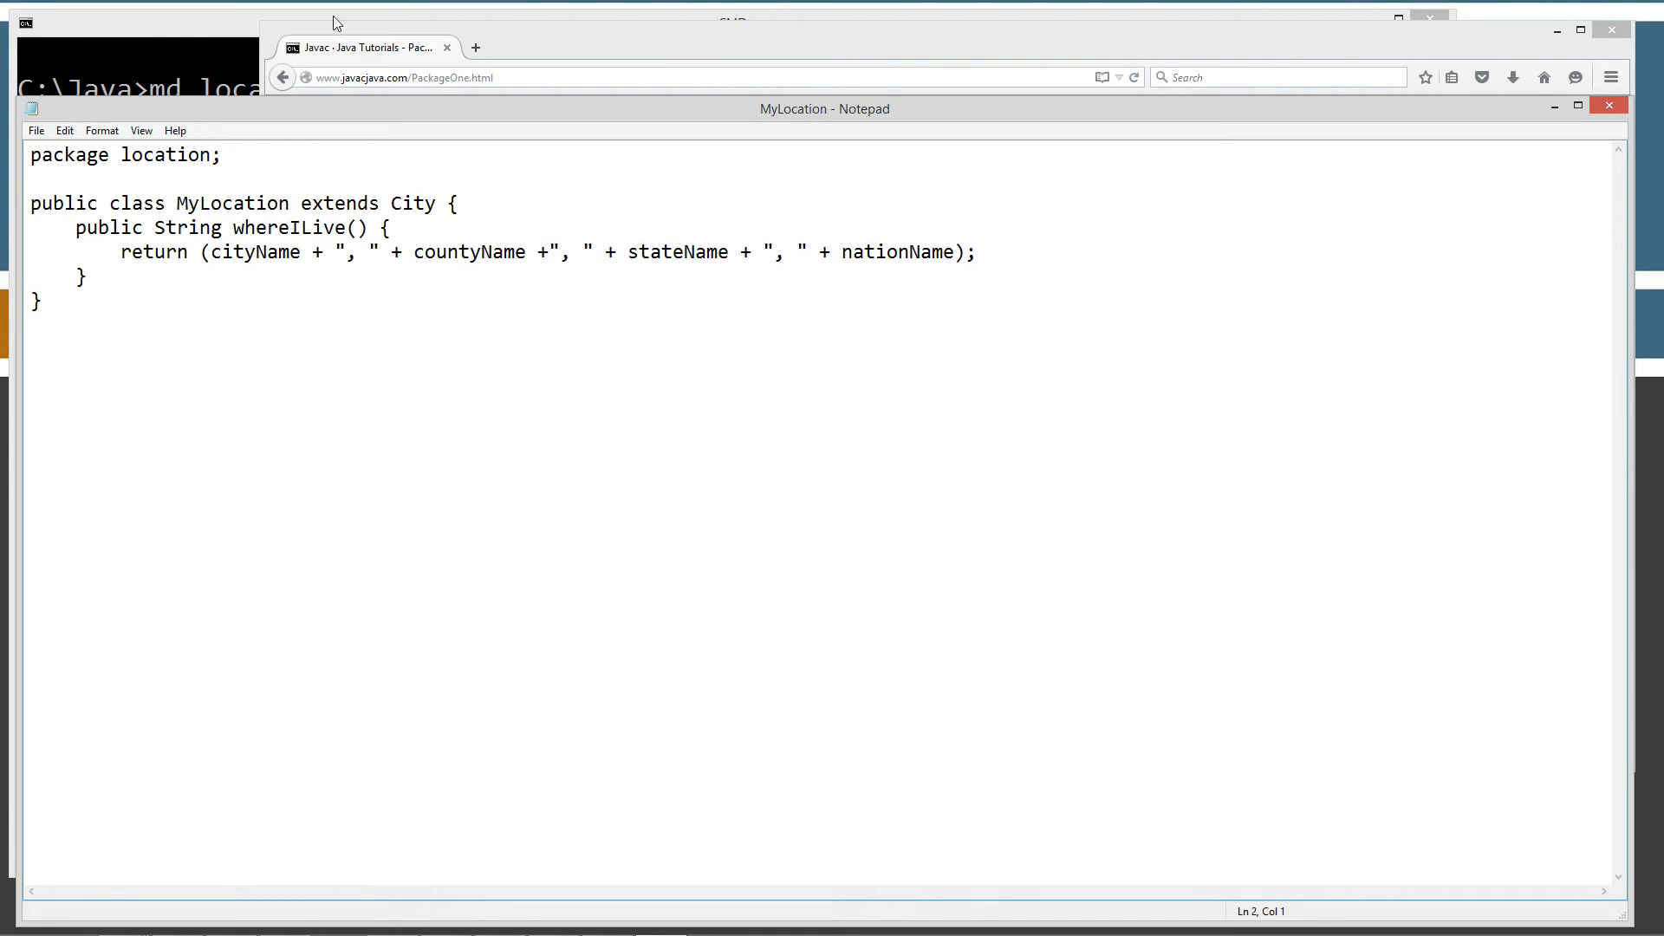
mouse_move(266, 184)
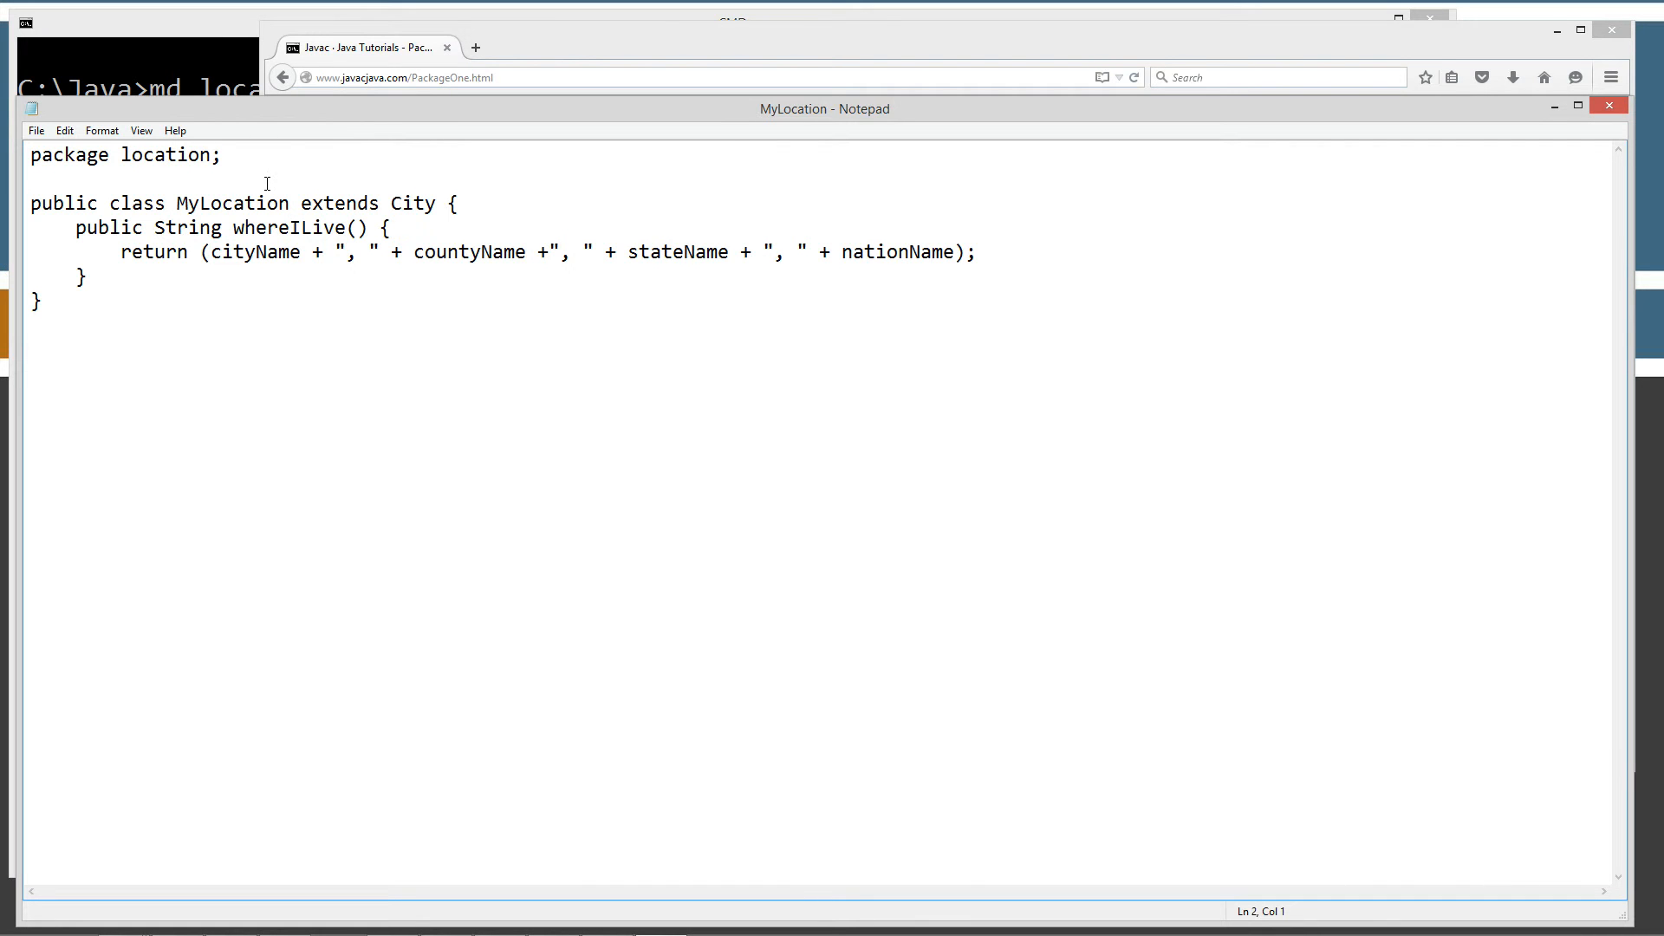
double_click(165, 155)
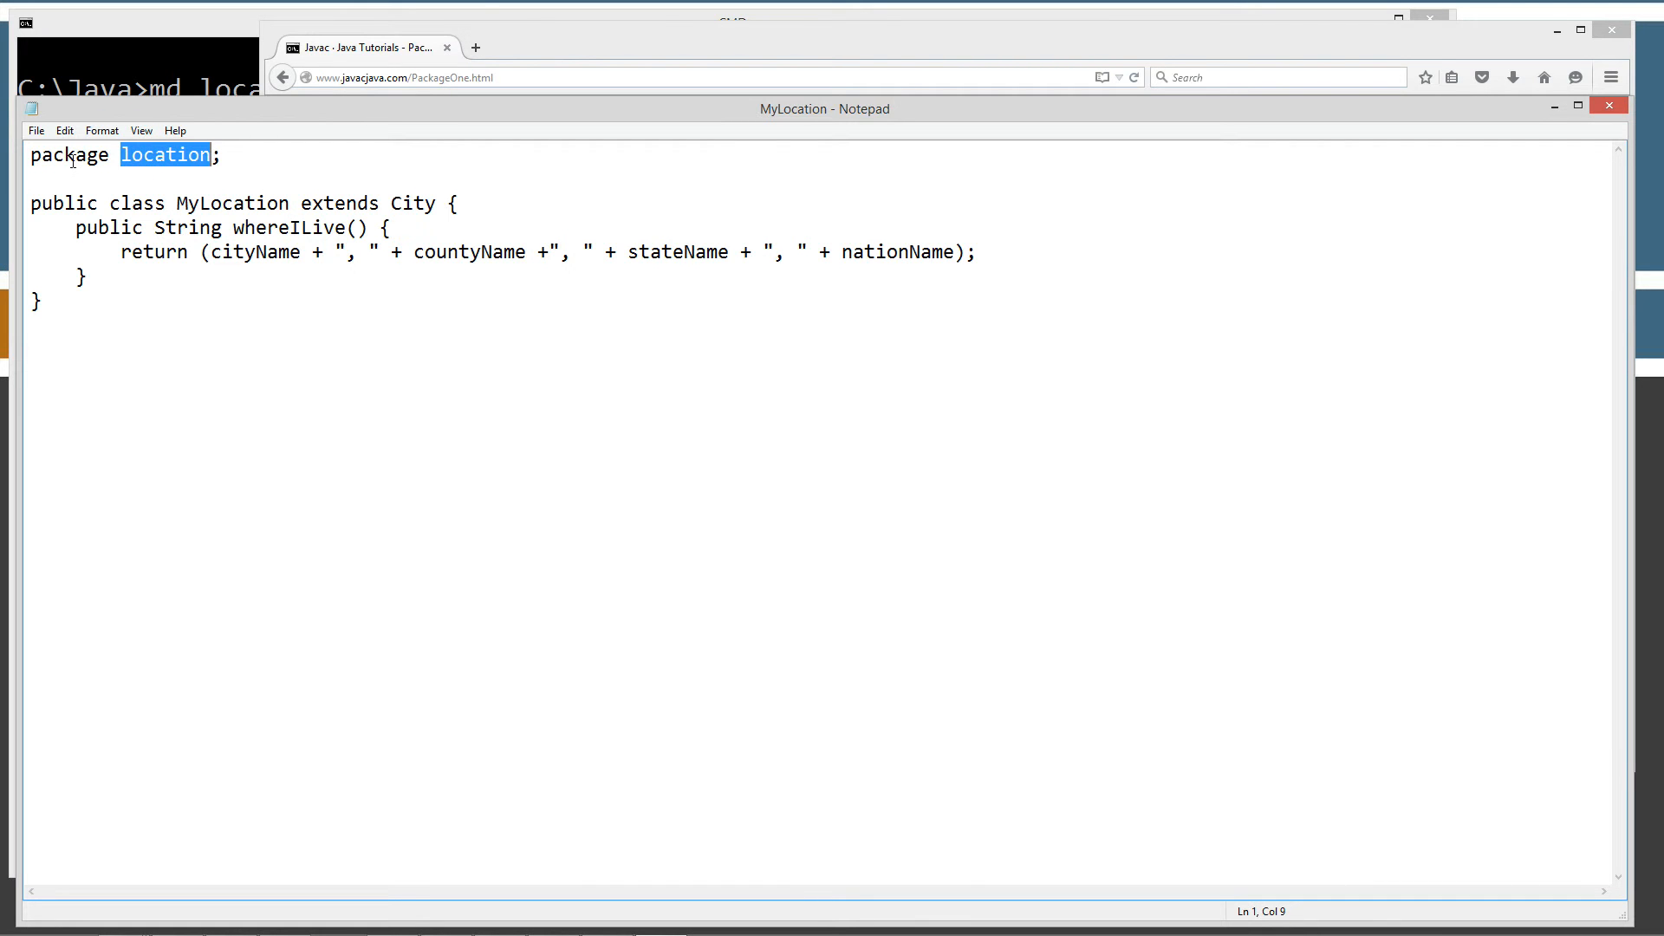
double_click(232, 203)
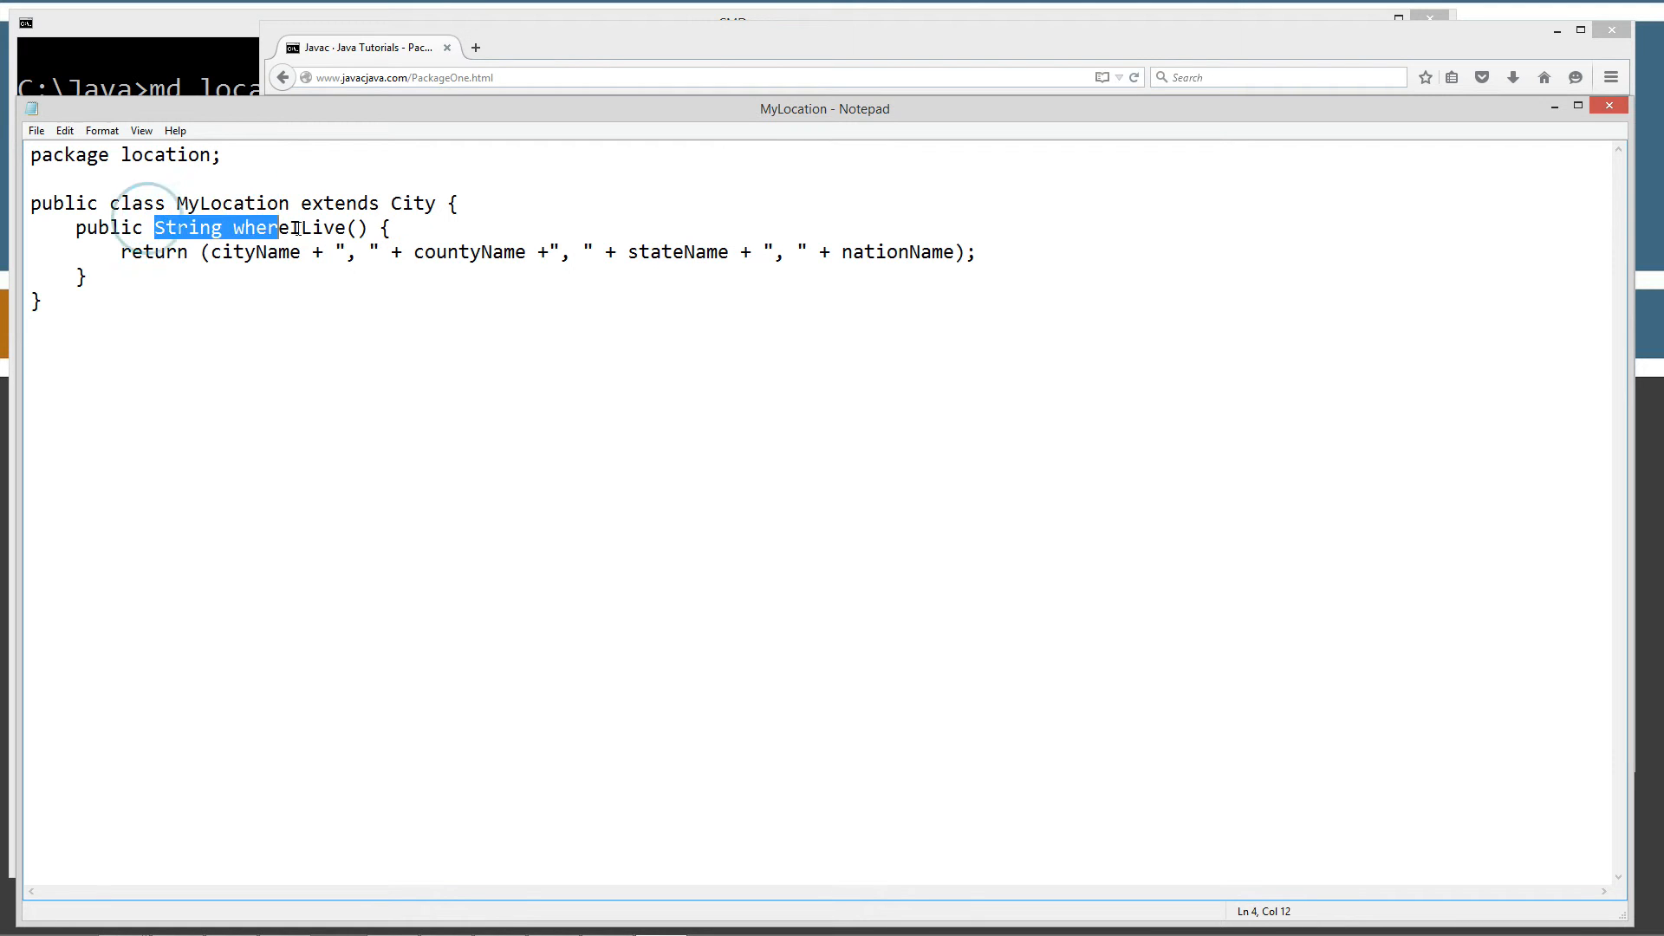
left_click(301, 227)
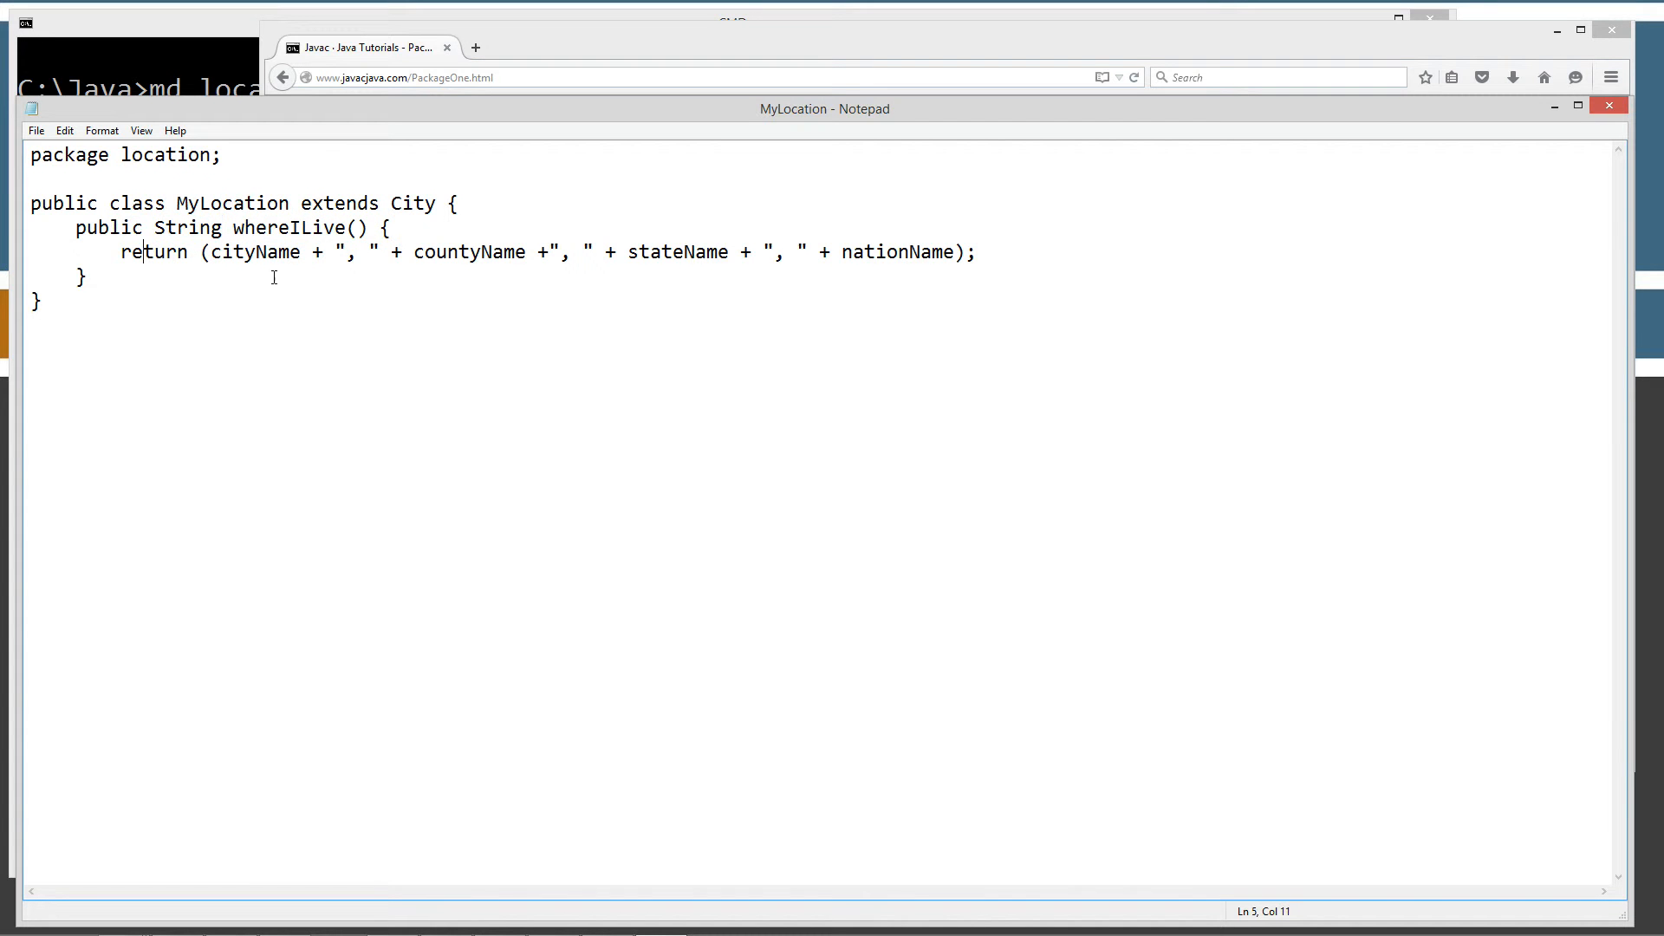
left_click(339, 251)
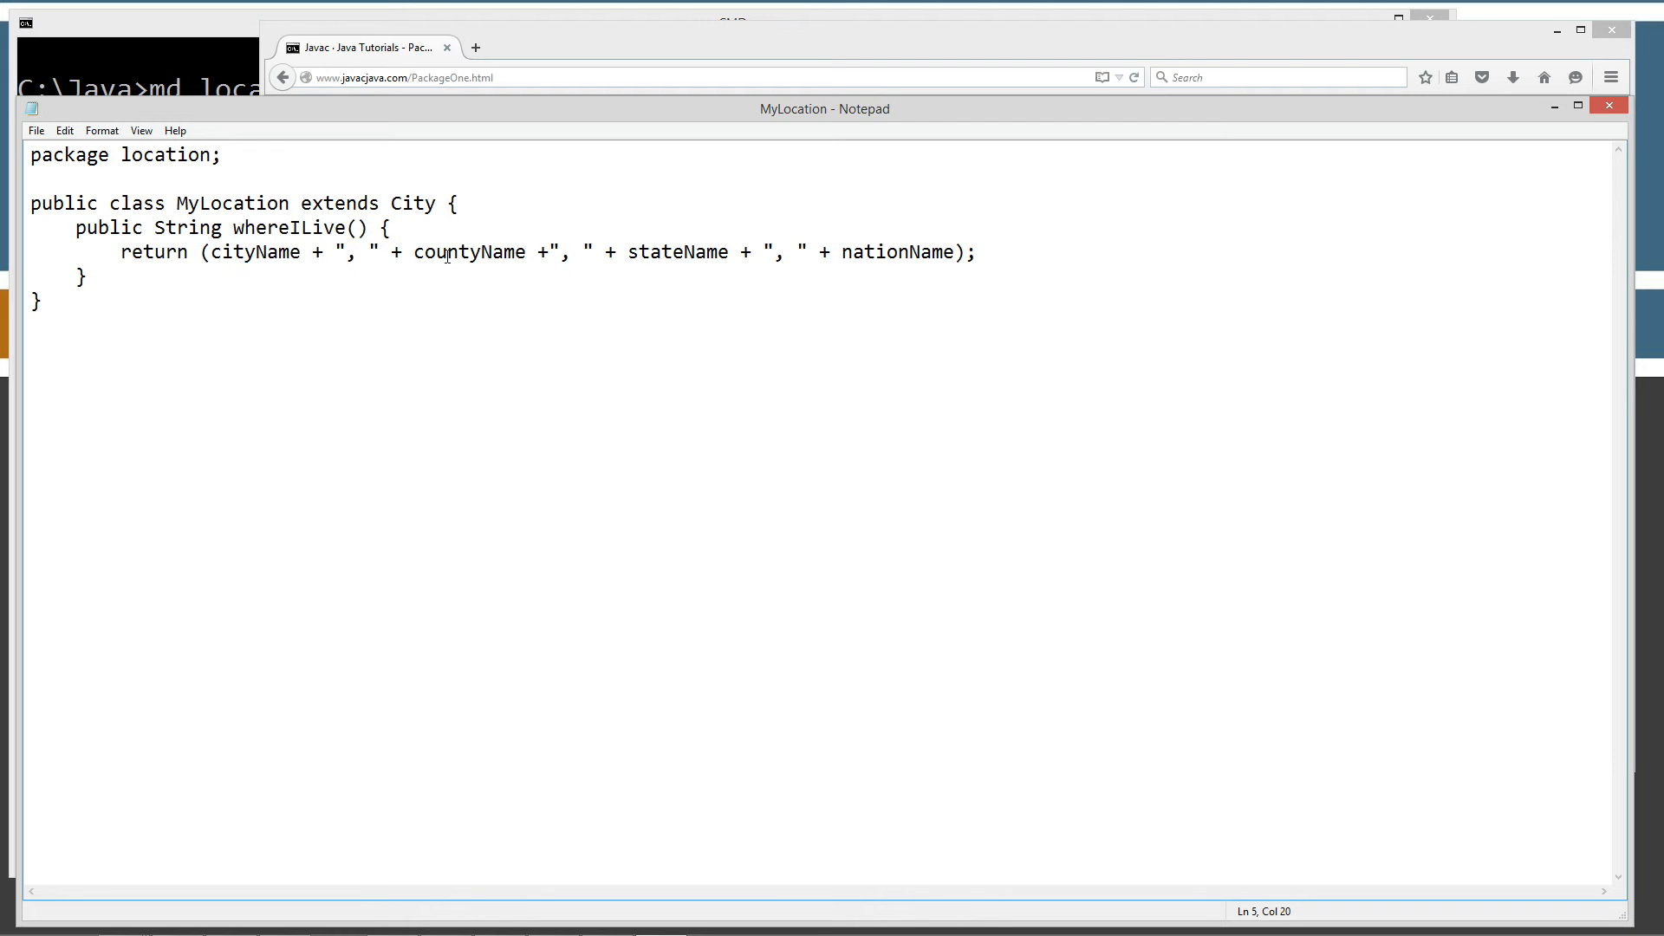
mouse_move(779, 243)
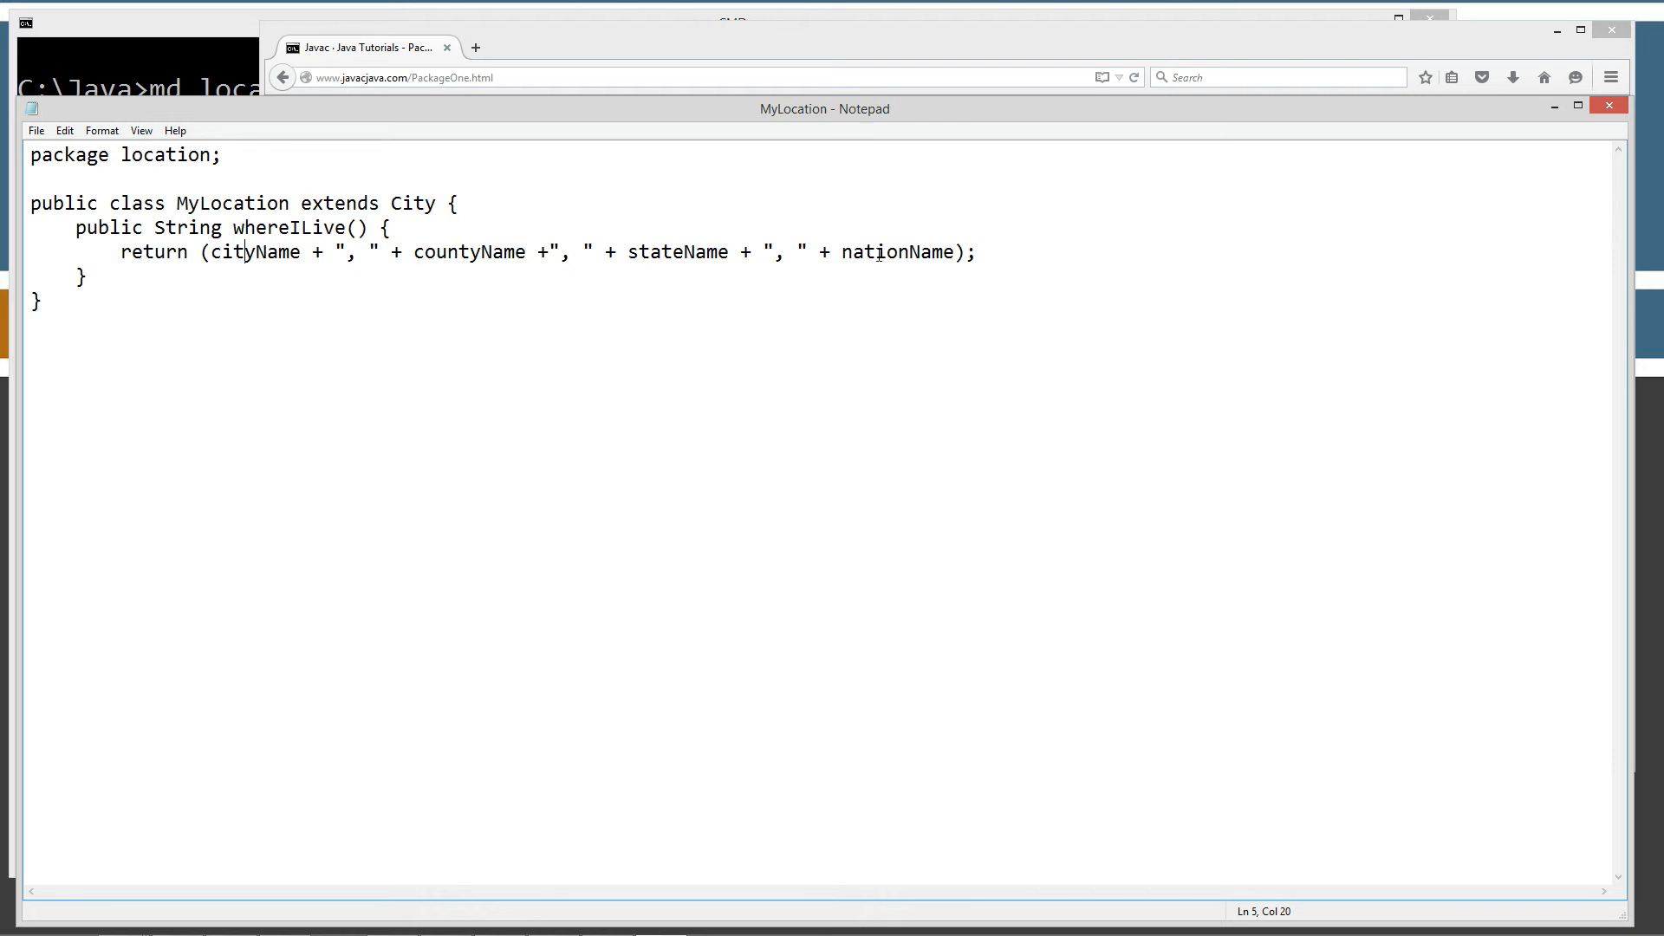
Highlight the public keyword and MyLocation name on the class declaration line.
double_click(63, 203)
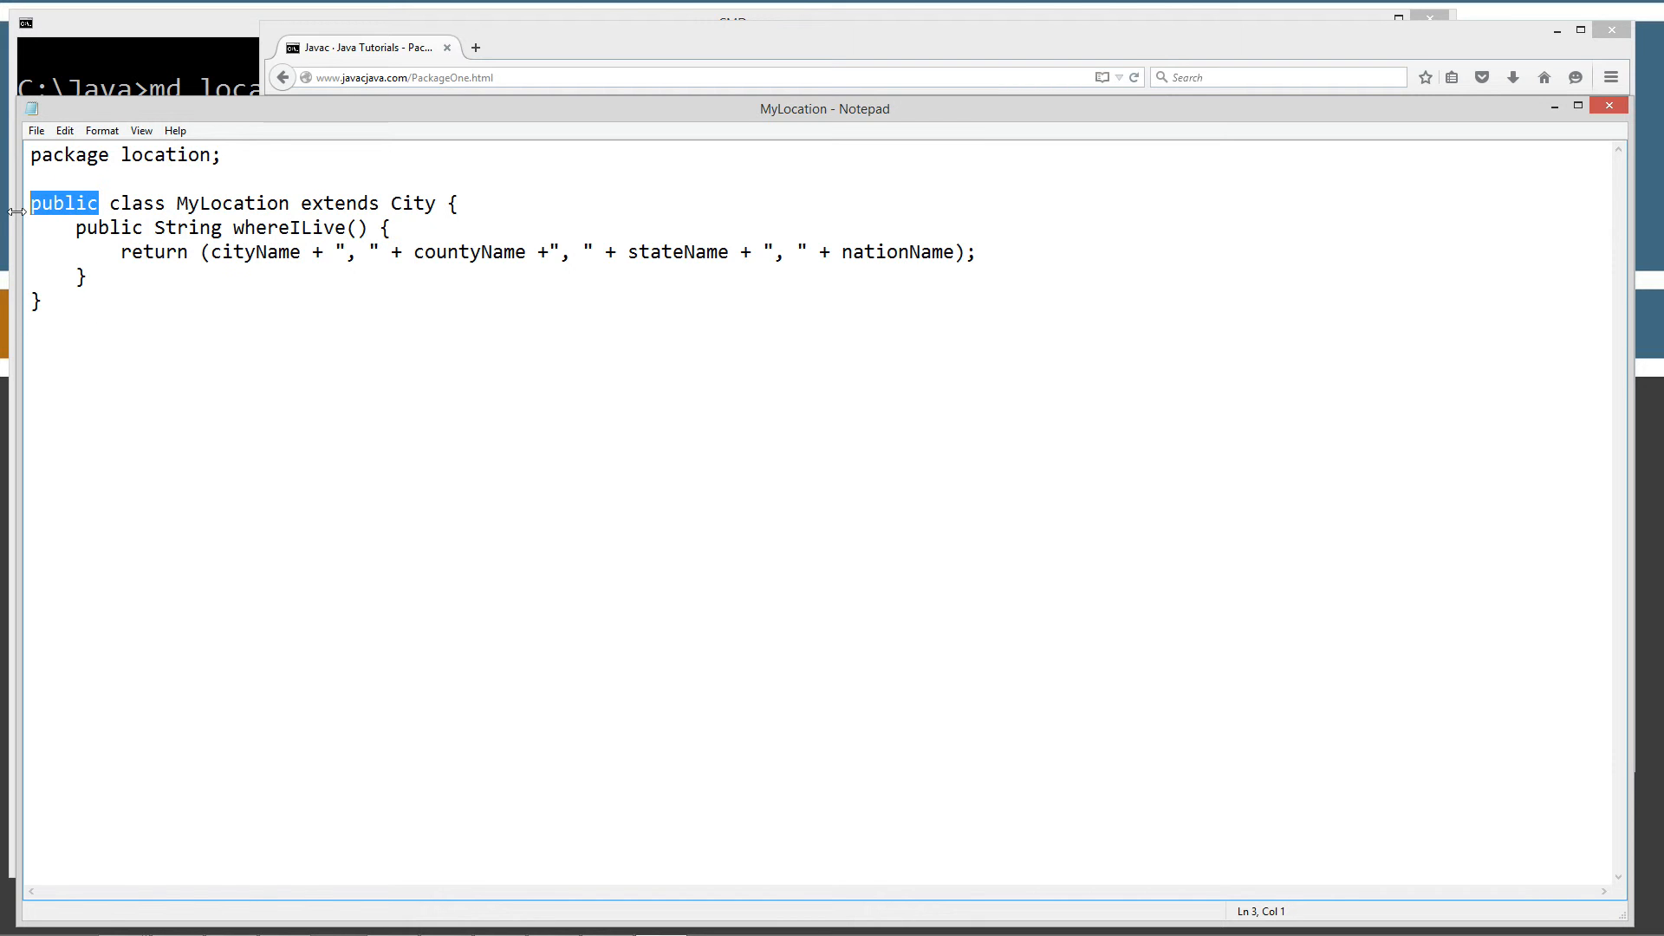
mouse_move(117, 202)
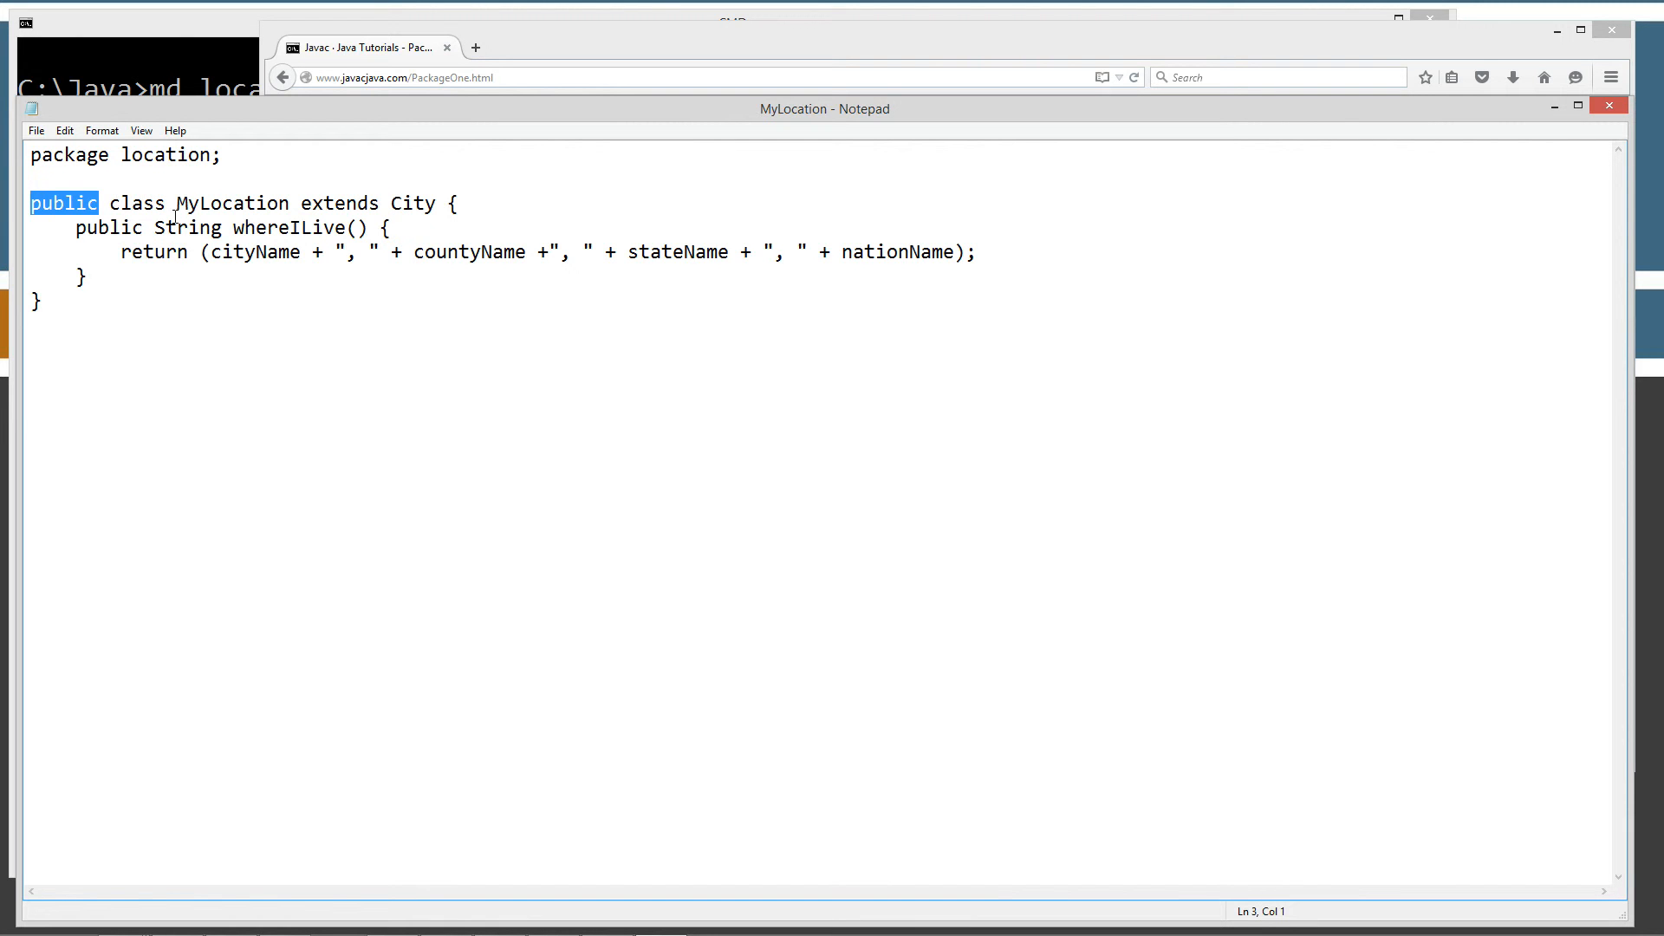
double_click(204, 203)
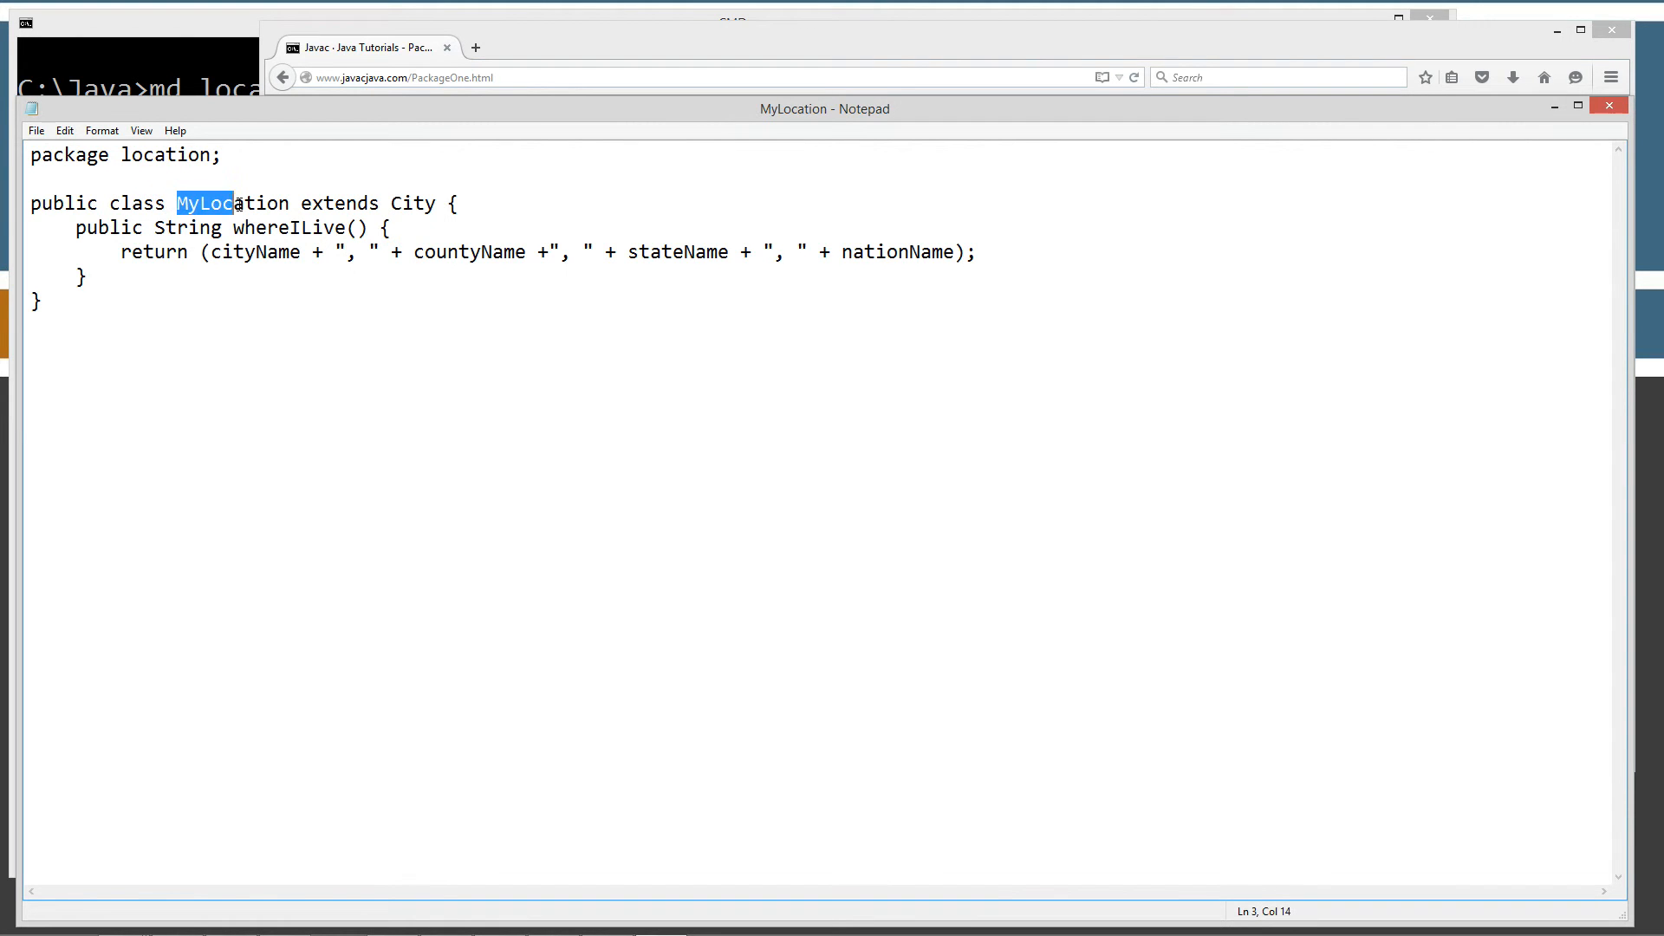
double_click(202, 202)
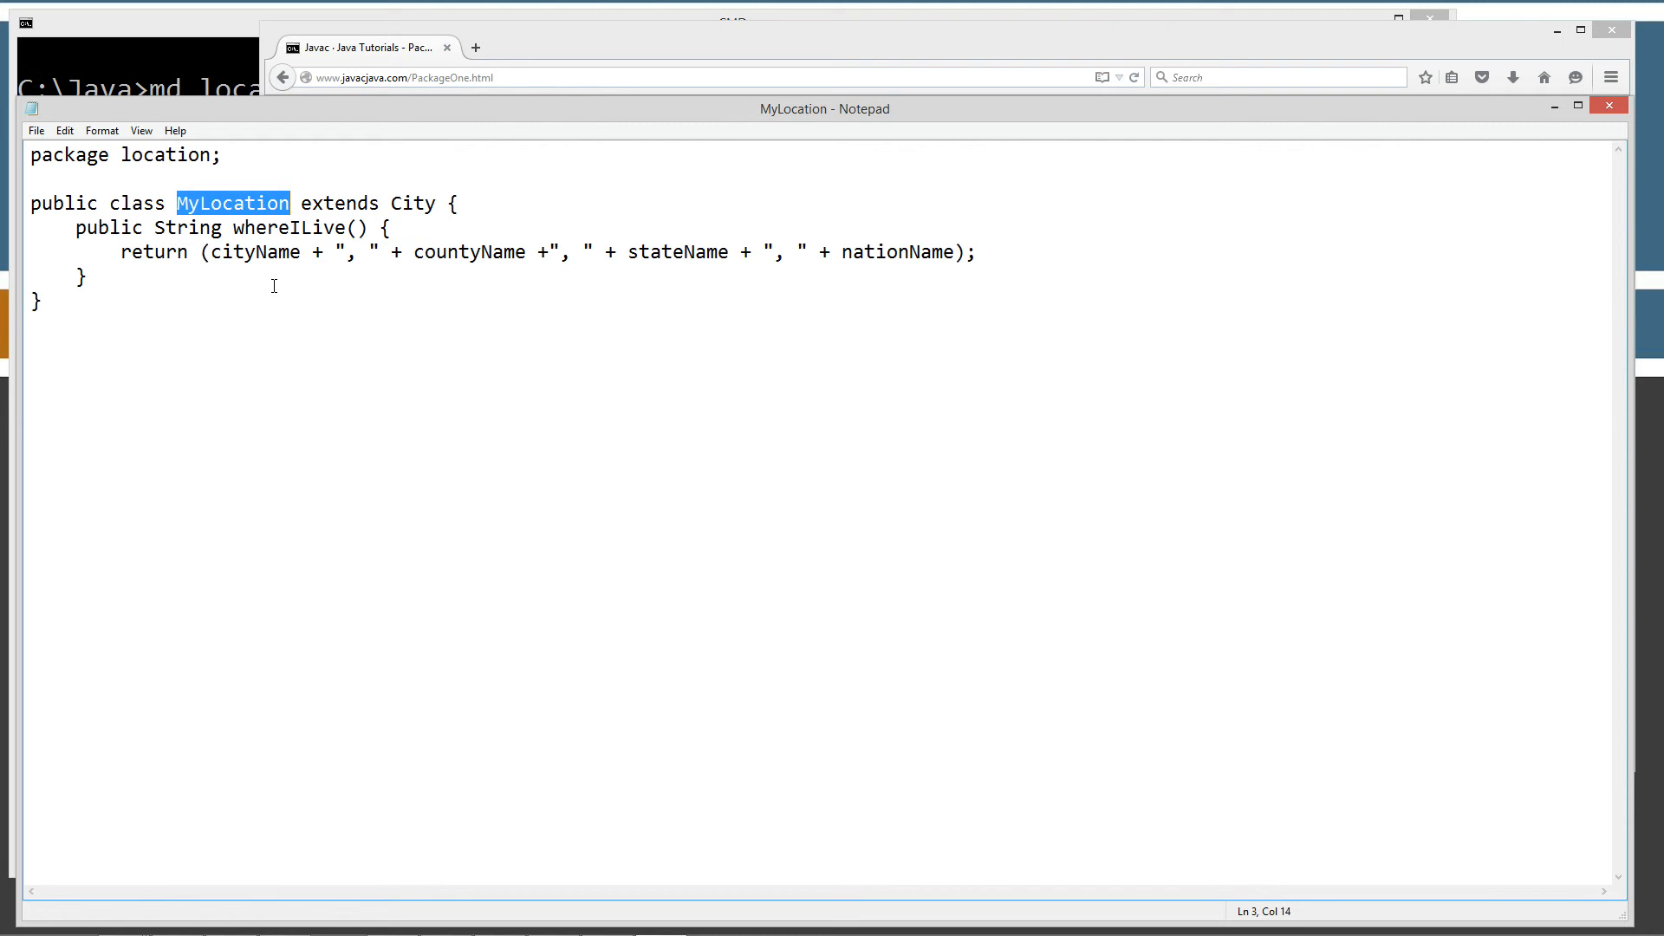
left_click(194, 202)
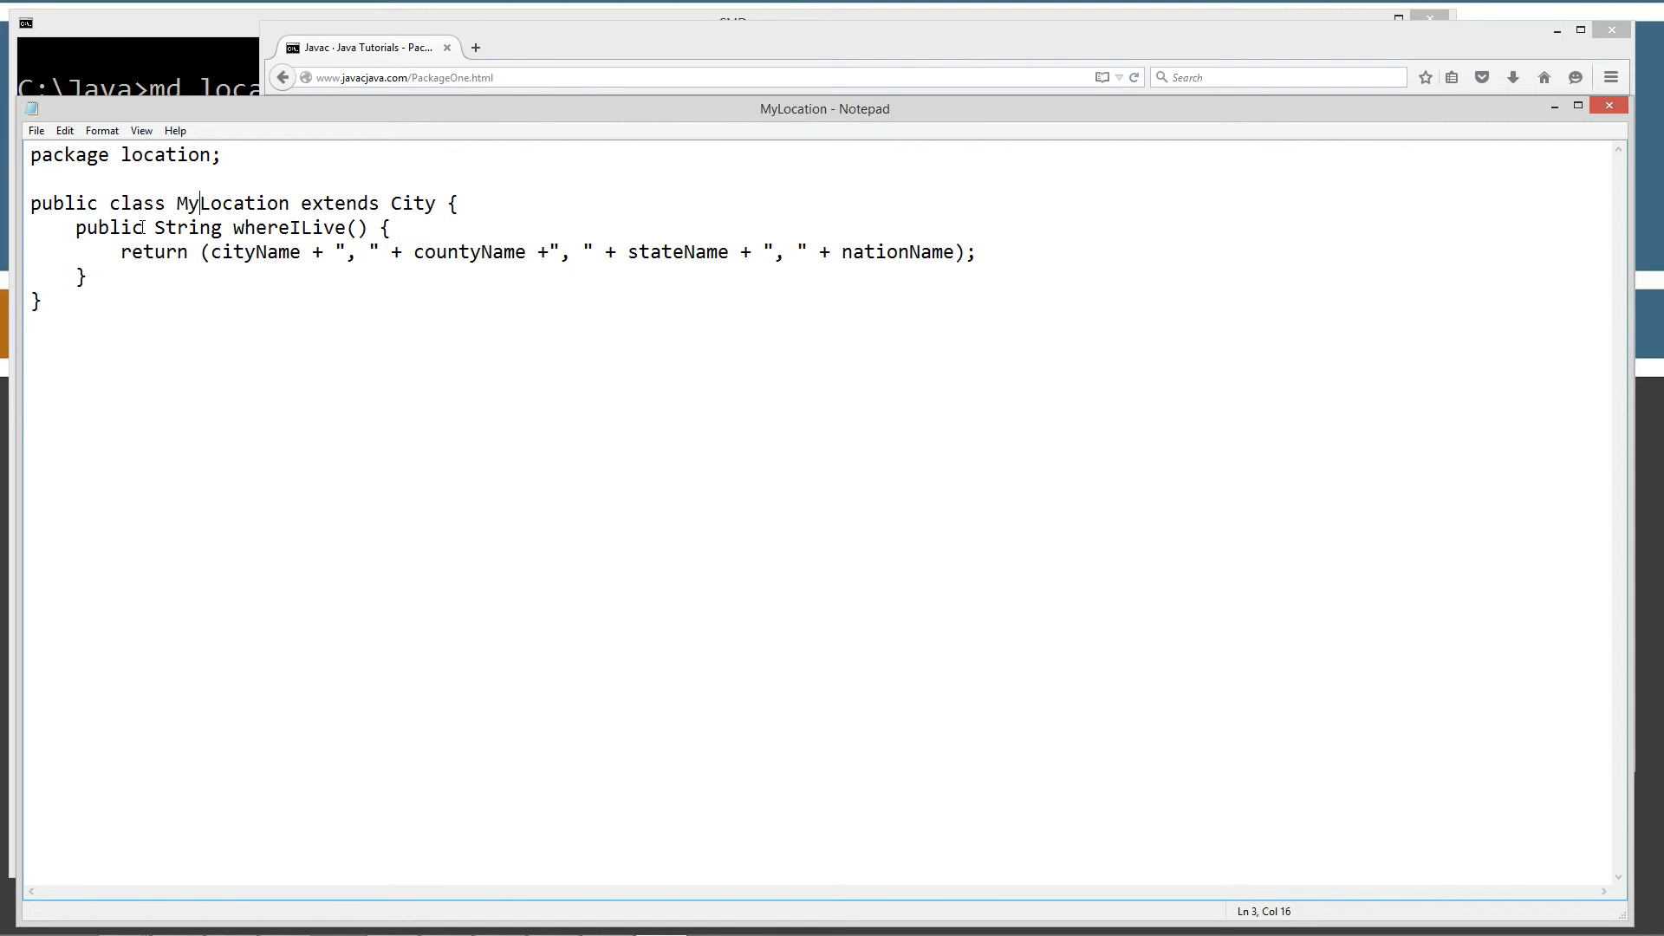
left_click(141, 227)
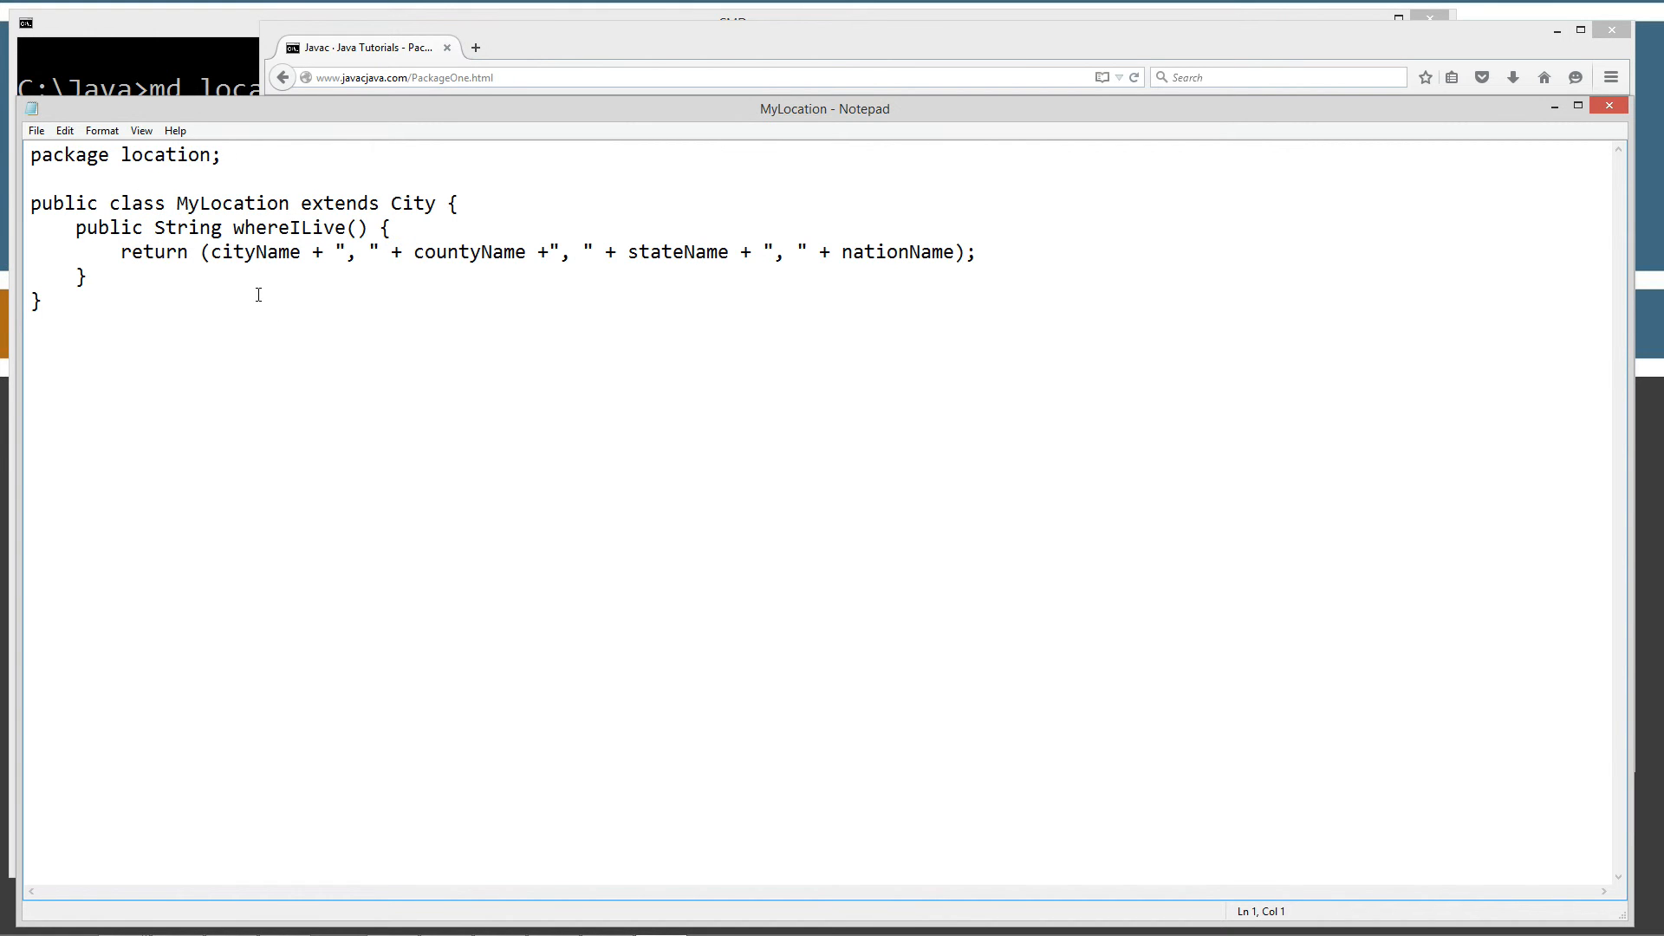
mouse_move(218, 271)
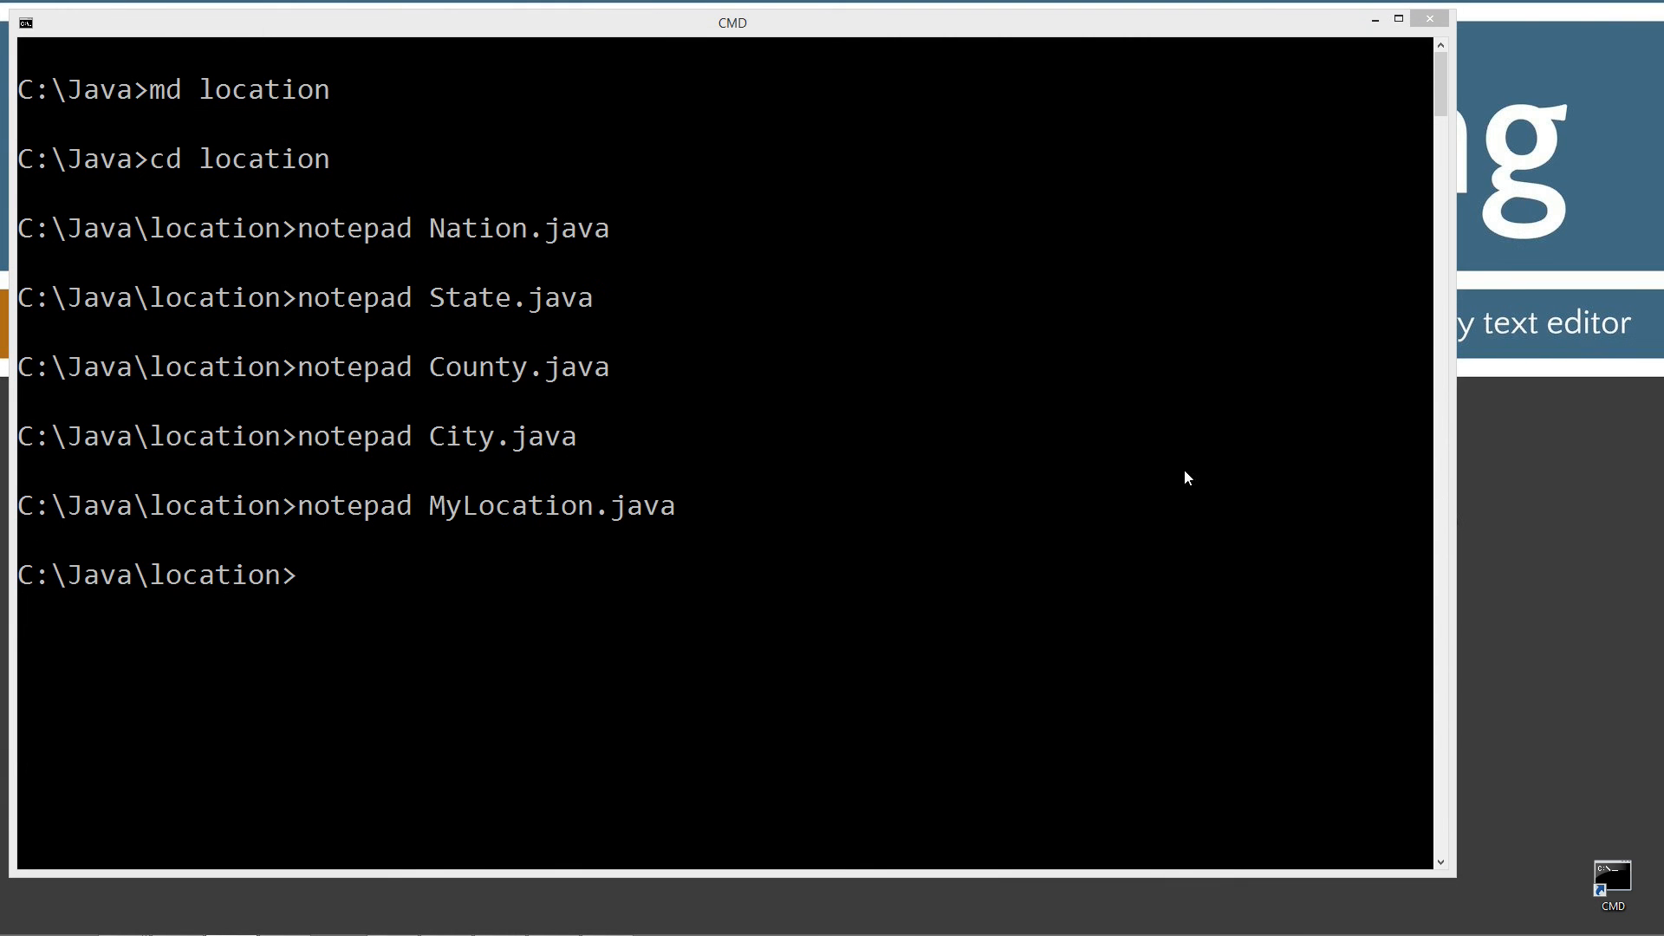
List the five source files in C:\Java\location with dir, then move up with cd ..
type("dir")
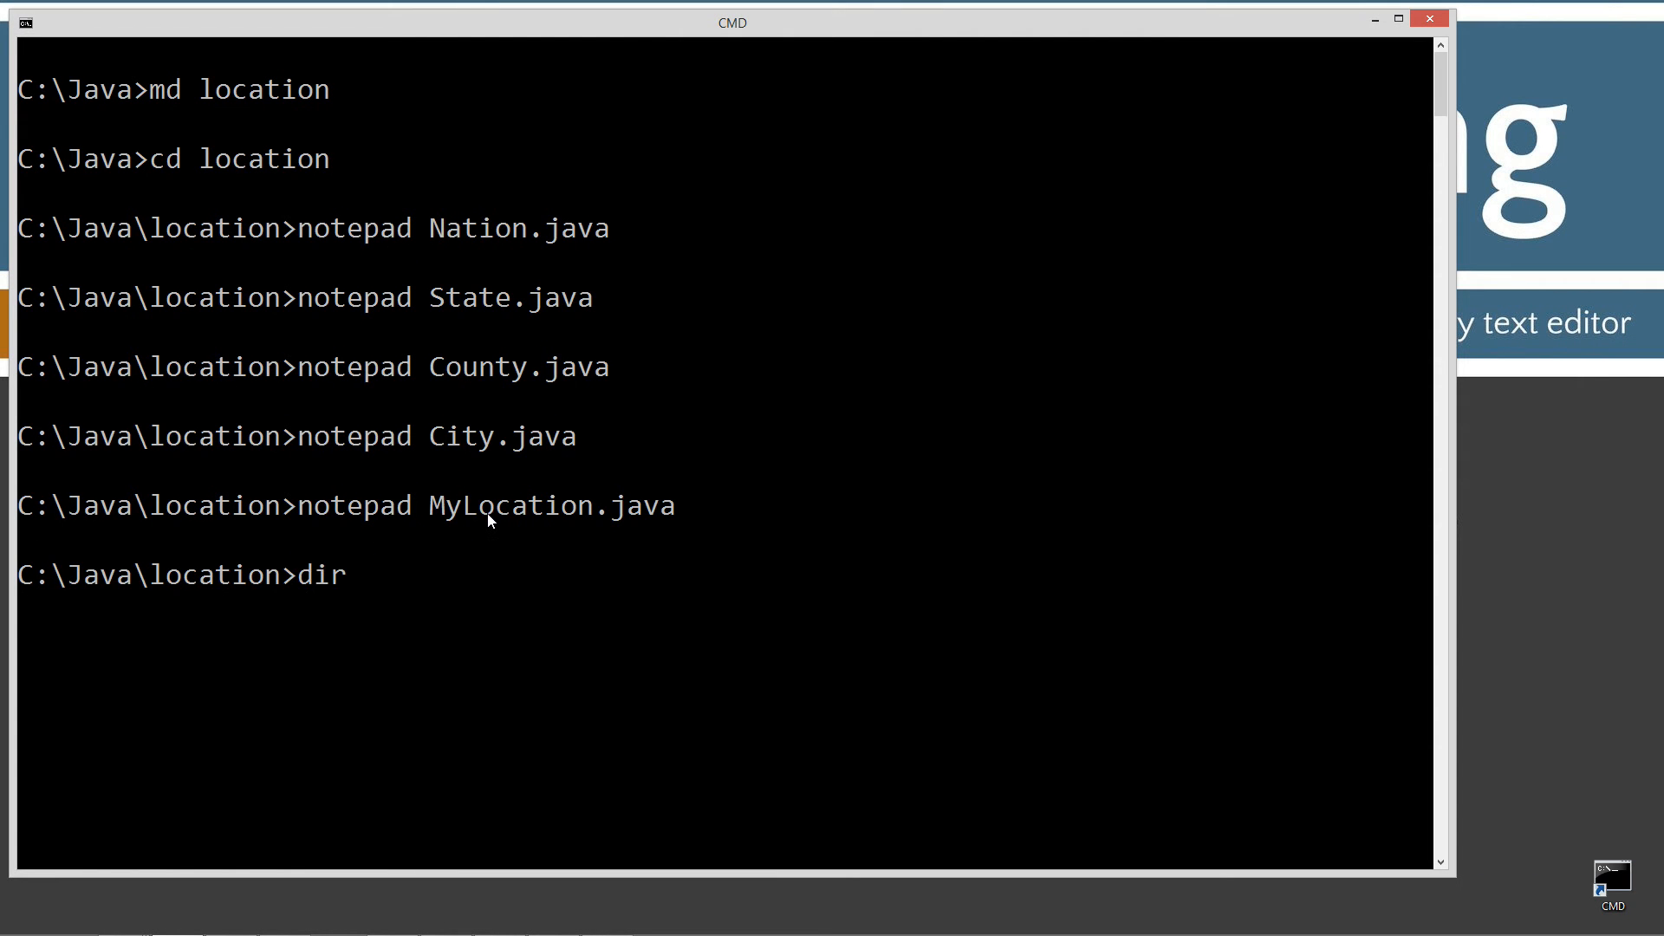
key("Return")
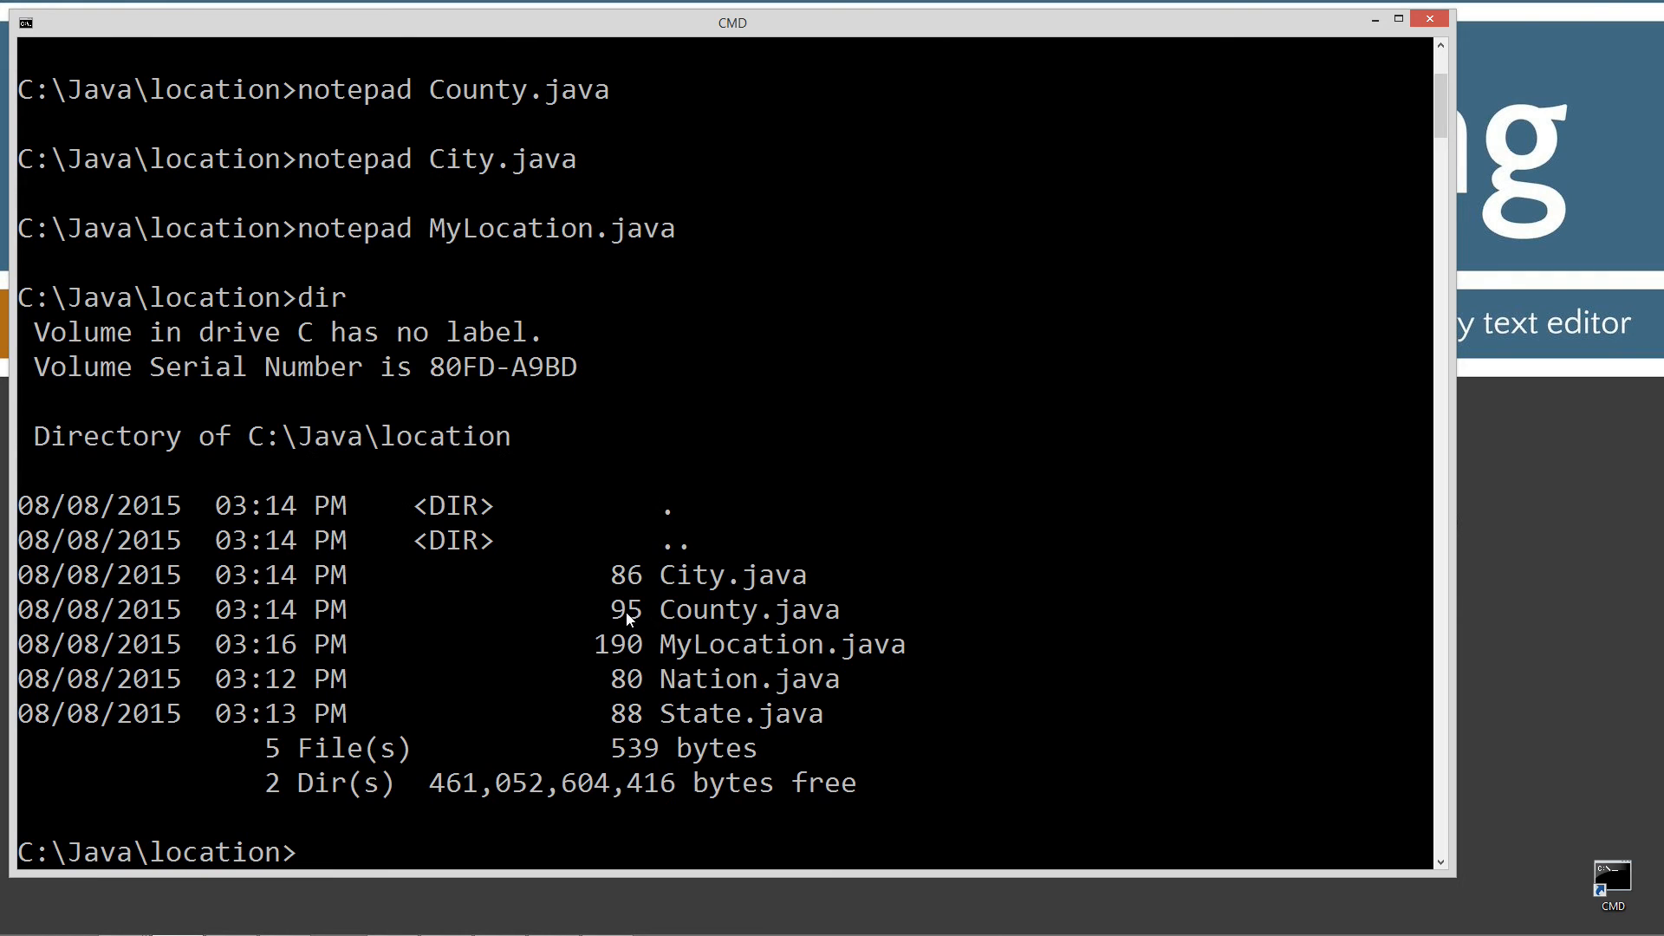
mouse_move(658, 655)
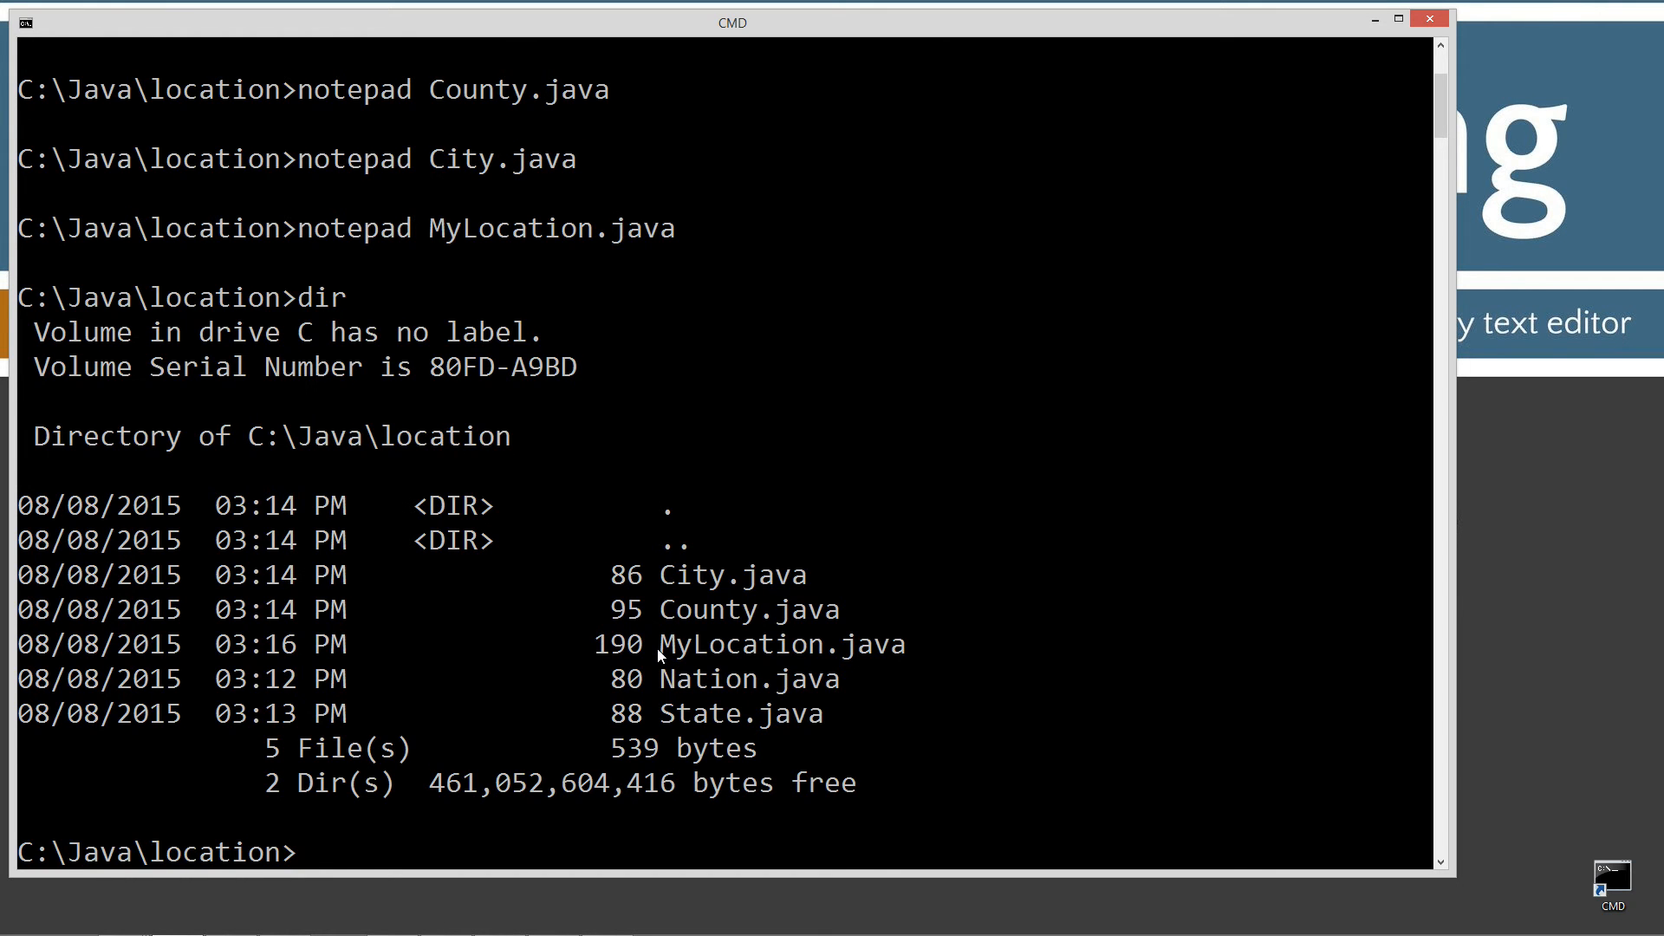
type("cd ..")
type("javac")
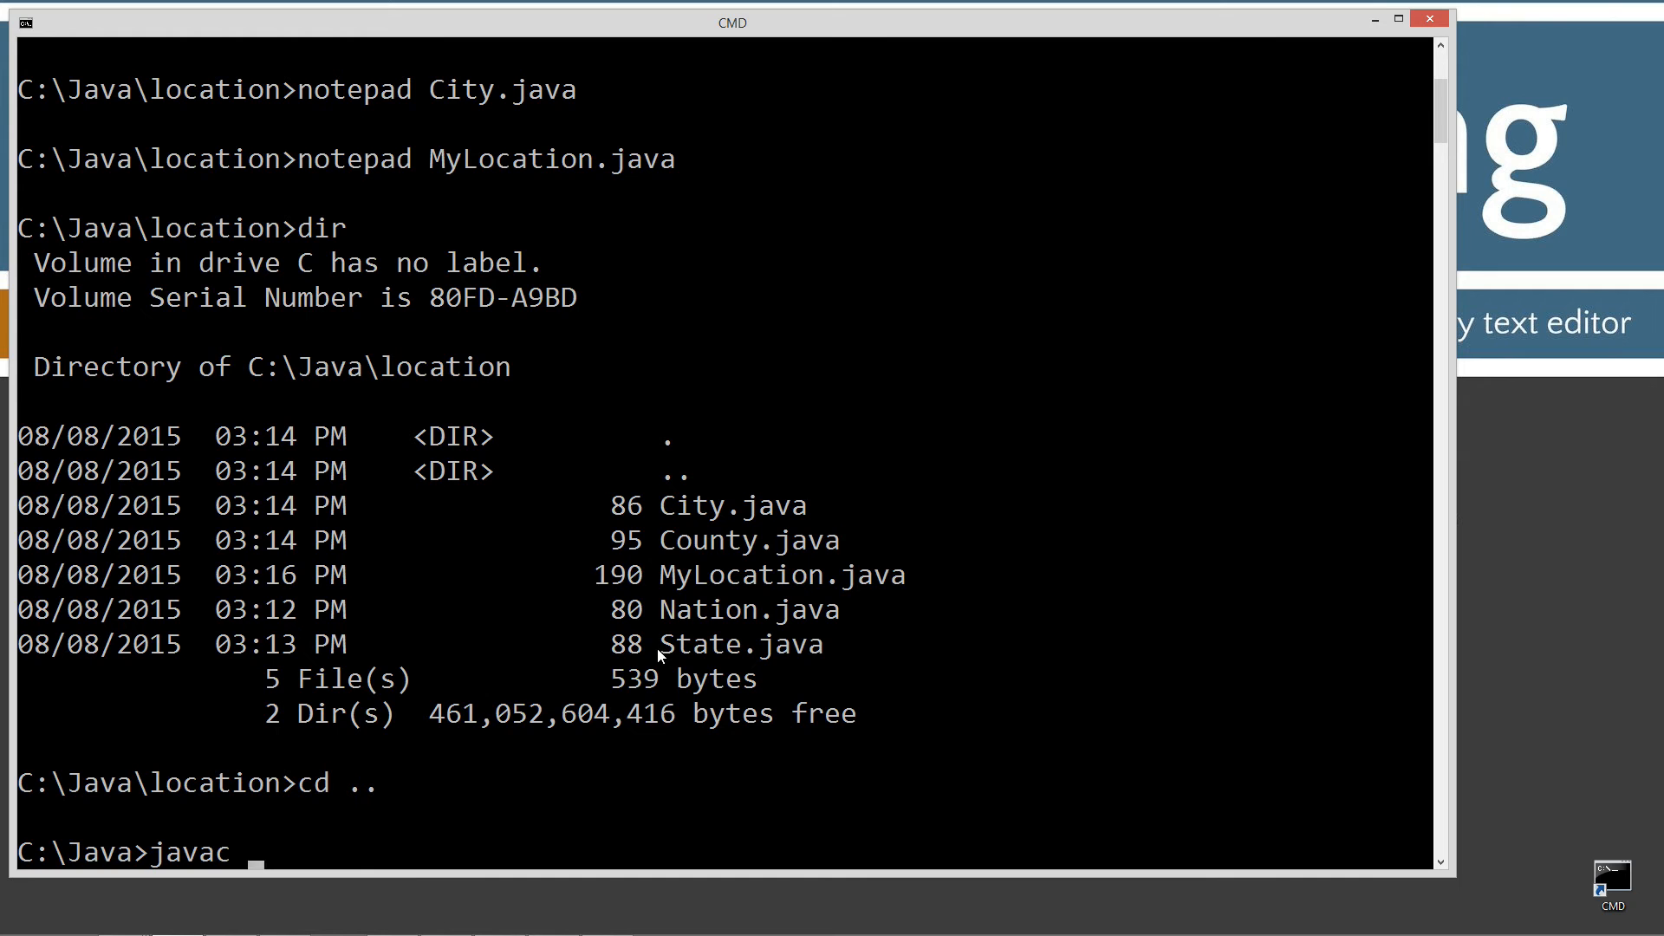
Compile all location sources with javac location\*.java.
type("loc")
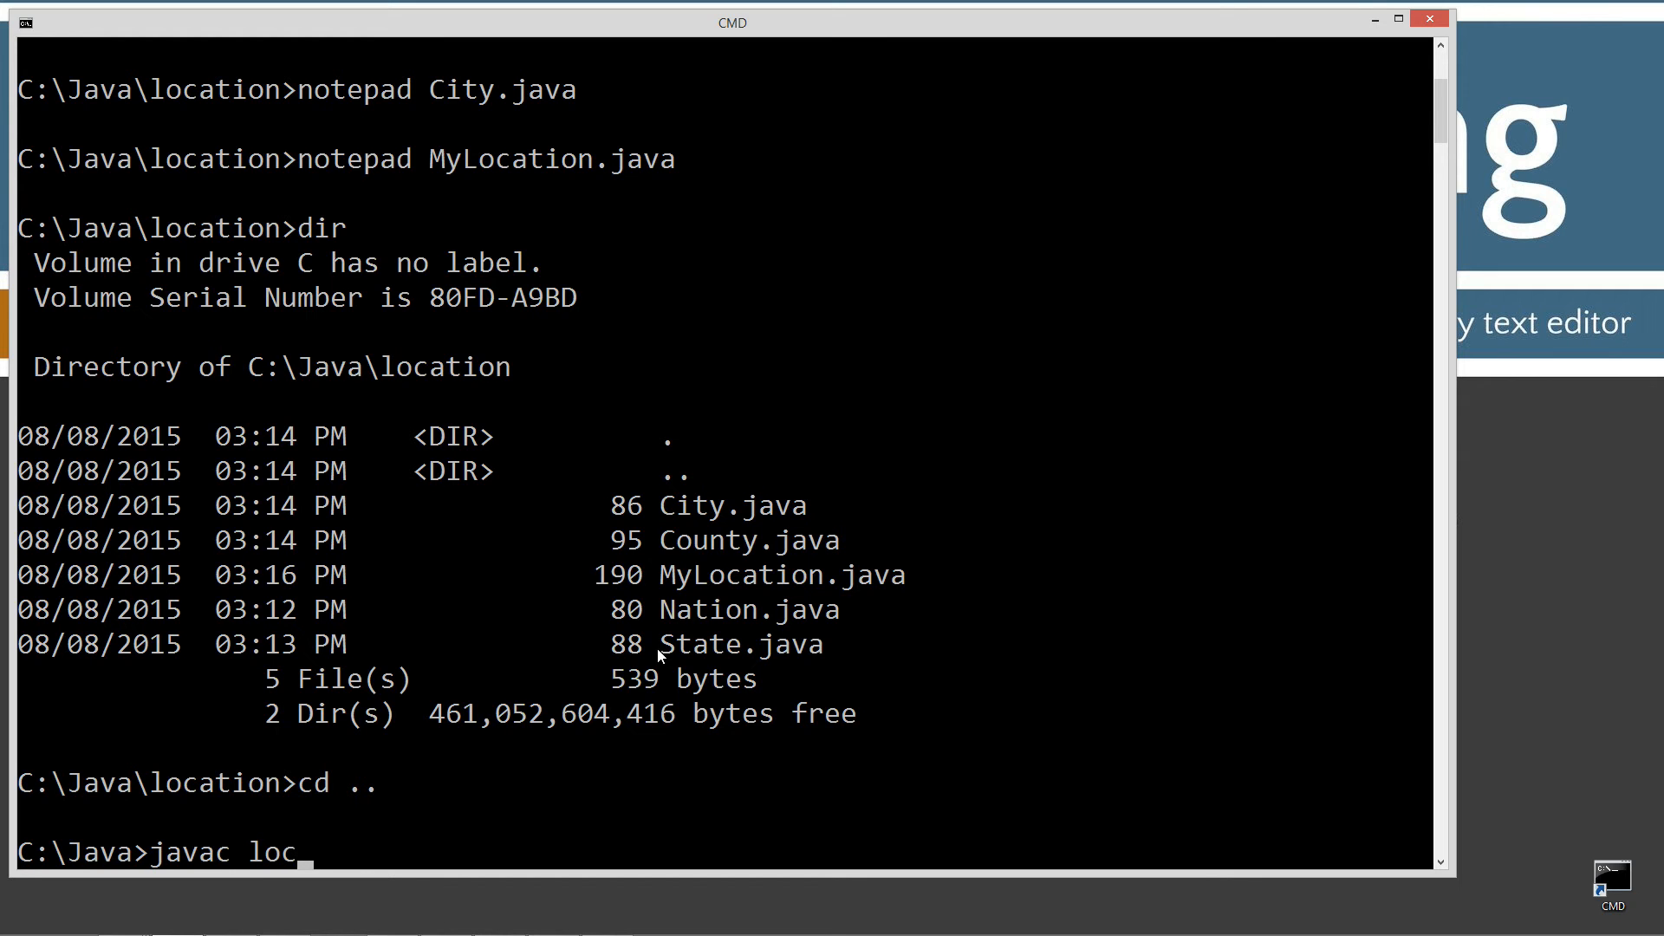
type("ation")
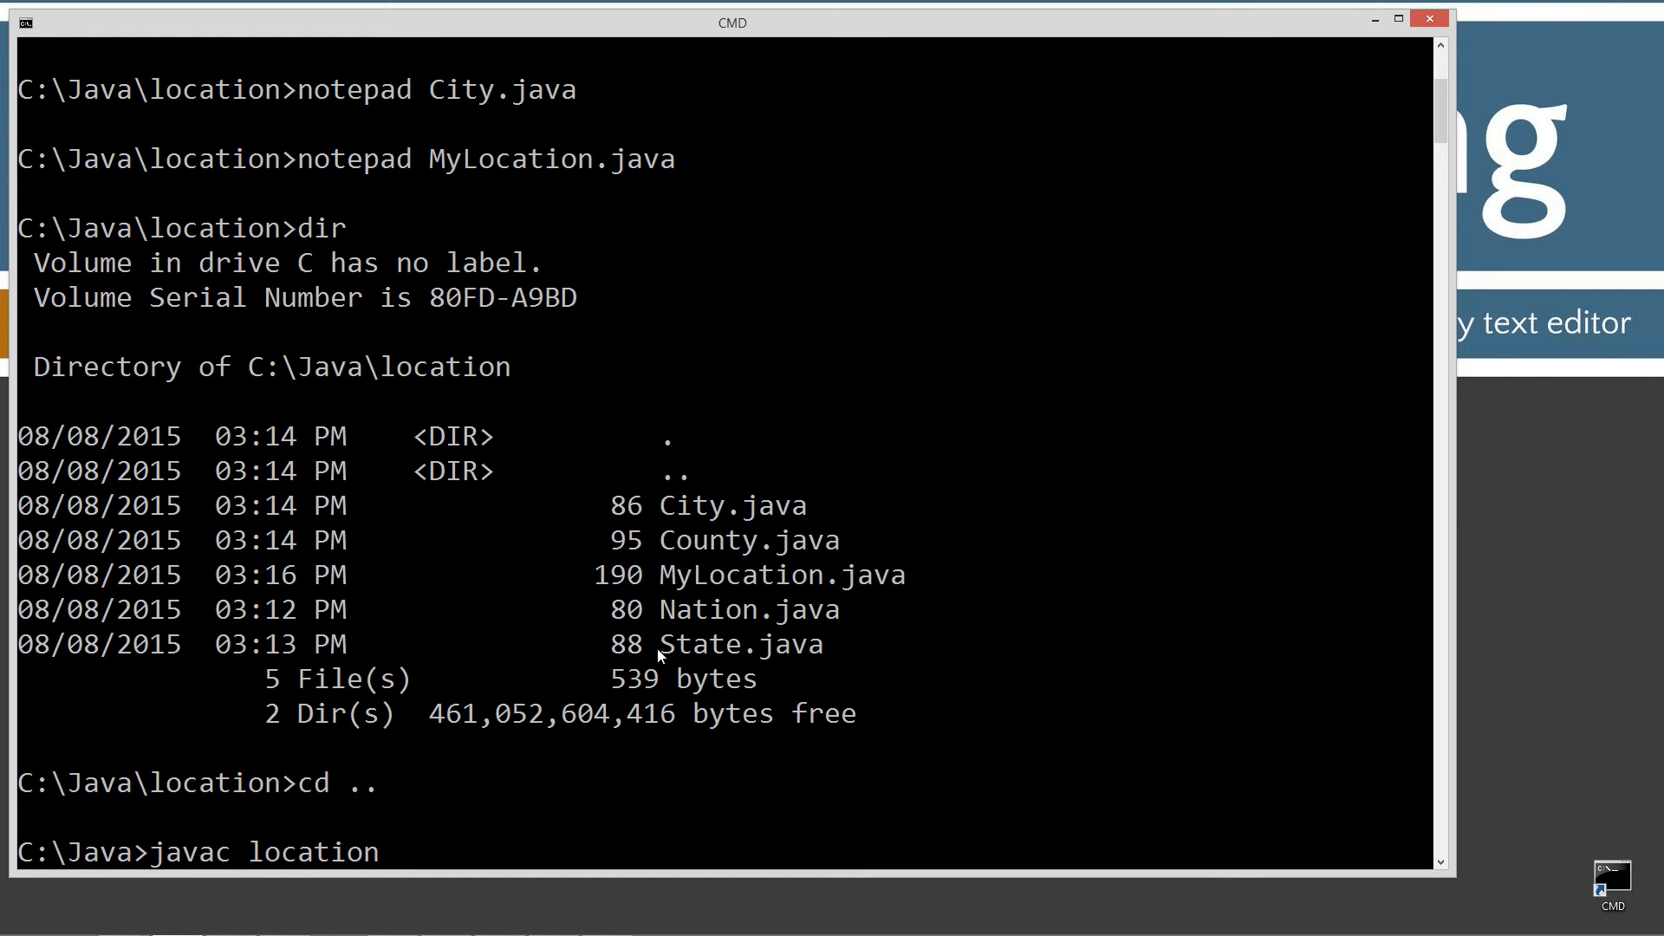
type("\\")
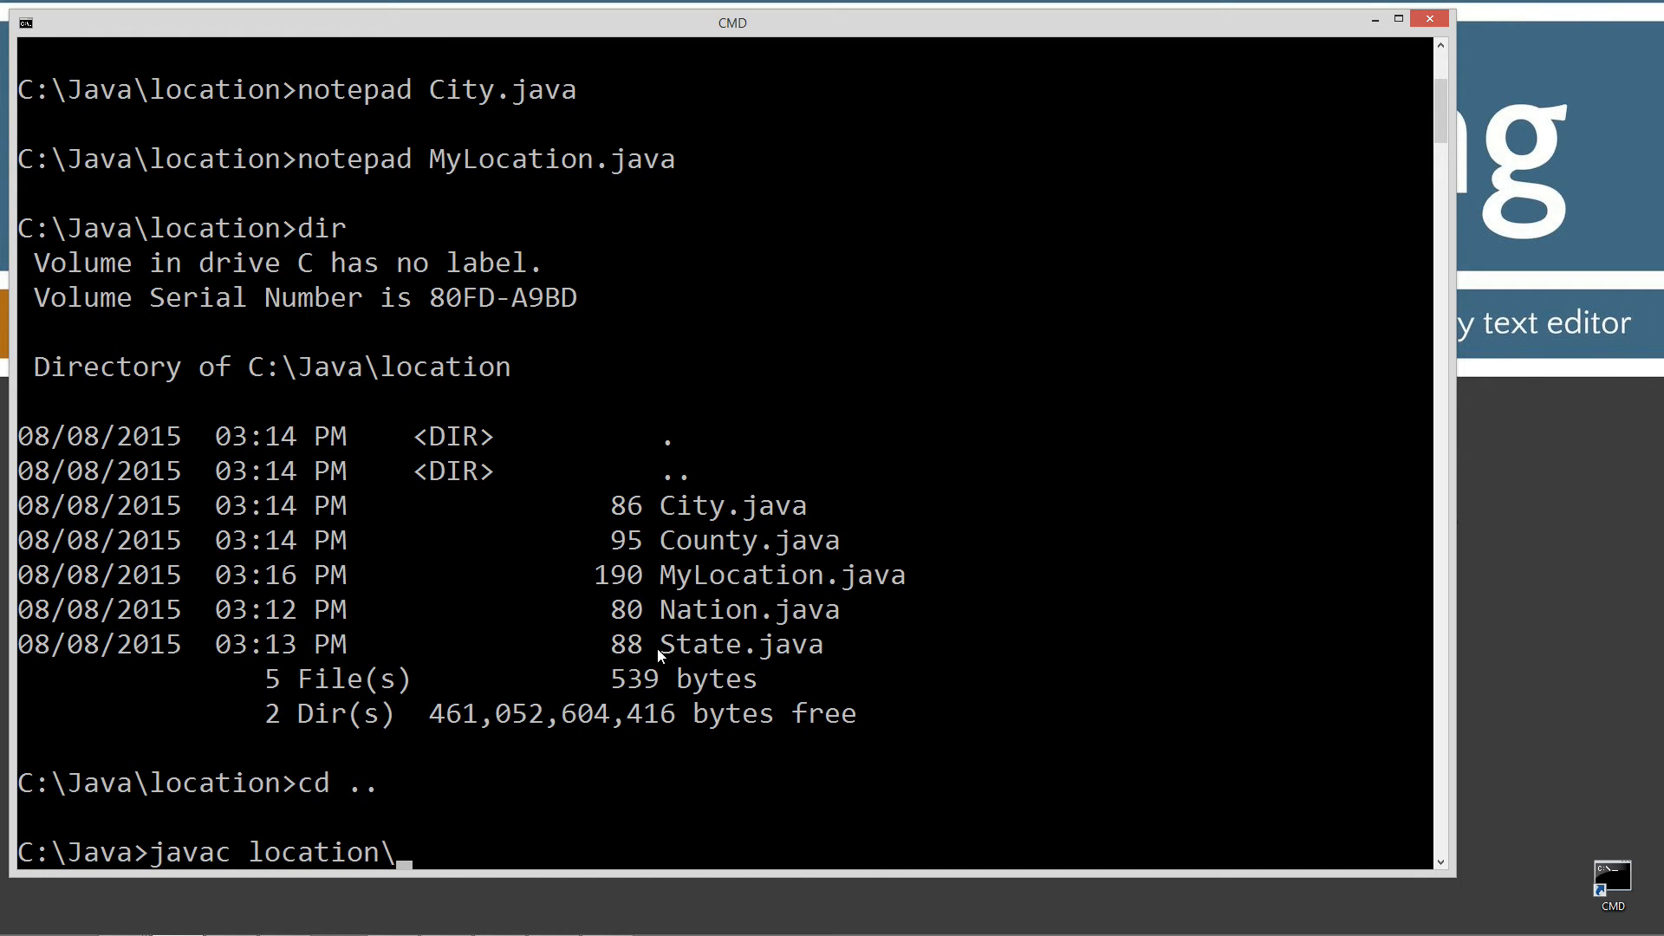
type("*")
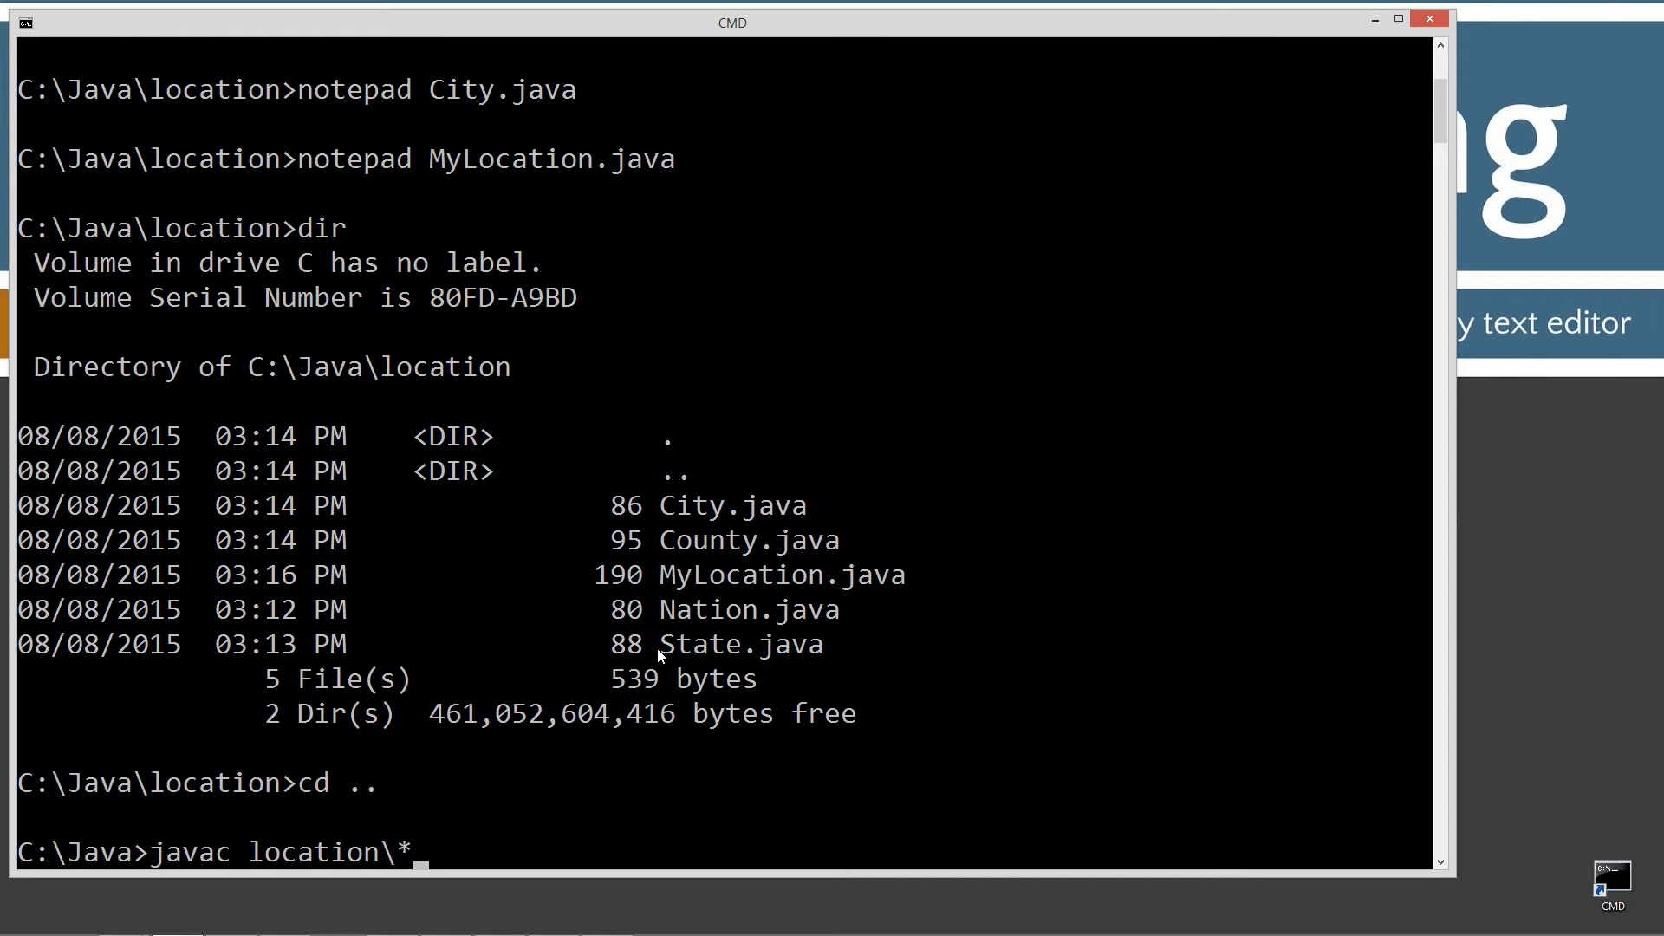
type(".java")
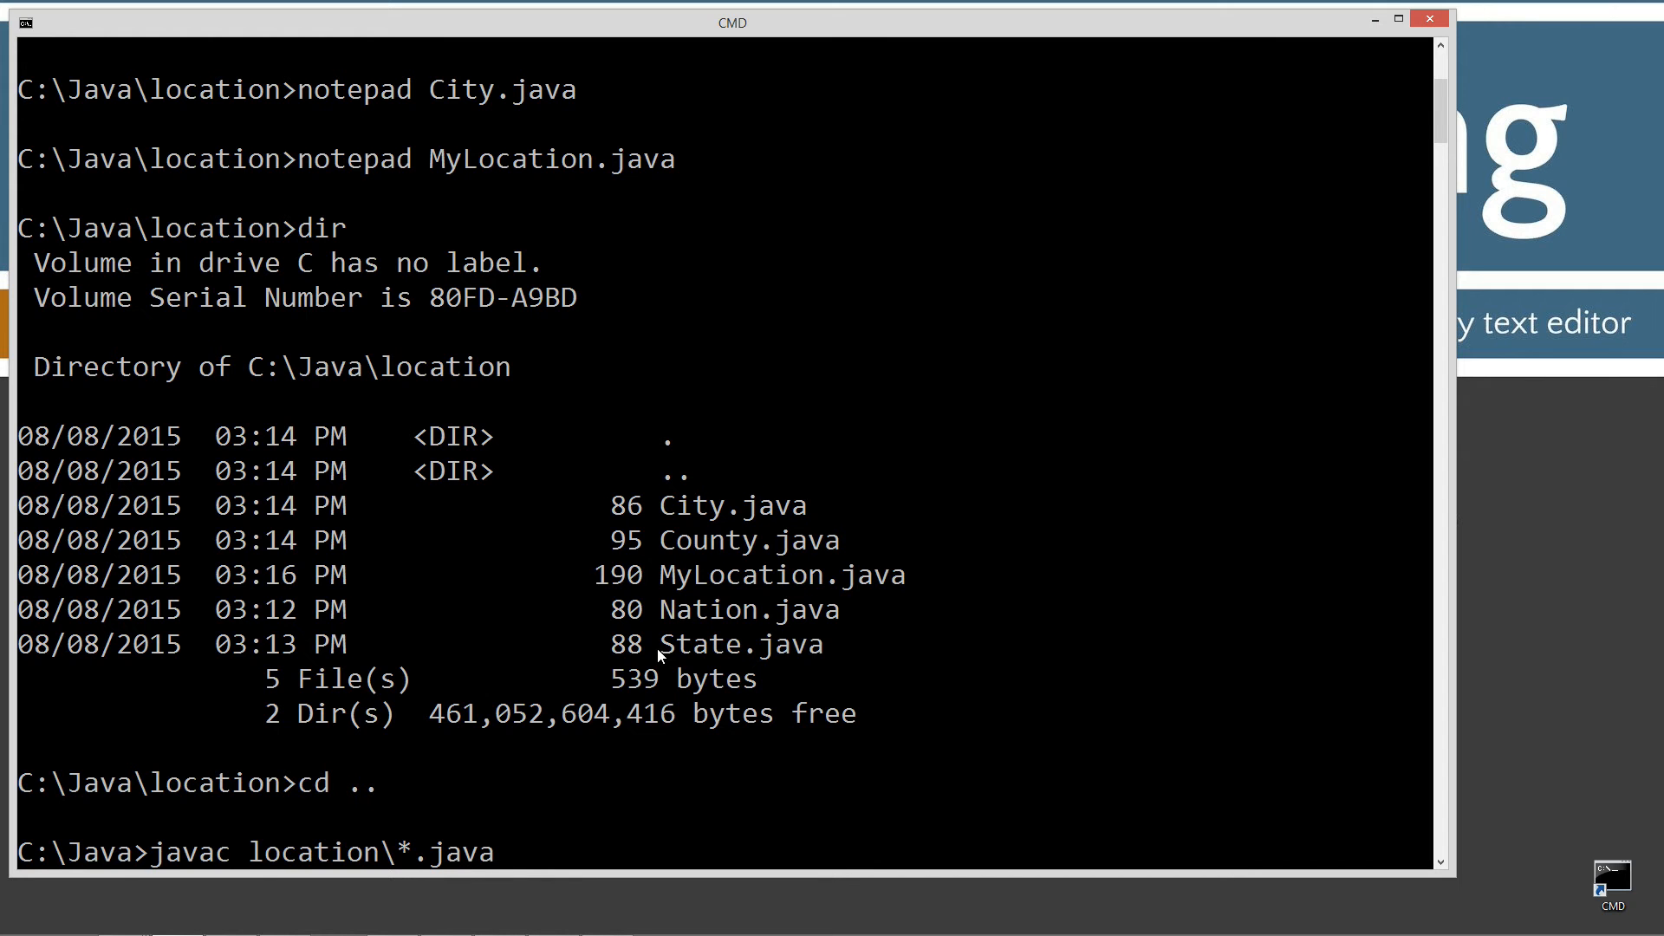
key("Return")
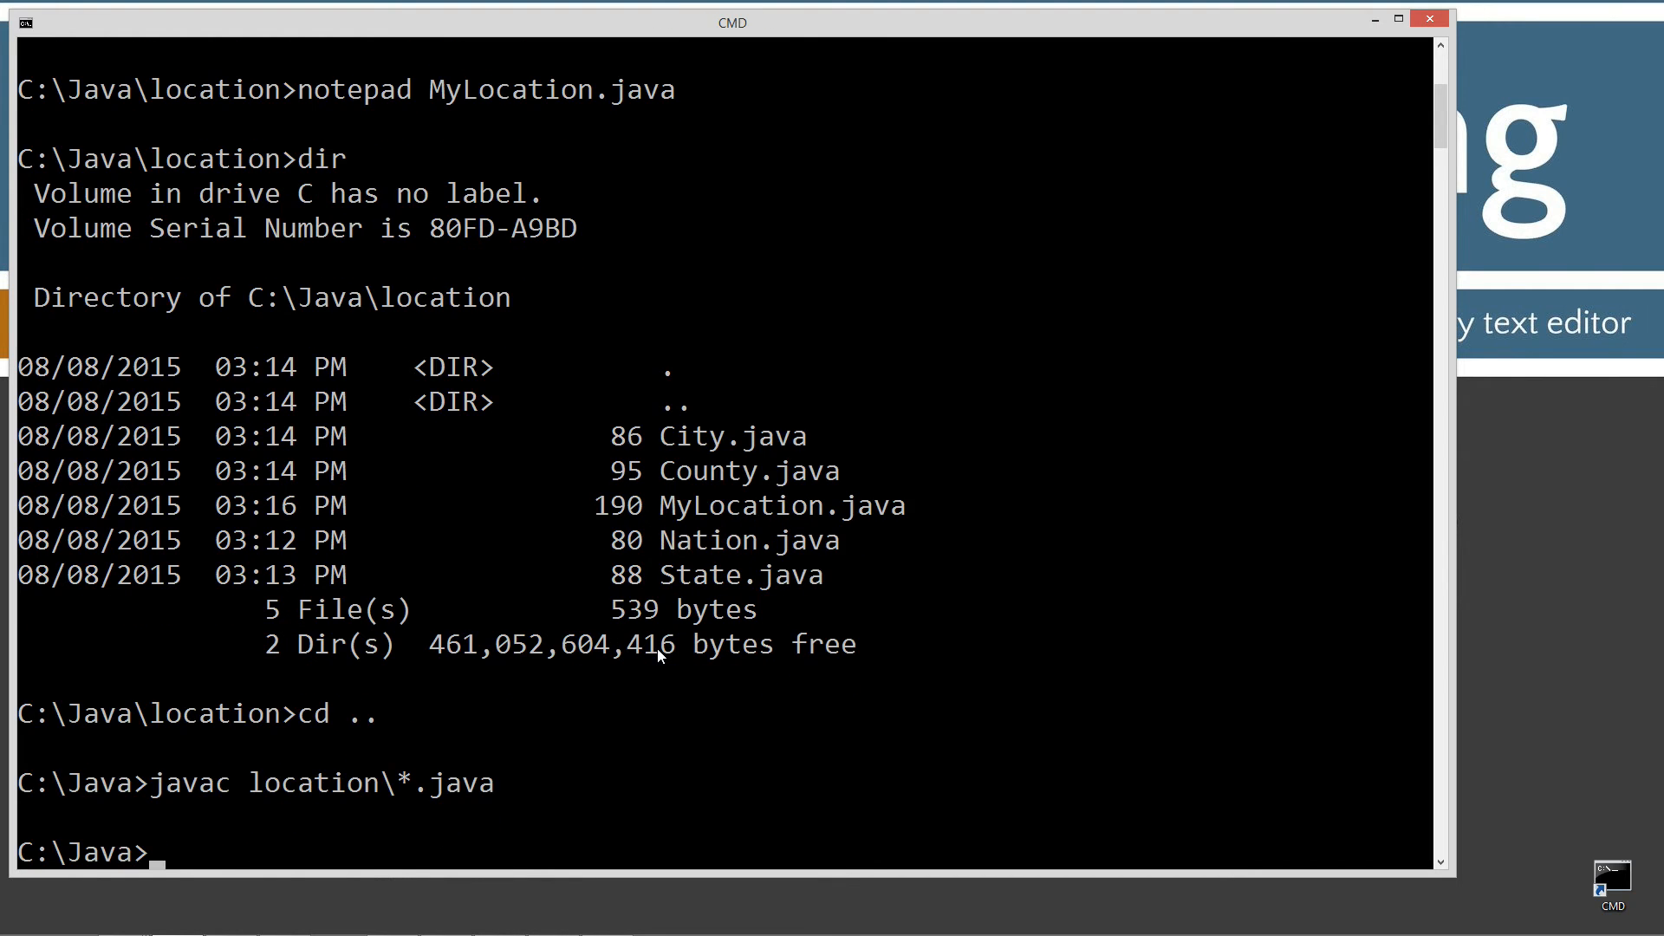
List all folders recursively with dir /s to see the new .class files.
type("dir")
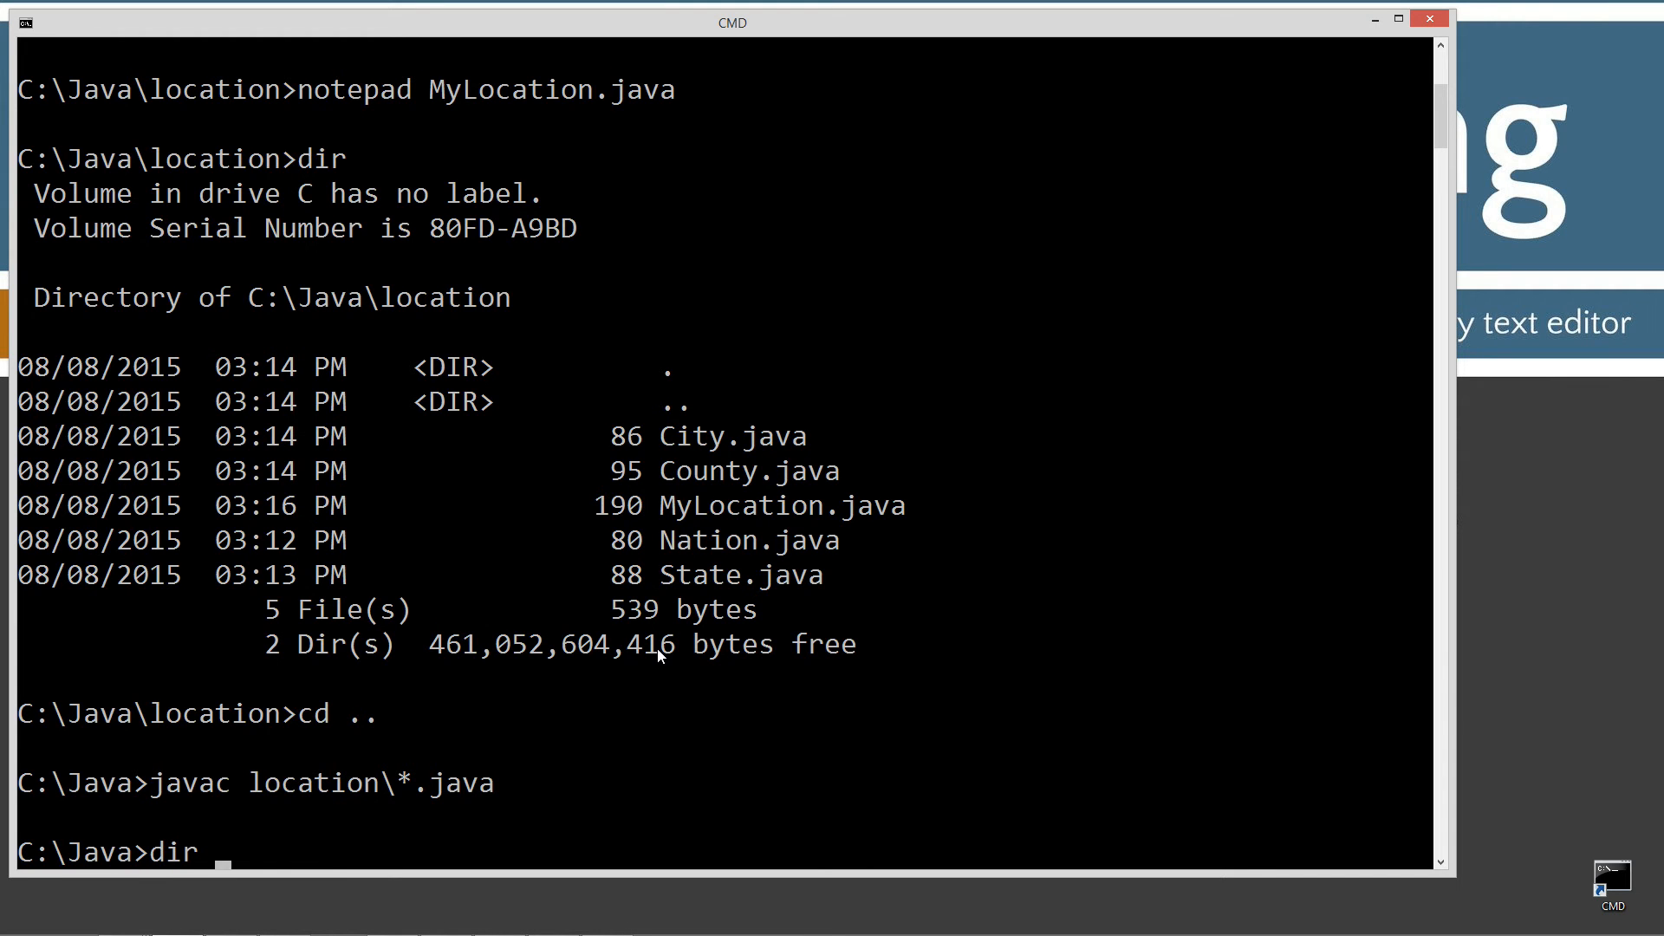
type("/s")
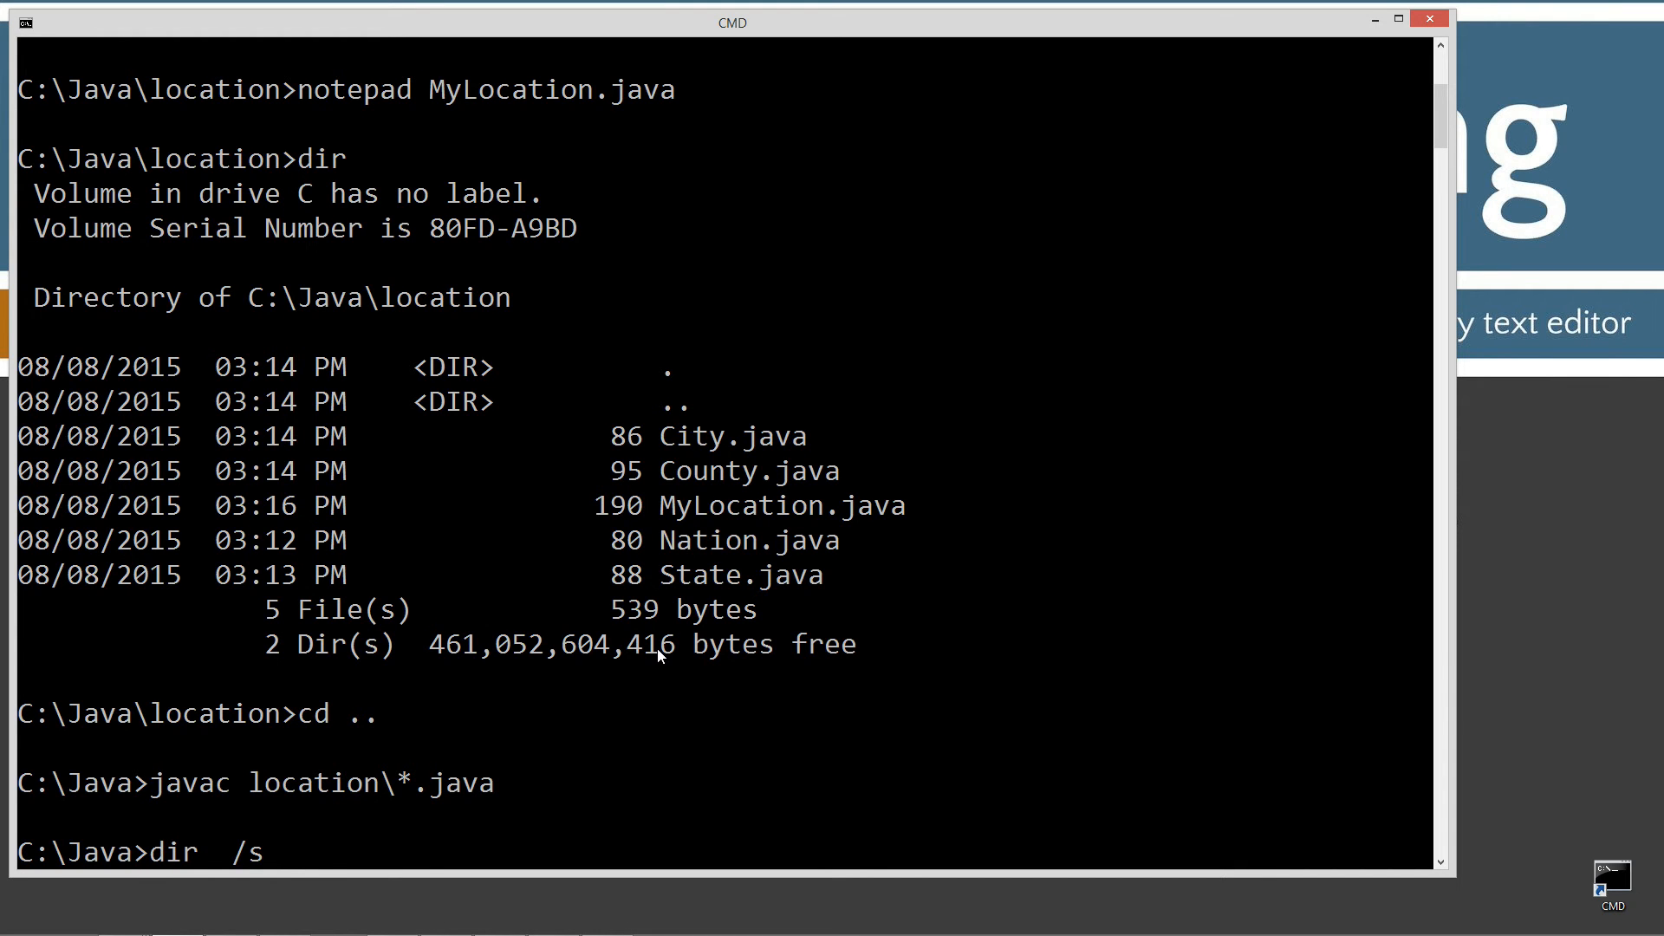
key("Return")
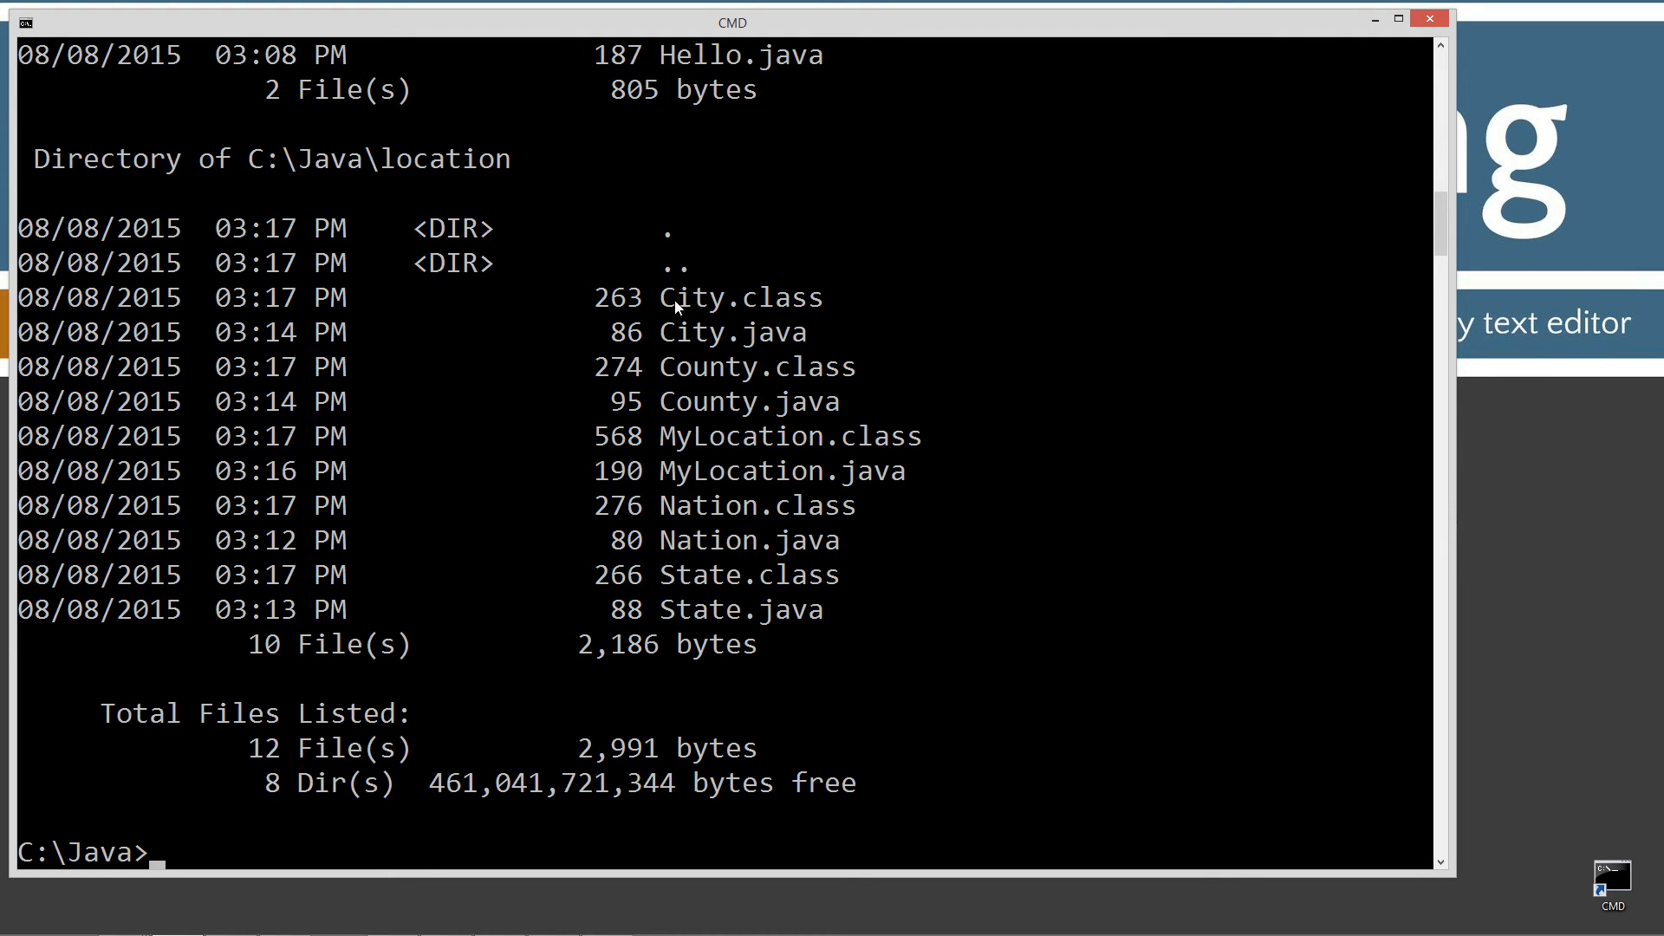
mouse_move(705, 519)
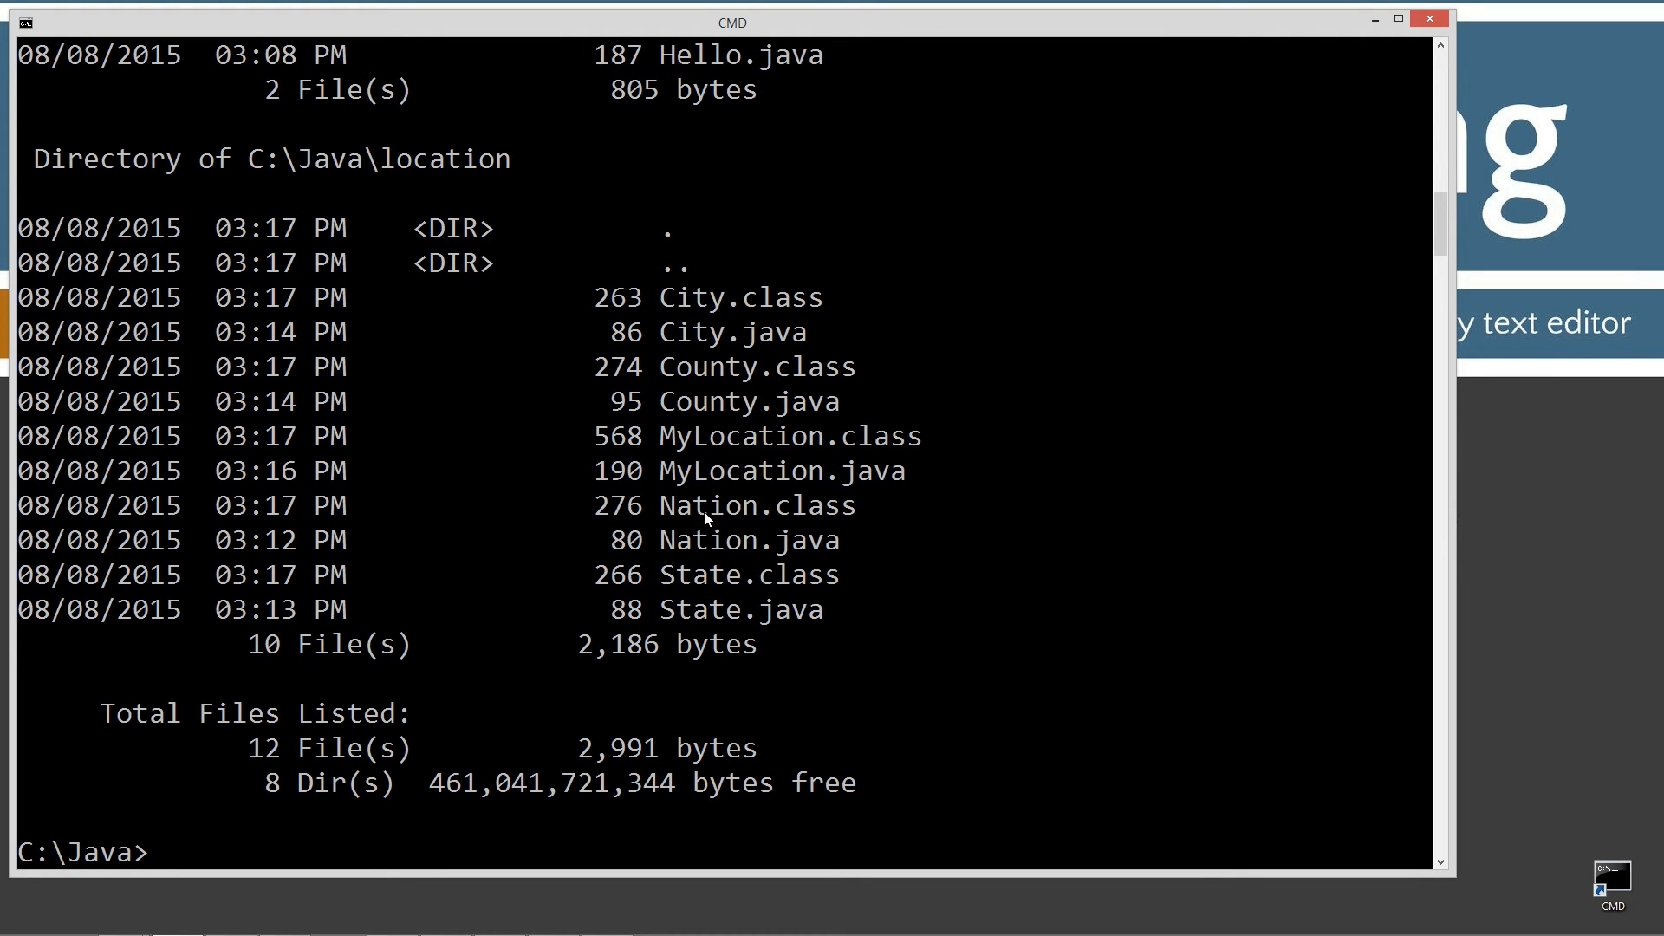
mouse_move(411, 581)
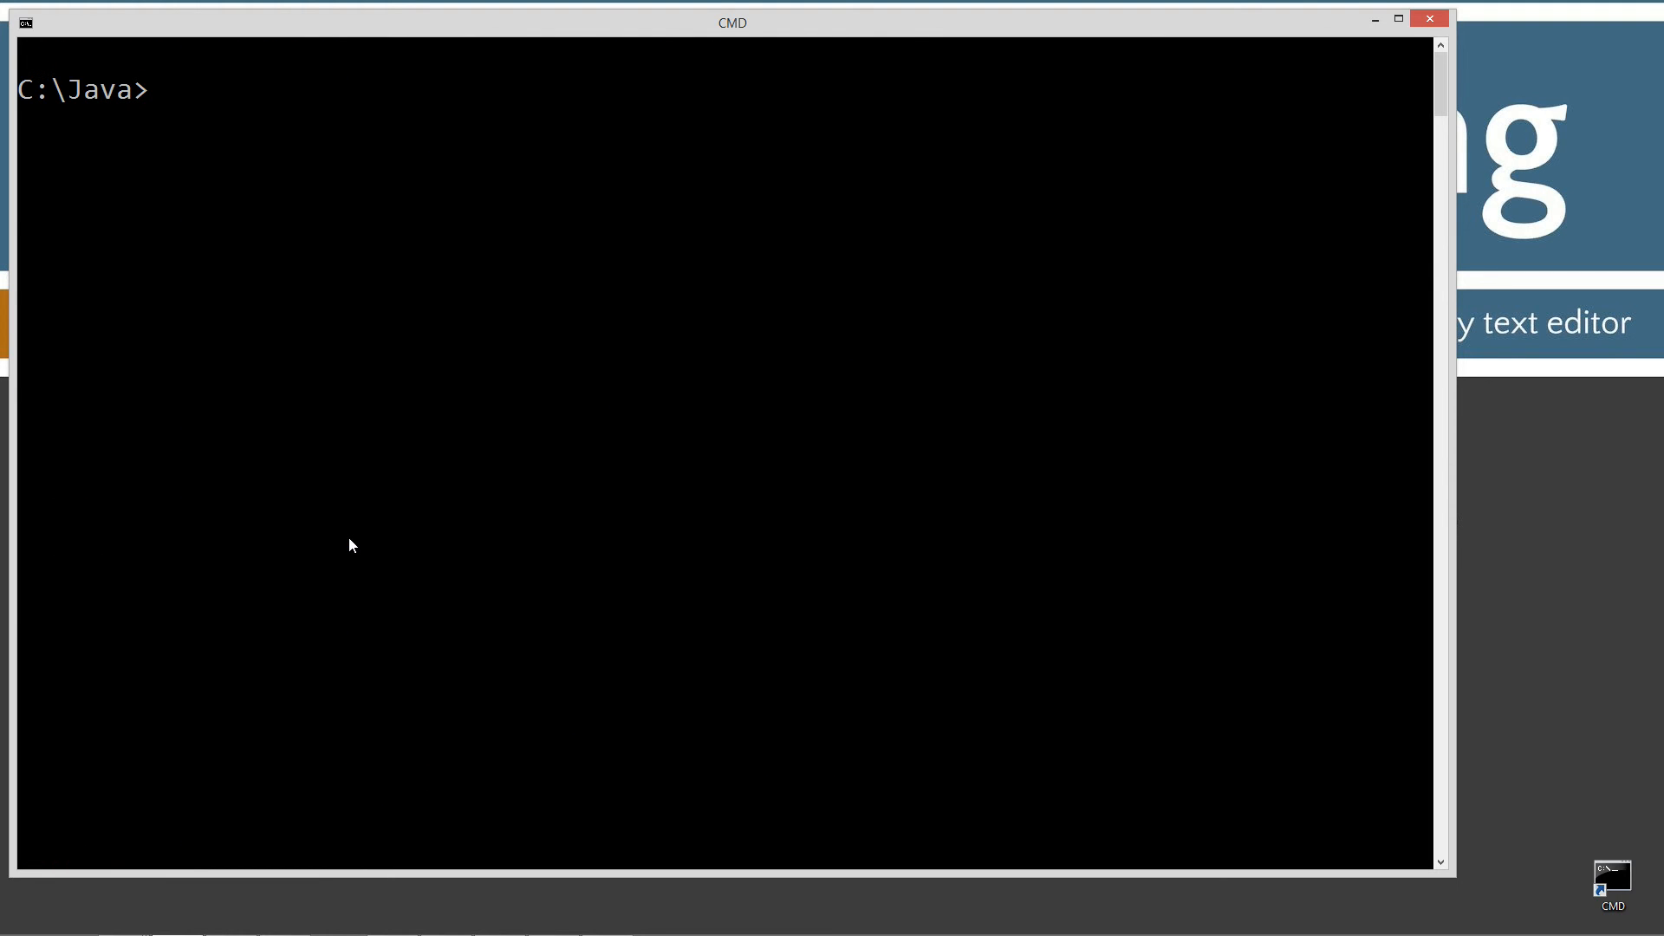
Change into the aboutme folder and open Hello.java in Notepad.
type("cd")
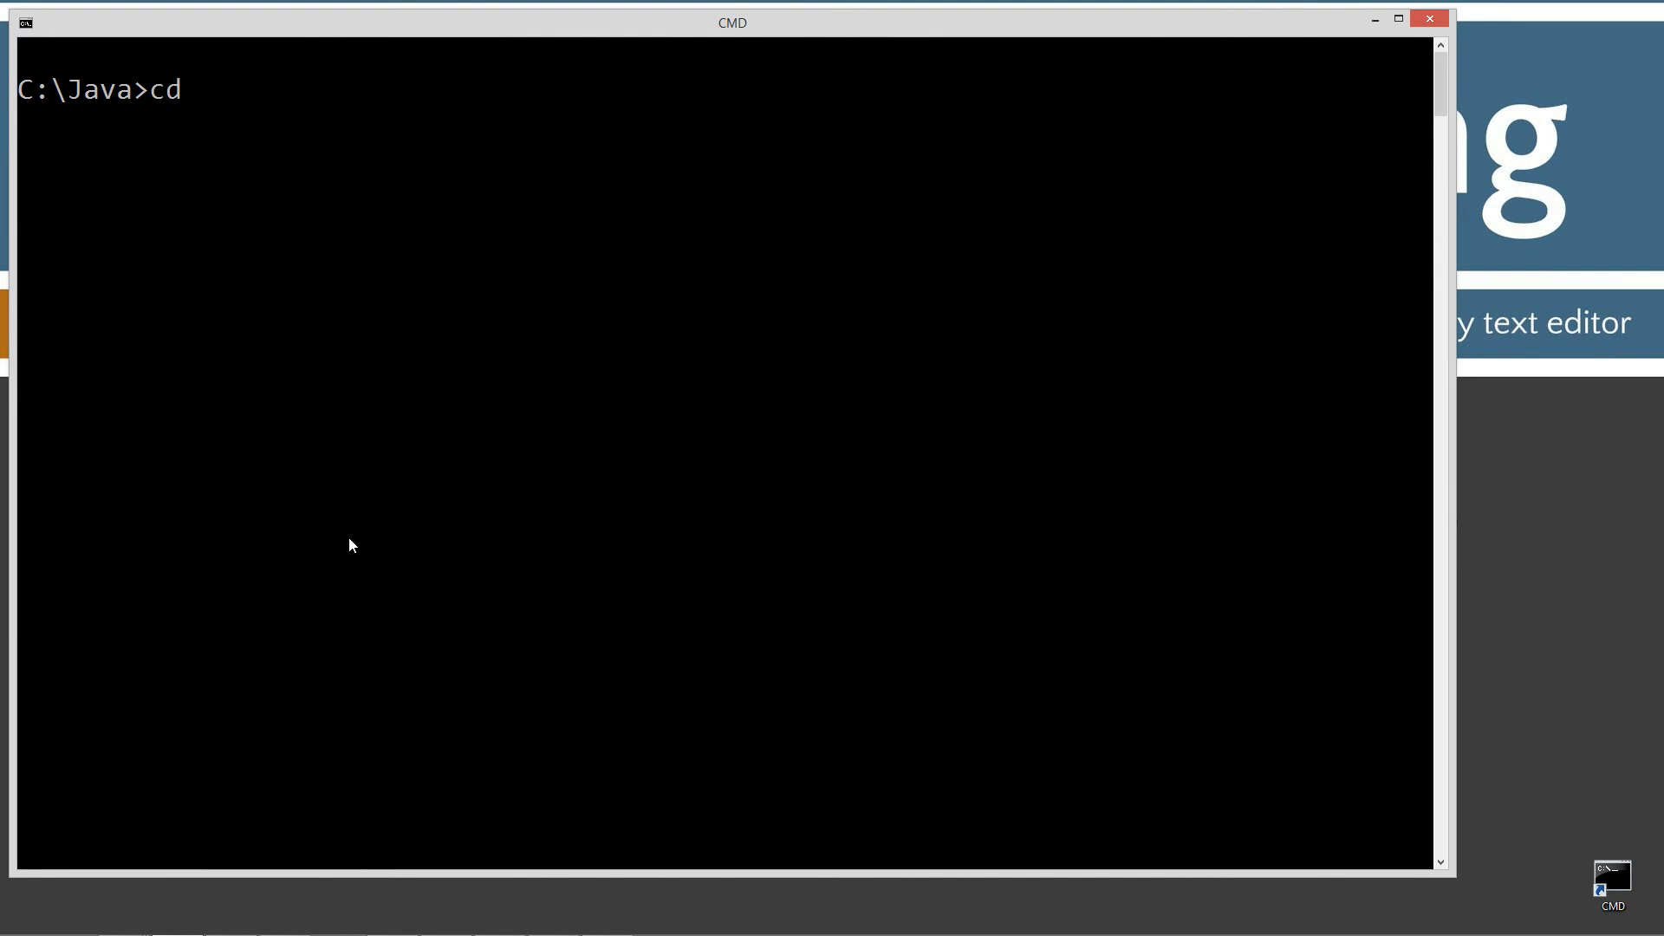
type("about")
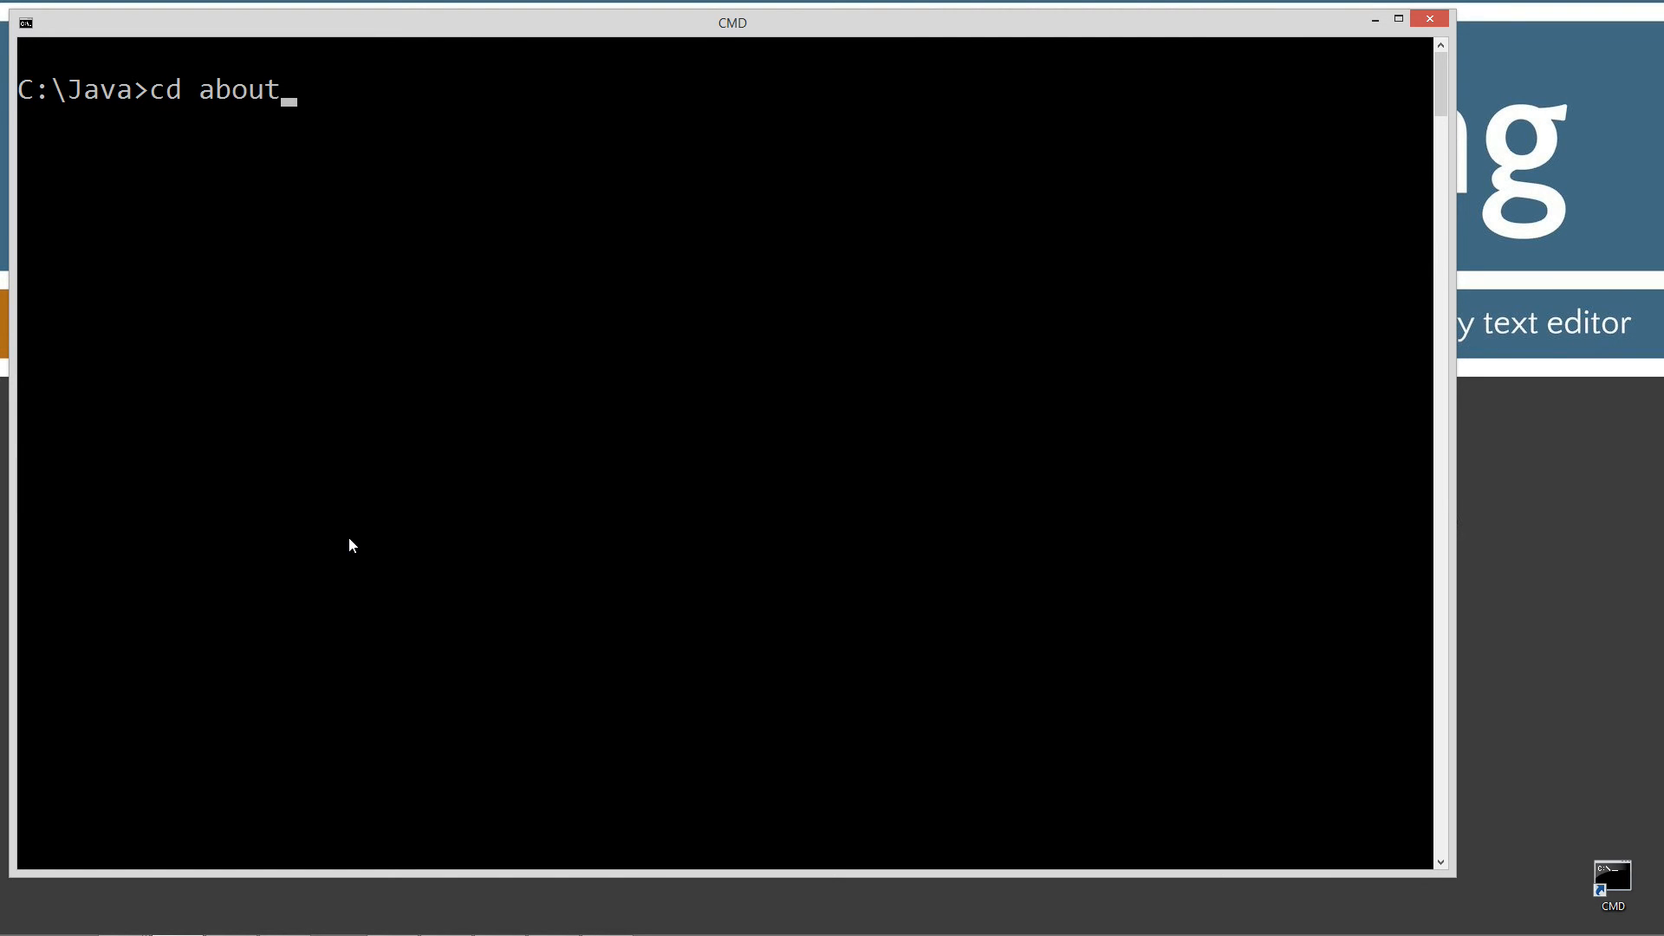
type("me")
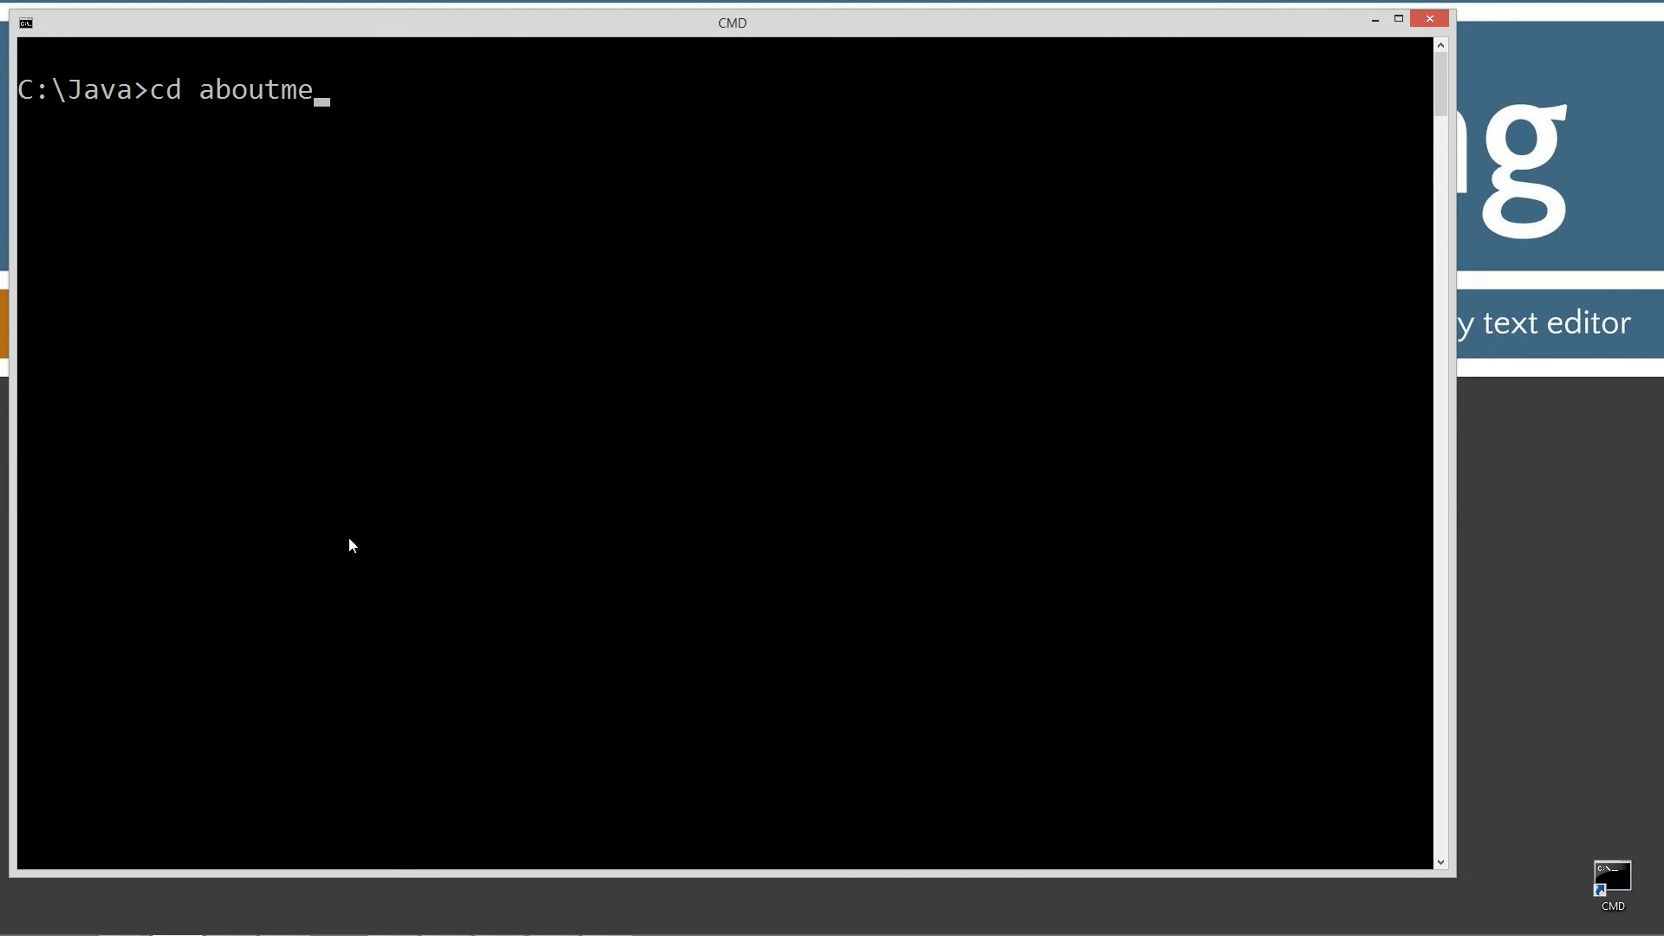
key("Return")
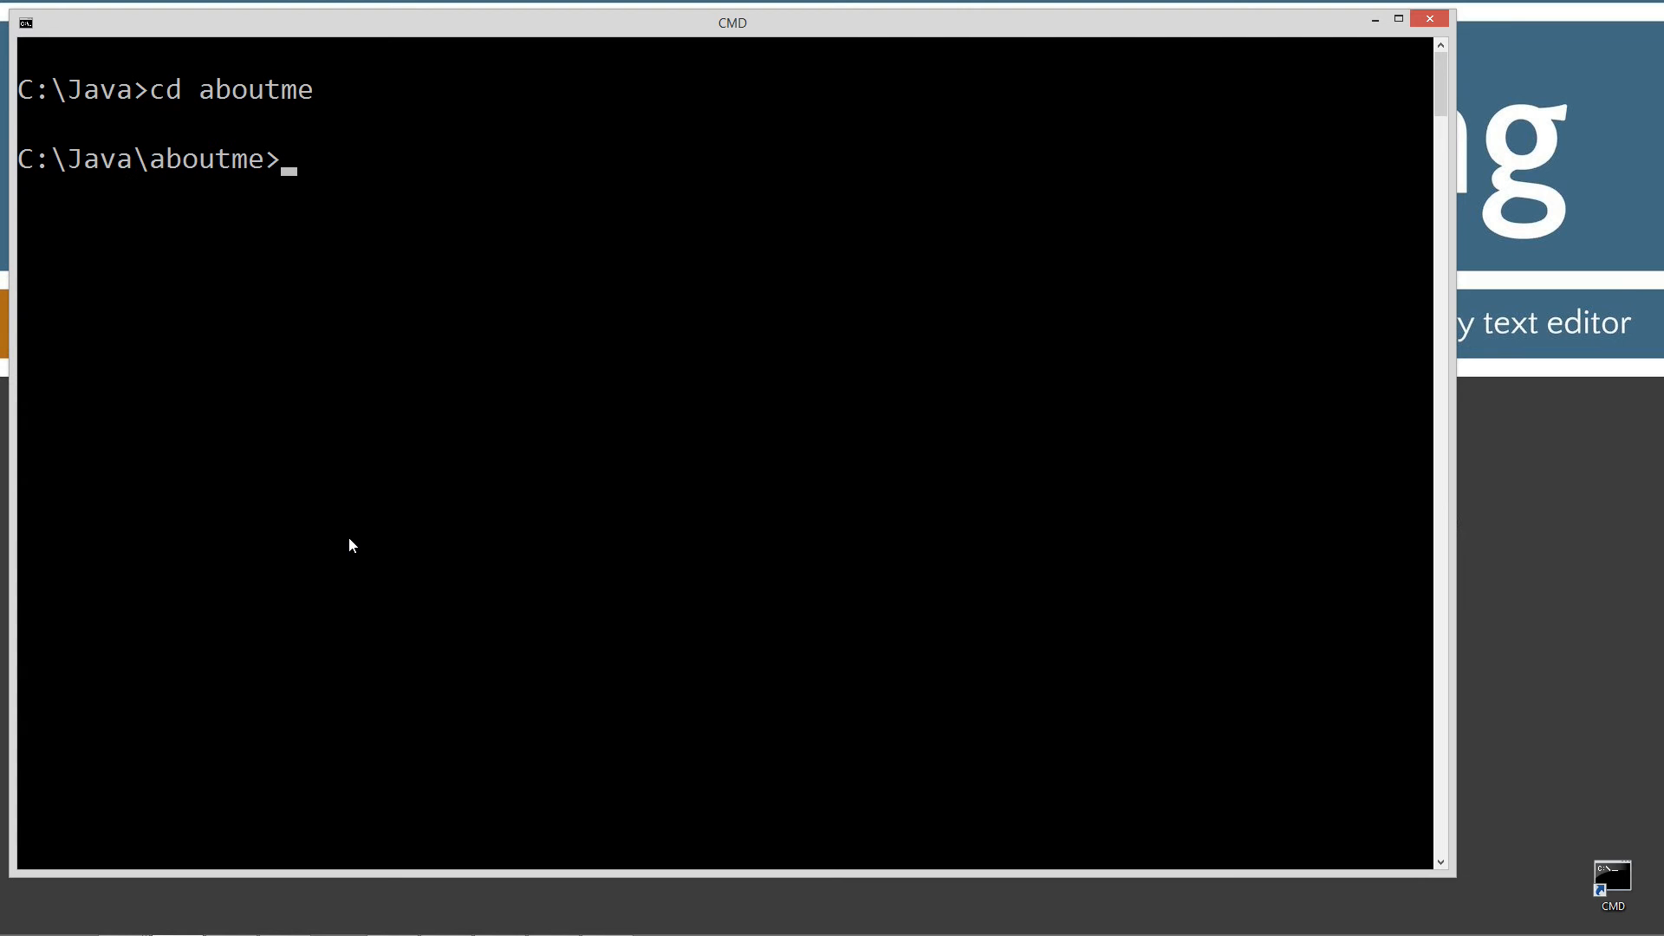
type("notepad Hell")
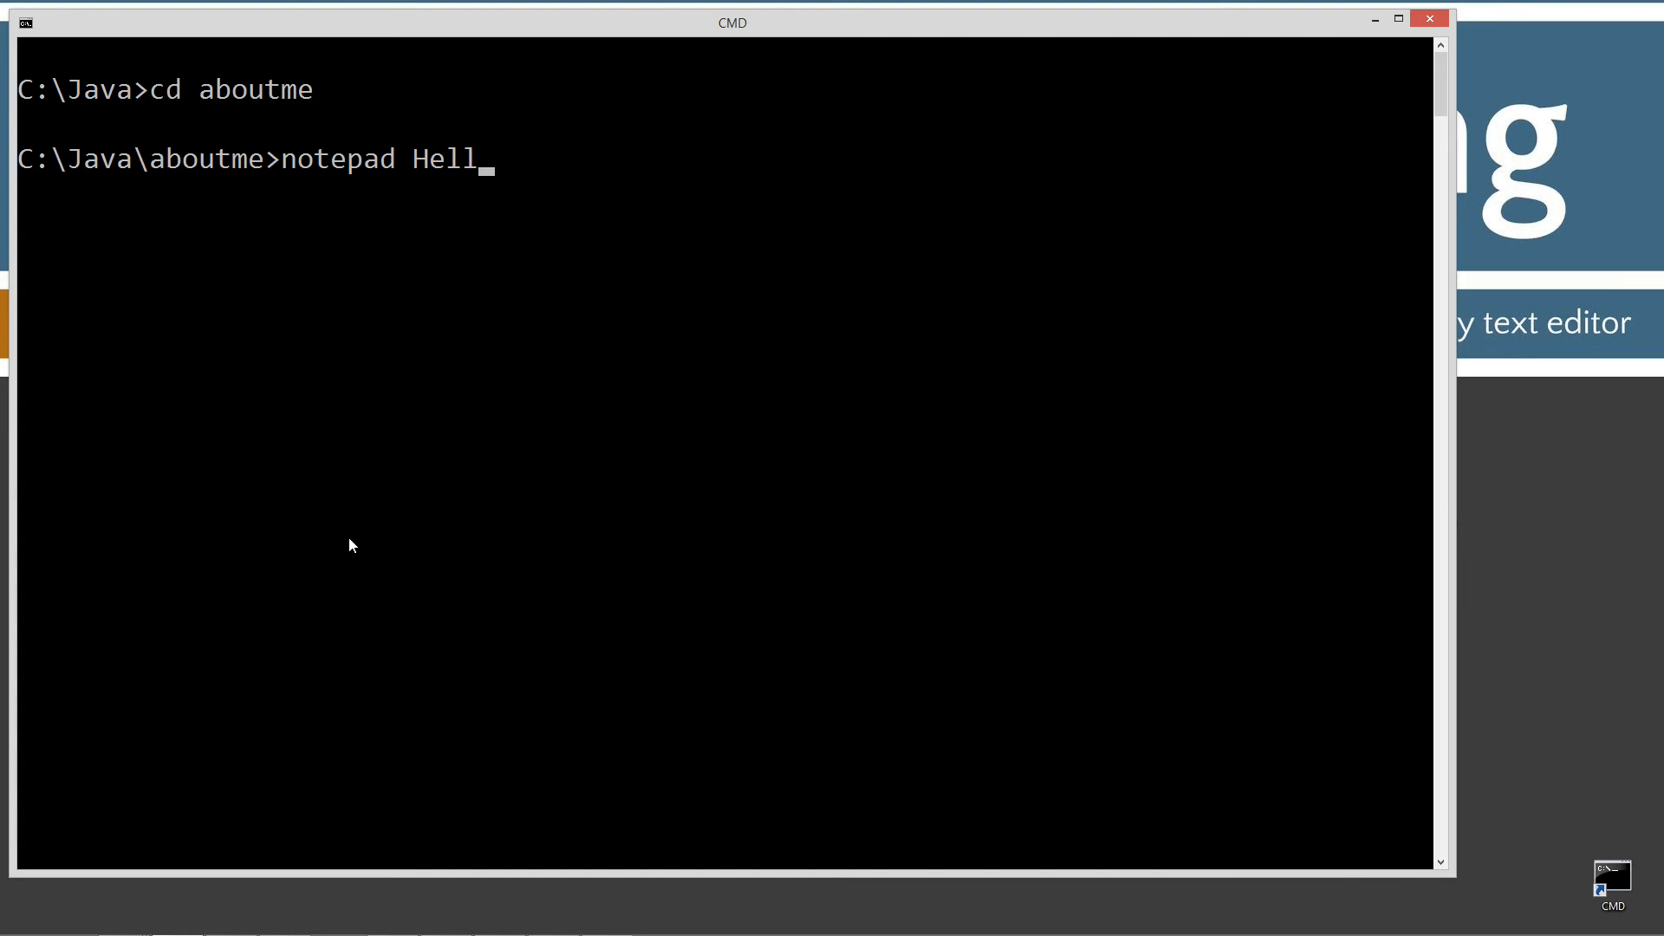
type("o.java")
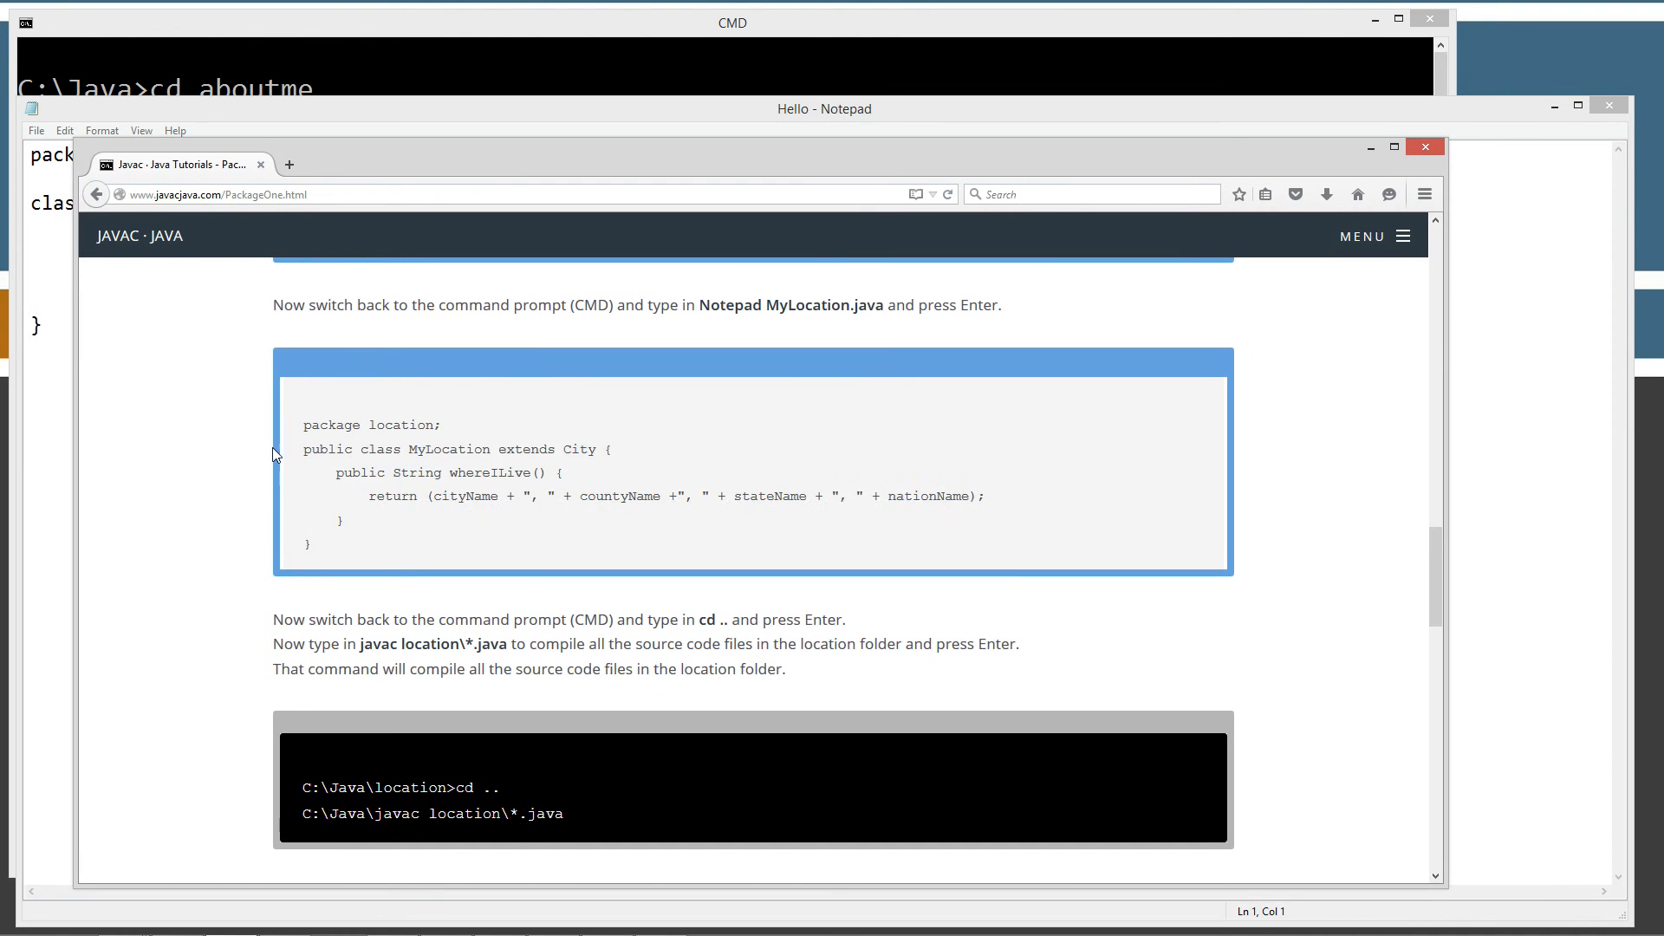
Scroll the tutorial to the revised Hello.java listing, then return to Notepad's Hello file.
scroll("up", 3)
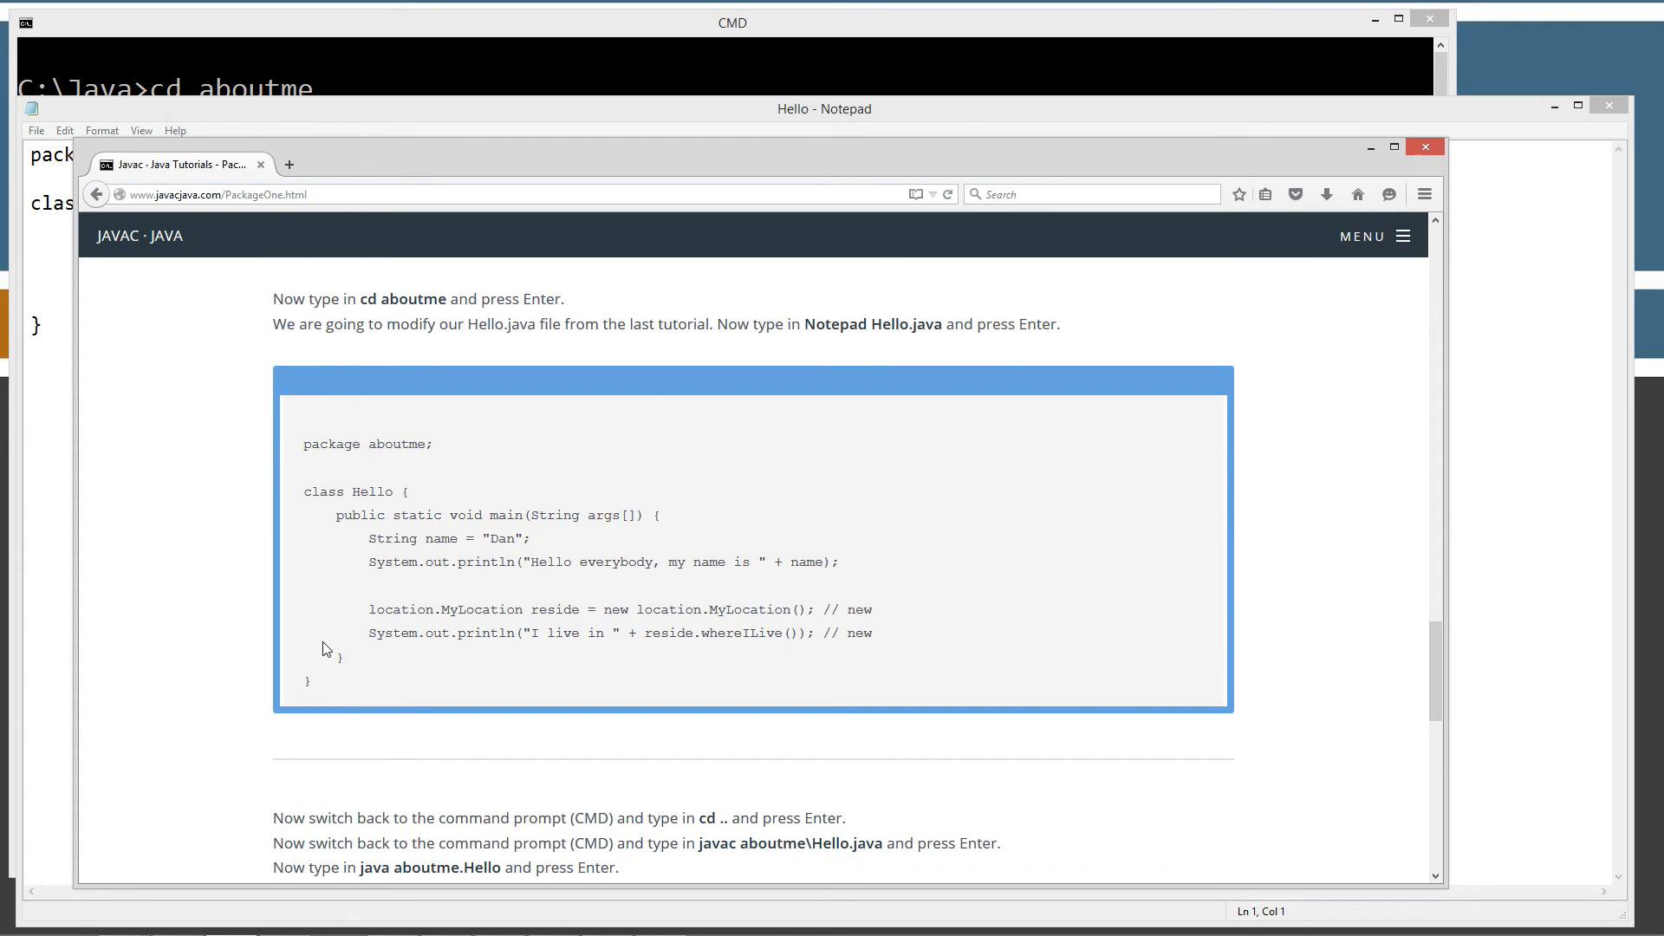
mouse_move(398, 514)
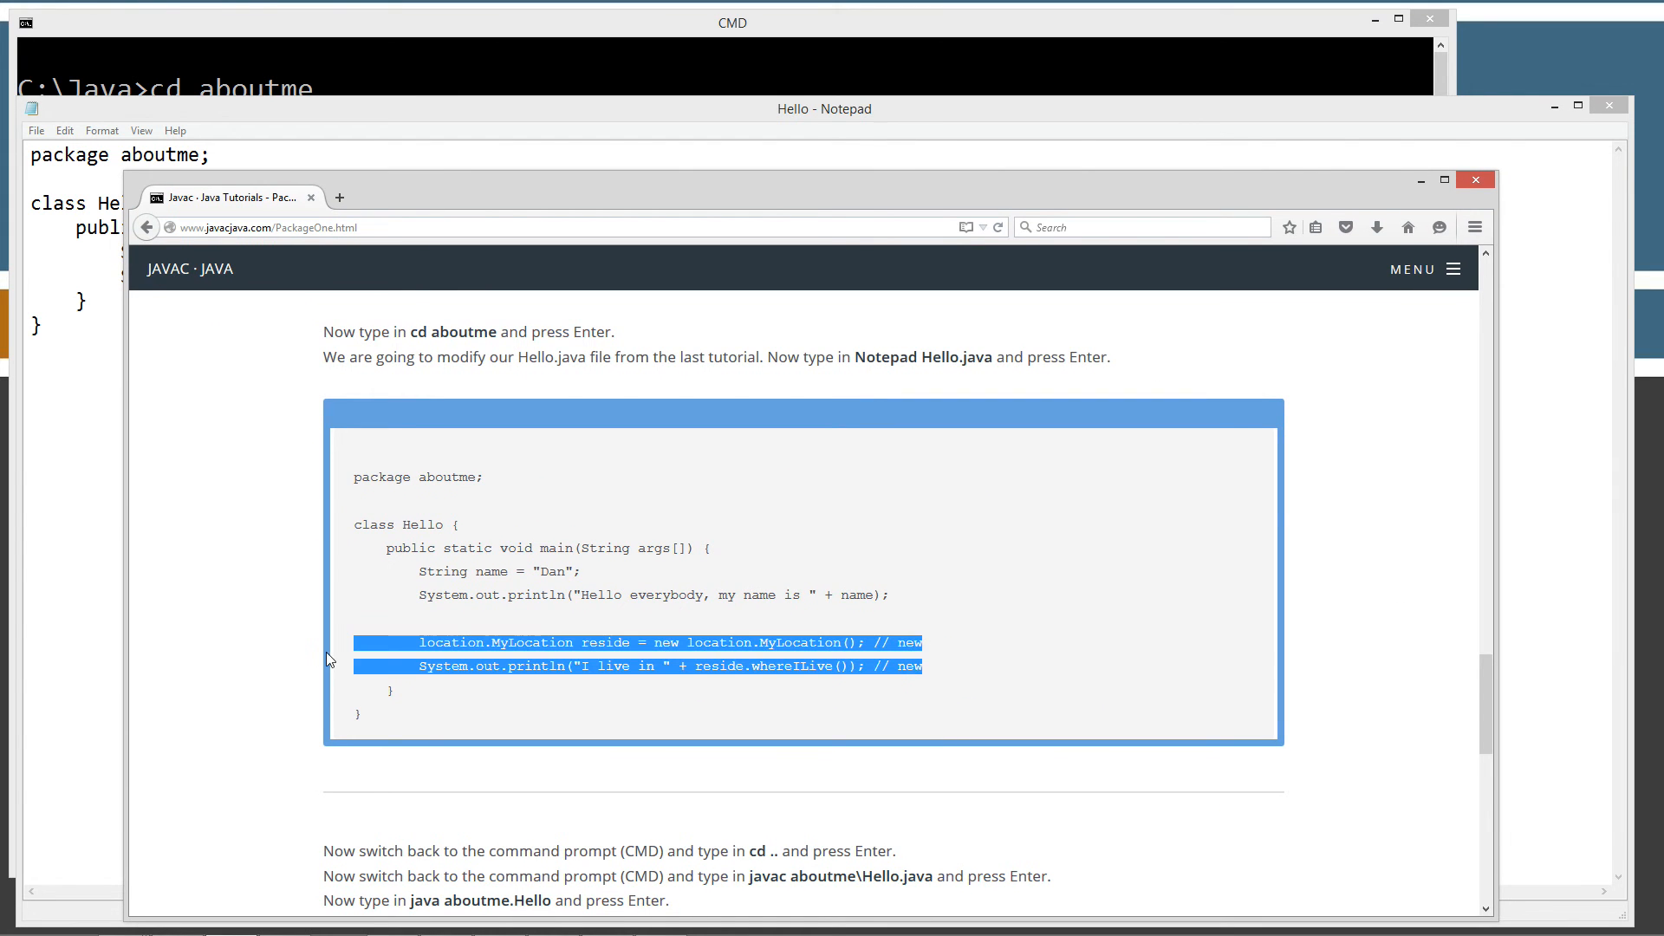
left_click(1474, 180)
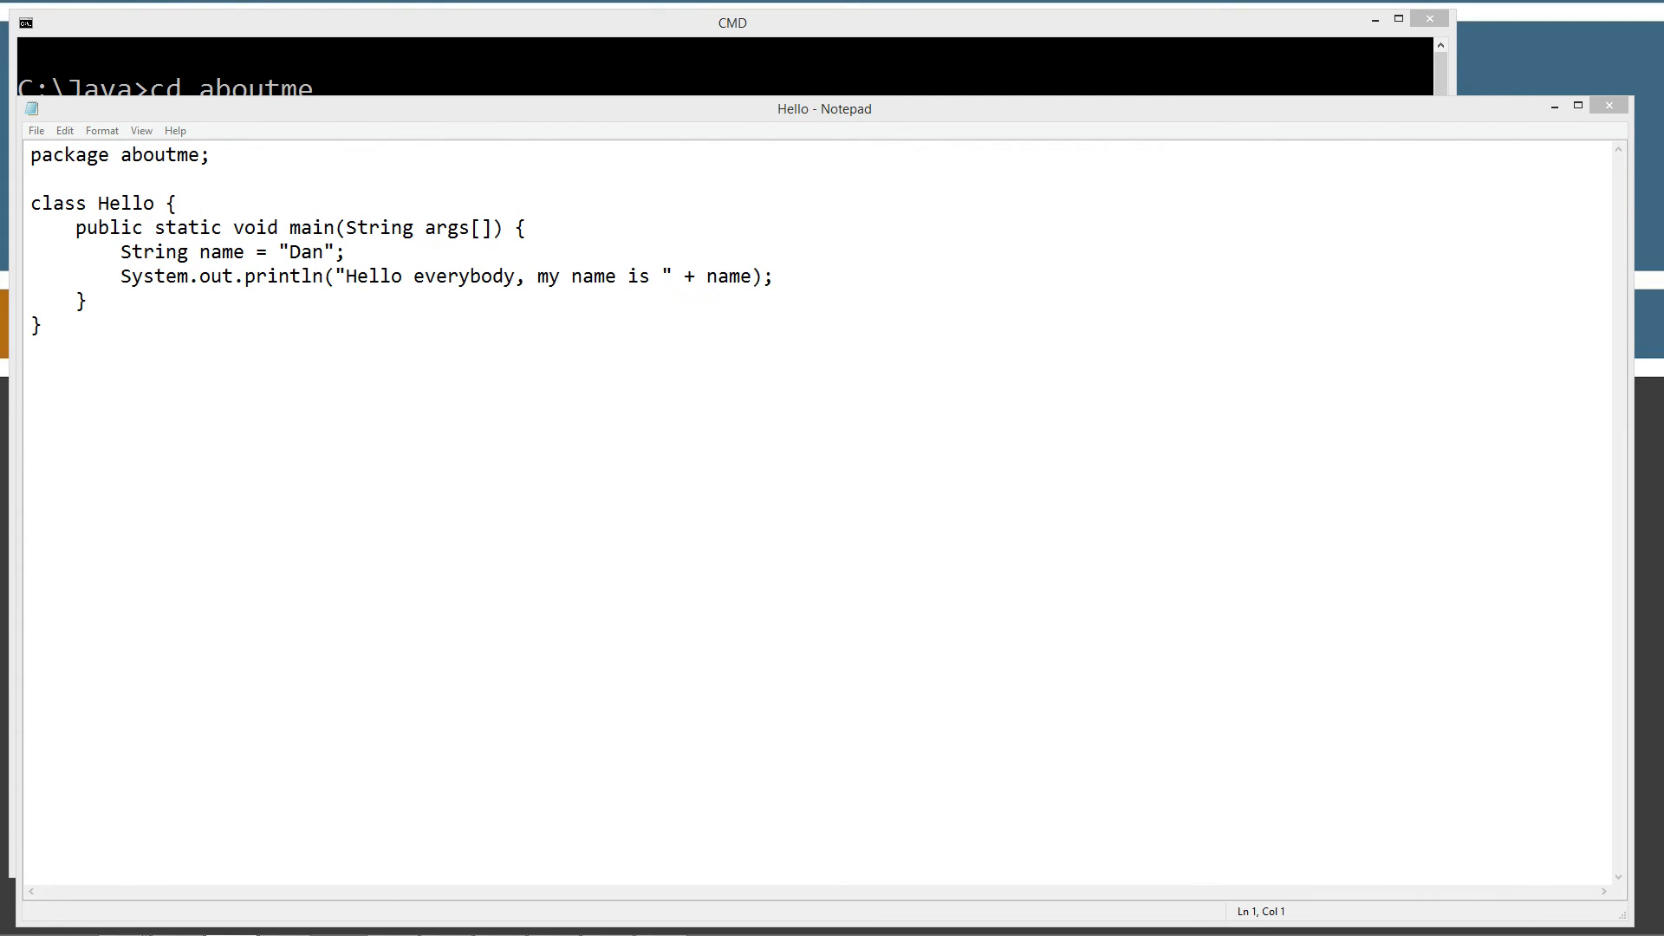
Paste the two location lines below the greeting and remove the trailing // new comments.
left_click(780, 276)
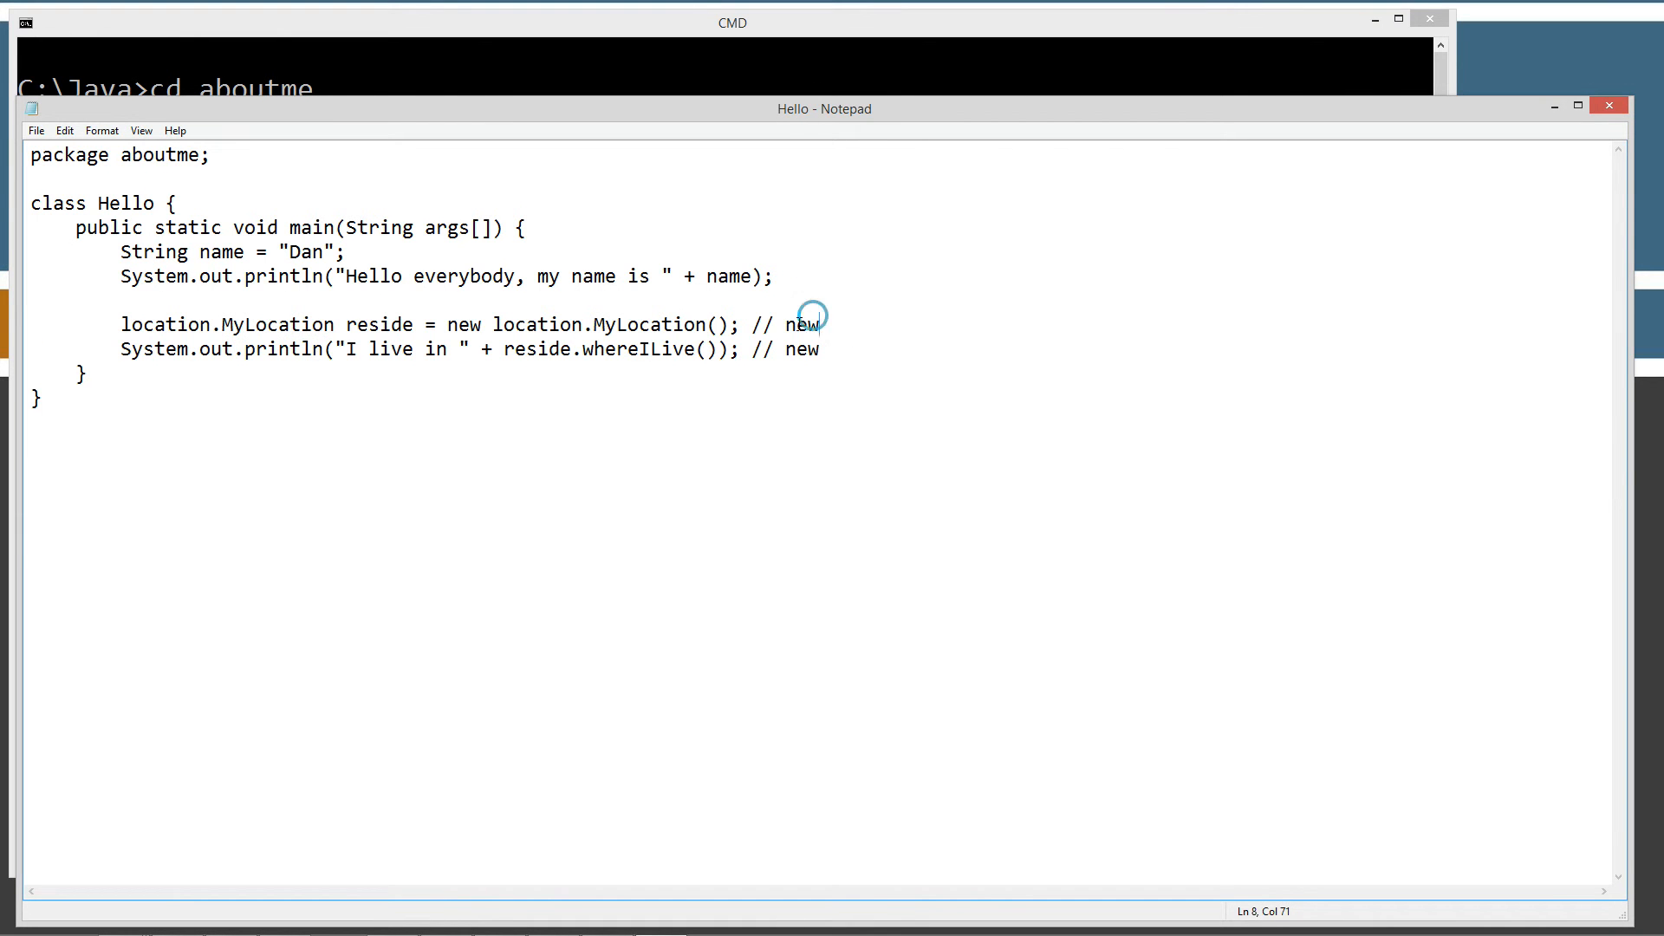
double_click(799, 349)
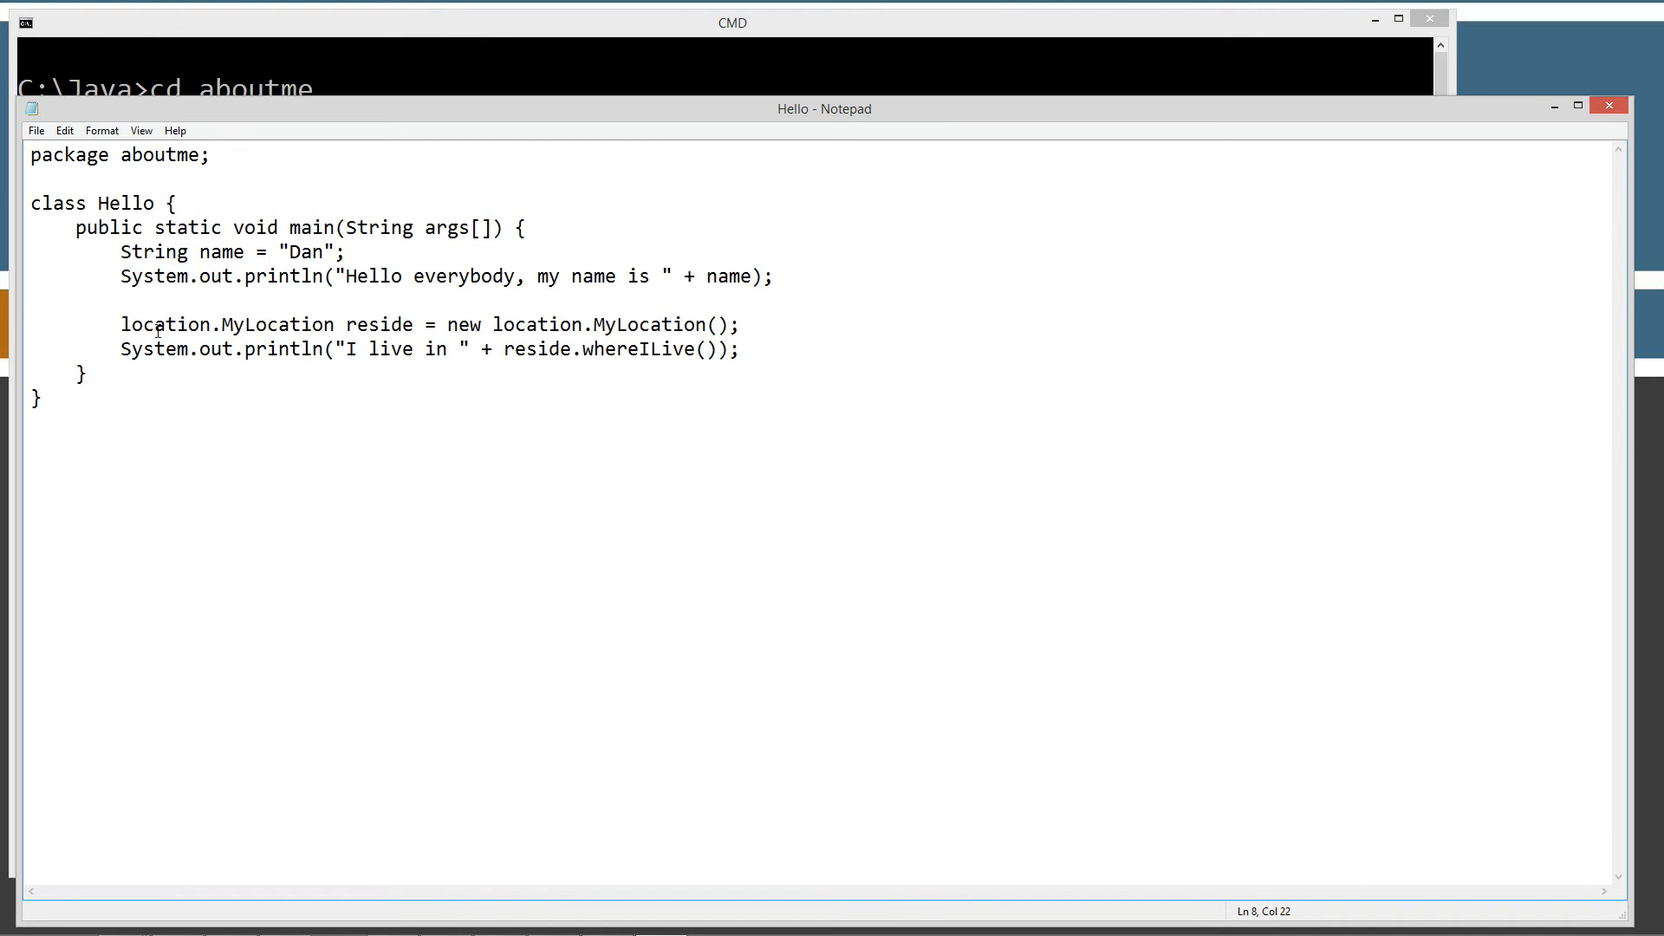
double_click(161, 324)
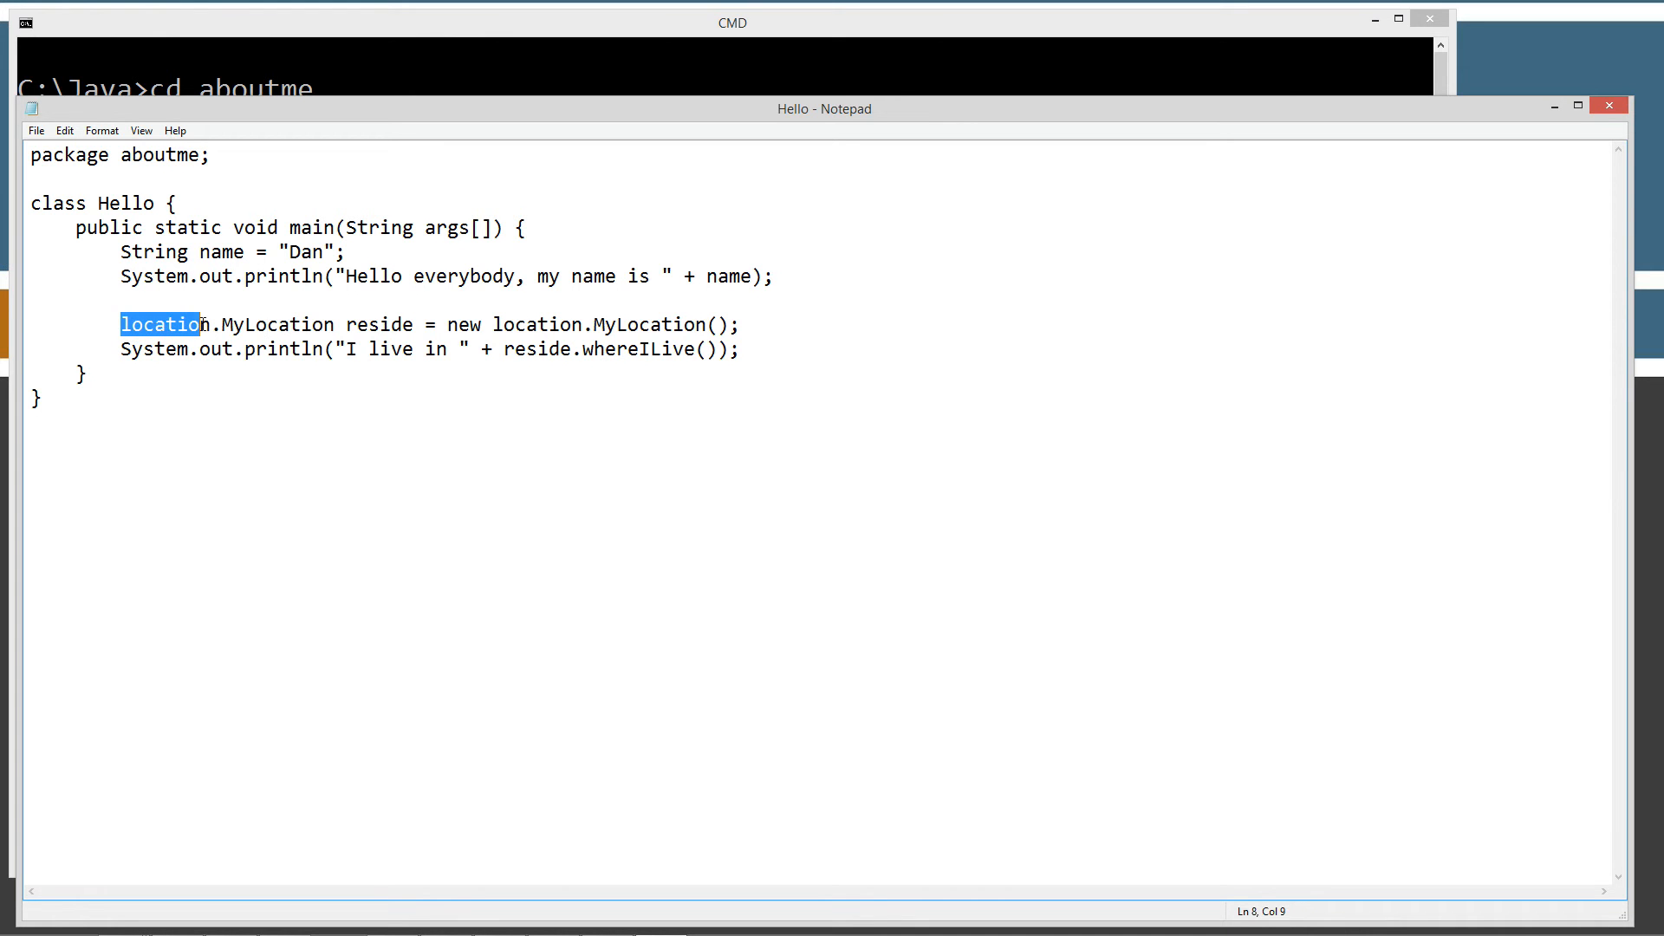
Highlight reside, MyLocation and location in the new object declaration line.
left_click(406, 325)
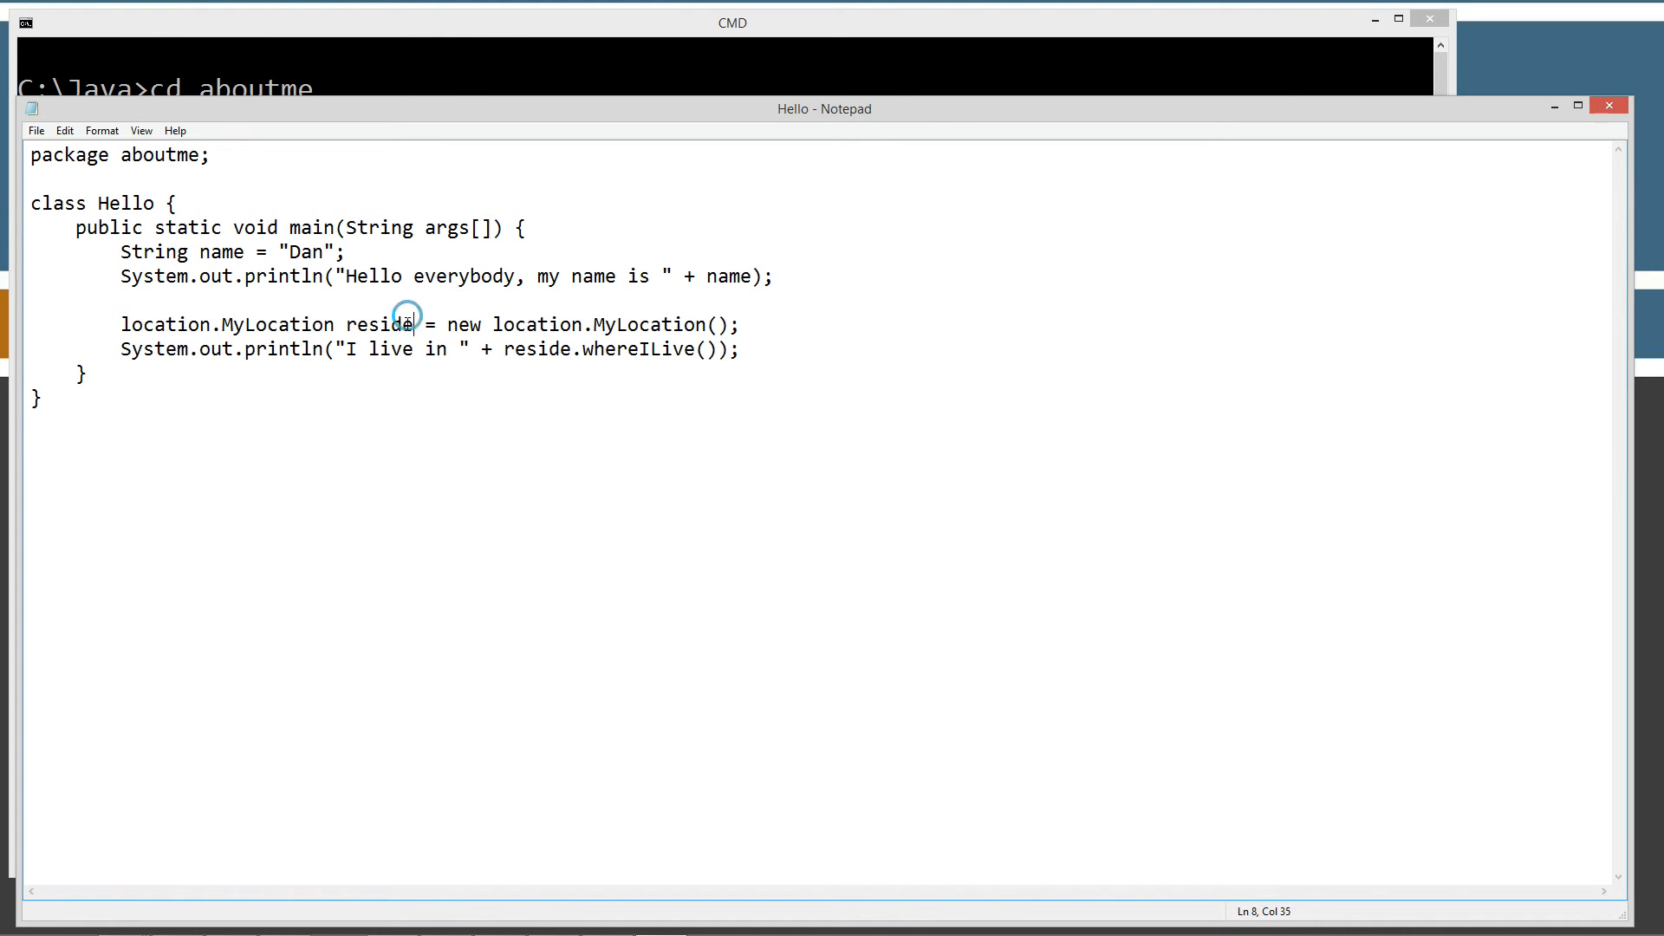
double_click(378, 323)
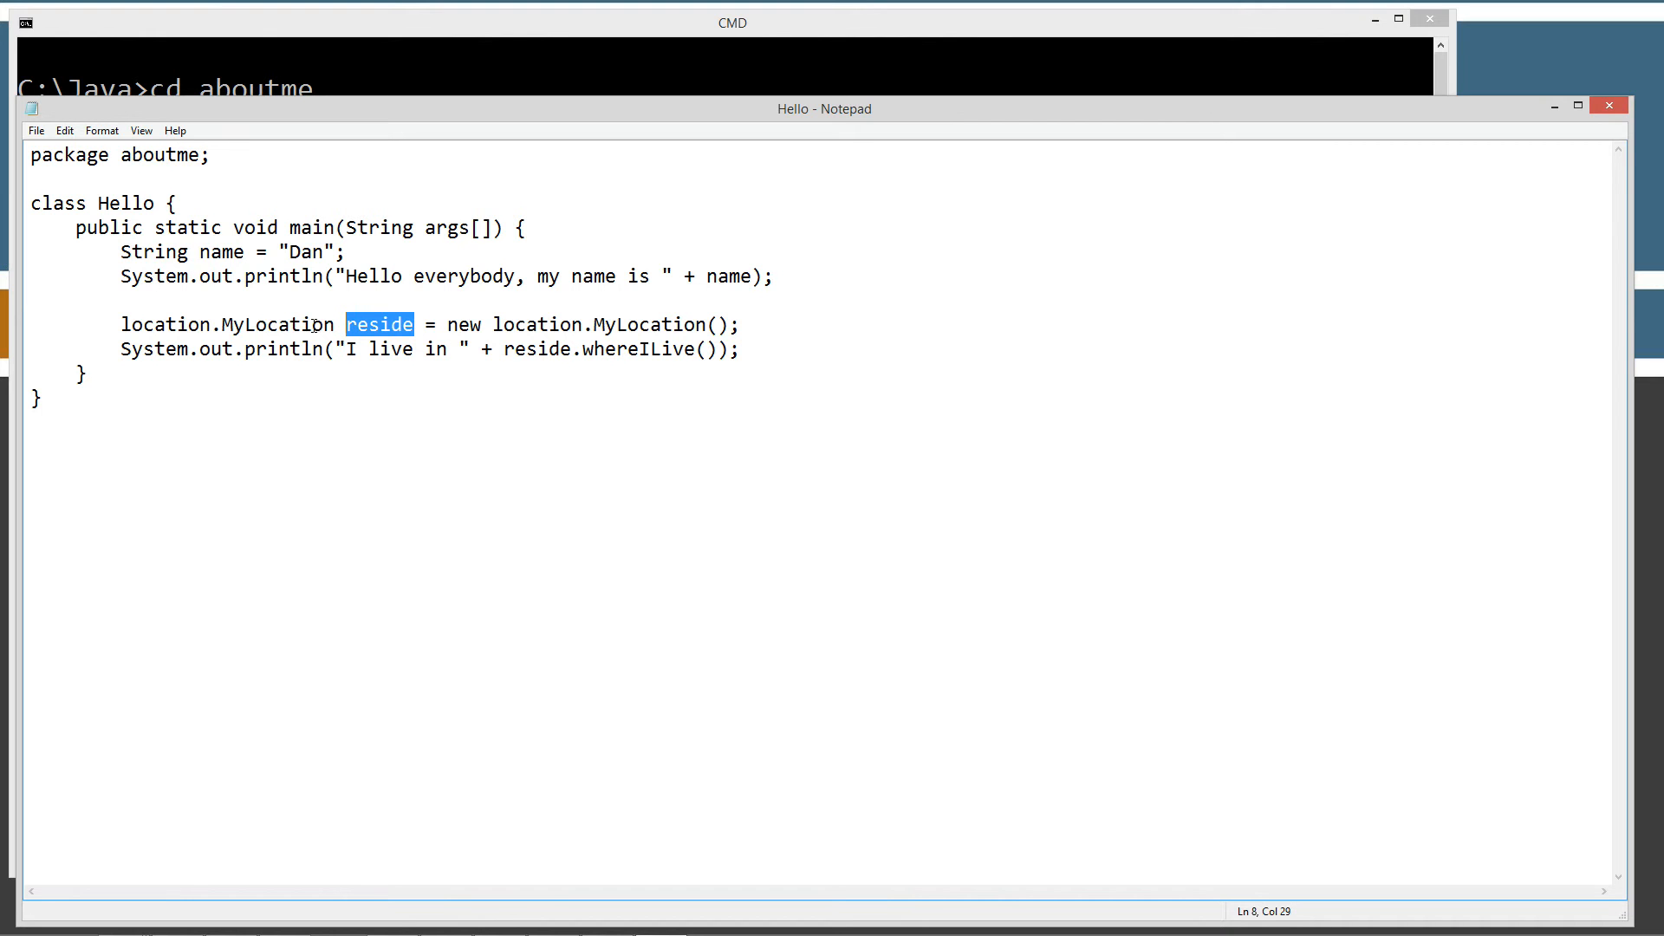
double_click(278, 324)
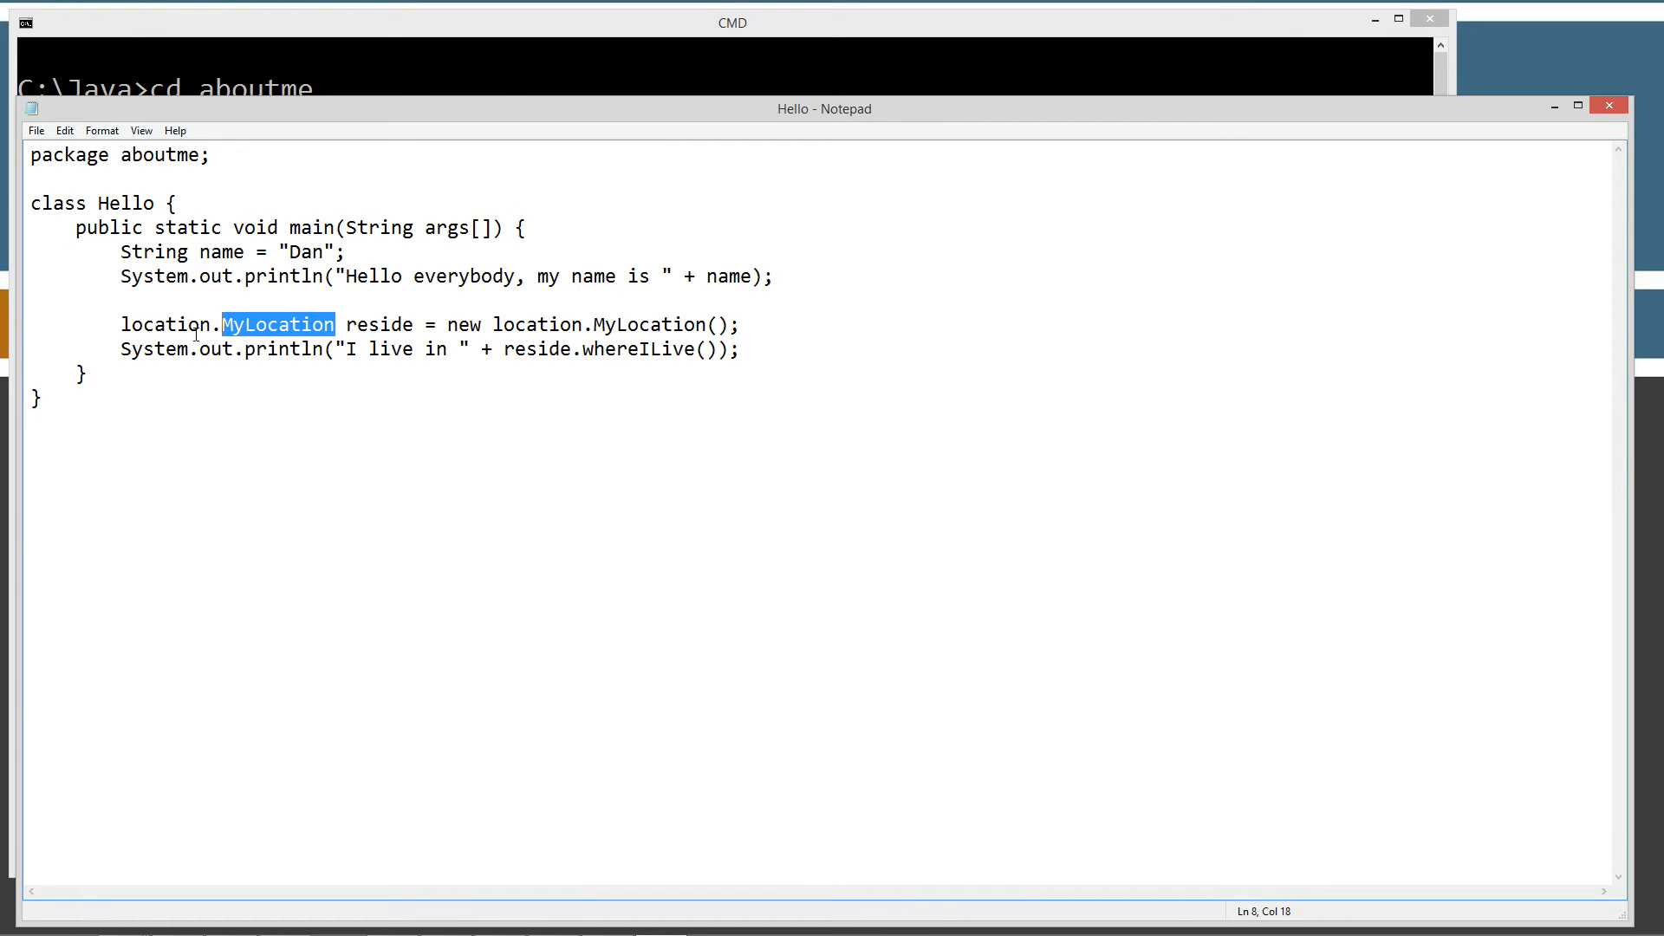
double_click(165, 323)
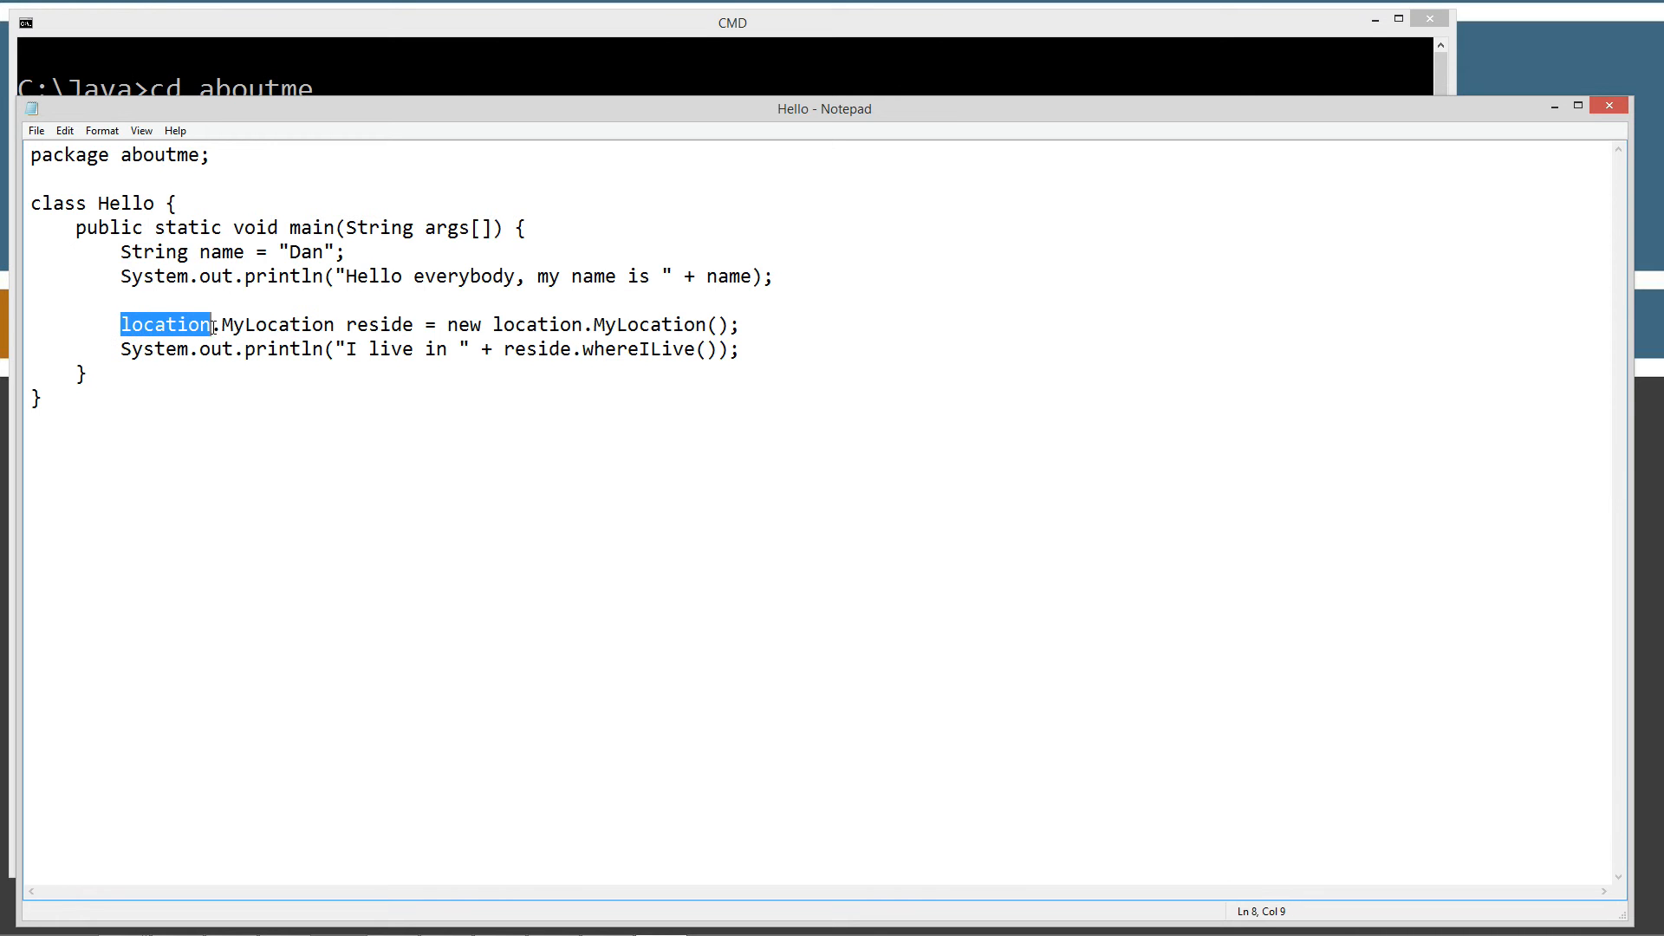
left_click(214, 323)
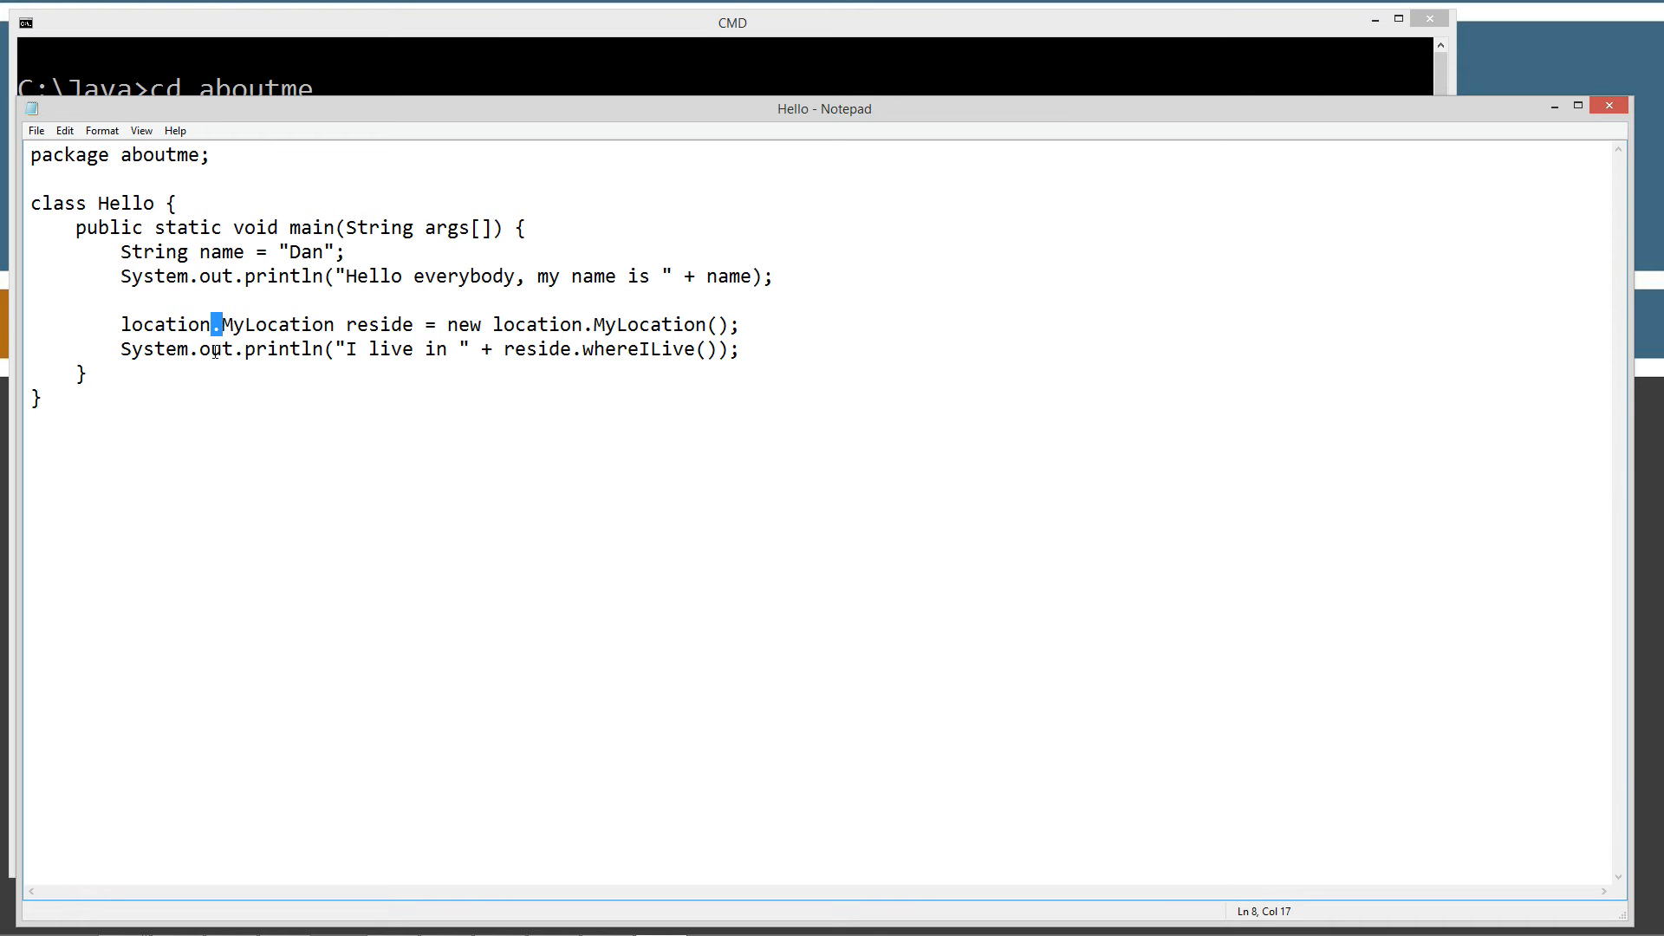
double_click(276, 323)
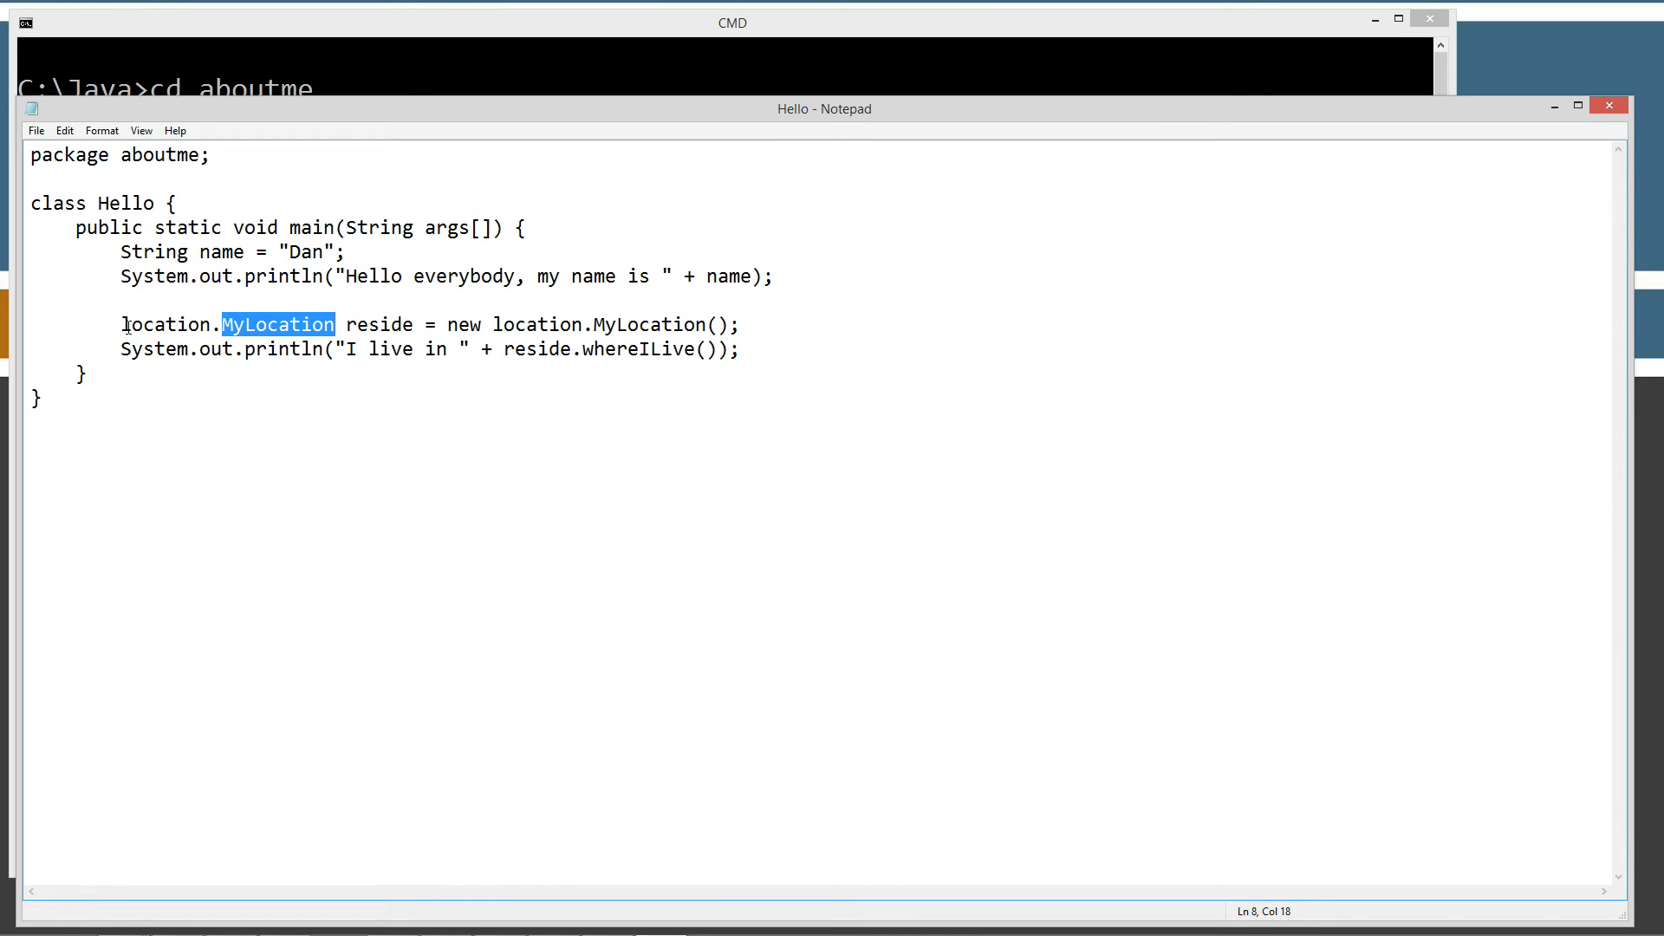
left_click(402, 324)
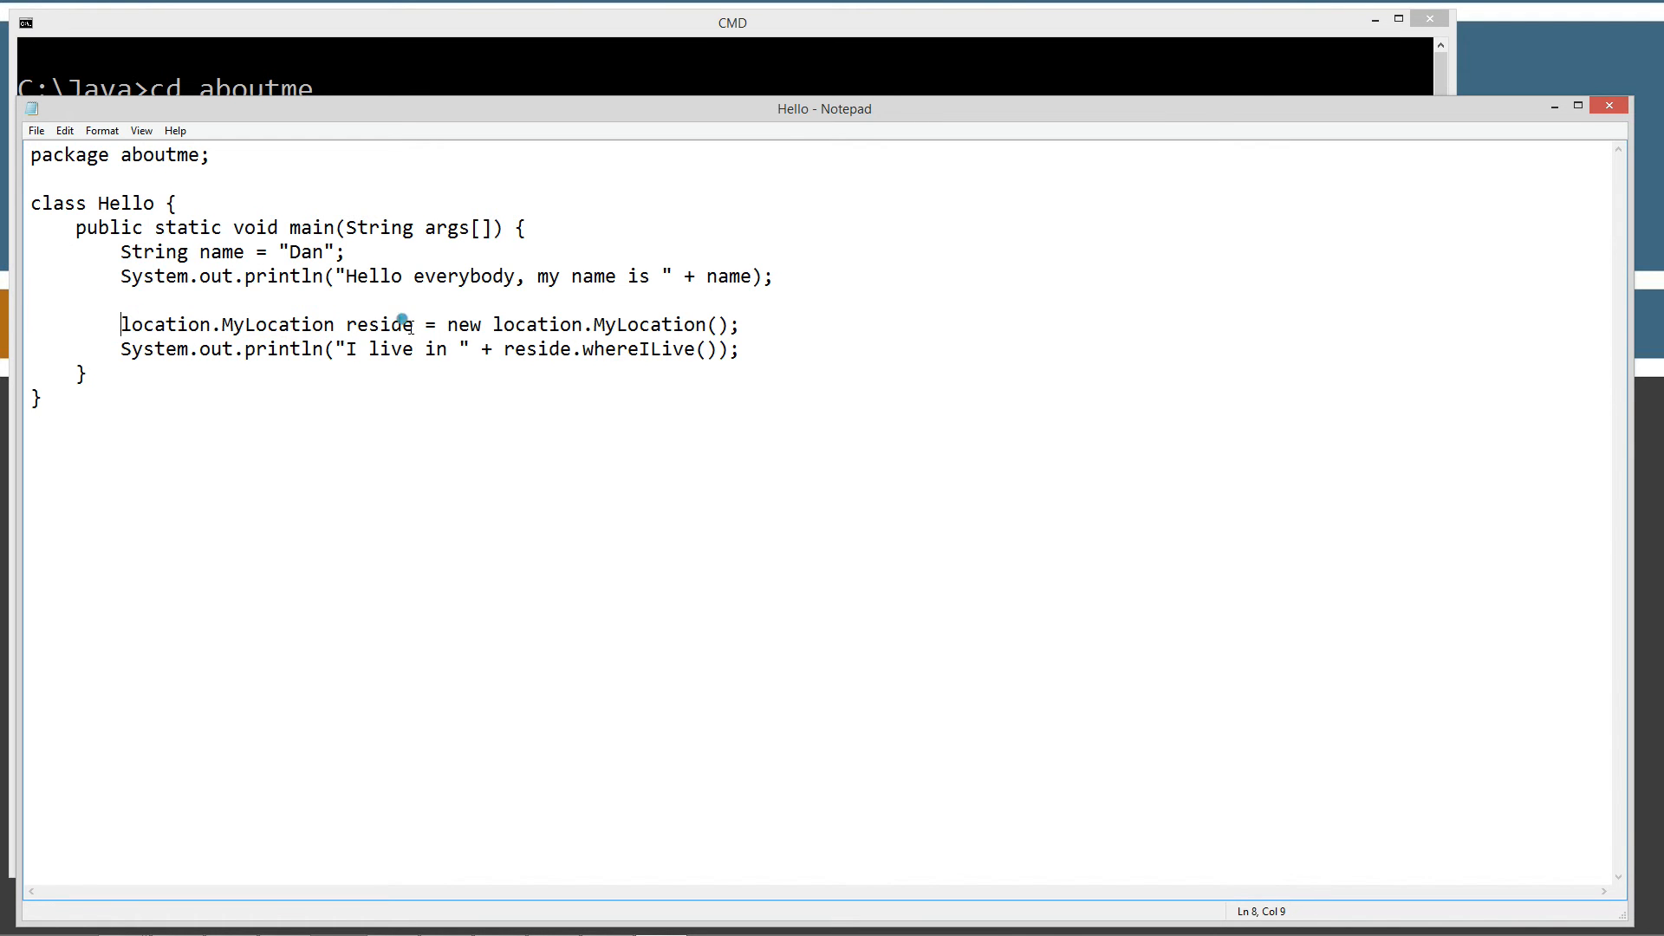
double_click(380, 323)
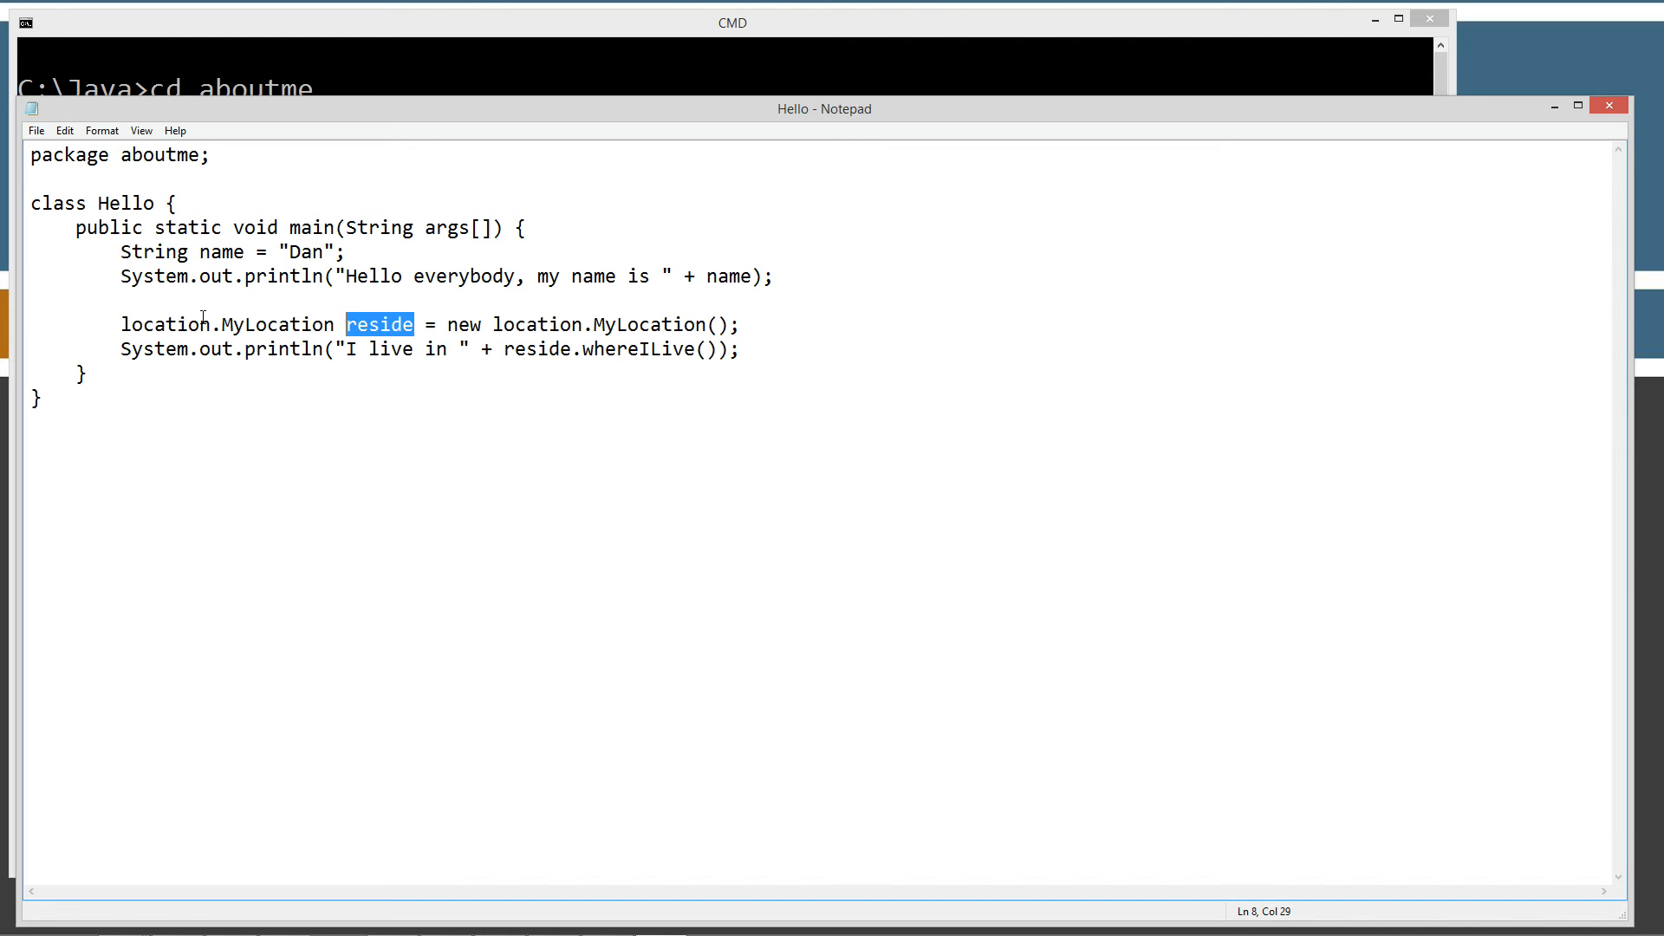
Highlight the location.MyLocation() constructor call and the 'I live in ' print statement.
left_click(258, 325)
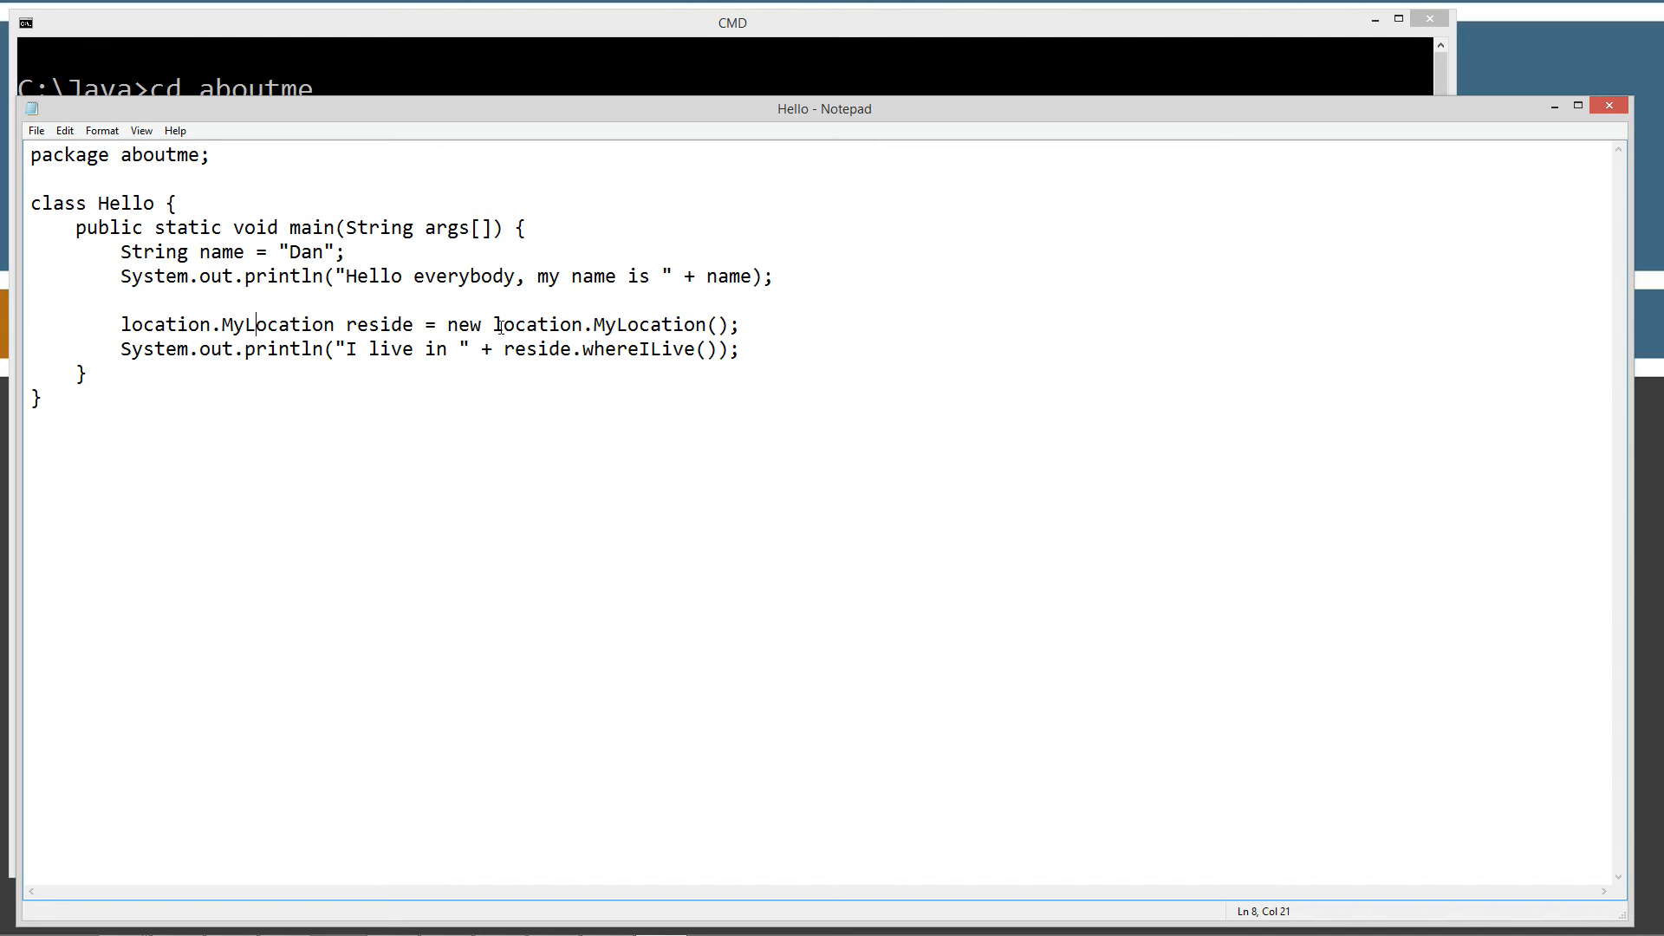
left_click(499, 325)
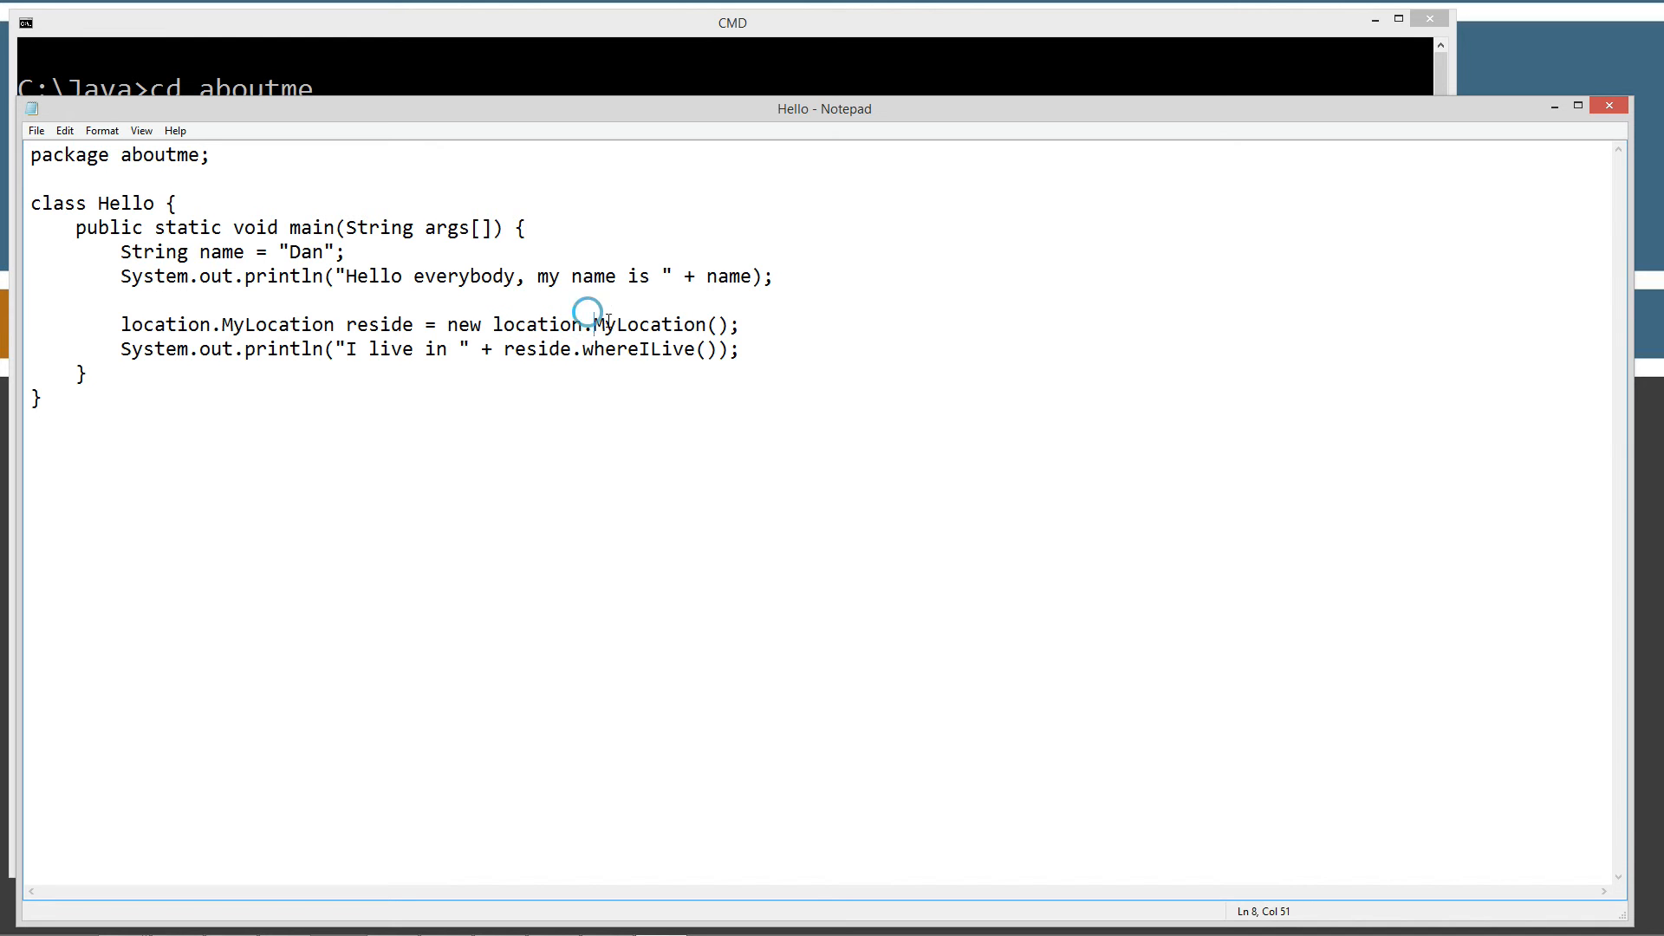
double_click(648, 324)
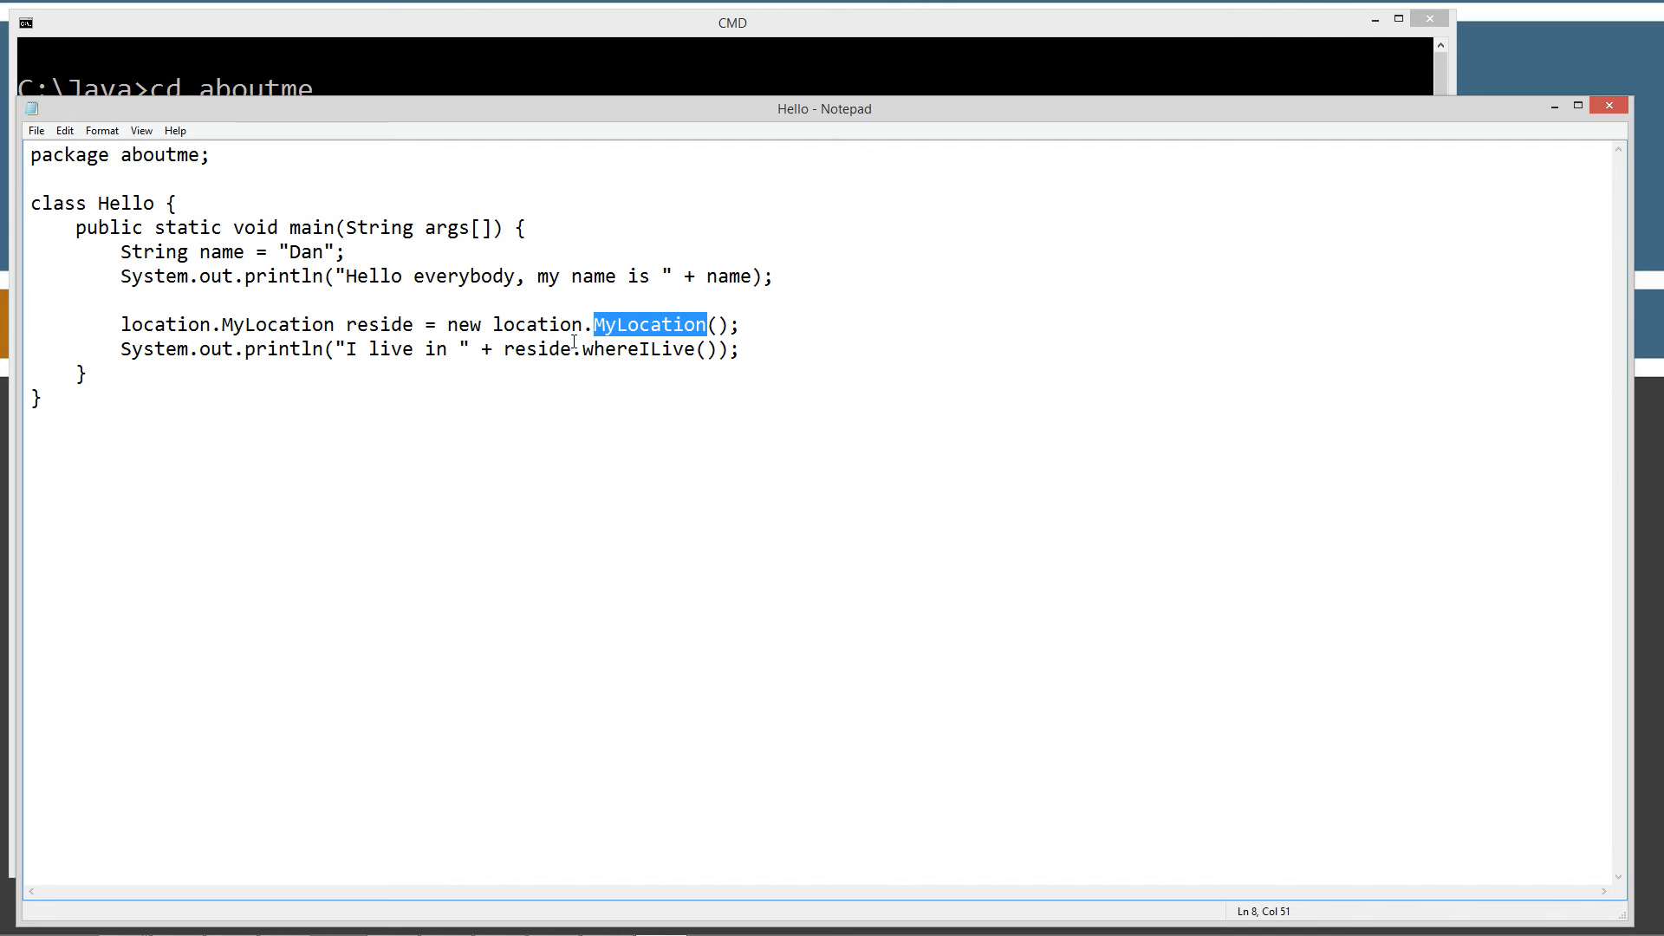
left_click(451, 323)
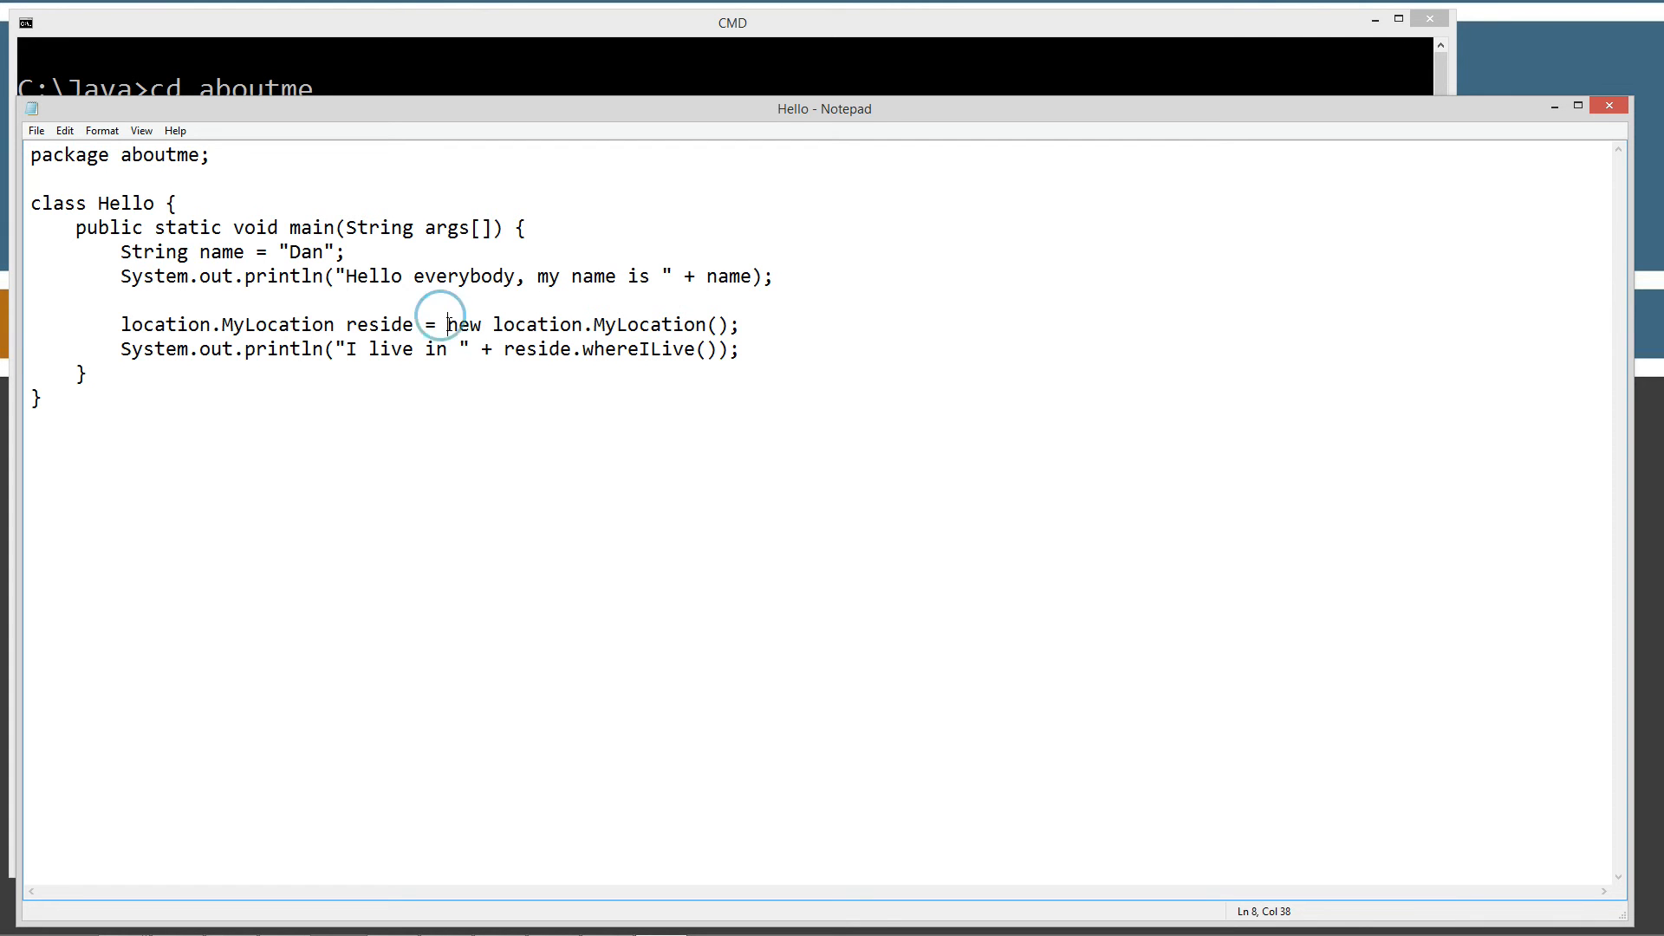
double_click(379, 324)
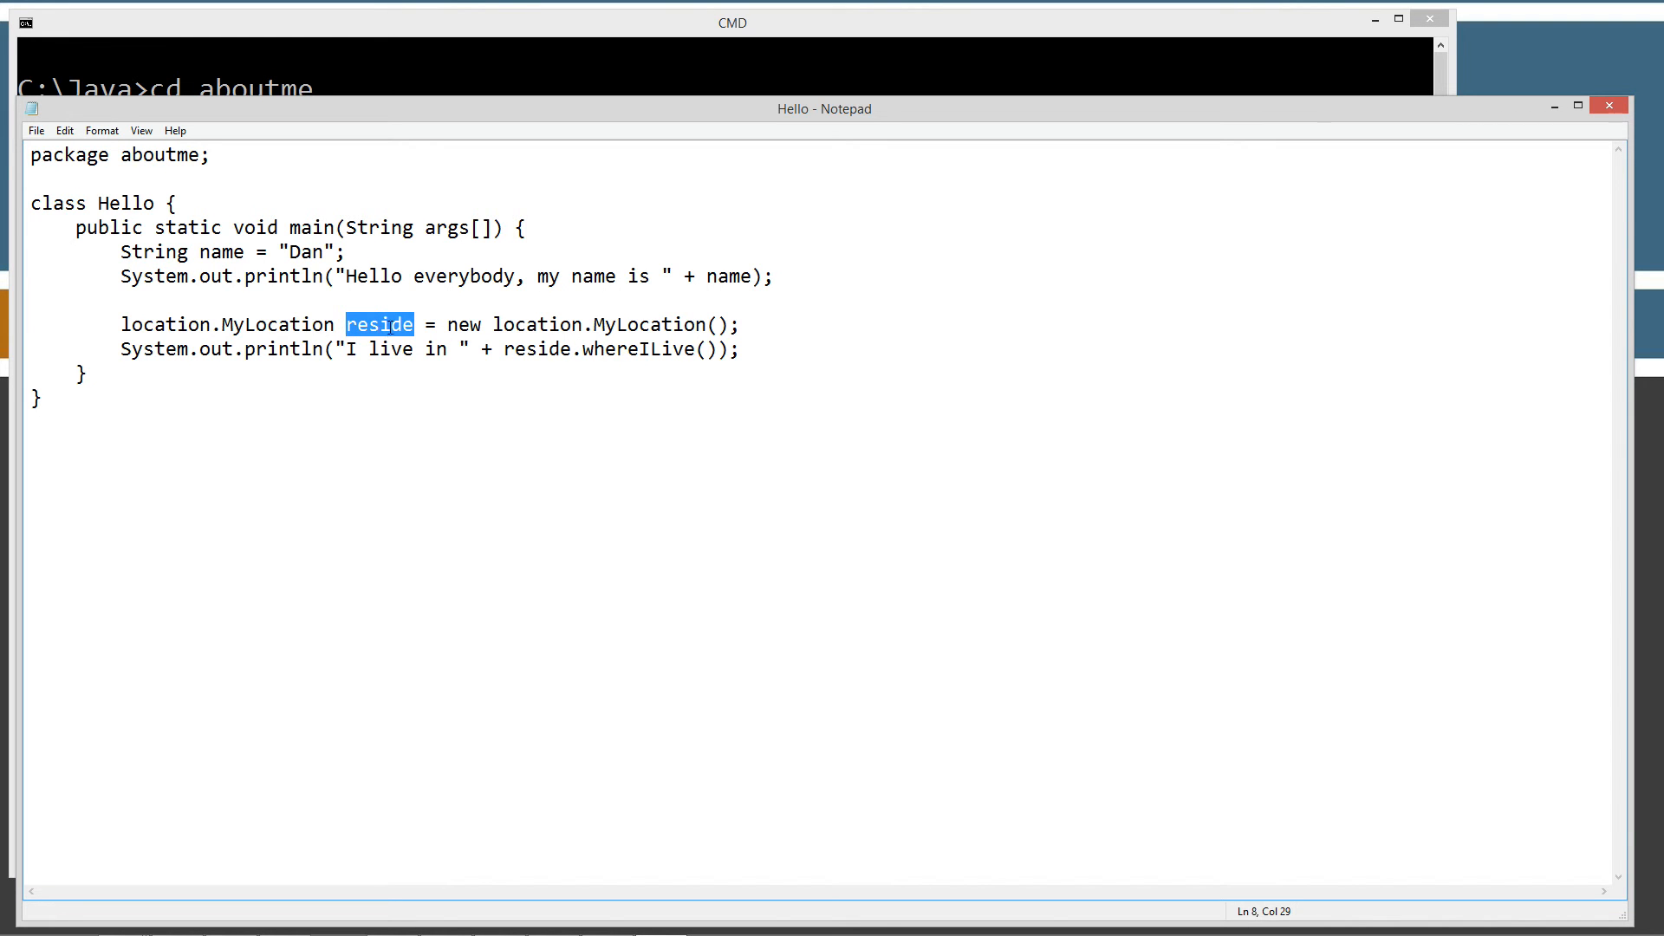
double_click(273, 349)
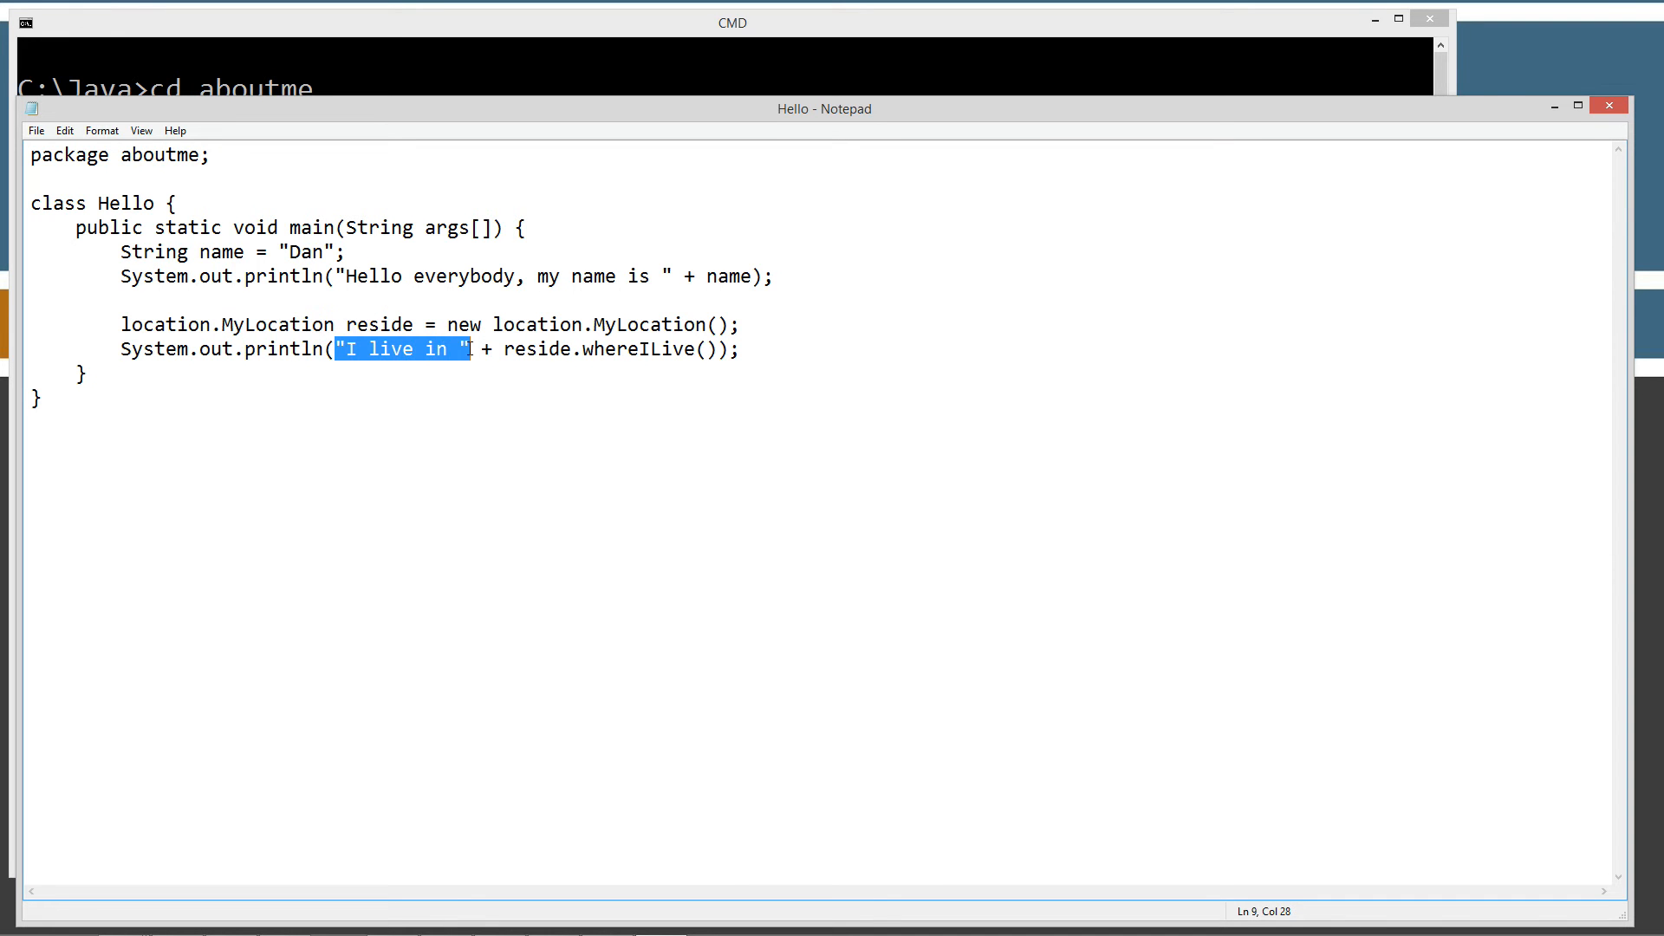
double_click(535, 350)
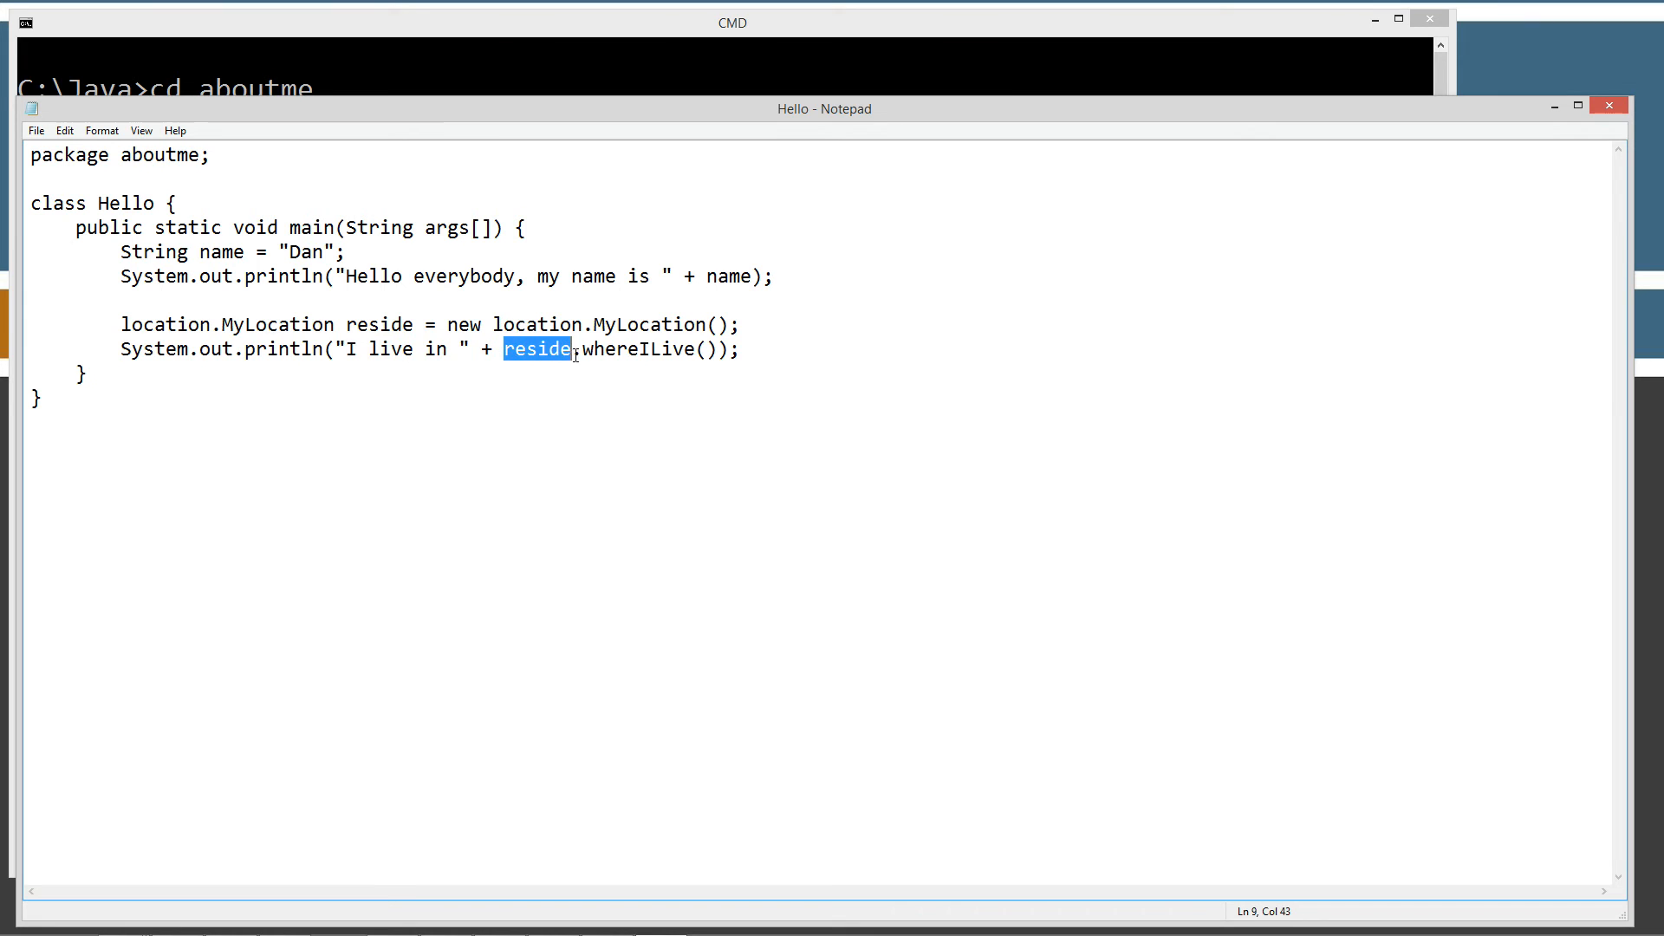
double_click(642, 349)
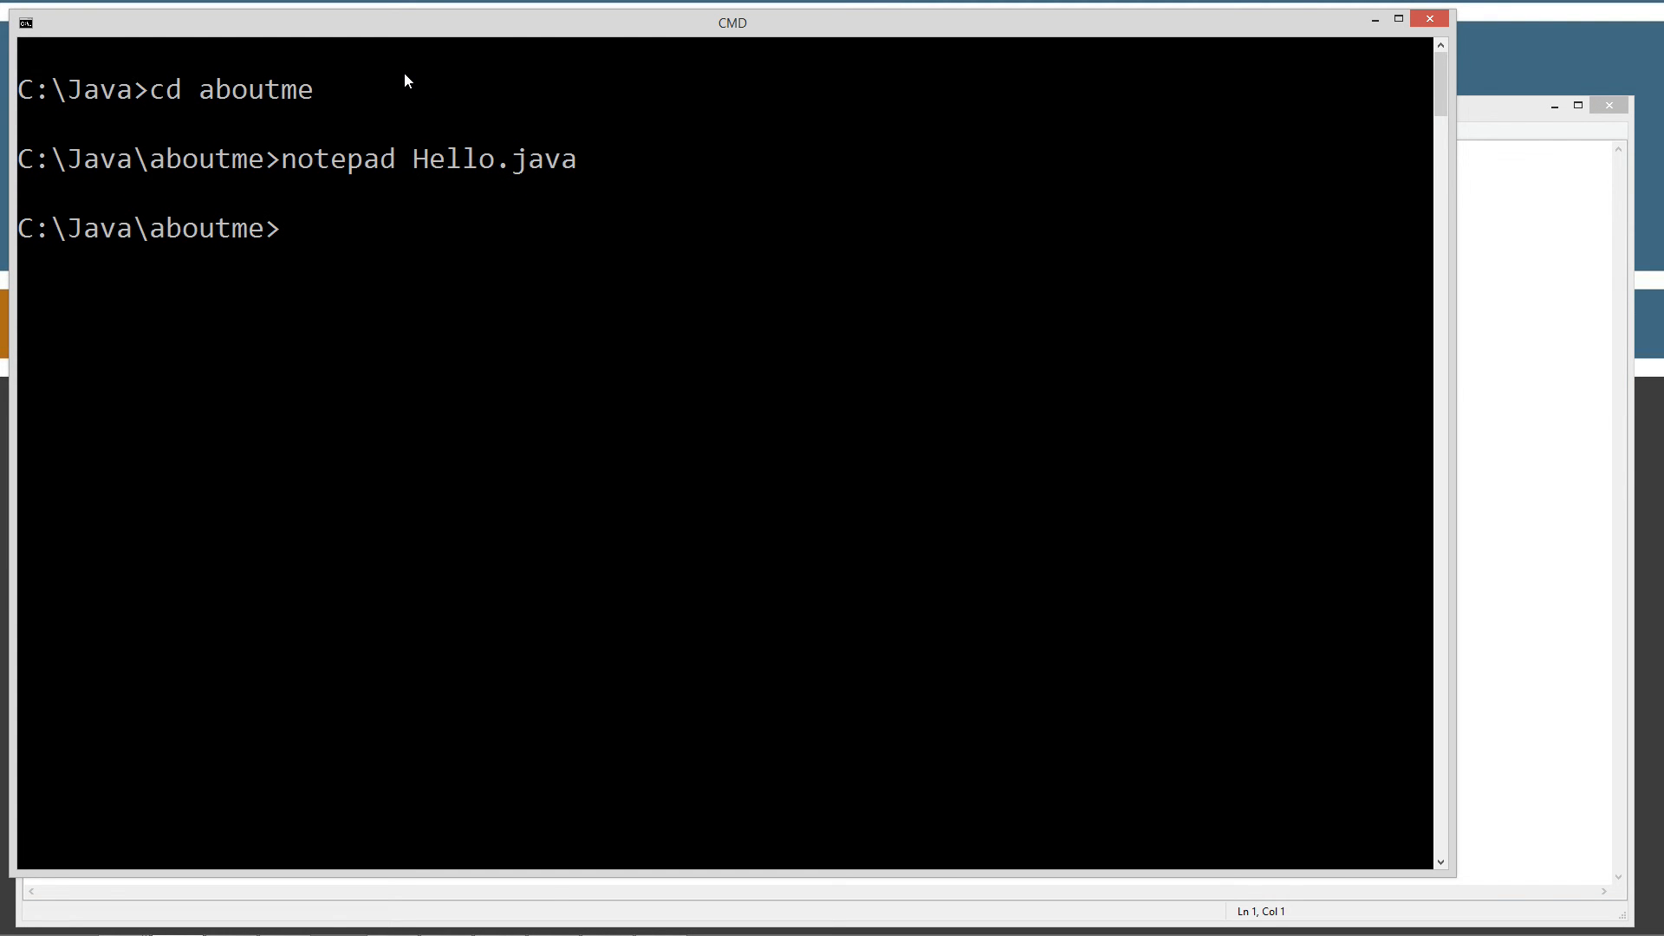
Move up to C:\Java and compile aboutme\Hello.java with javac.
type("cd ..")
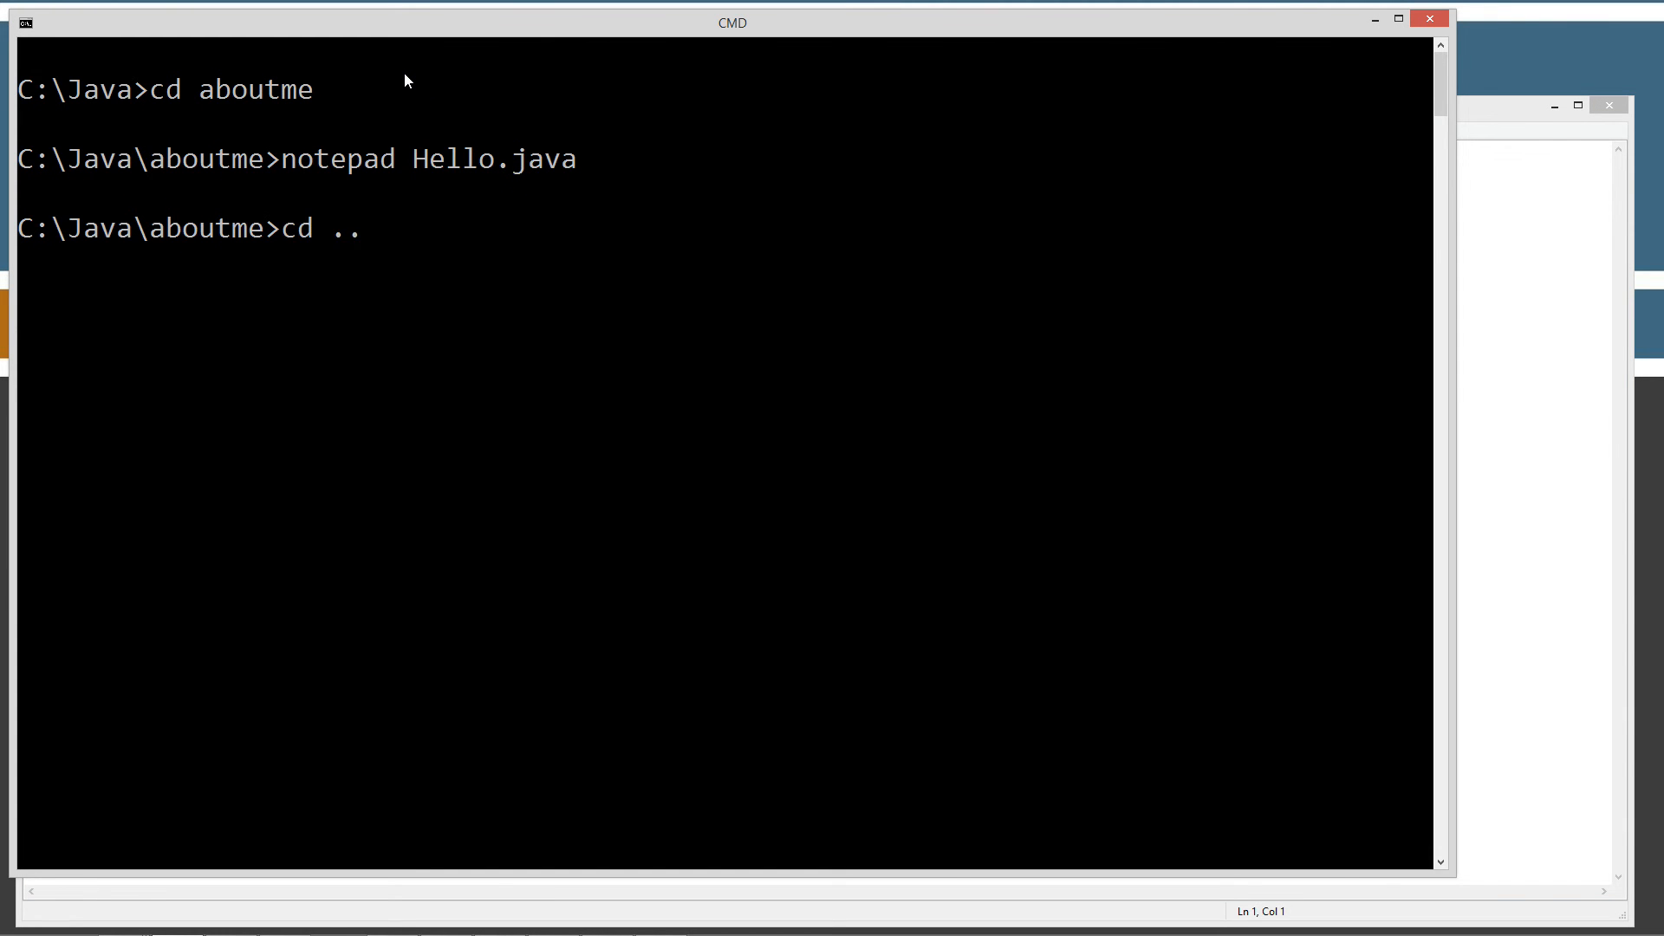
type("javac")
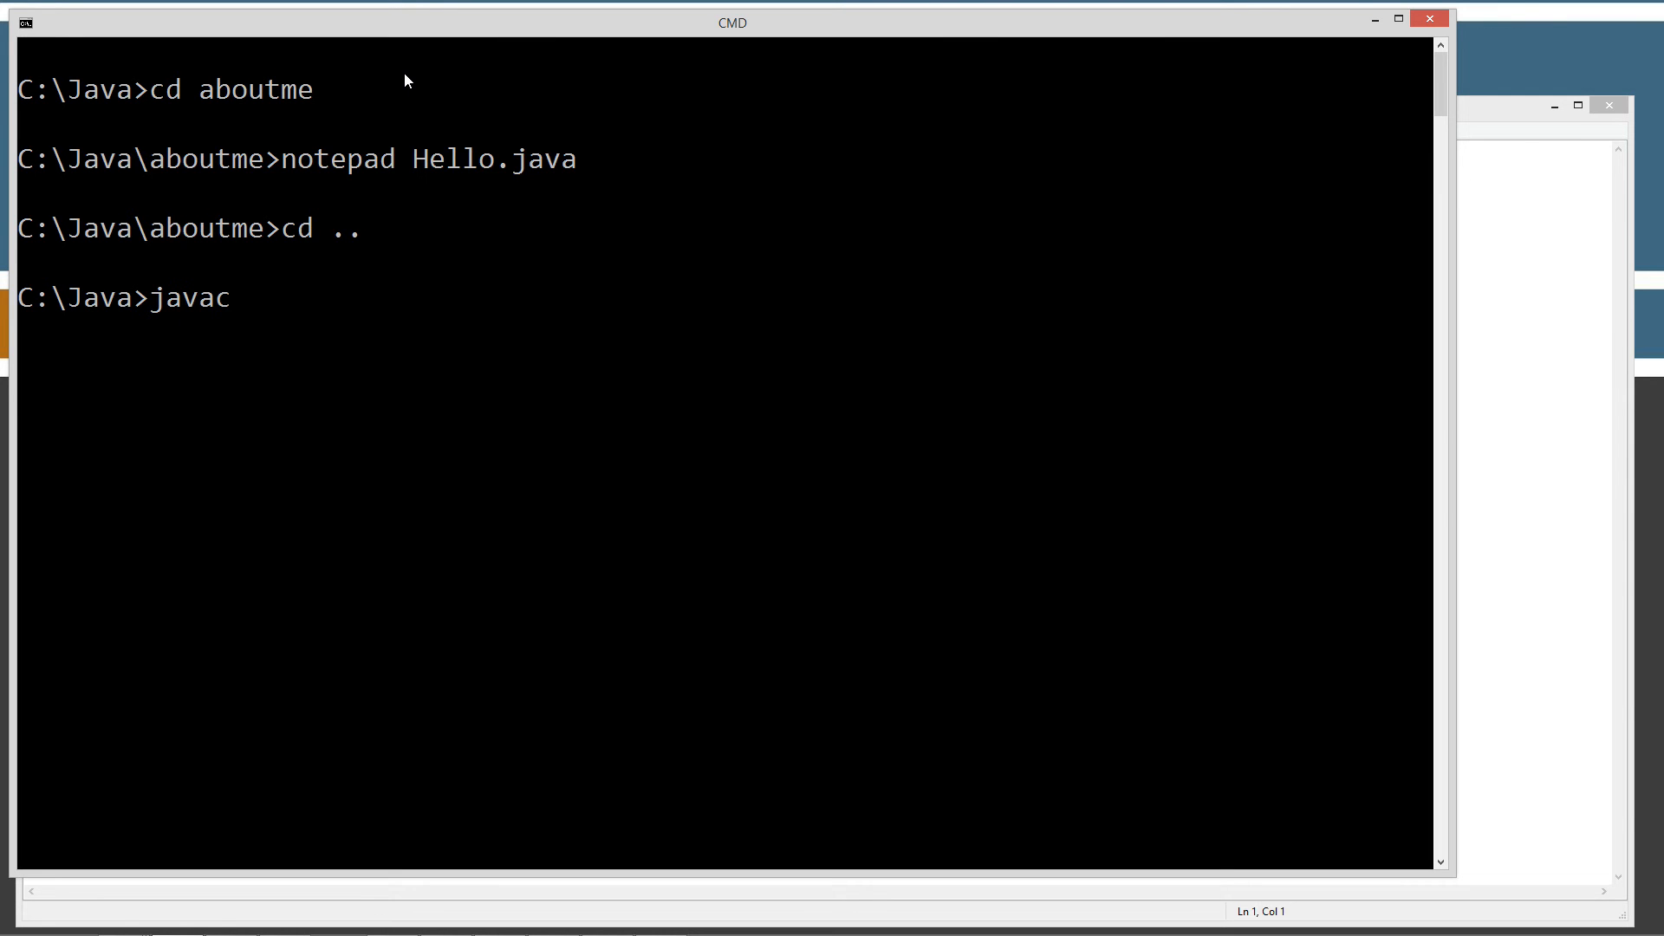
type("aboutme")
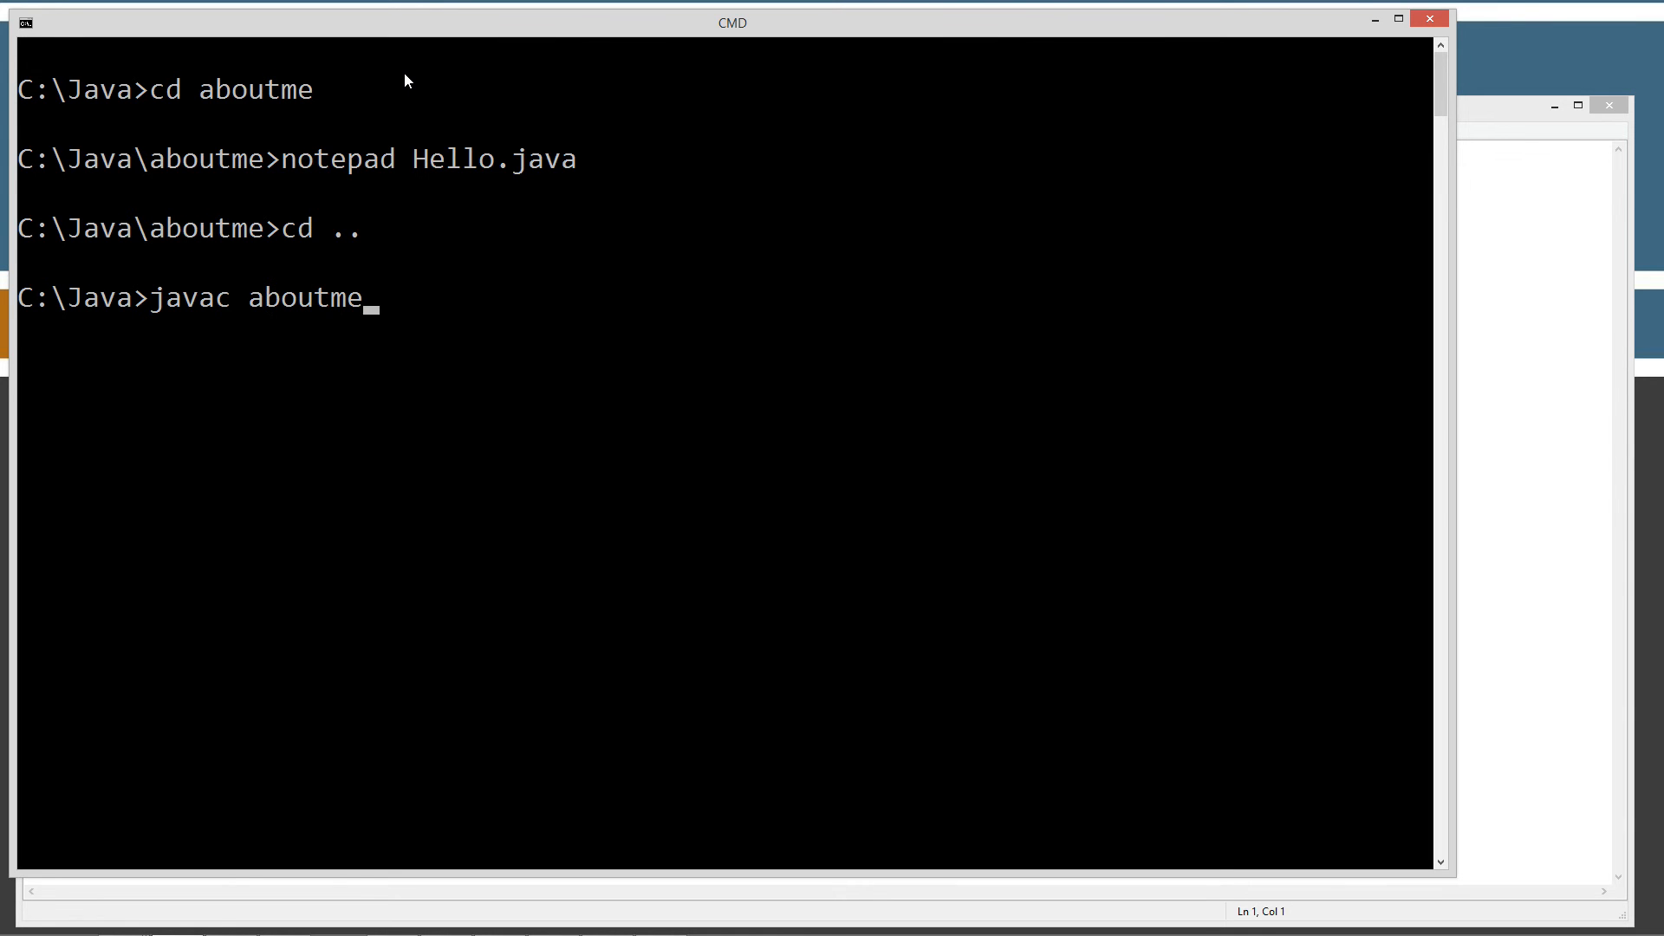
type("\\h")
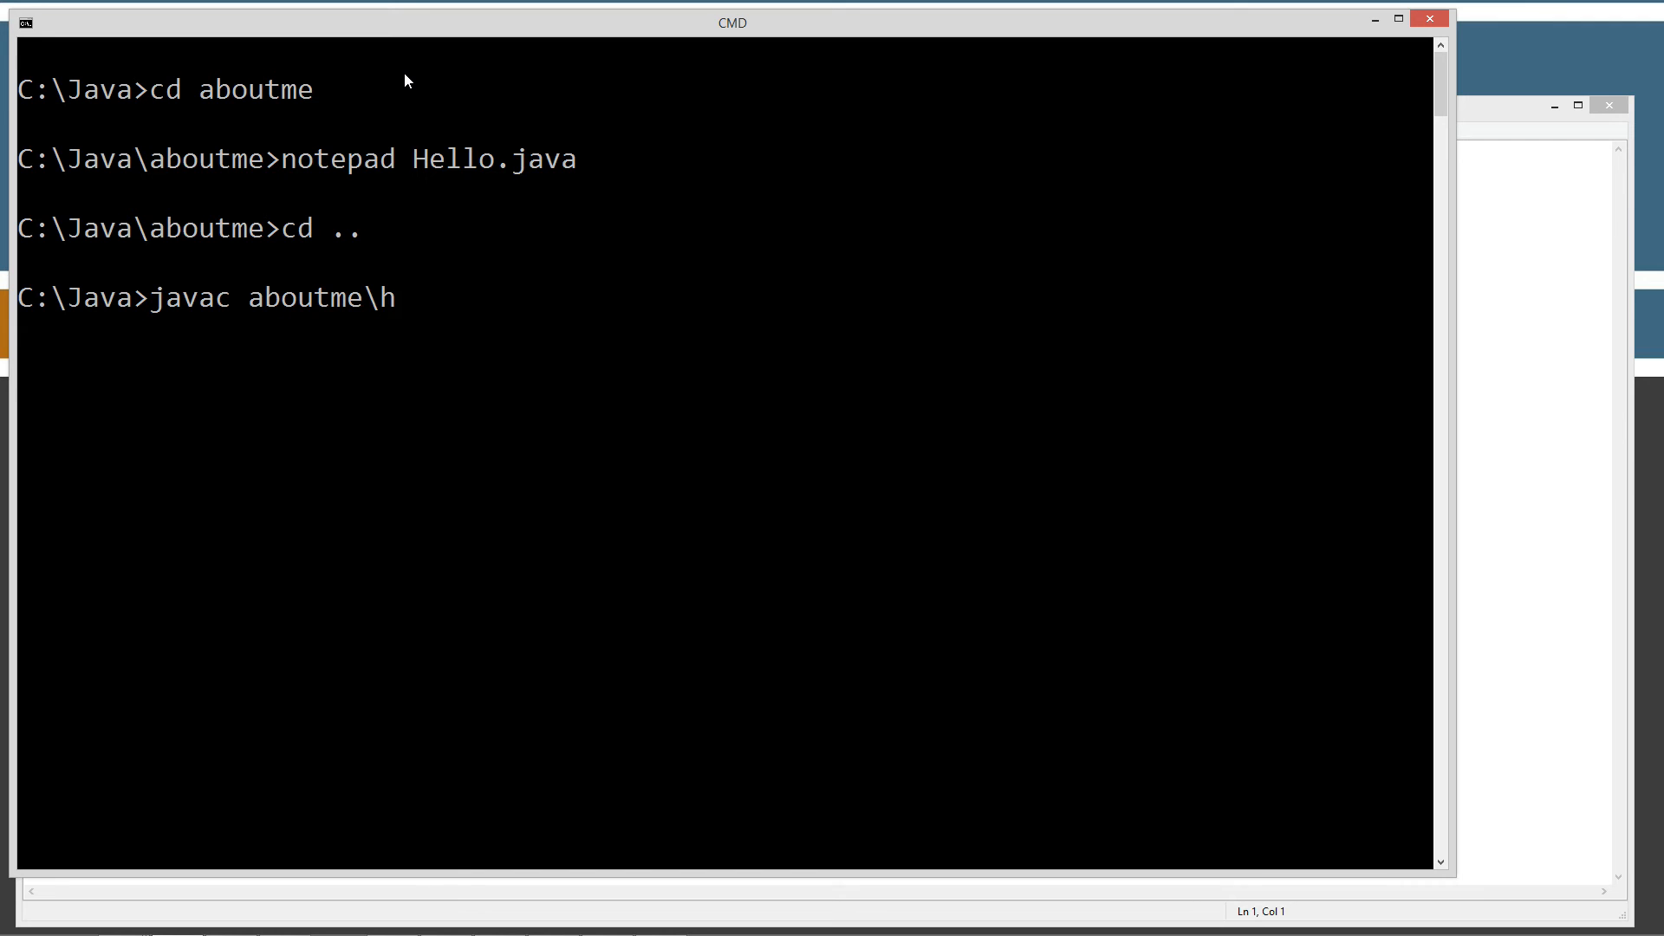
type("ello.java")
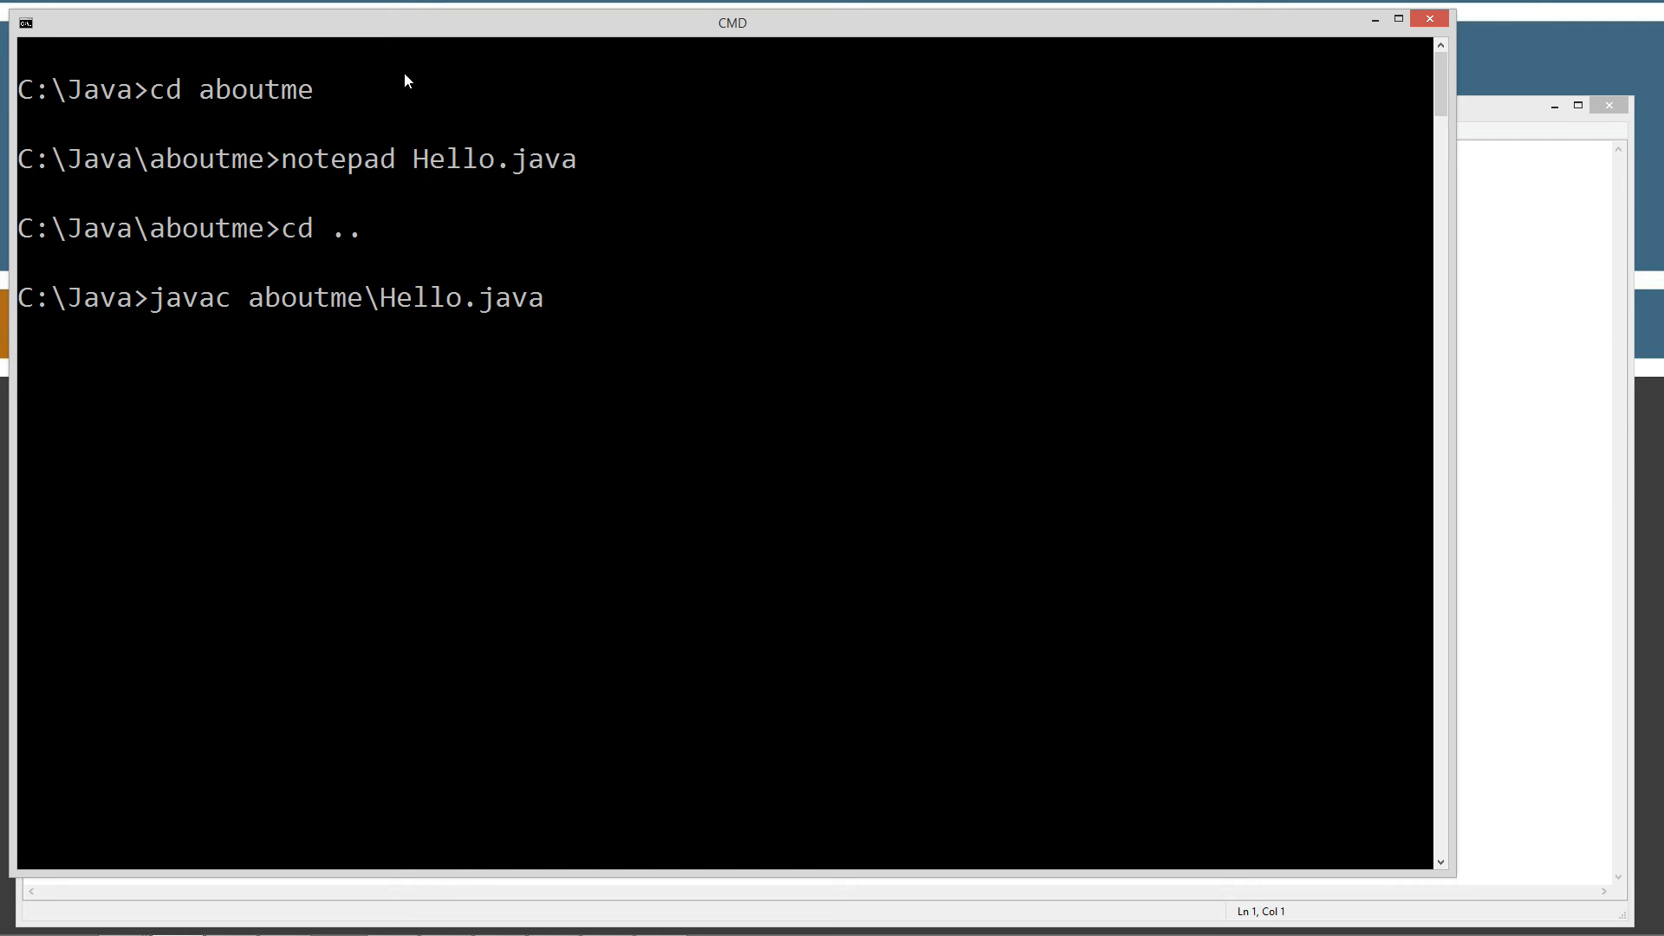
key("Return")
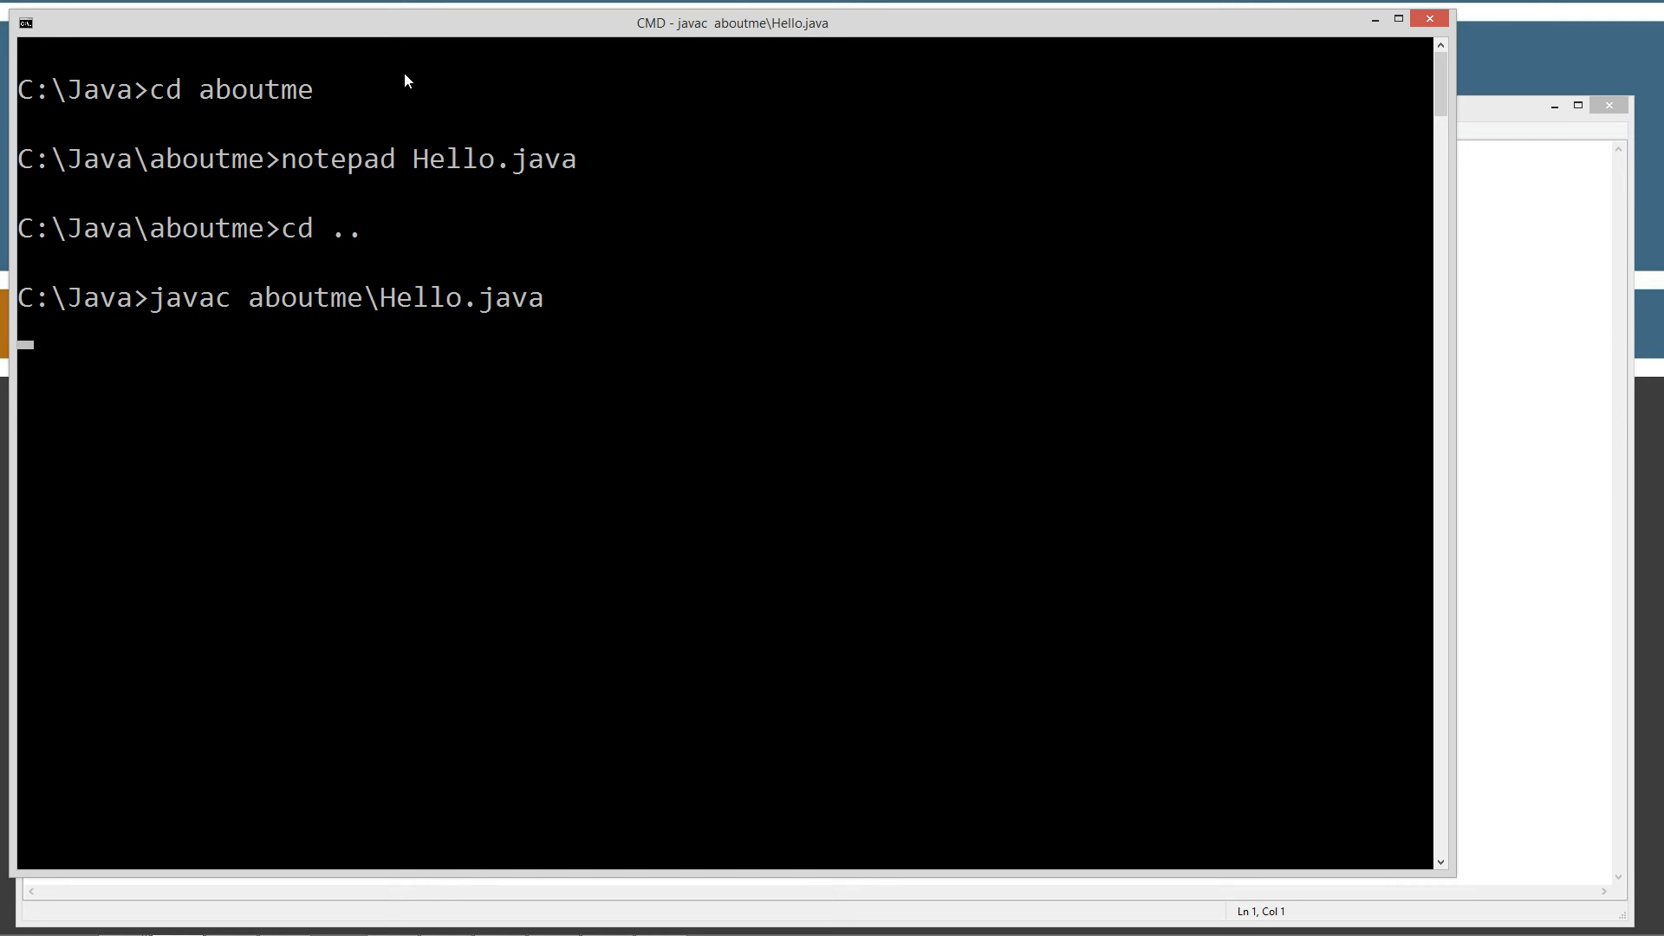
Run java aboutme.Hello to print the greeting and Orlando, Florida location.
type("java")
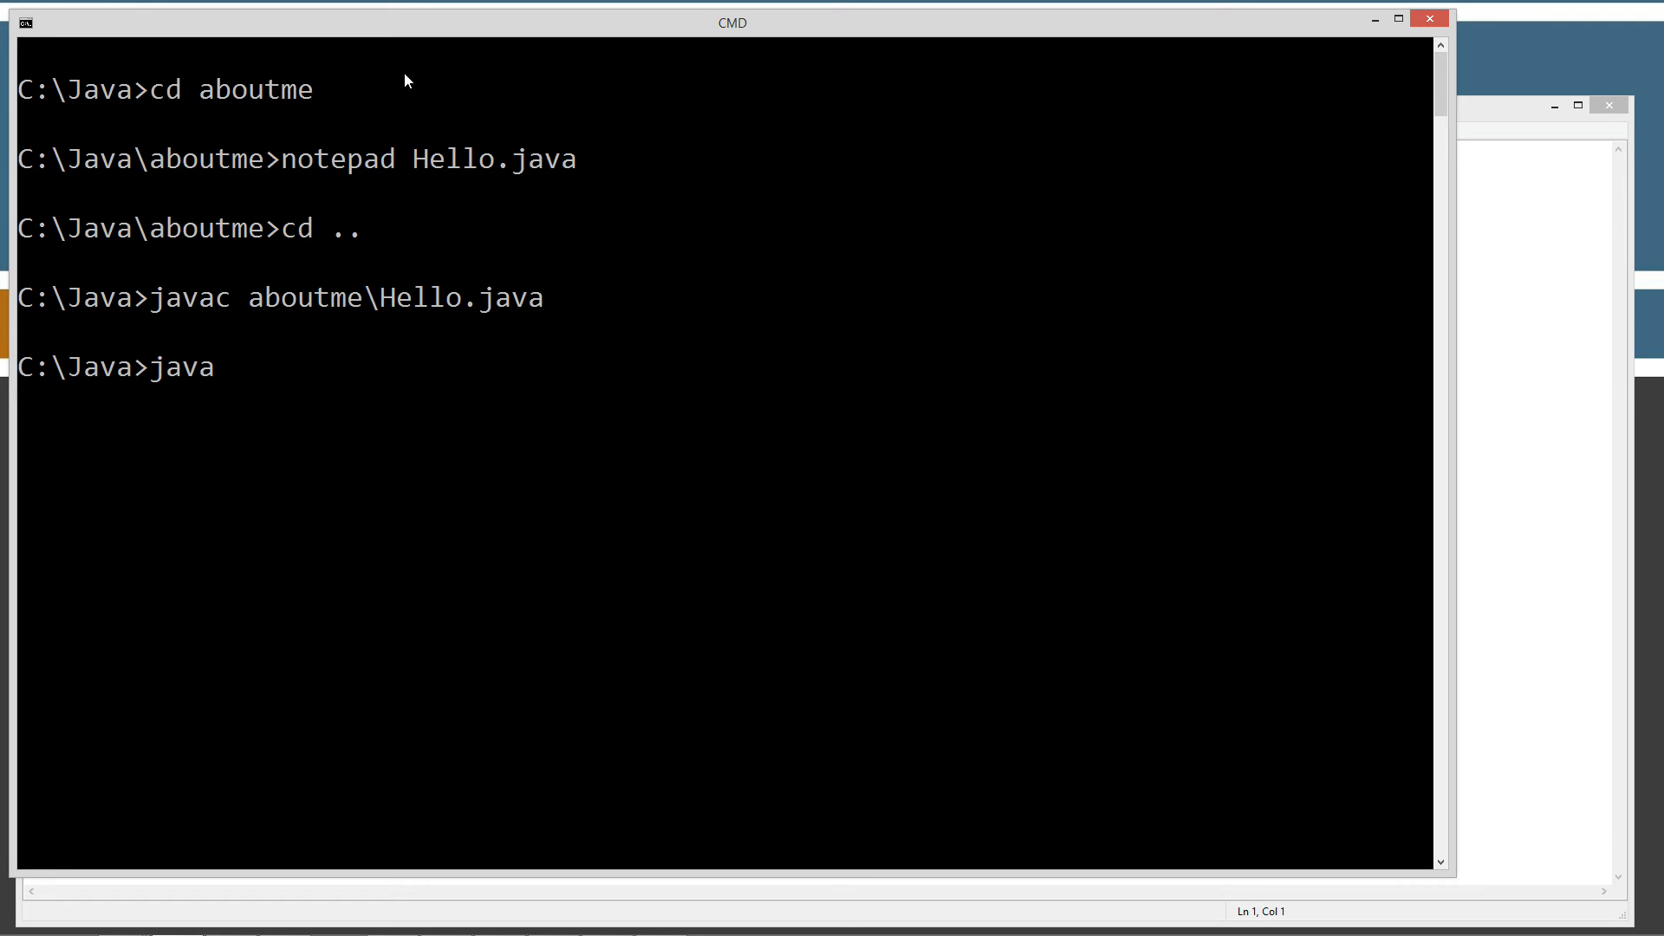
type("aboute")
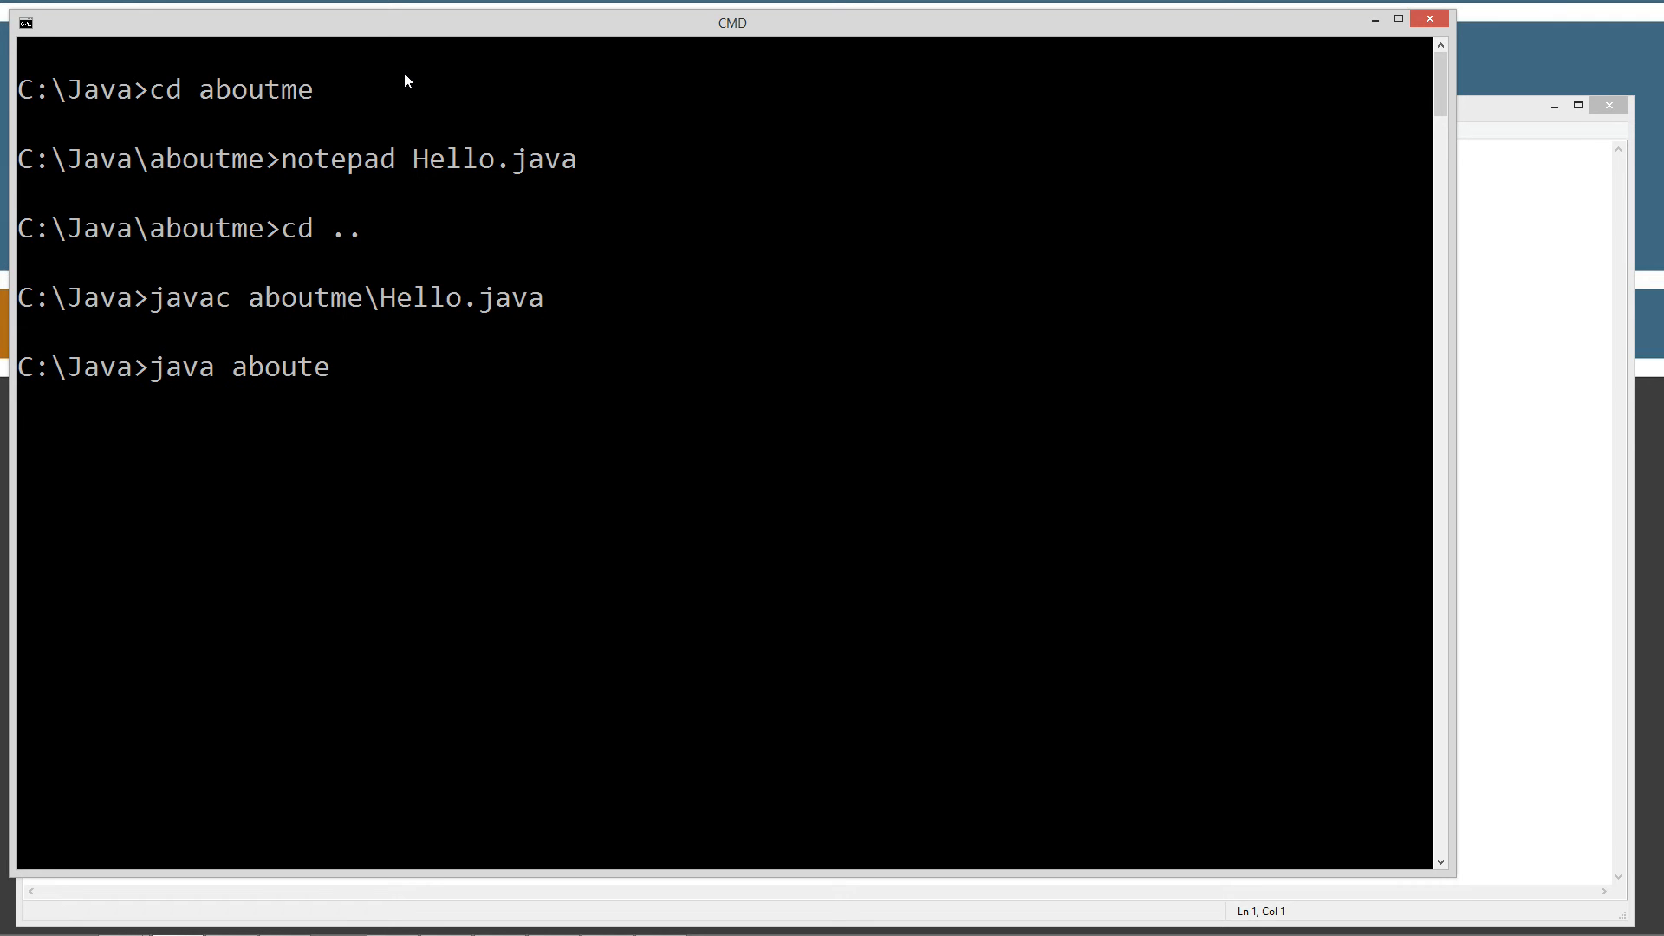
type("me")
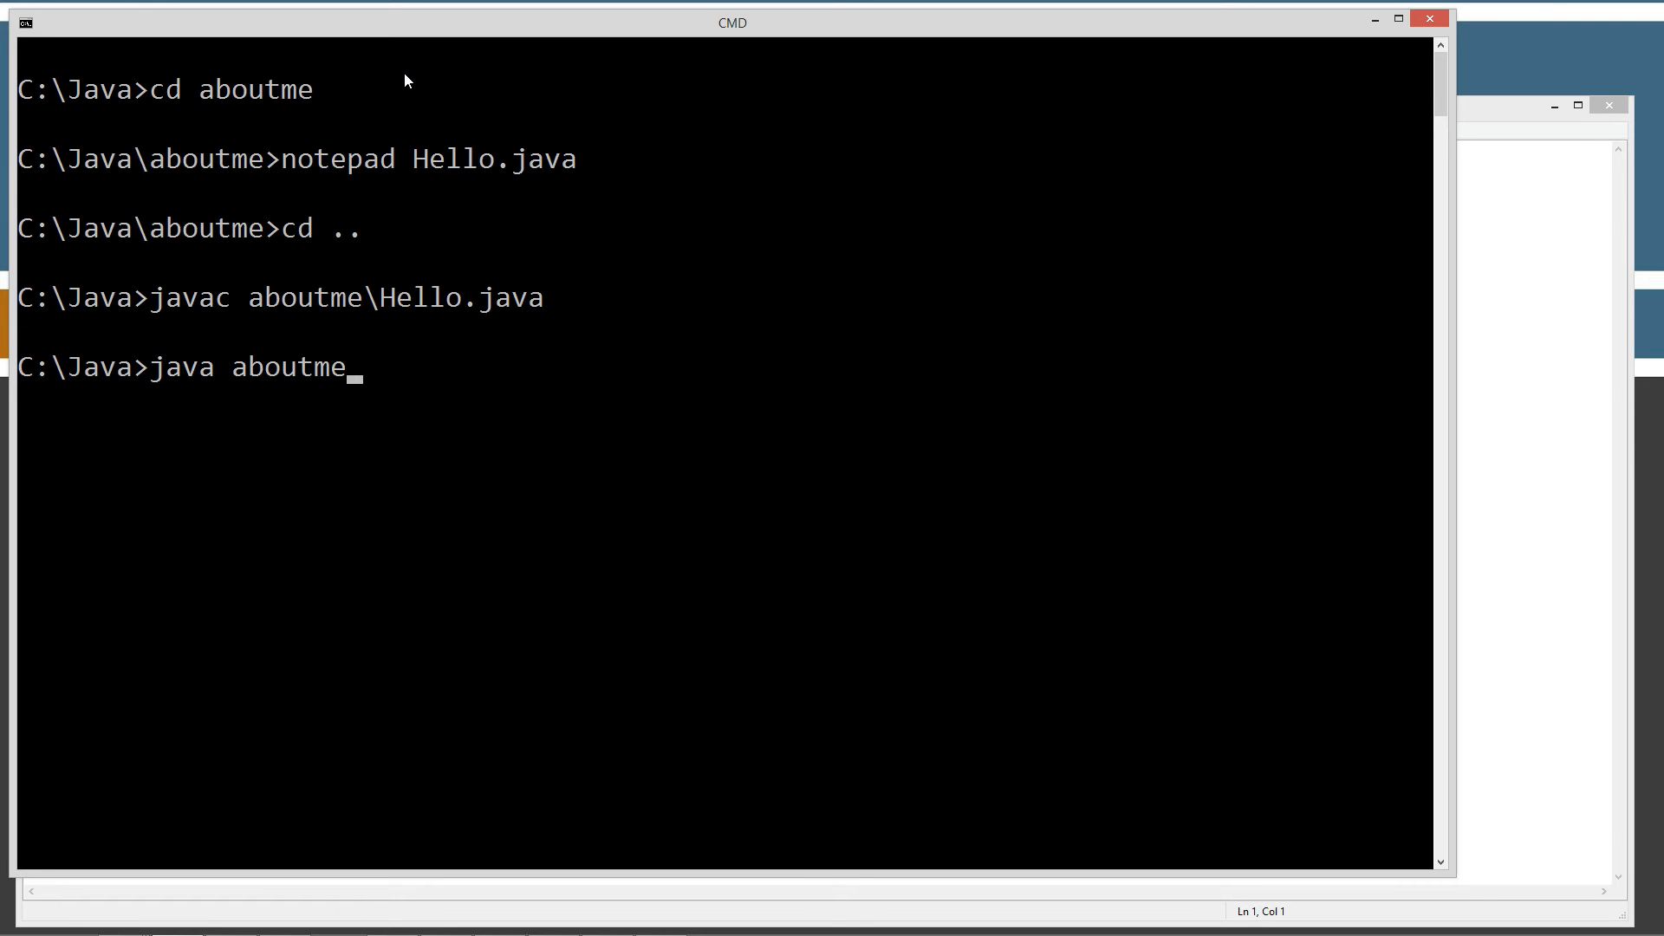
type(".H")
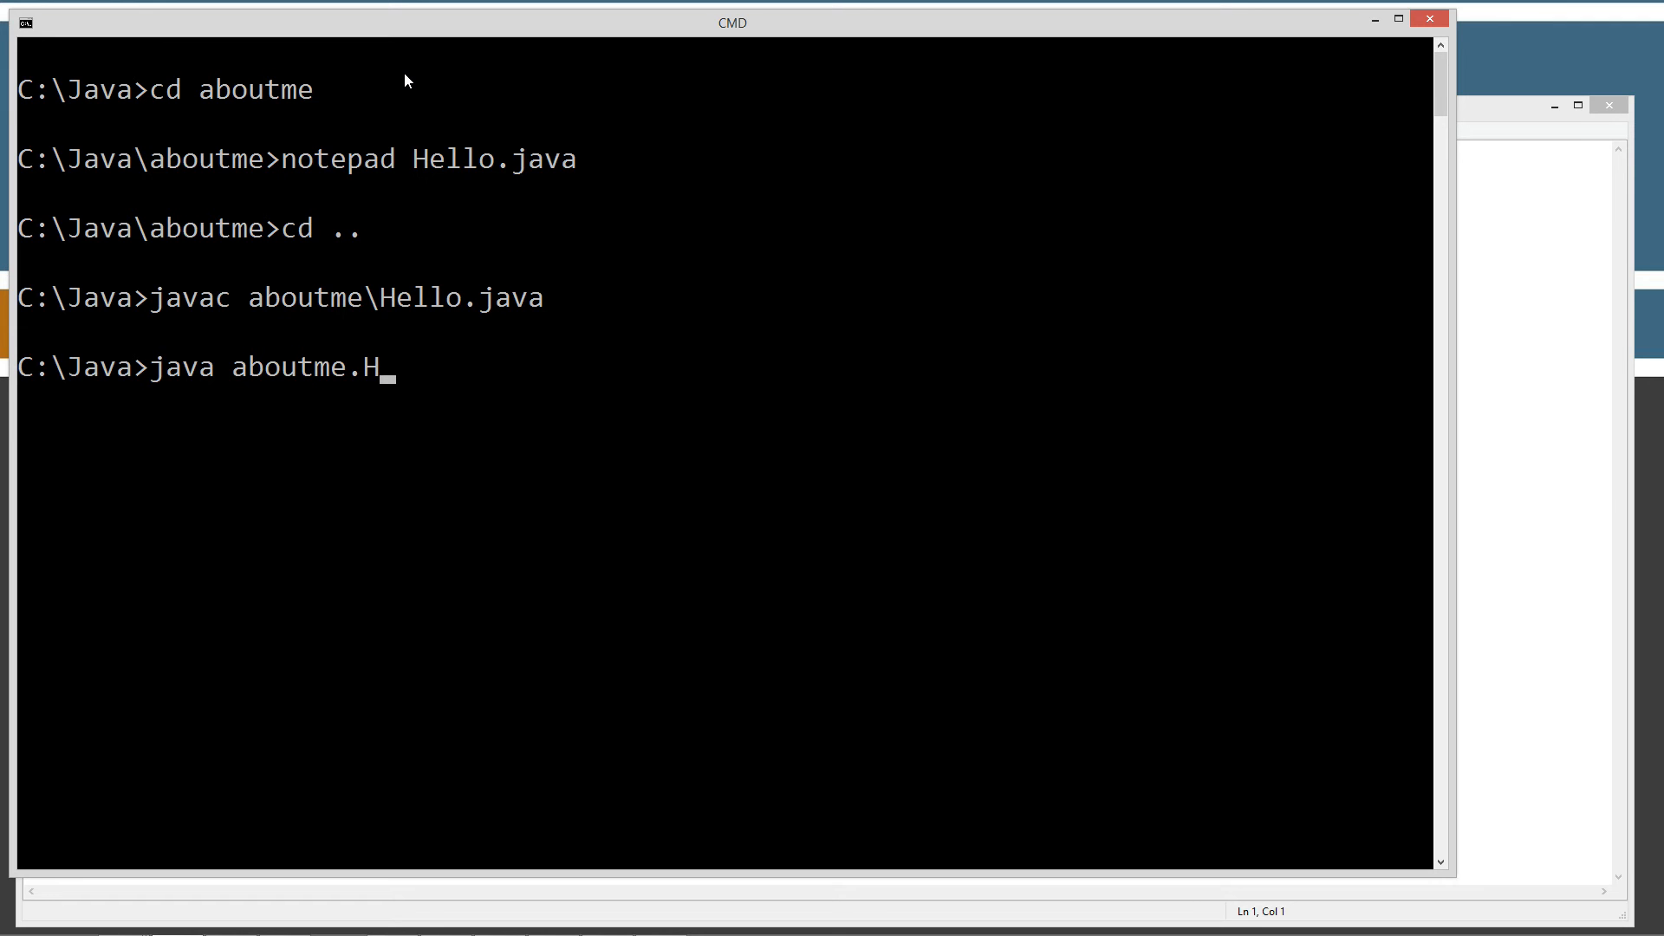
type("ello")
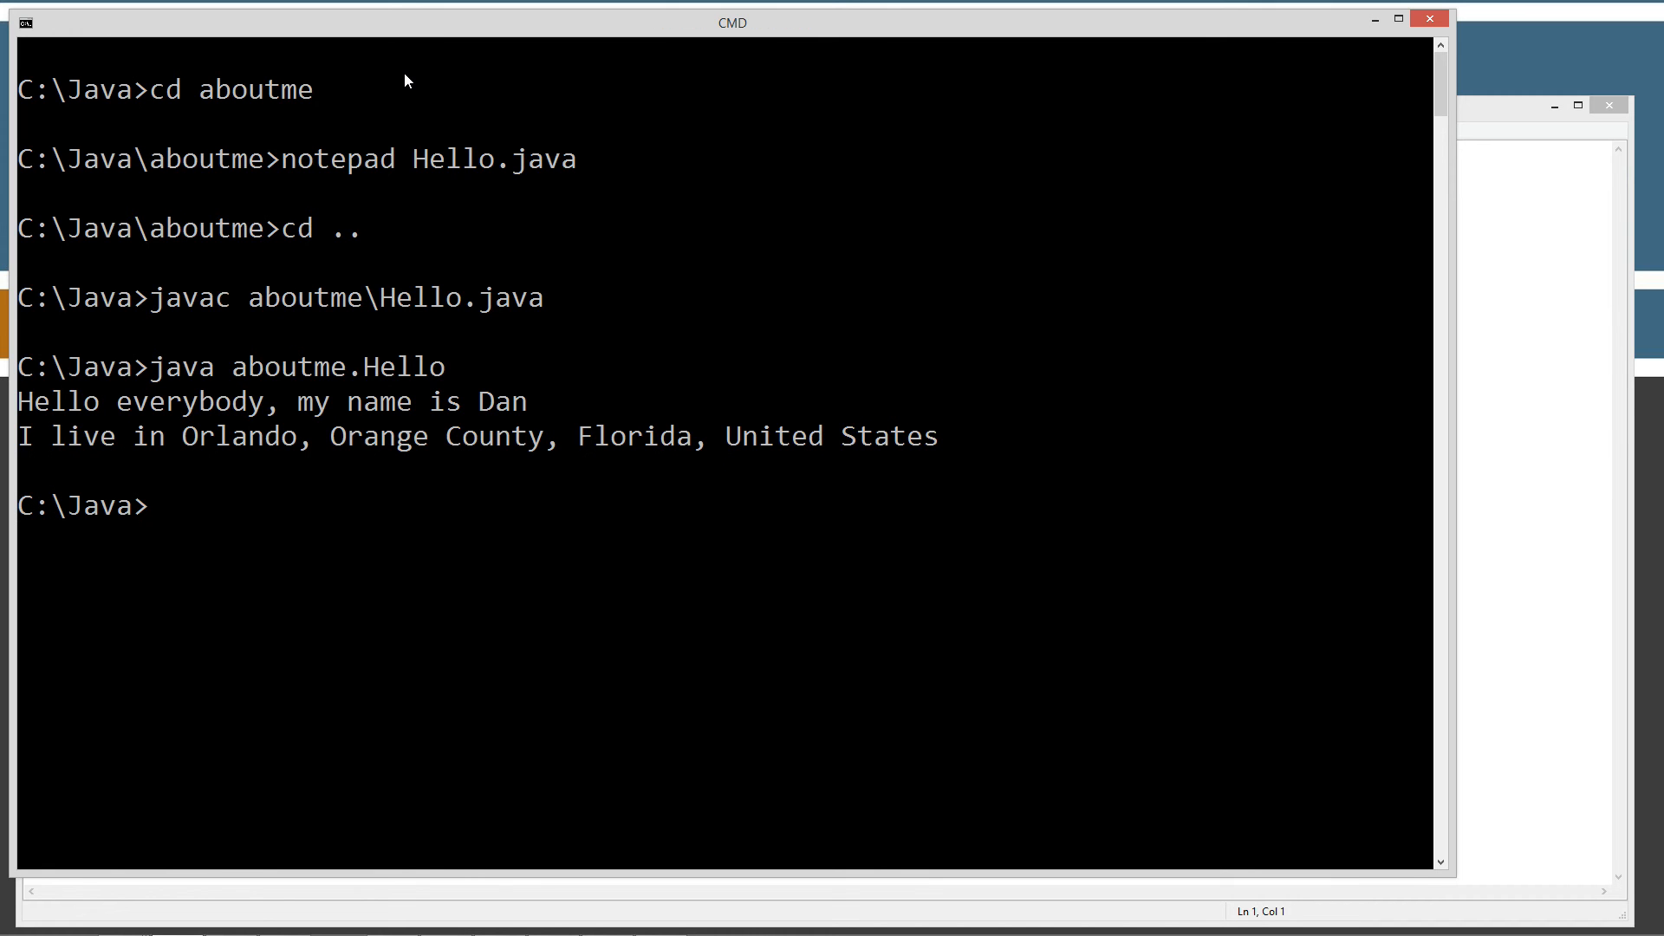
mouse_move(183, 440)
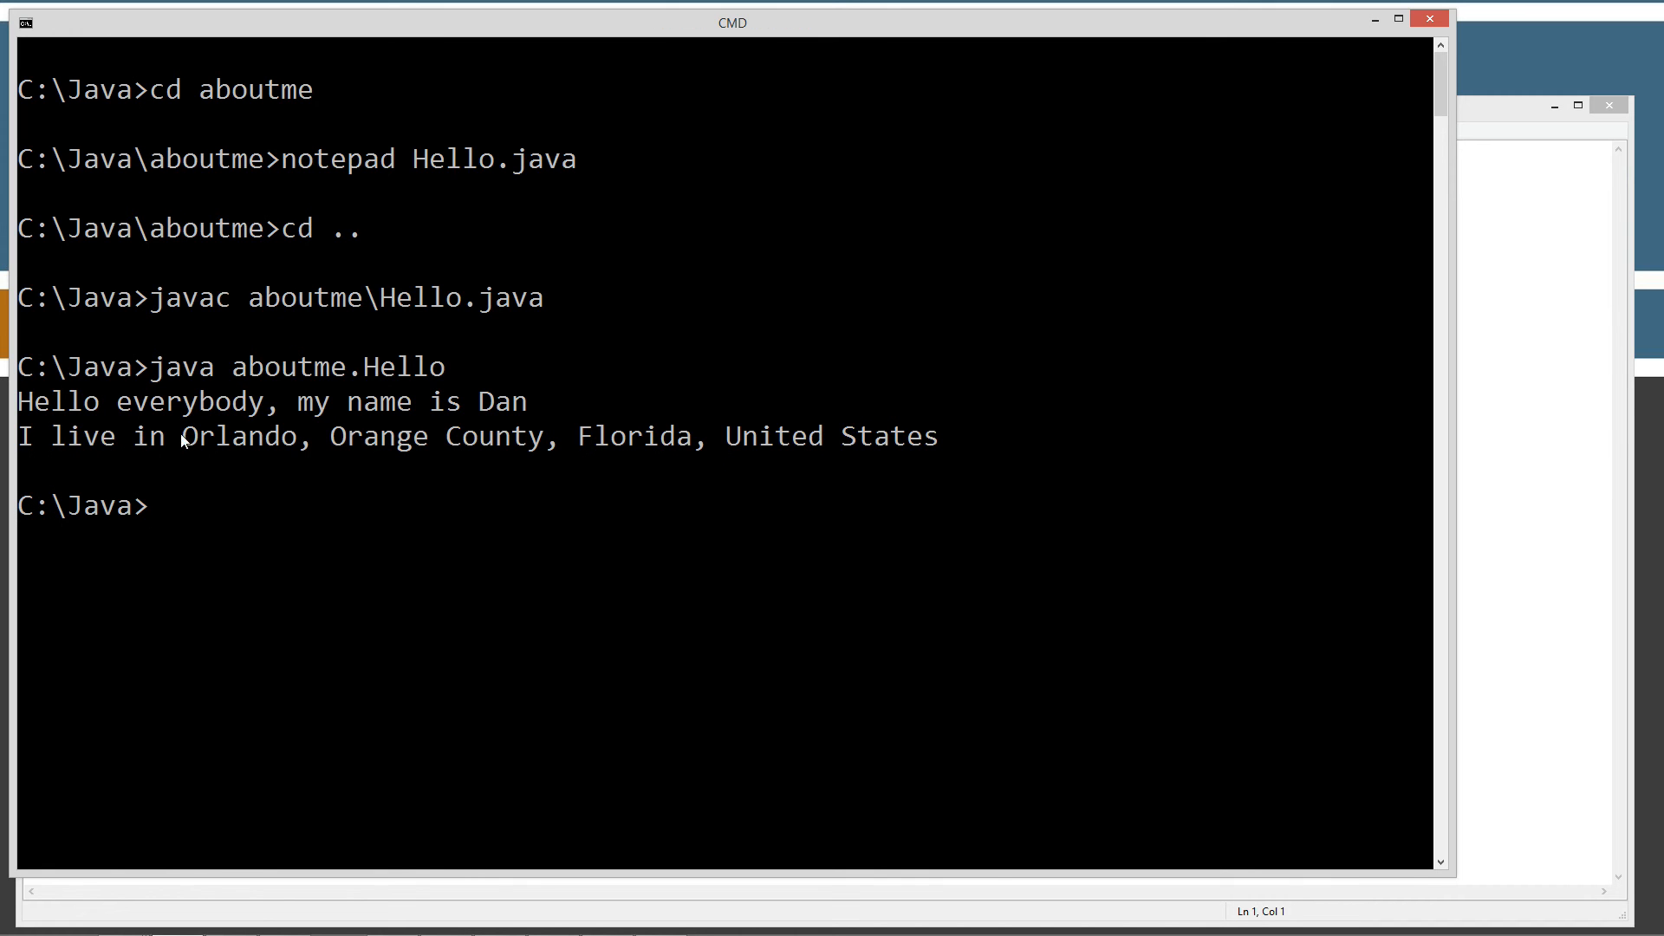
mouse_move(843, 443)
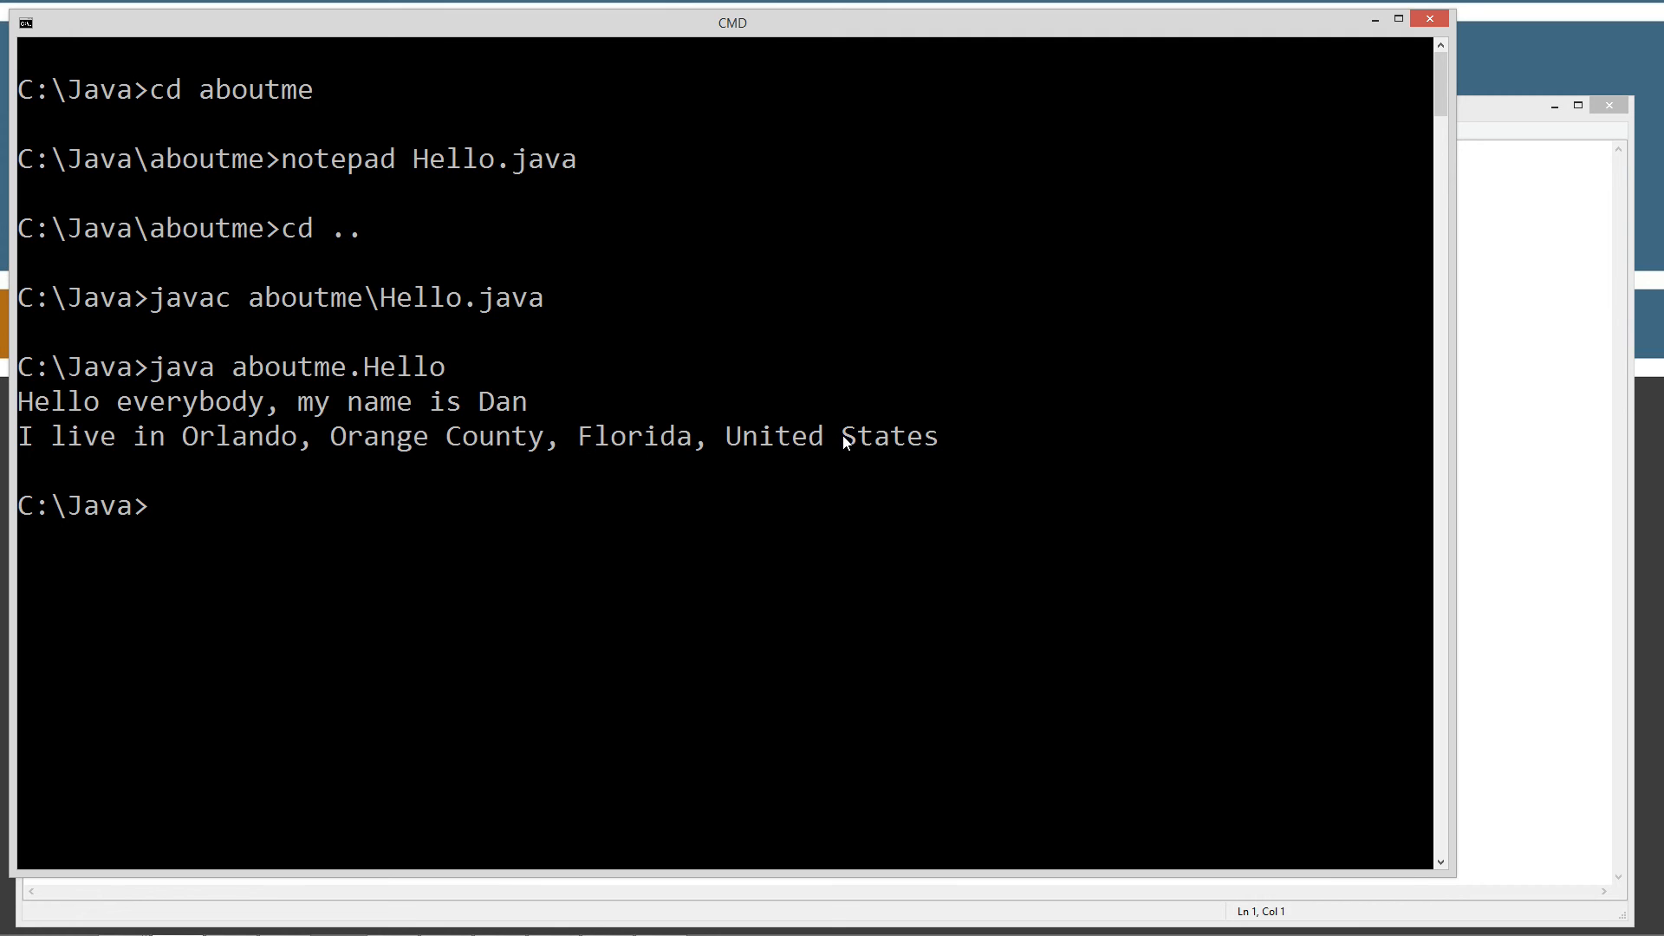
mouse_move(448, 453)
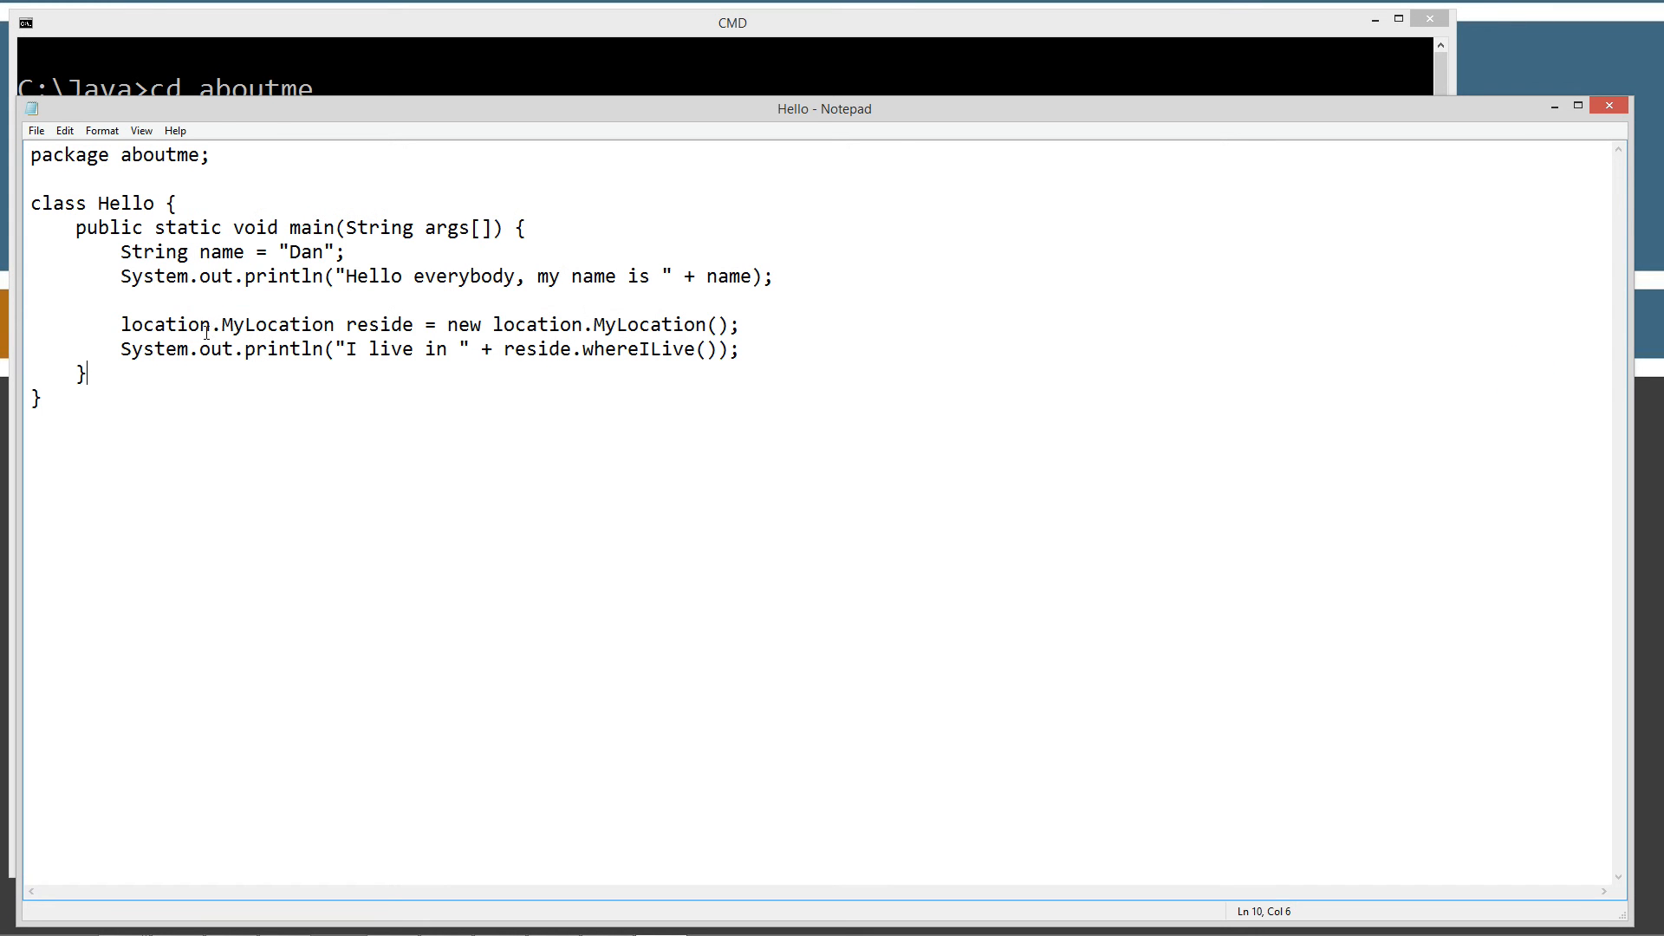
mouse_move(578, 351)
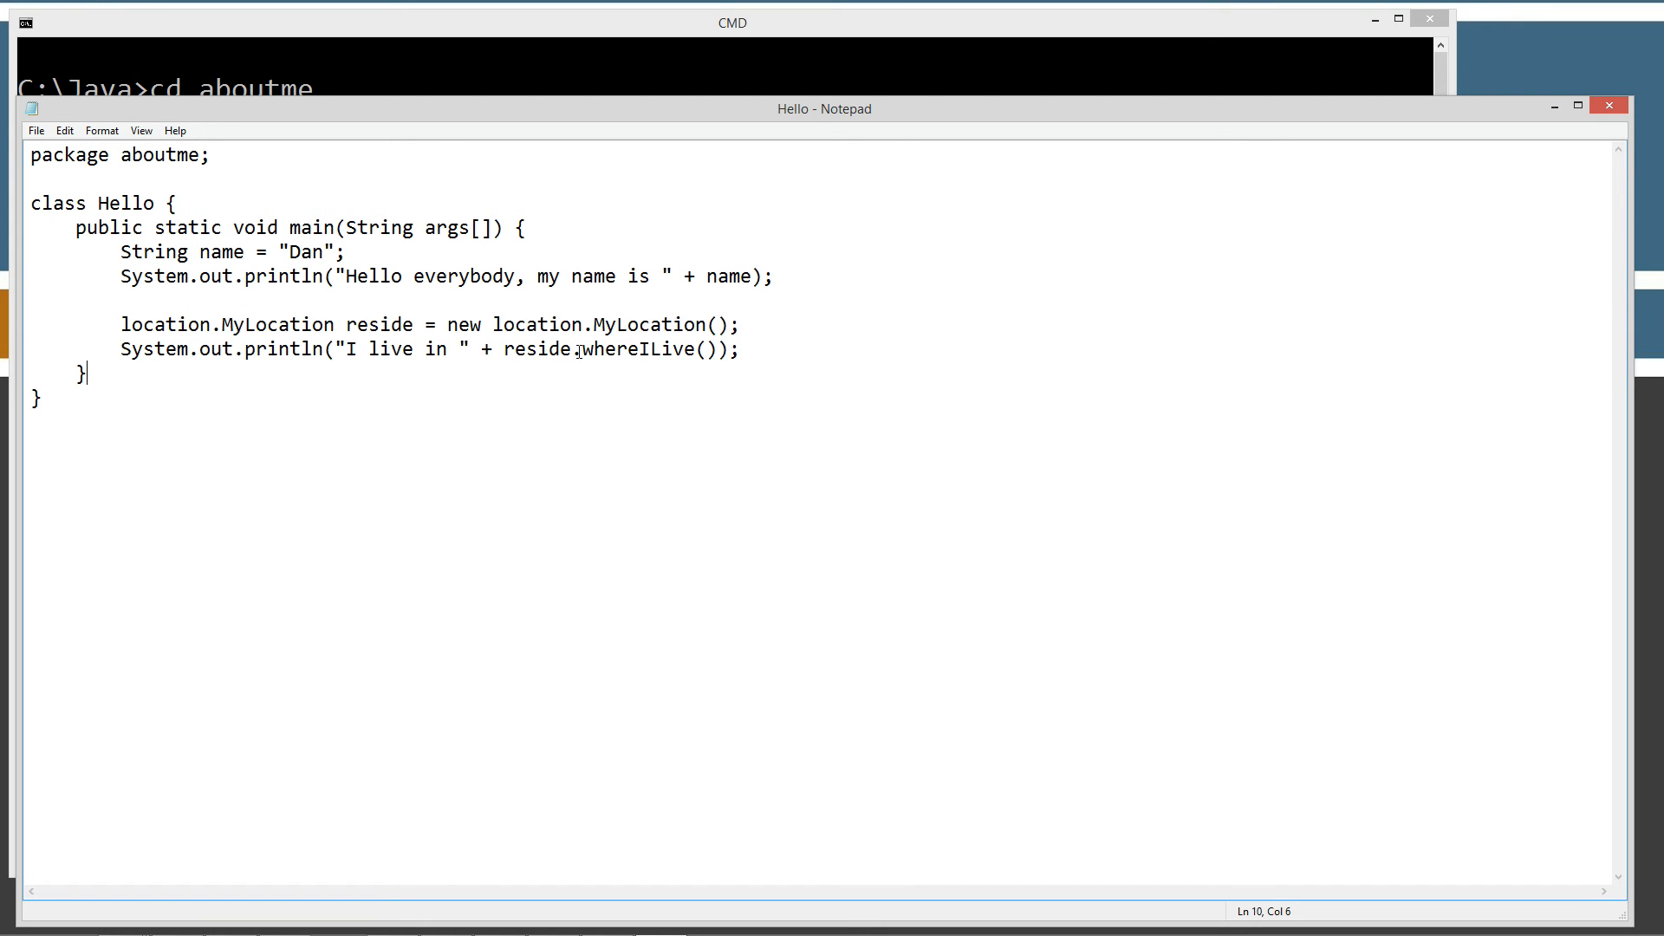
Comment out the location.MyLocation object line with // and add a blank line below it.
double_click(634, 350)
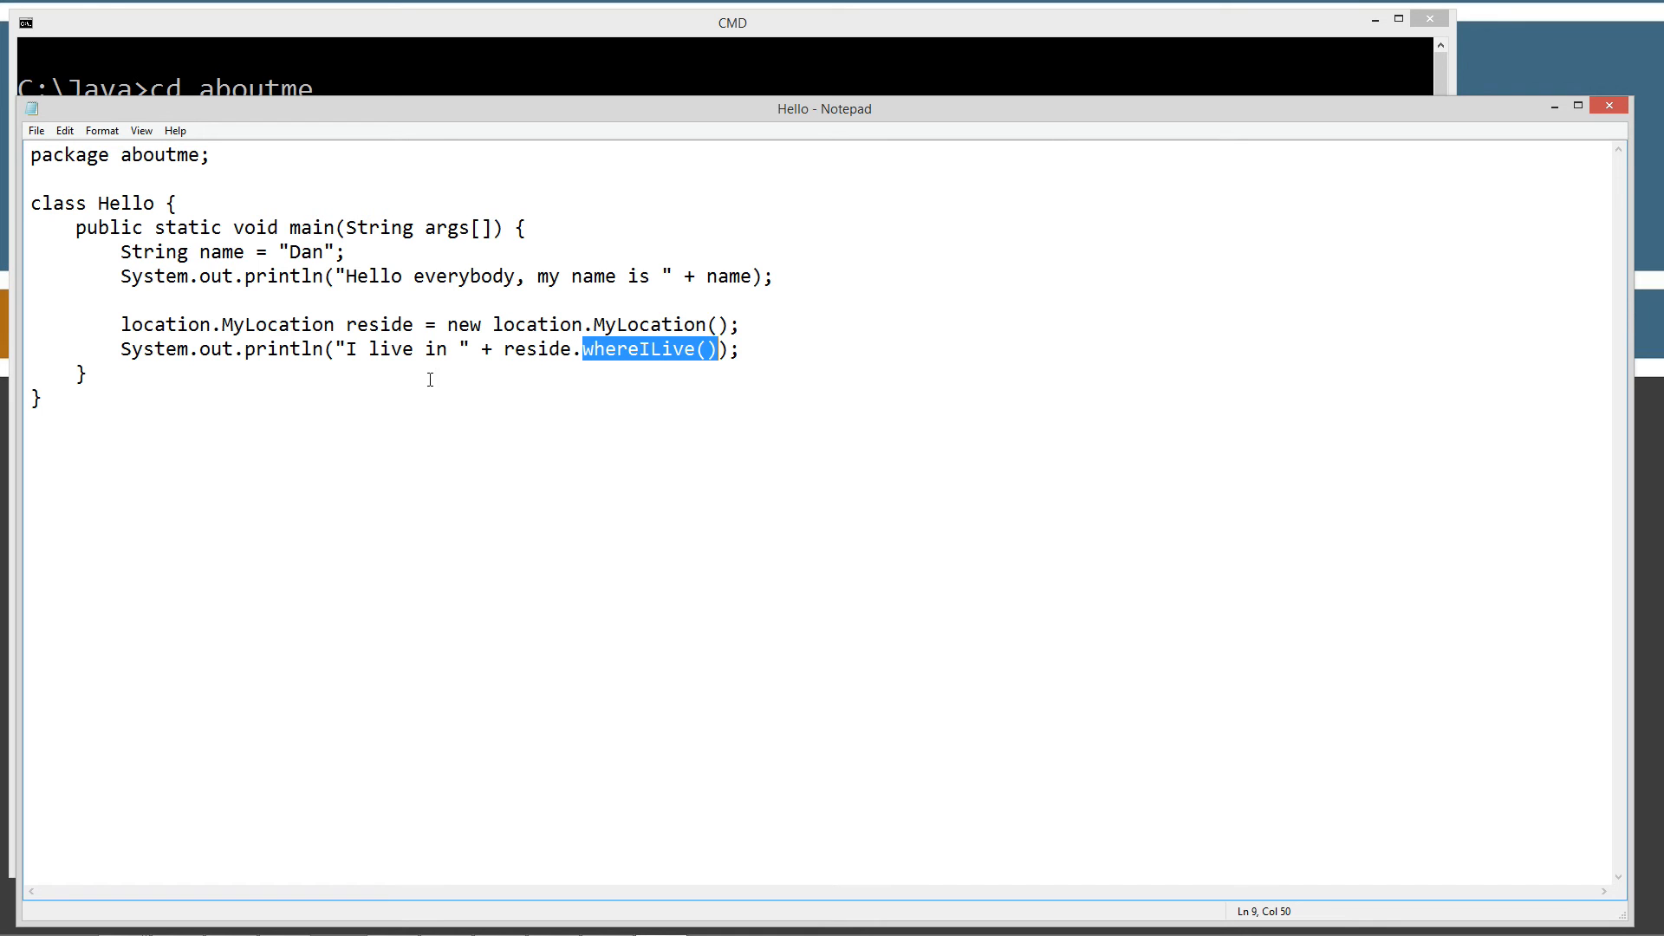
left_click(121, 323)
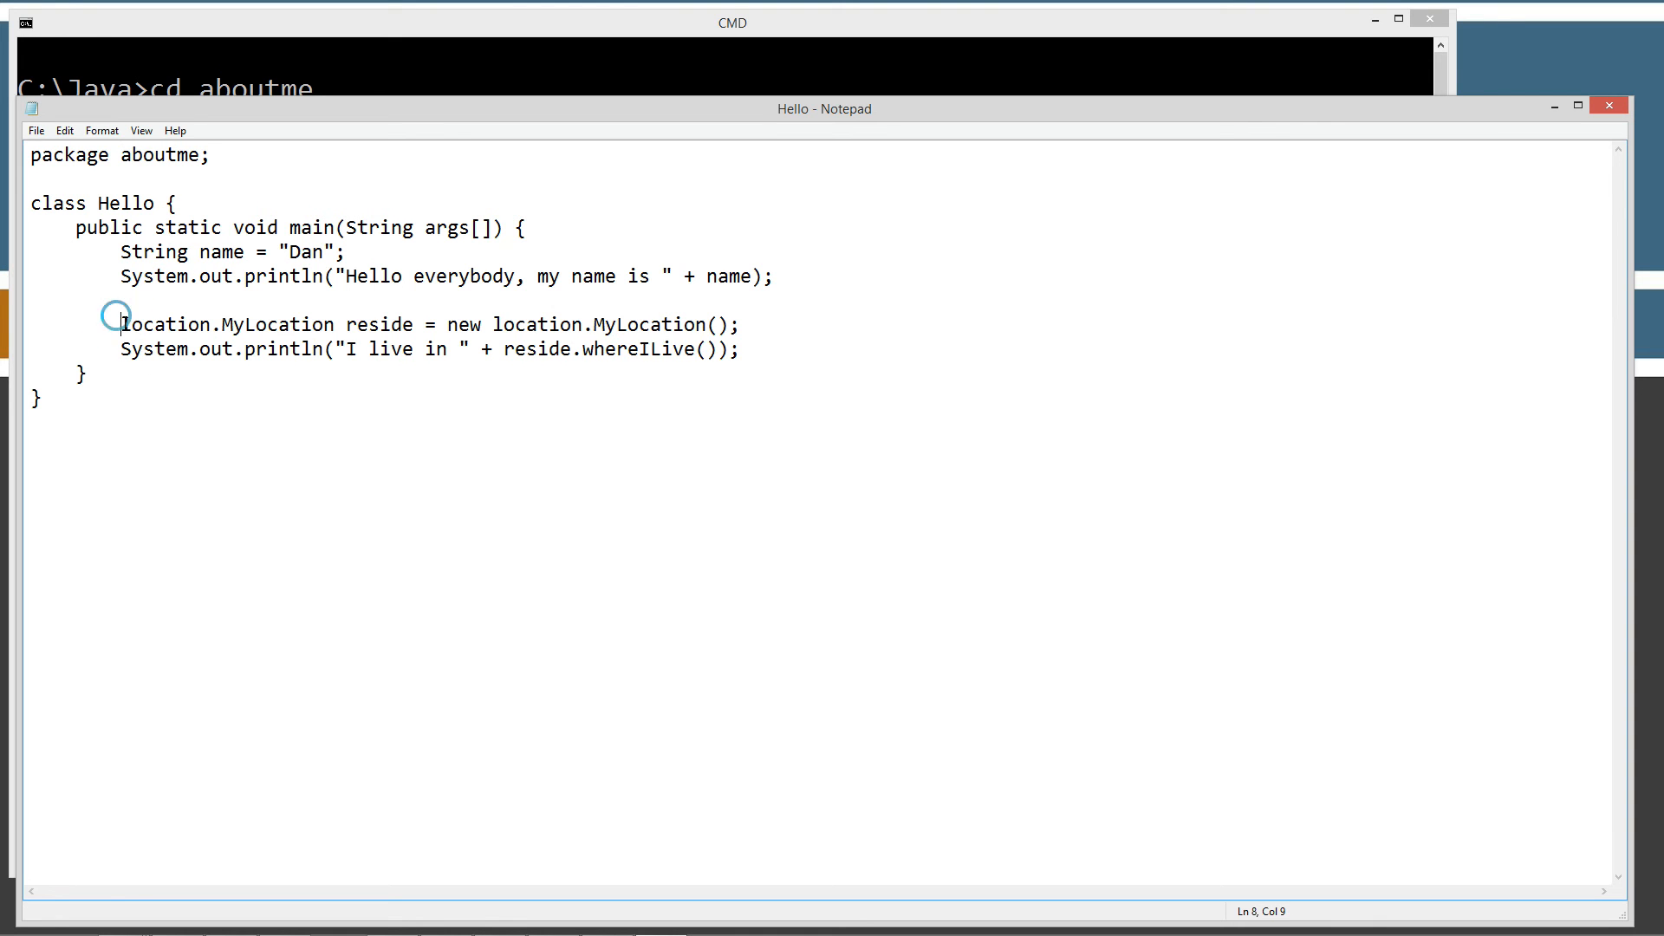
type("//")
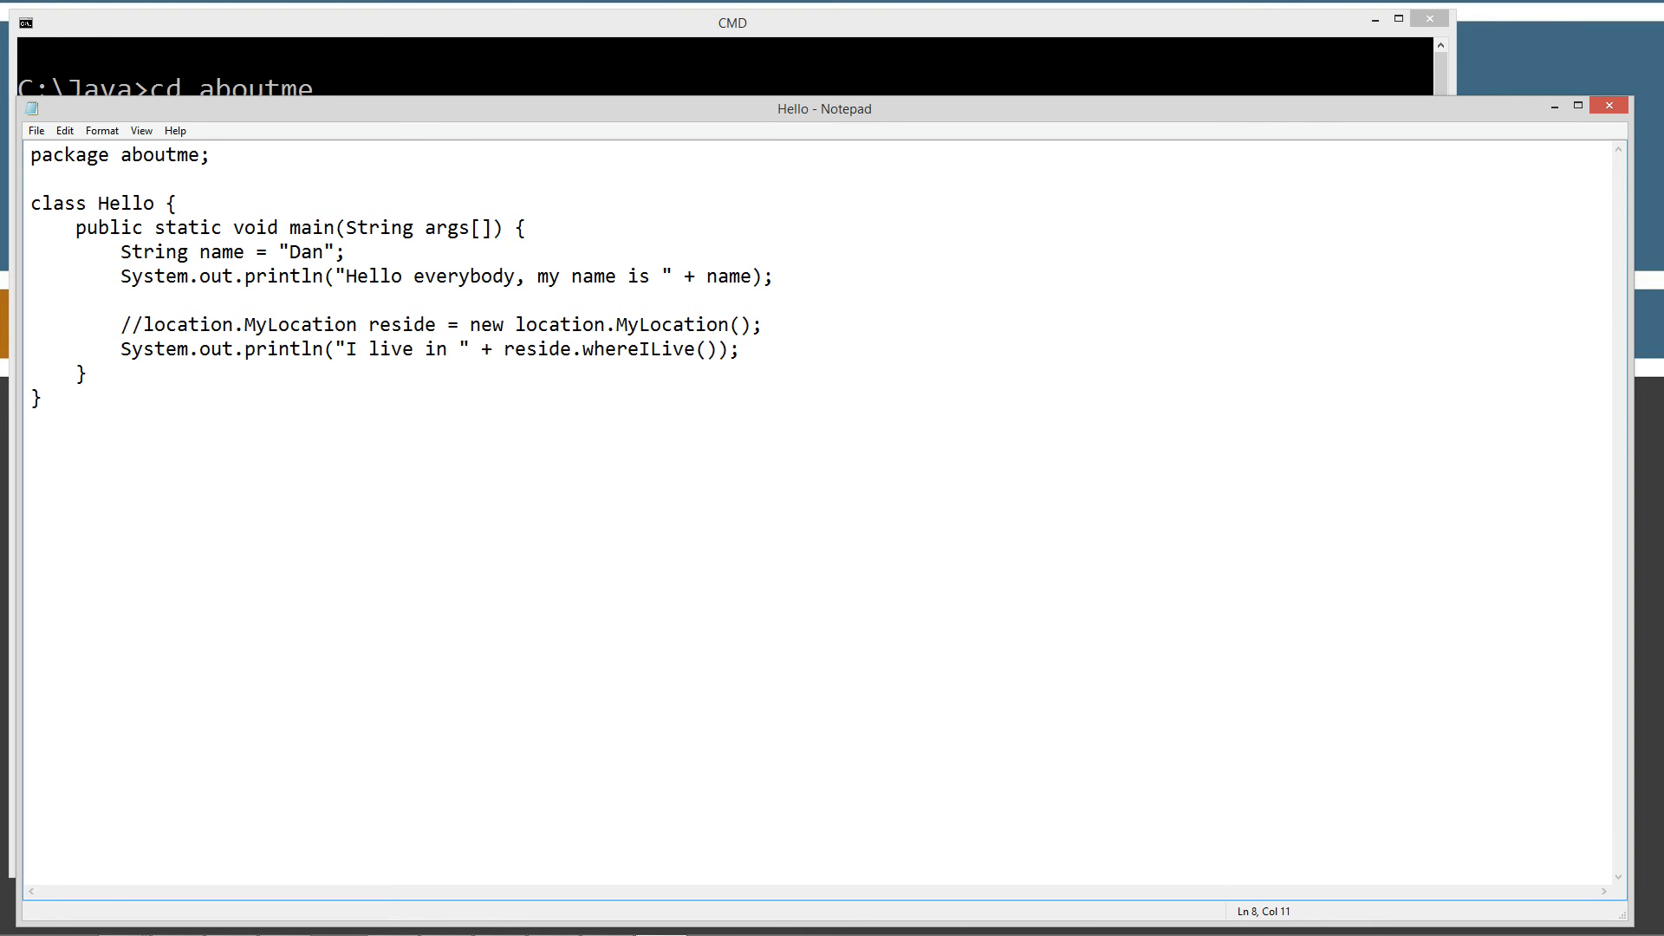
key("Return")
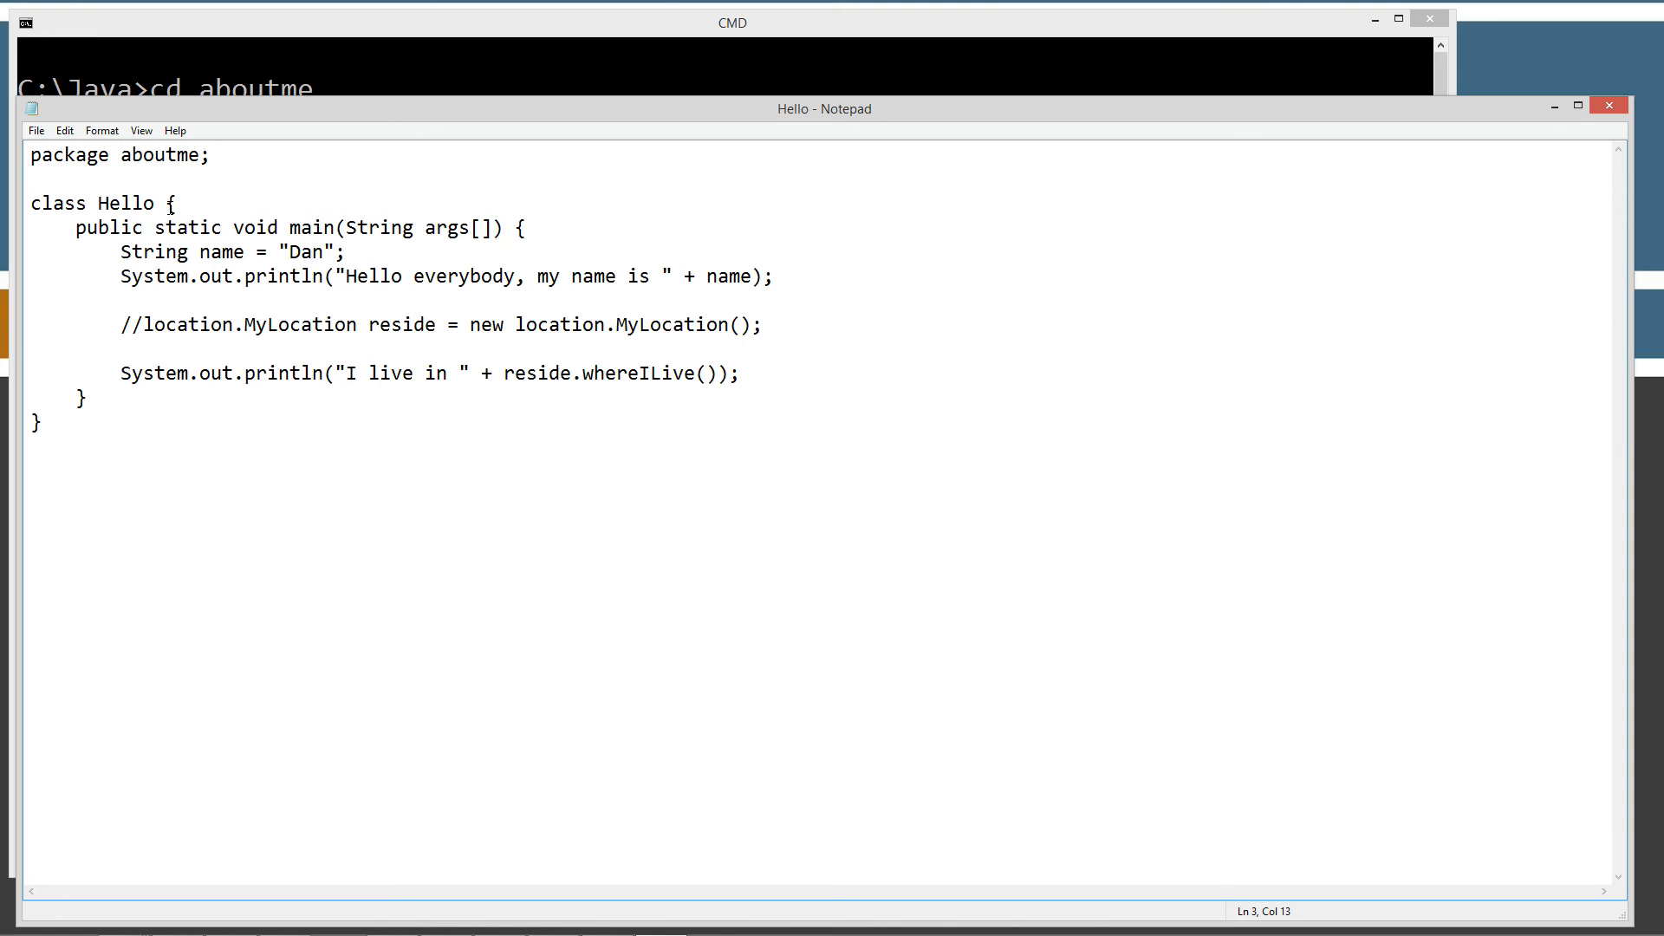
Make Hello extend location.MyLocation and add a blank line under the class declaration.
type("extends location.MyLocation")
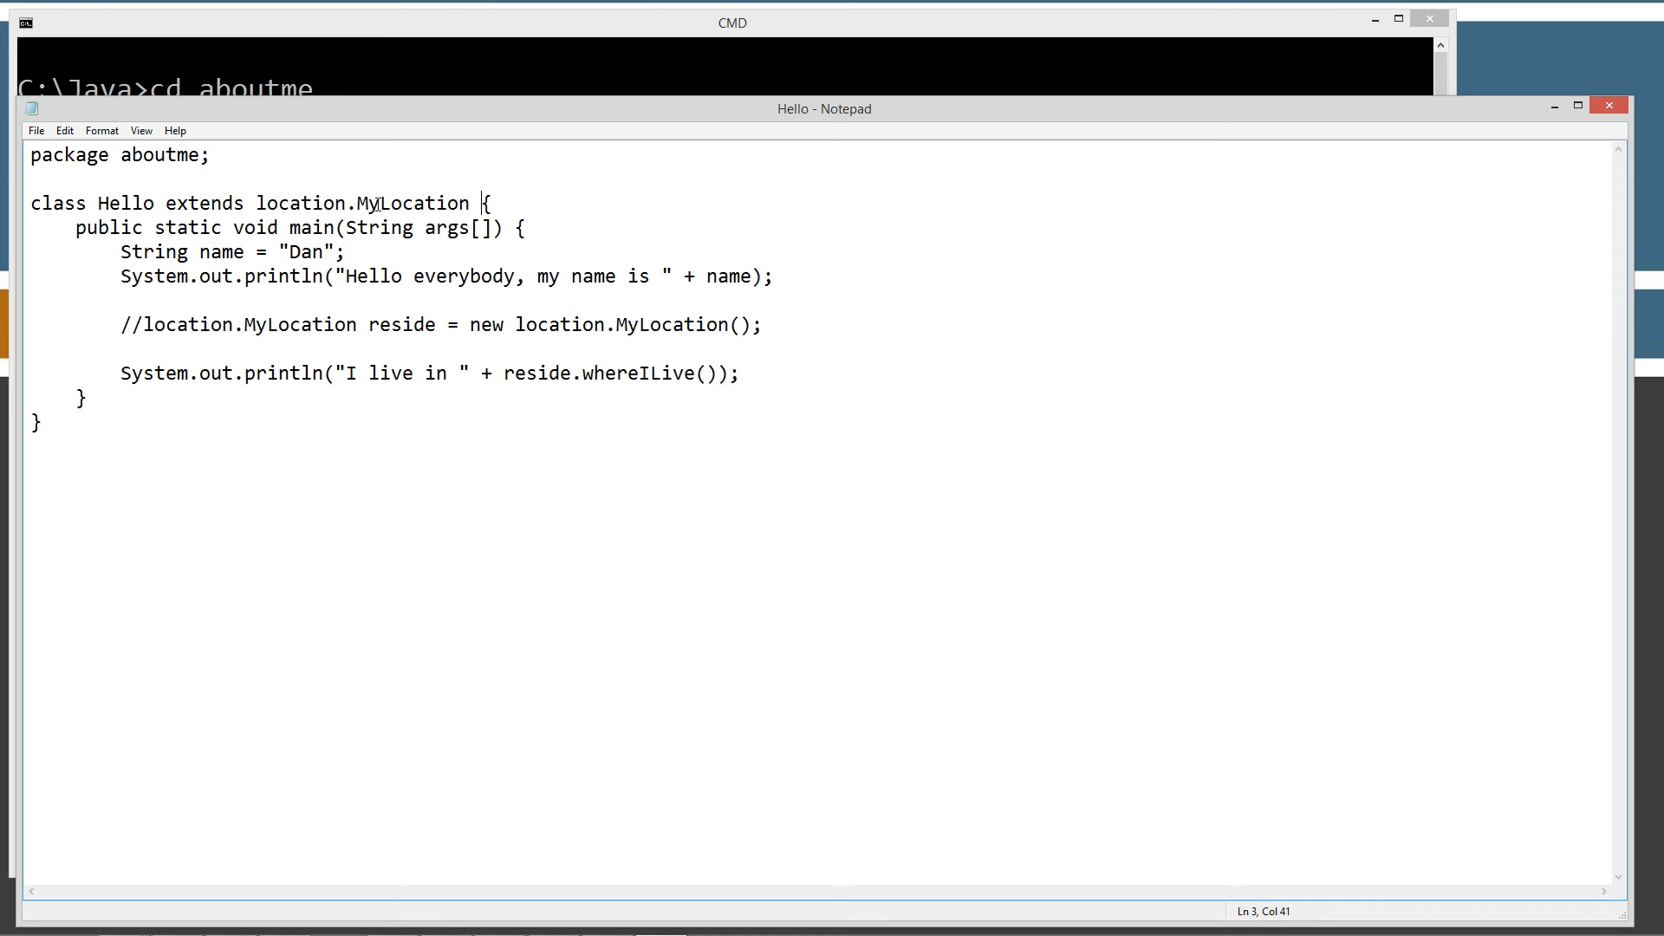
key("Return")
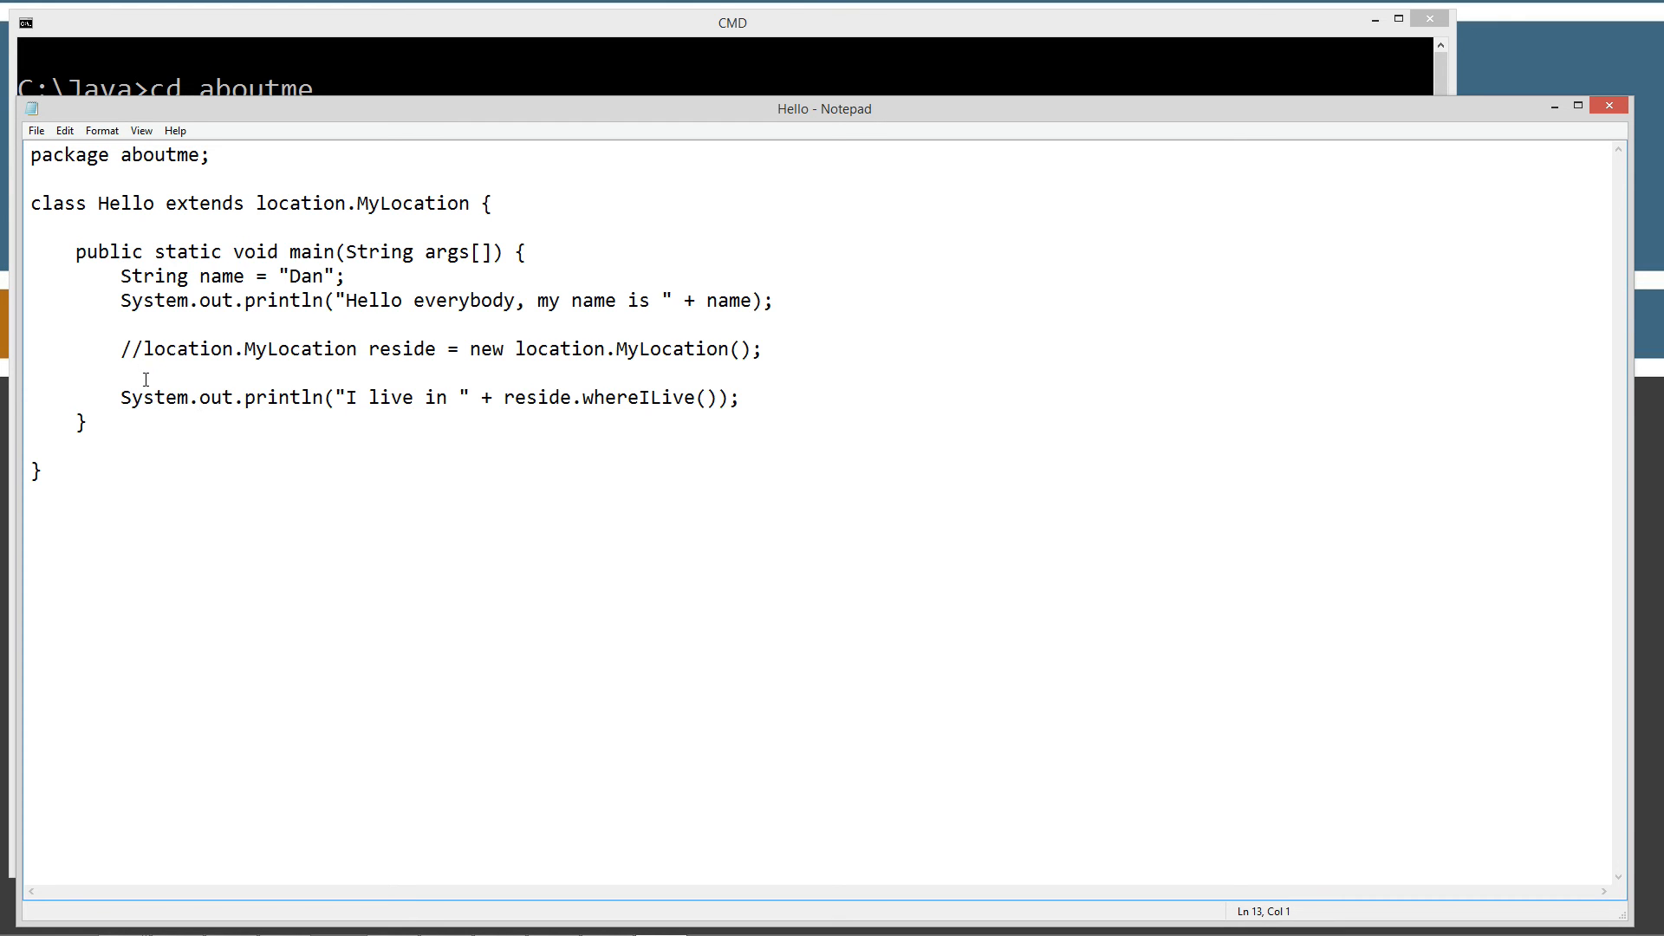
left_click(162, 251)
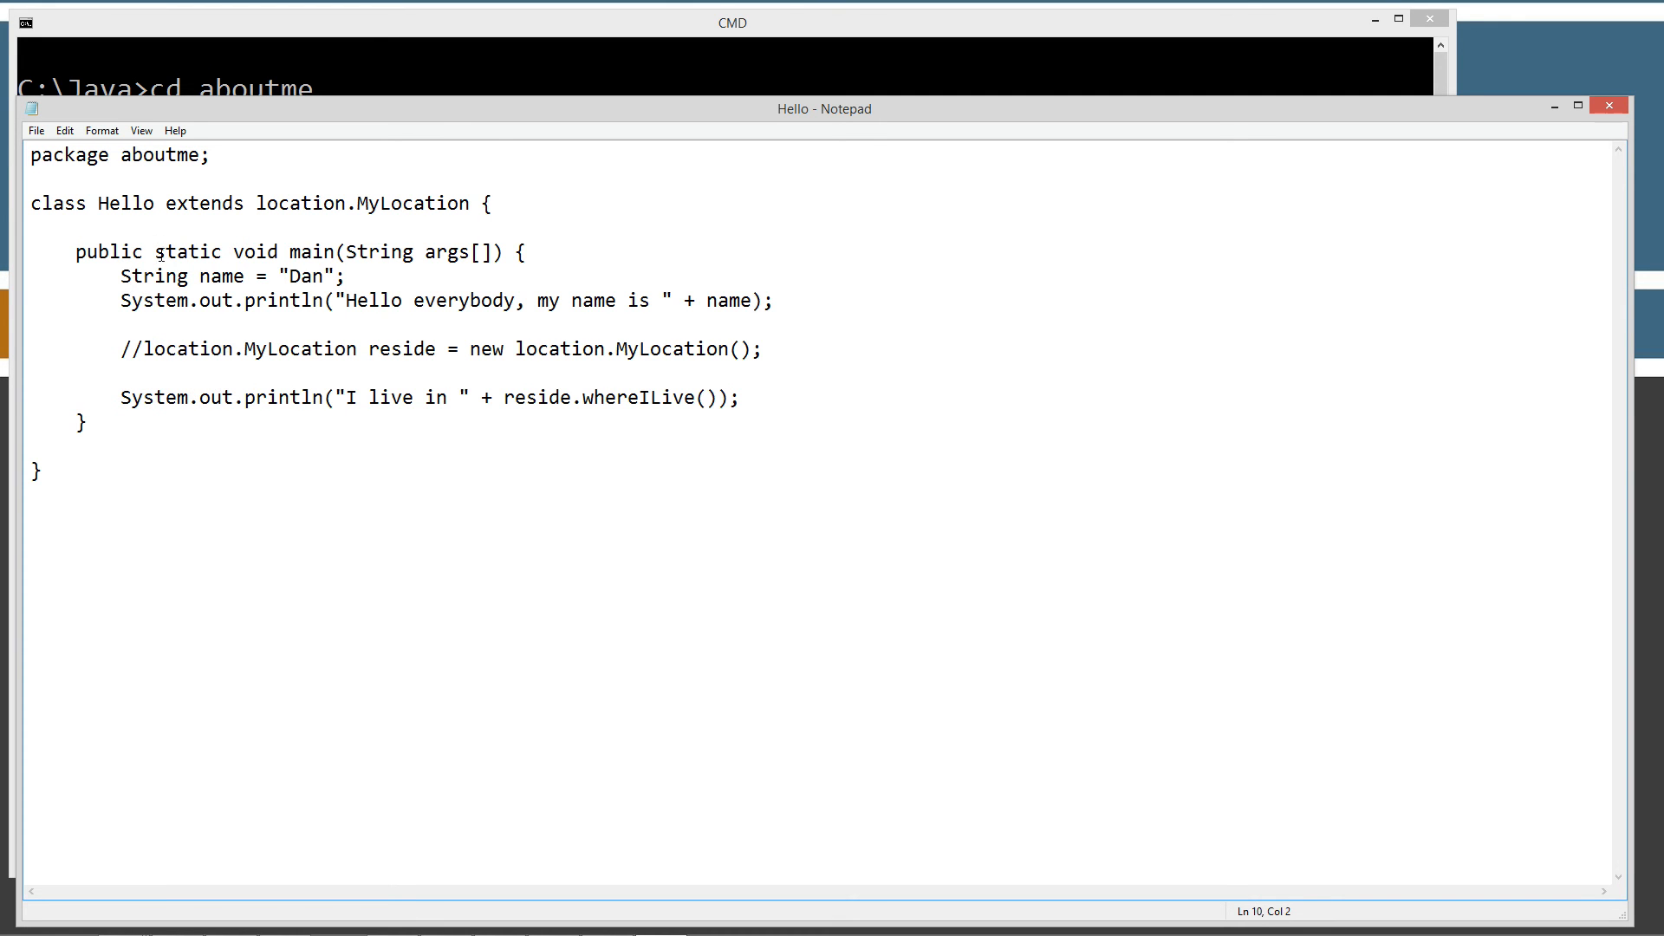
double_click(187, 251)
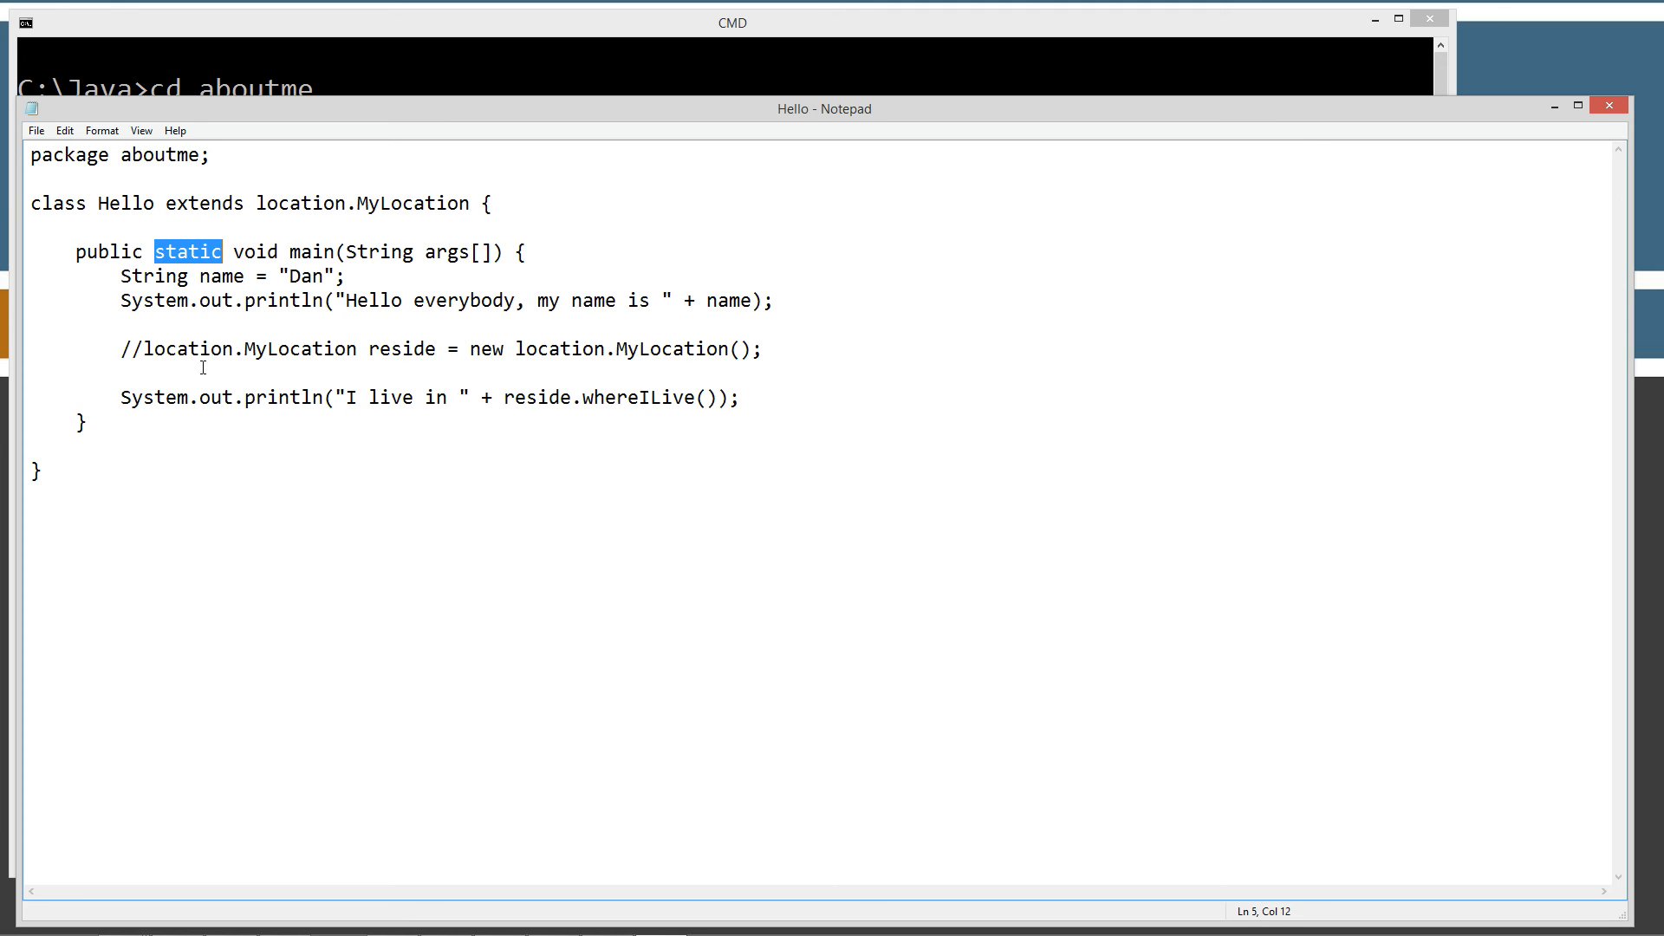
mouse_move(132, 374)
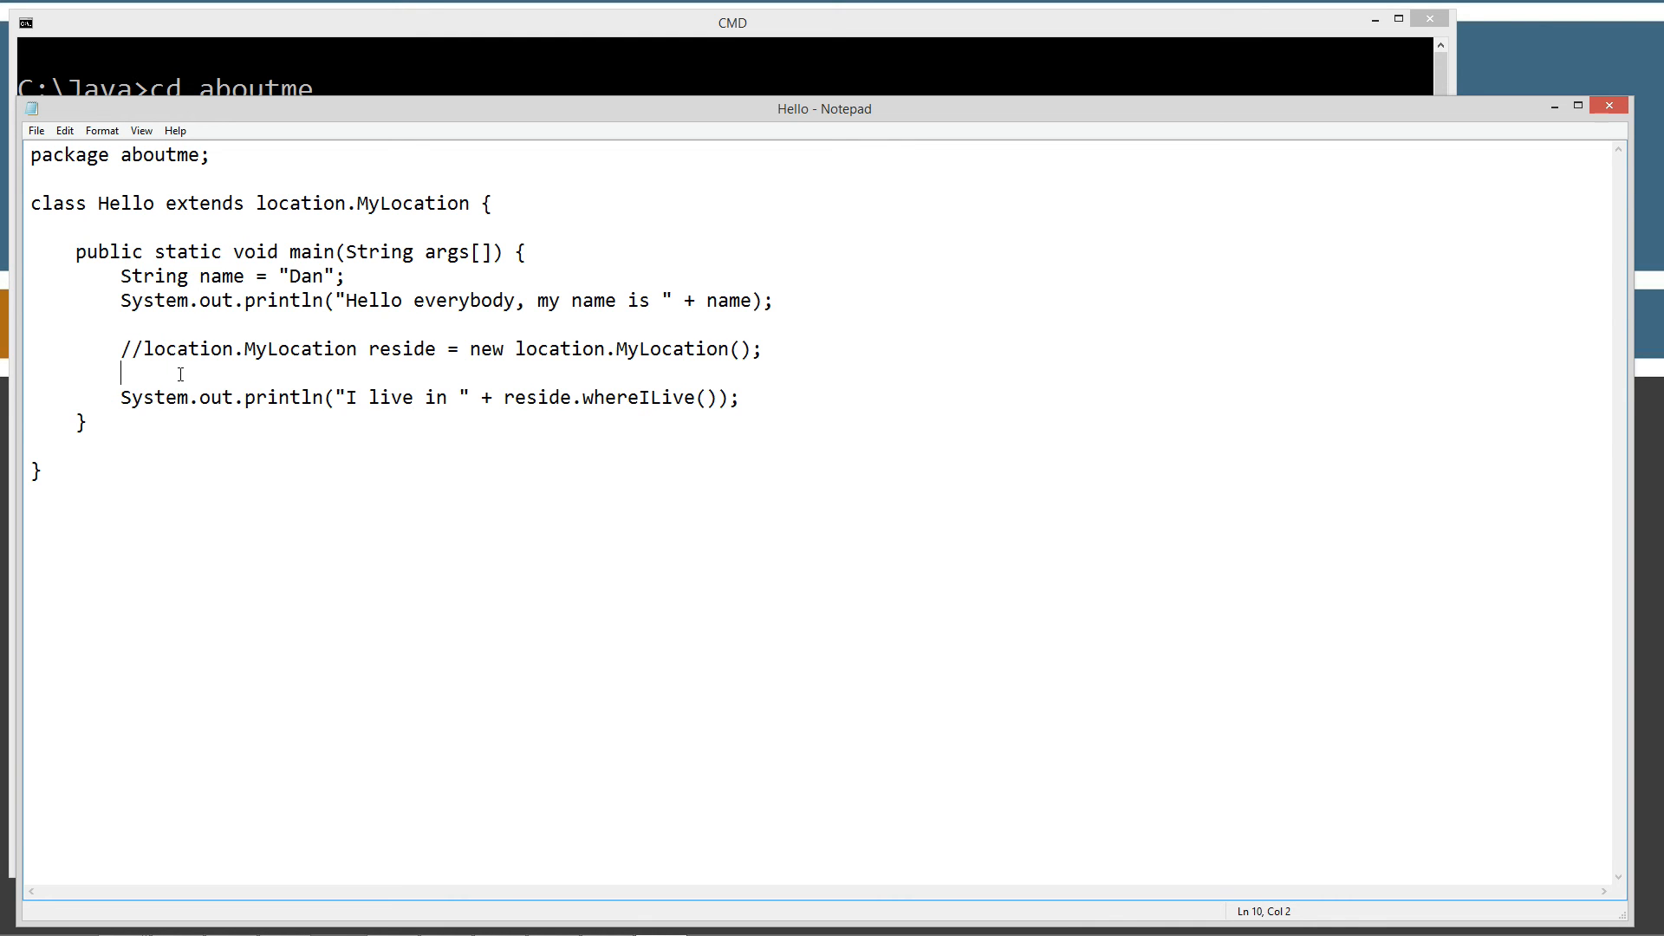
Type Hello reside = new Hello(); on the blank line below the commented line.
type("Hello")
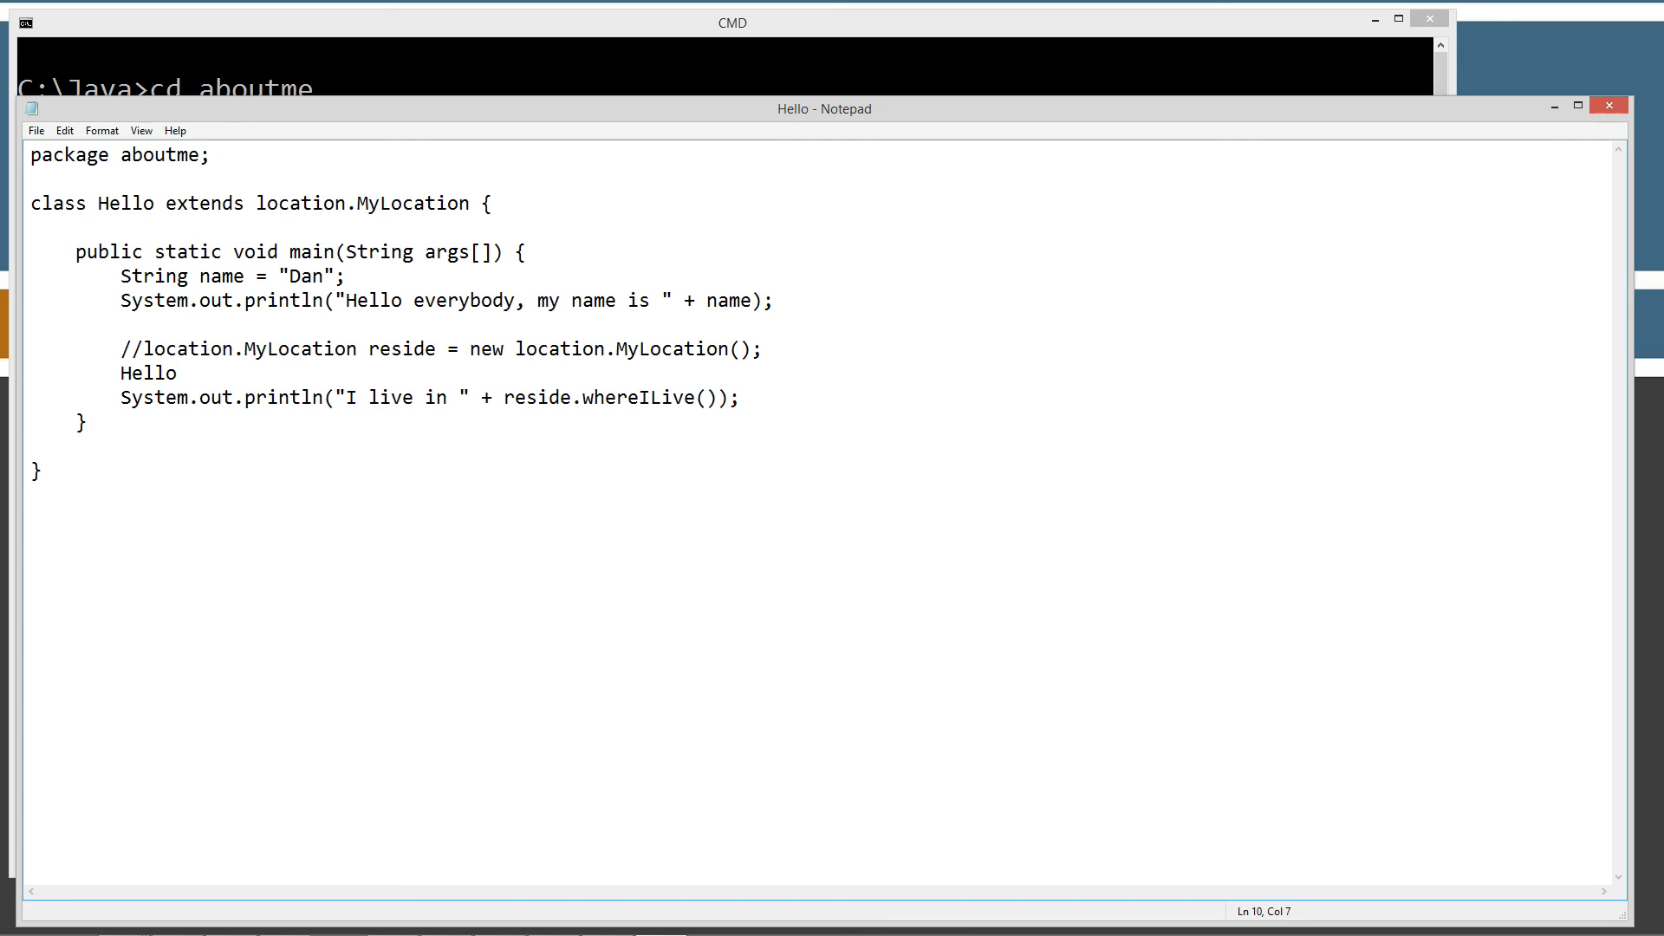
mouse_move(175, 379)
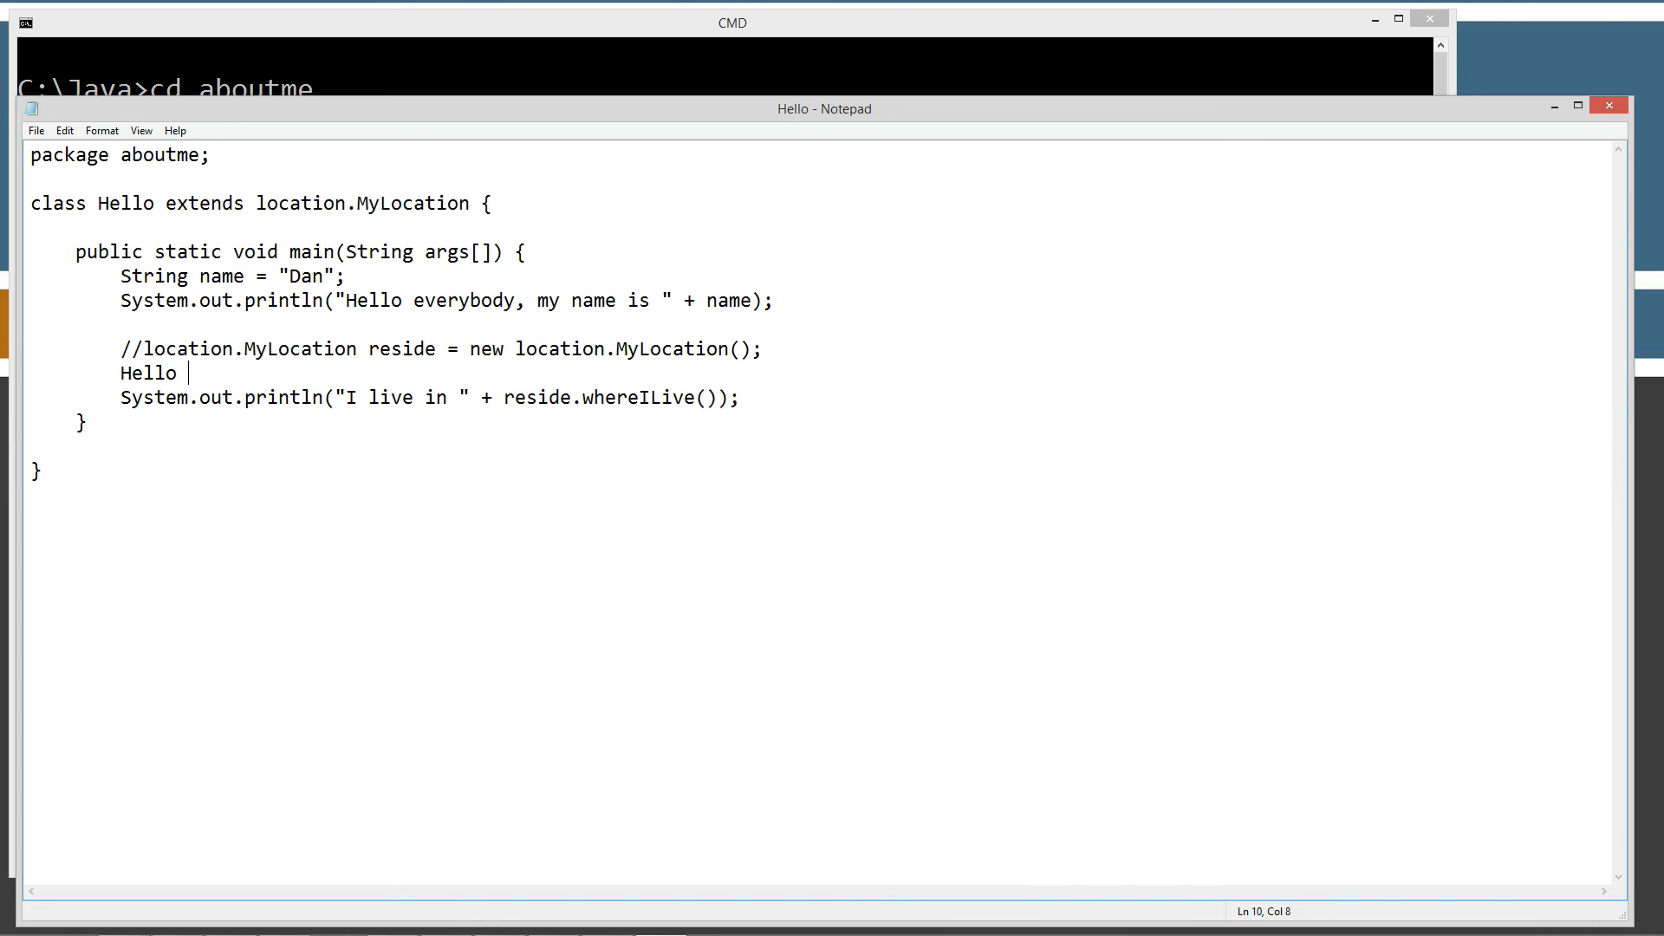
type("re")
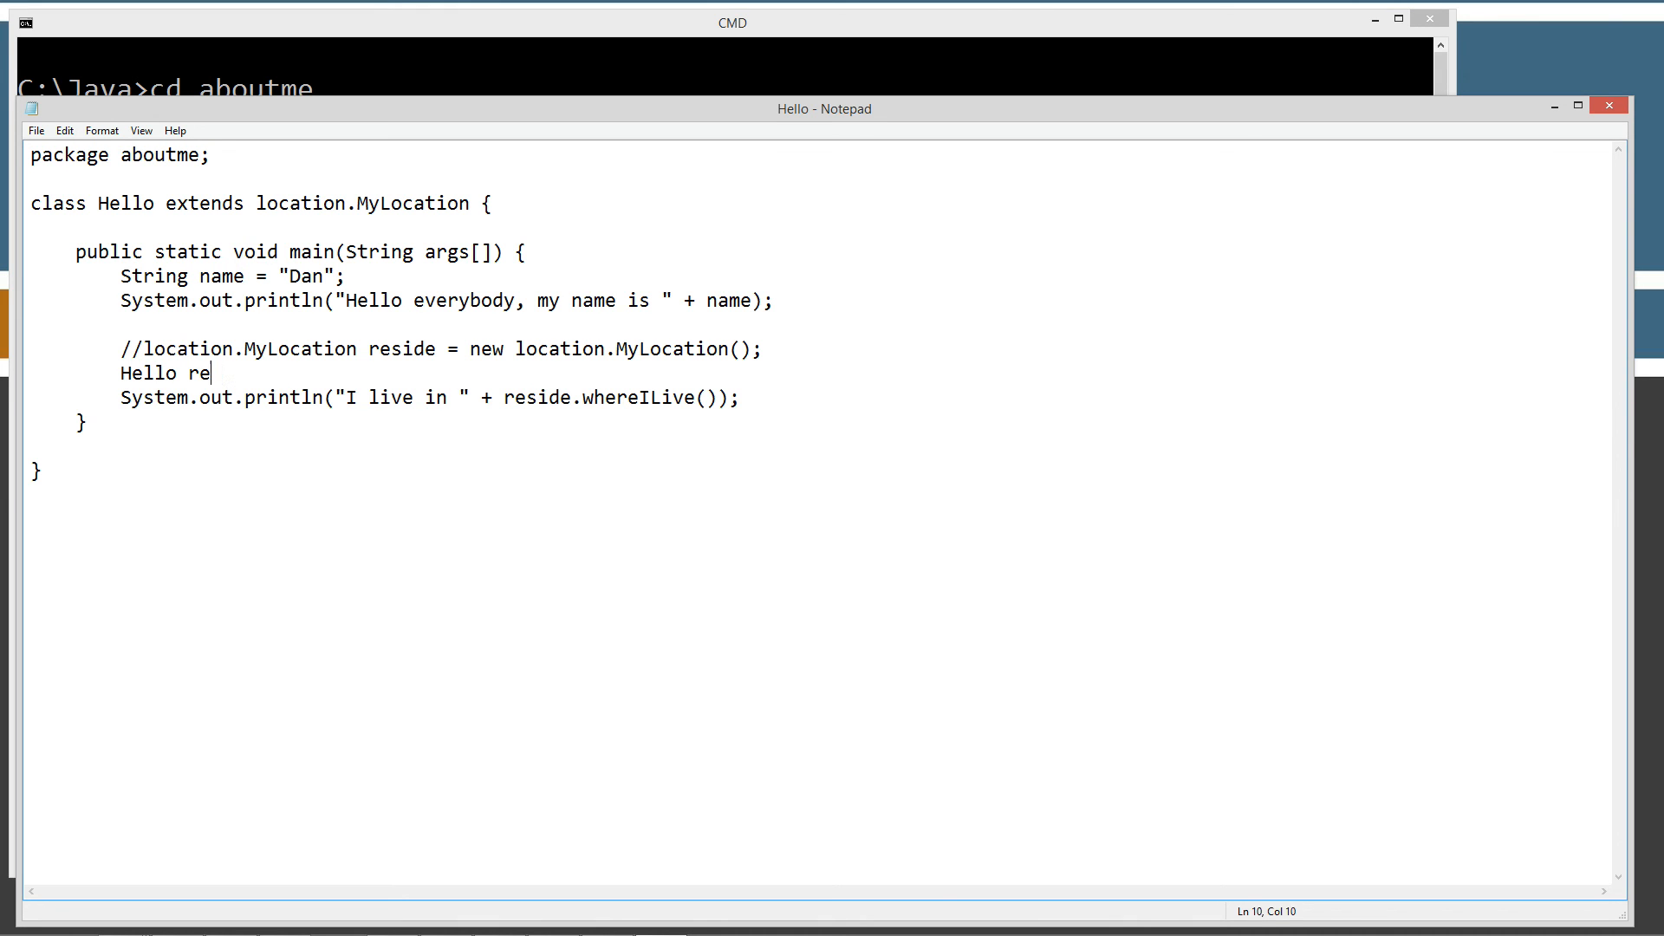
type("side = ne")
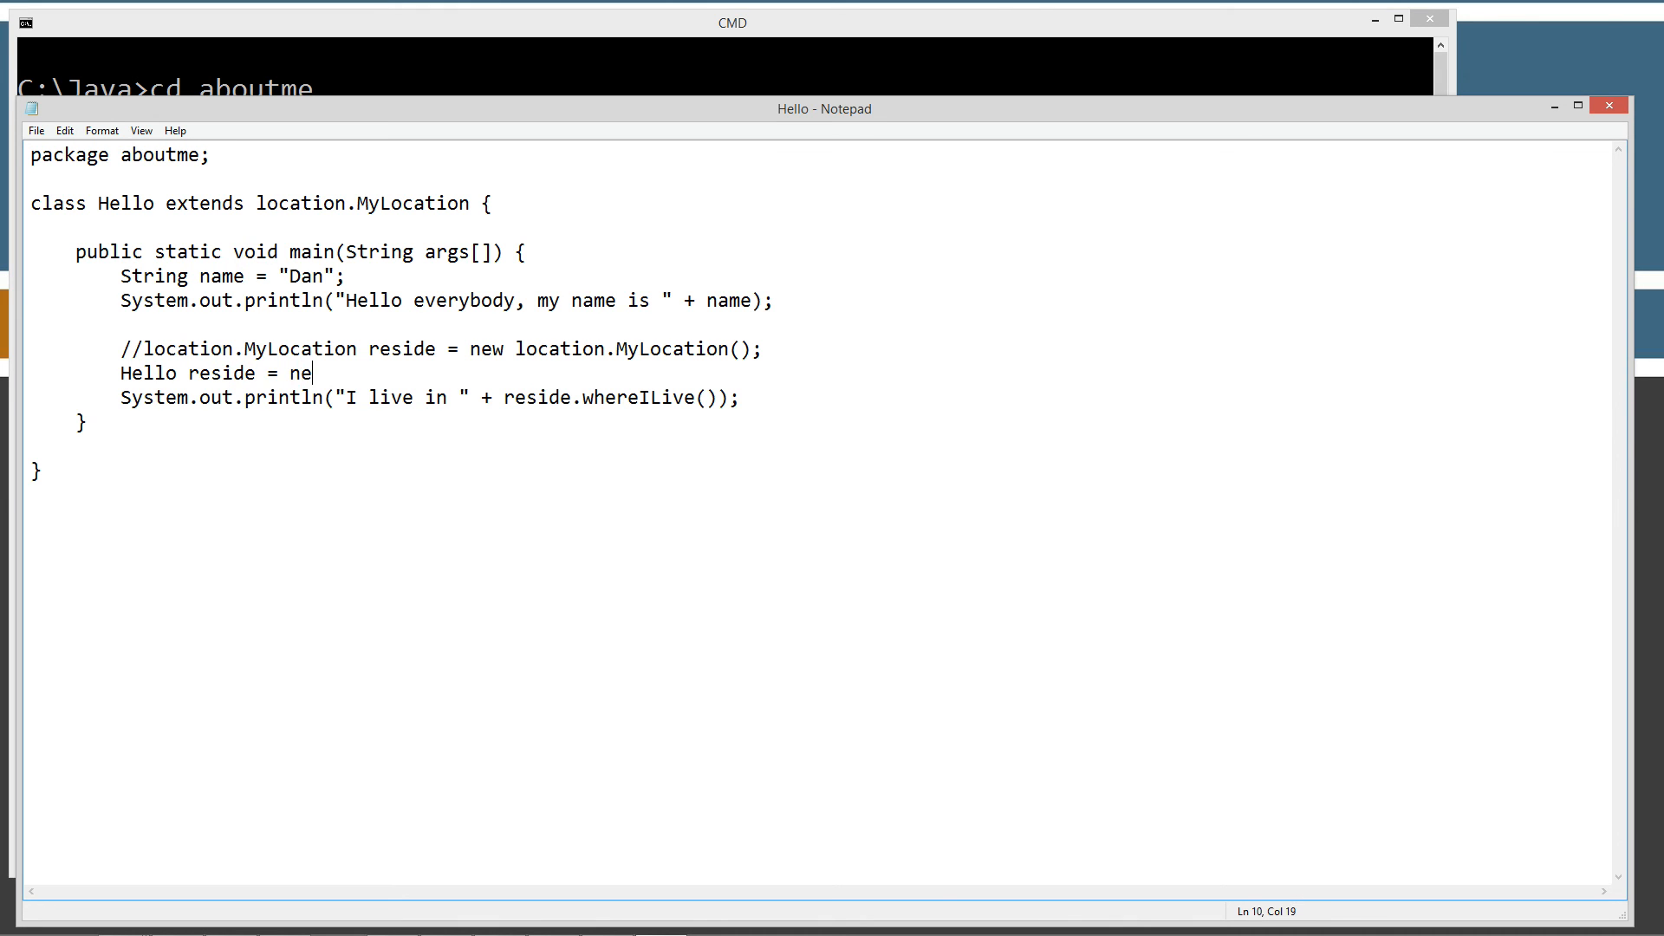
type("w Hello")
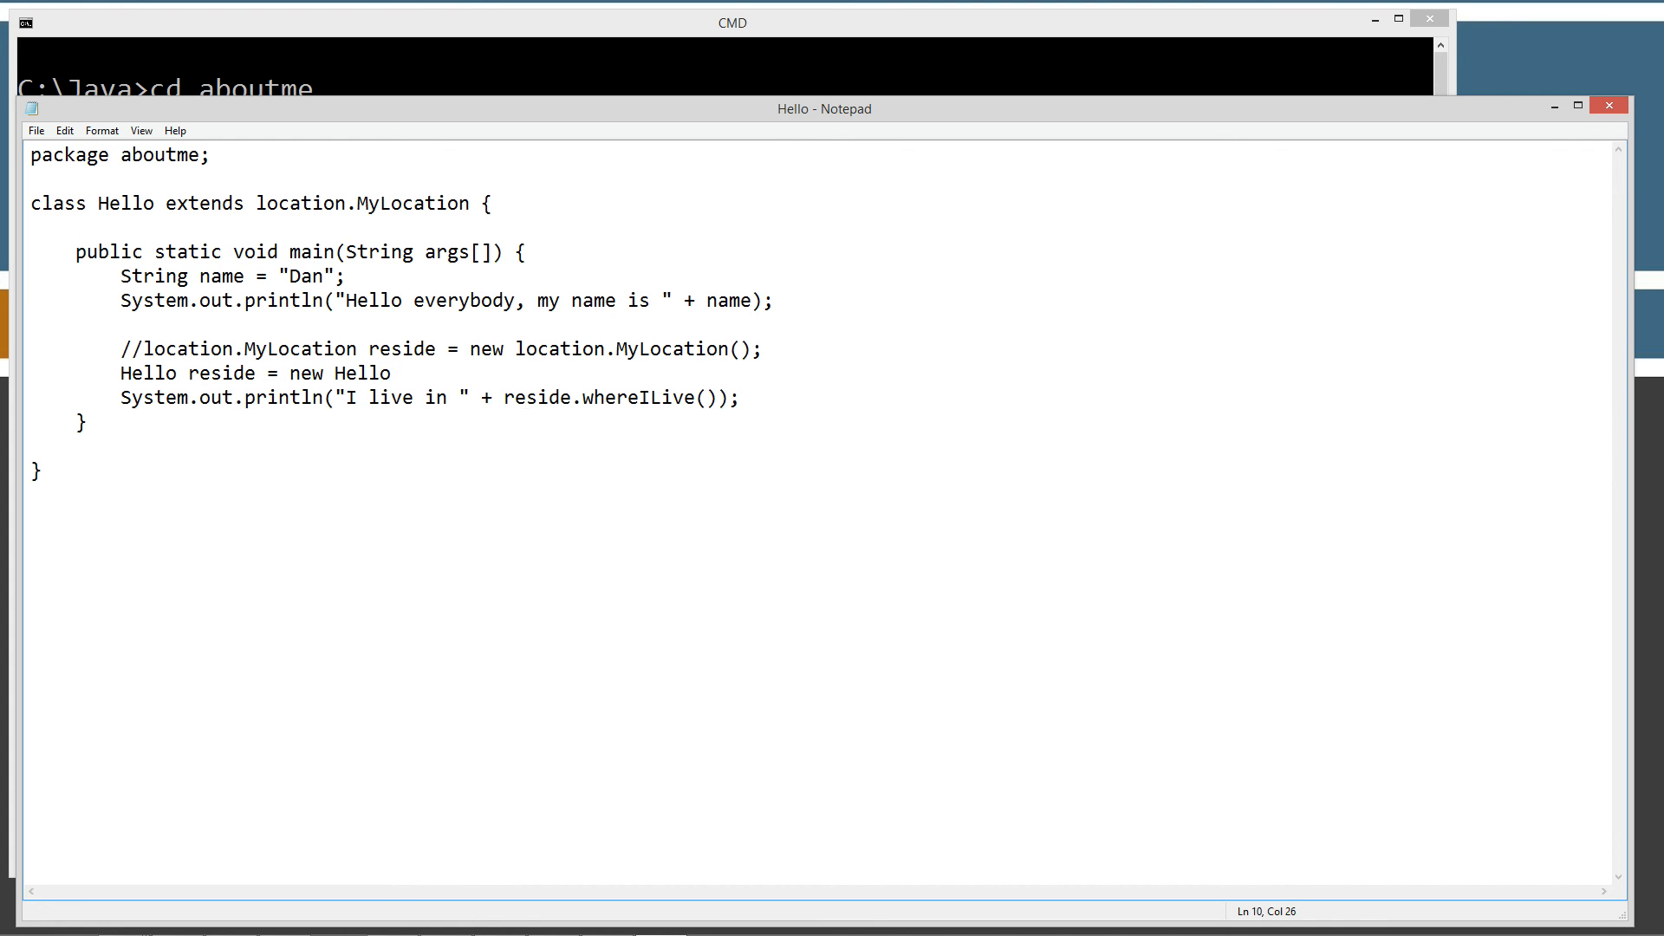
type("();")
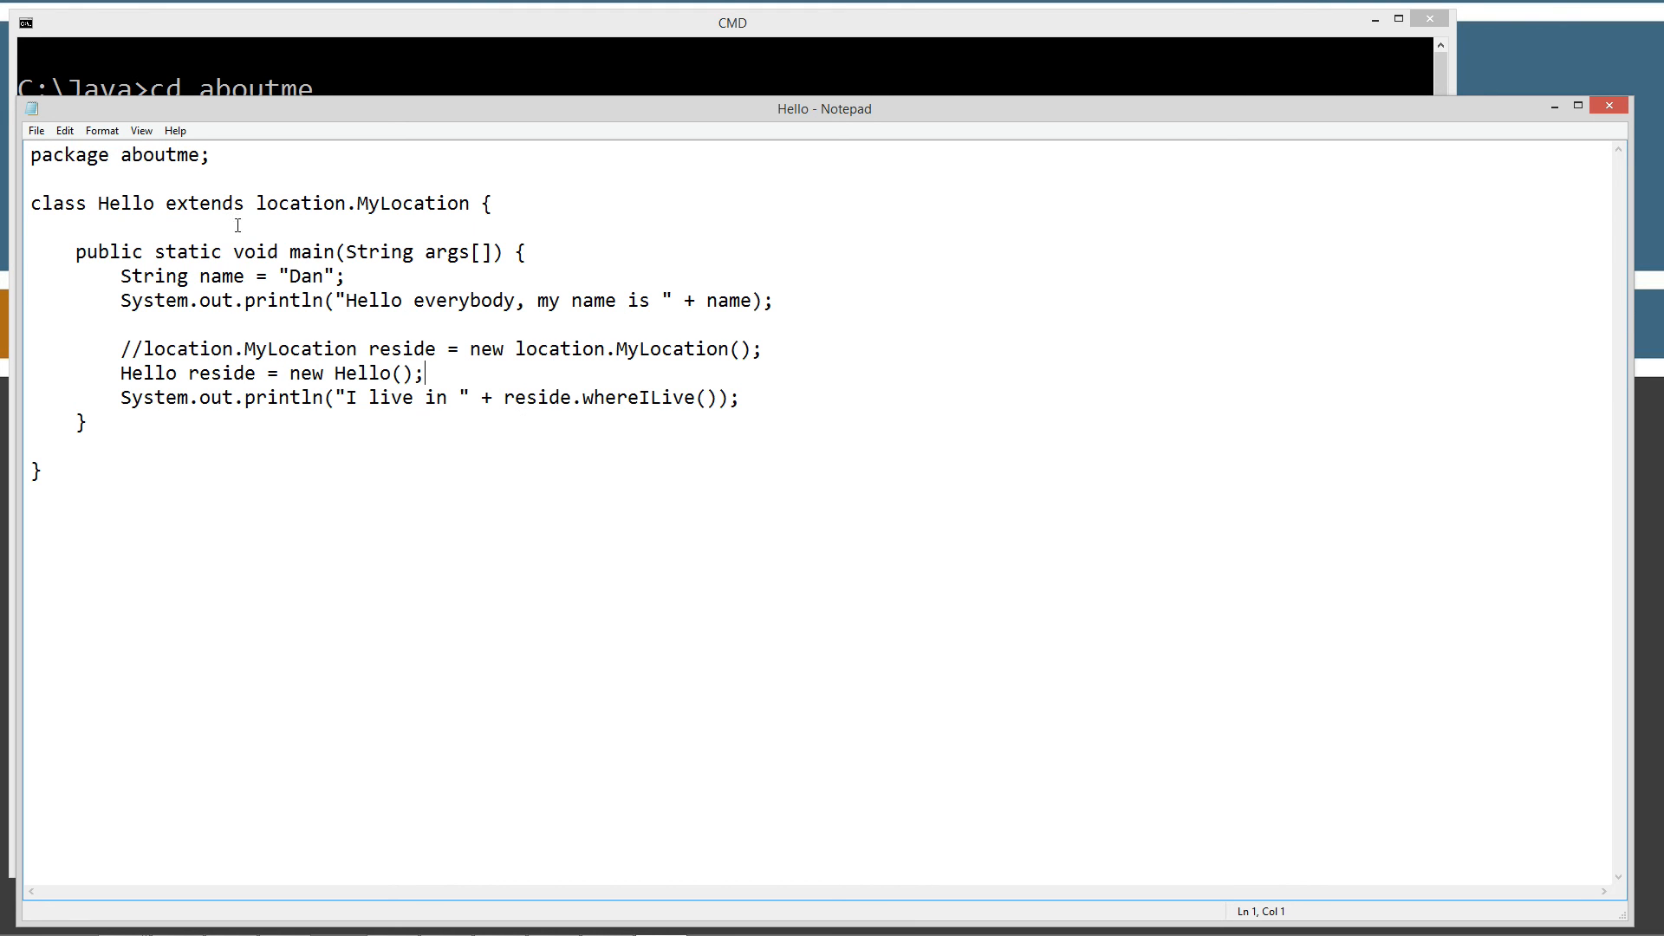
left_click(257, 203)
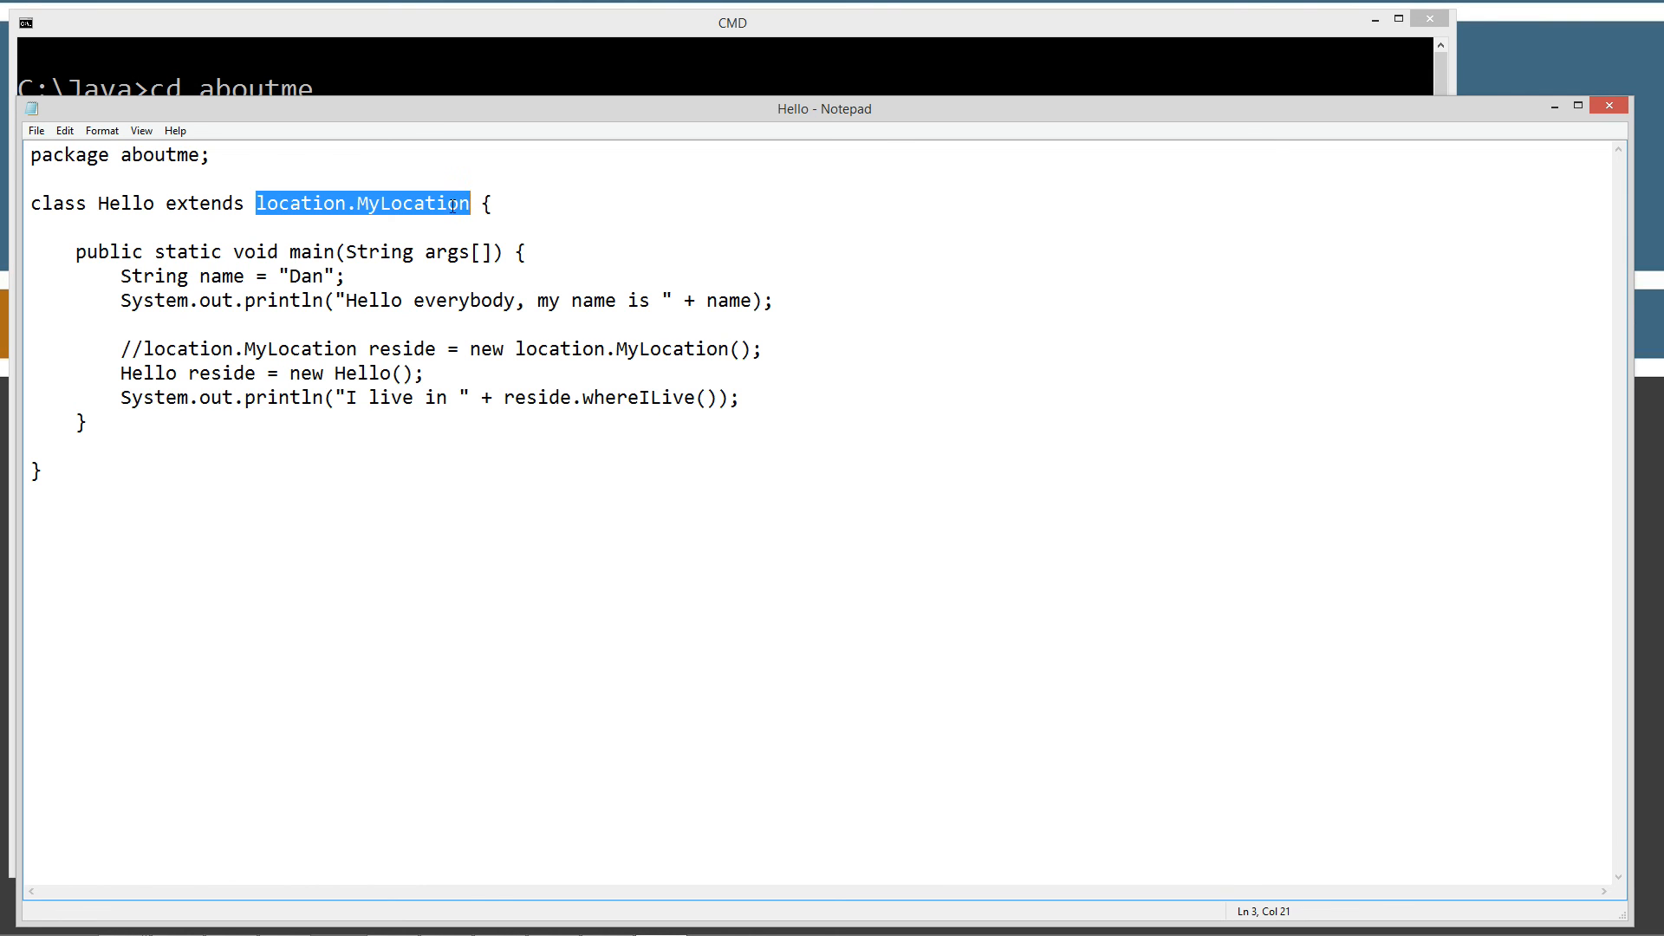
double_click(124, 203)
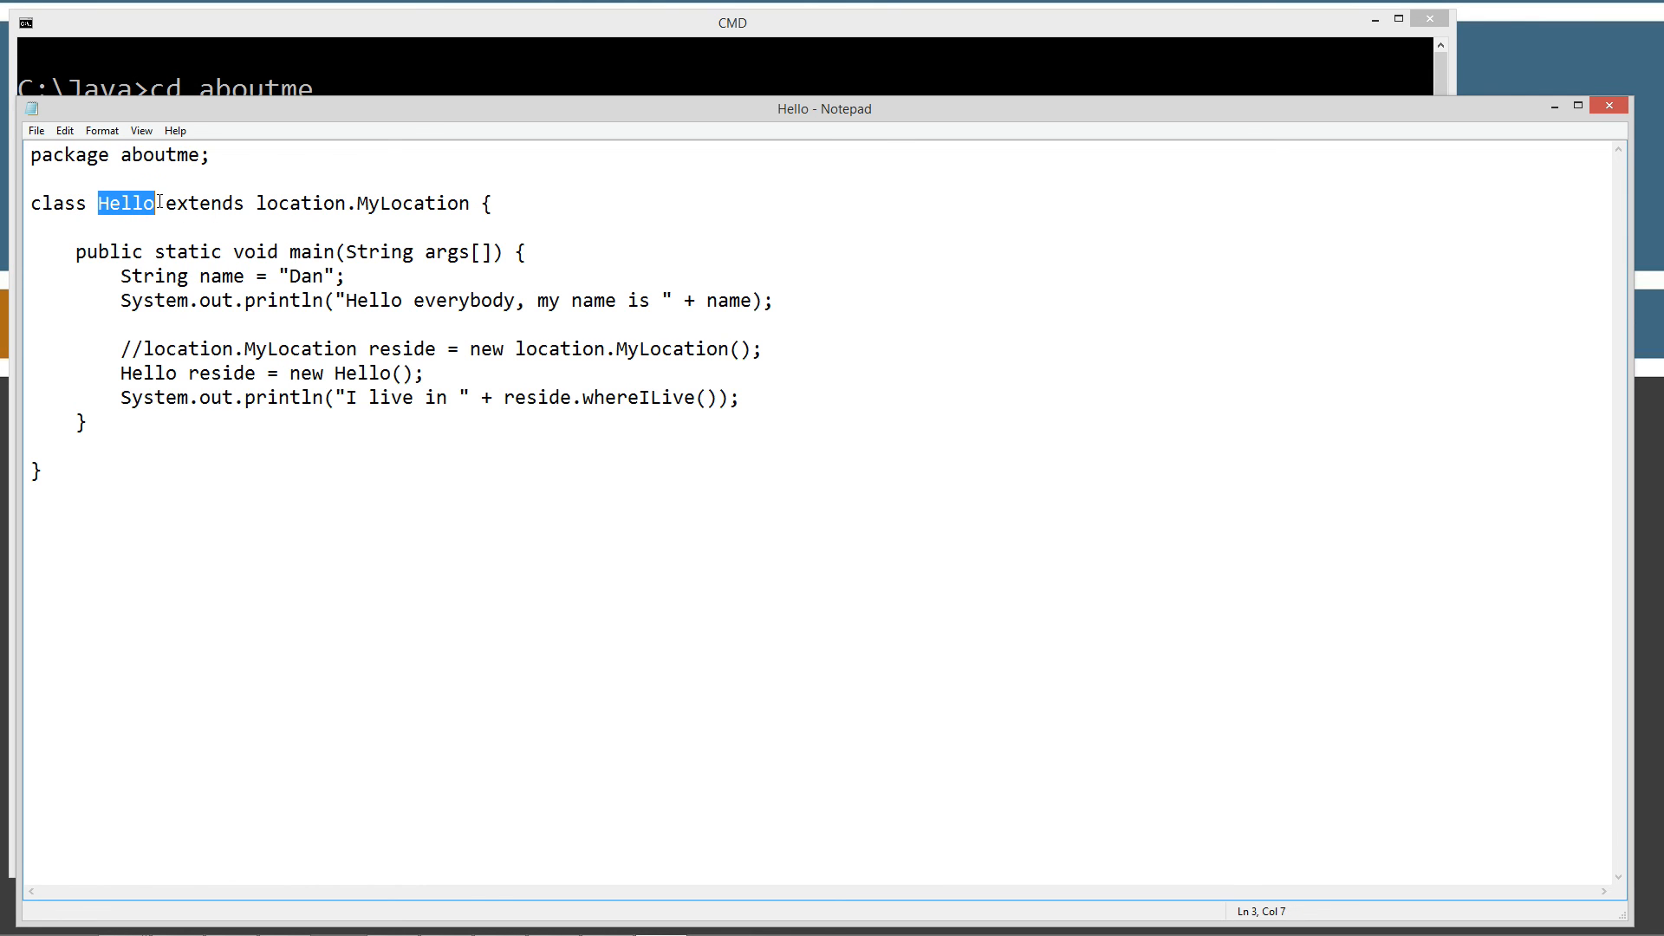
double_click(302, 203)
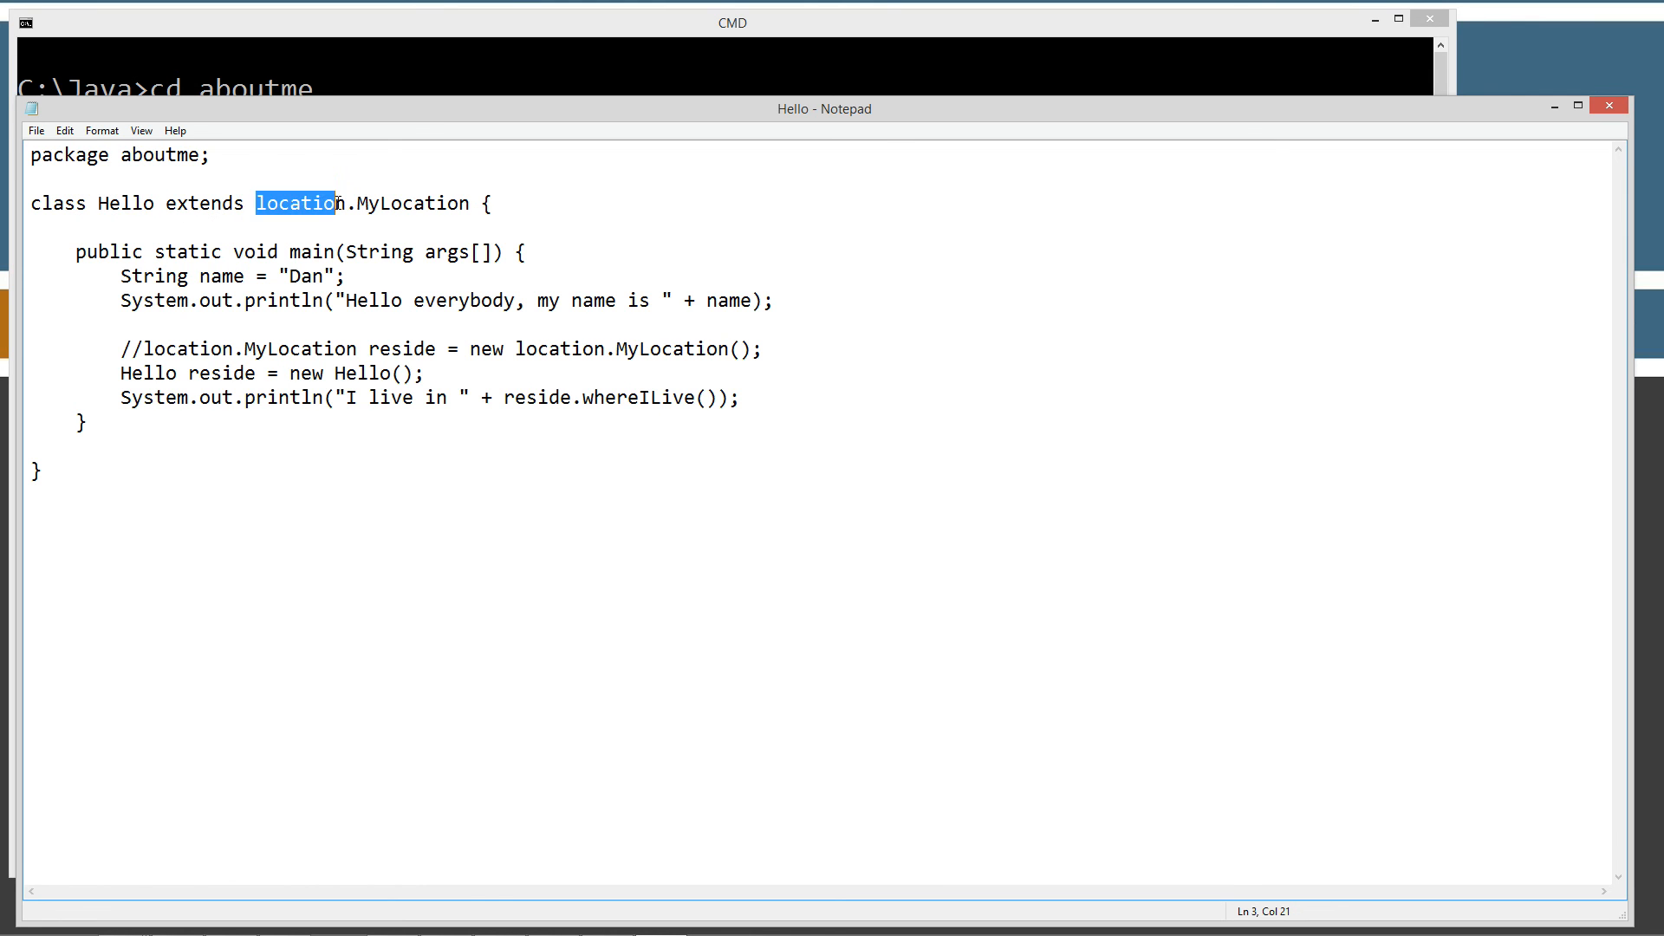
left_click(417, 203)
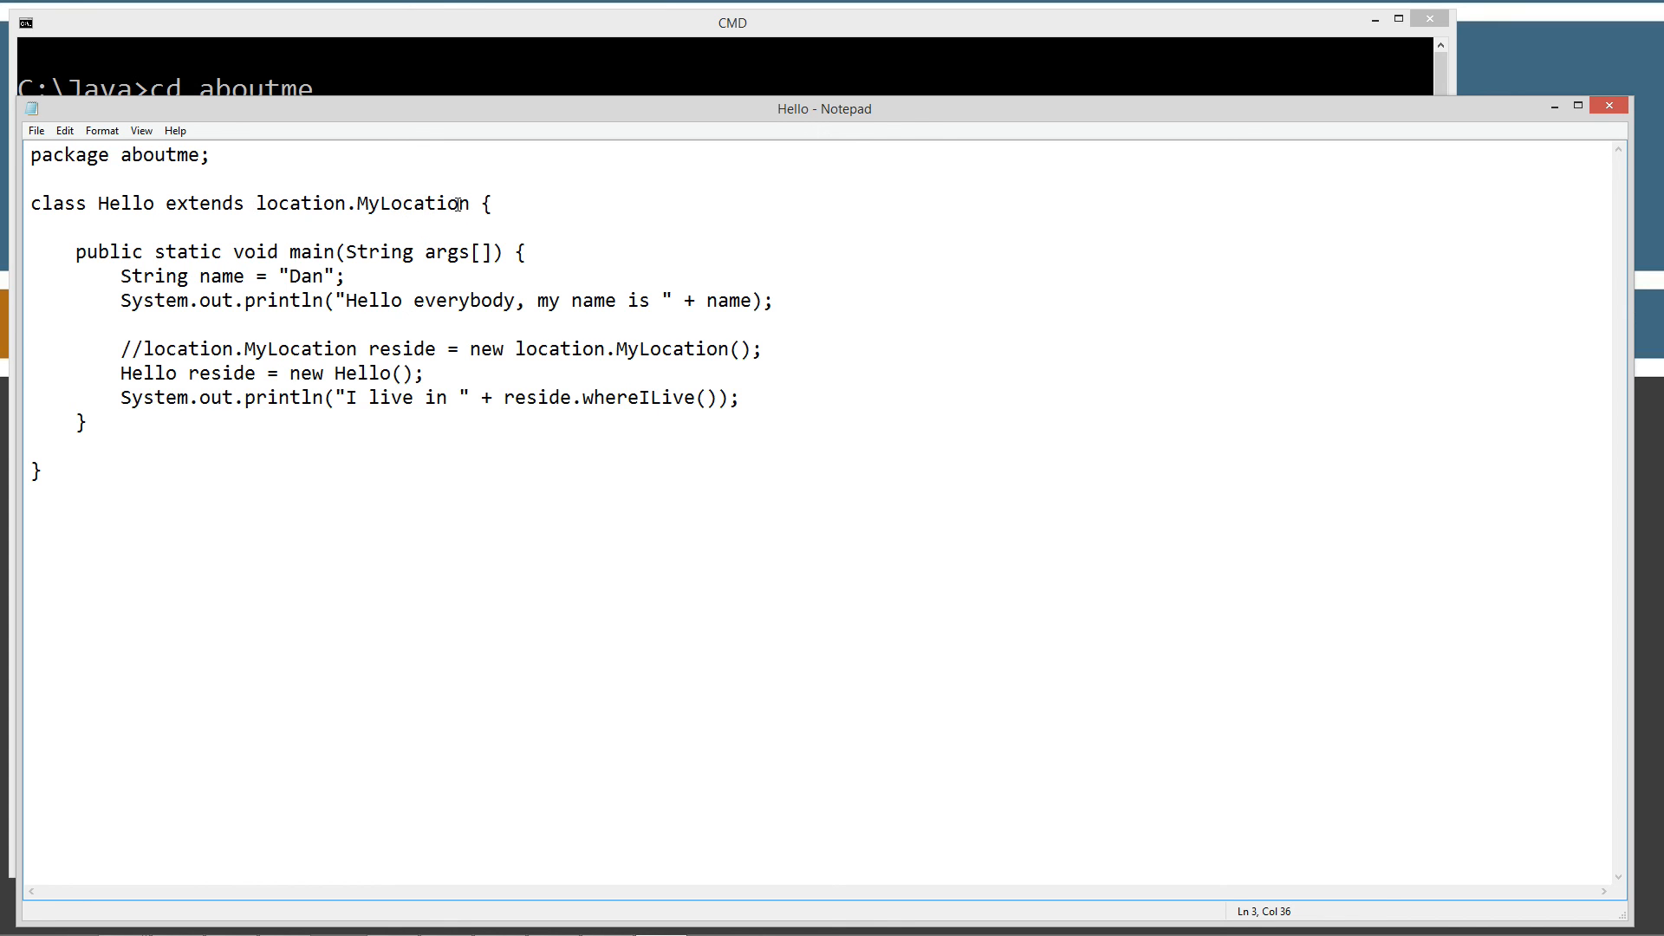
left_click(118, 203)
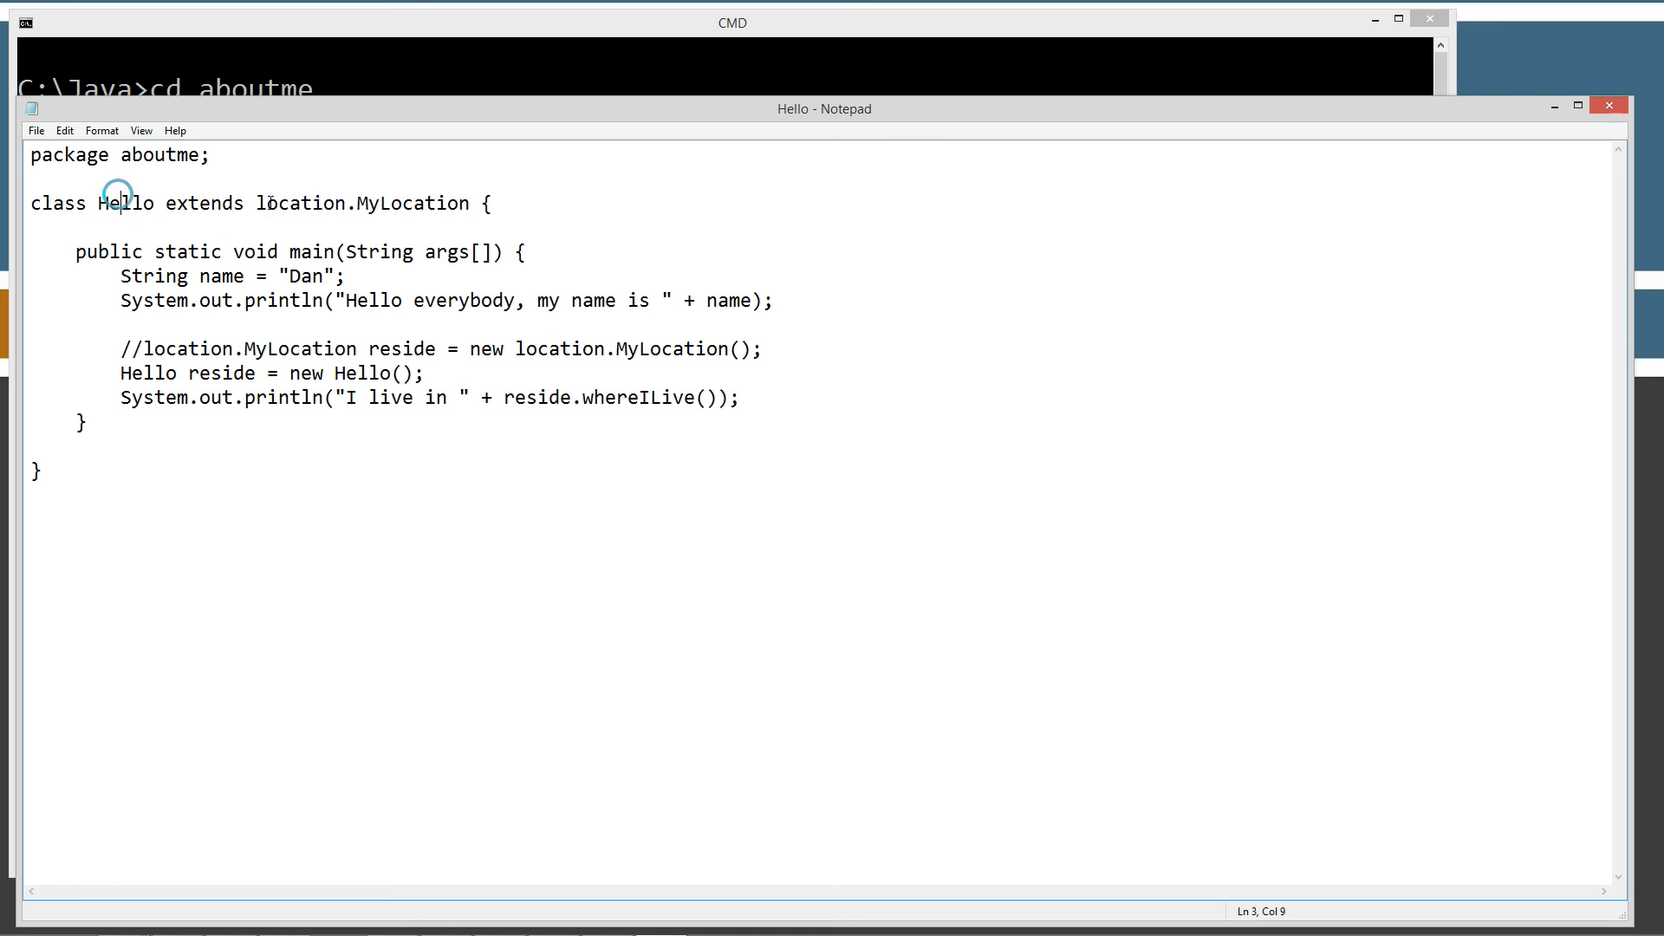
left_click(325, 203)
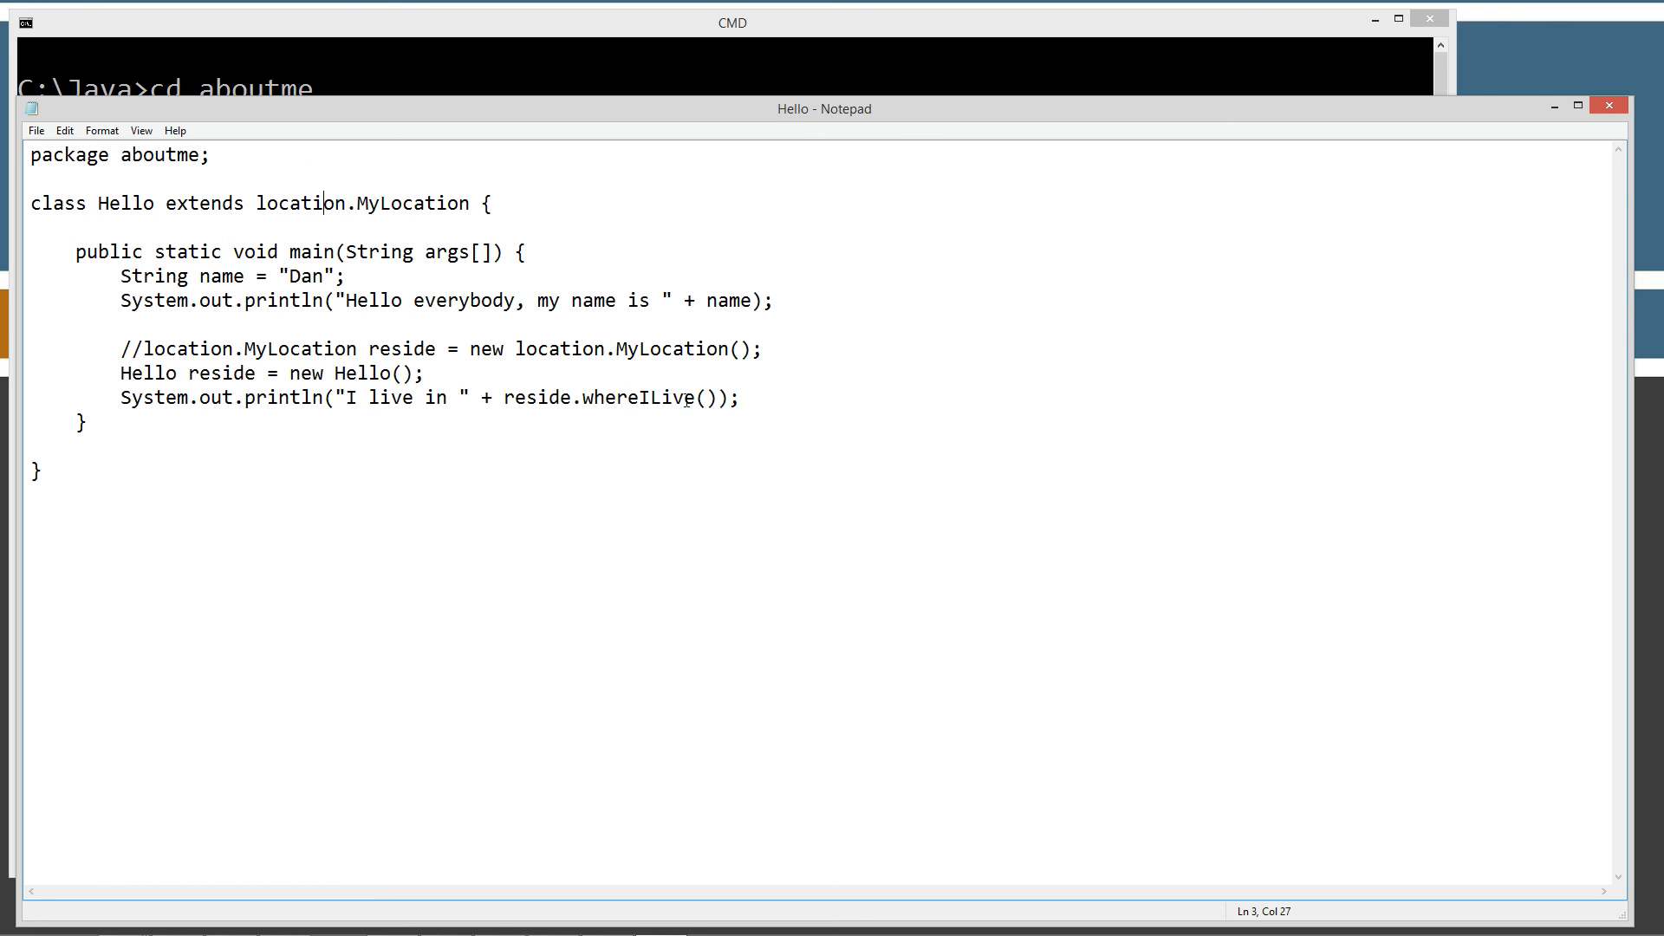
mouse_move(189, 374)
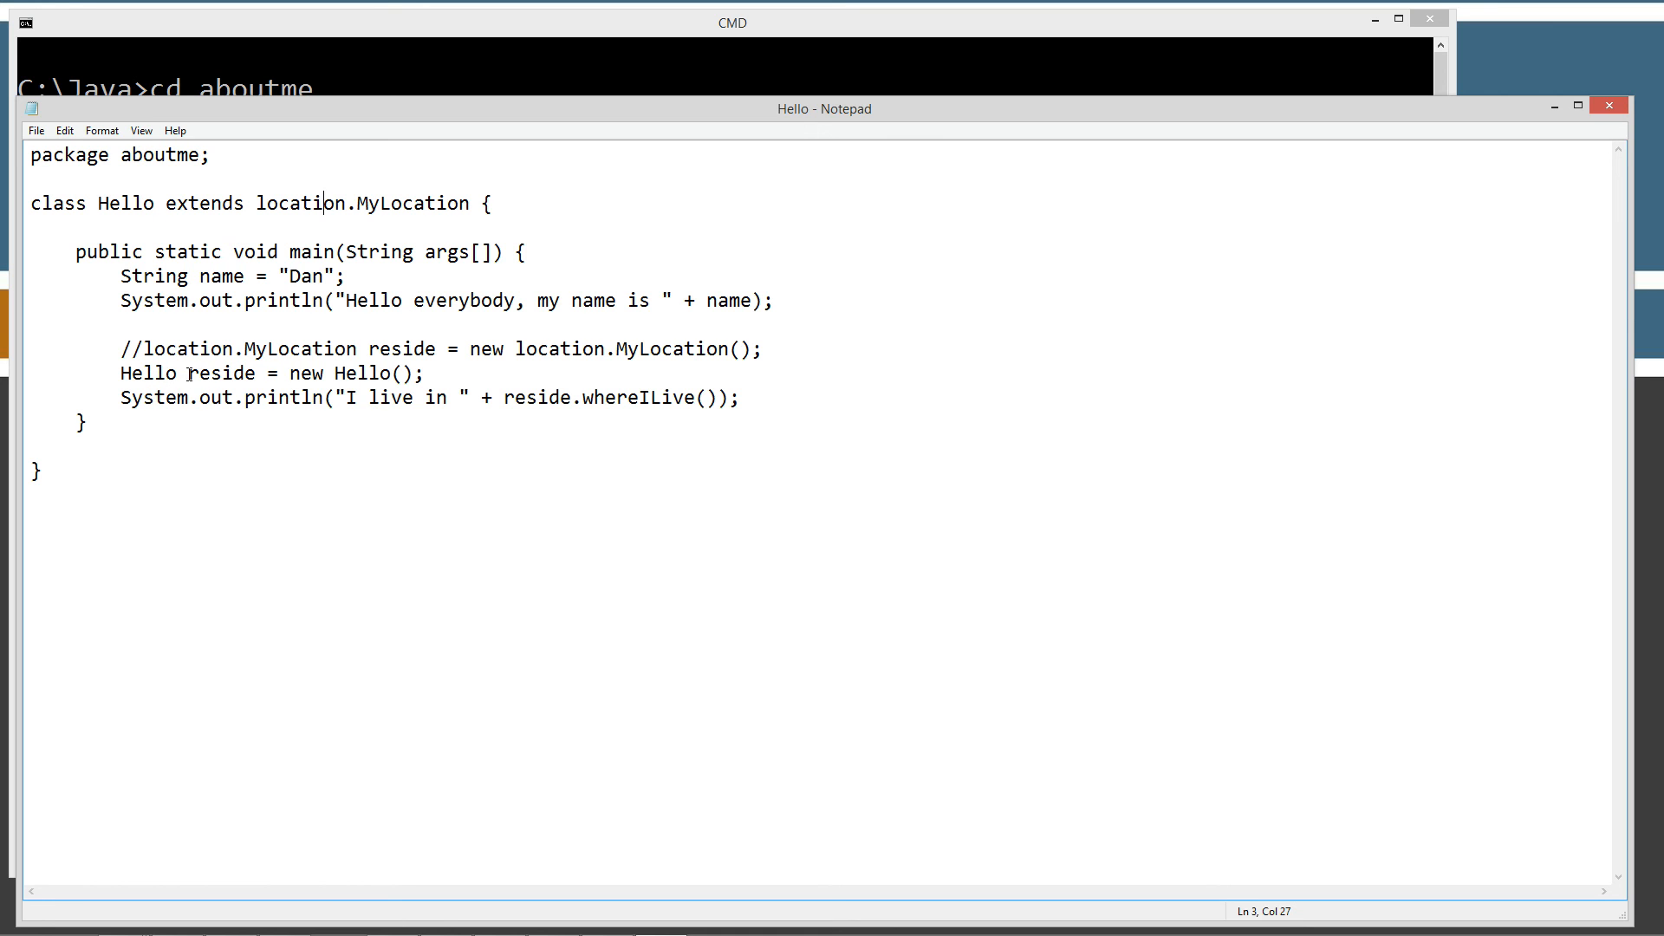
mouse_move(133, 235)
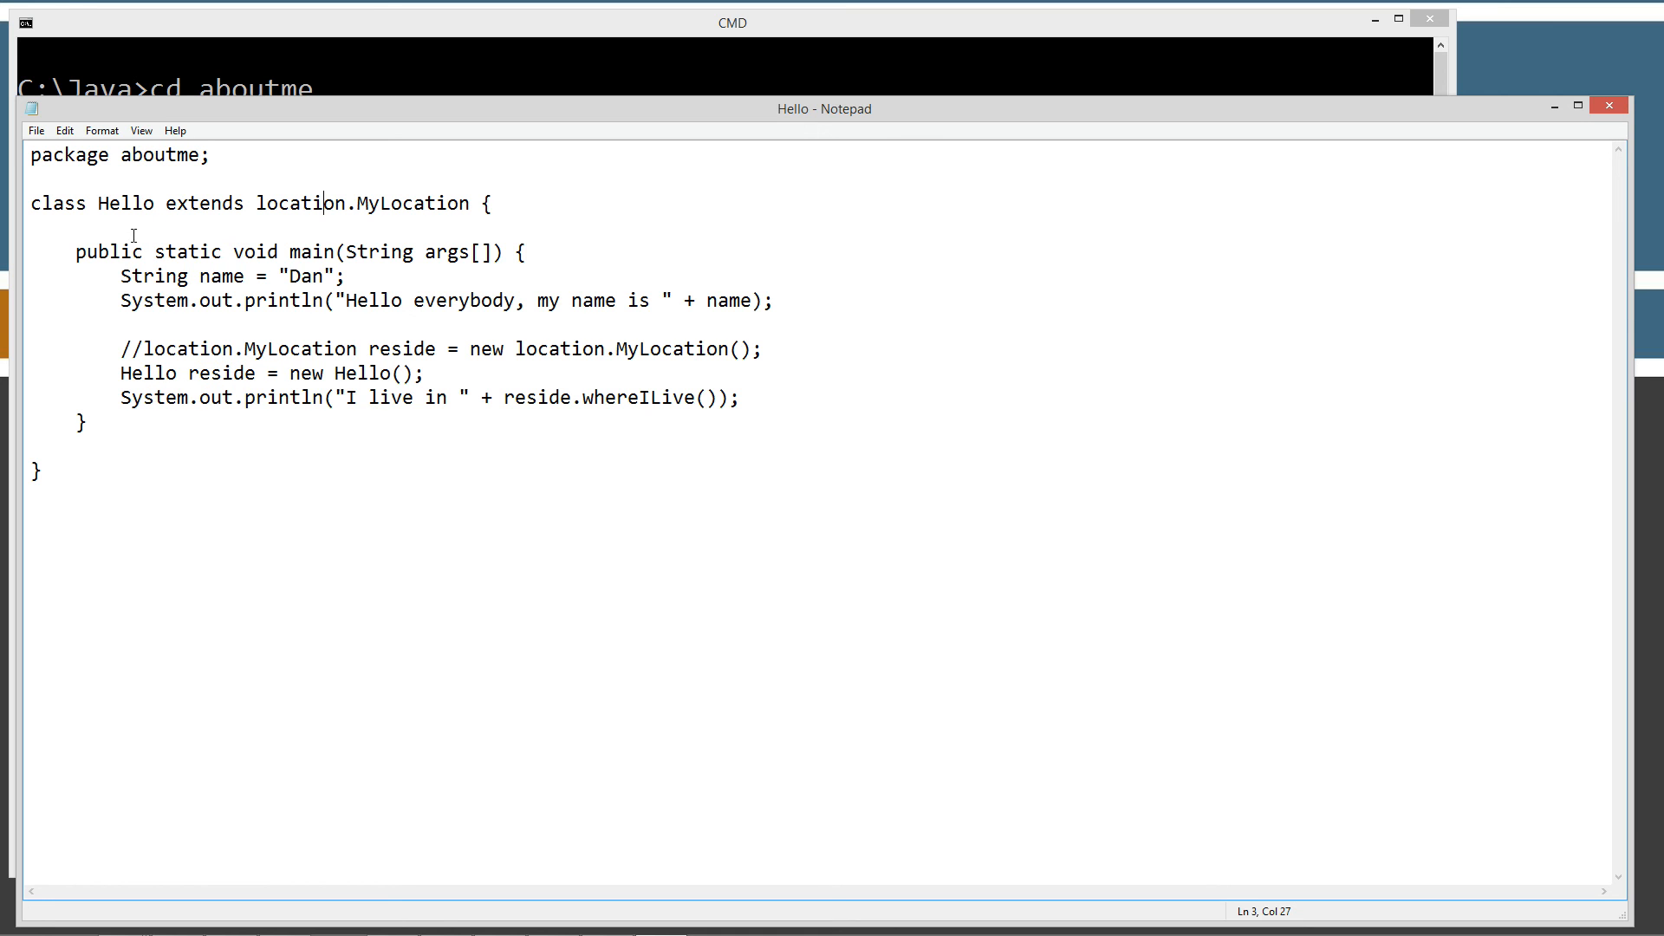
double_click(125, 202)
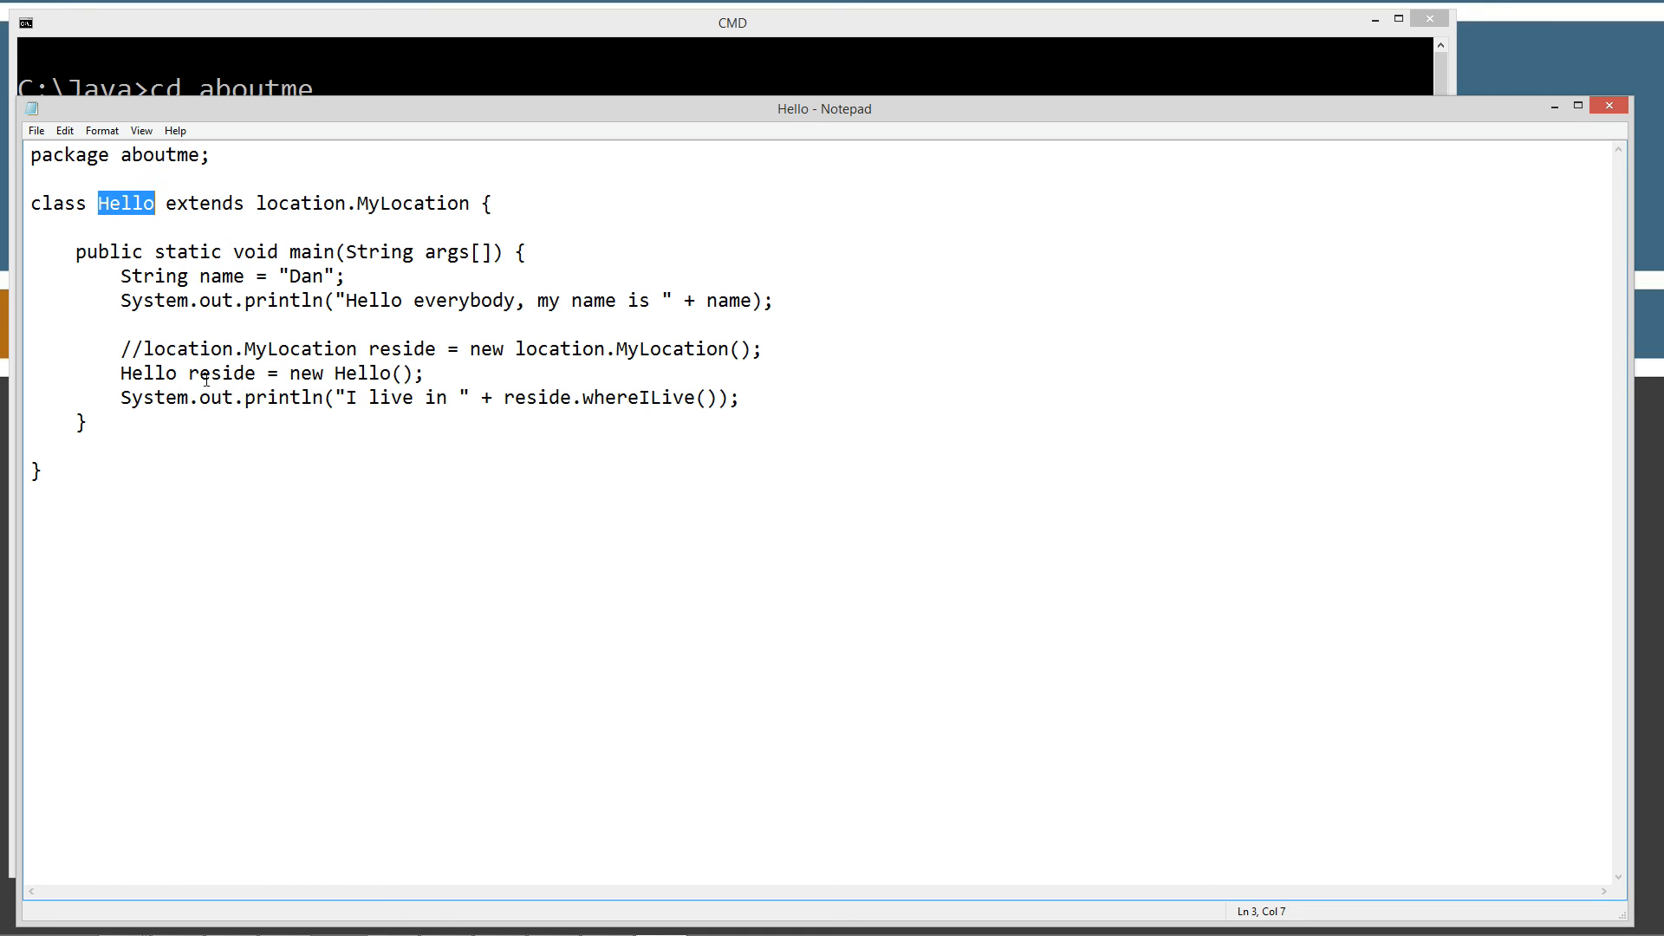
double_click(219, 372)
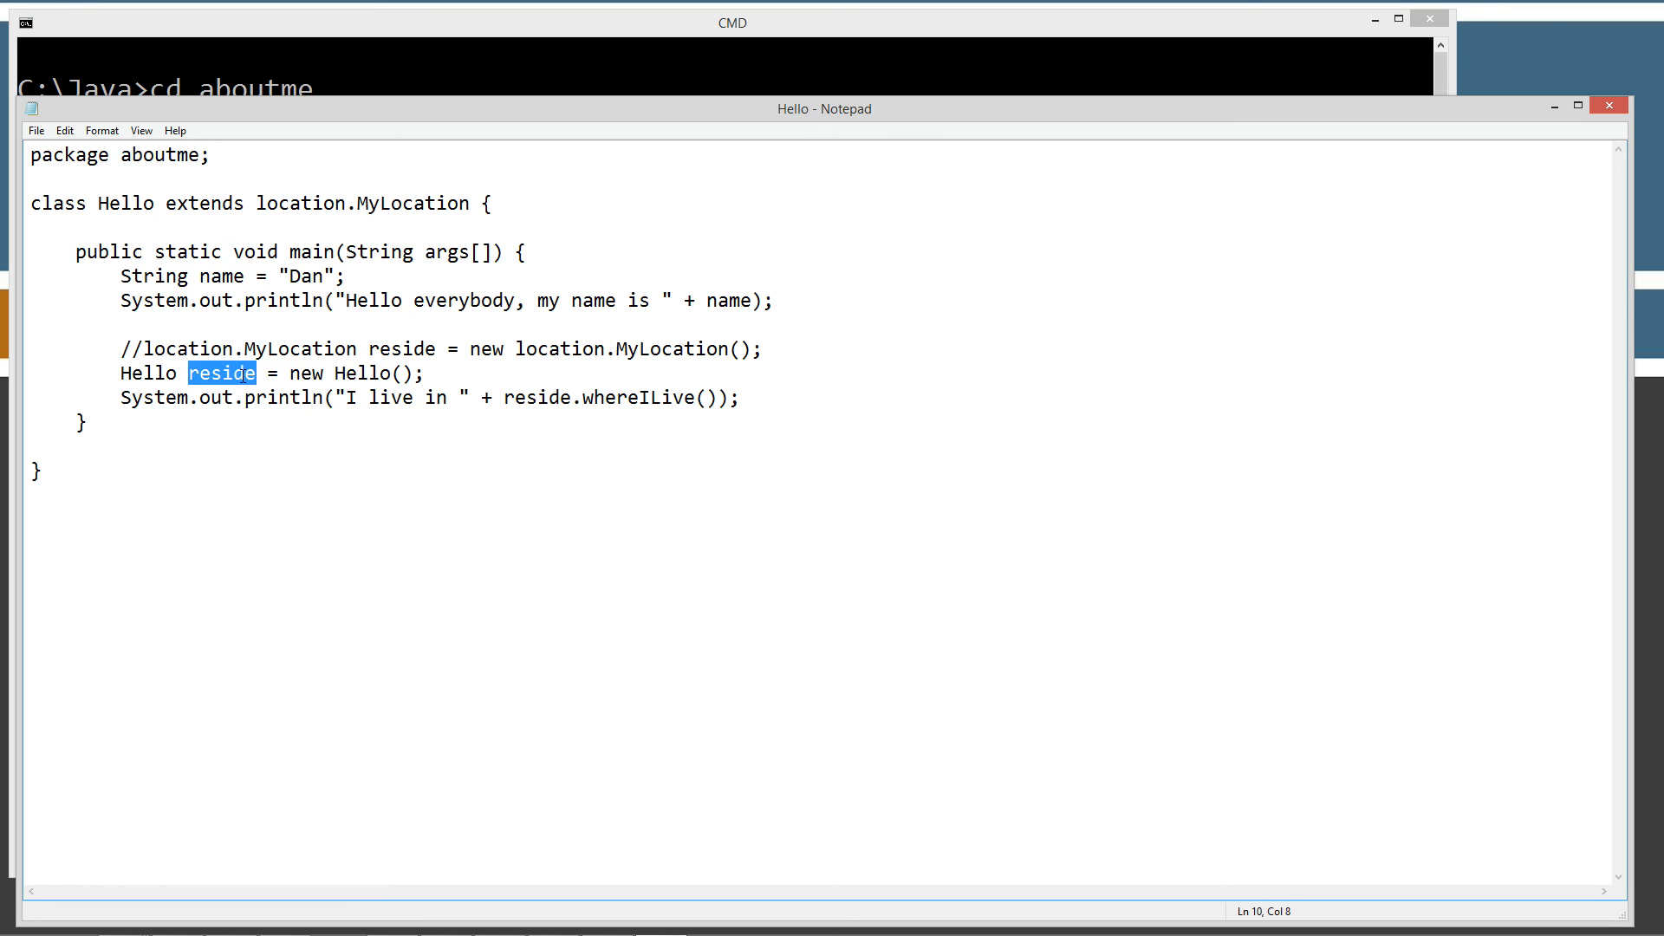
double_click(124, 203)
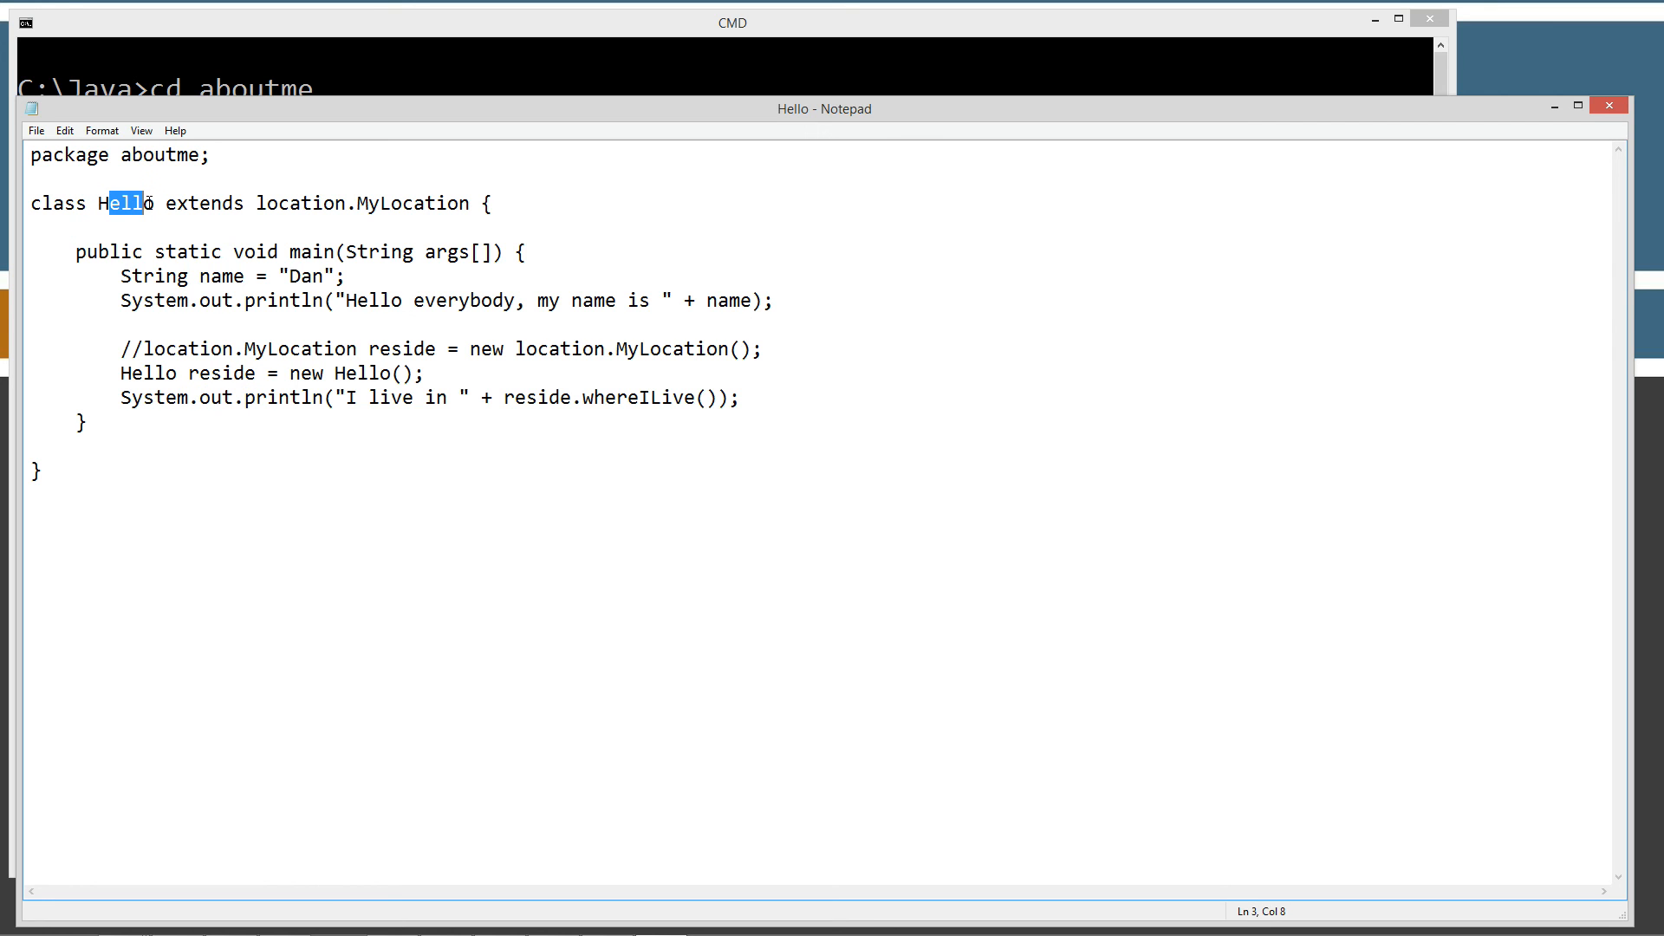
mouse_move(241, 377)
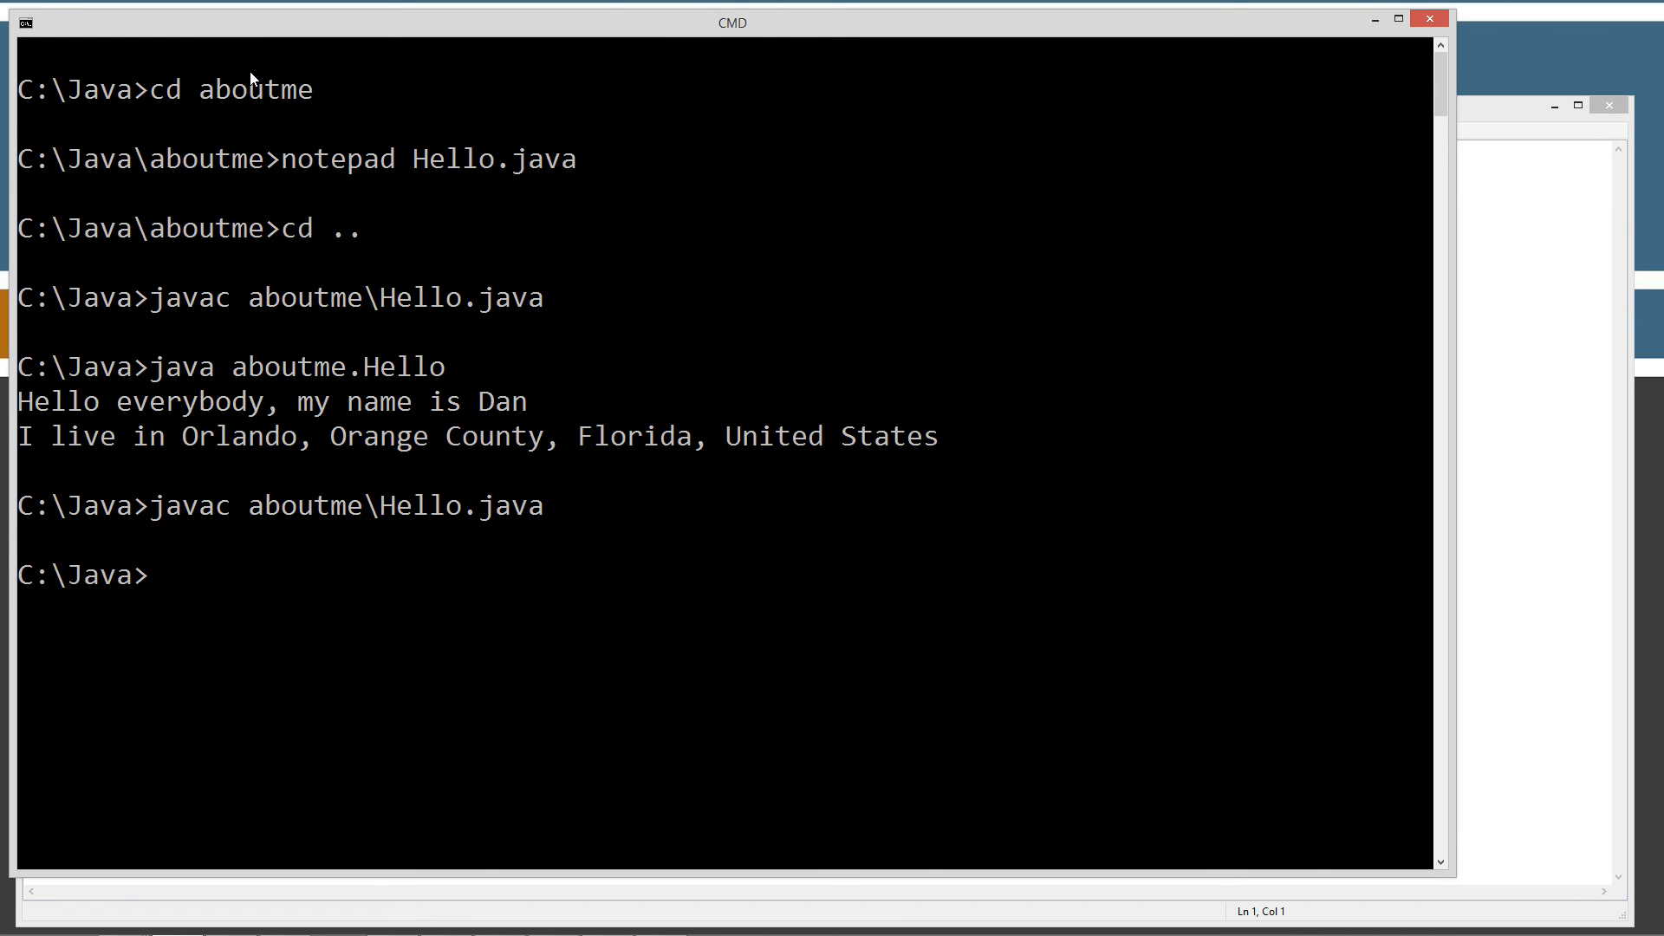
Run java aboutme.Hello to print the greeting and the Orlando, Florida location.
type("java aboutme.Hello")
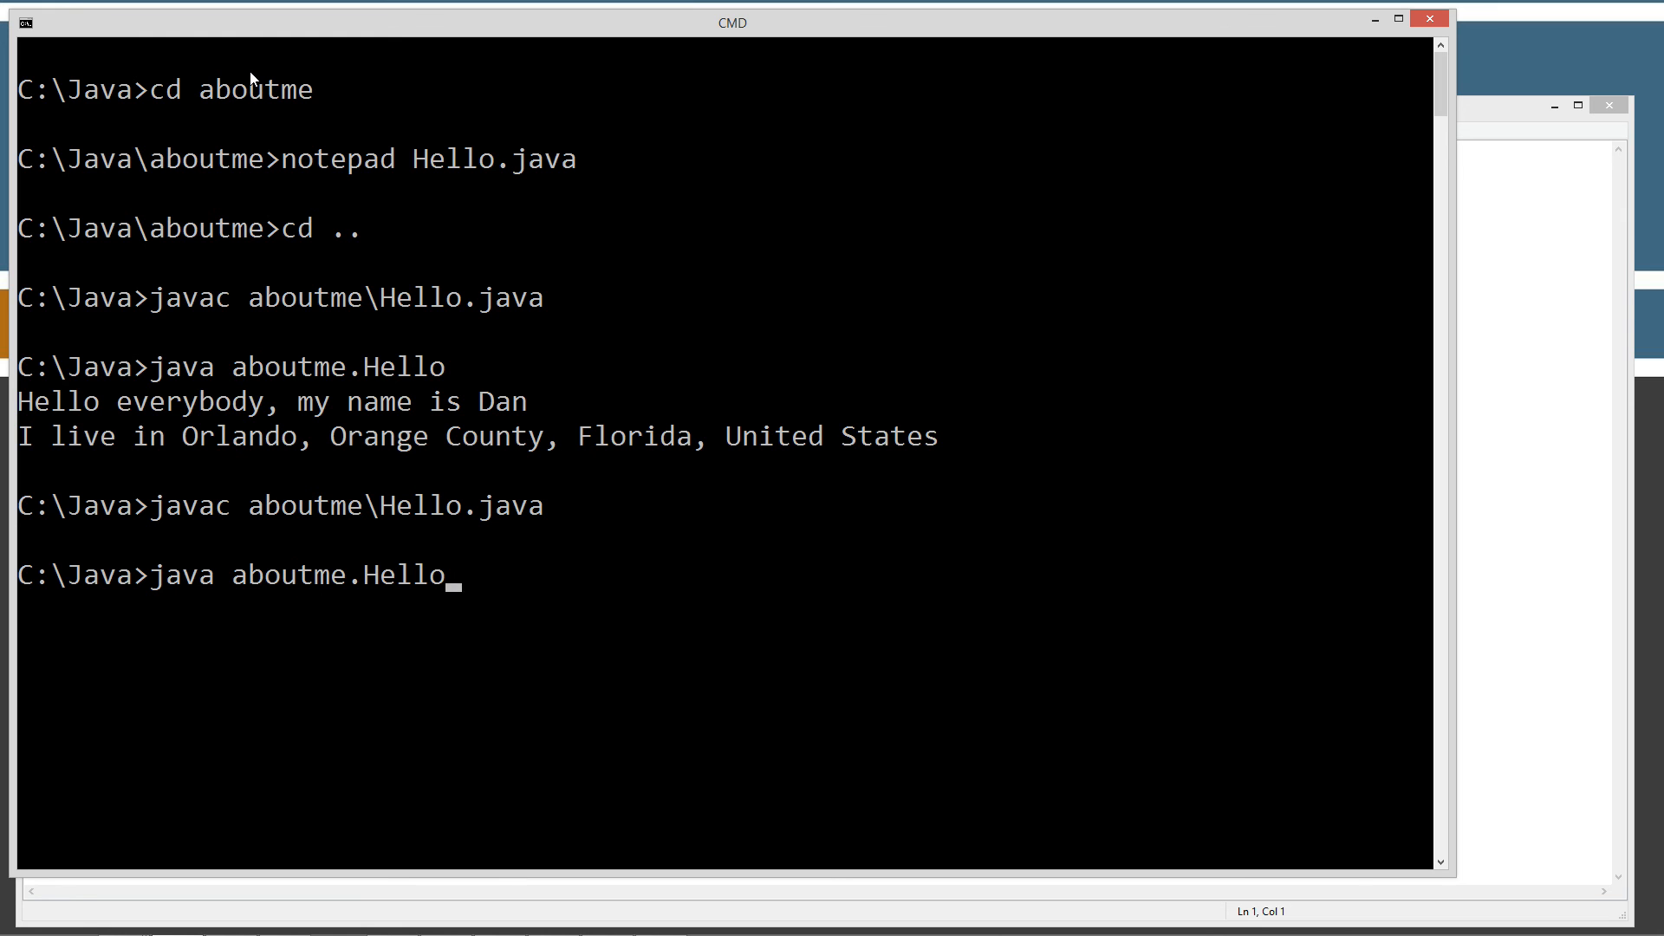
key("Return")
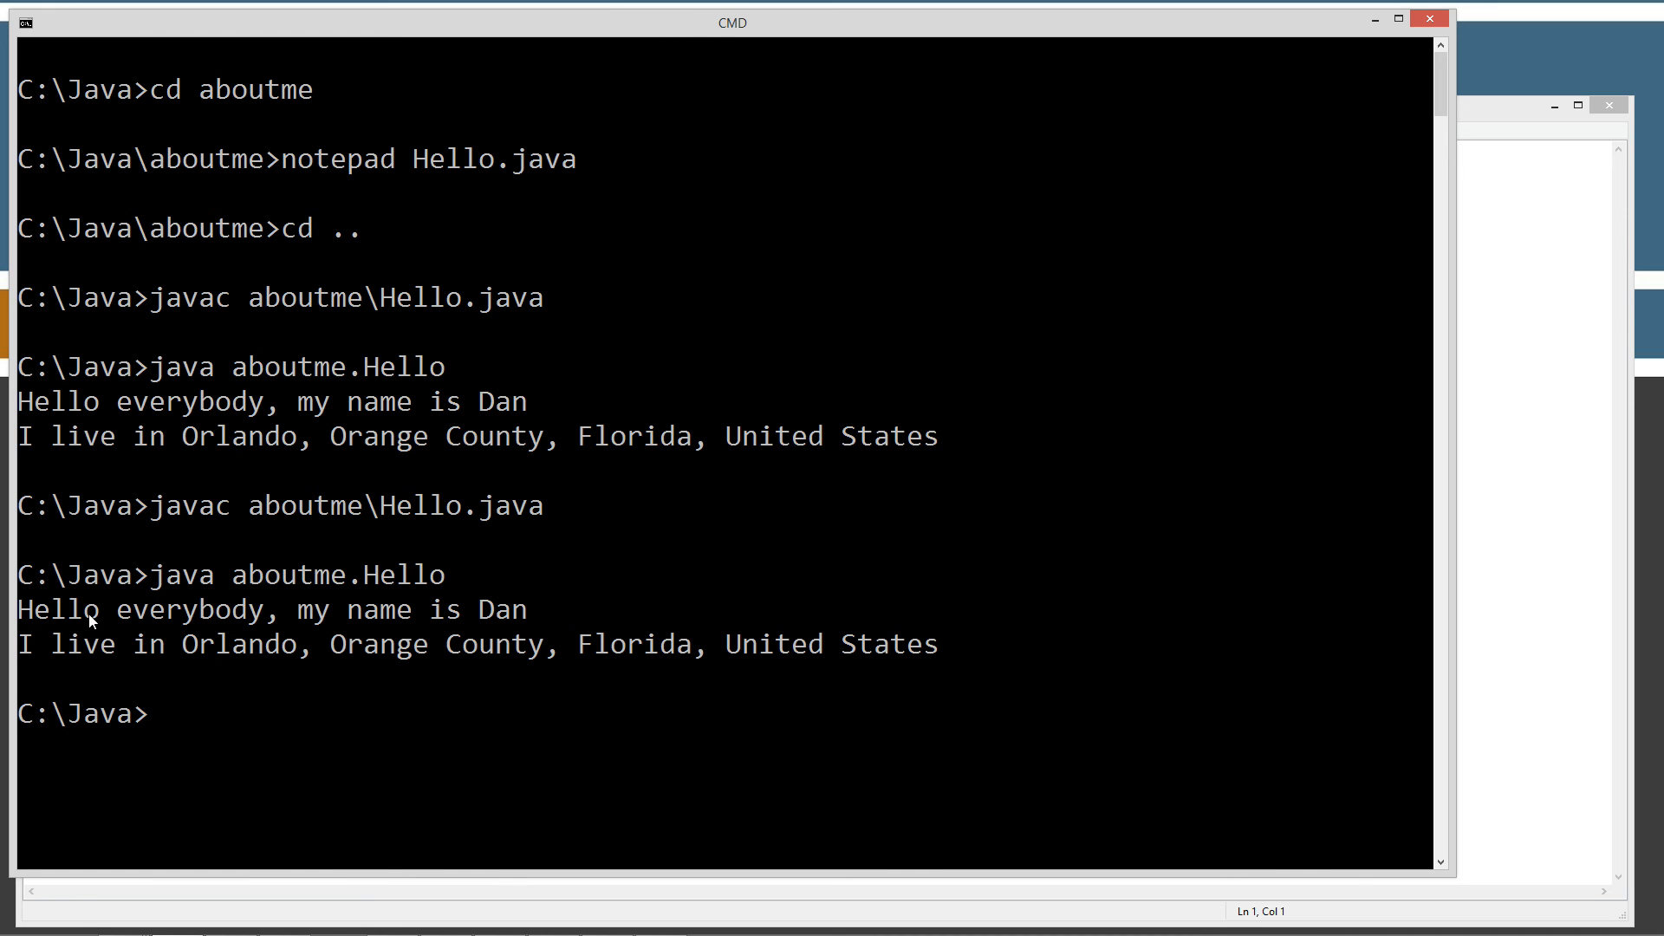
mouse_move(377, 658)
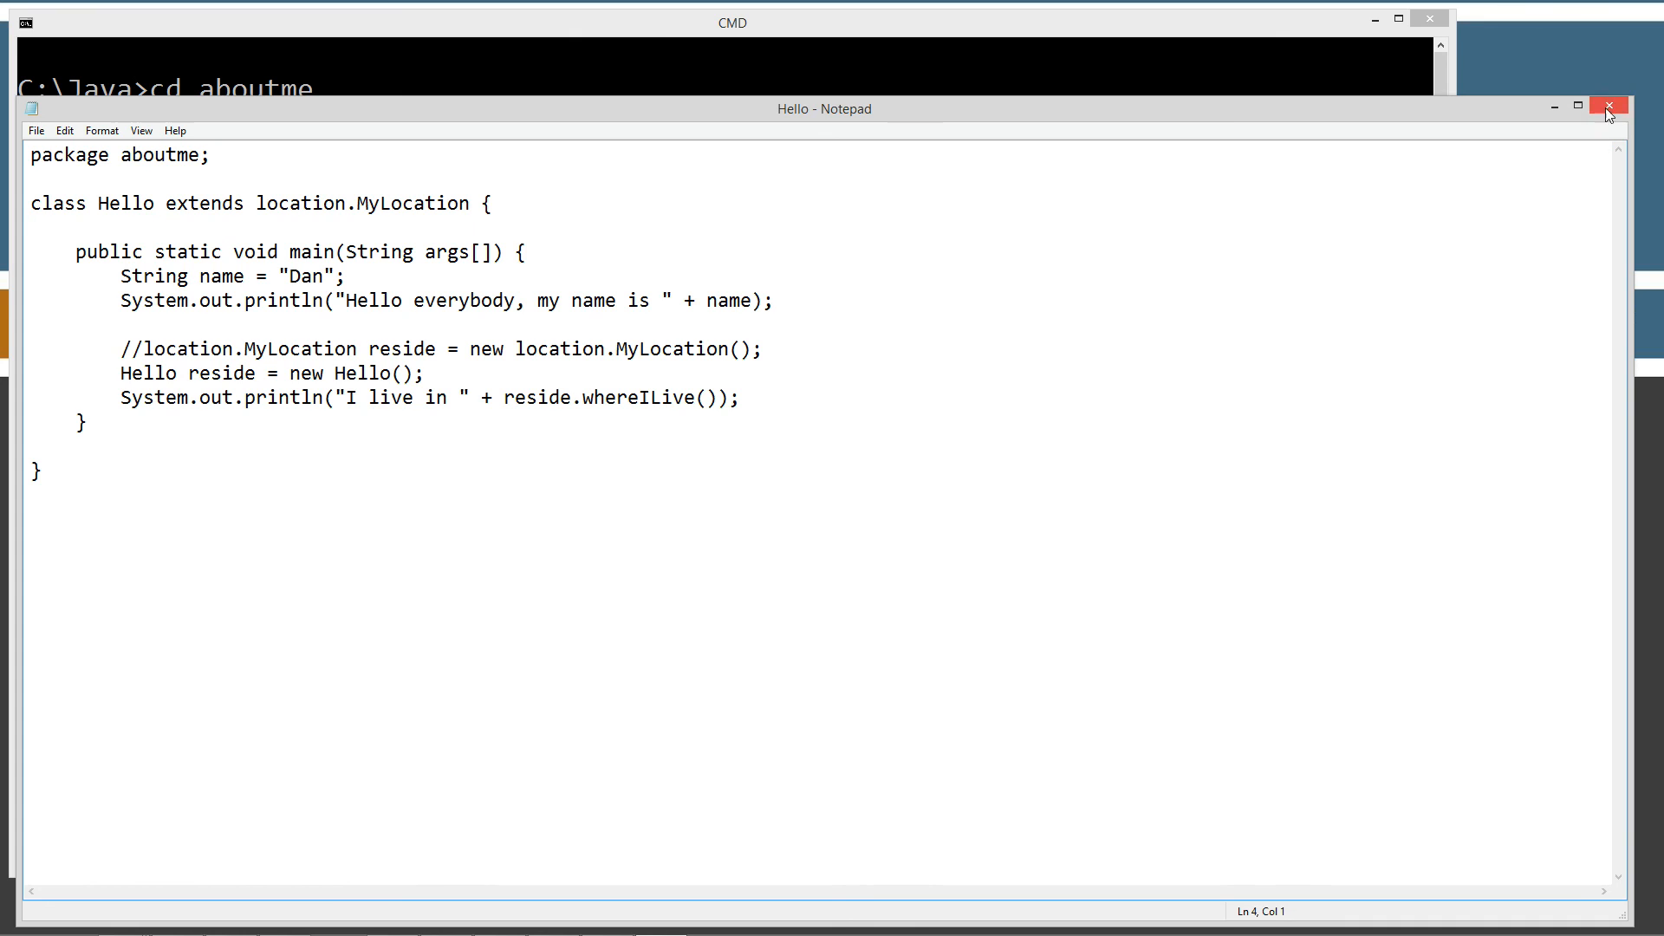
Close the Notepad window with Hello.java and the Command Prompt window.
left_click(1608, 106)
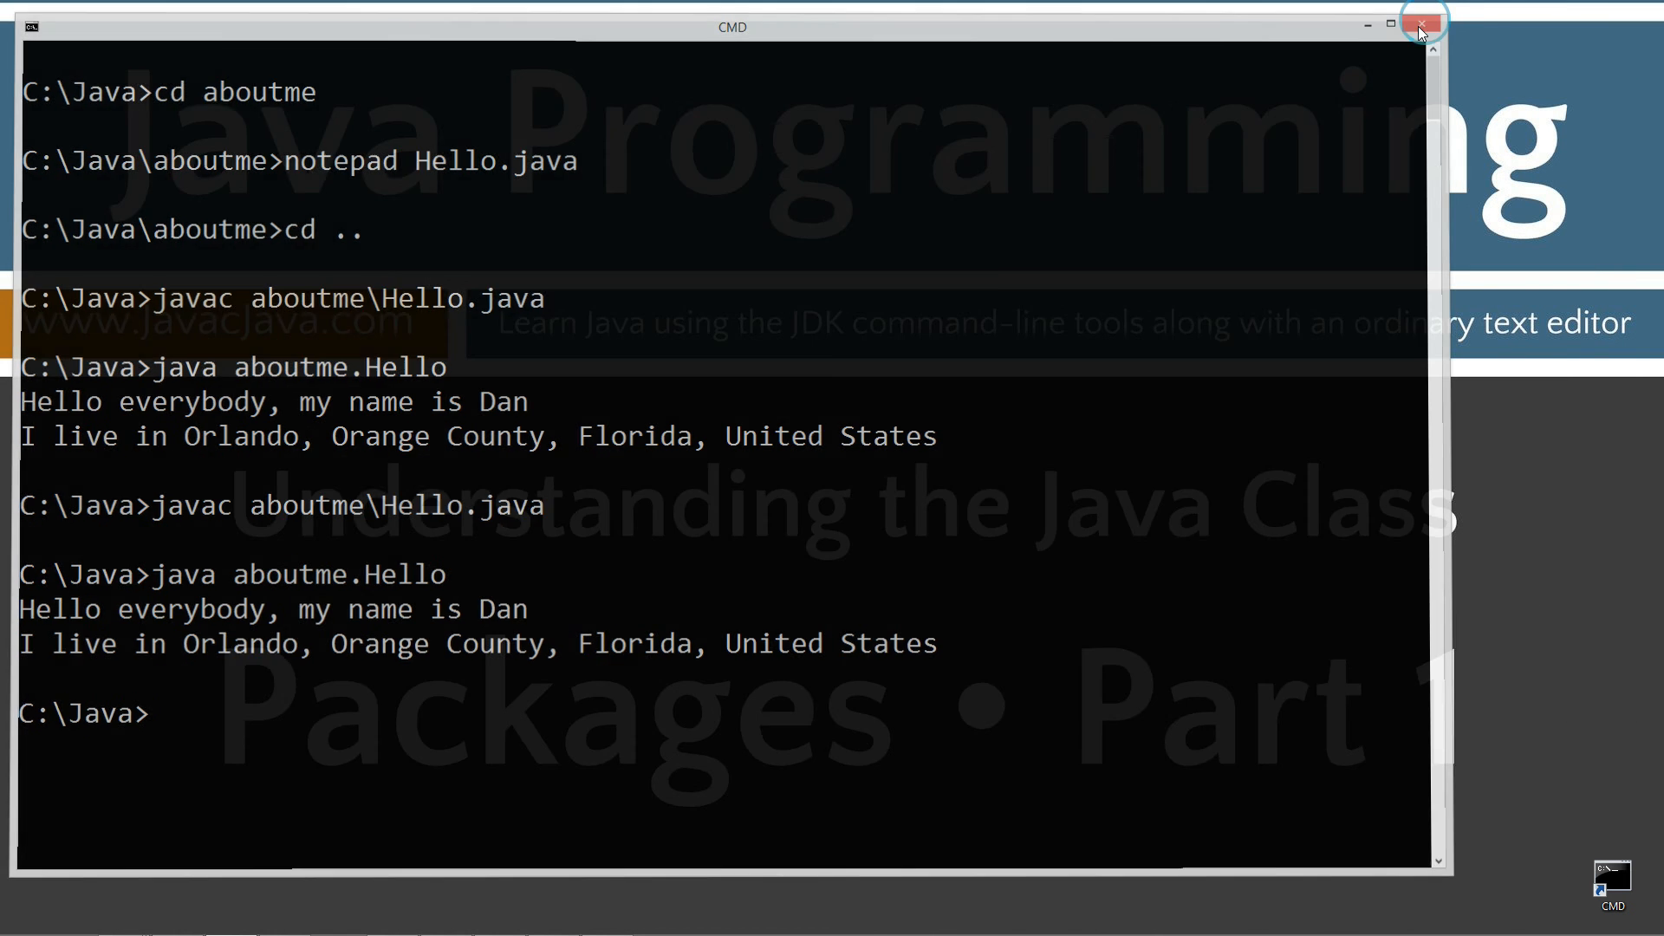
left_click(1421, 20)
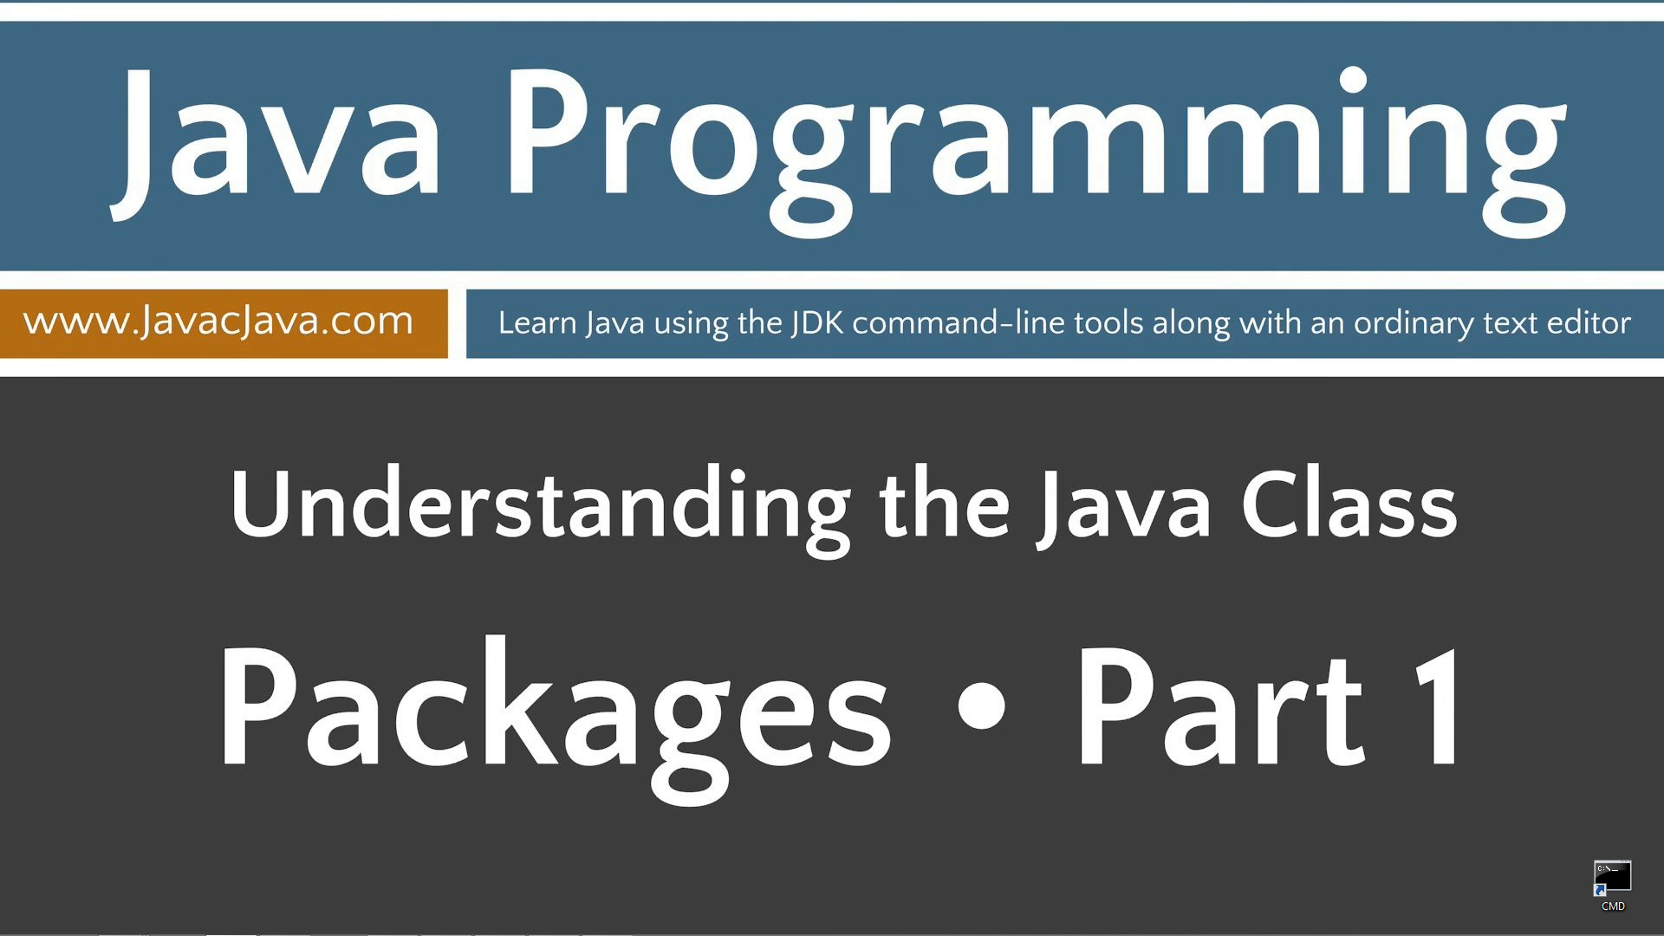